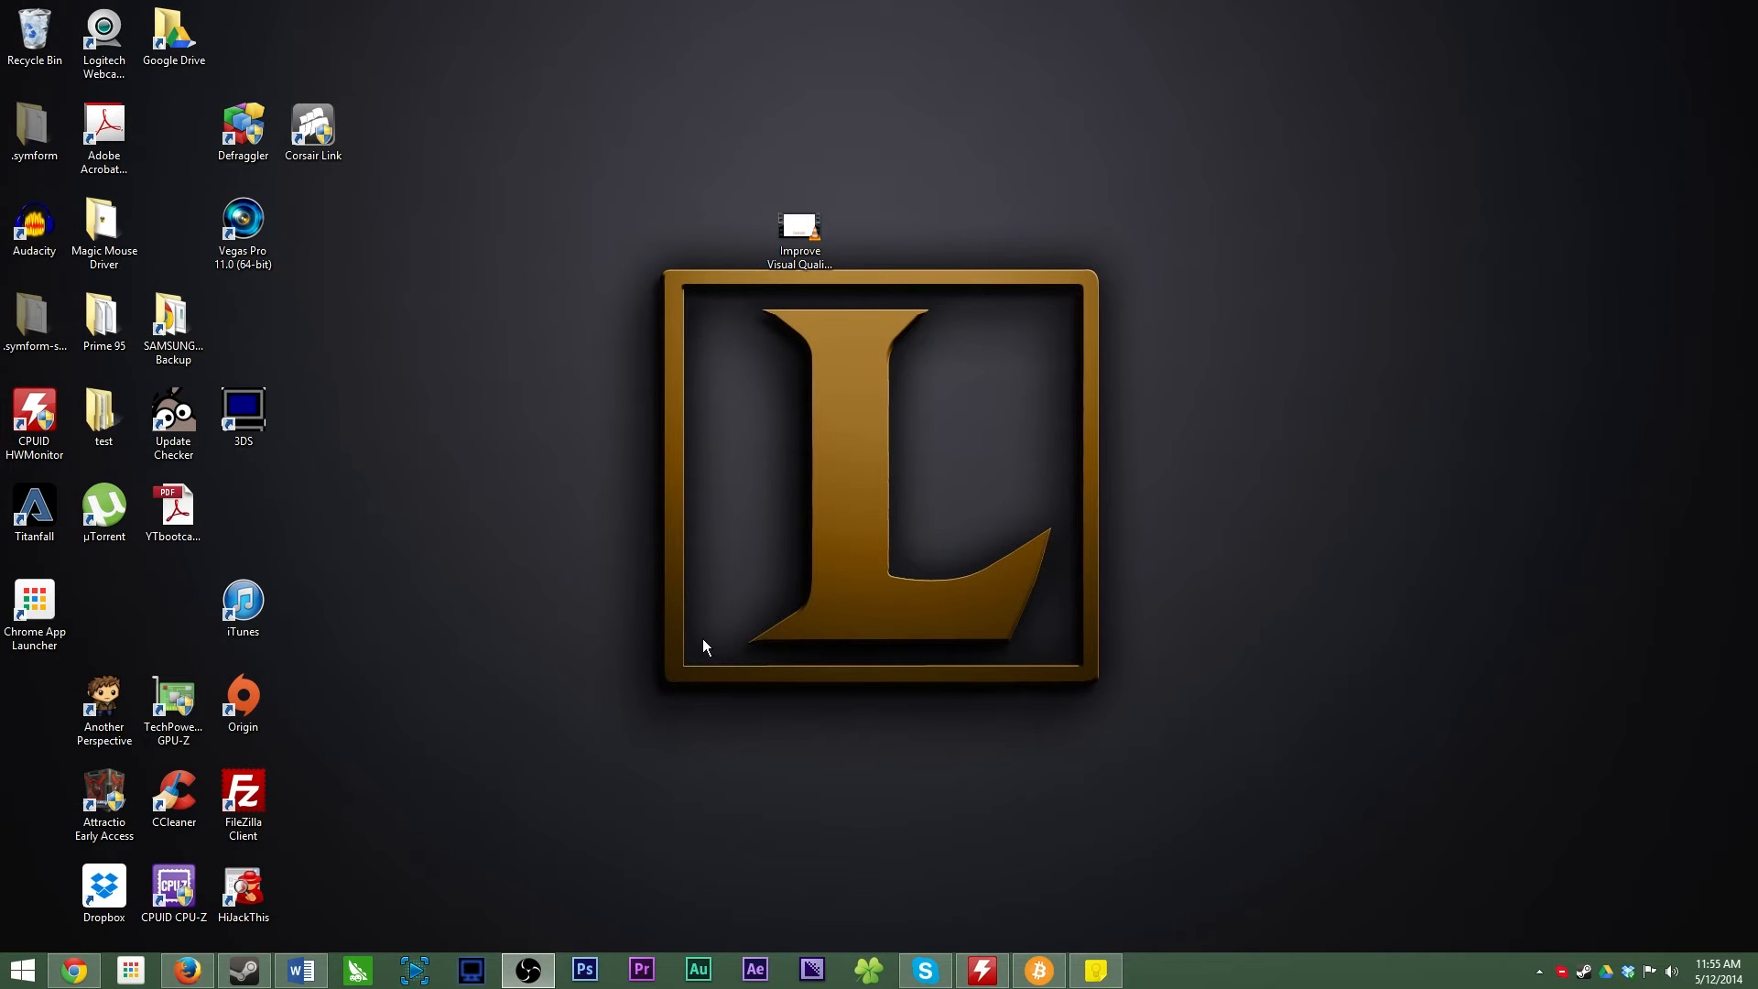
mouse_move(641, 644)
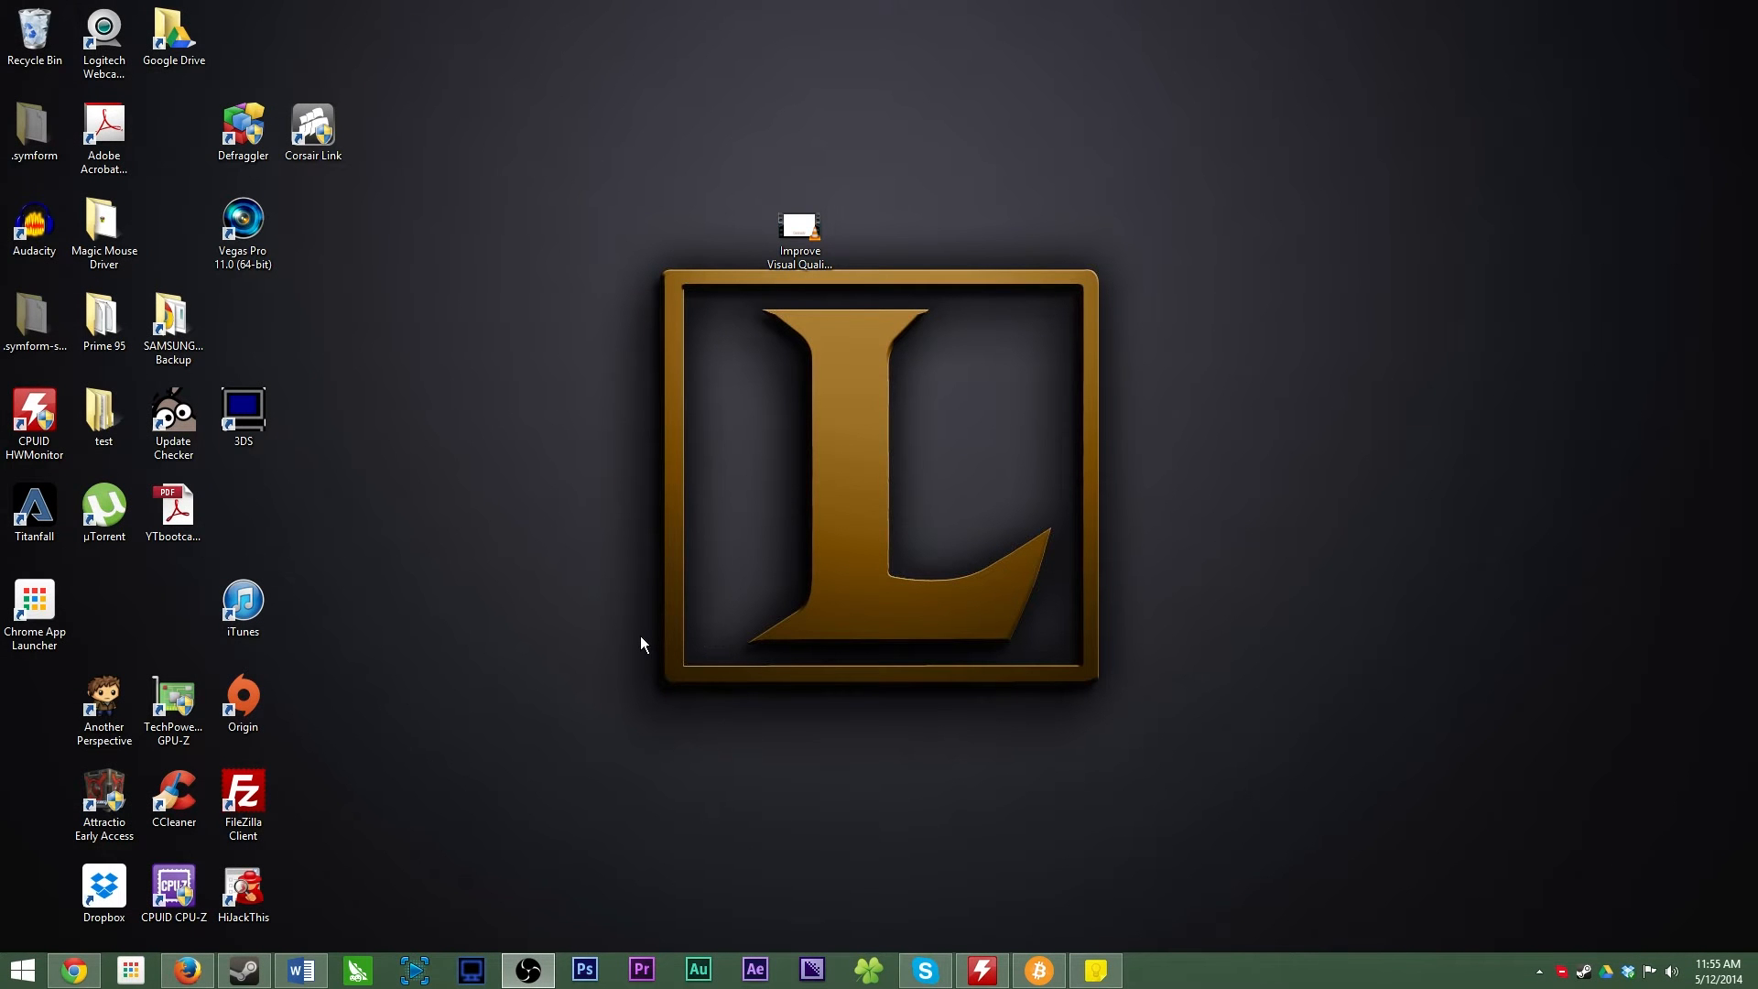
mouse_move(575, 645)
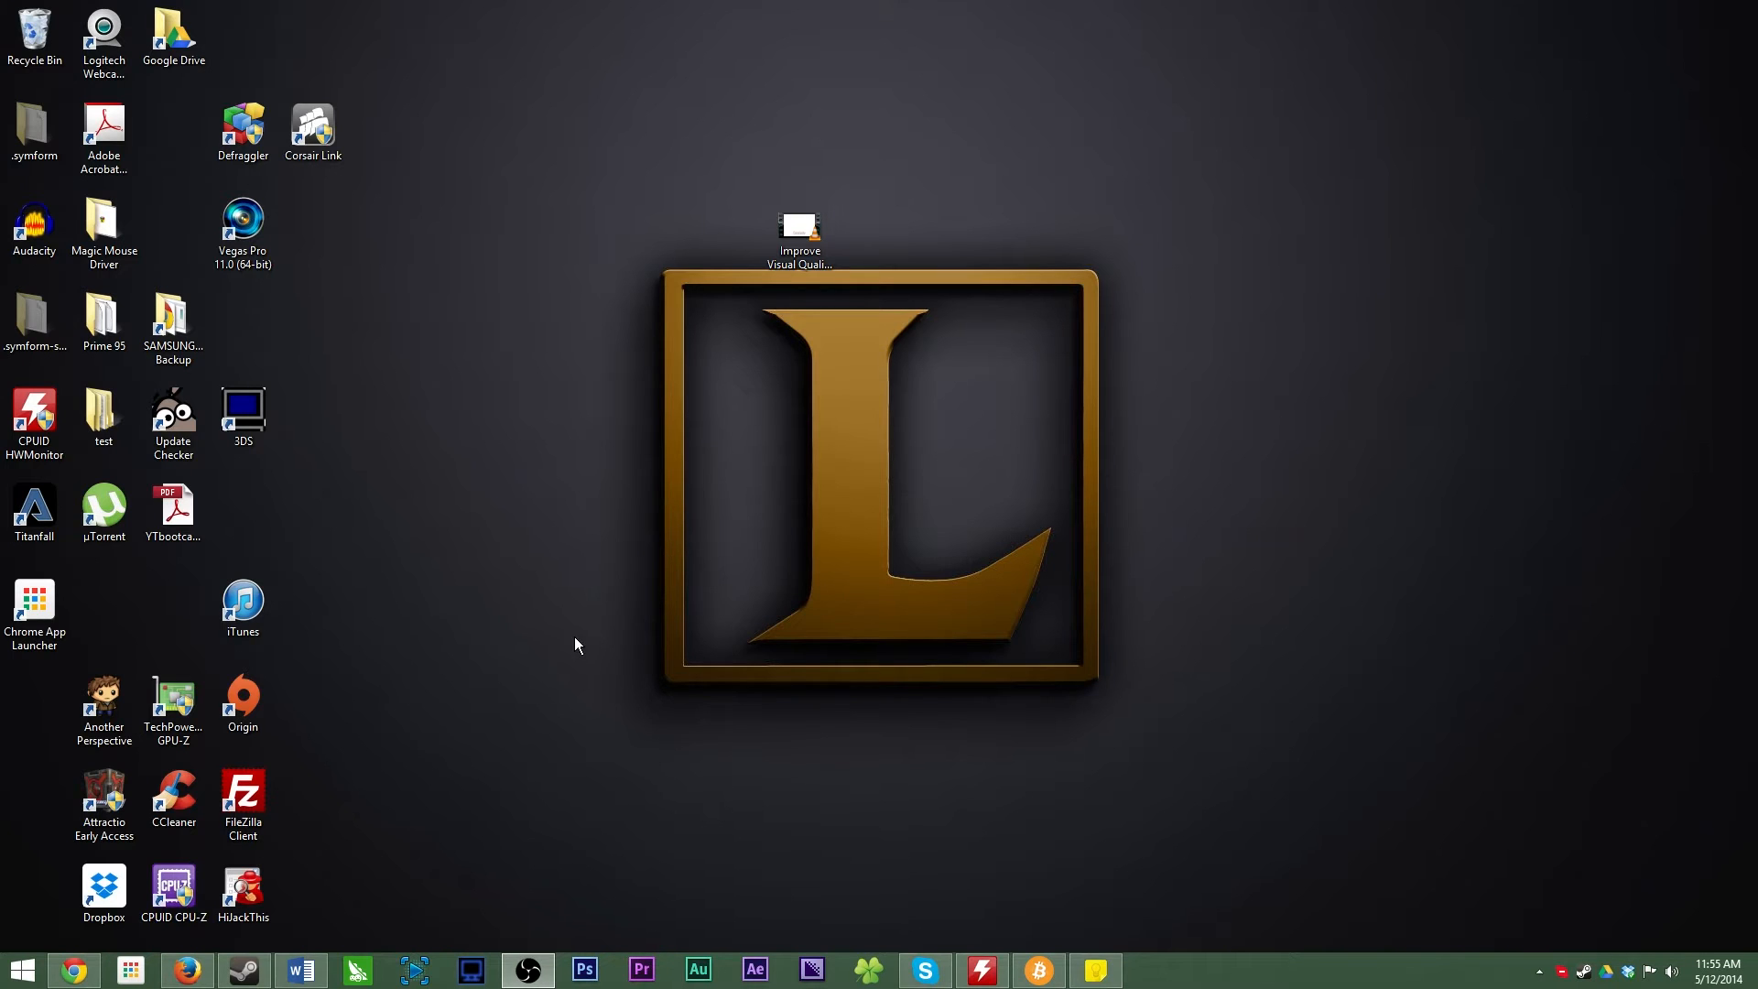
- Bring up the Windows 8.1 Start screen and scroll sideways through its tile groups
click(22, 968)
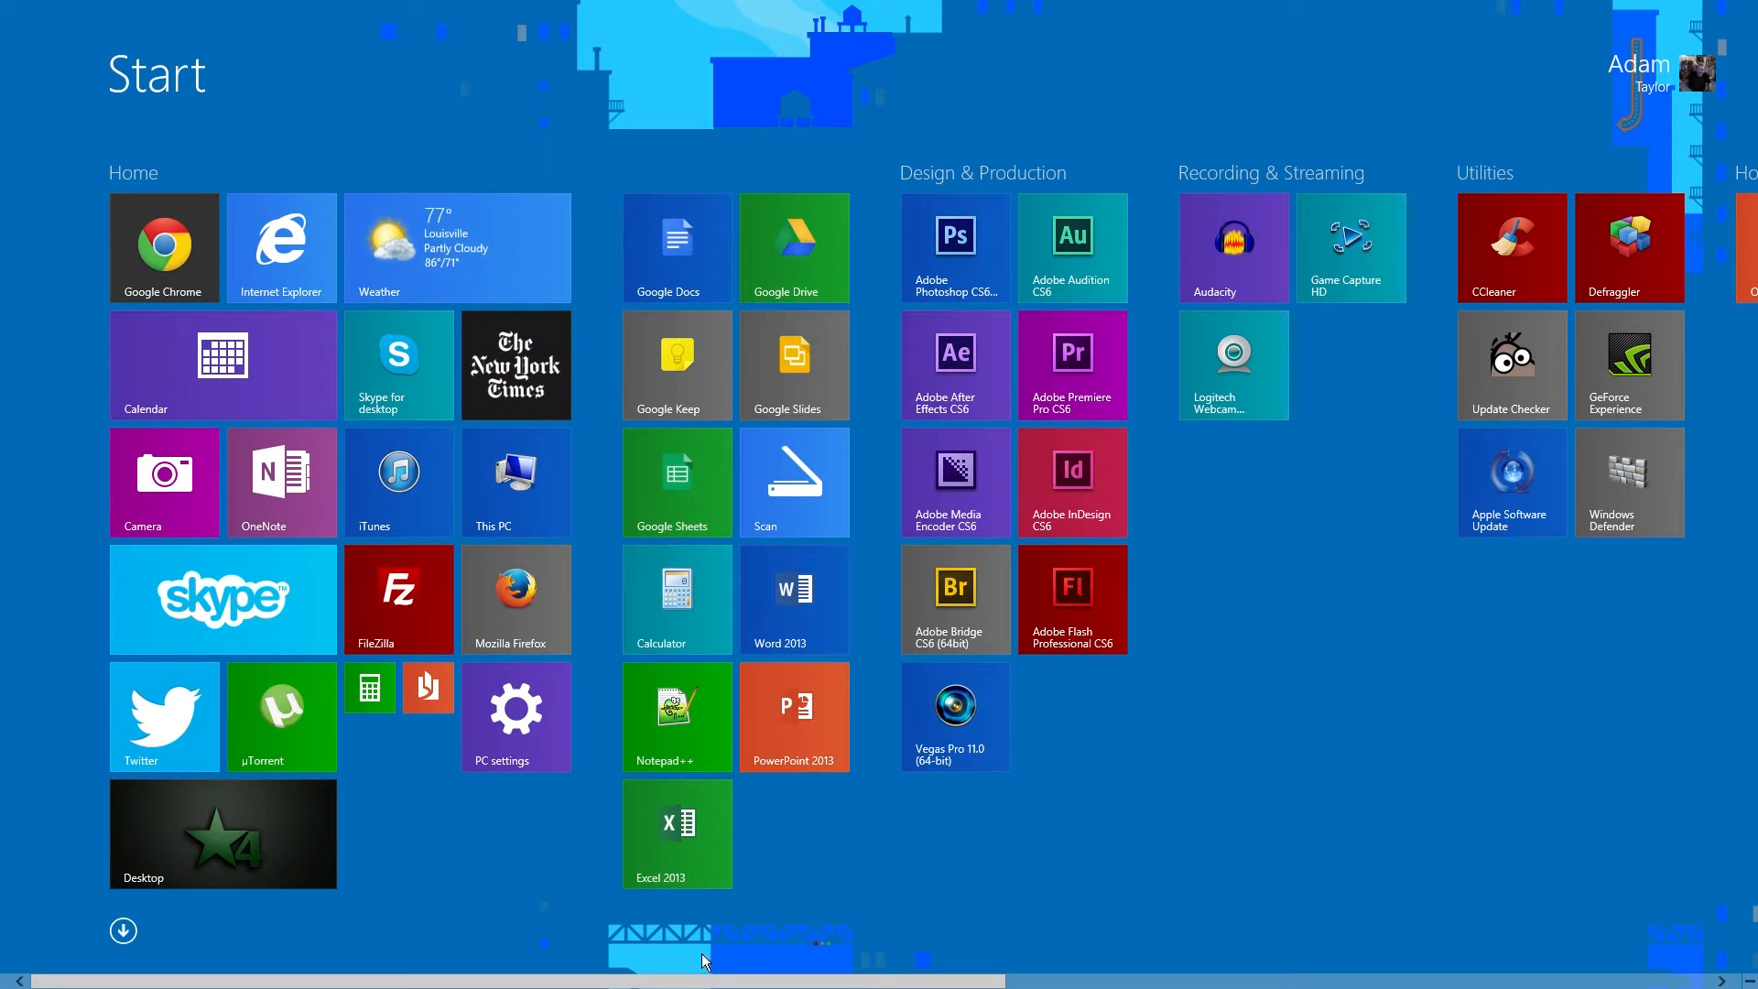
scroll(right, 3)
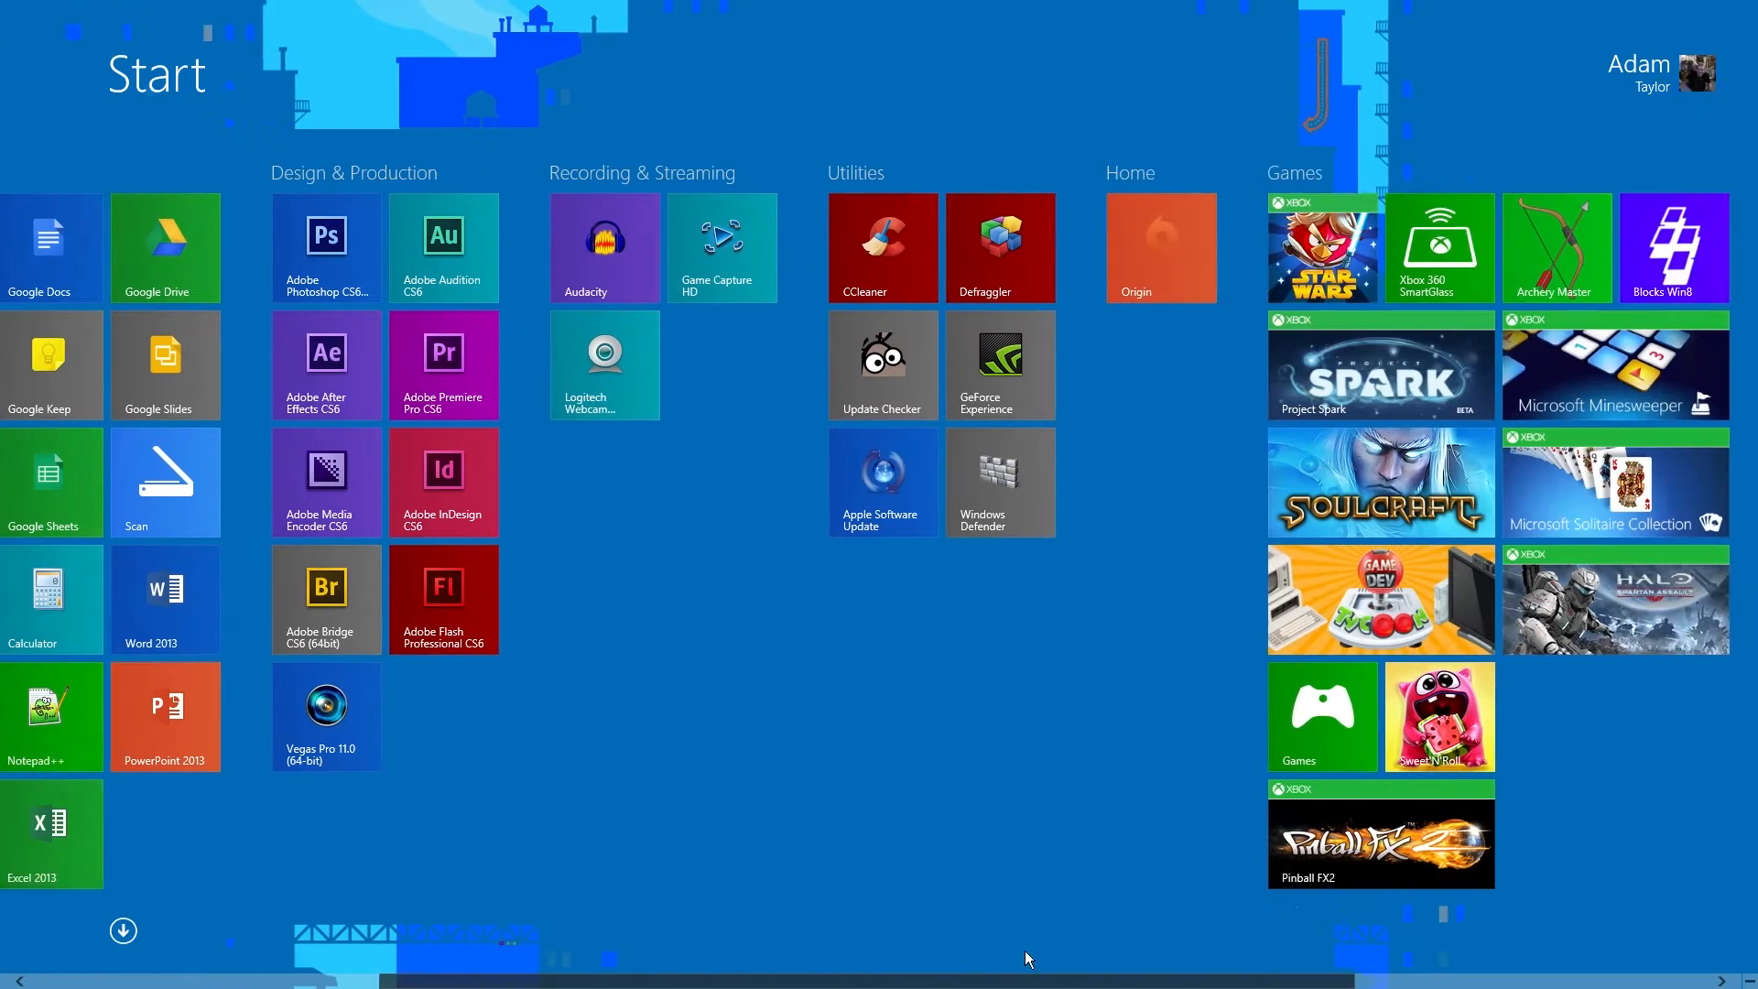
scroll(left, 3)
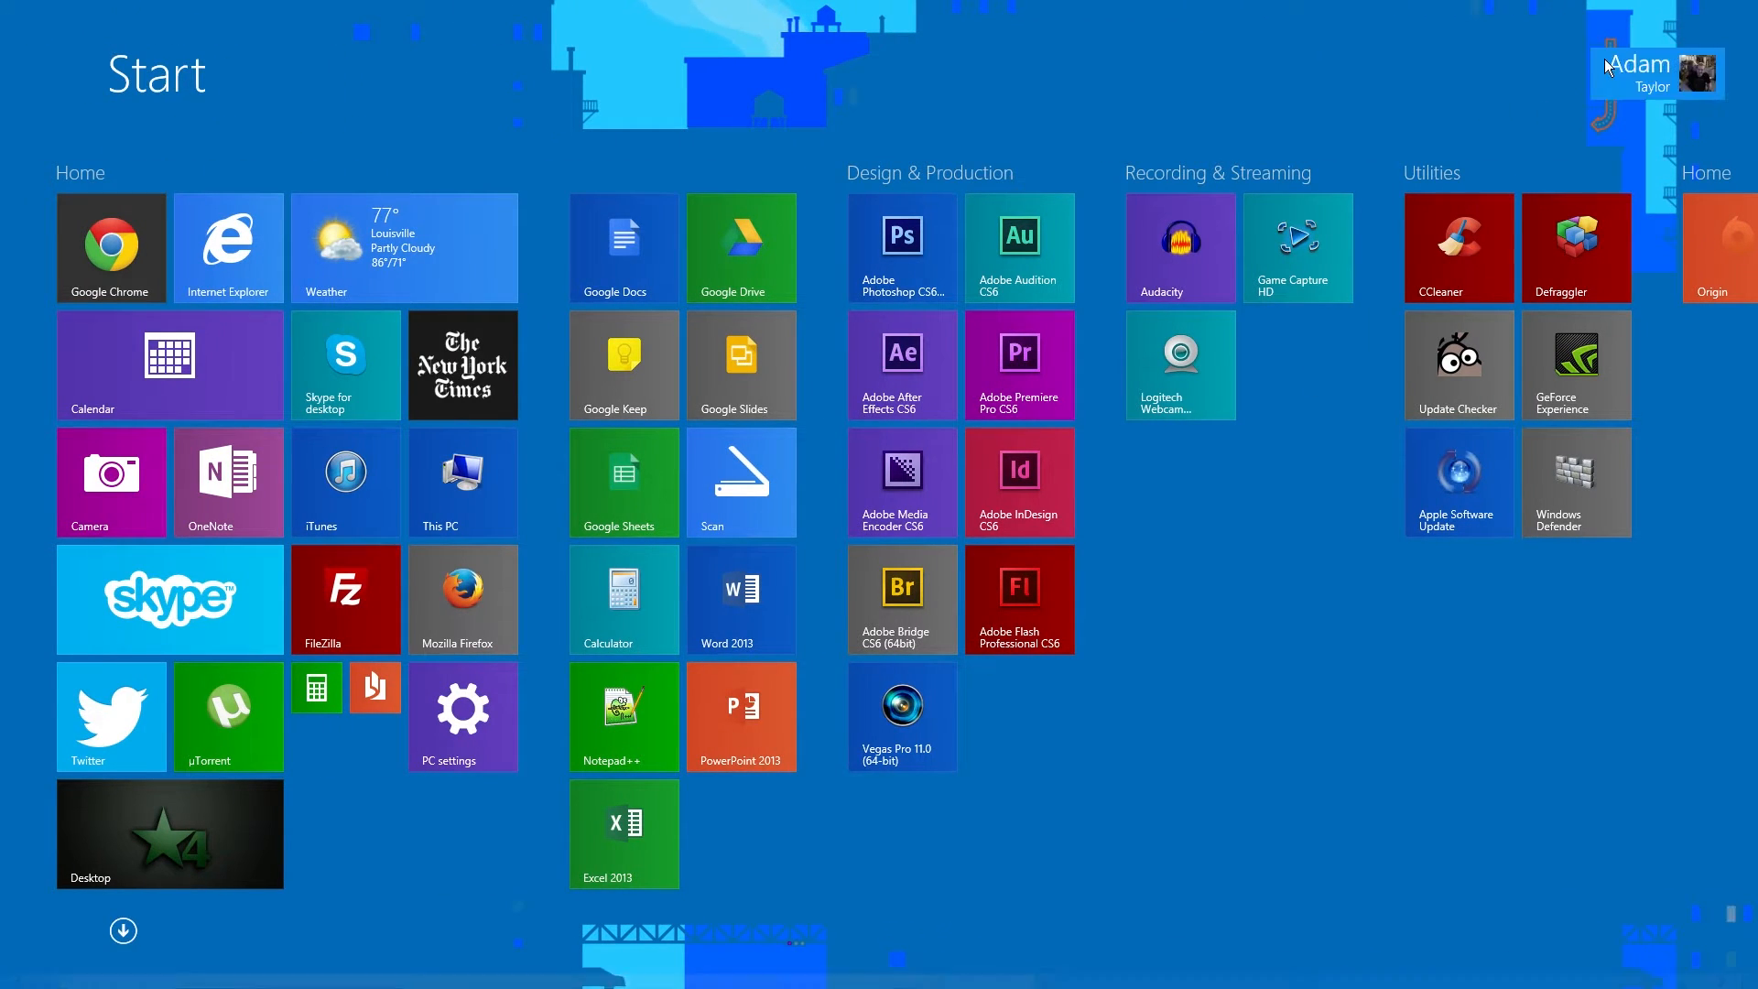
mouse_move(290, 763)
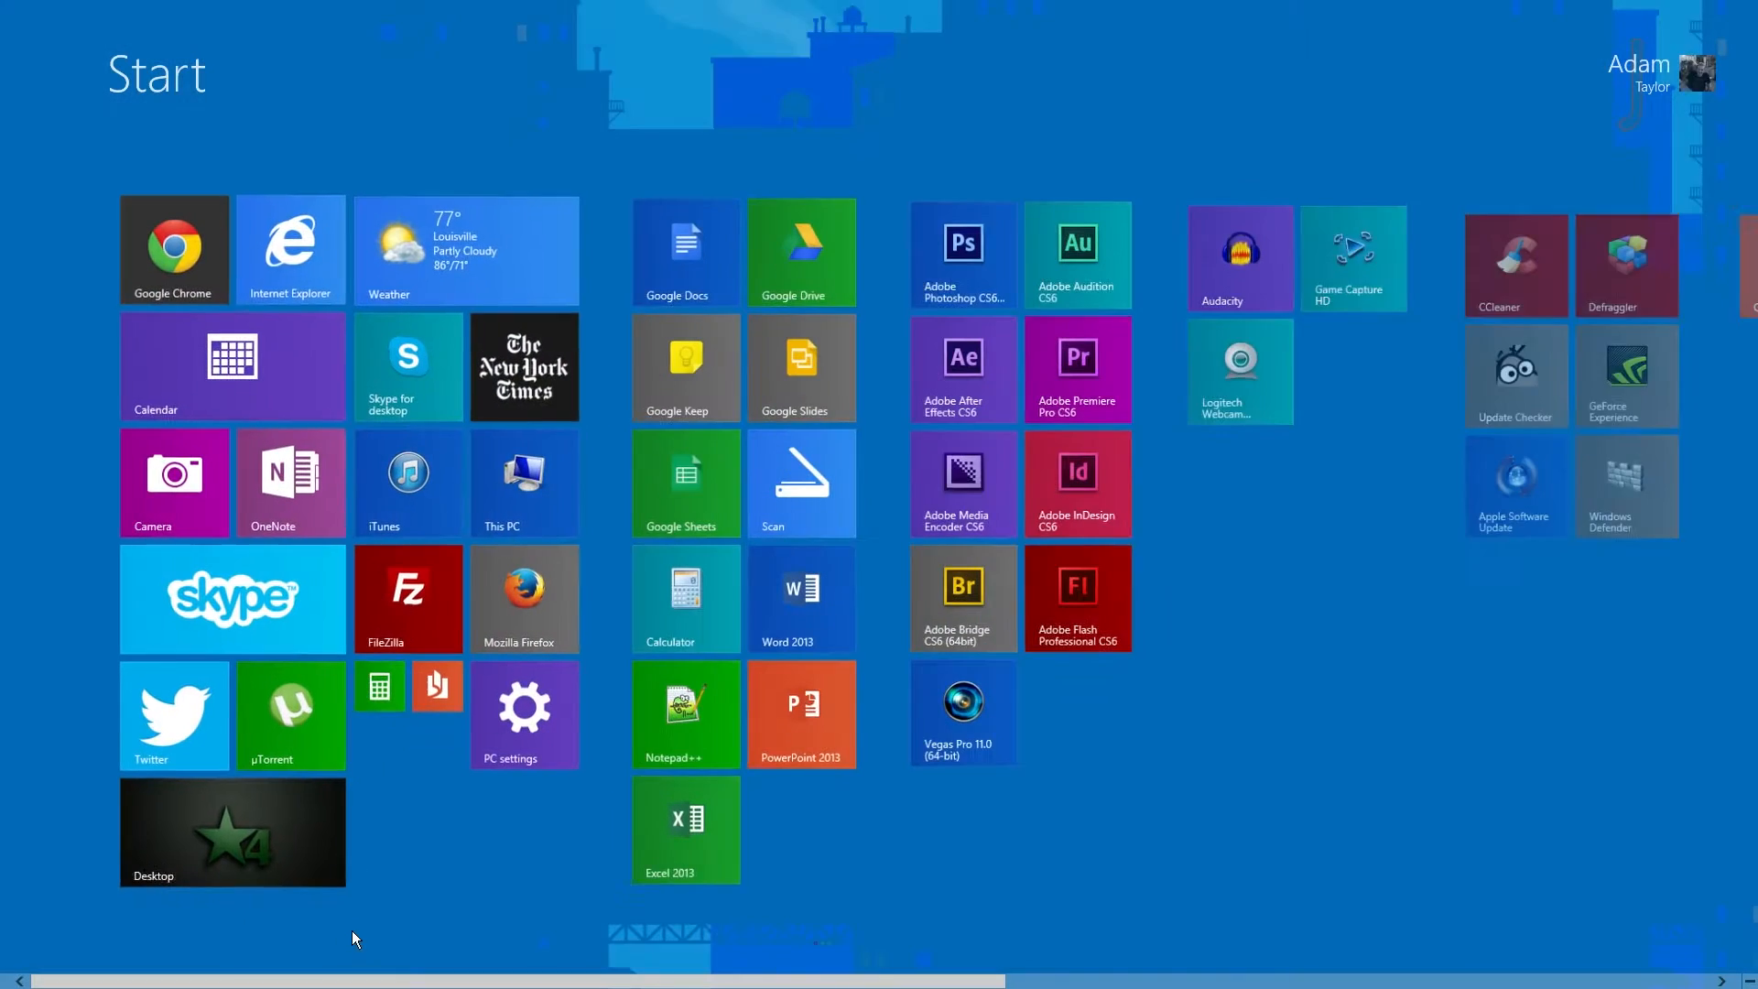
scroll(right, 3)
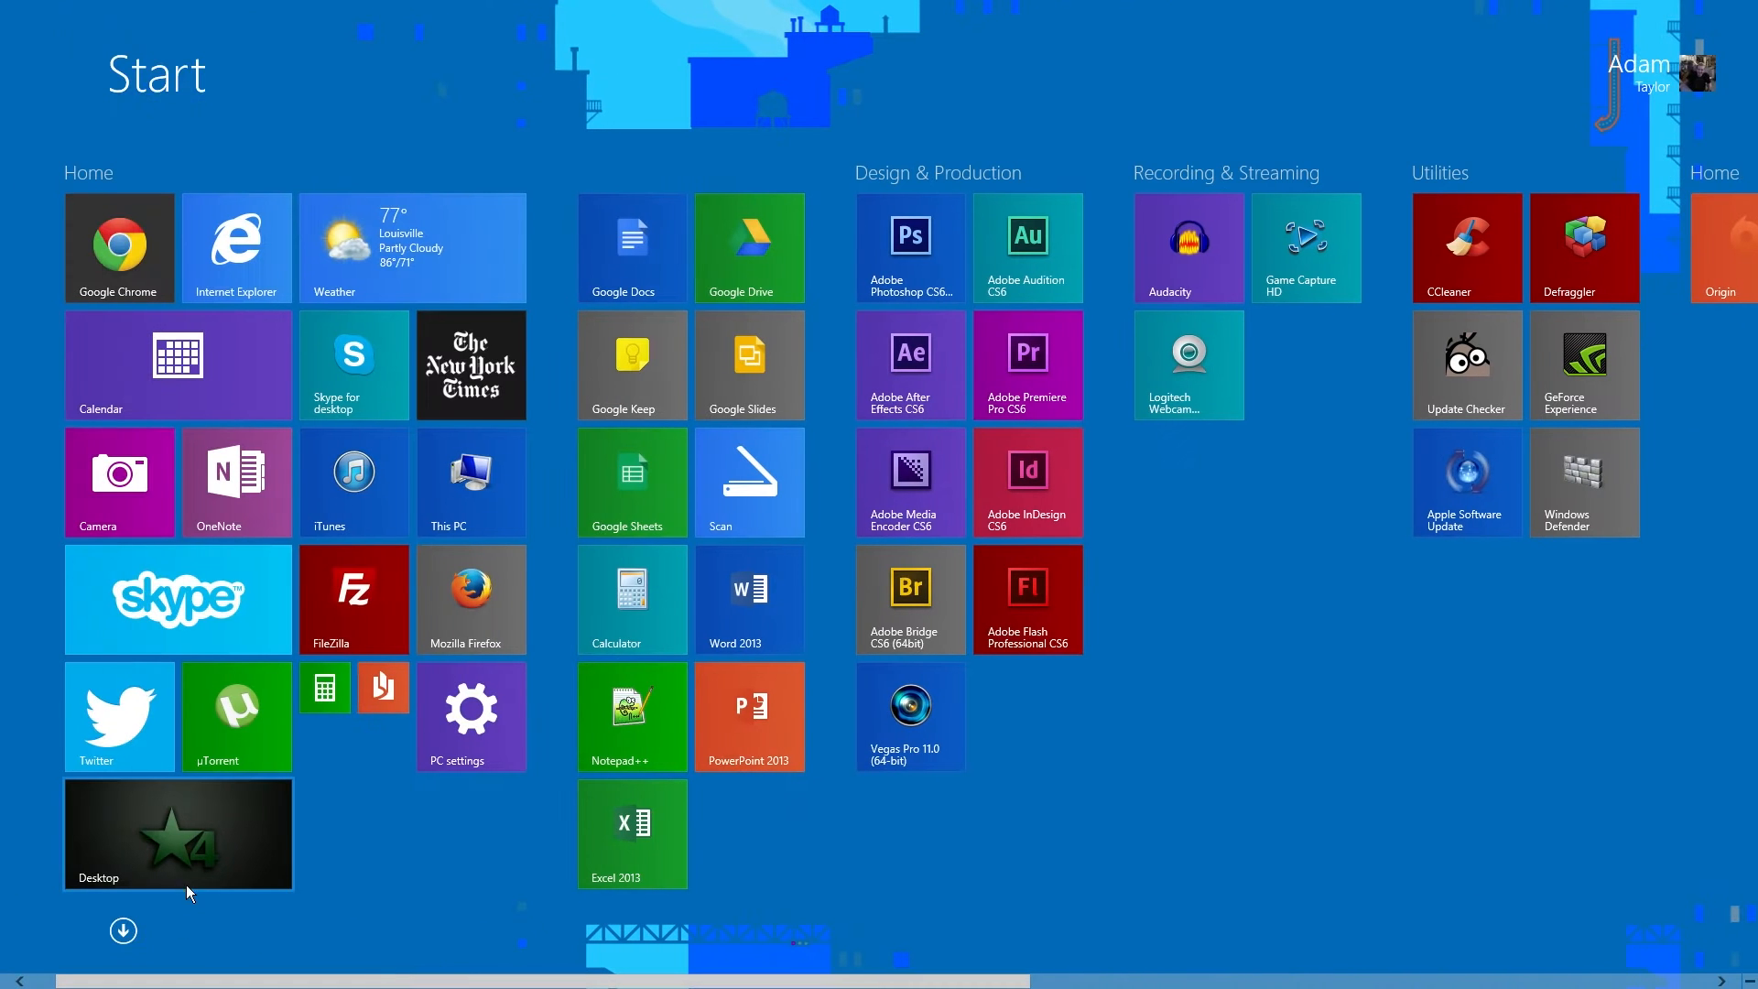
- Return to the desktop via the Desktop tile
click(176, 835)
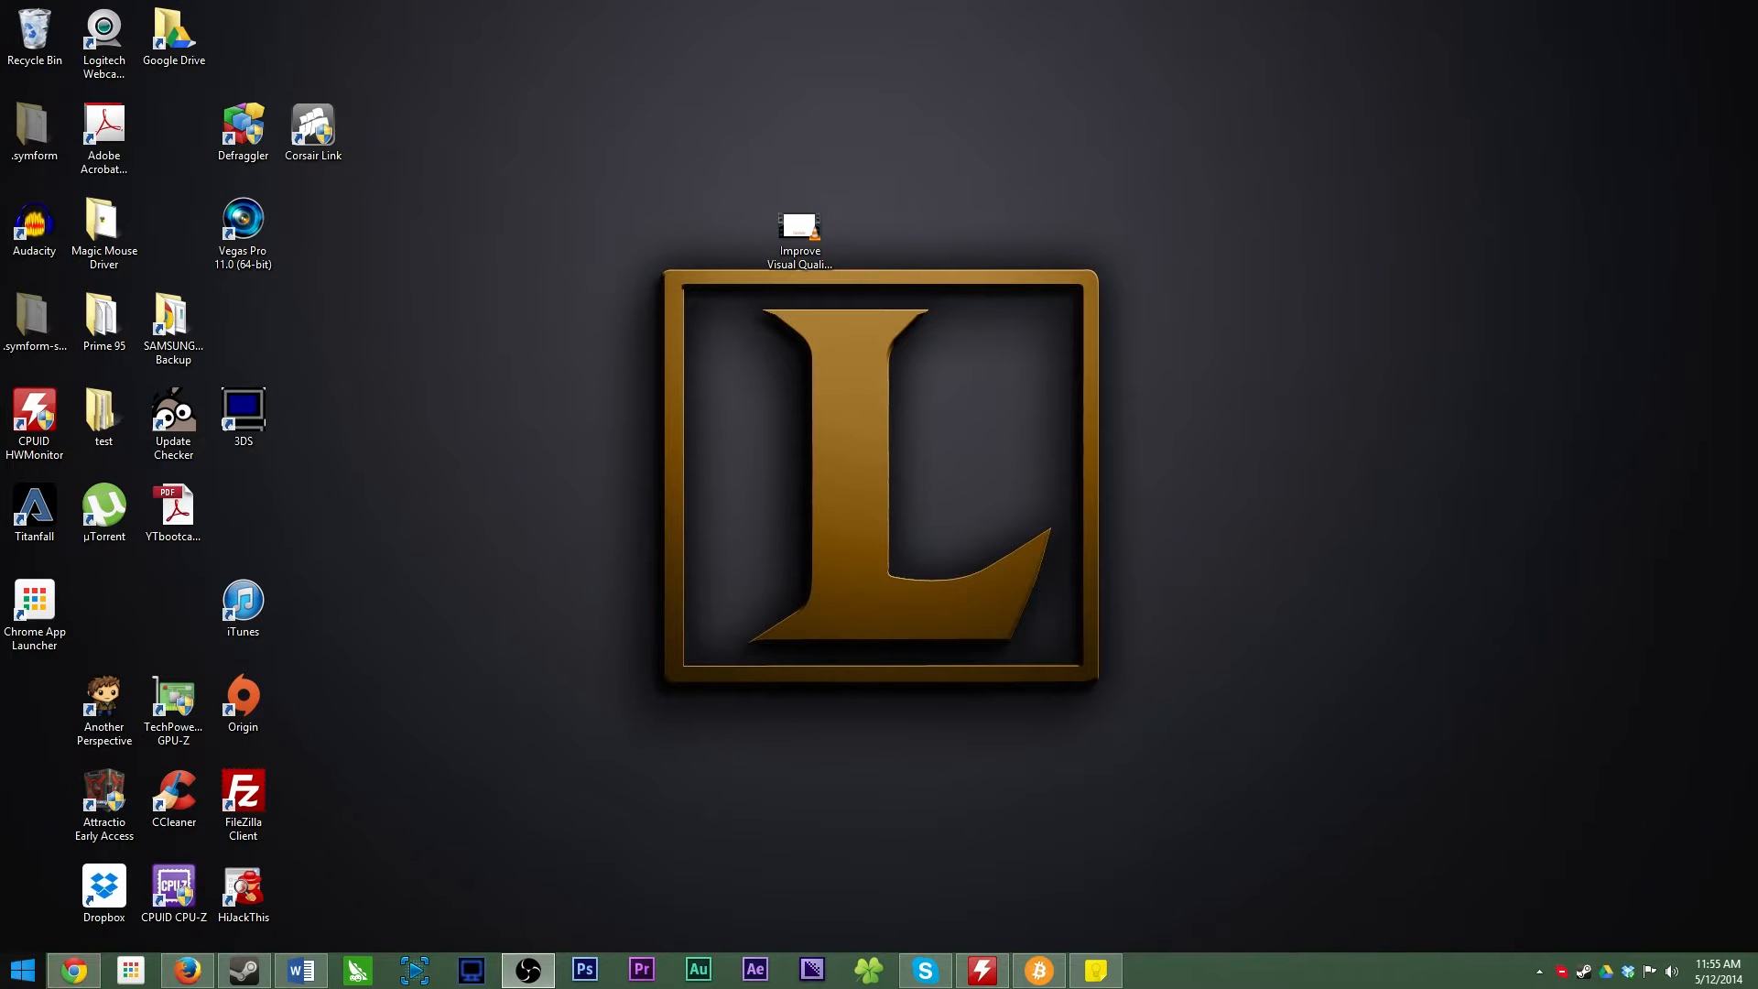
right_click(20, 969)
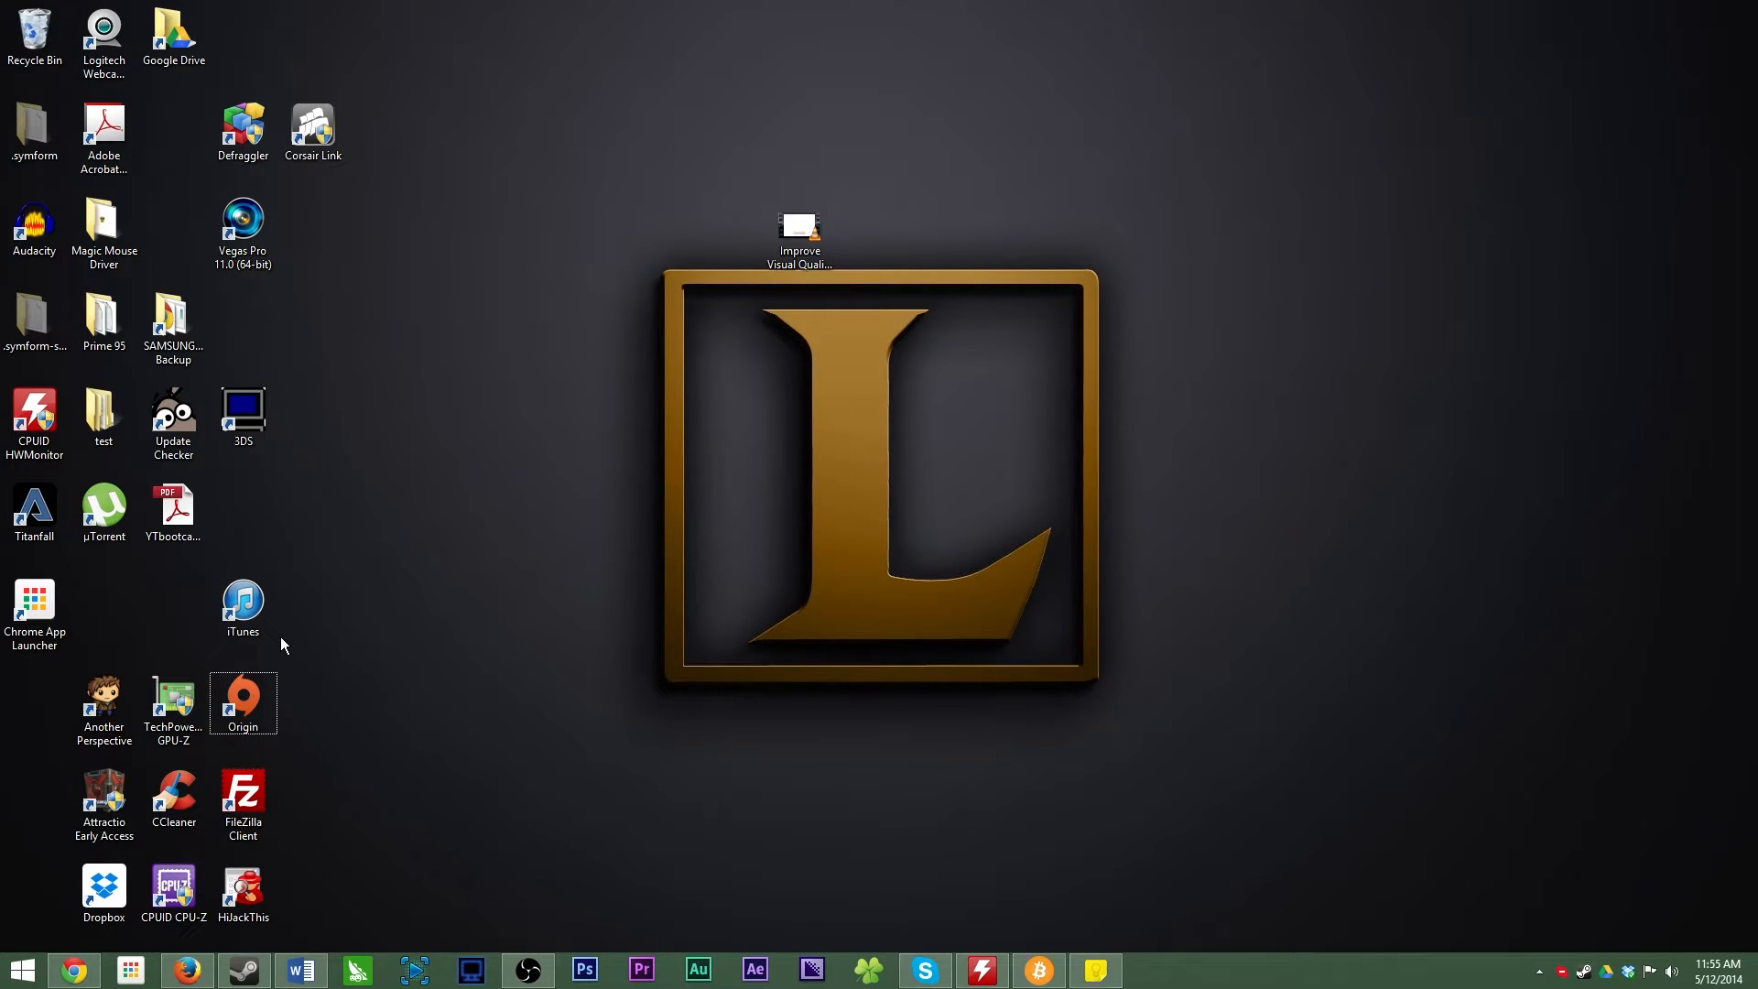
mouse_move(839, 432)
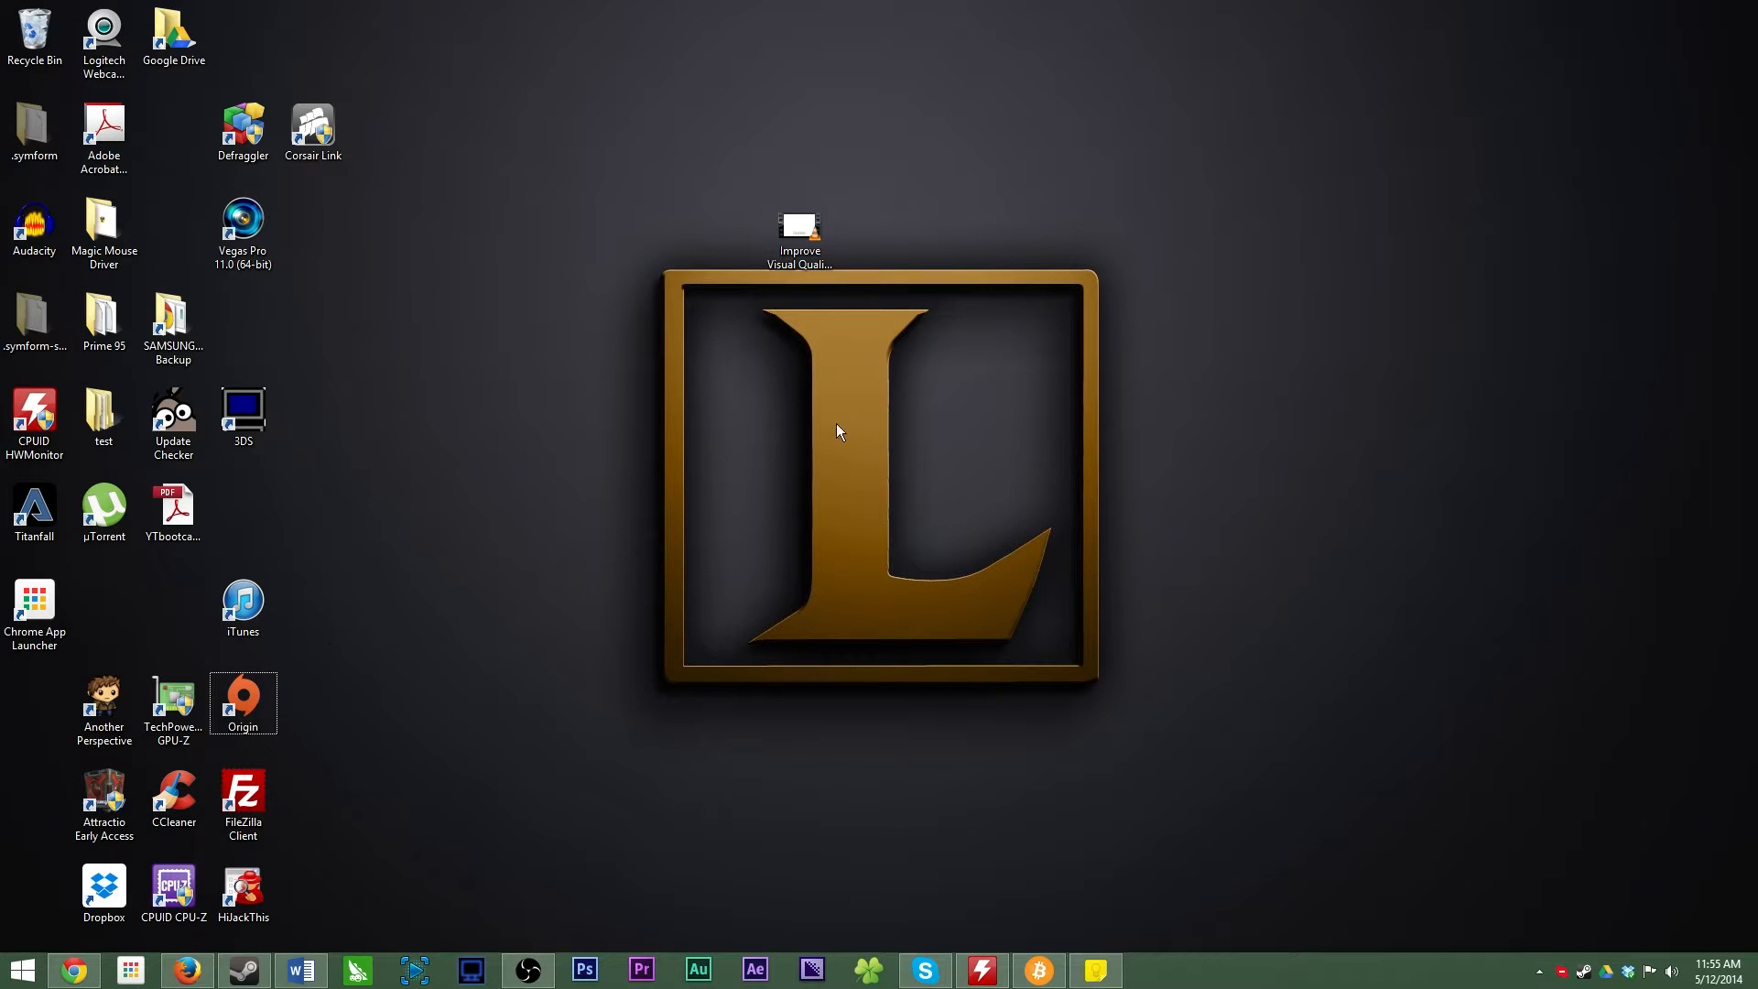
mouse_move(20, 905)
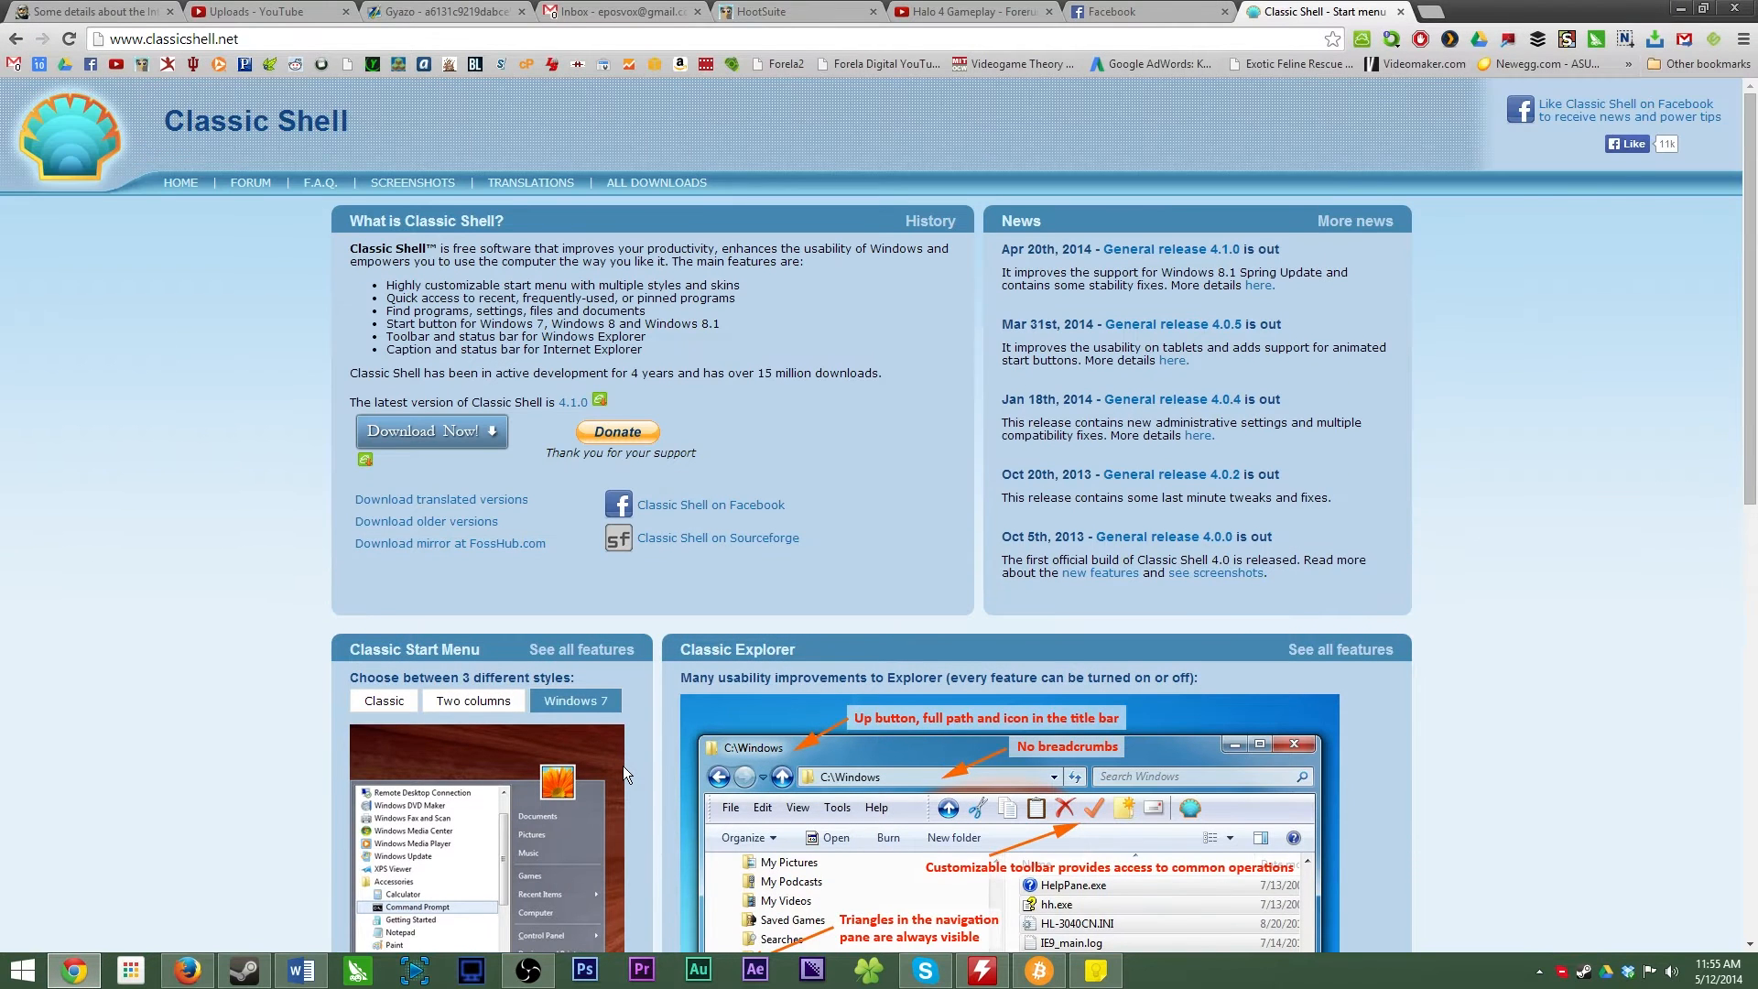
mouse_move(675, 758)
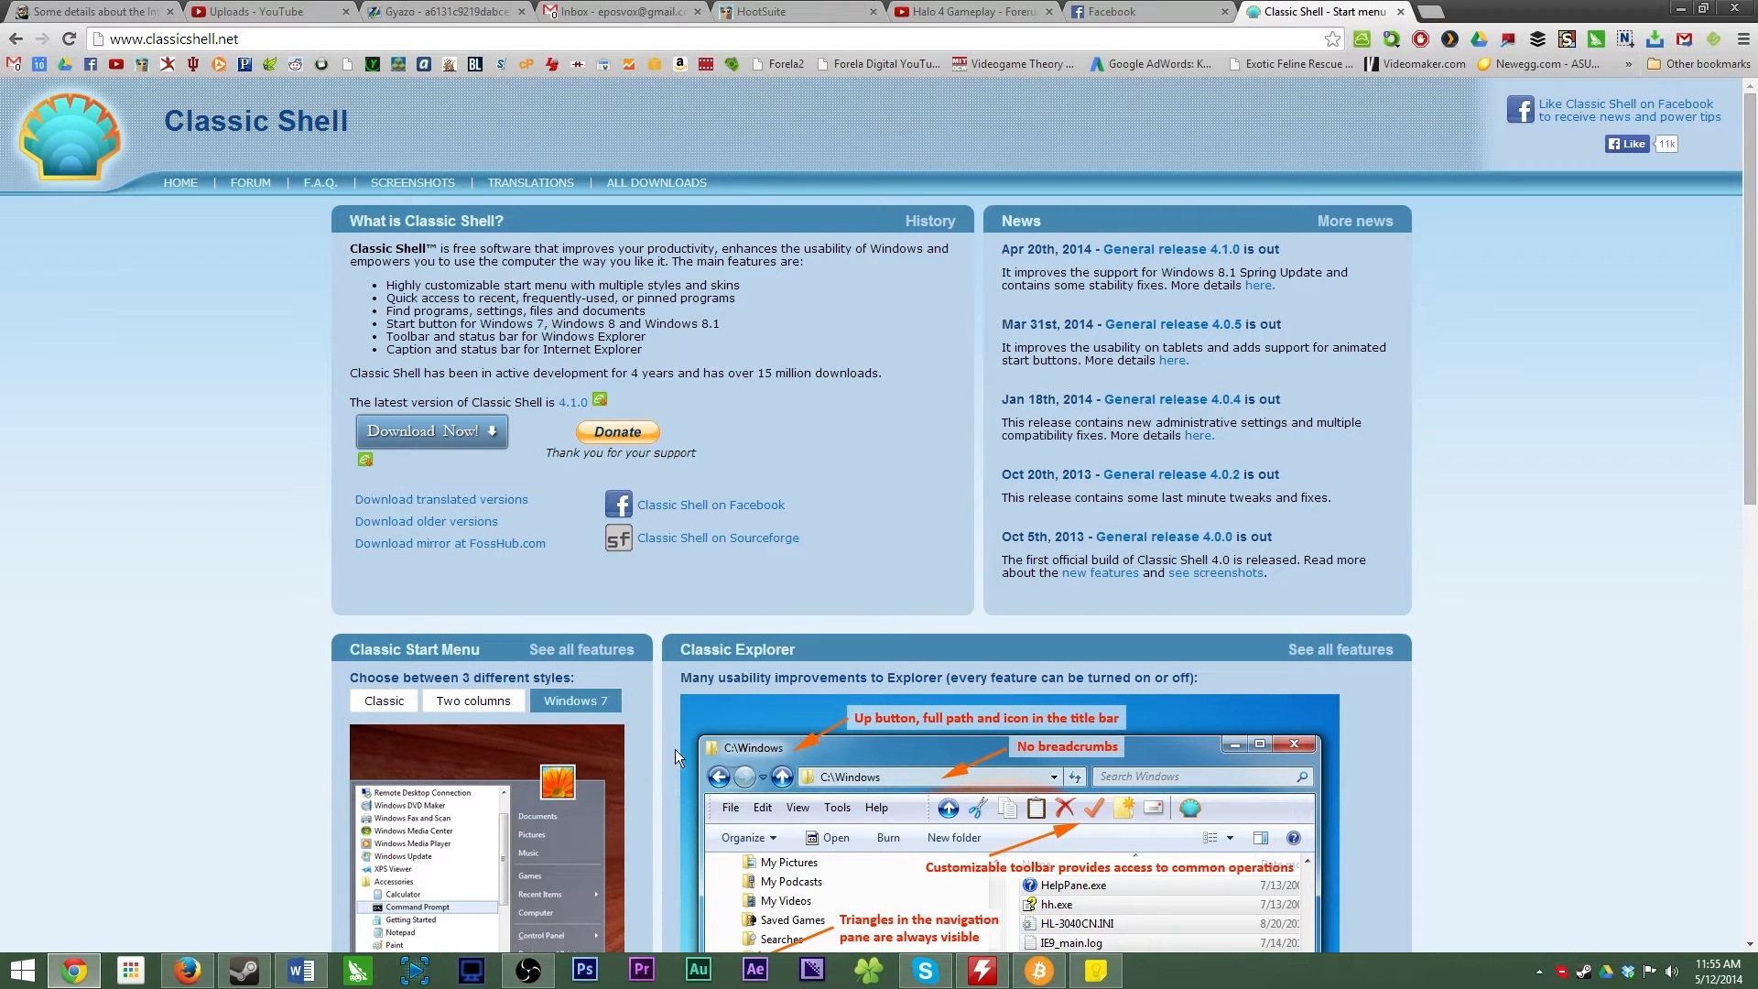
mouse_move(670, 786)
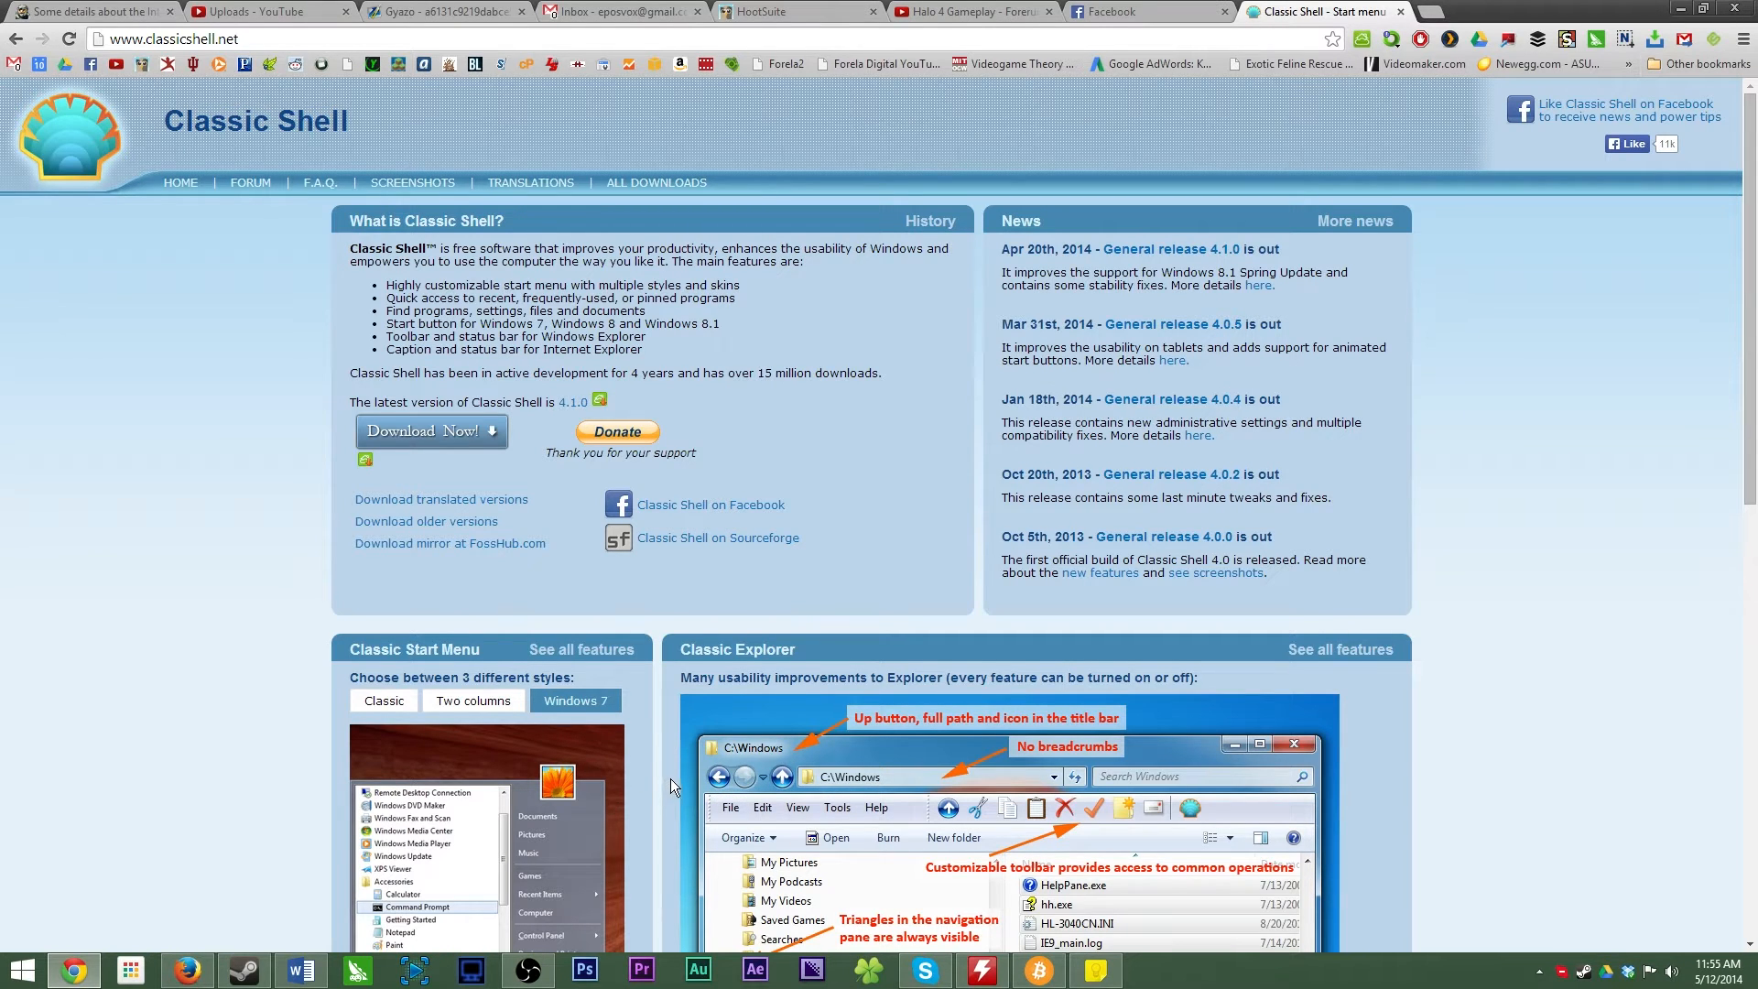
- Scroll the classicshell.net homepage down to the Classic Start Menu and Classic Explorer sections
scroll(down, 3)
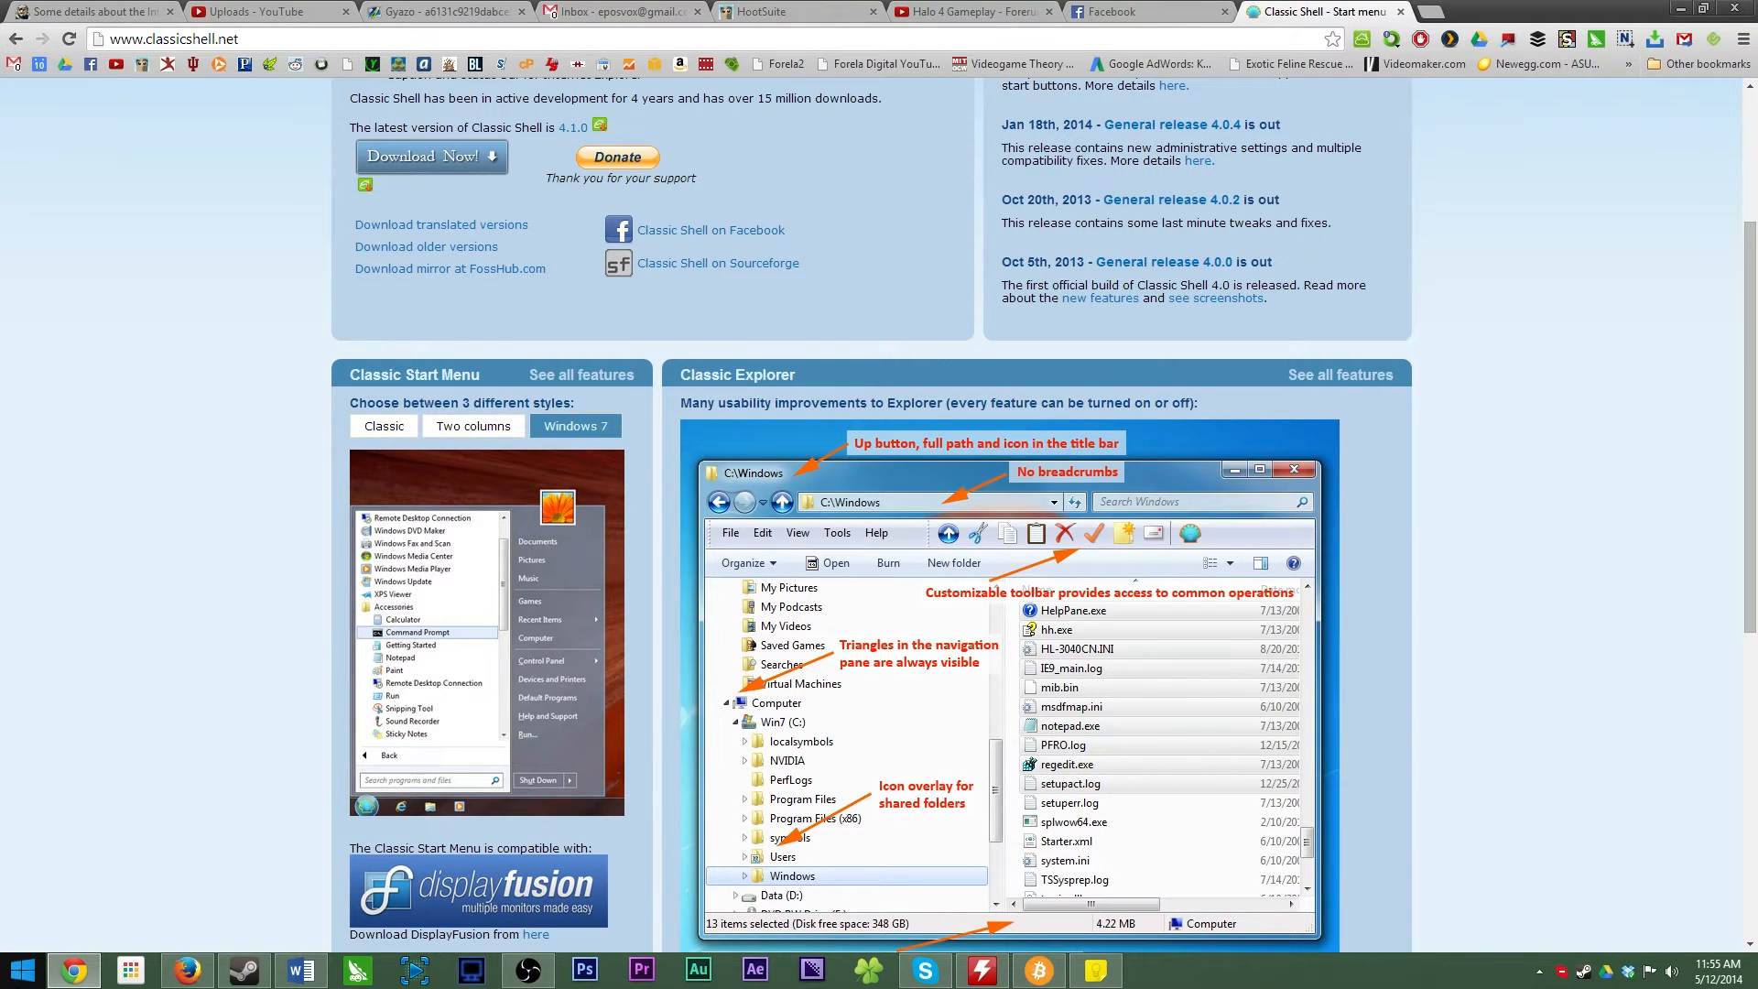
key(Super)
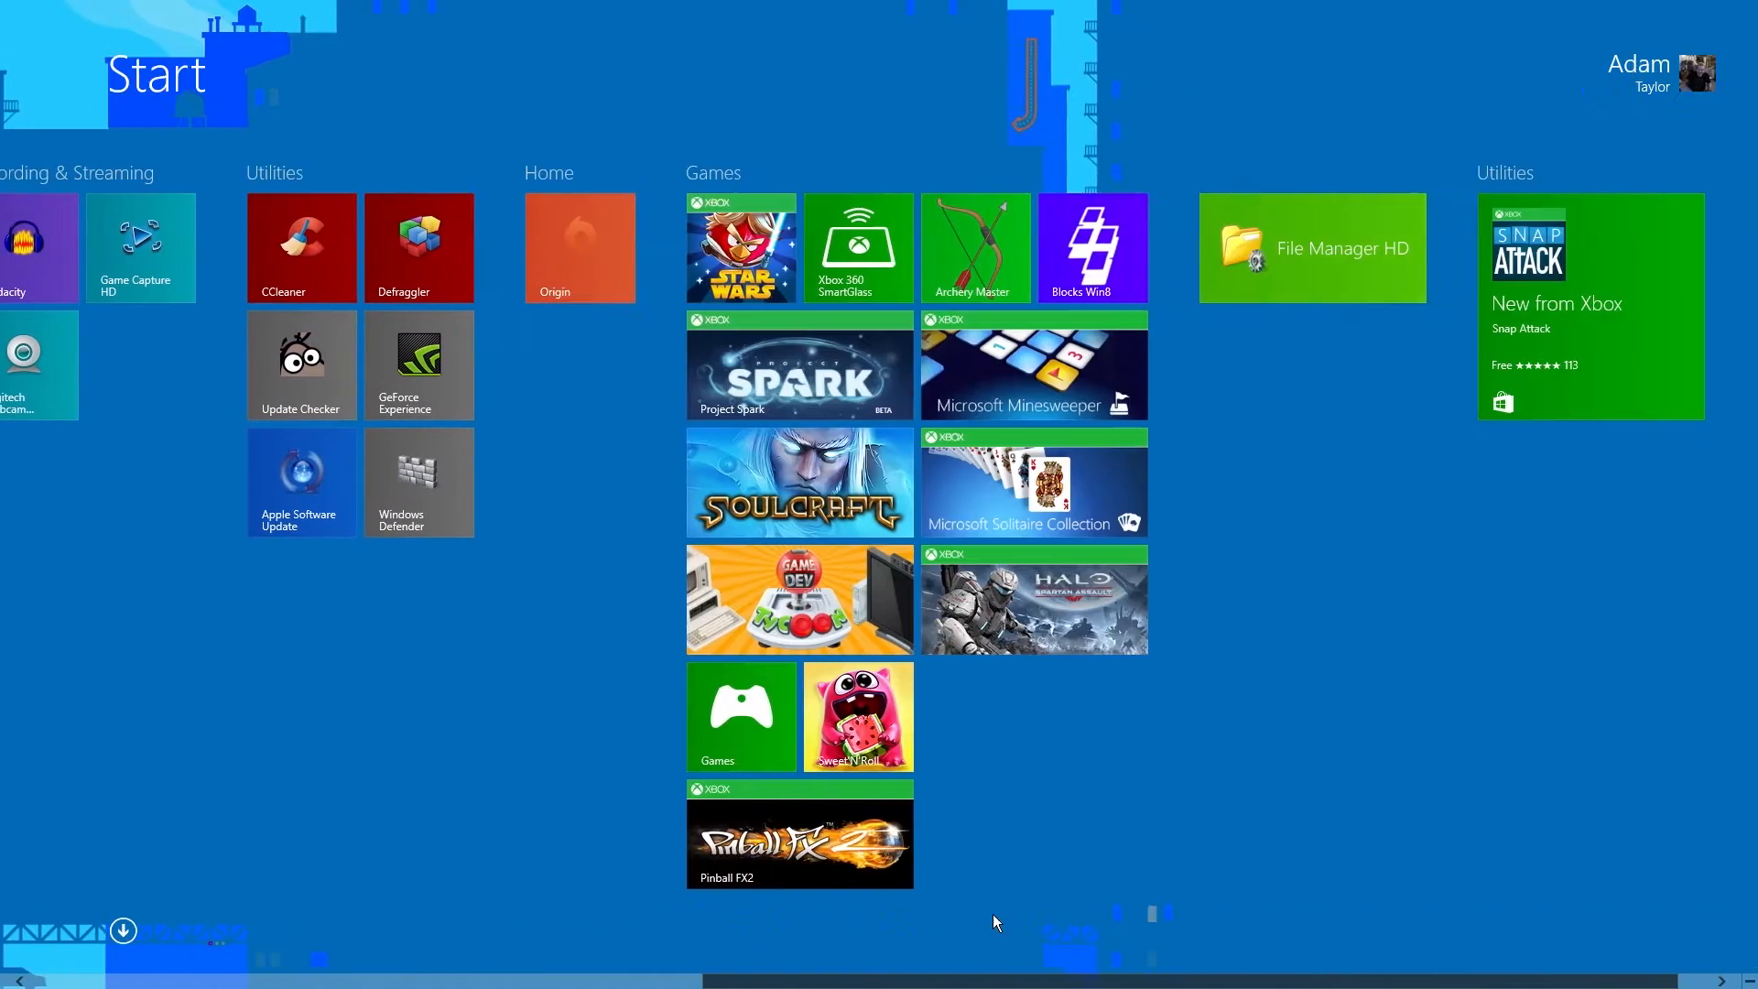
scroll(left, 3)
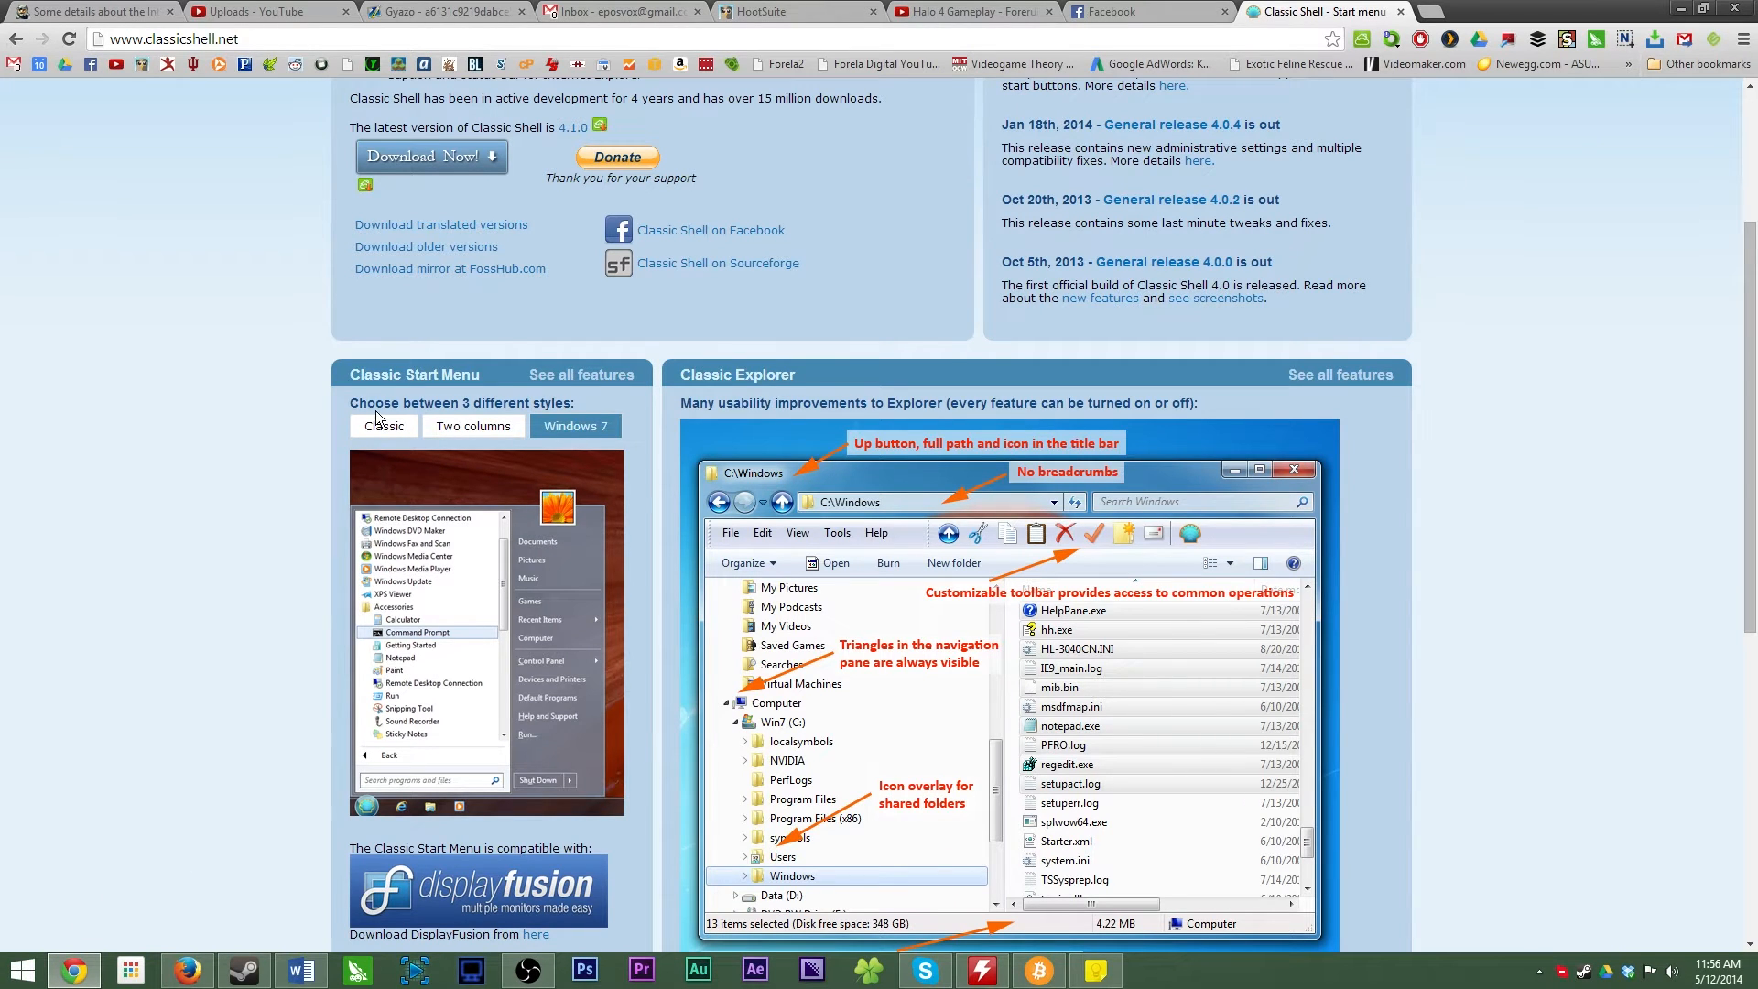
- Follow 'See all features' to the Classic Shell Features page with the three Start Menu styles
click(581, 375)
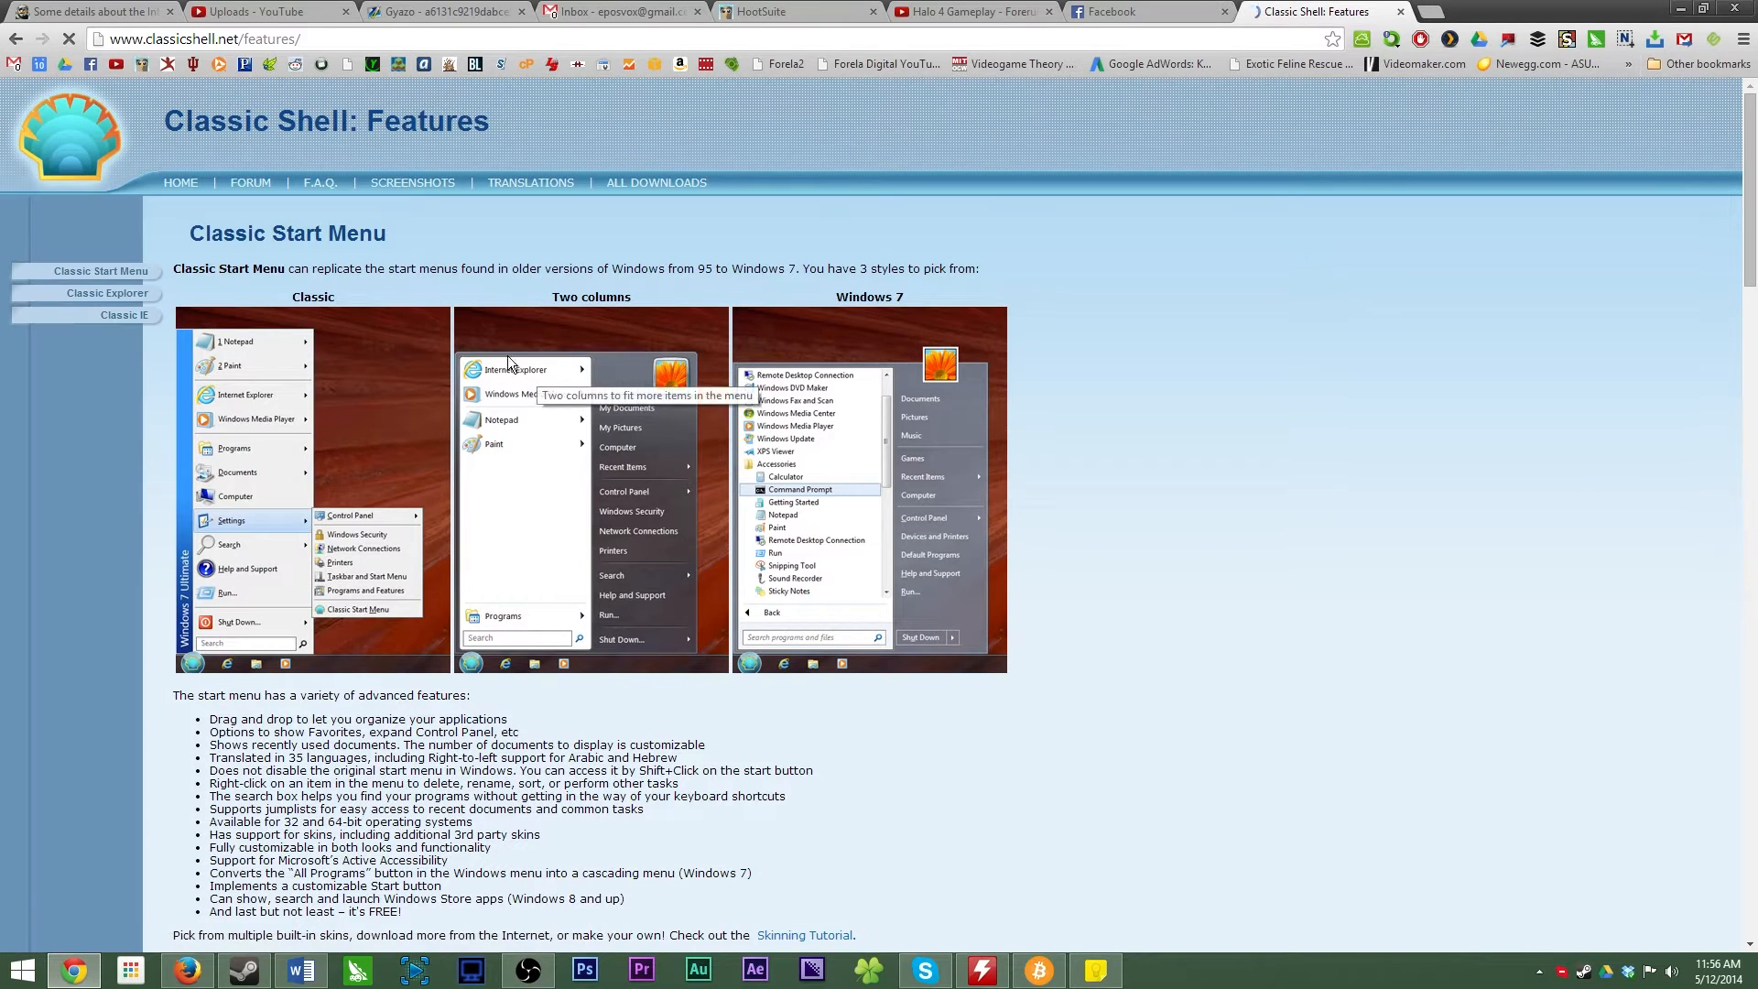
mouse_move(414, 449)
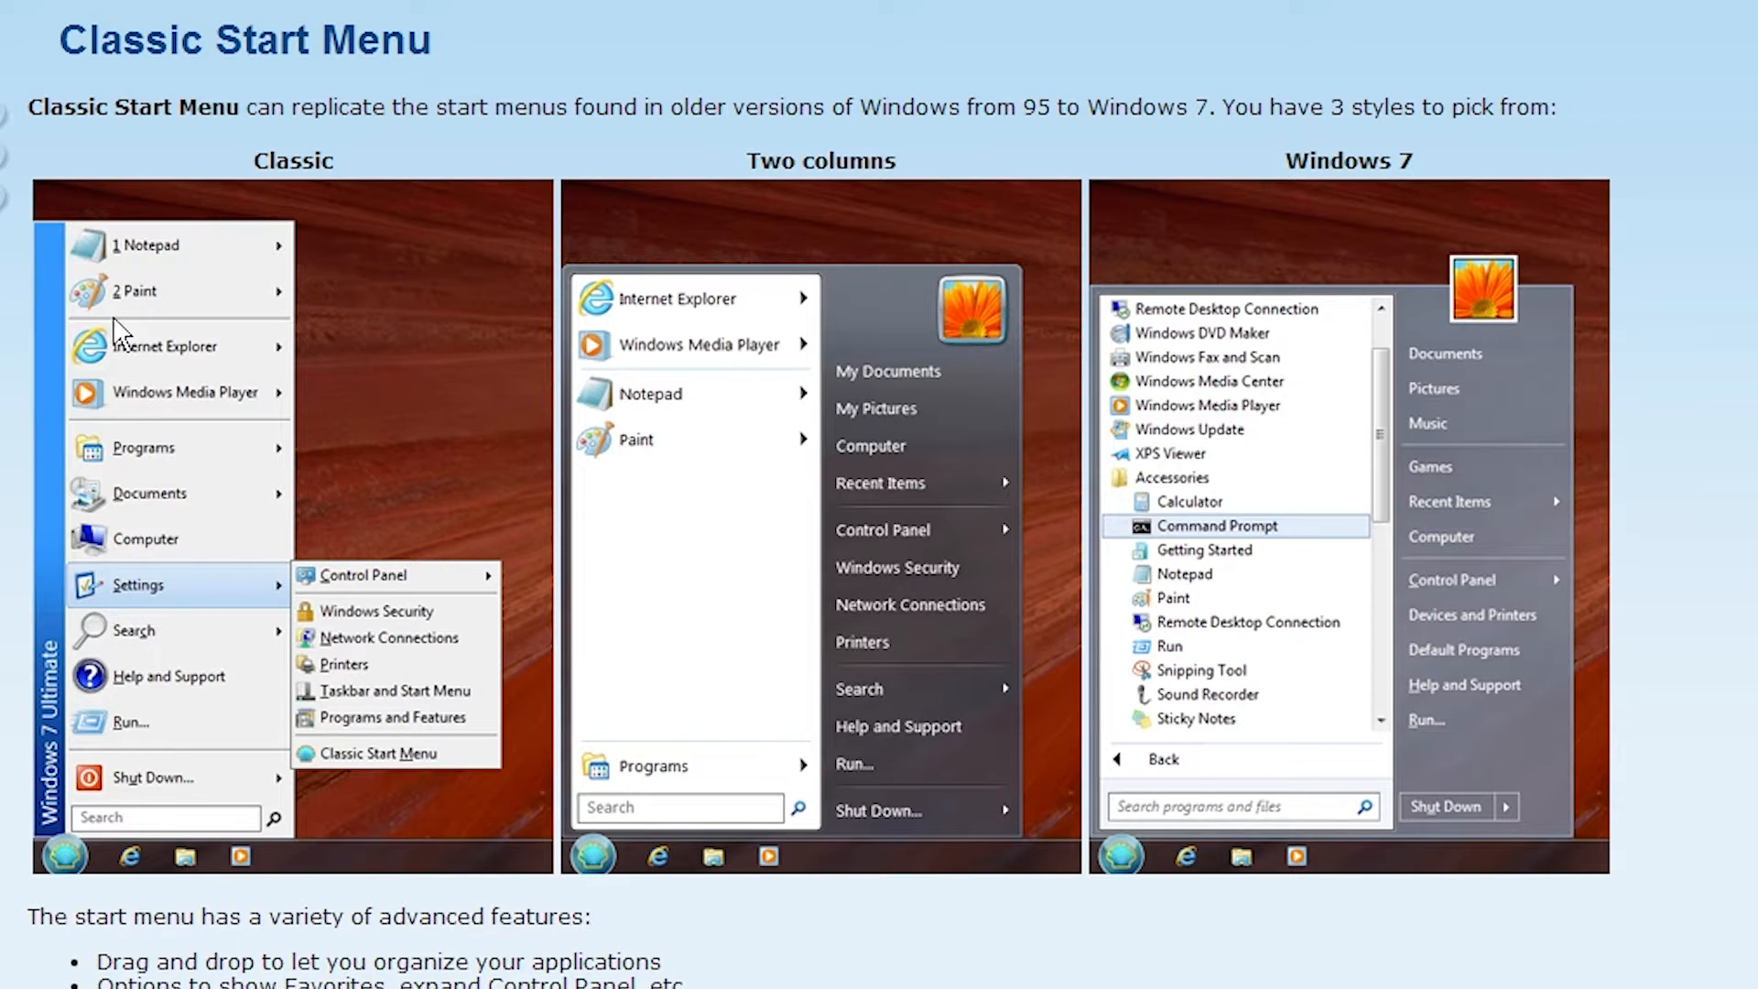
mouse_move(150, 435)
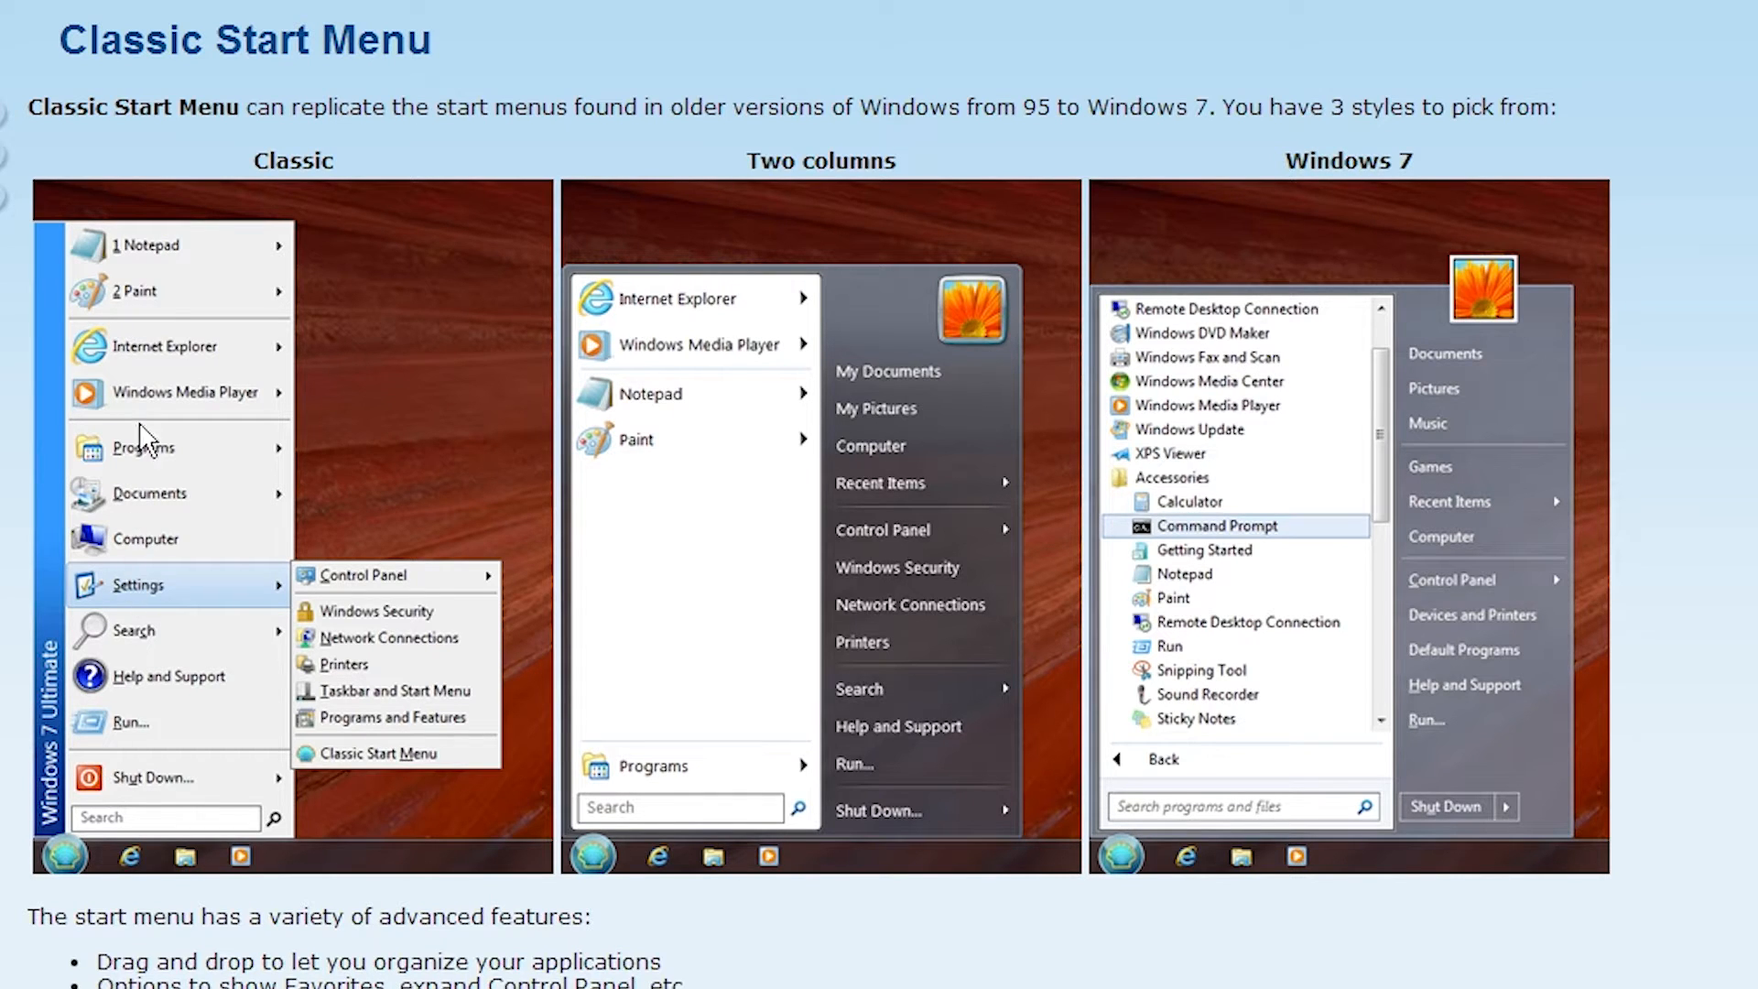
mouse_move(124, 804)
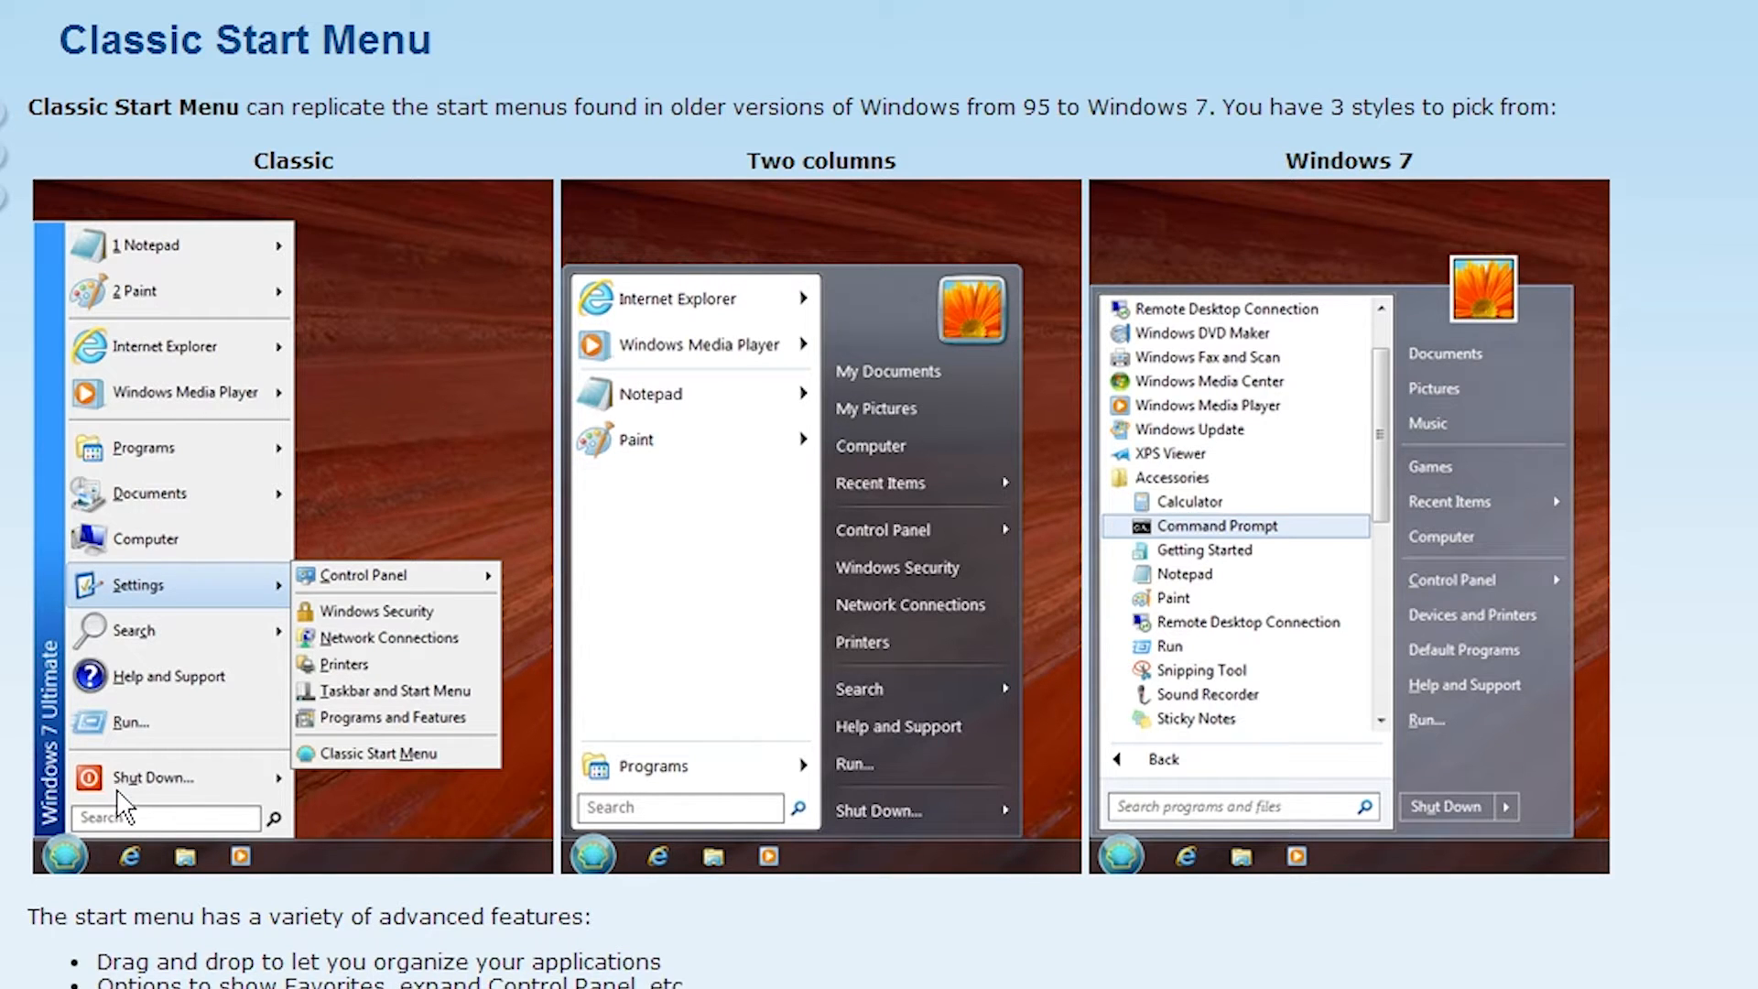
mouse_move(844, 426)
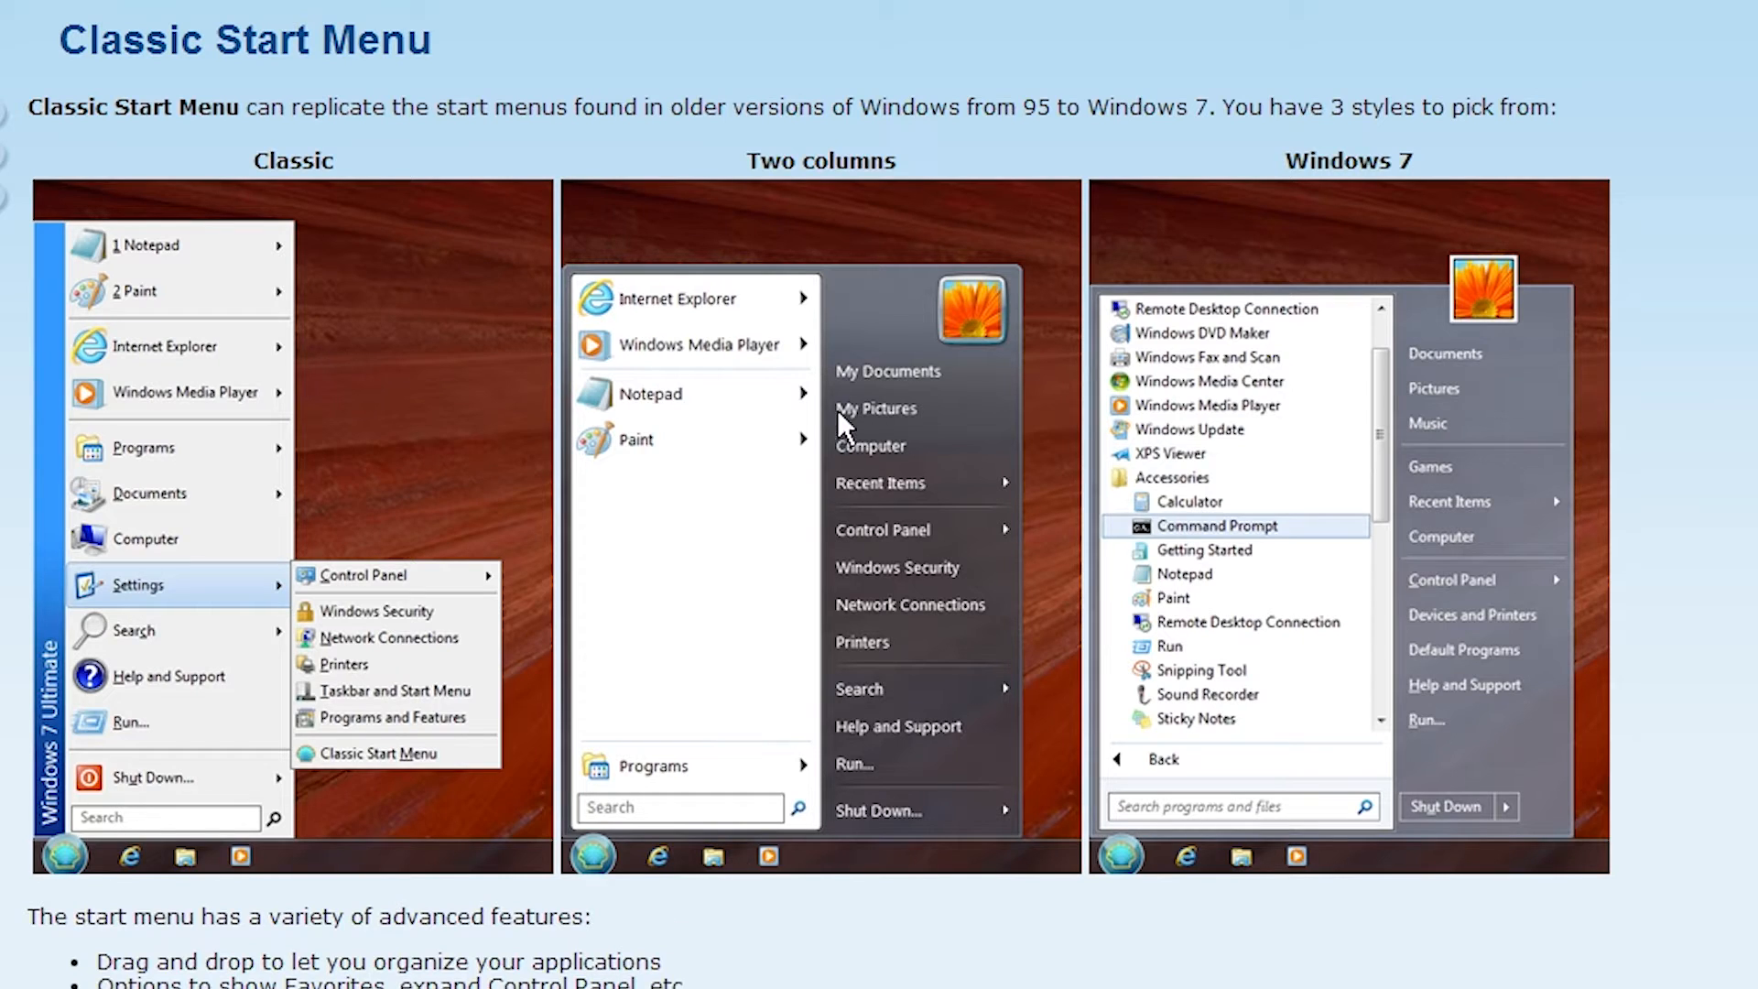
mouse_move(873, 424)
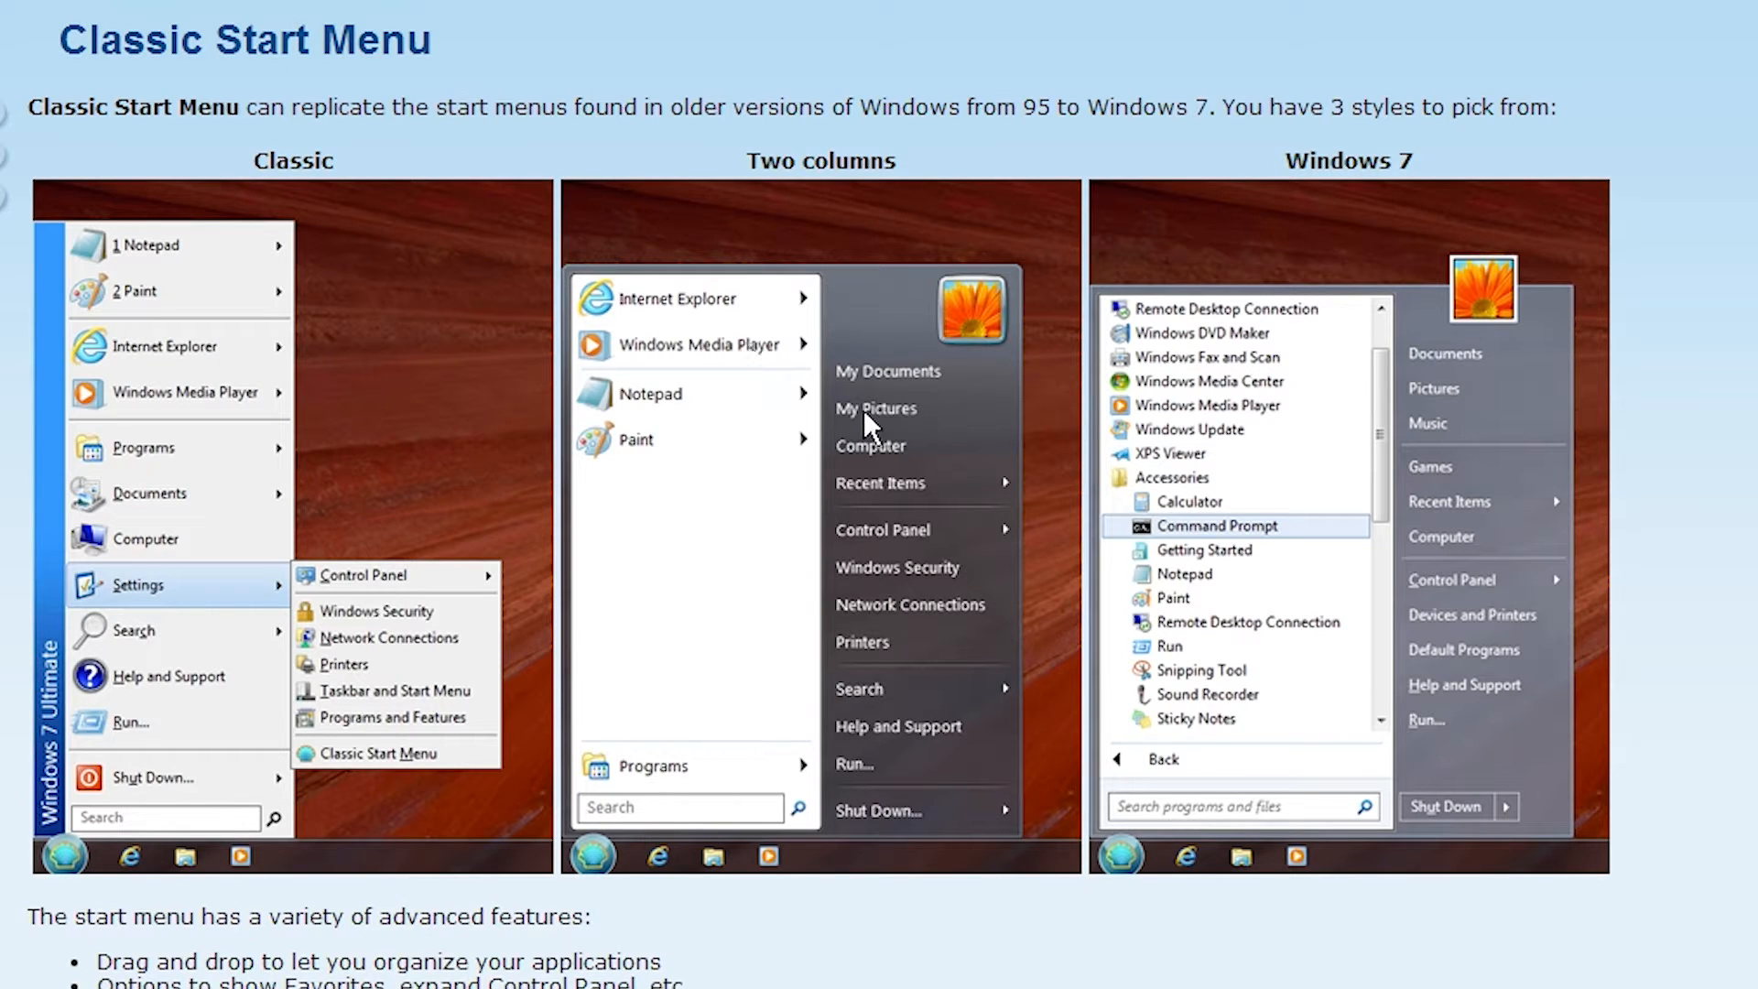
mouse_move(1333, 413)
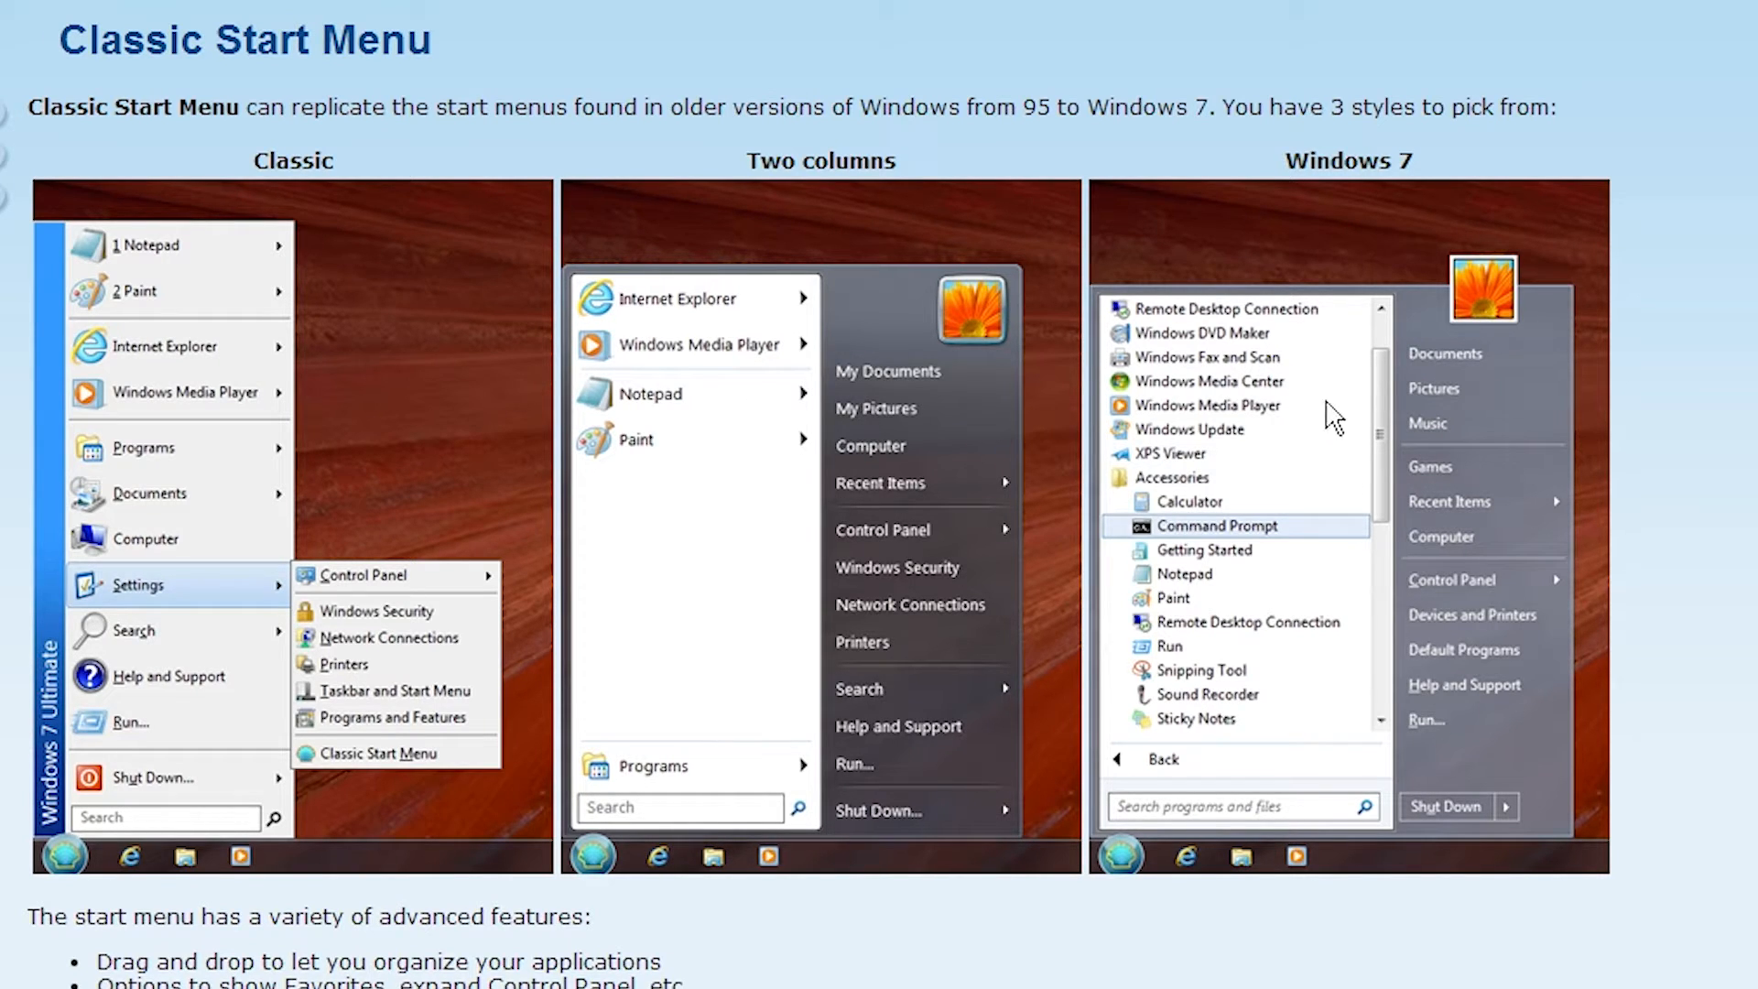
mouse_move(1211, 528)
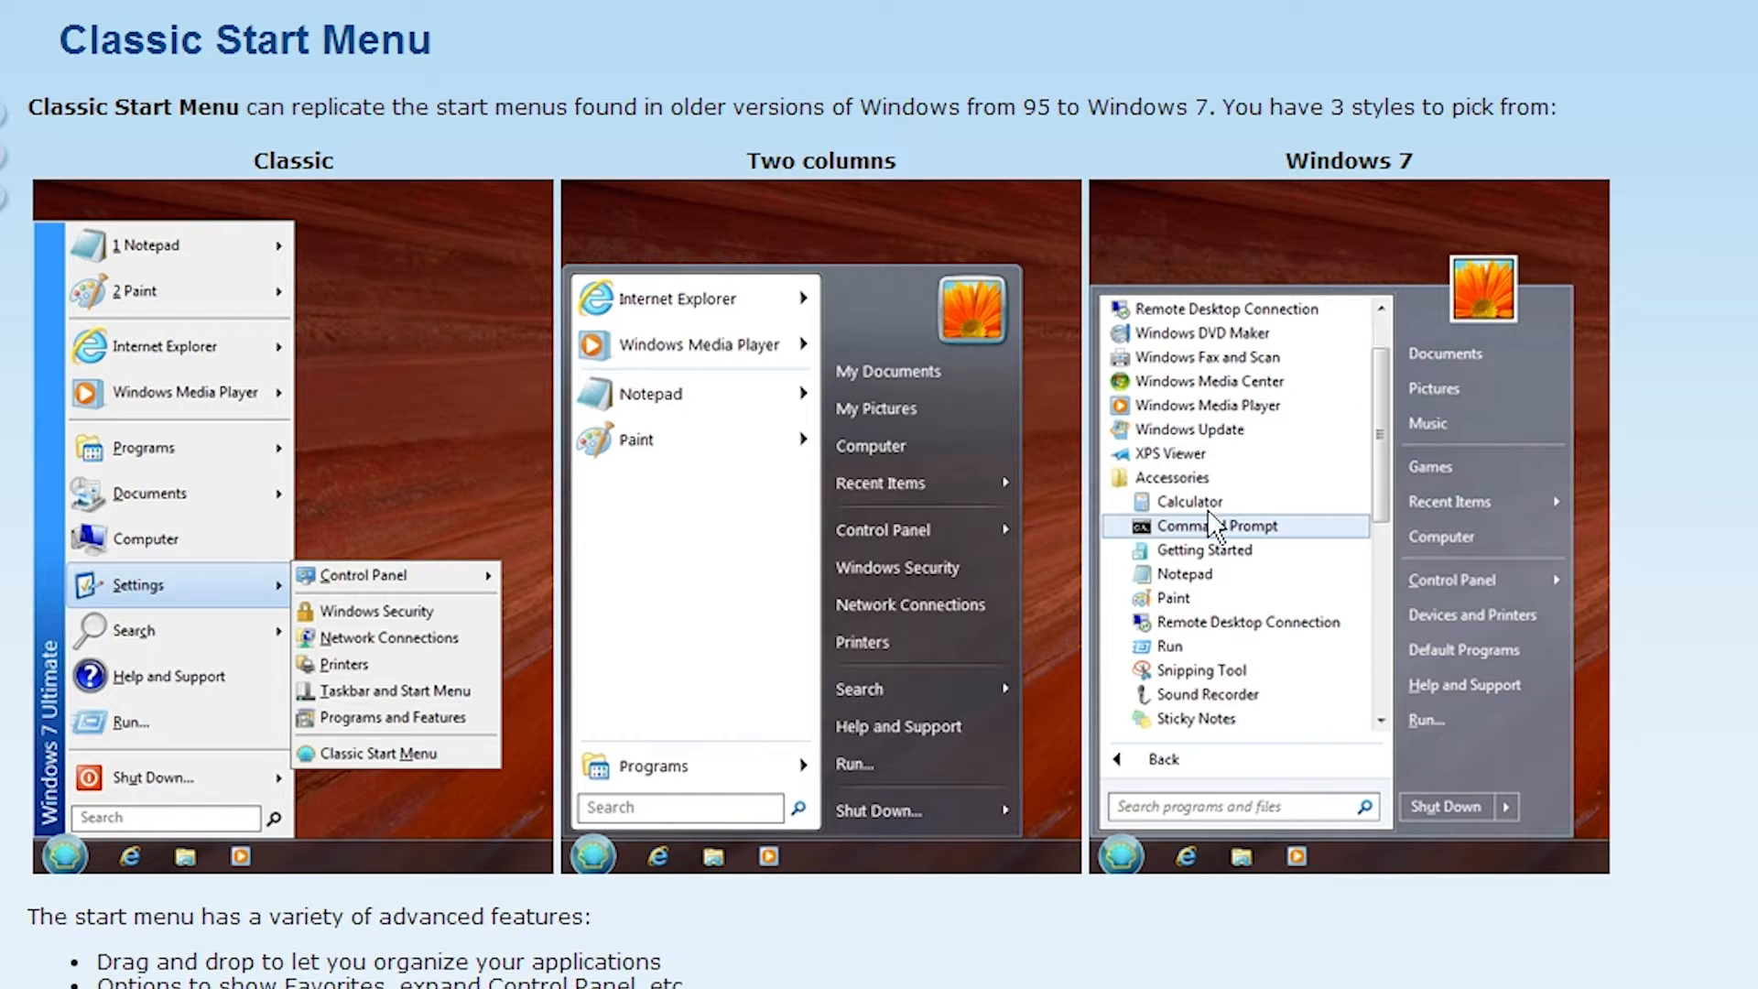
mouse_move(1225, 671)
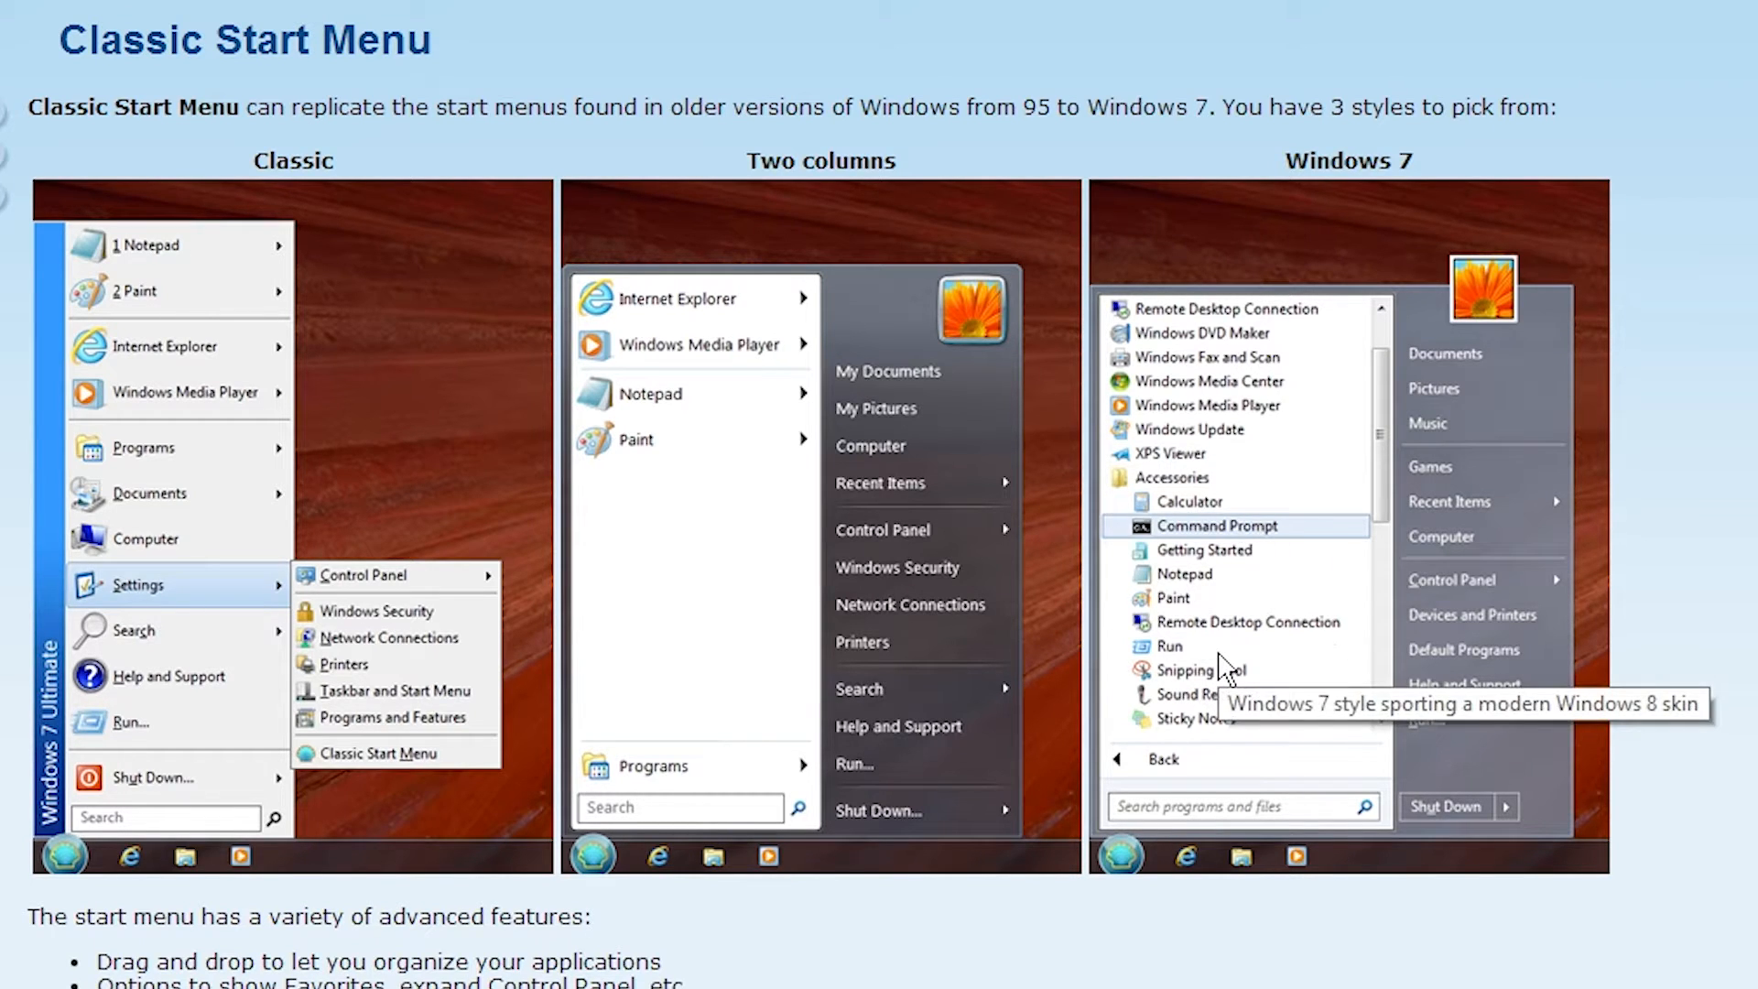
mouse_move(1395, 264)
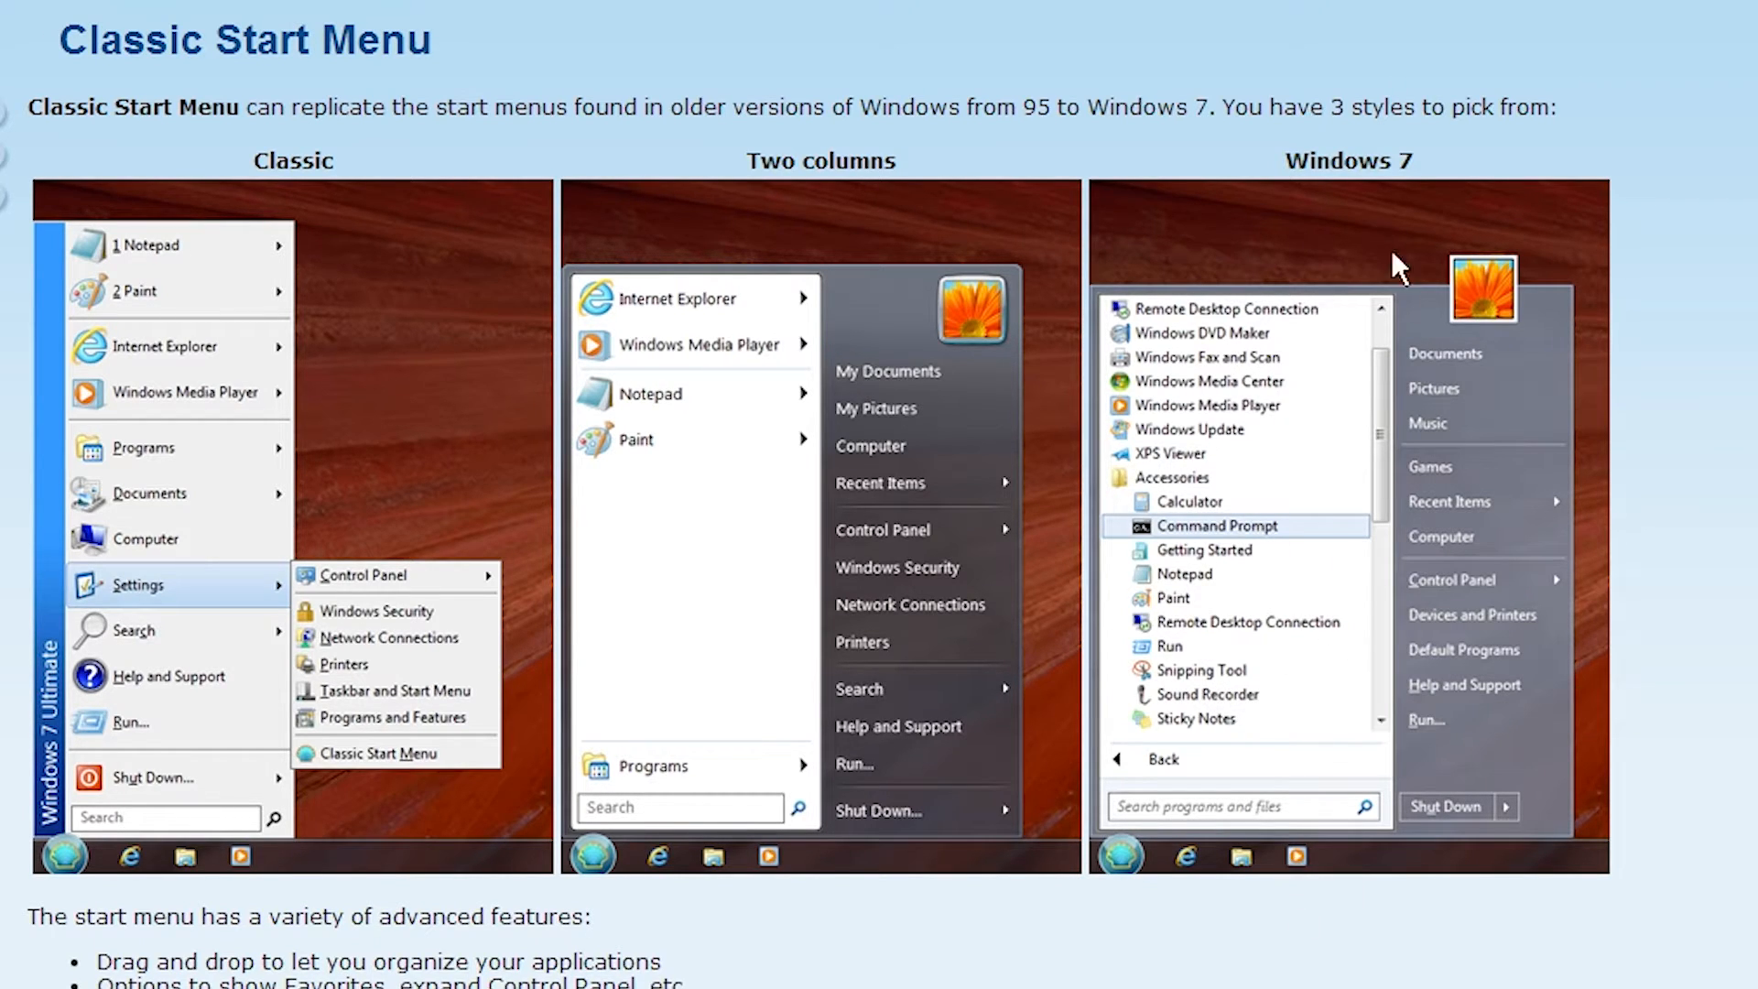
mouse_move(1209, 214)
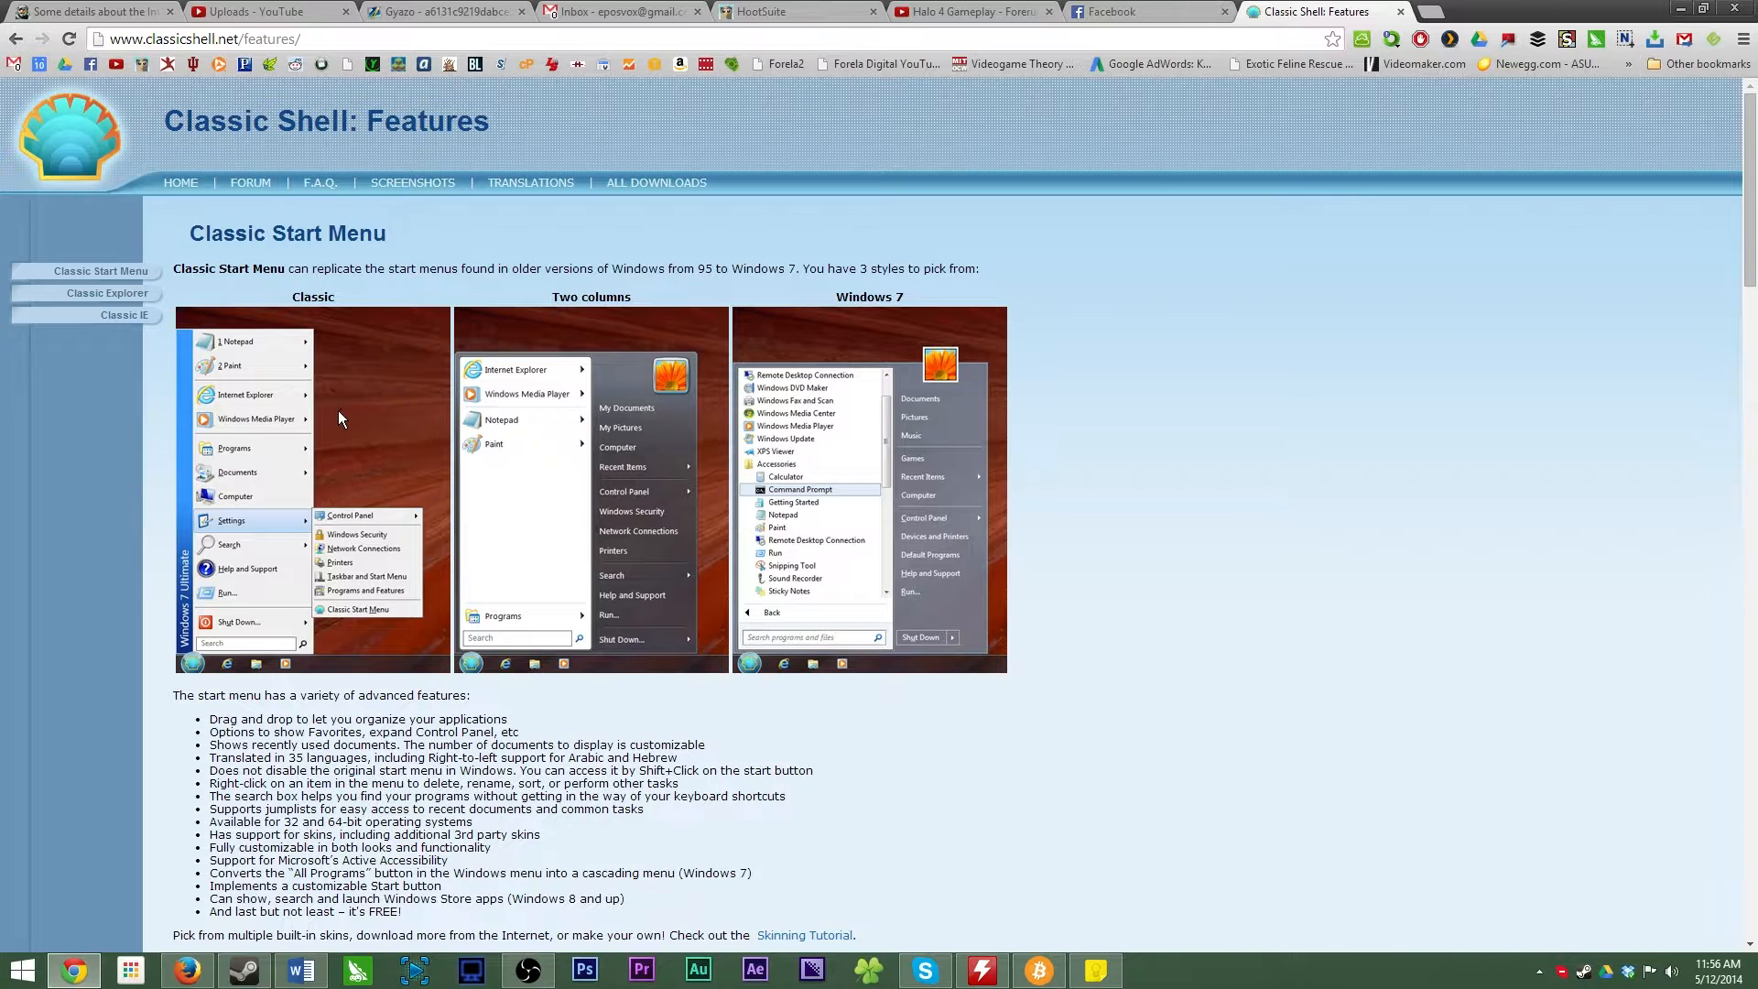
scroll(down, 3)
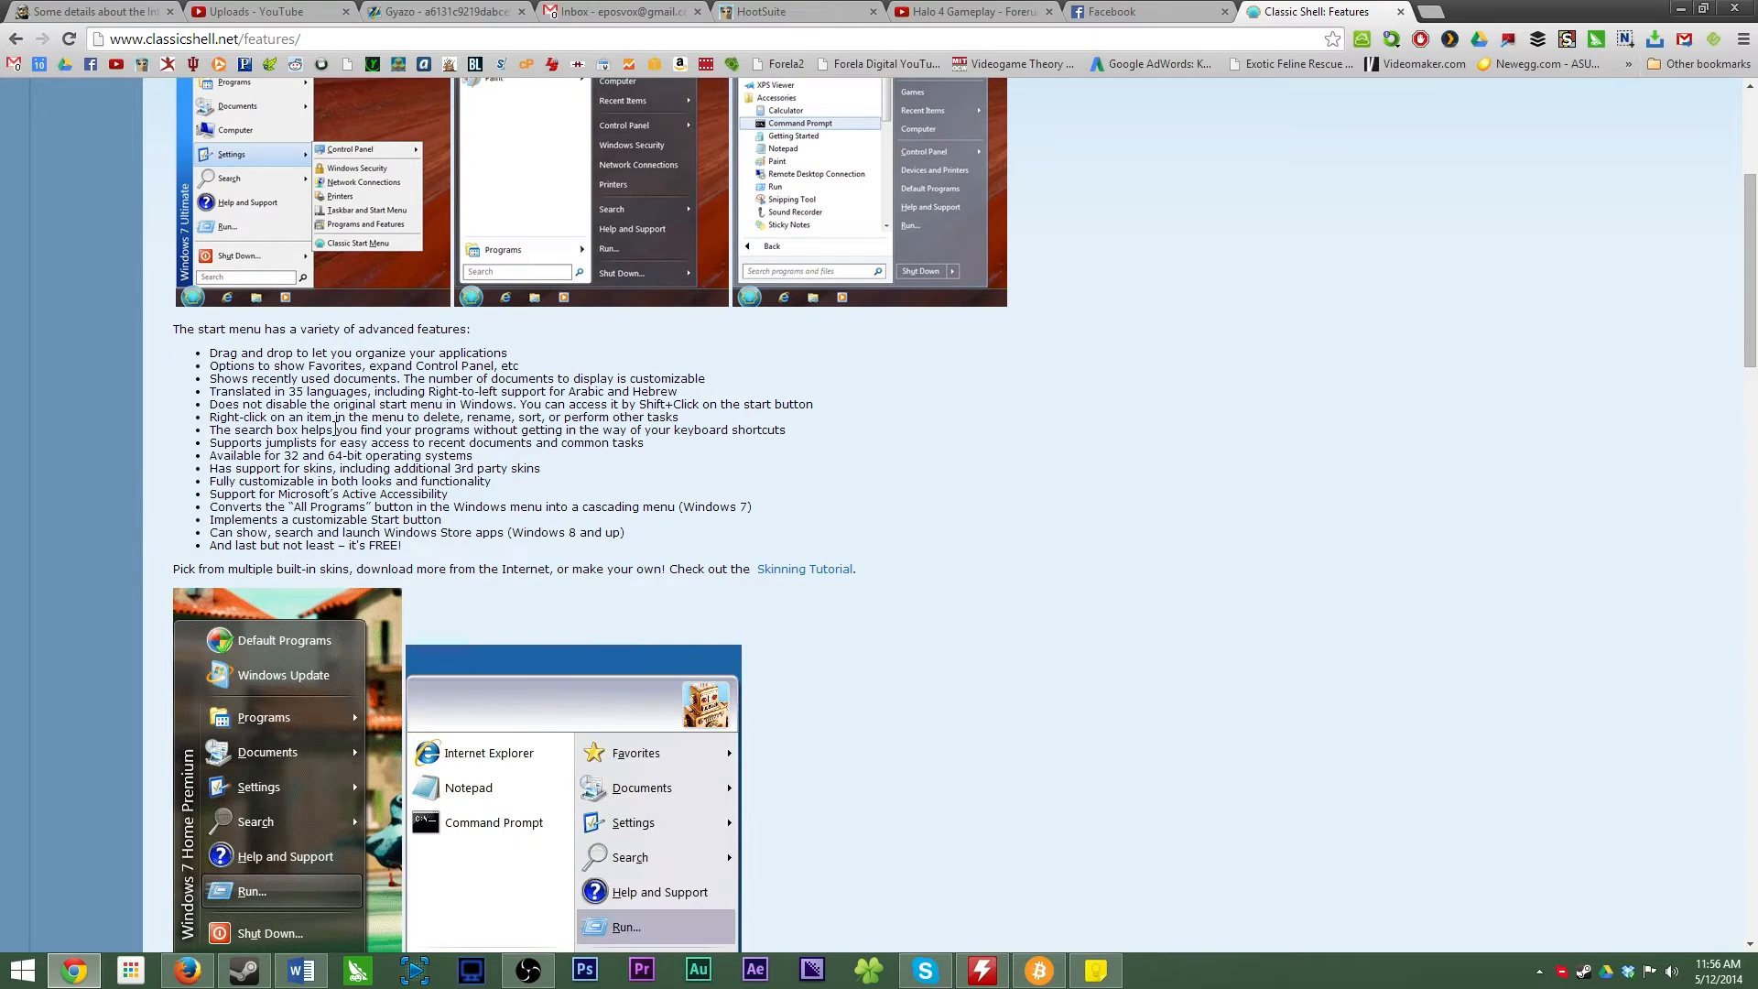
scroll(up, 3)
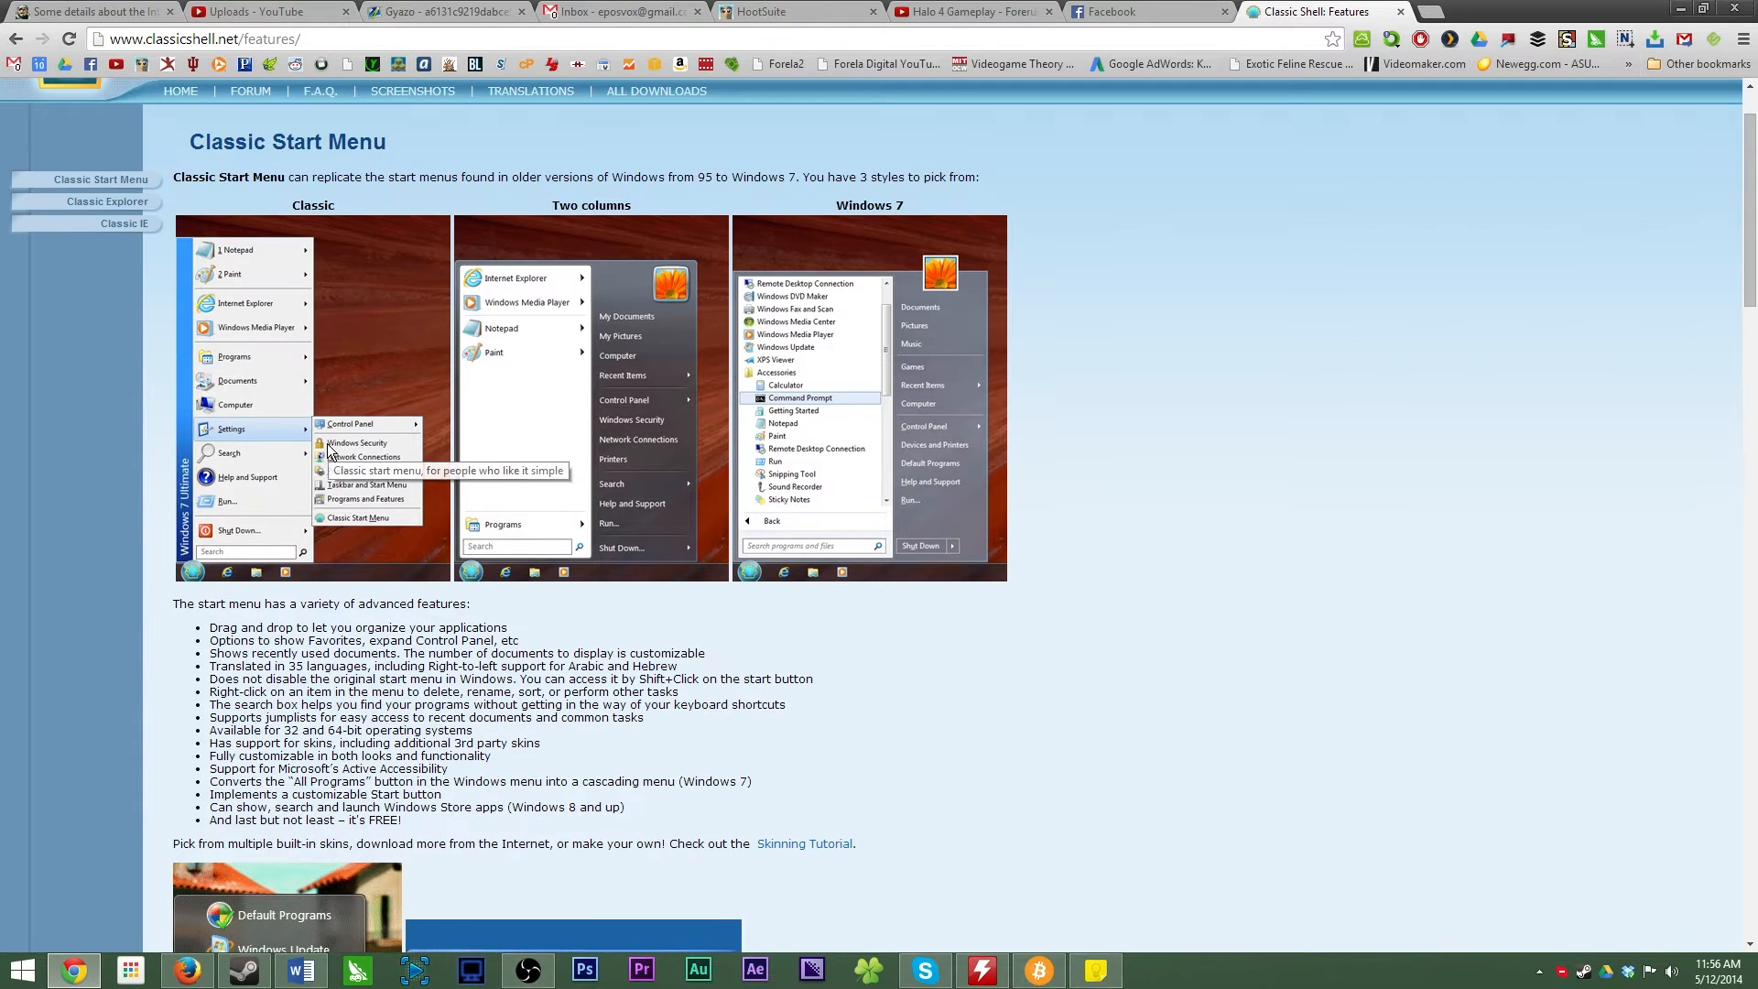
scroll(down, 3)
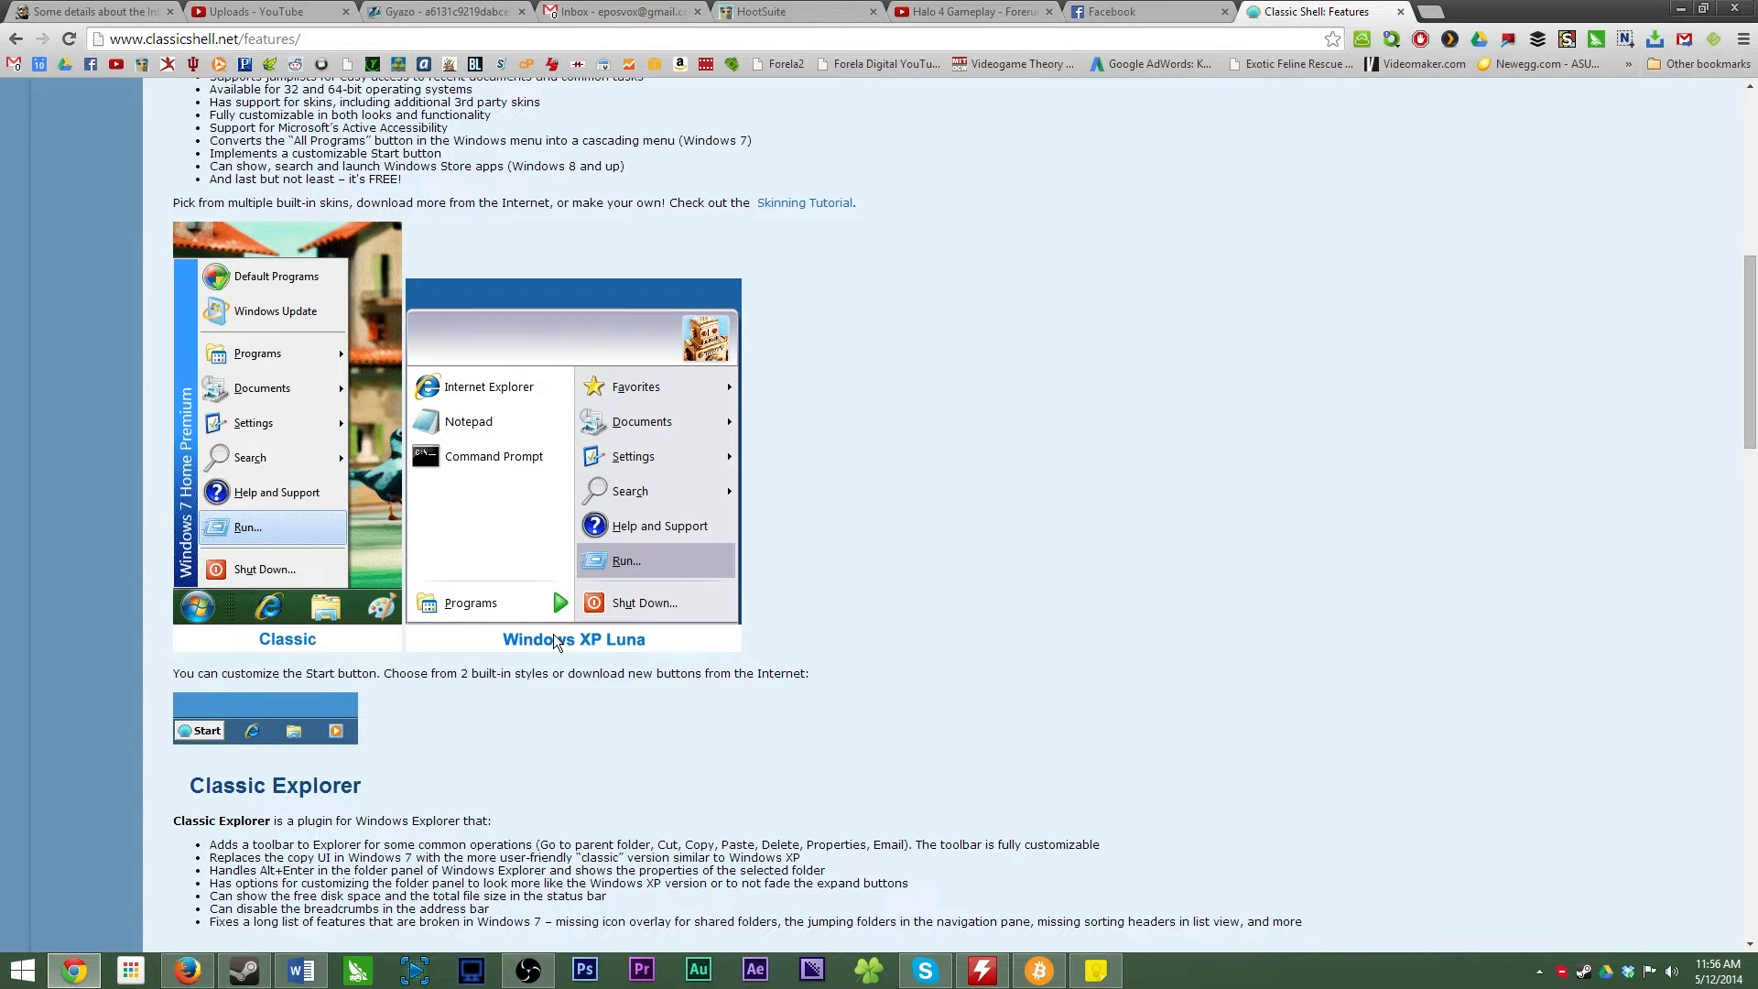
scroll(down, 3)
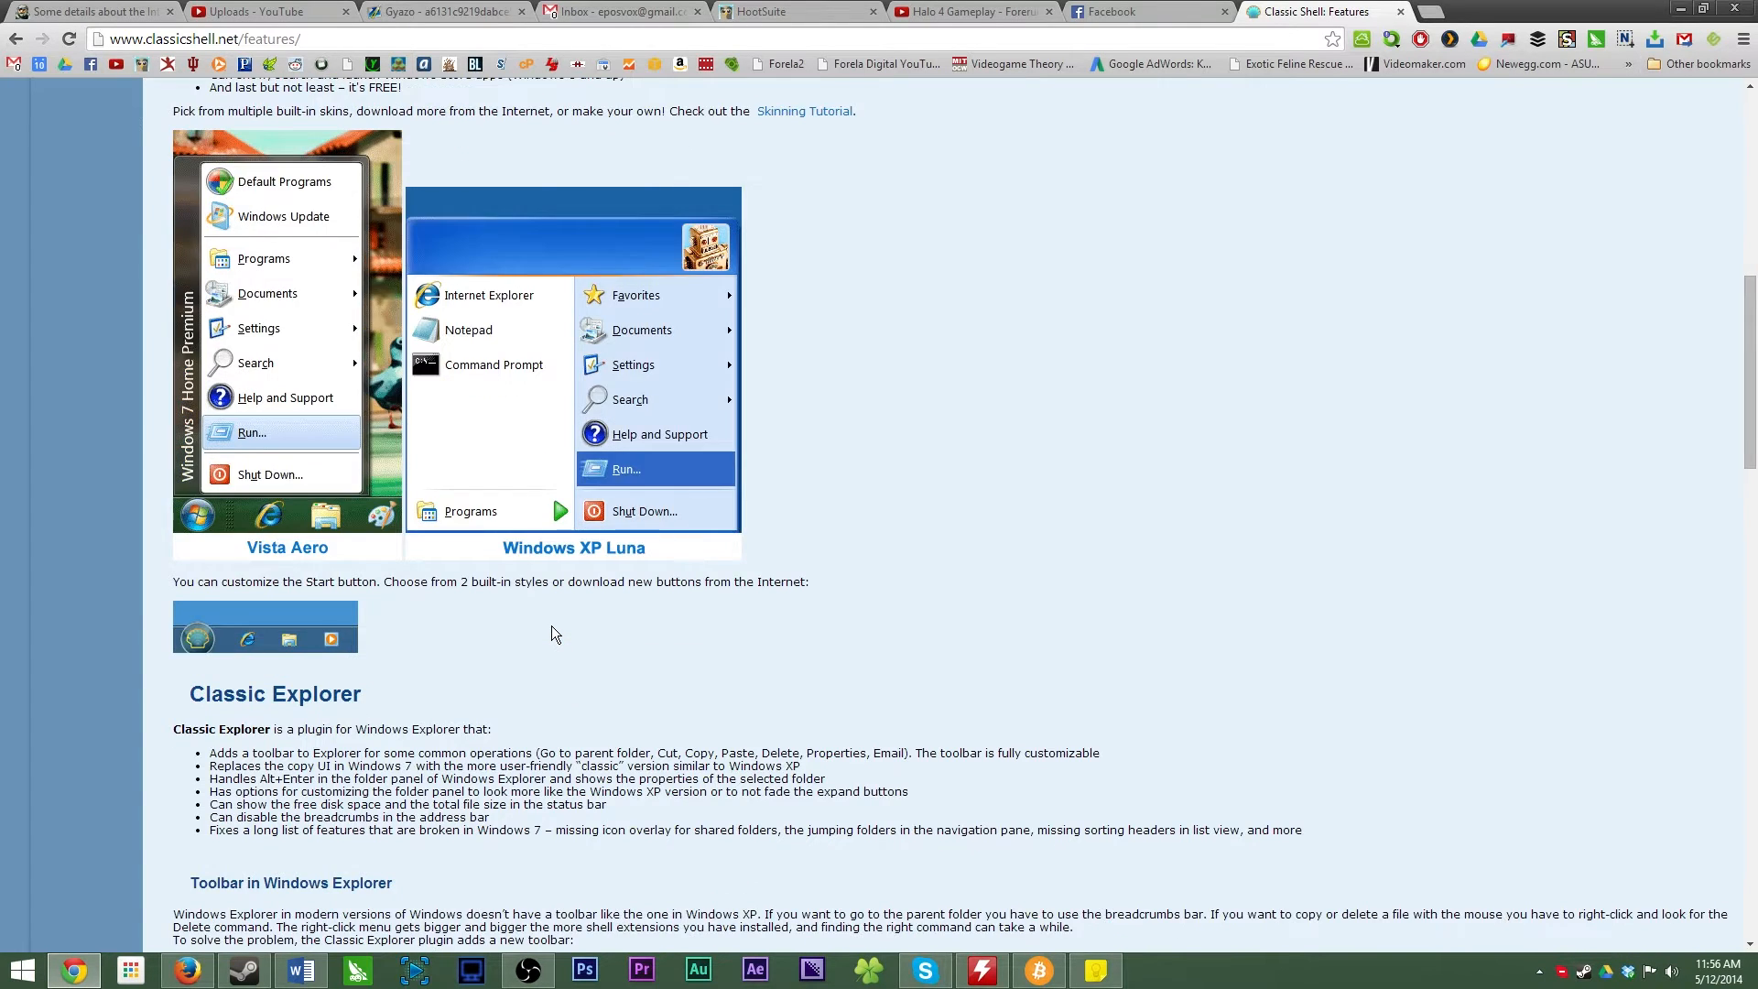
scroll(up, 3)
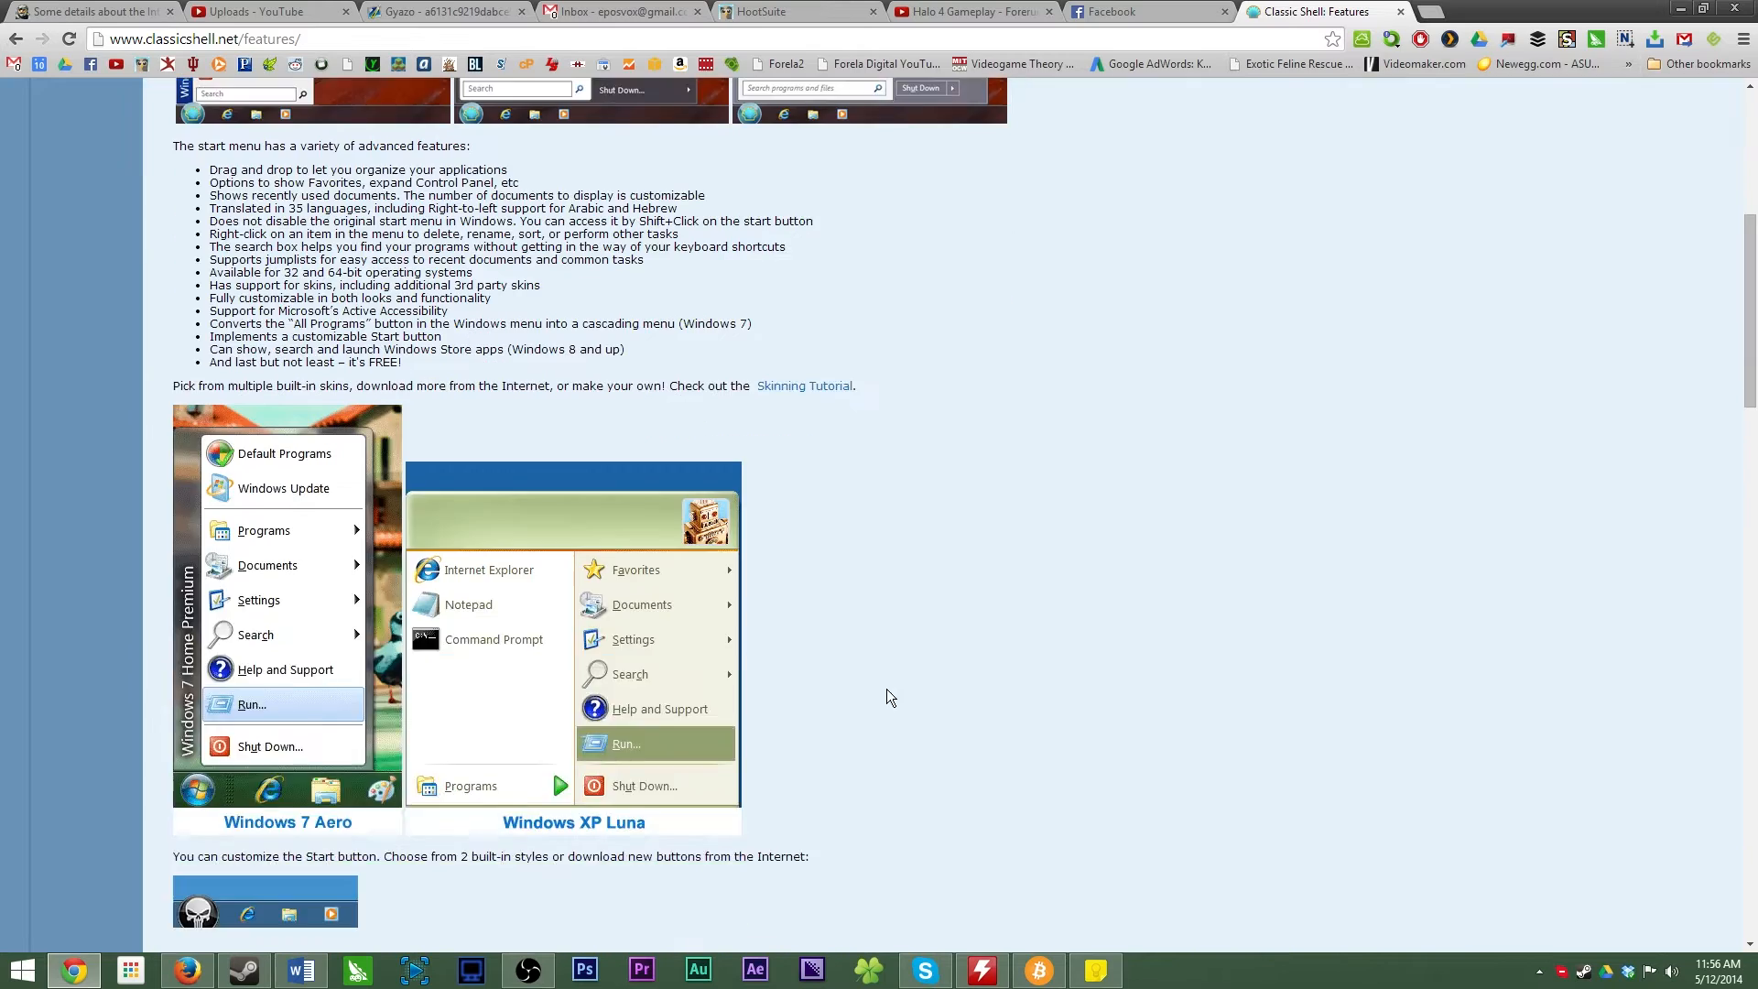
scroll(down, 3)
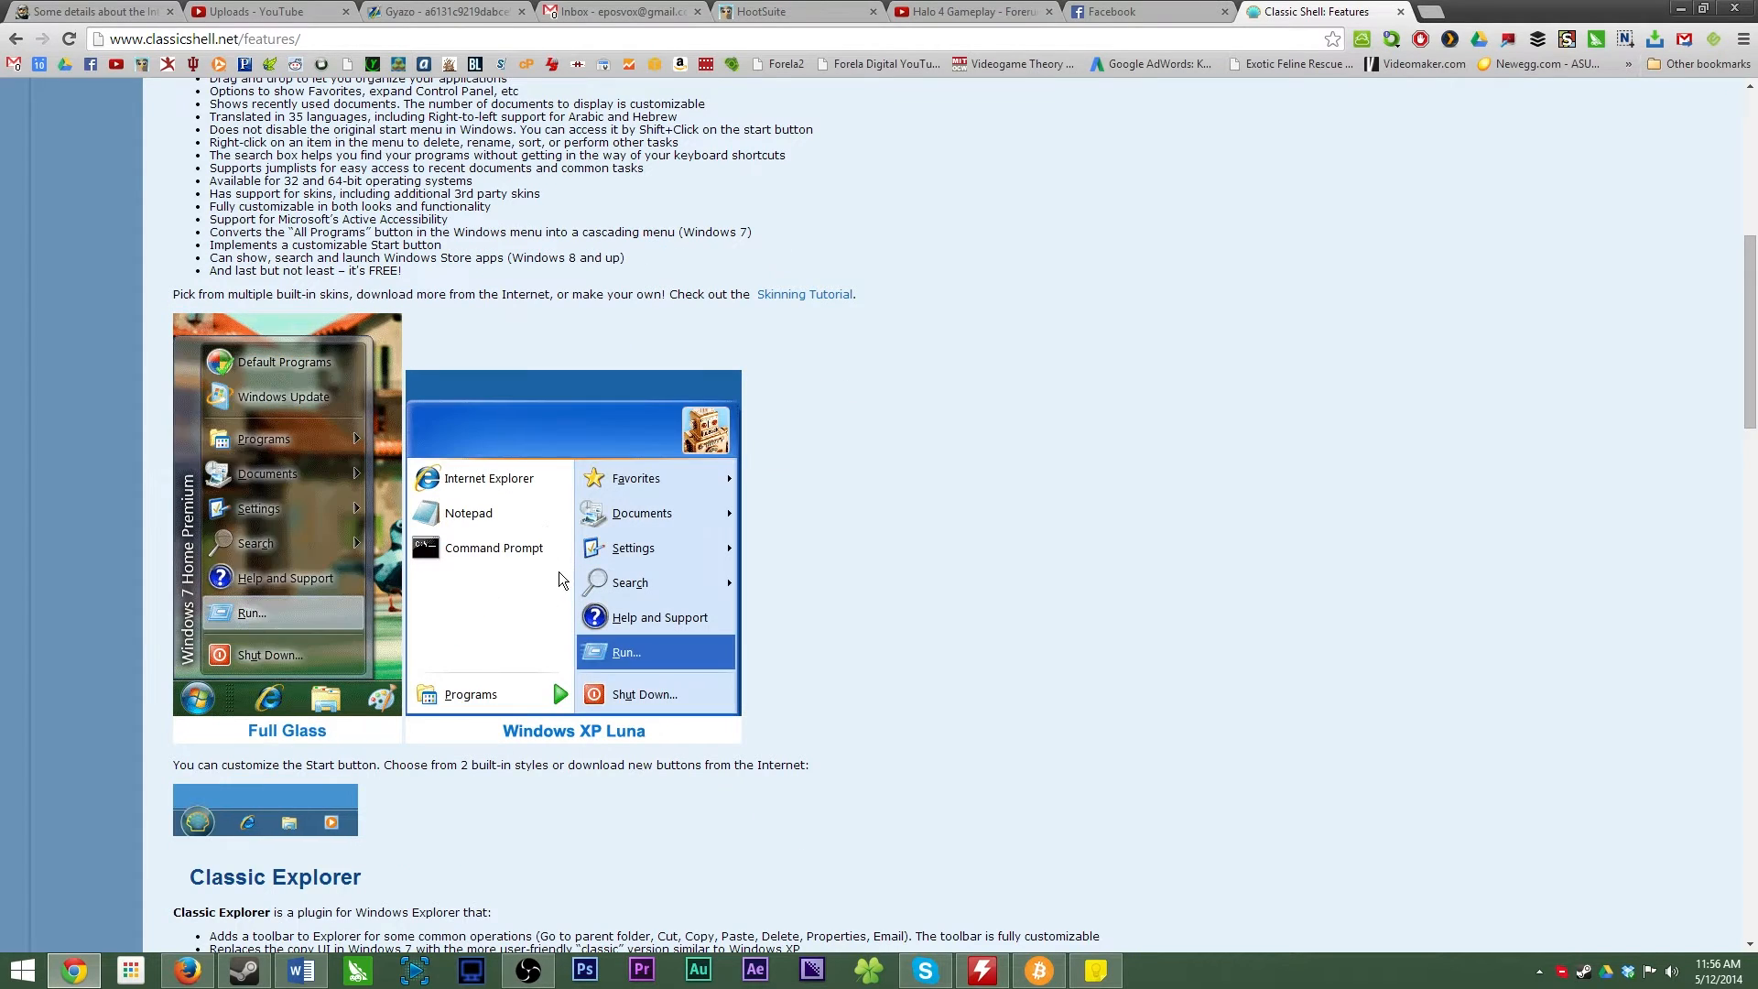
scroll(down, 3)
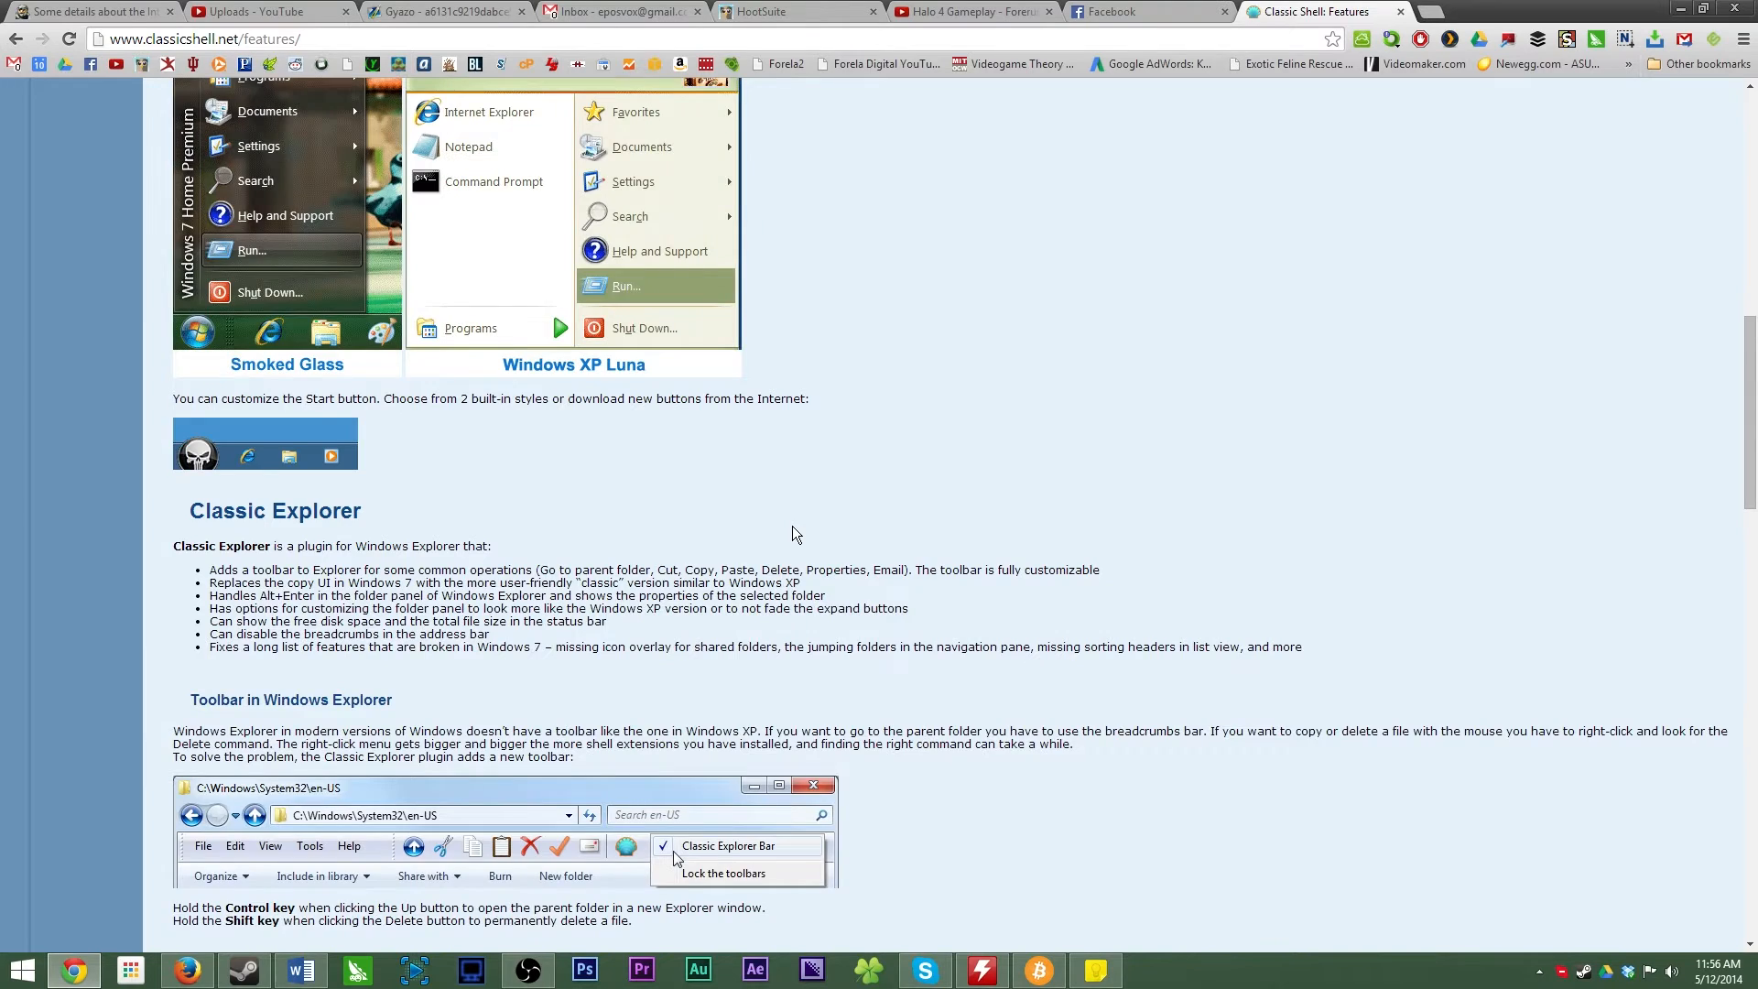
scroll(up, 3)
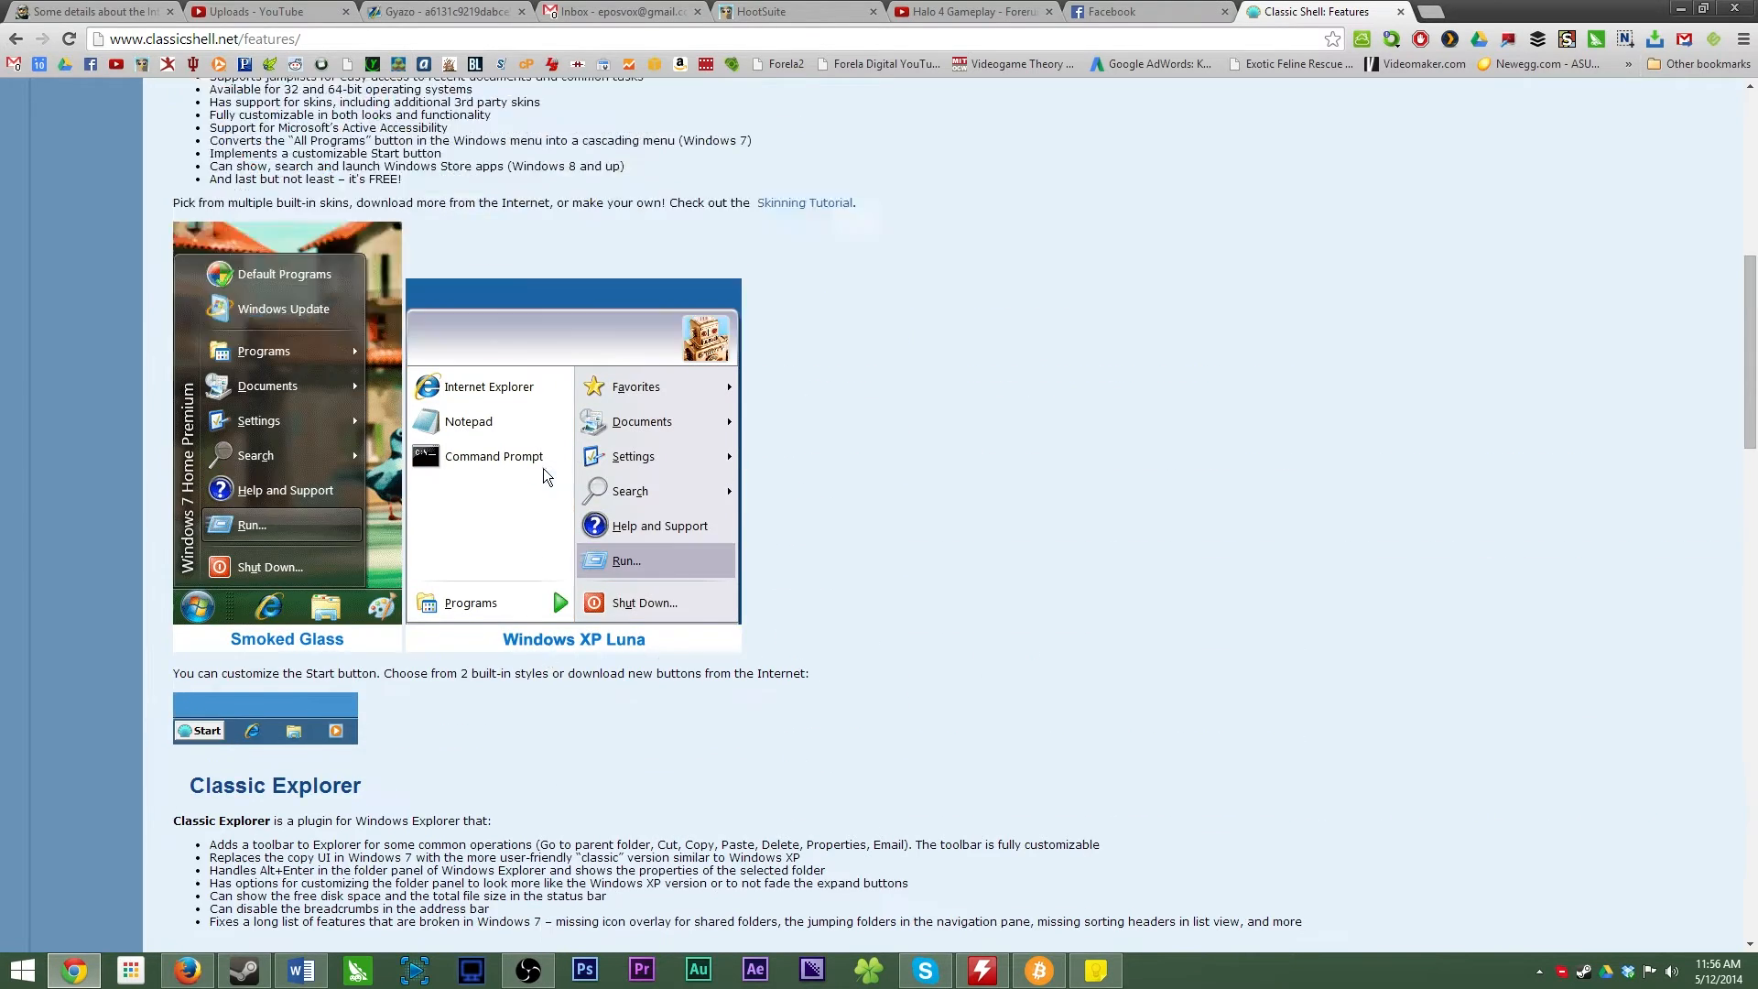
scroll(up, 3)
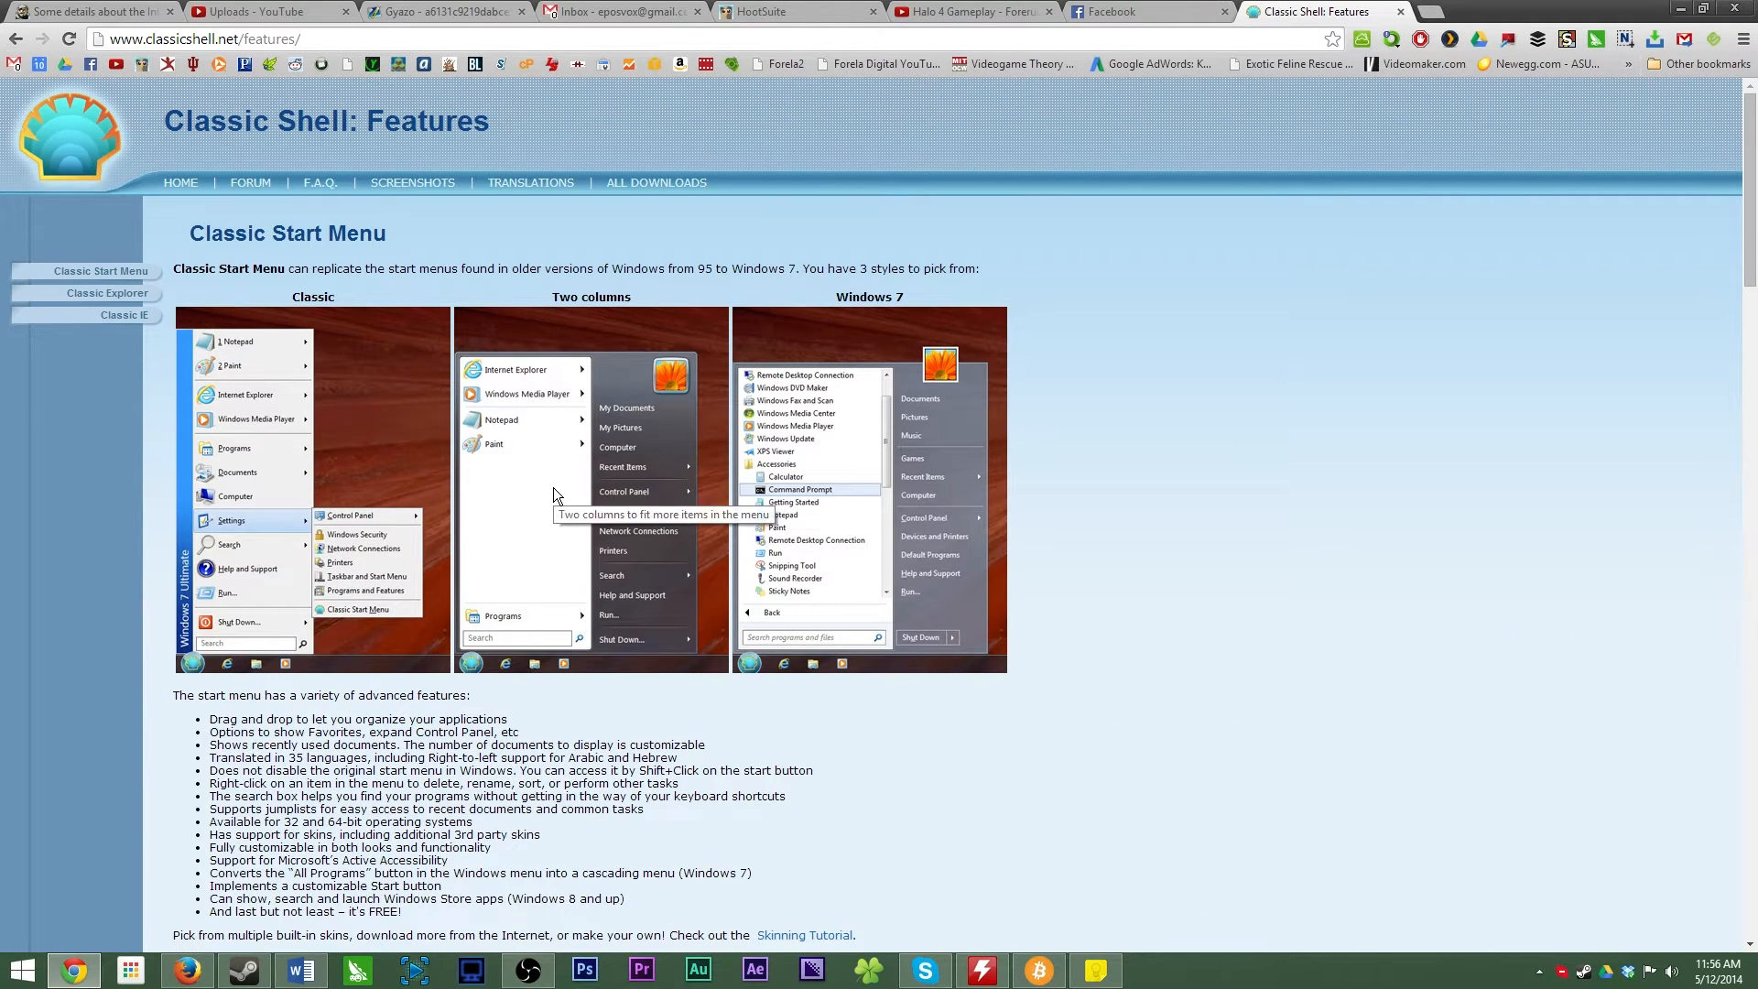
mouse_move(108, 293)
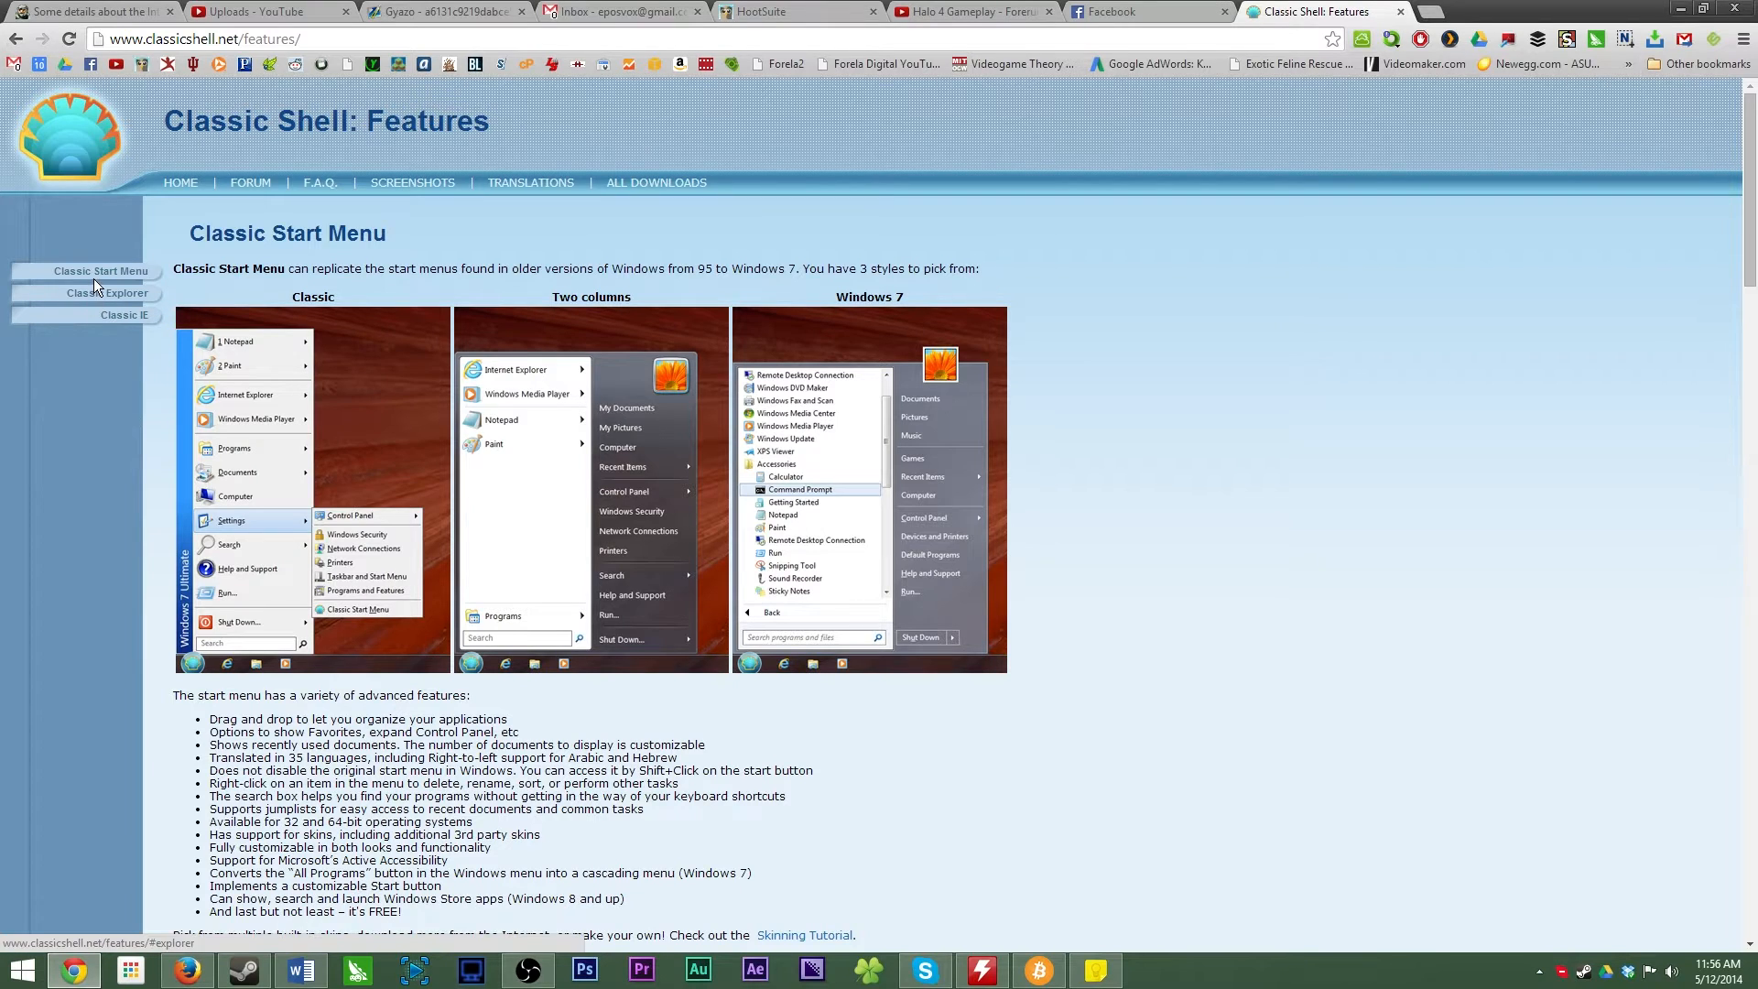
scroll(down, 3)
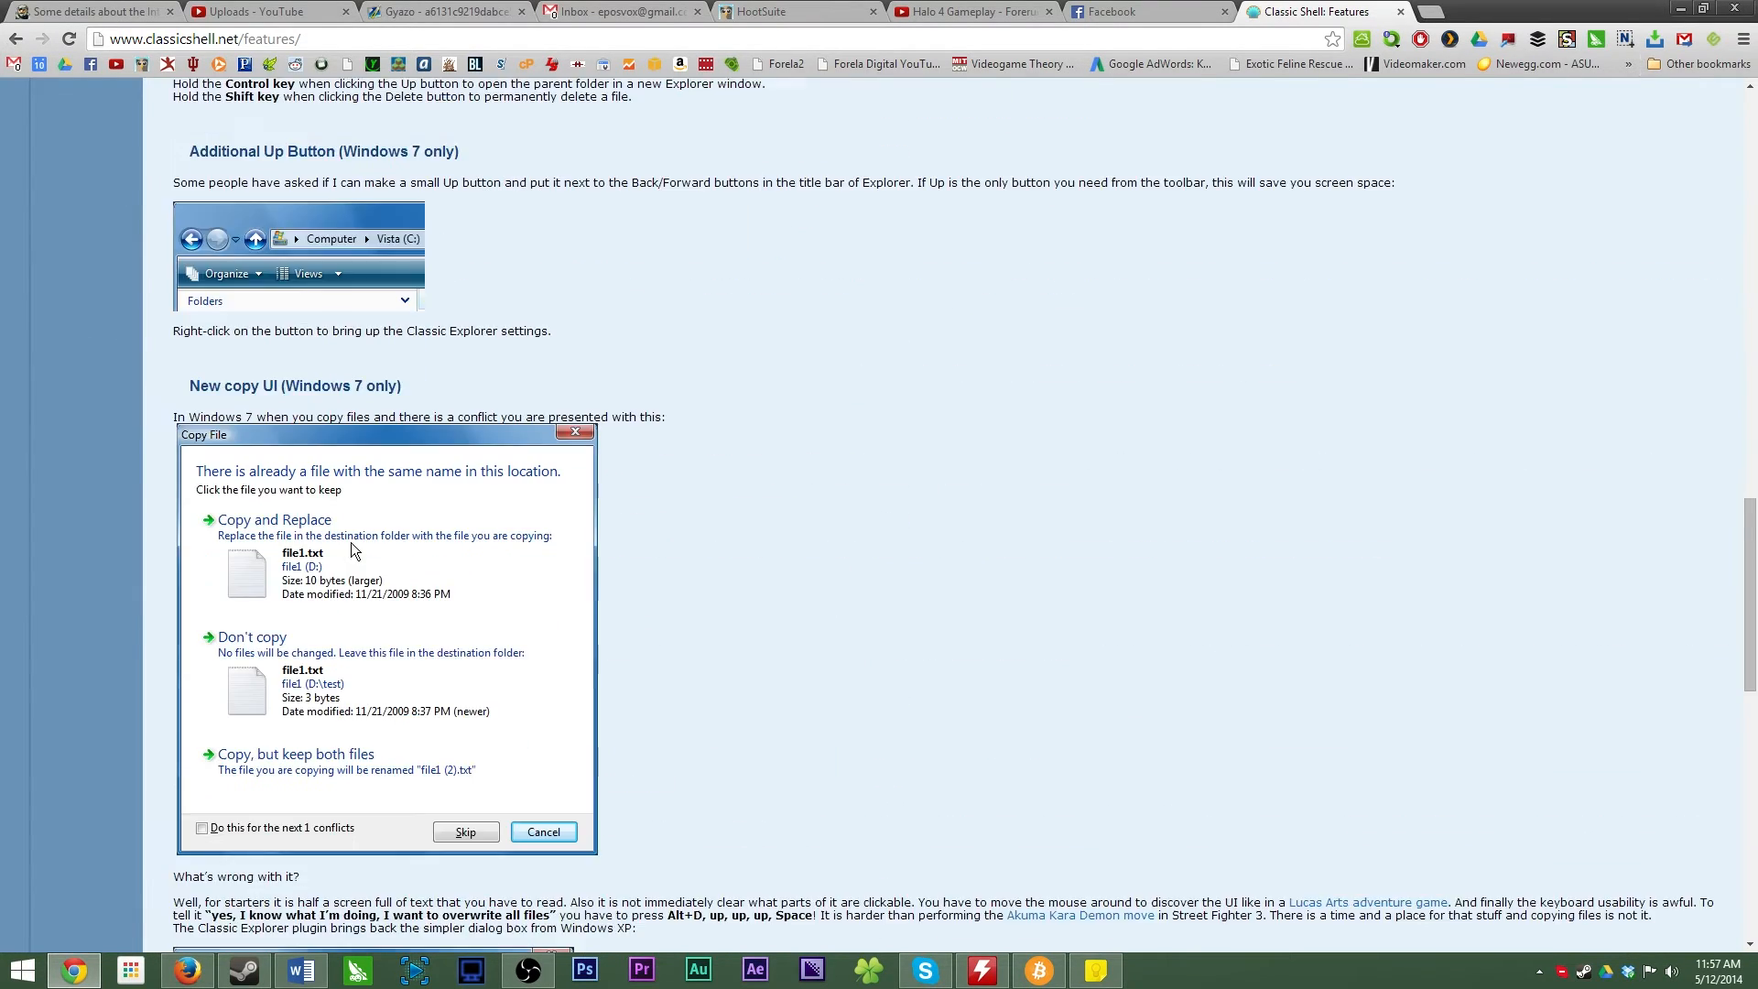
scroll(down, 3)
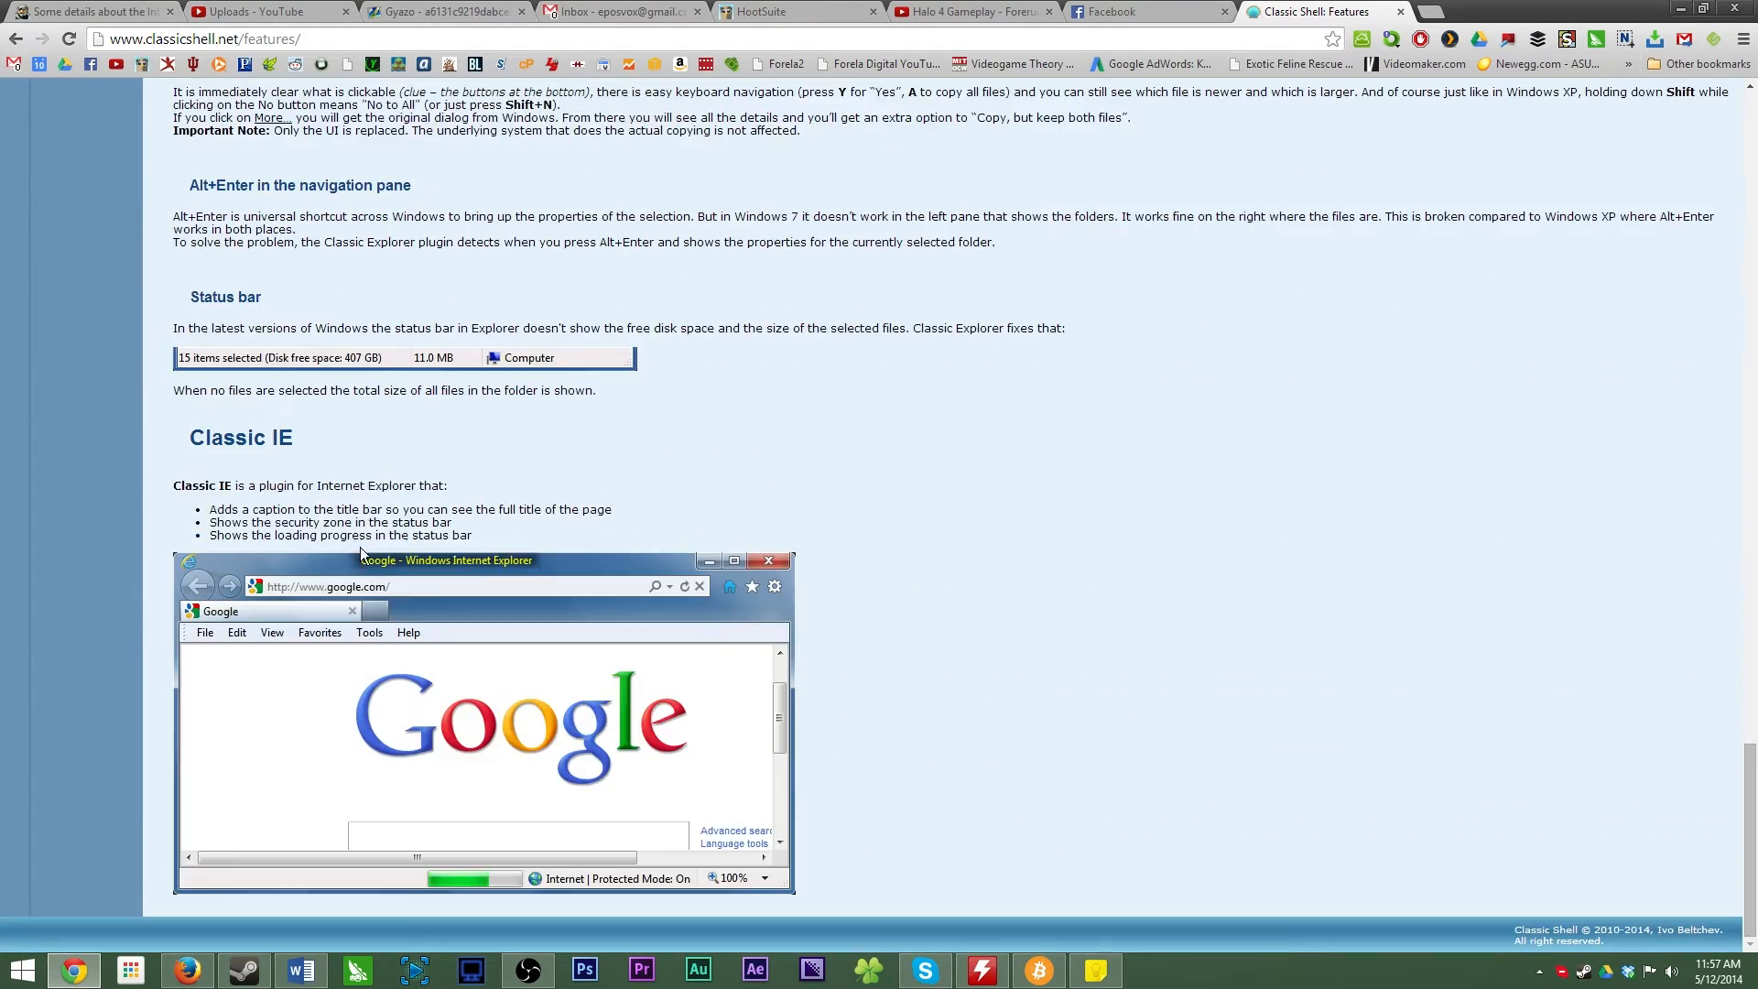
mouse_move(583, 613)
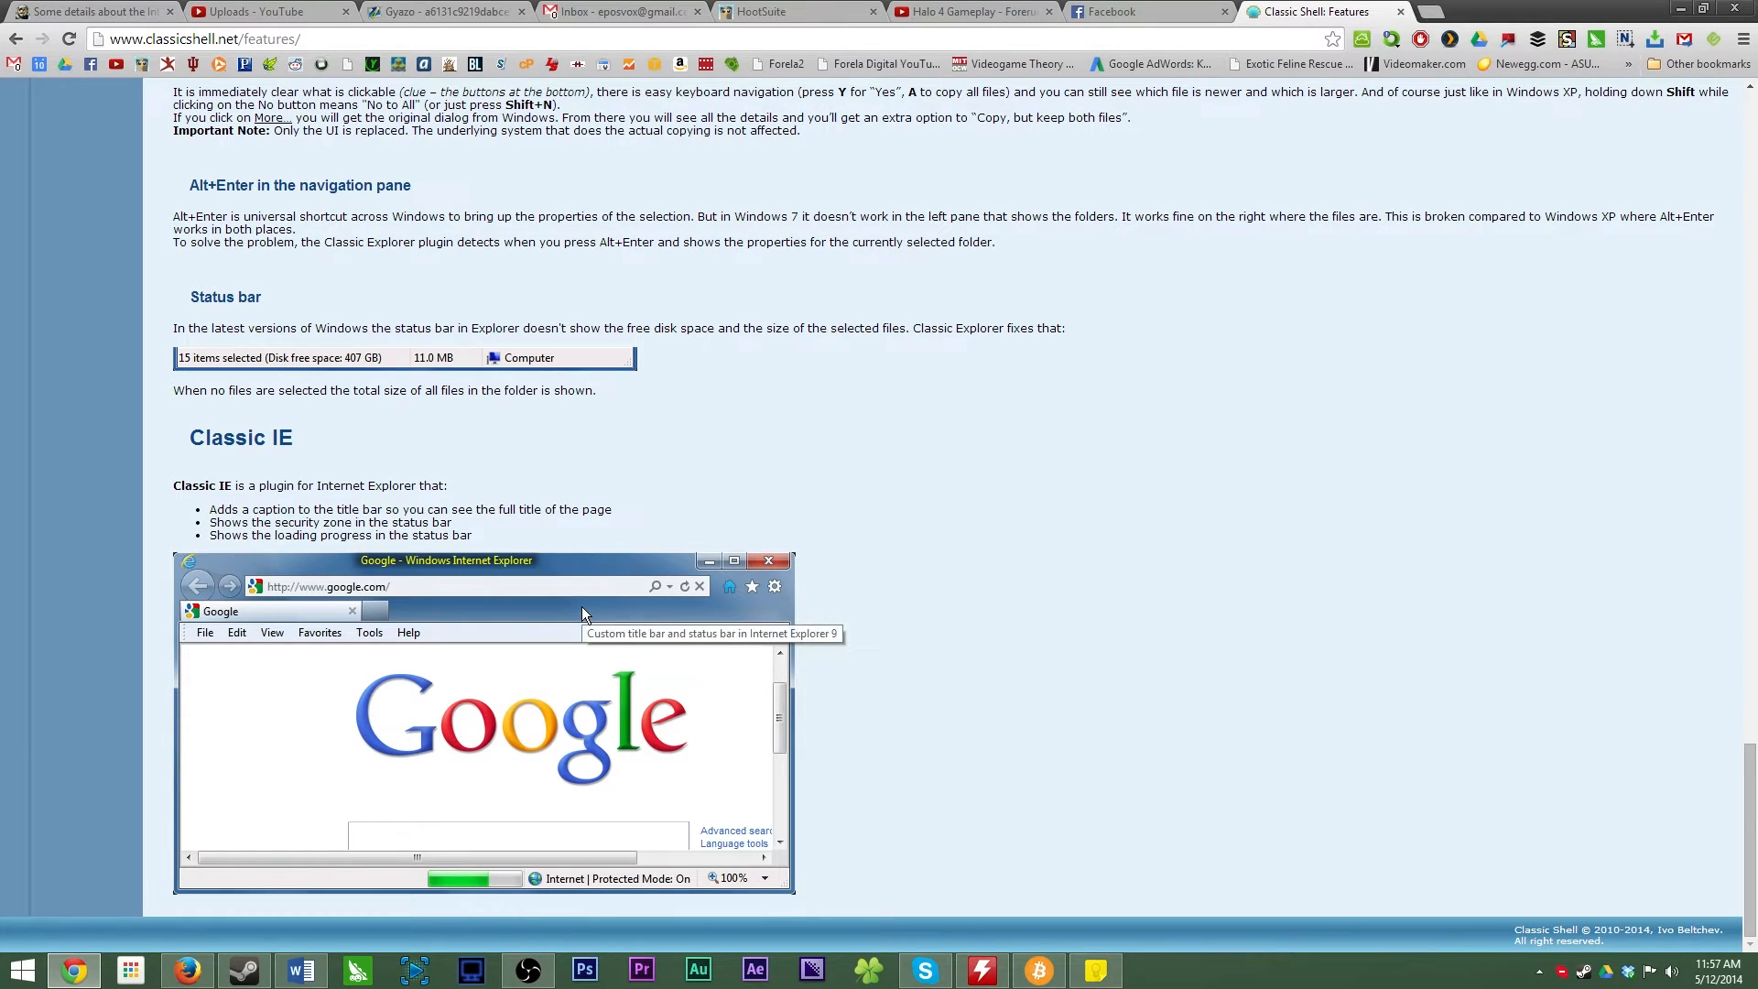
scroll(up, 3)
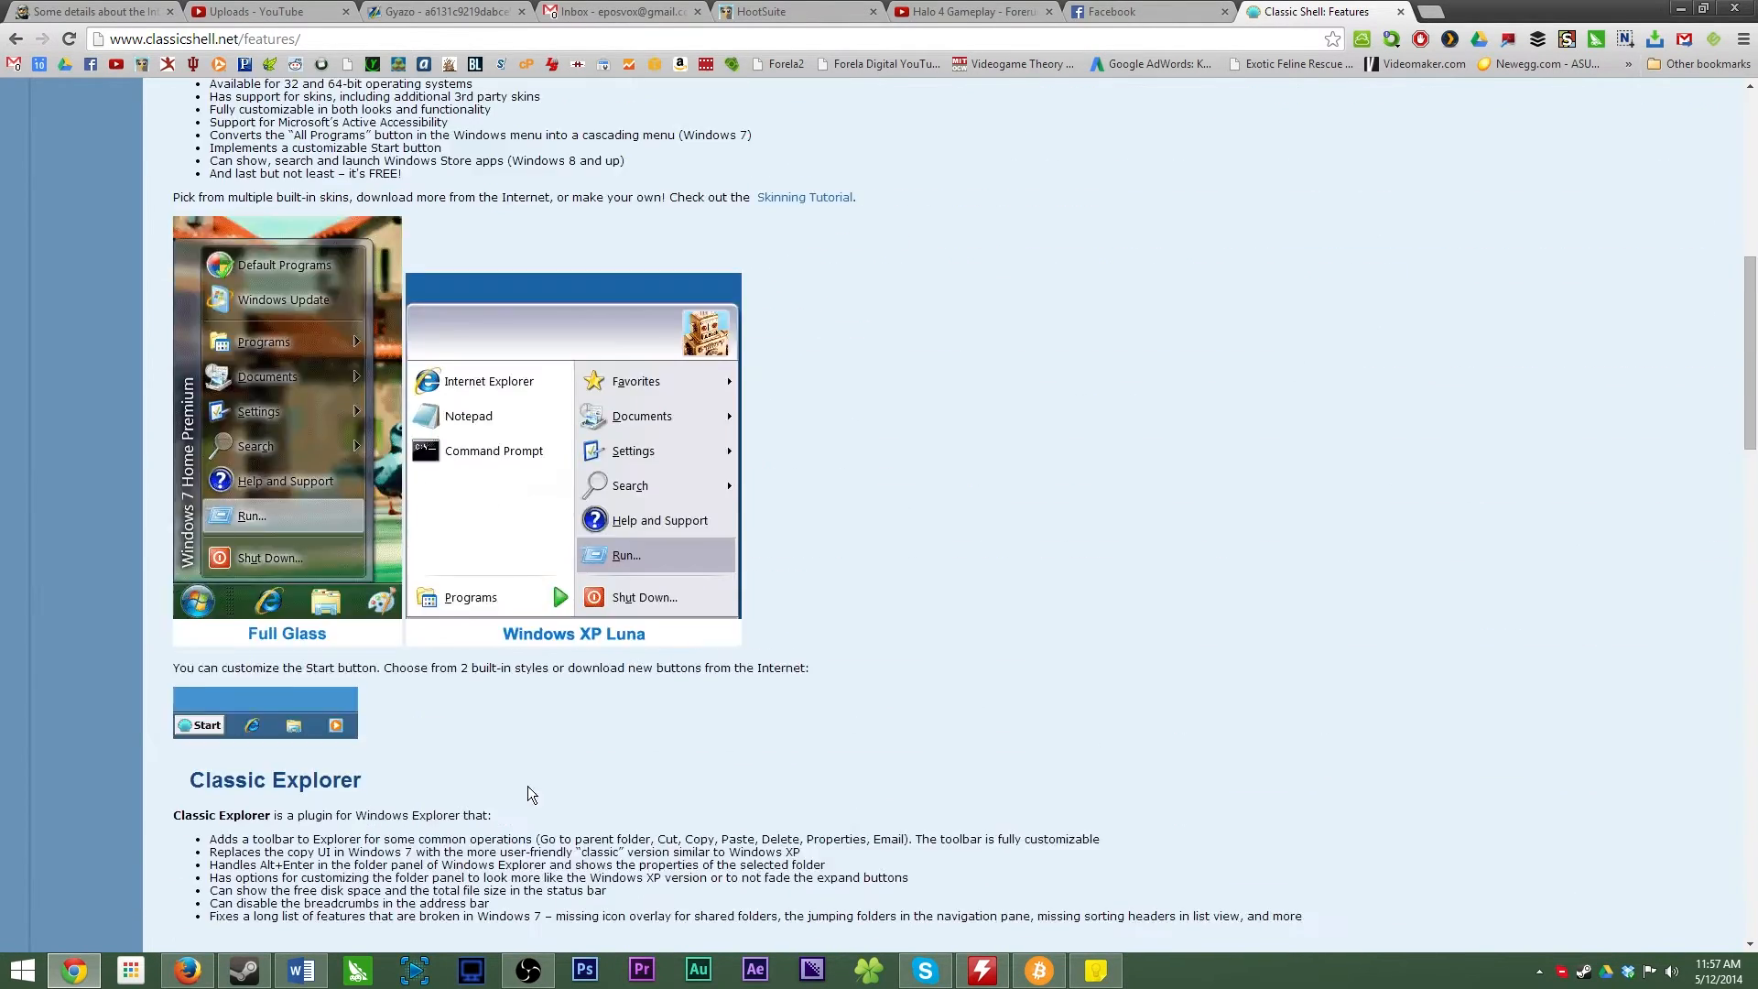
scroll(up, 3)
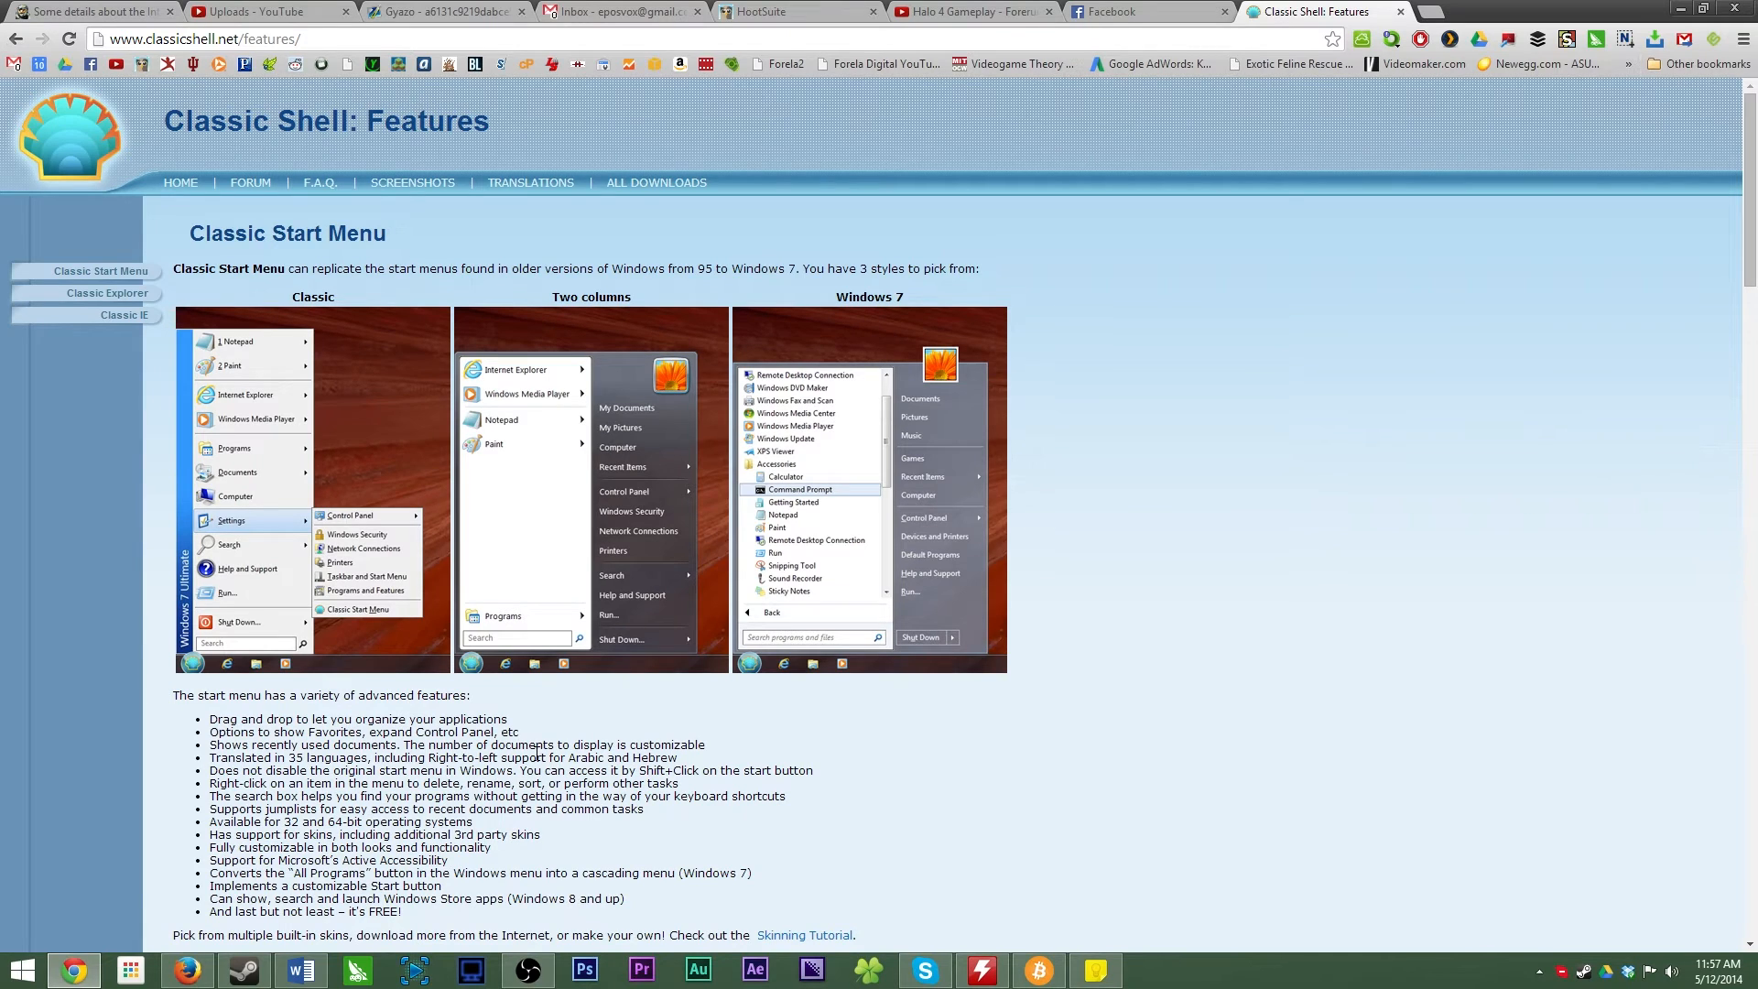
mouse_move(654, 172)
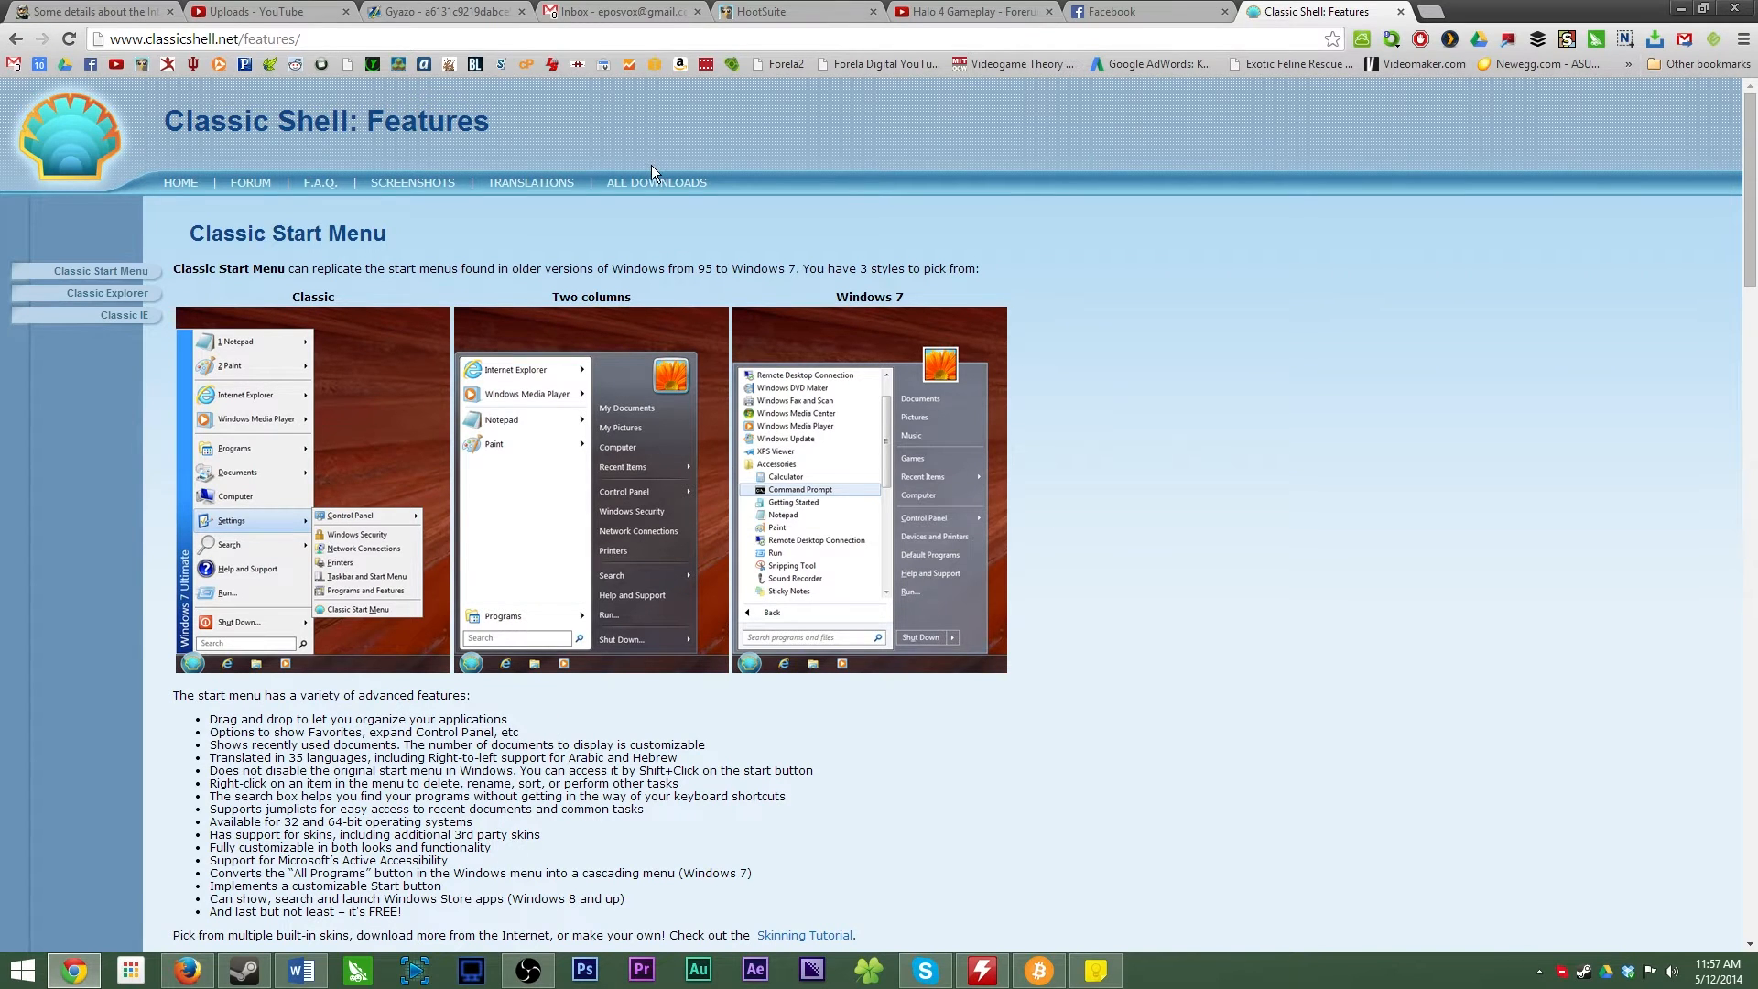
- Go to the All Downloads page listing Classic Shell 4.1.0 versions
click(656, 183)
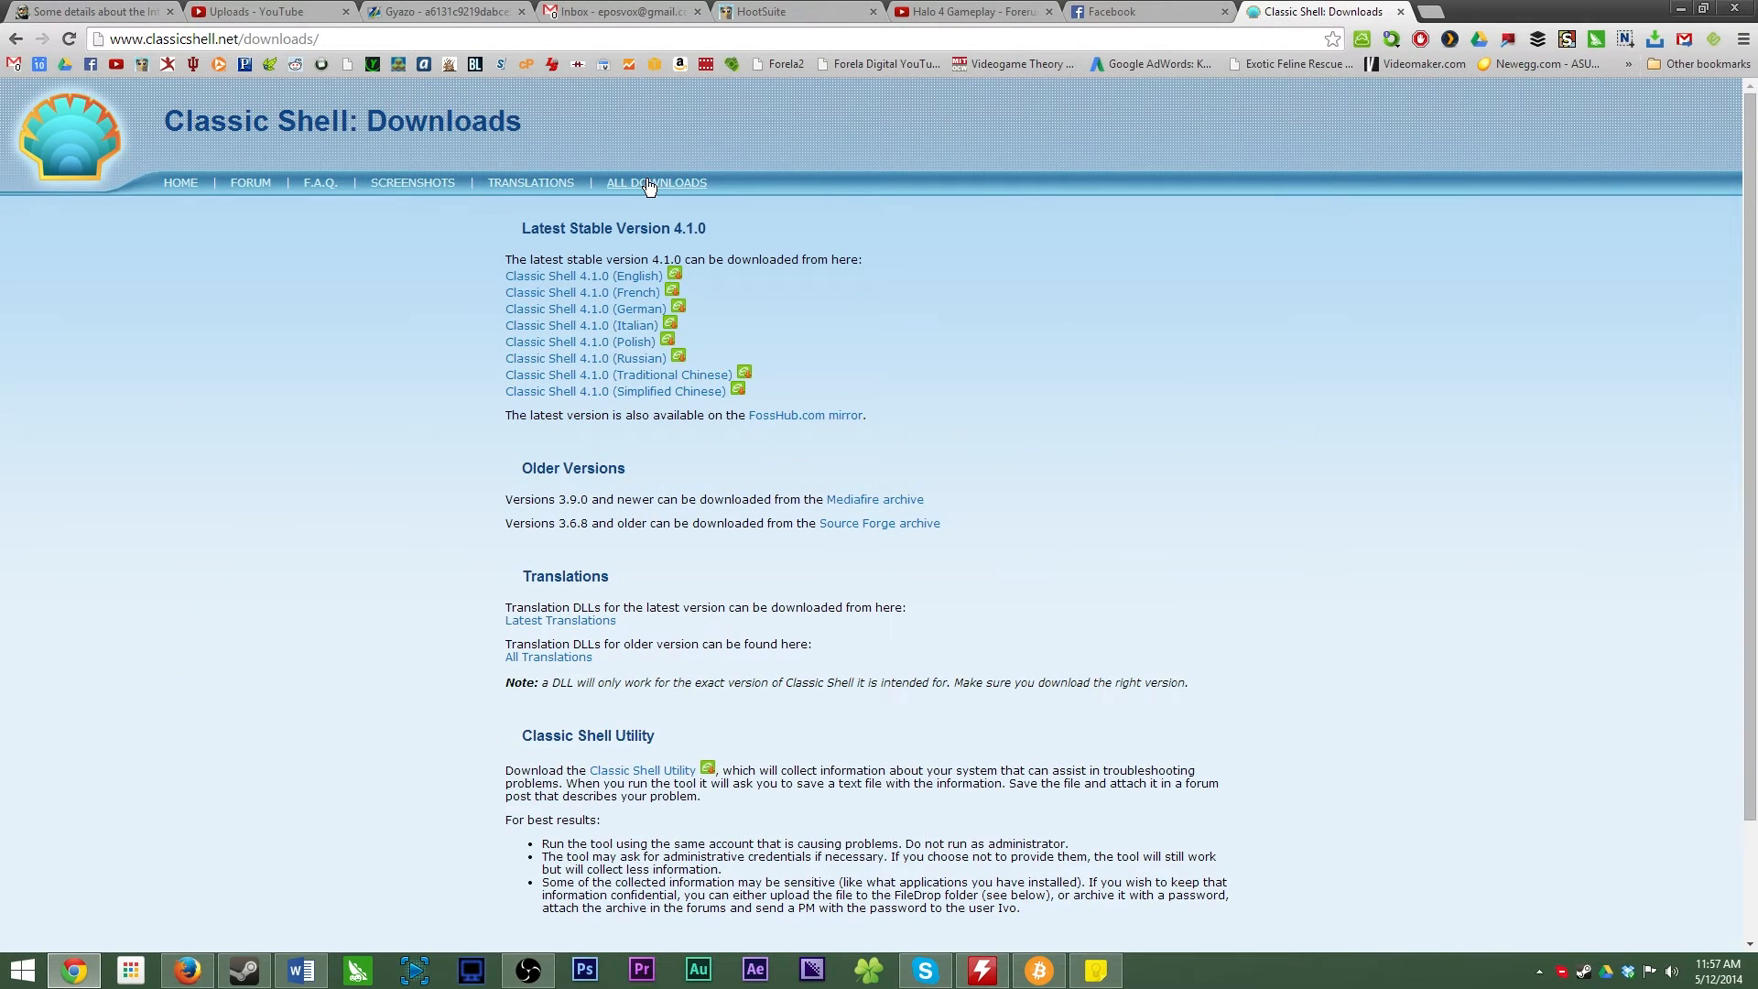
mouse_move(642, 277)
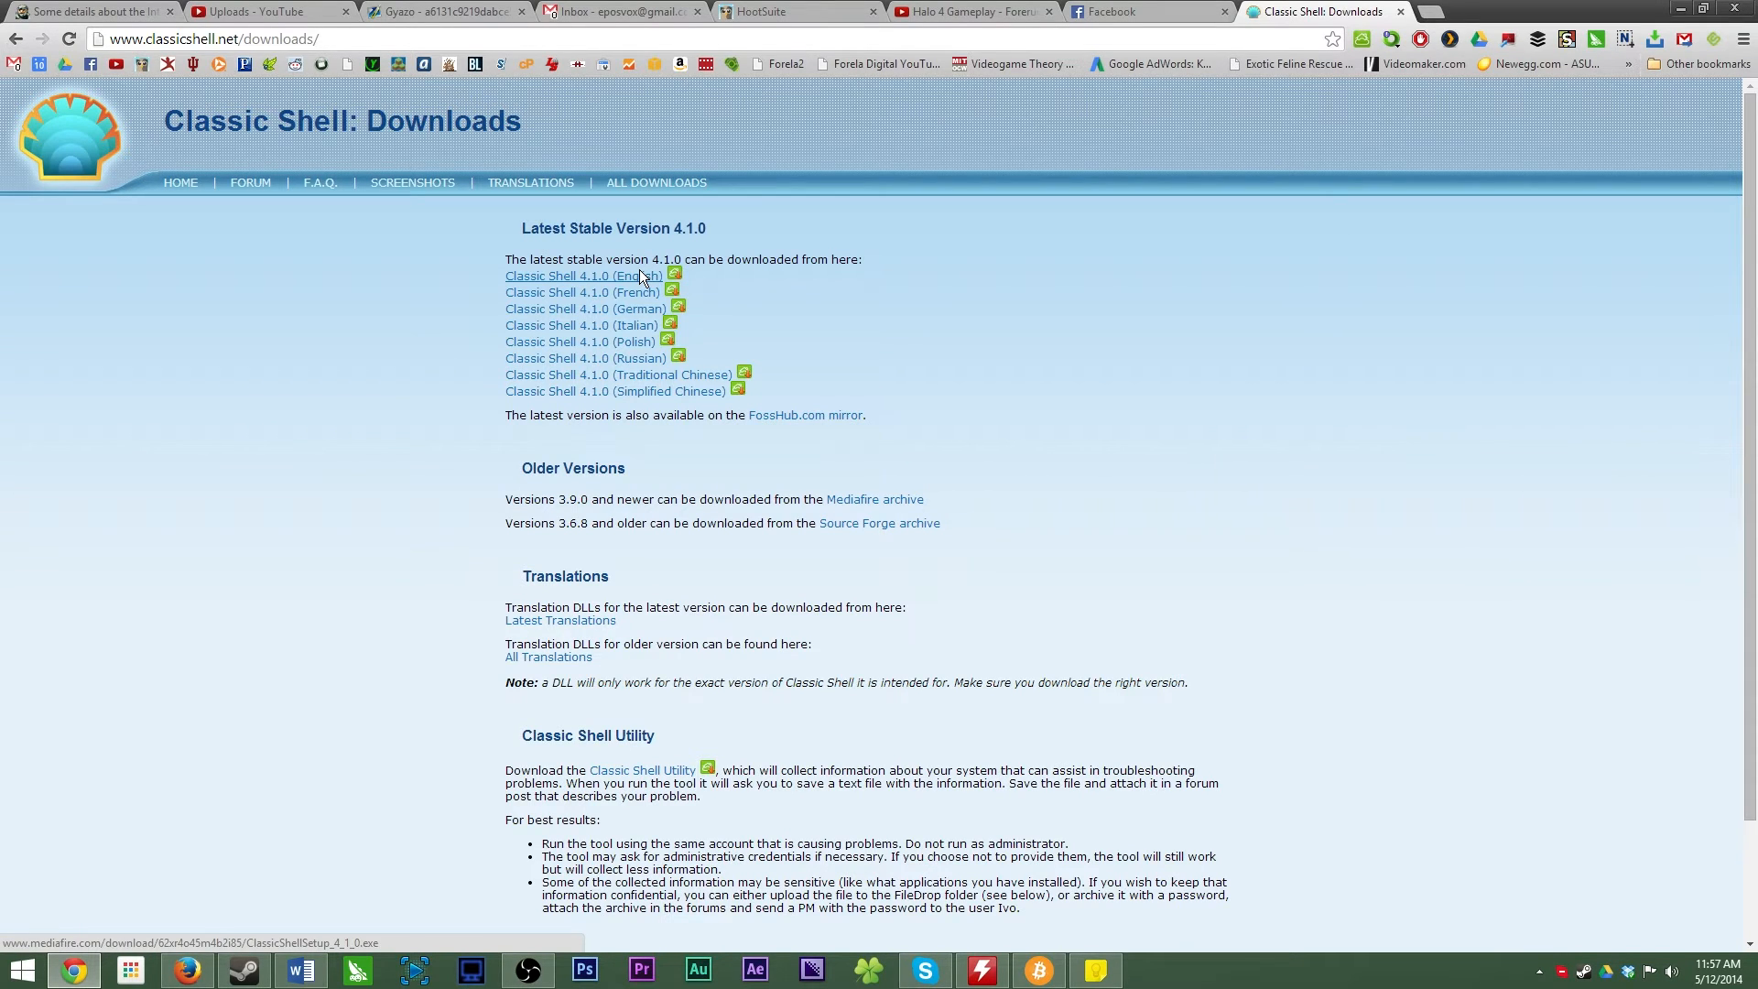
mouse_move(785, 292)
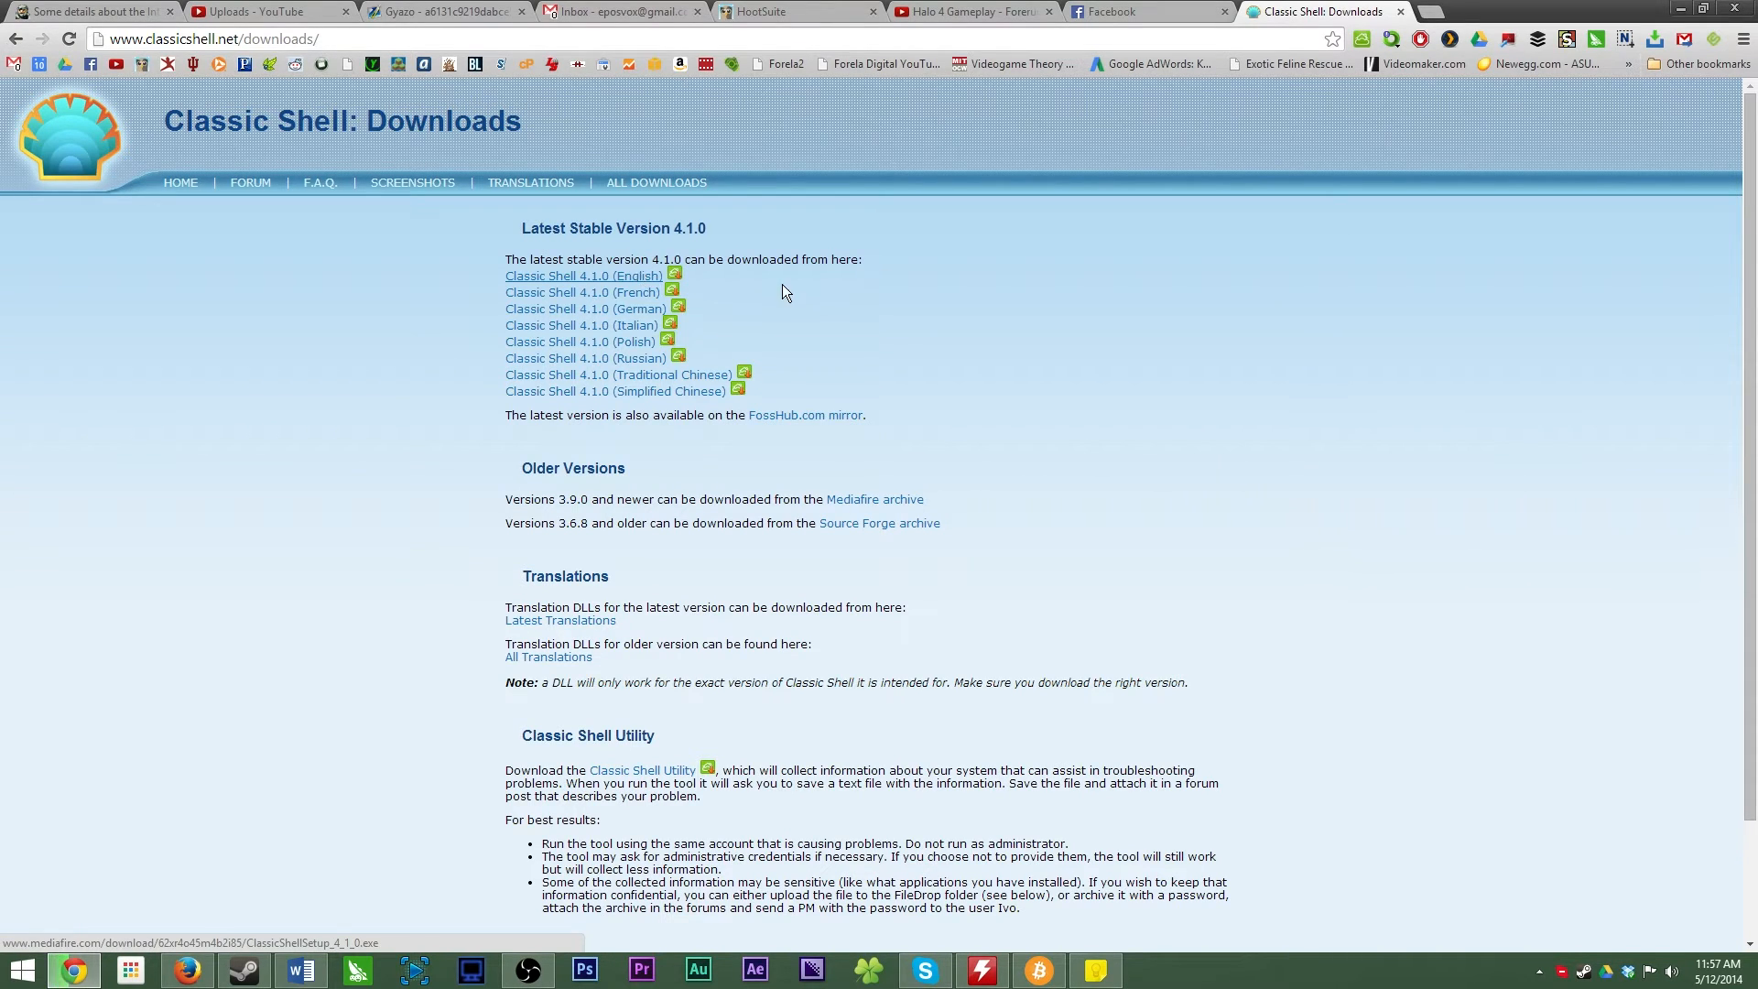
mouse_move(656, 281)
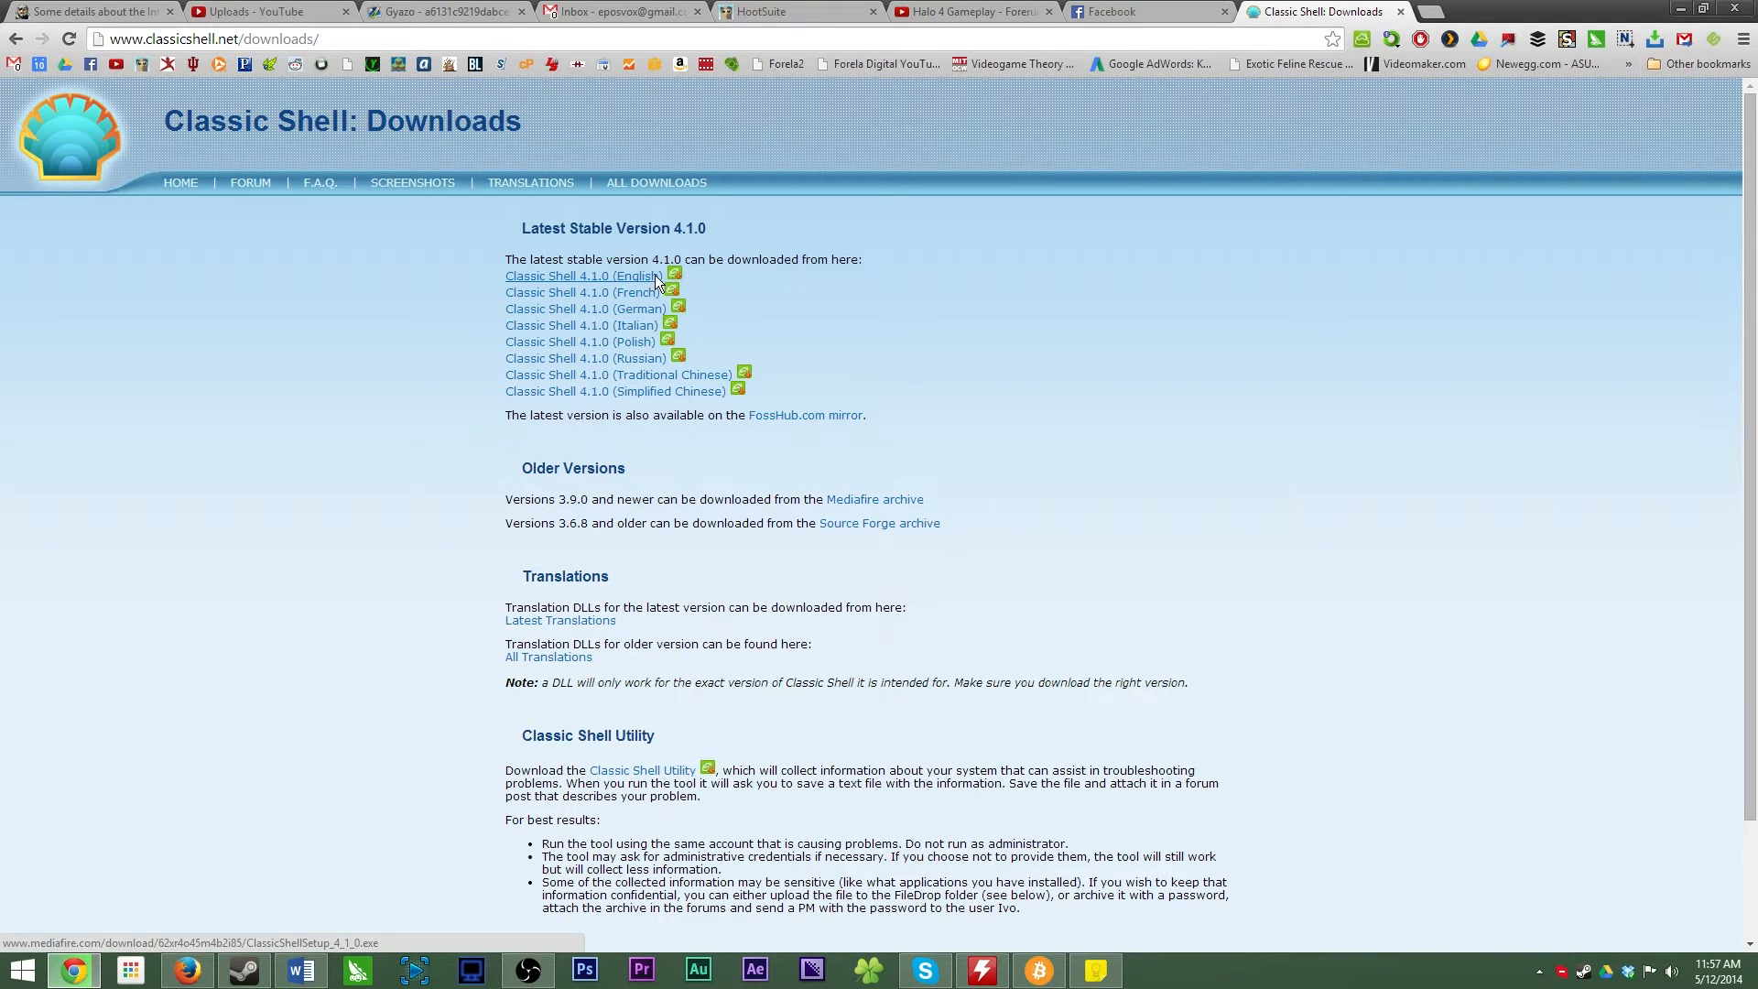
mouse_move(575, 539)
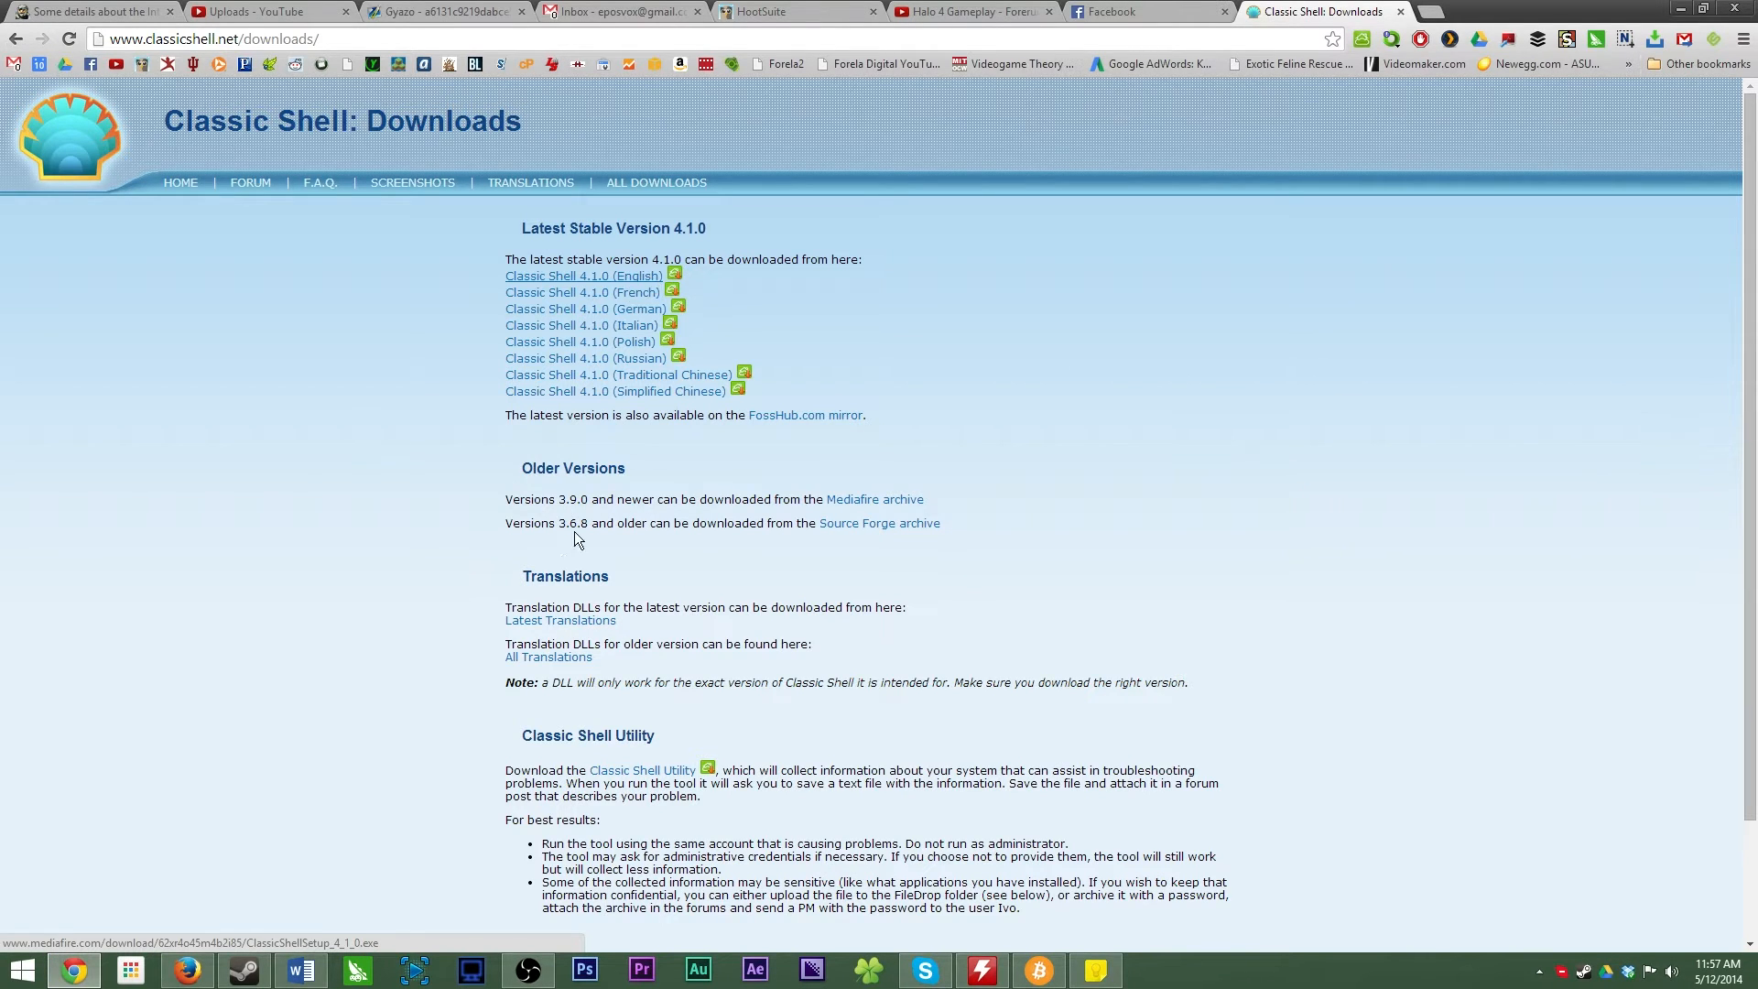
- Download the Classic Shell 4.1.0 English installer, save it to Downloads and run it past the security warning
click(583, 275)
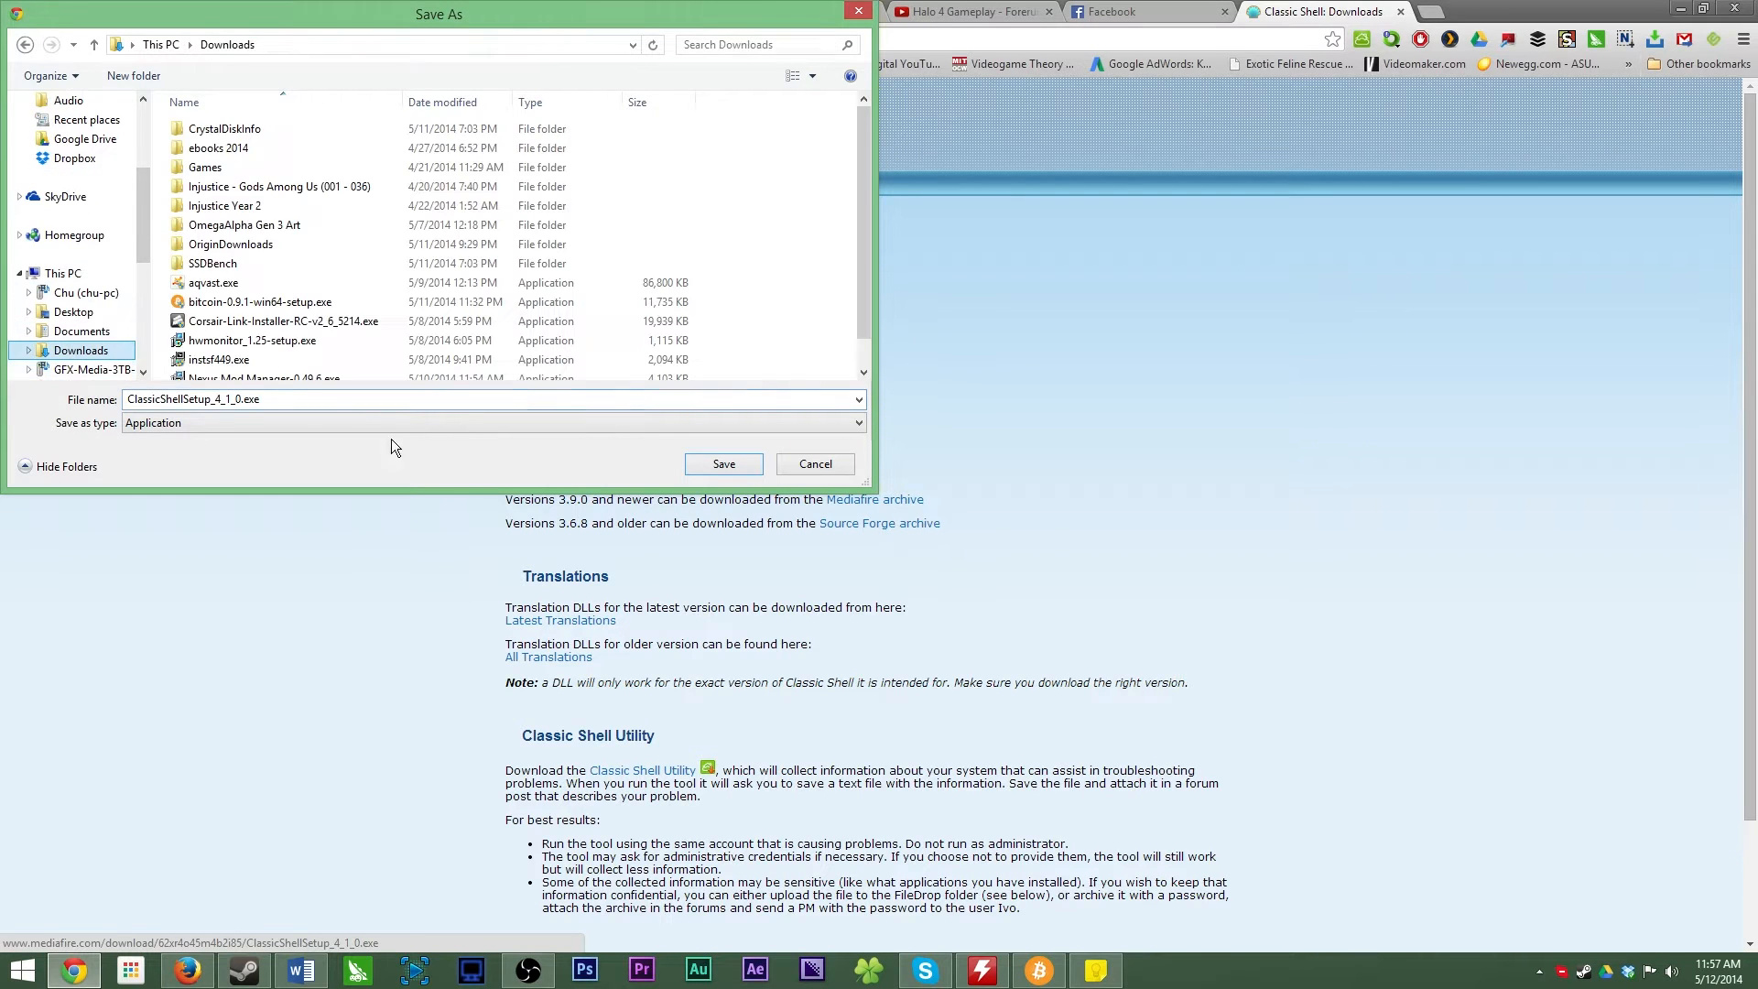
click(723, 463)
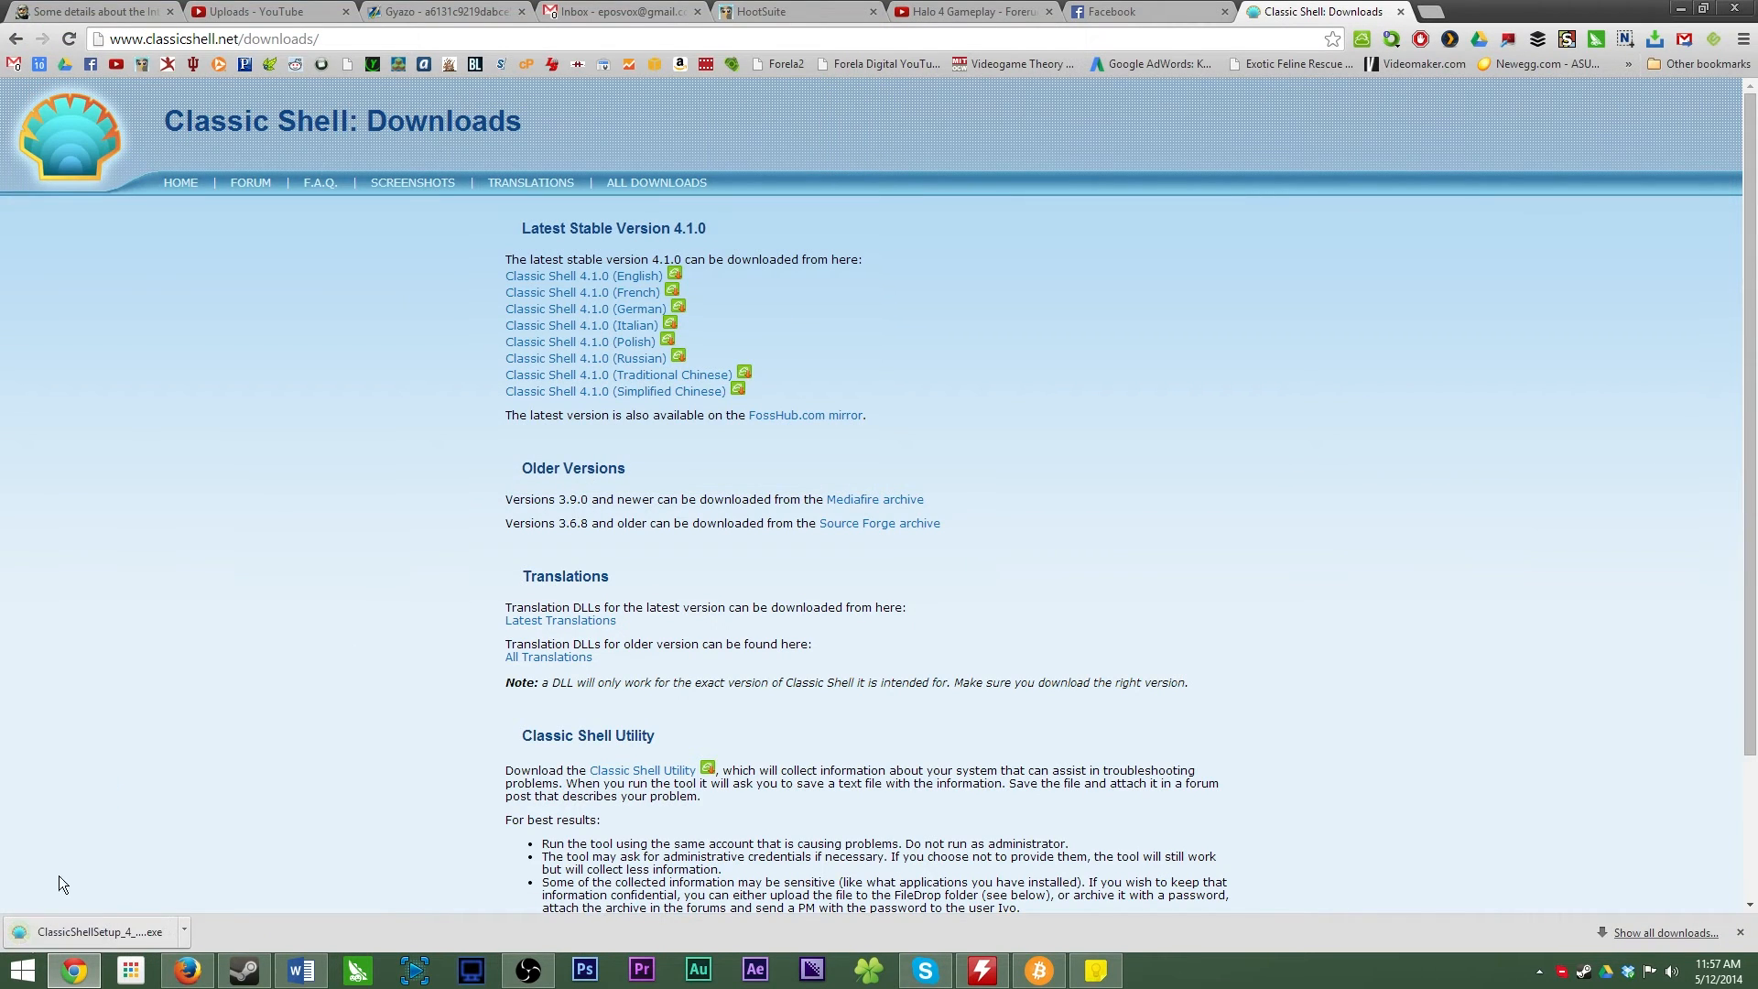
click(99, 932)
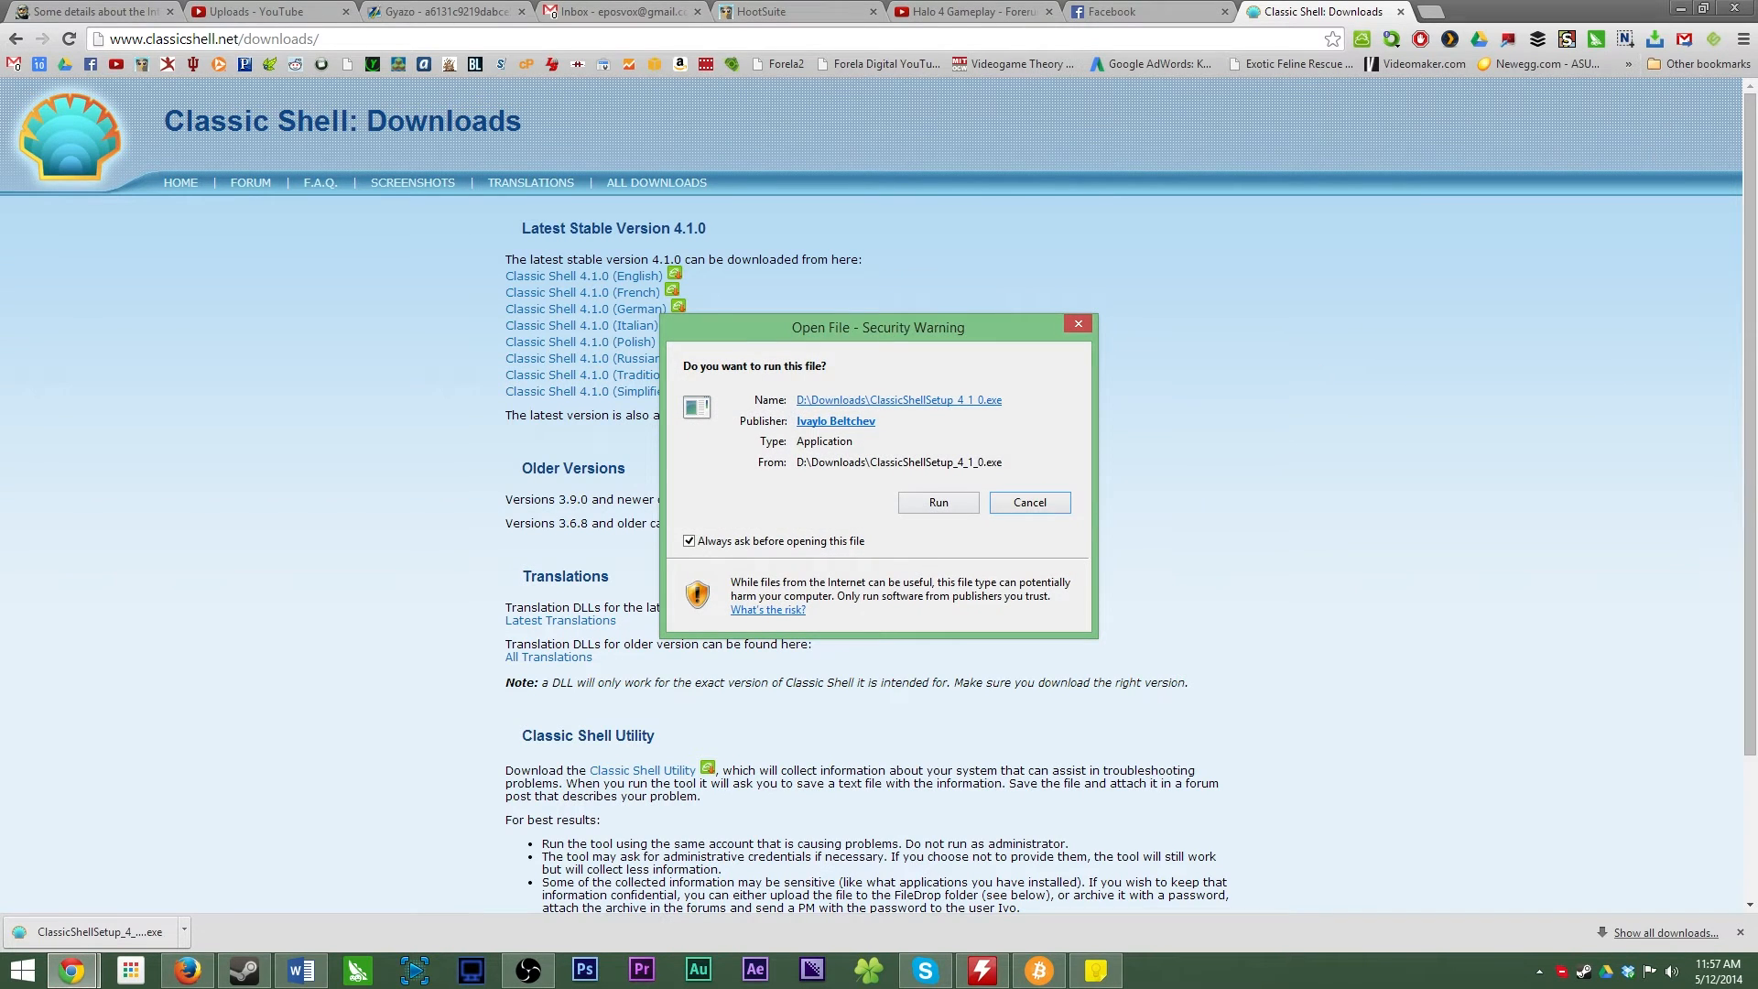
click(938, 502)
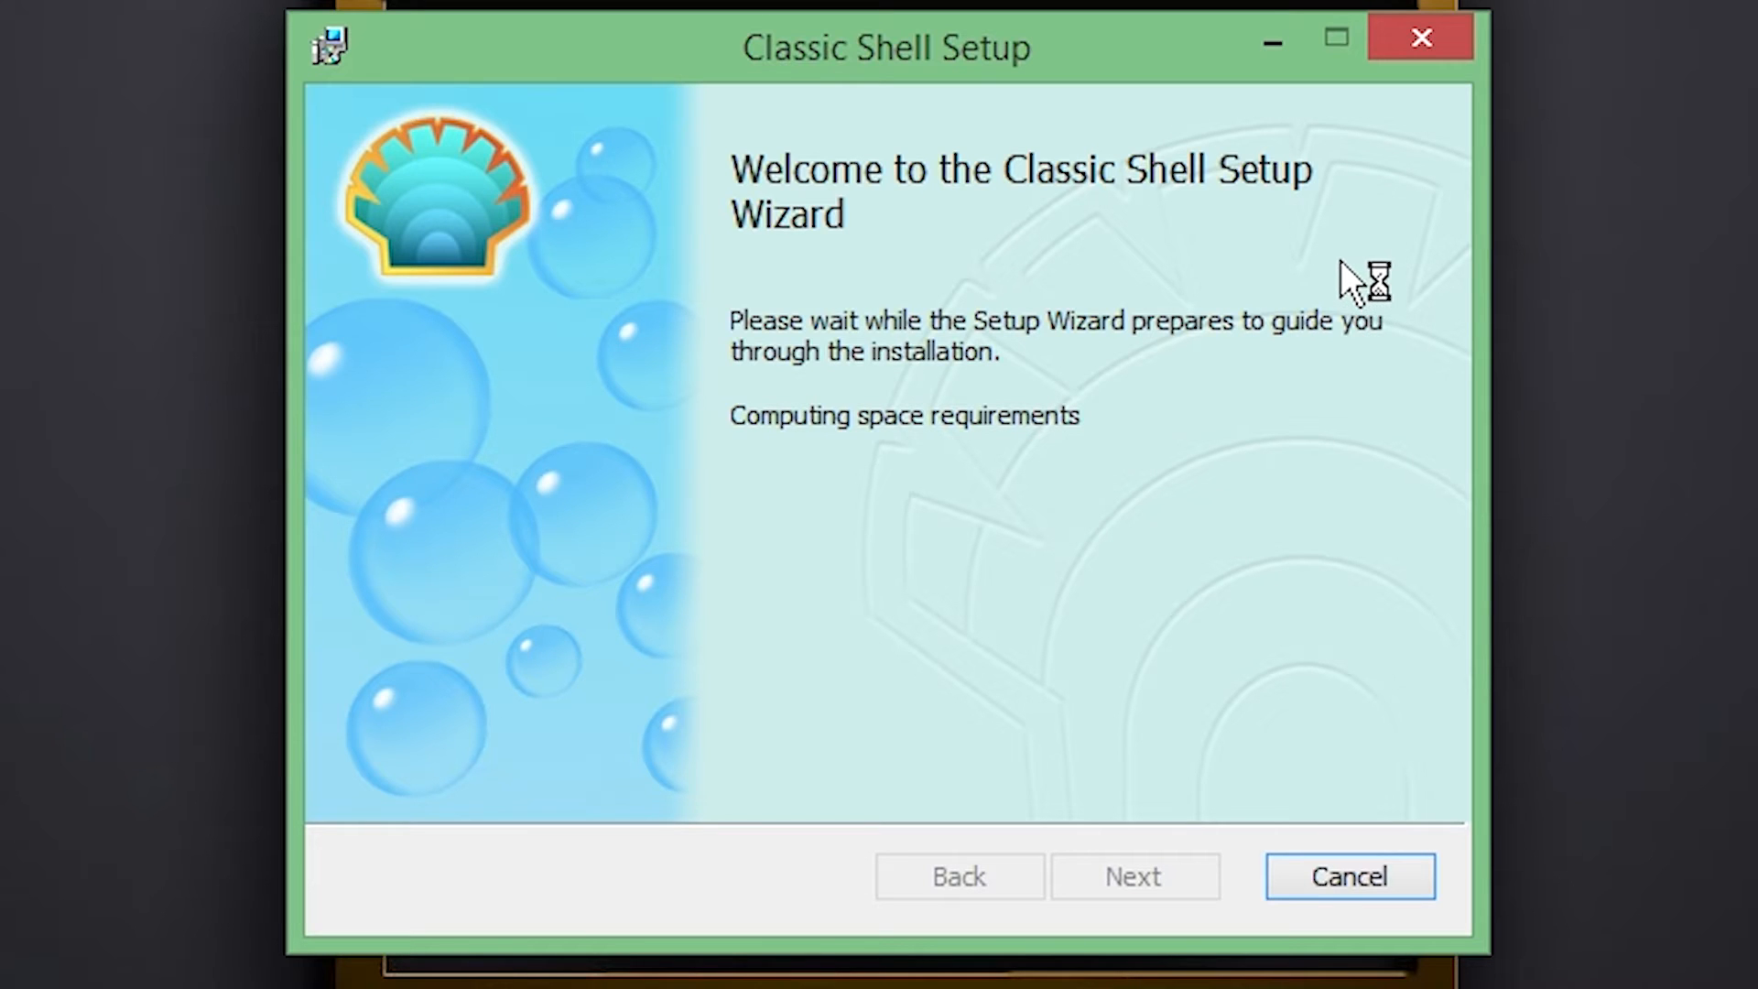
mouse_move(1217, 314)
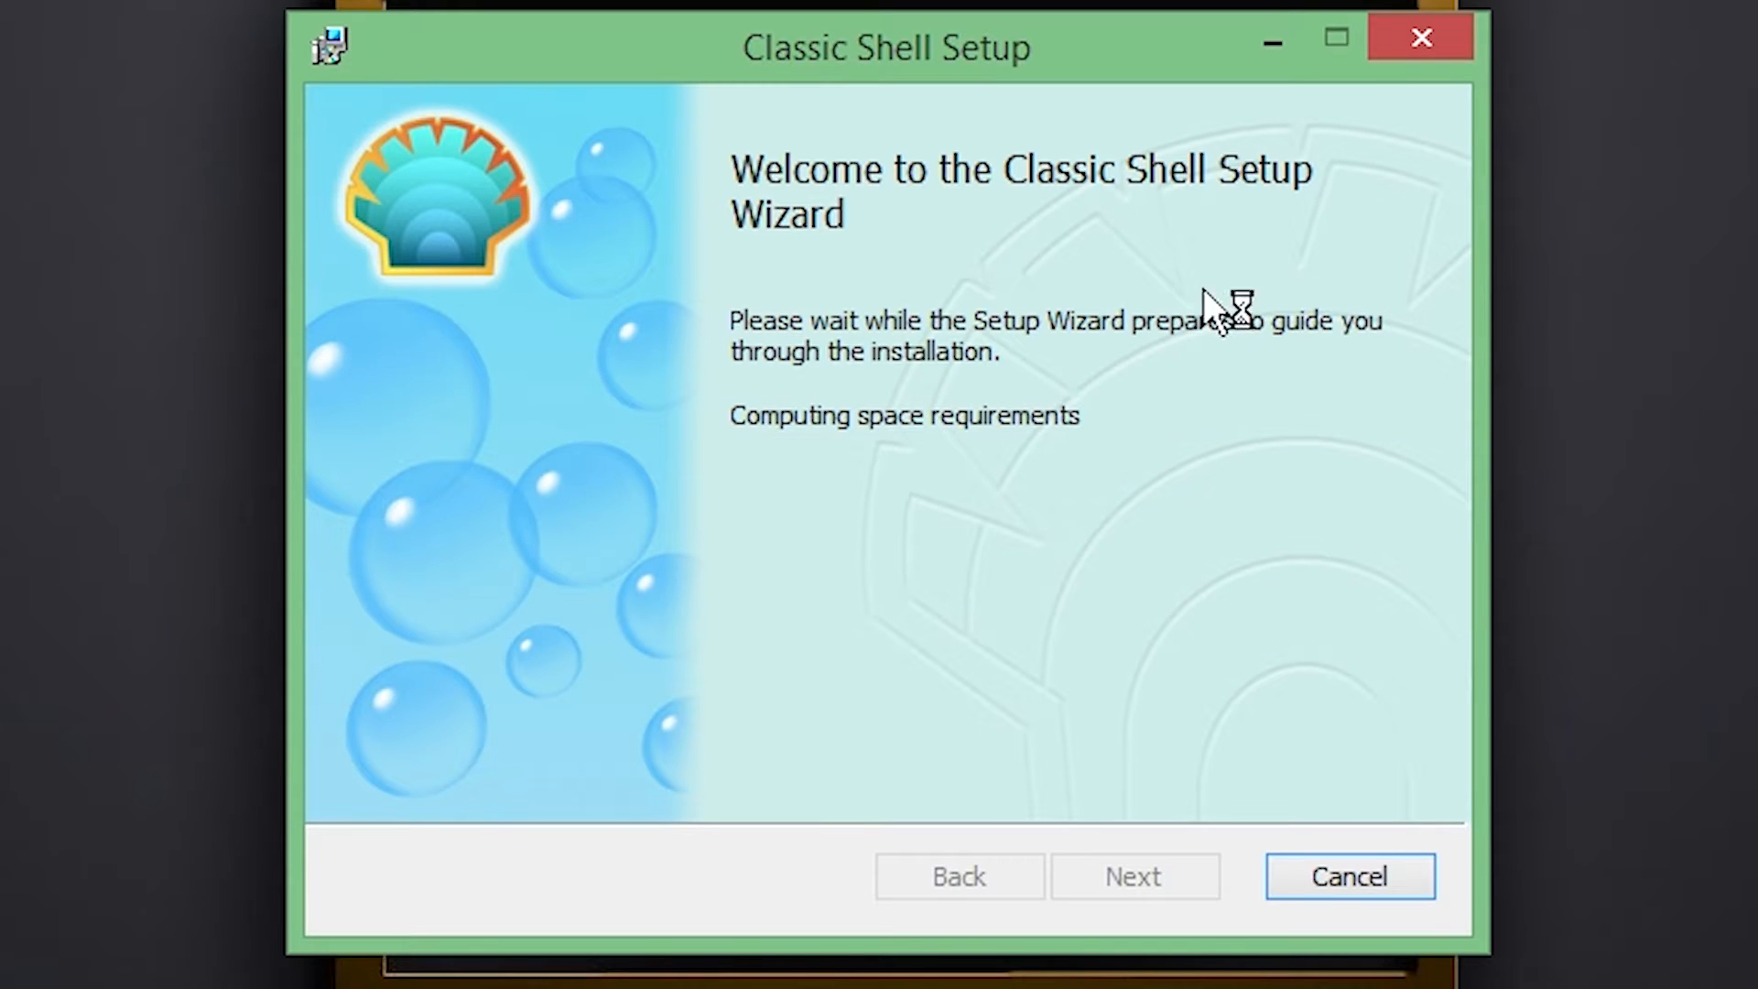
mouse_move(1452, 772)
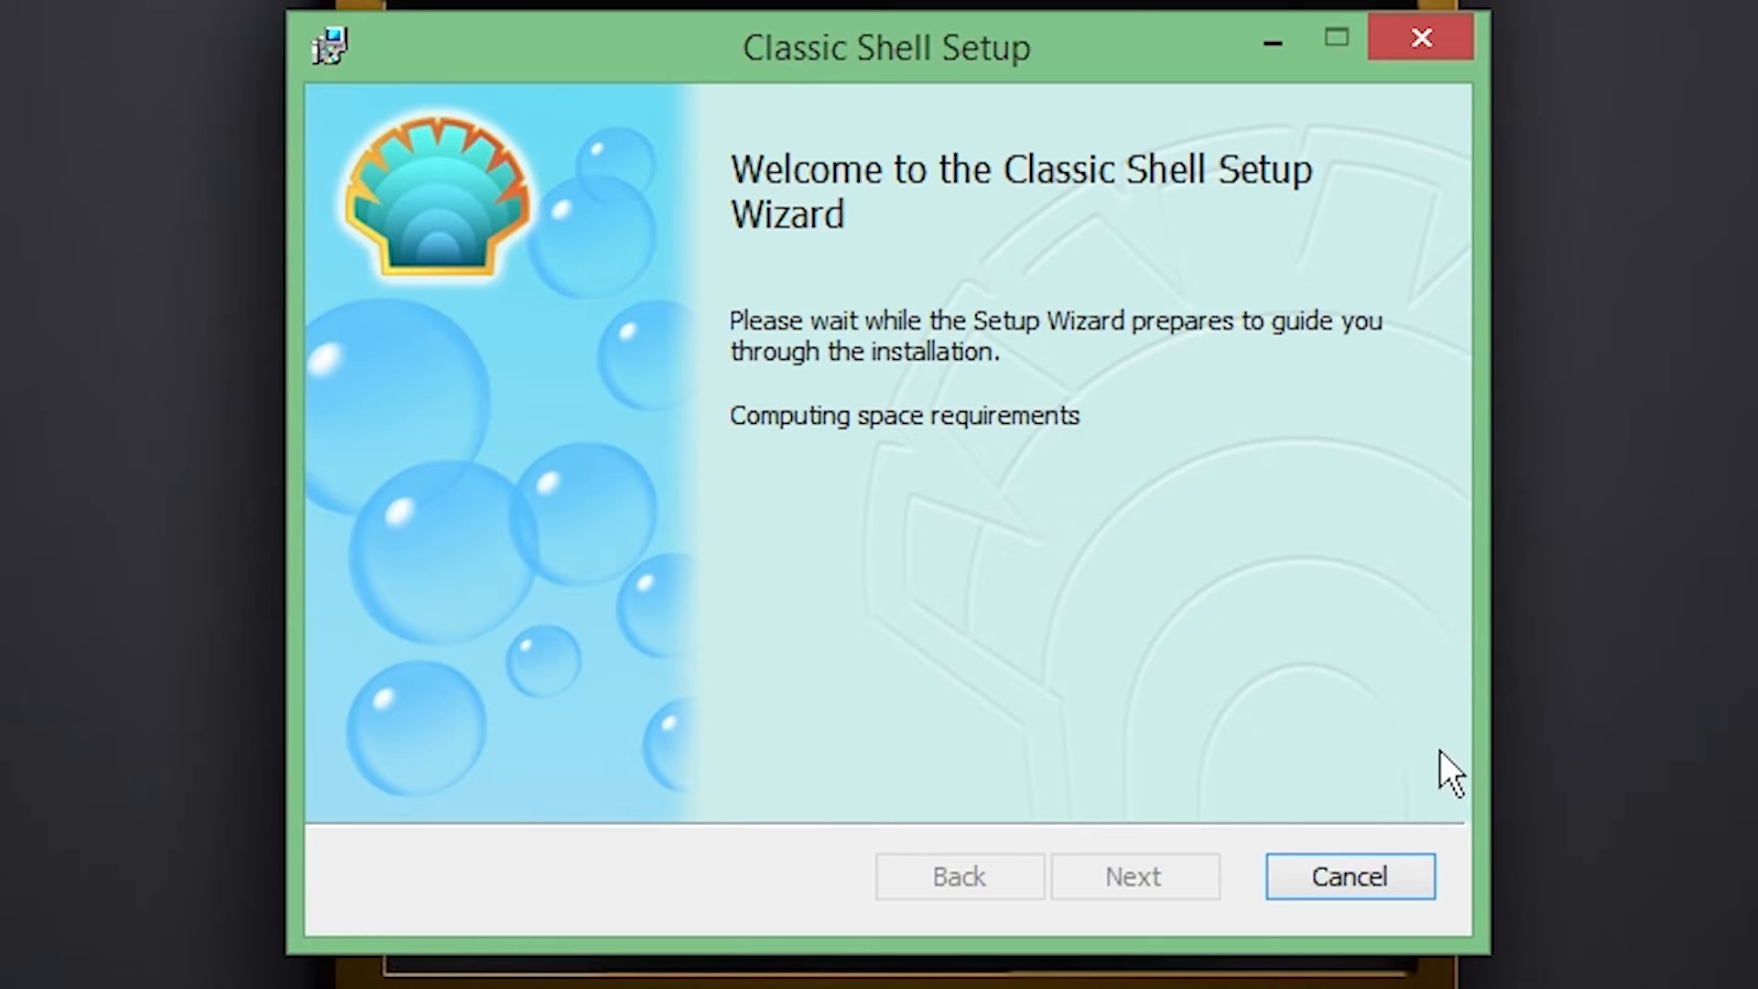
mouse_move(1140, 438)
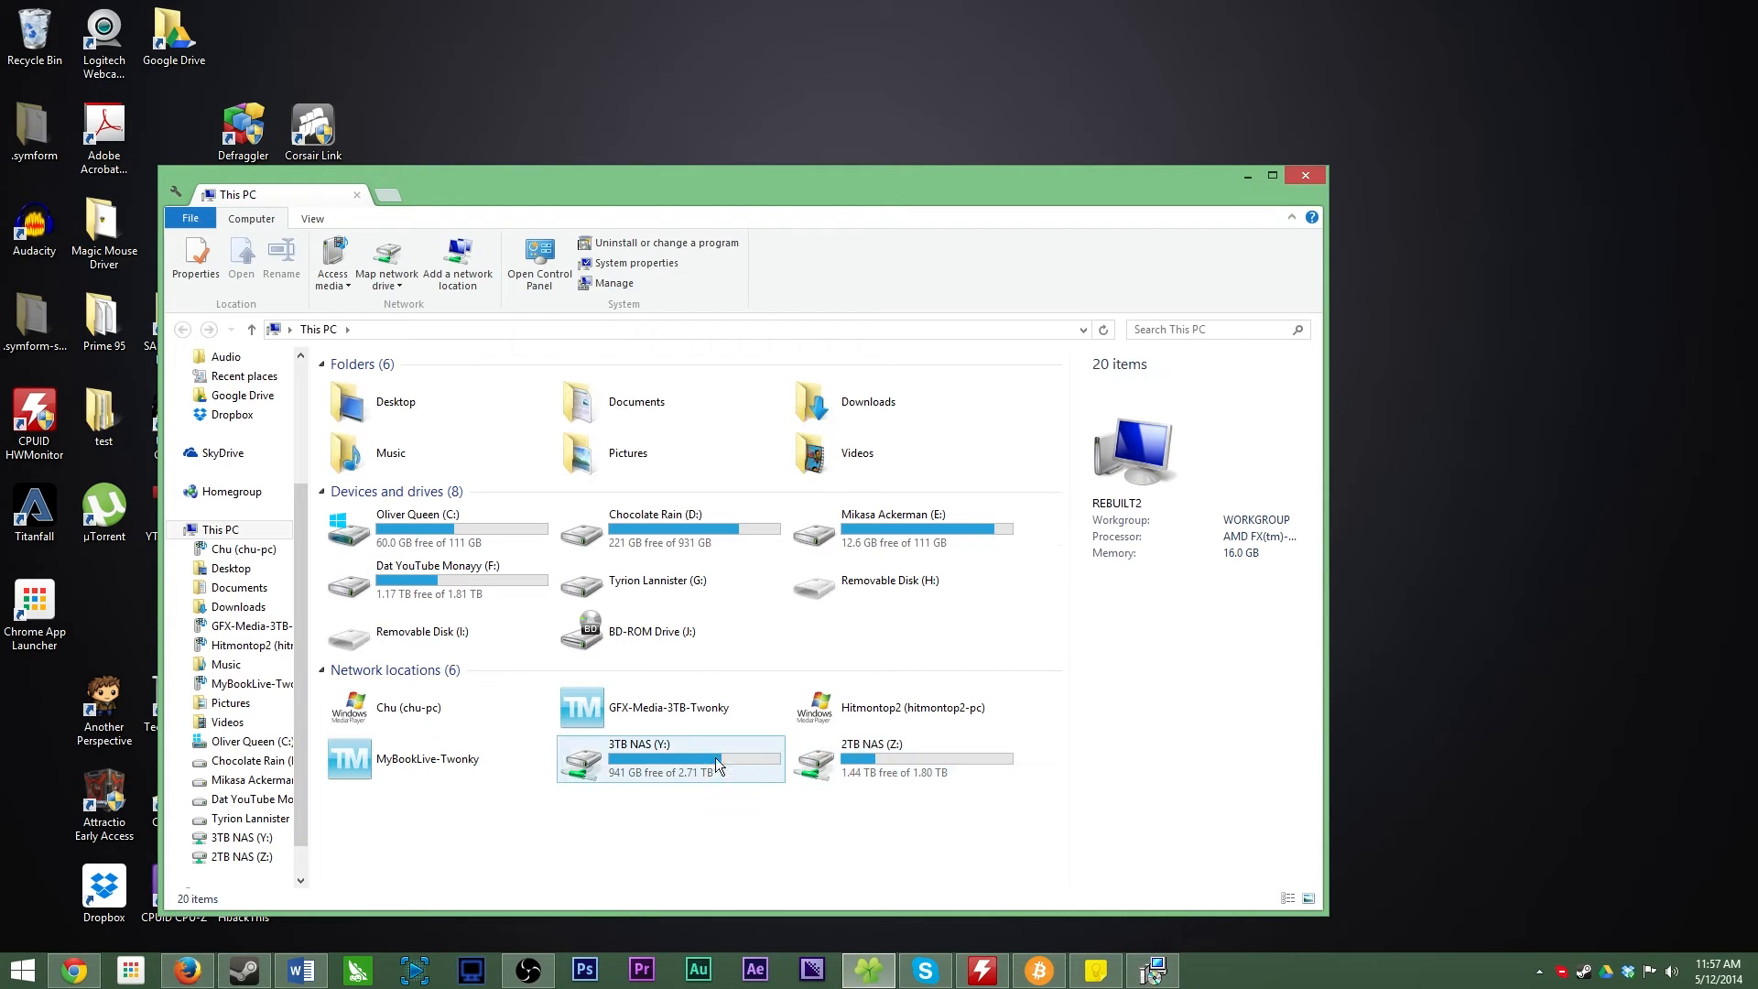
click(426, 669)
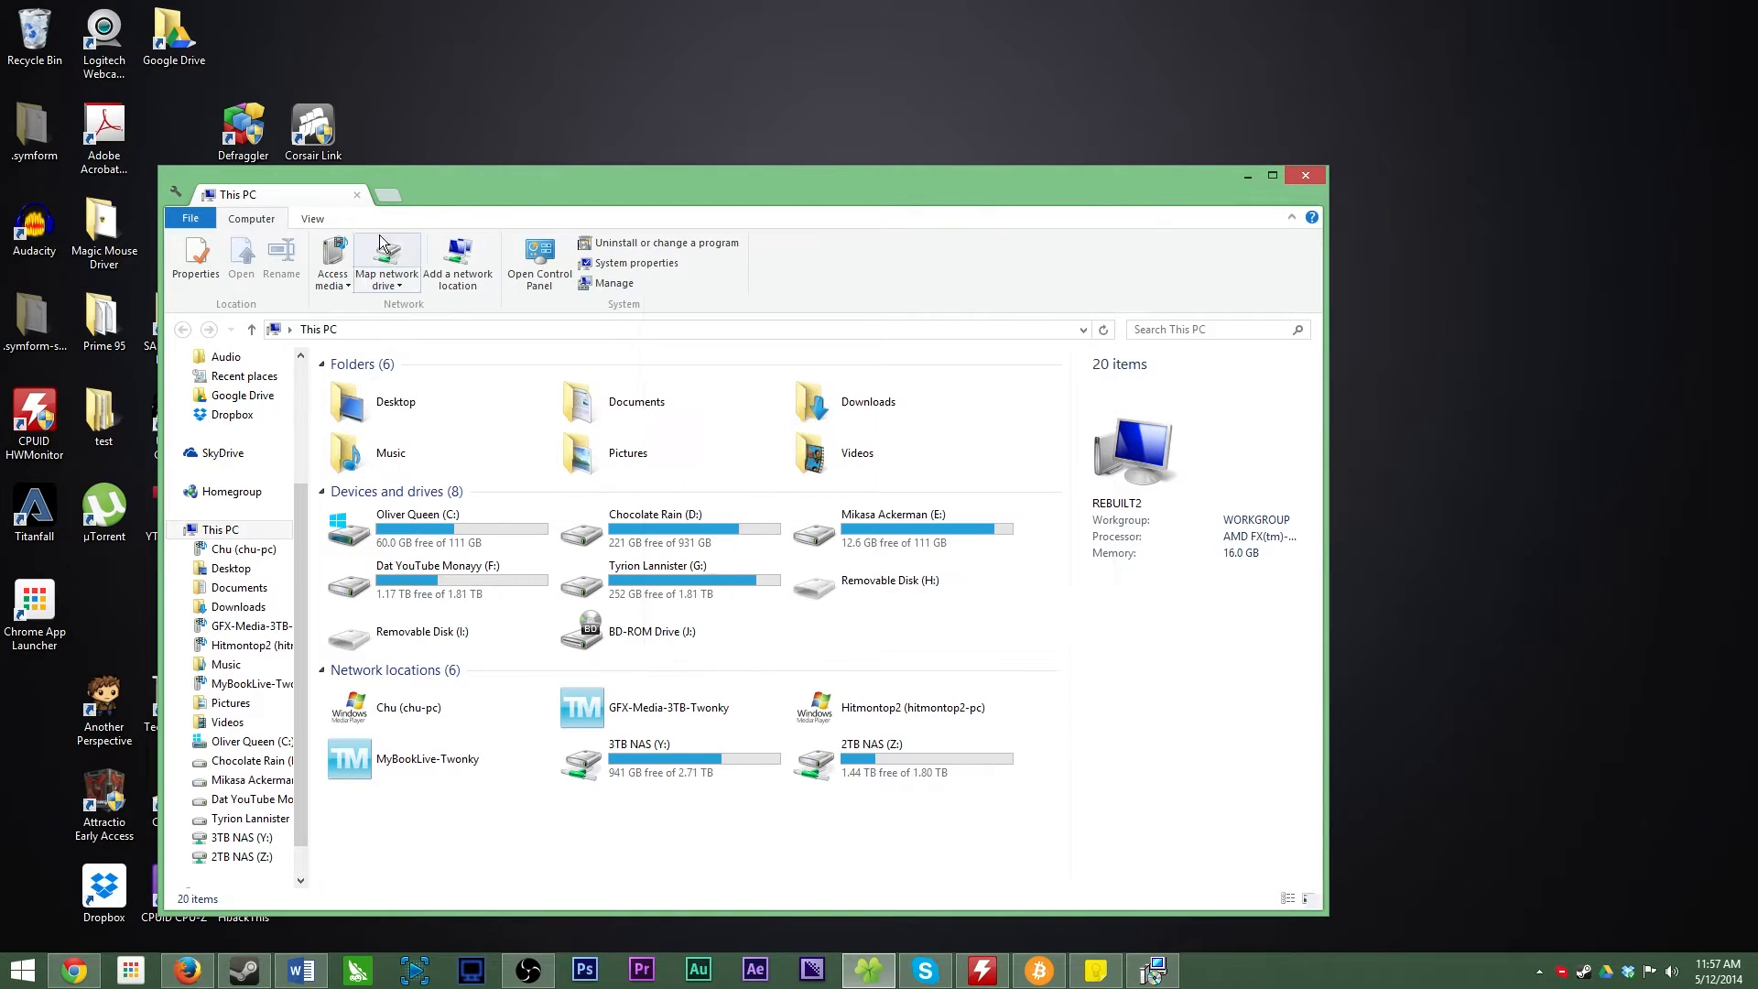
mouse_move(1288, 196)
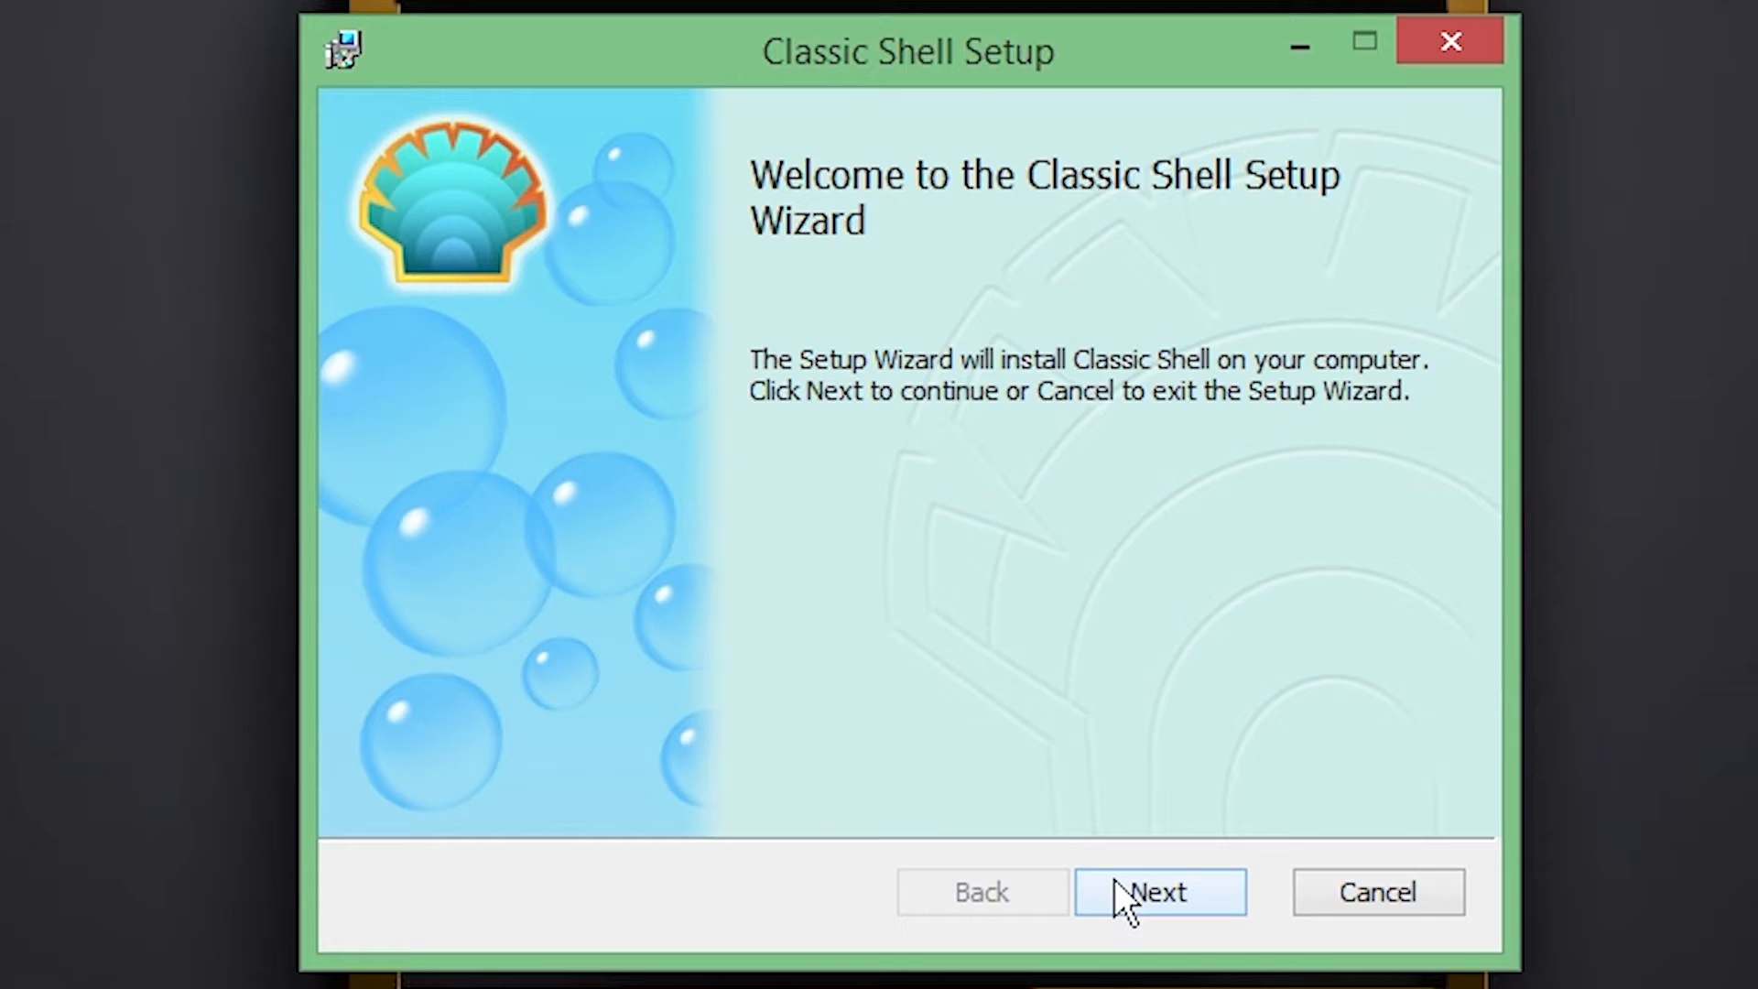
- Move past the welcome and license pages to the Custom Setup feature tree
click(1159, 891)
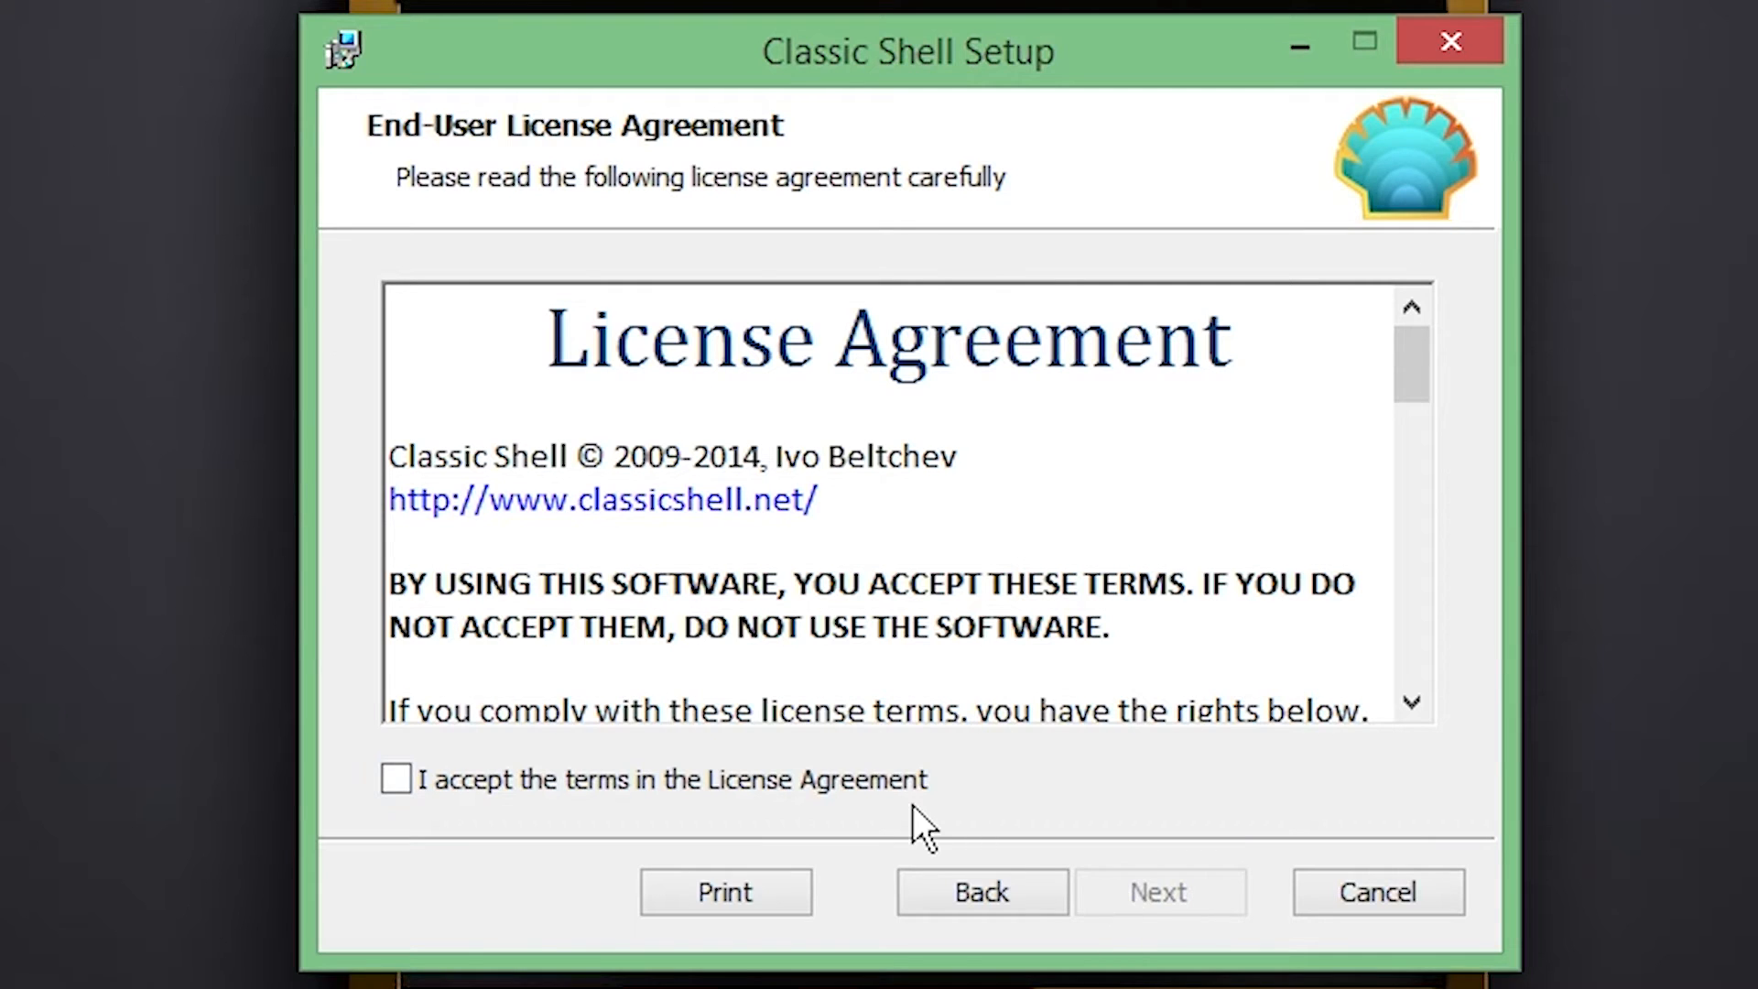
click(1159, 891)
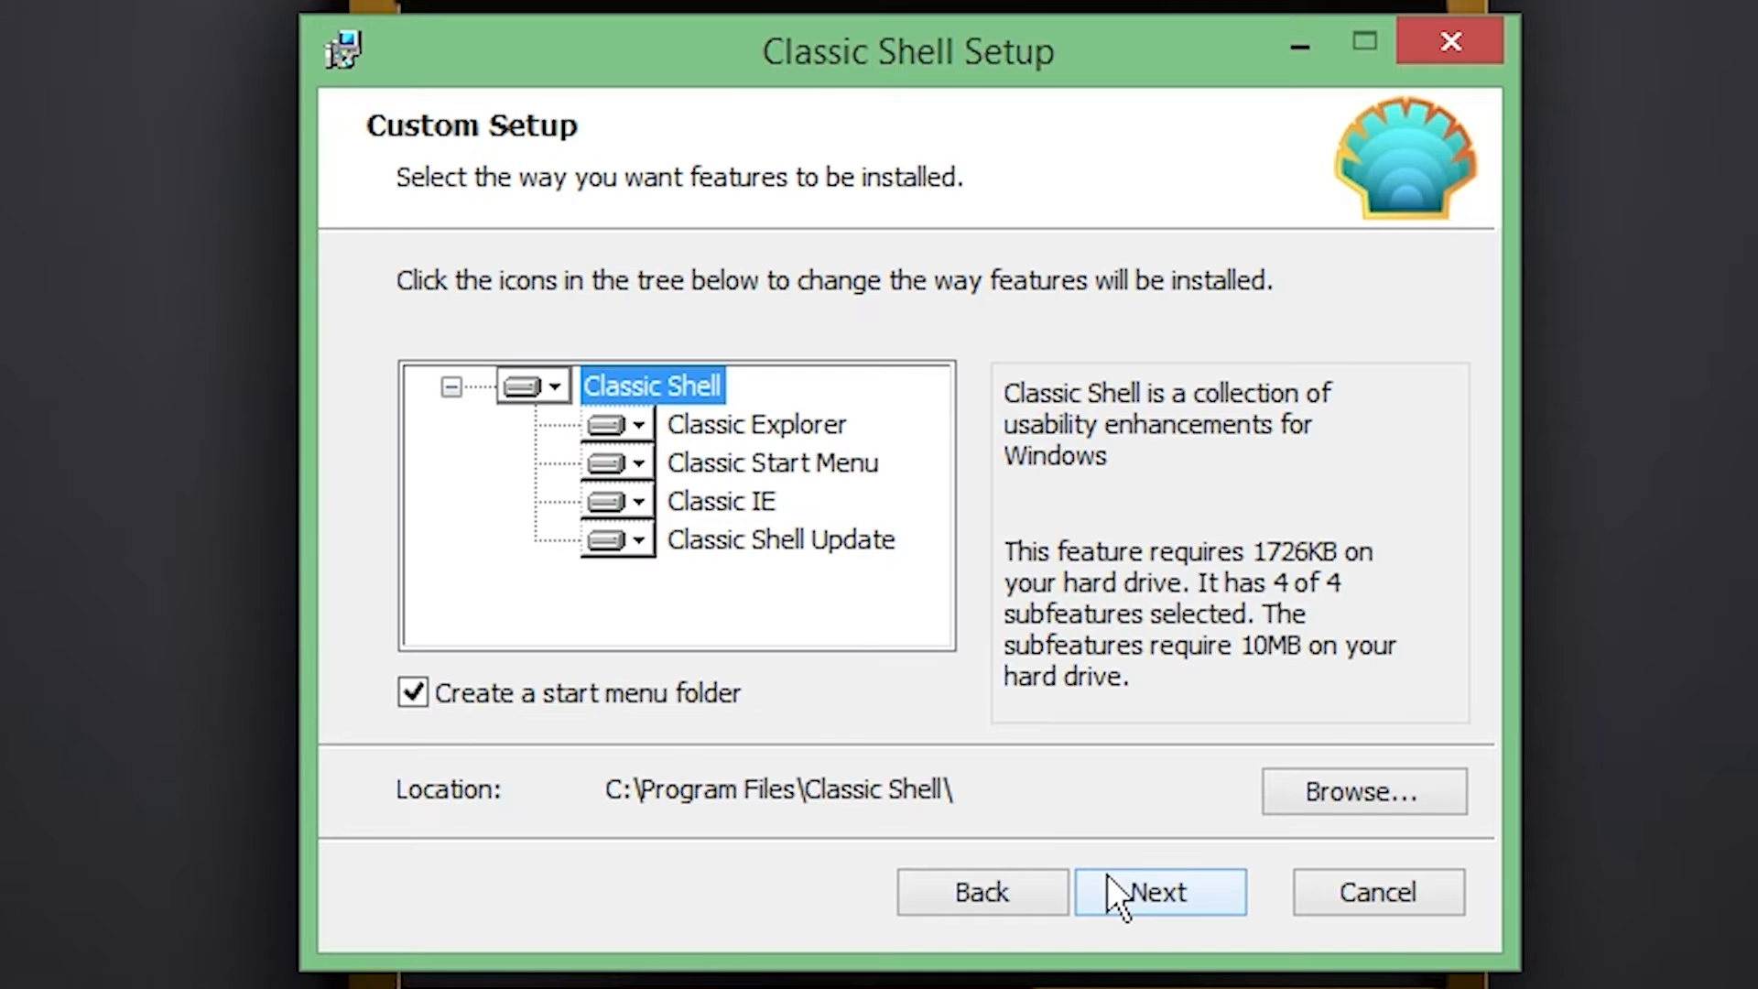
mouse_move(811, 844)
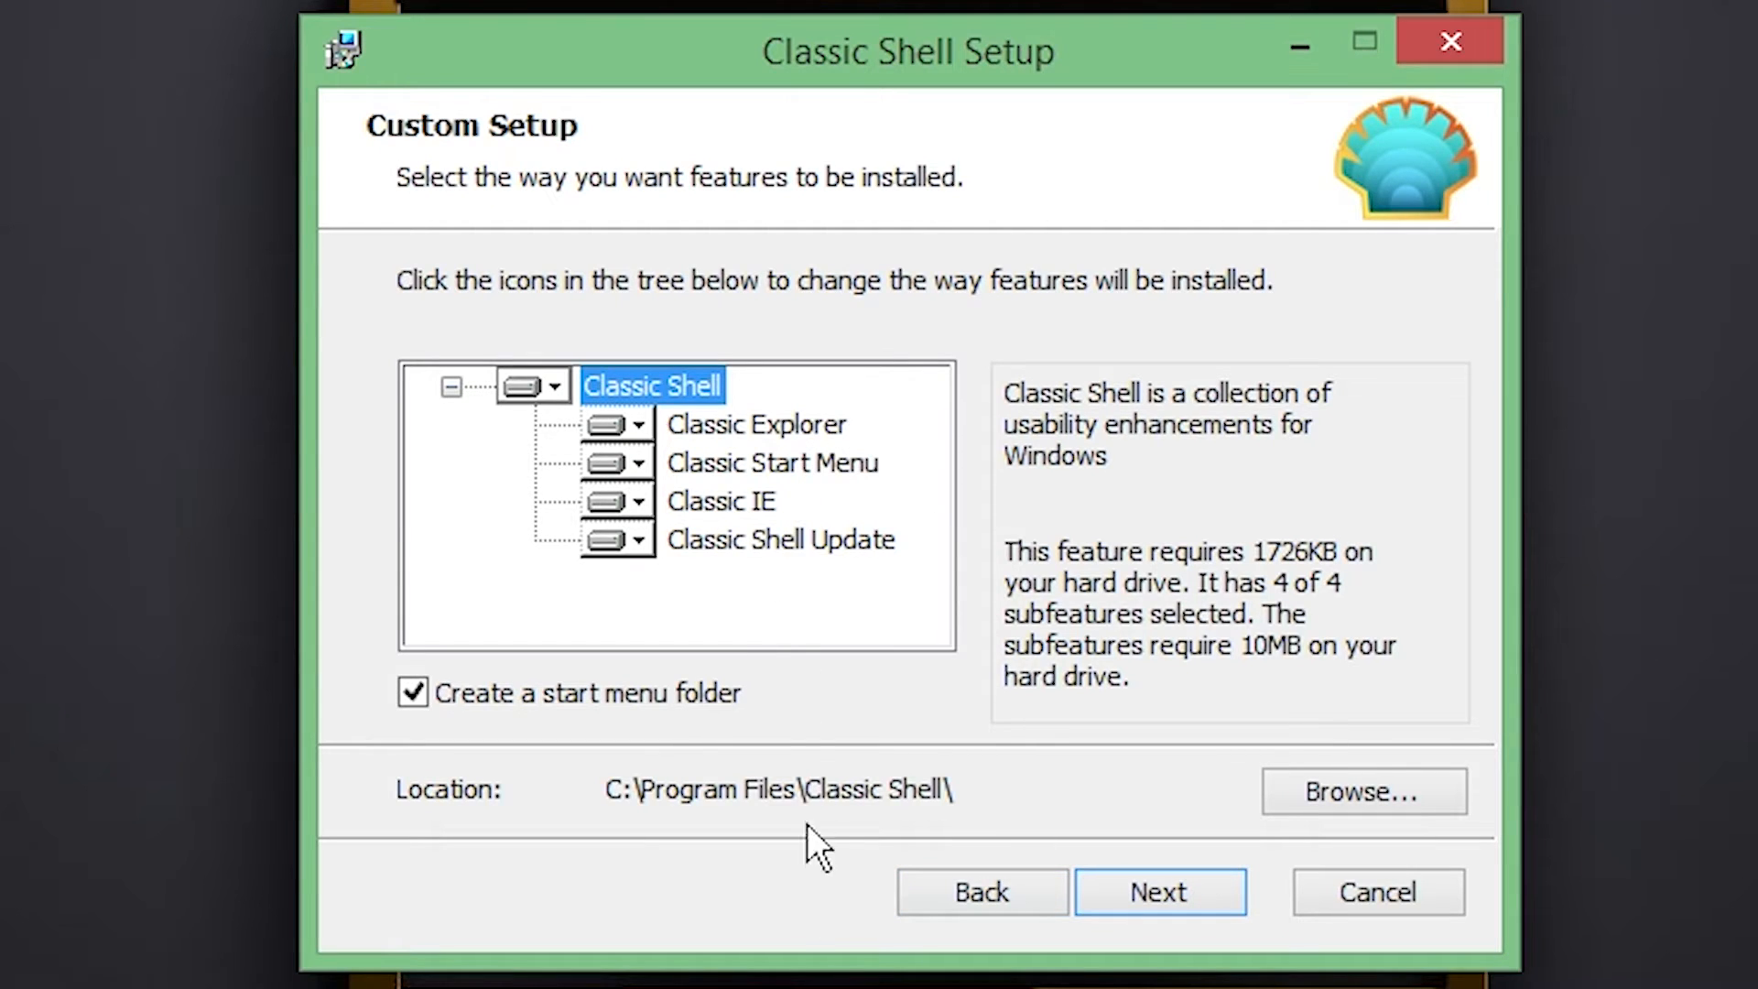
mouse_move(909, 807)
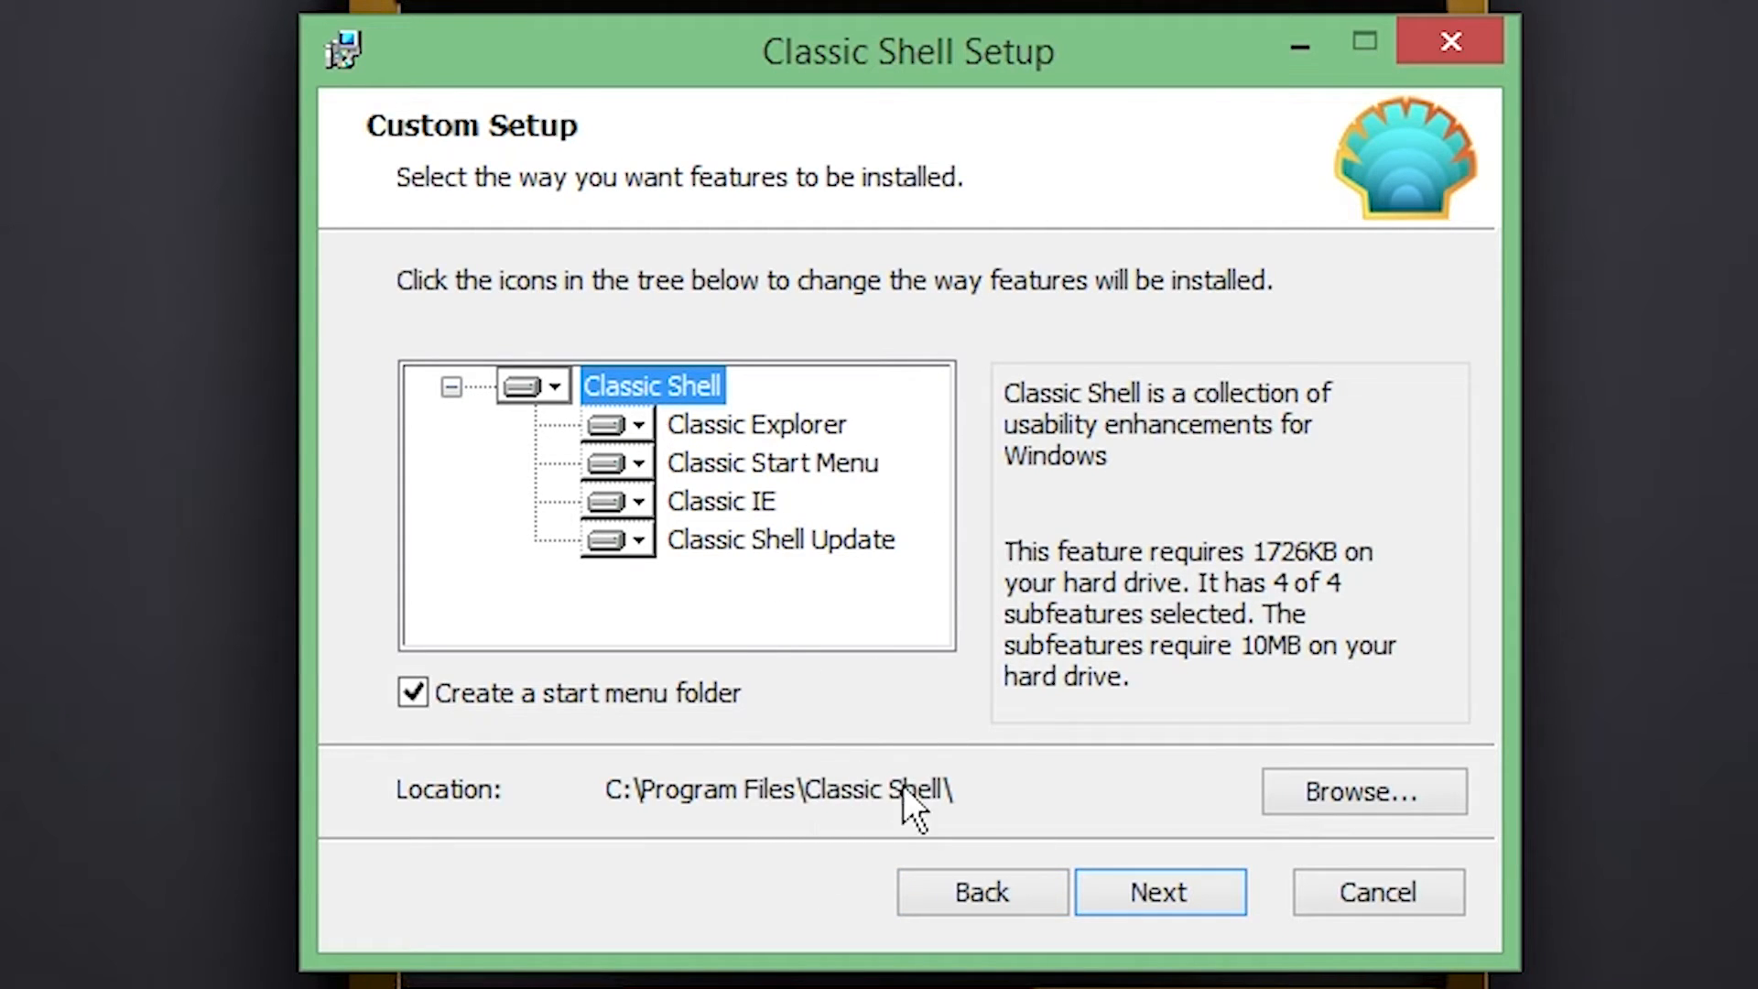
mouse_move(635, 505)
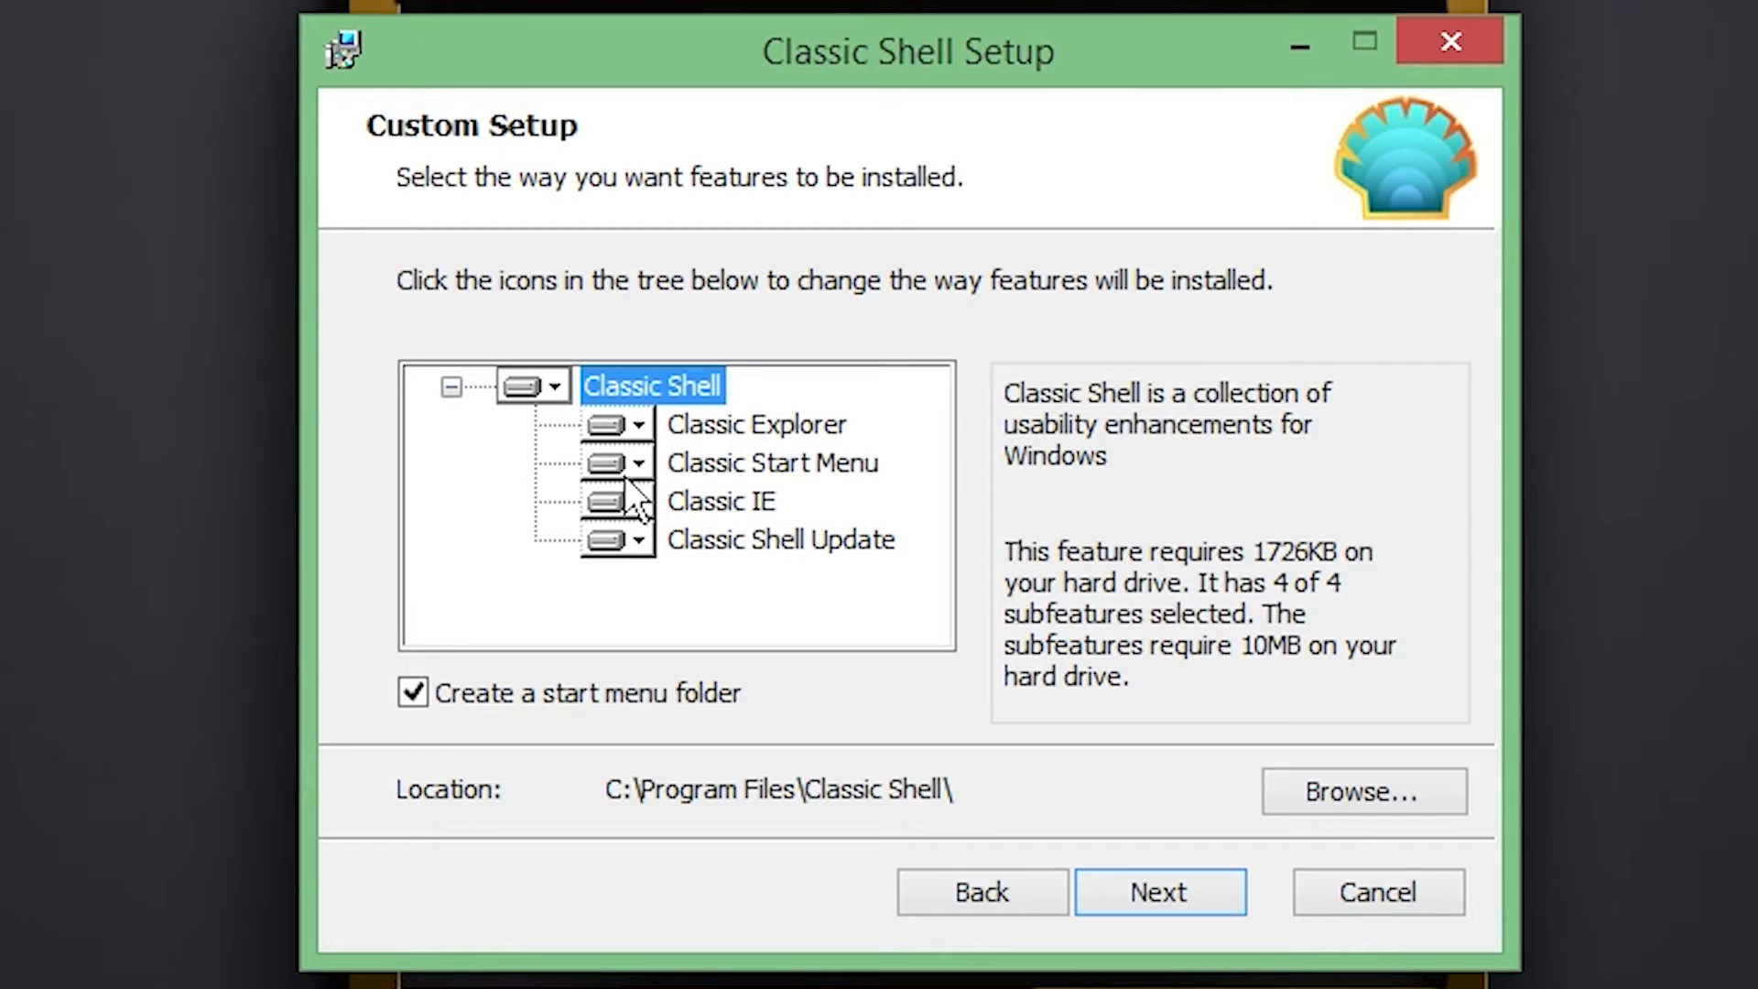
mouse_move(656, 482)
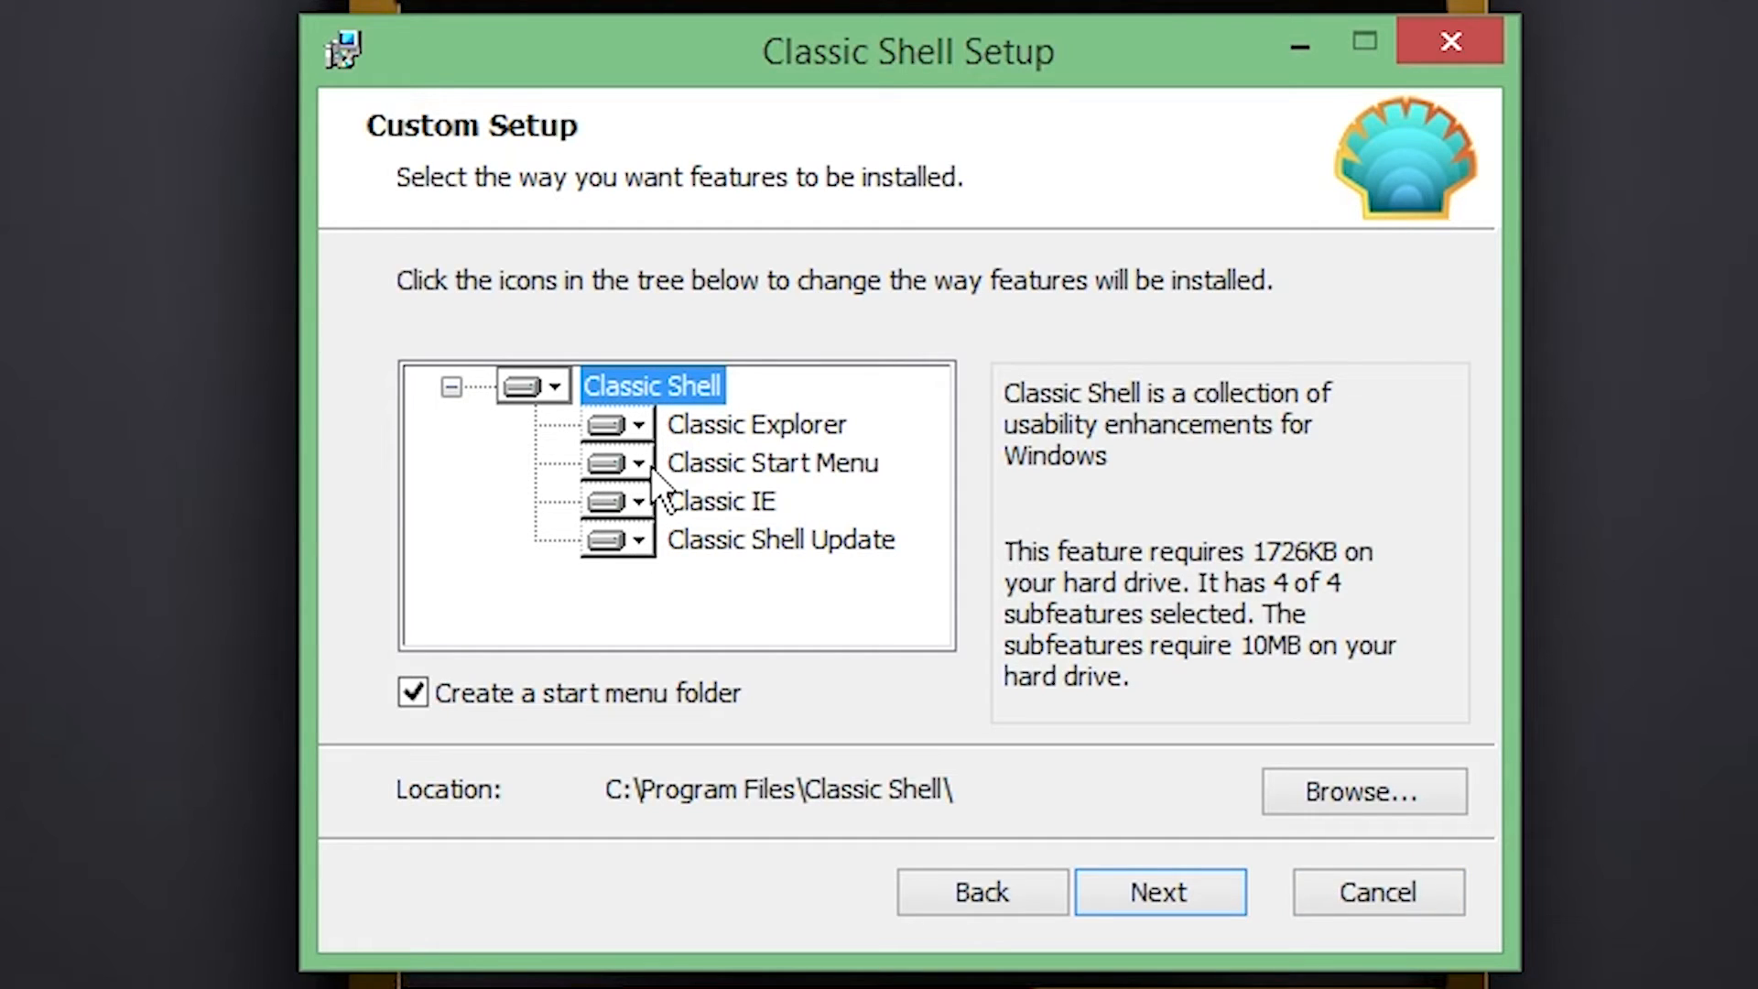
mouse_move(609, 589)
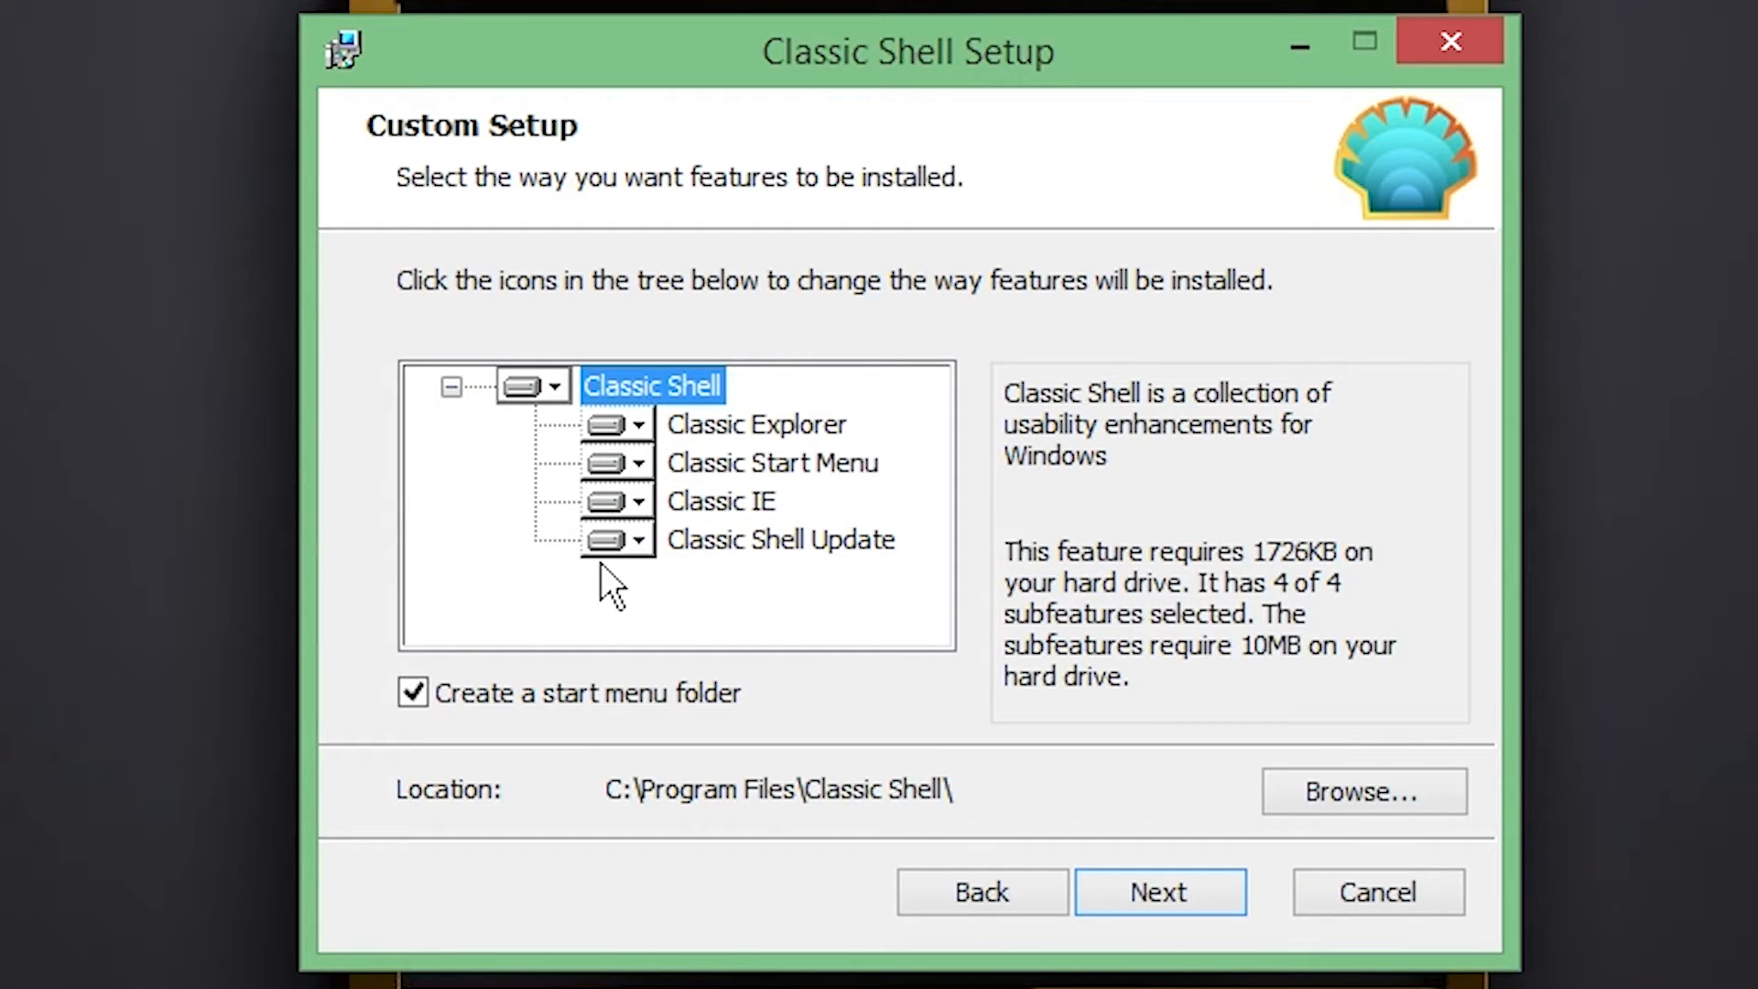
mouse_move(634, 515)
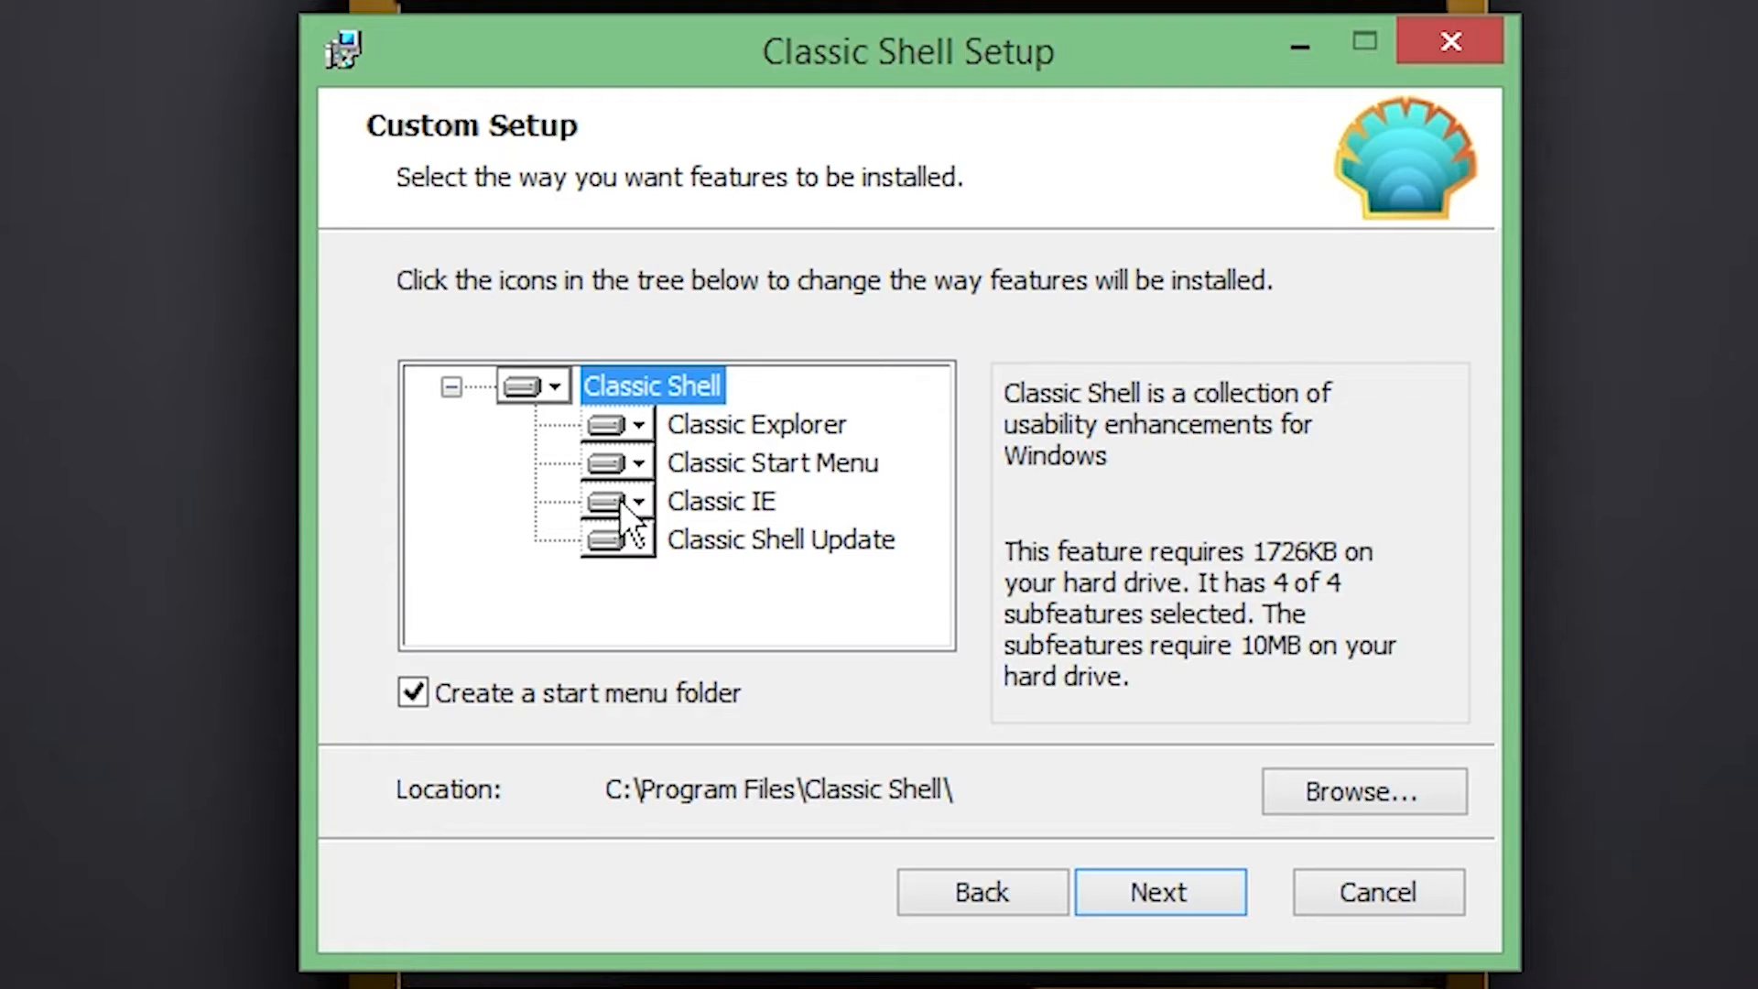
- Exclude Classic Explorer and Classic IE from the installation and continue to Ready to install
click(606, 501)
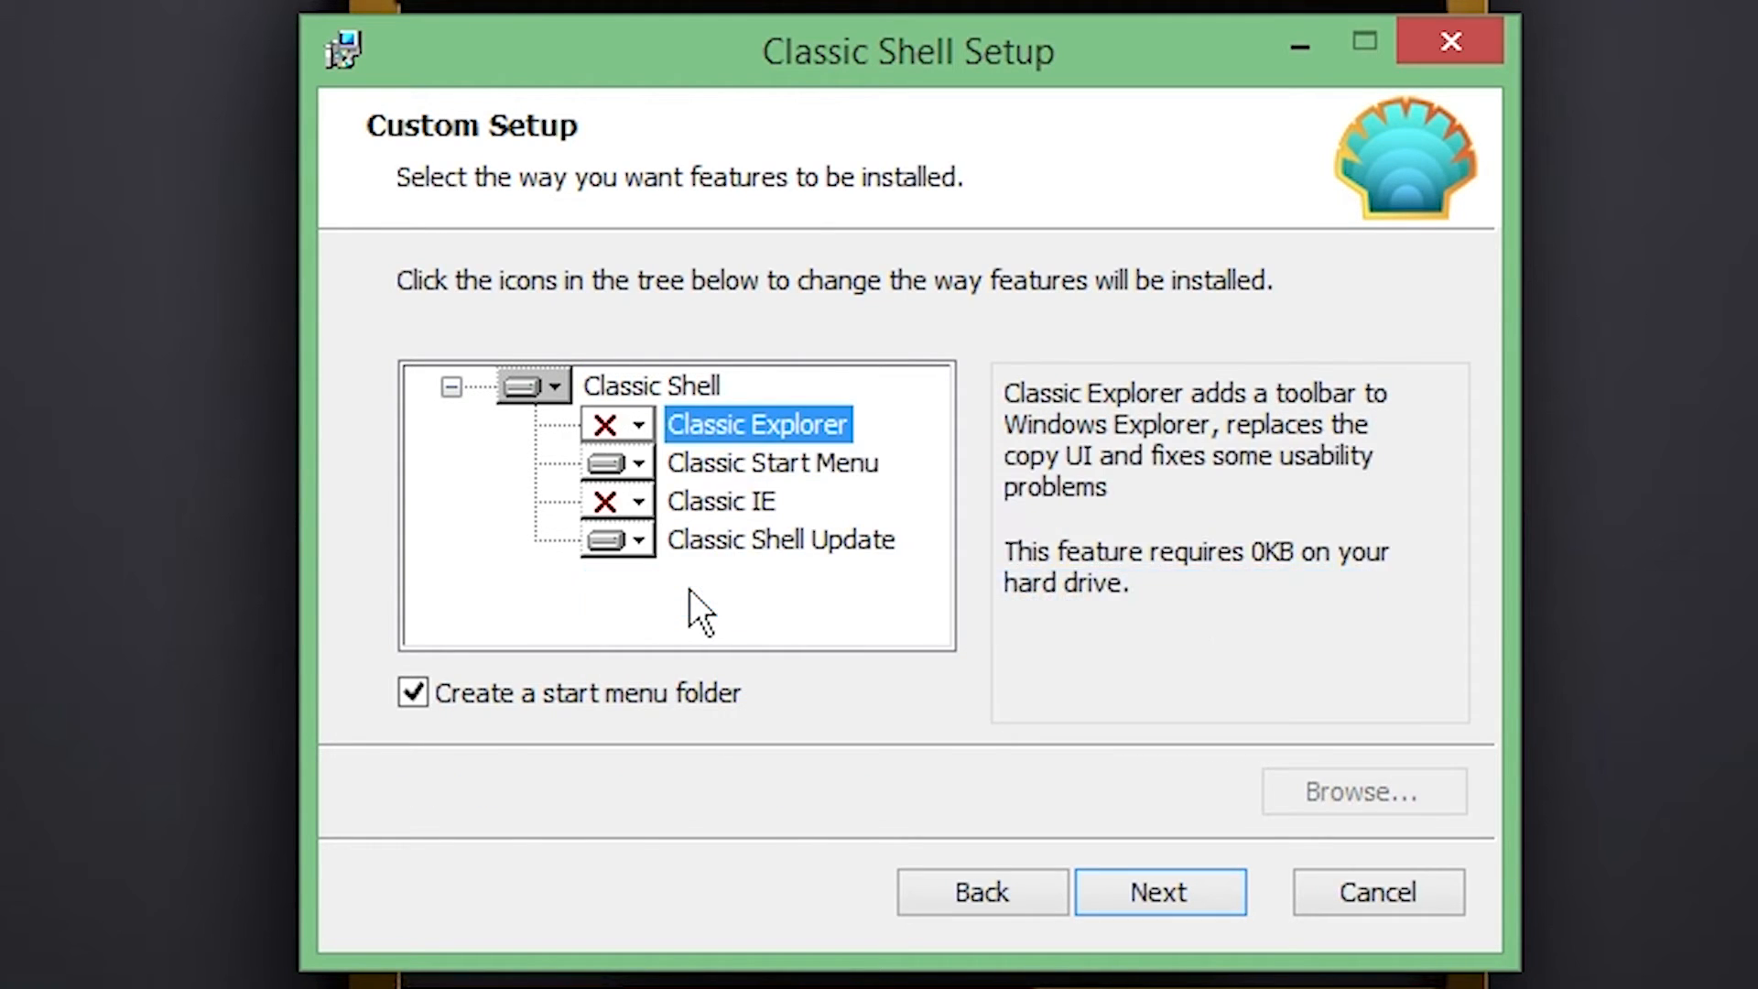
mouse_move(735, 578)
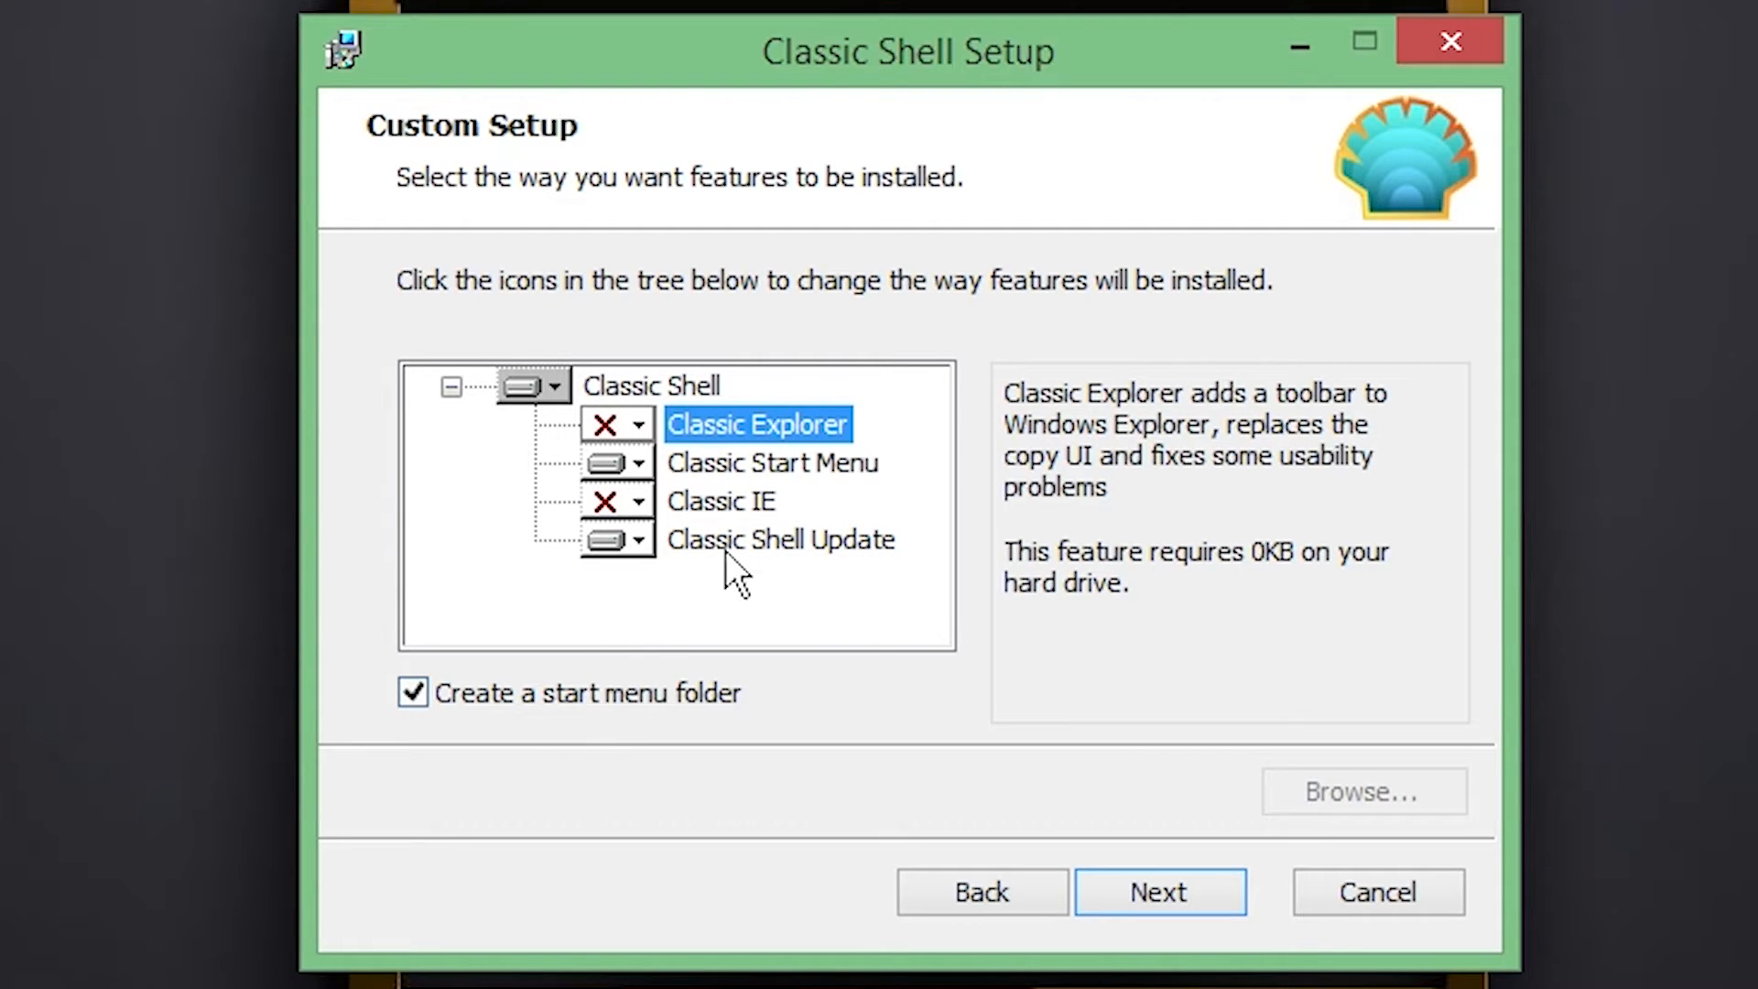
mouse_move(885, 504)
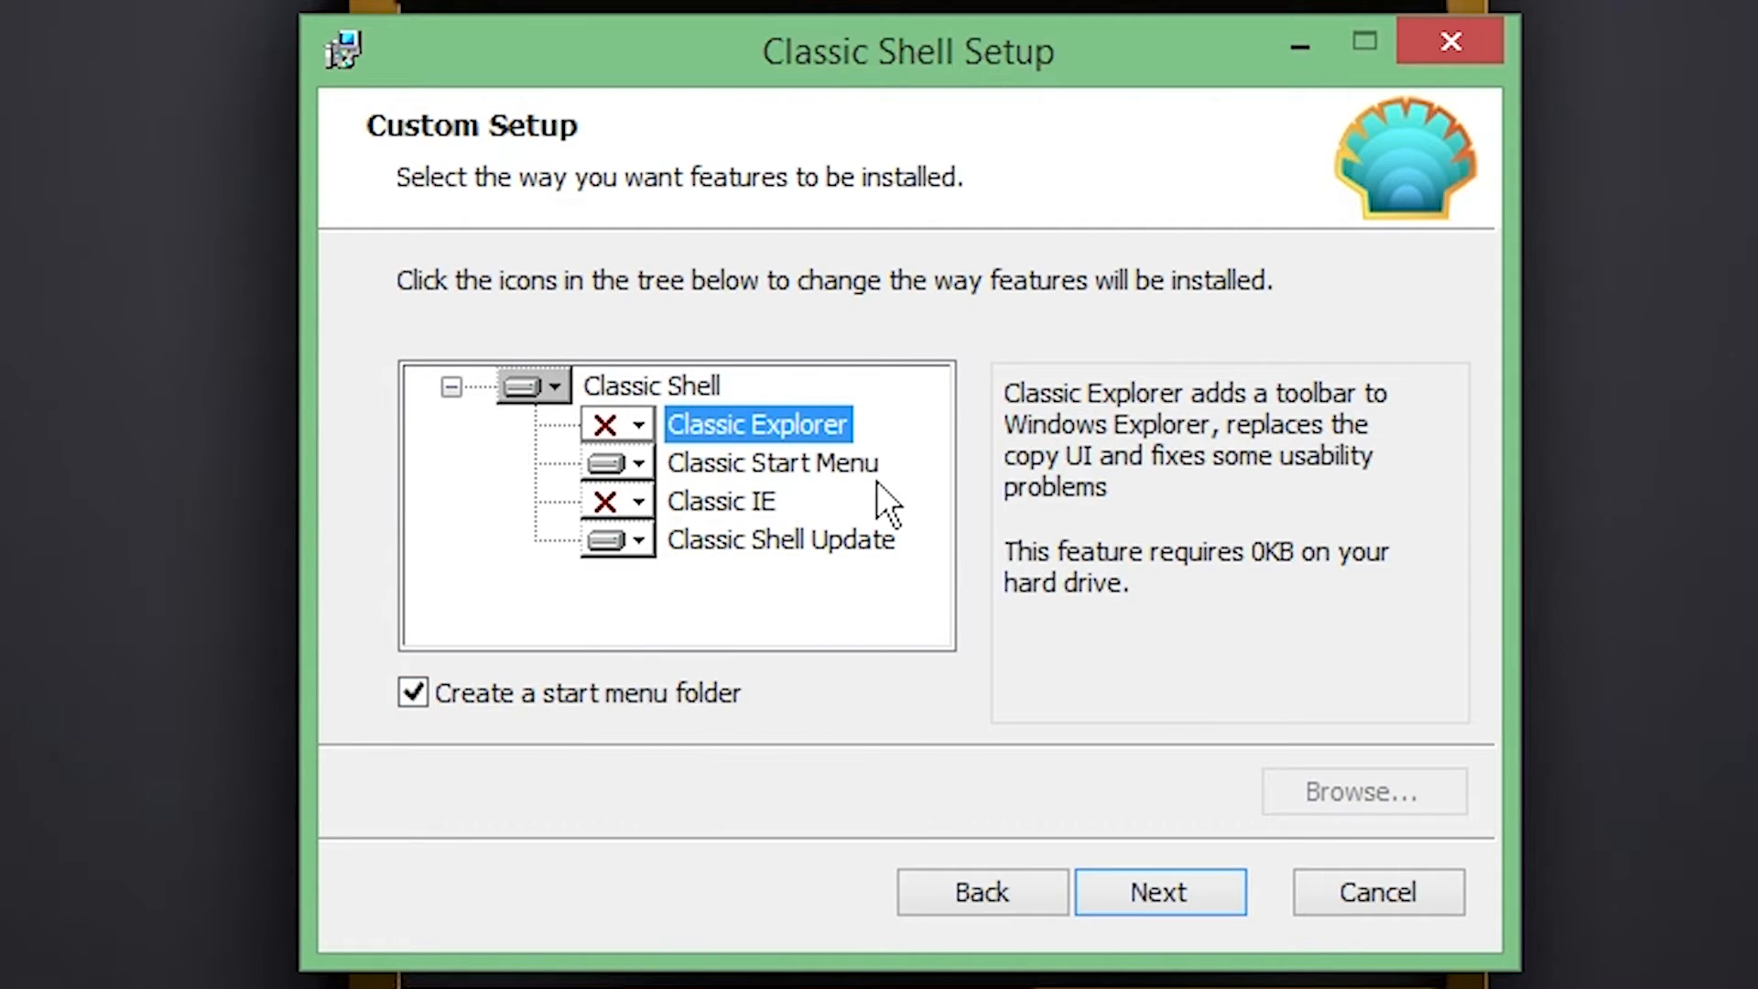
mouse_move(706, 381)
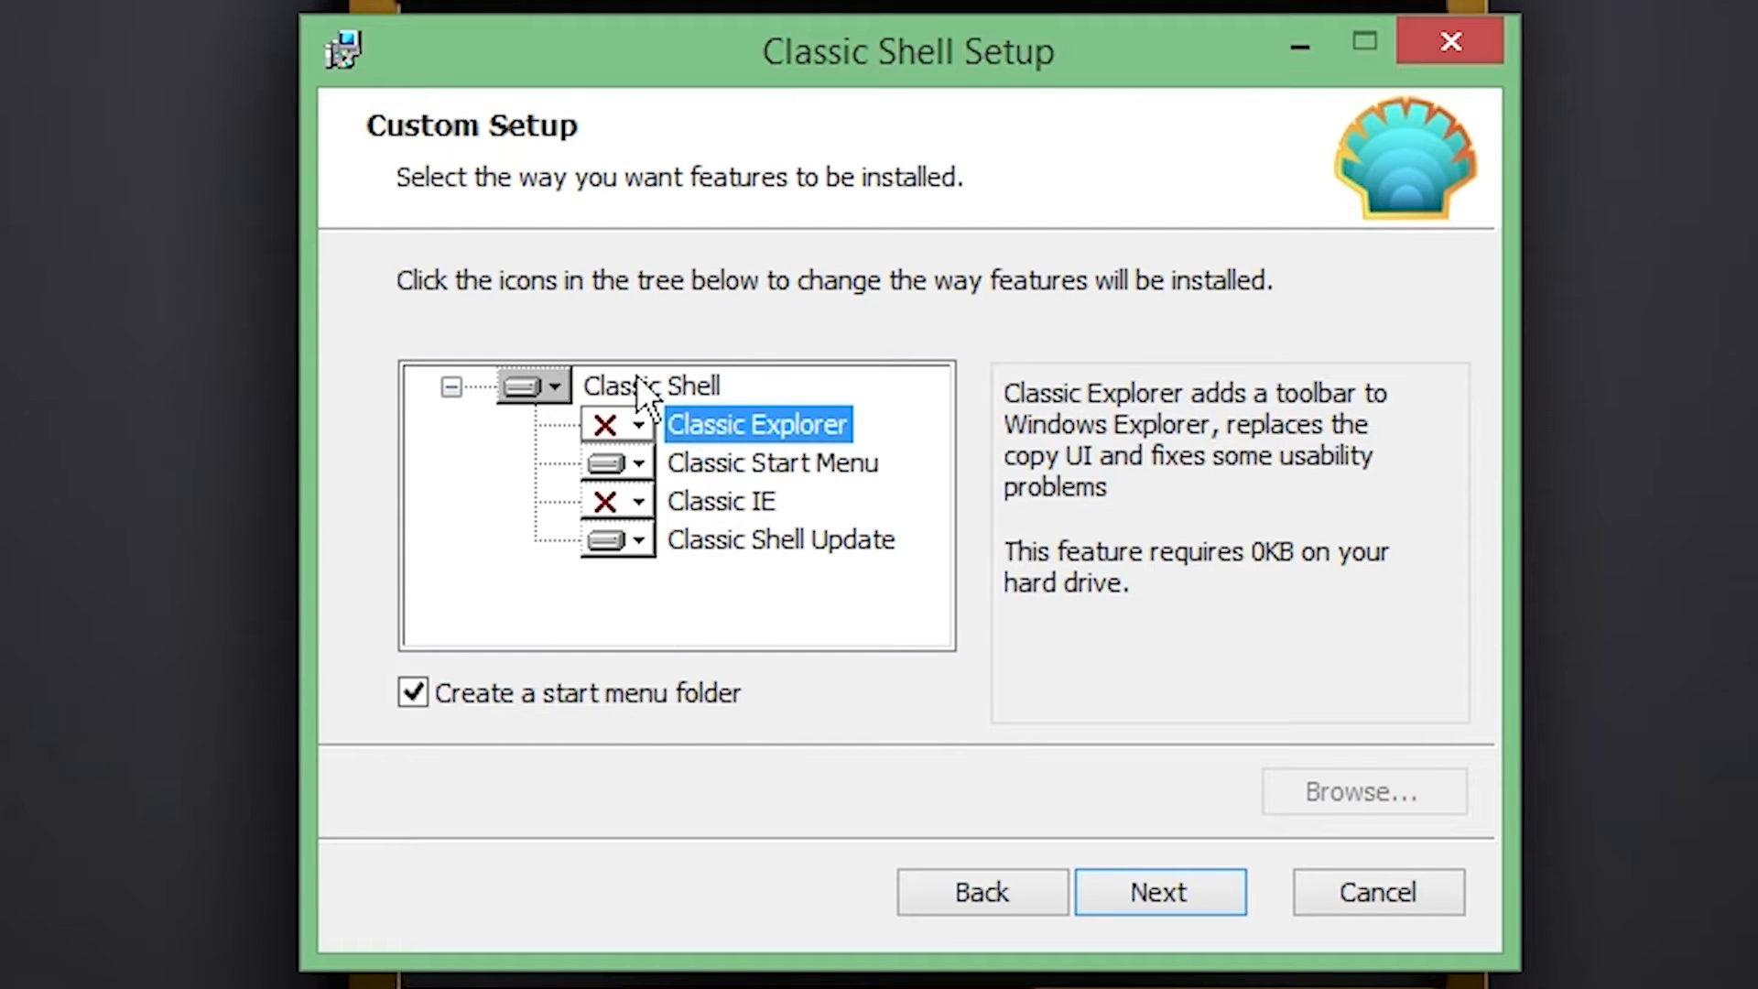
mouse_move(754, 744)
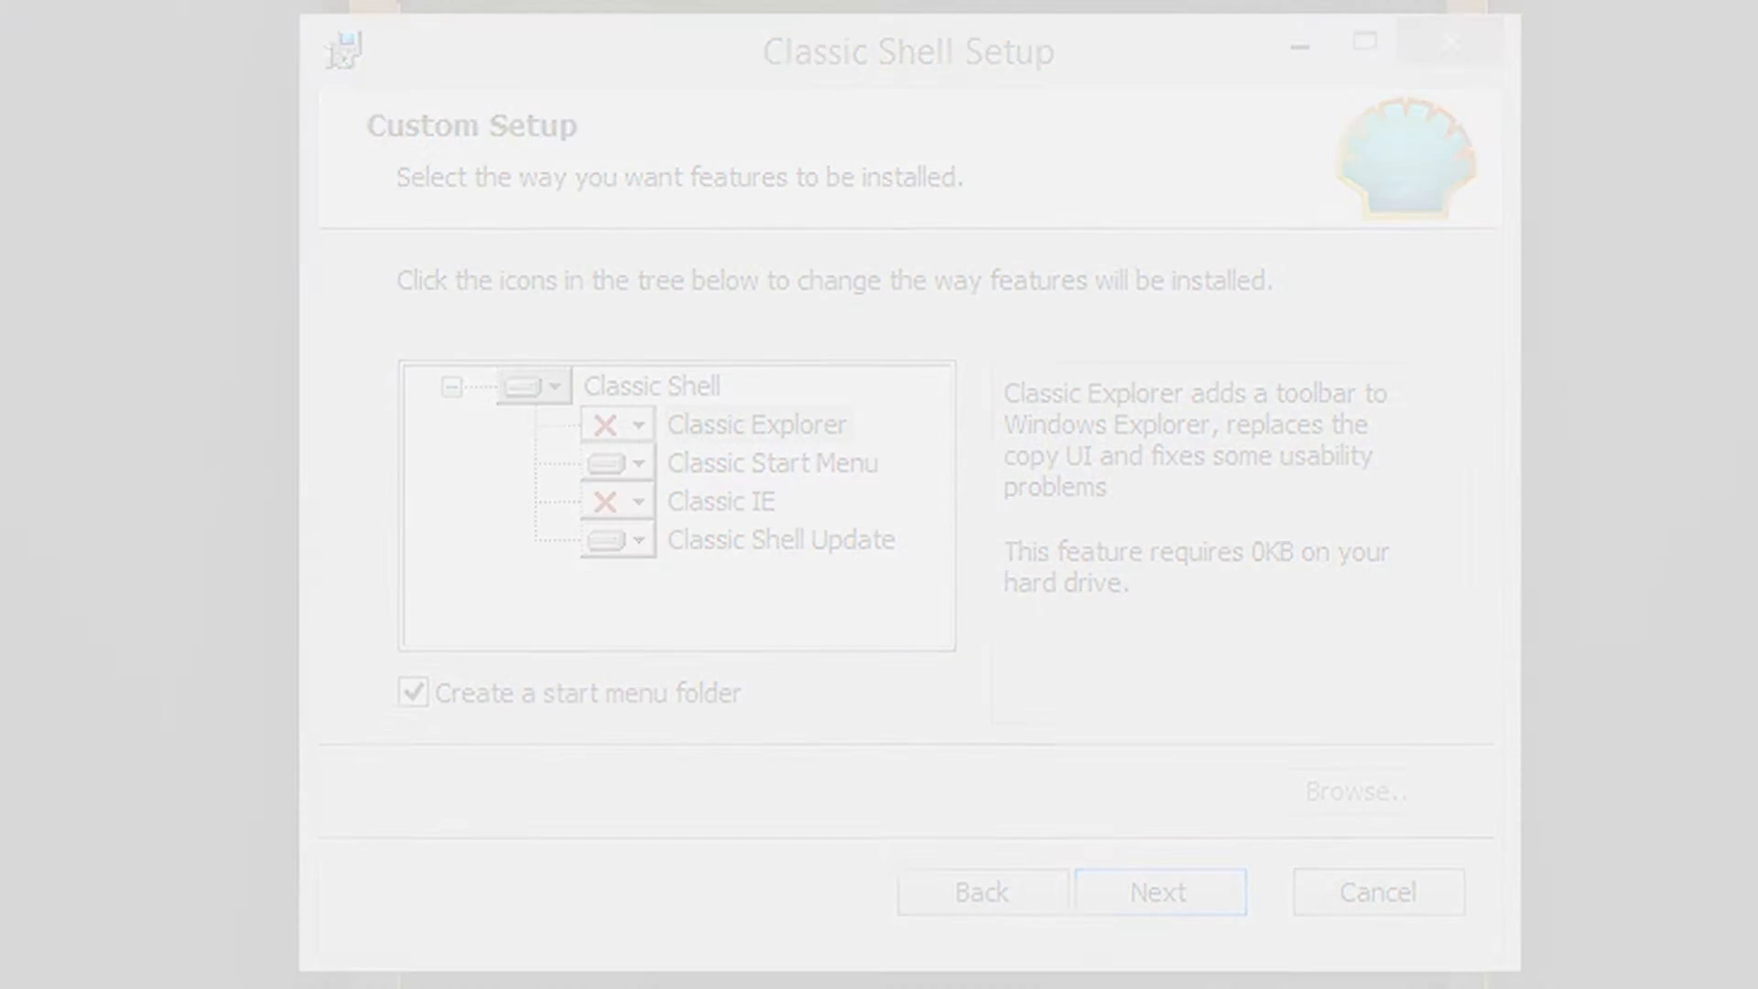
click(758, 424)
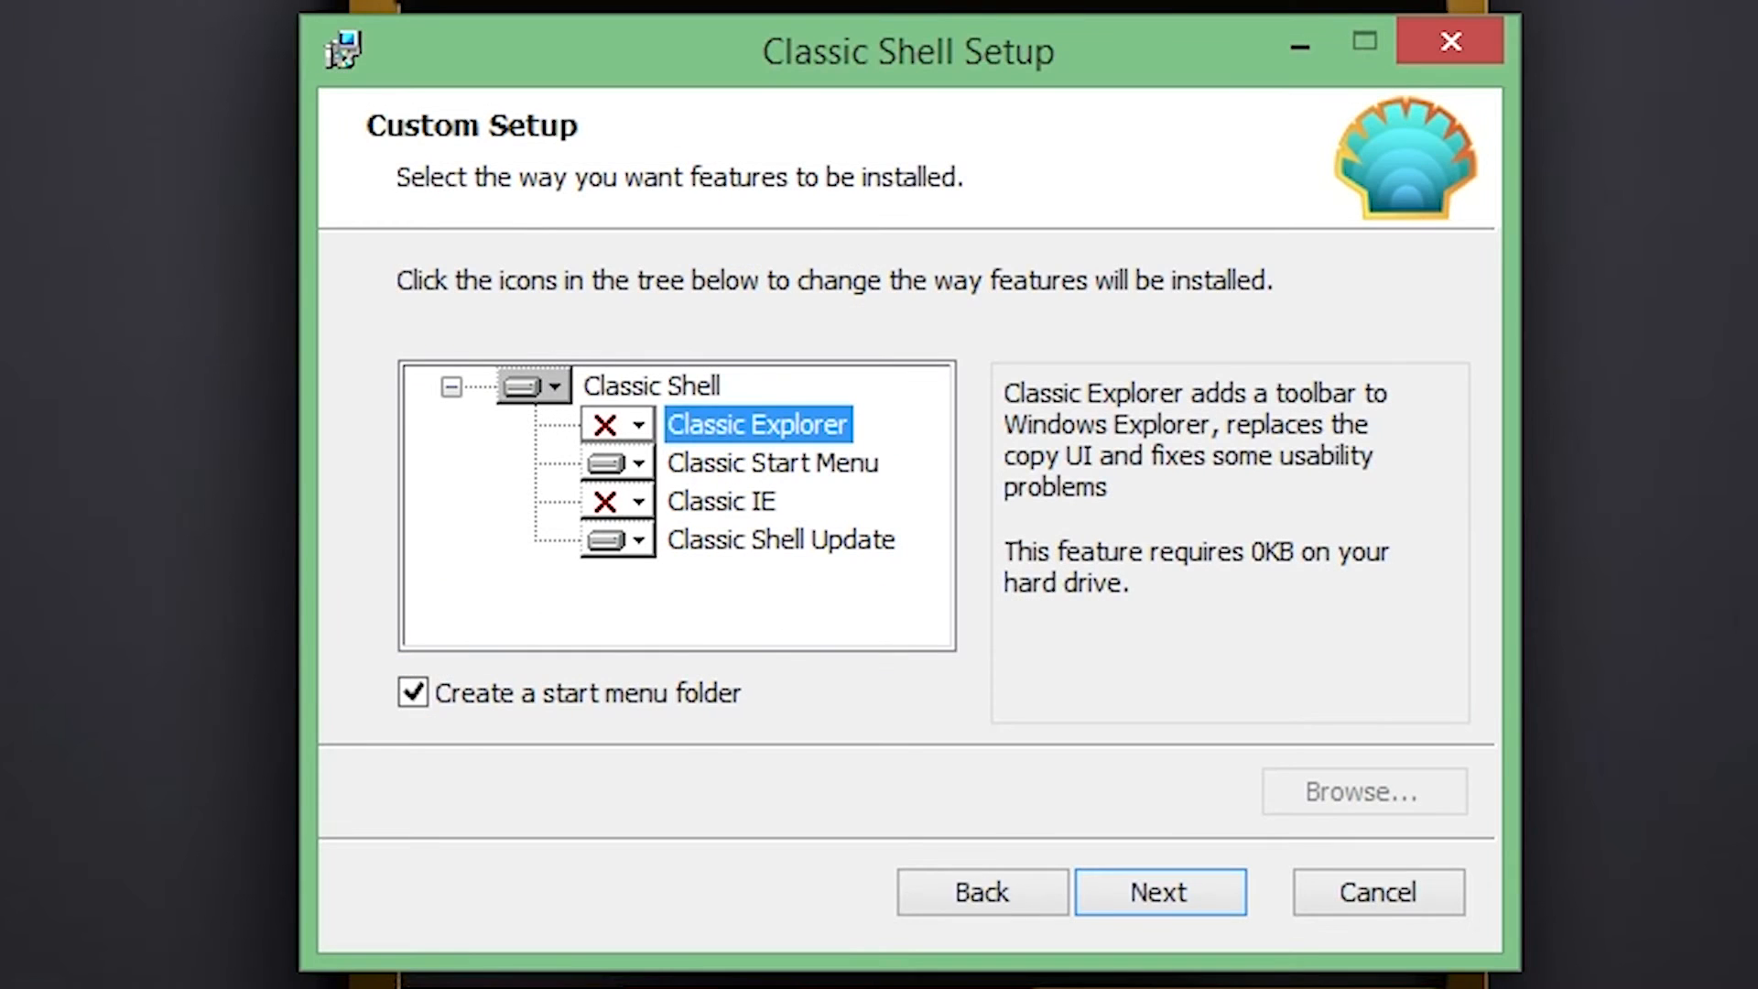
mouse_move(760, 584)
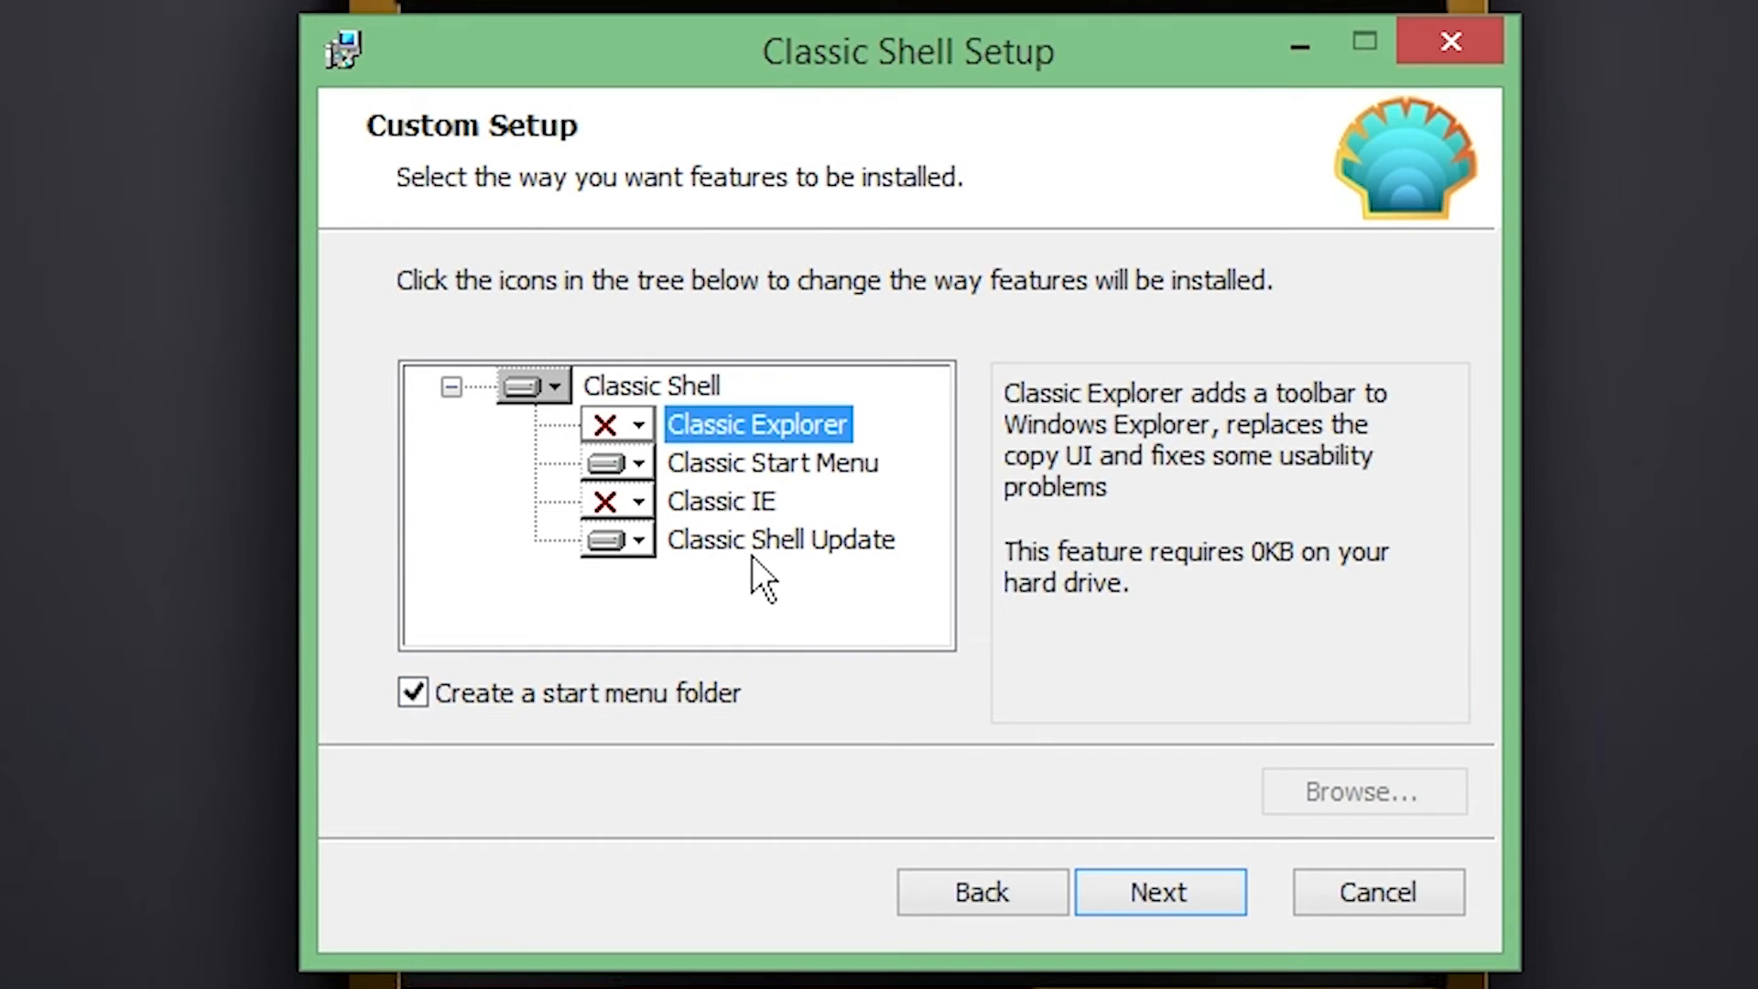
click(780, 540)
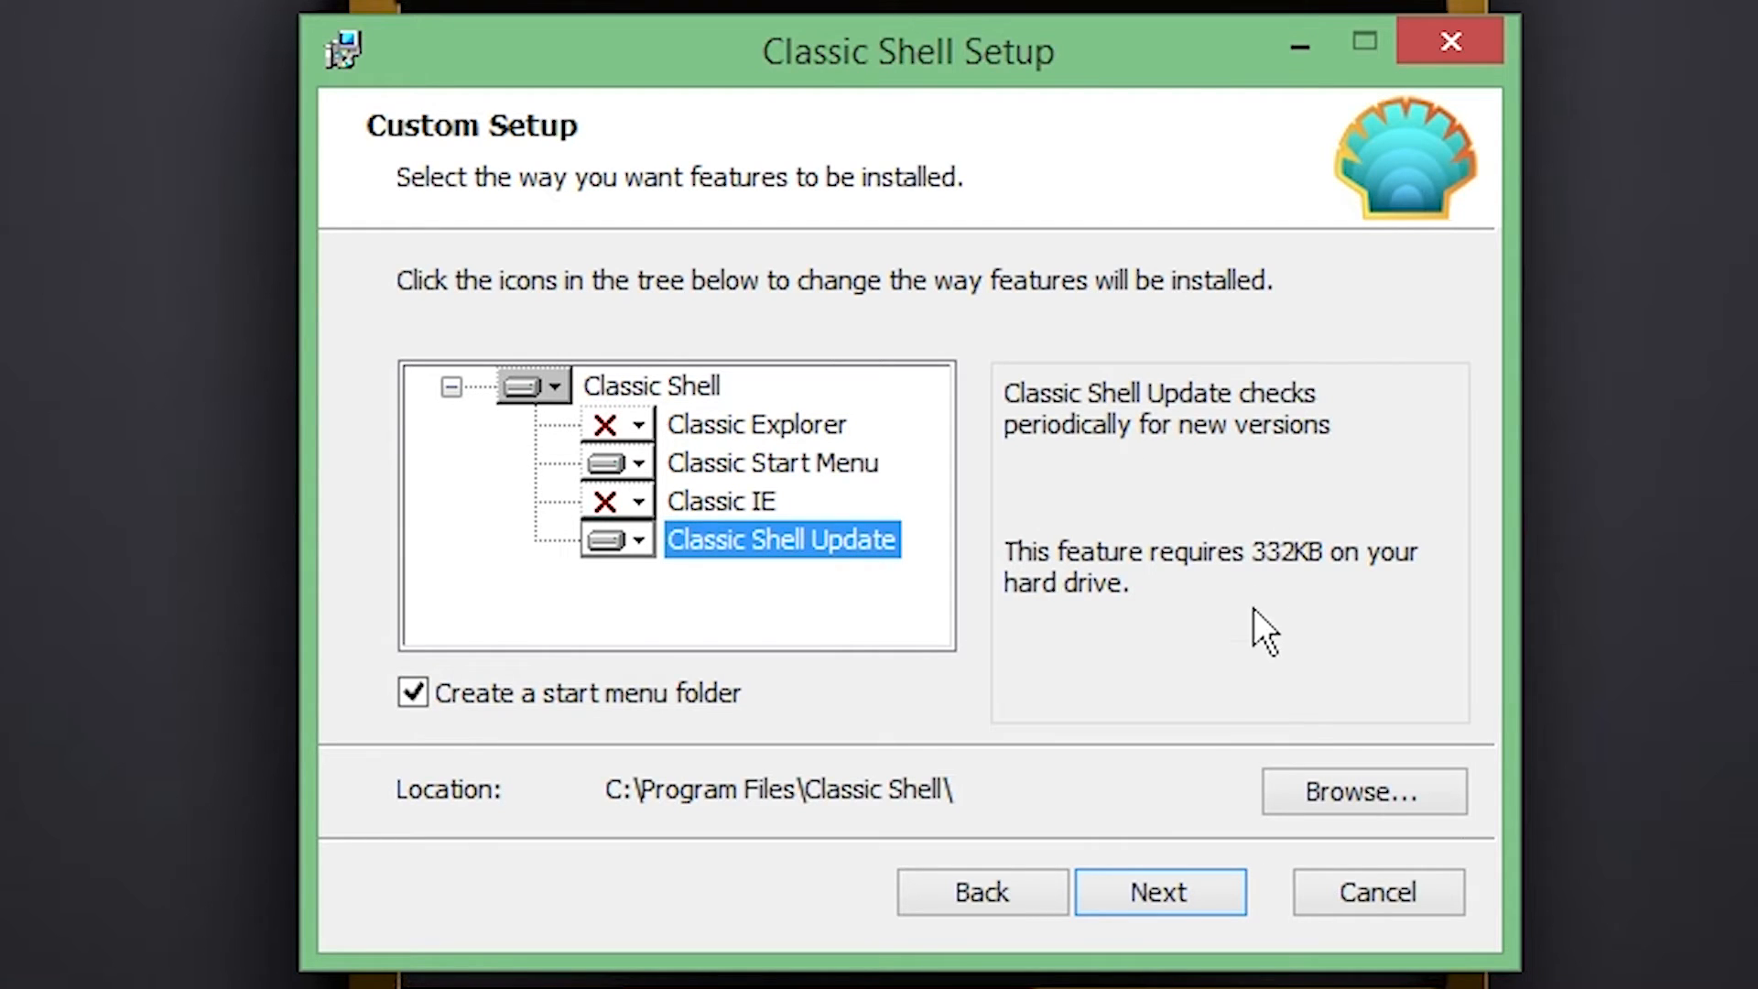
click(1159, 891)
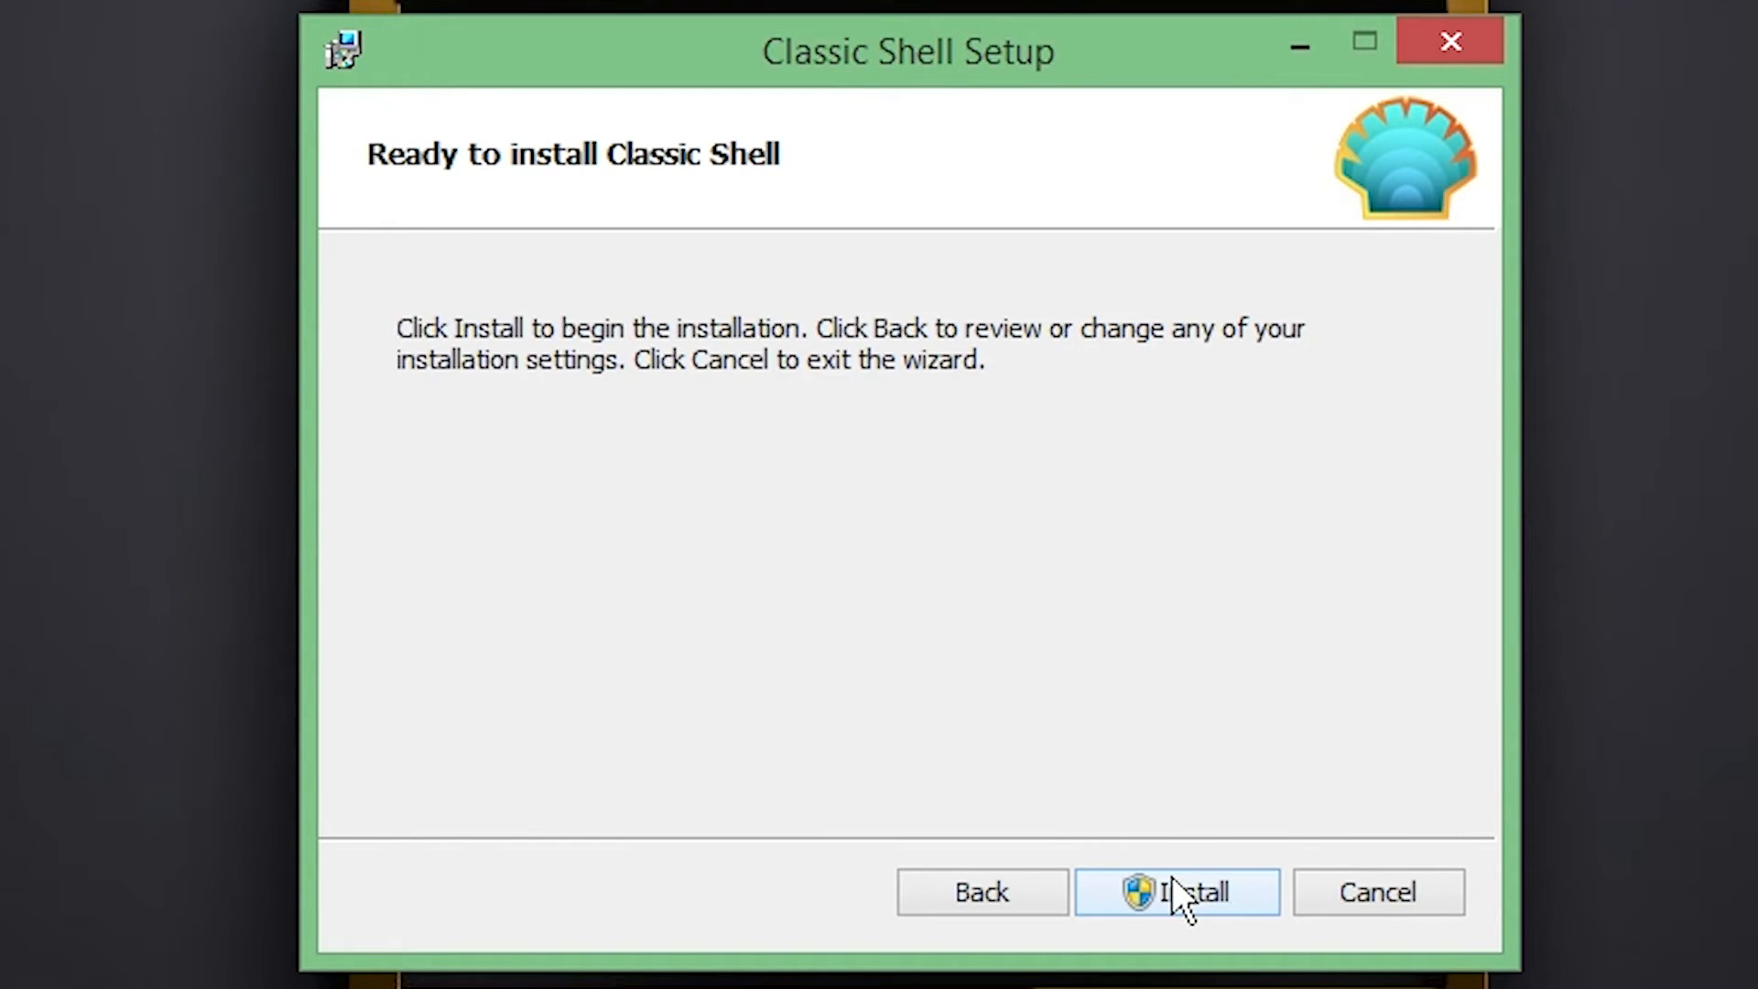
- Install Classic Shell, untick 'View Readme file' and finish the wizard
click(1175, 891)
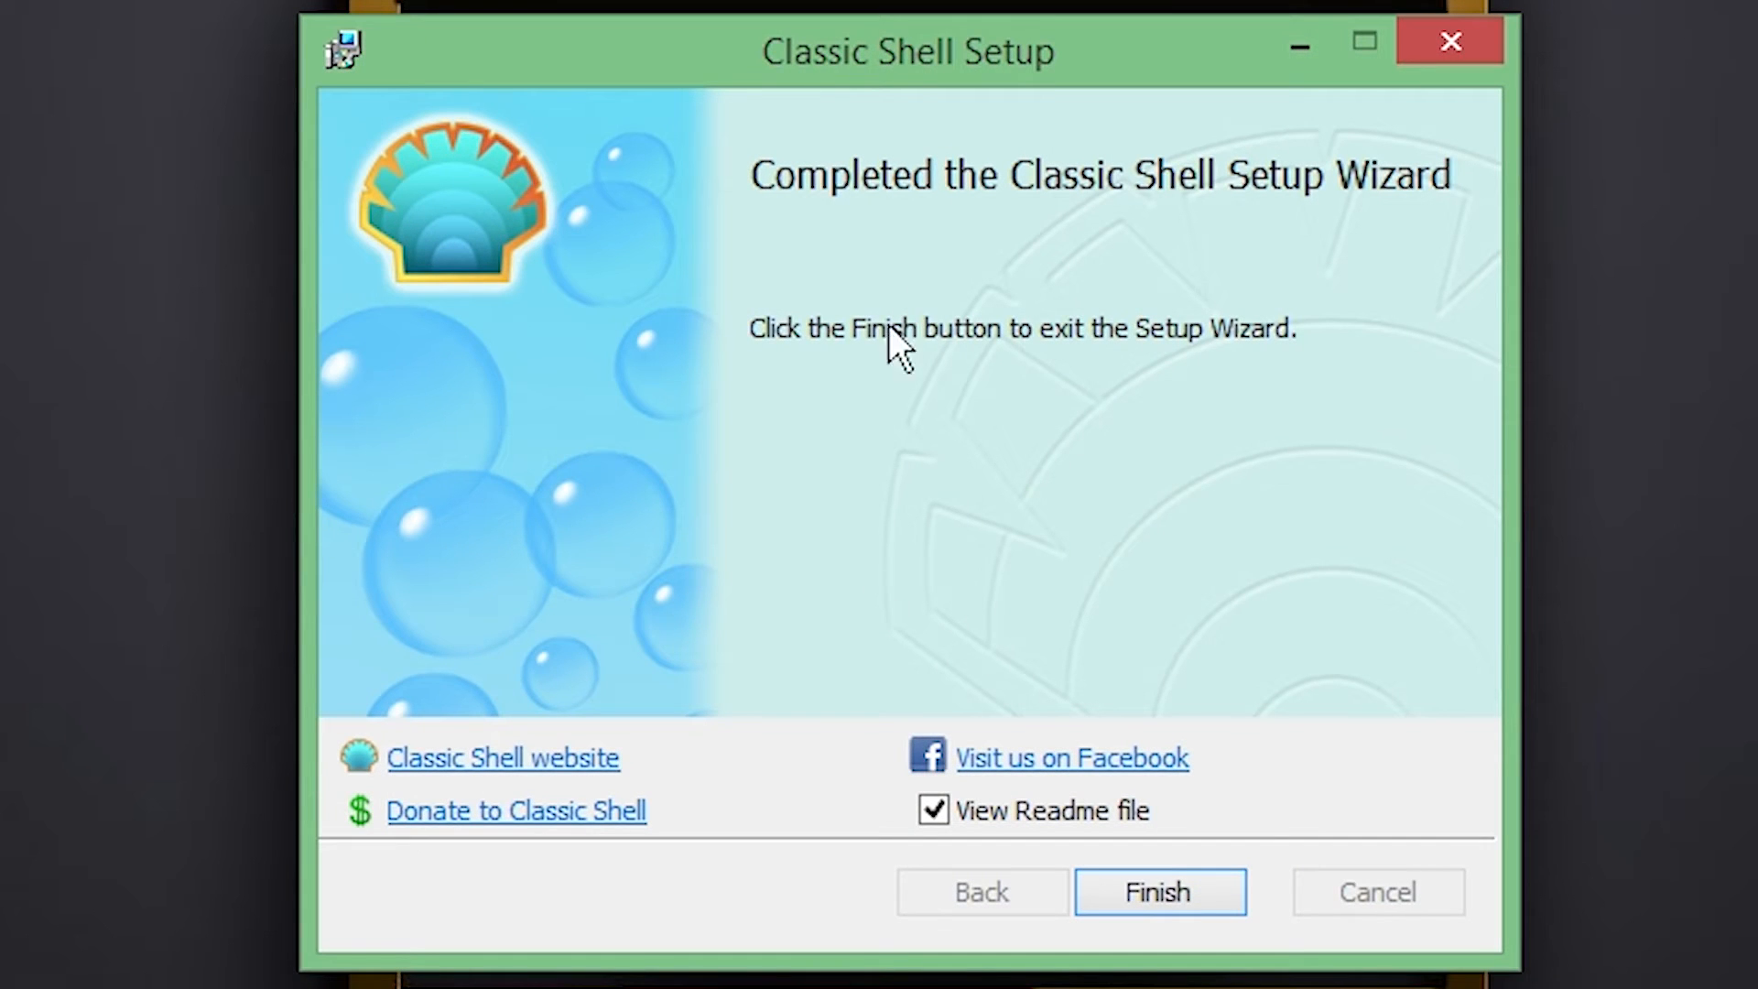
mouse_move(1160, 813)
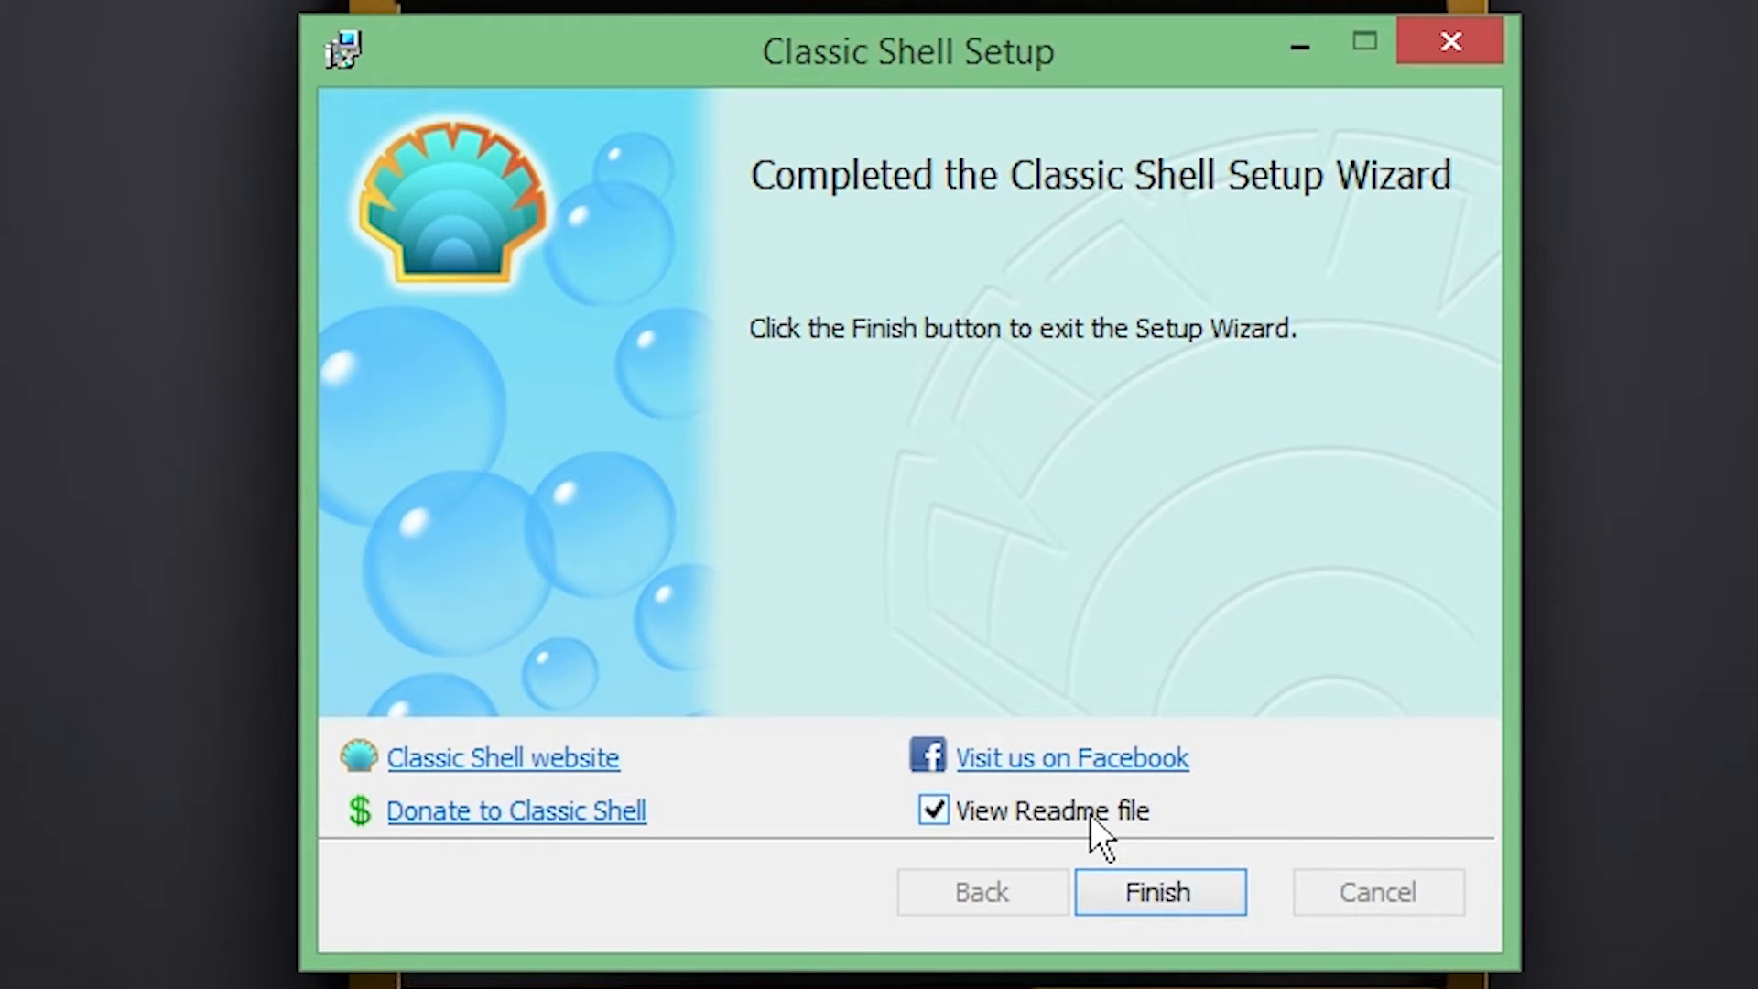
click(933, 811)
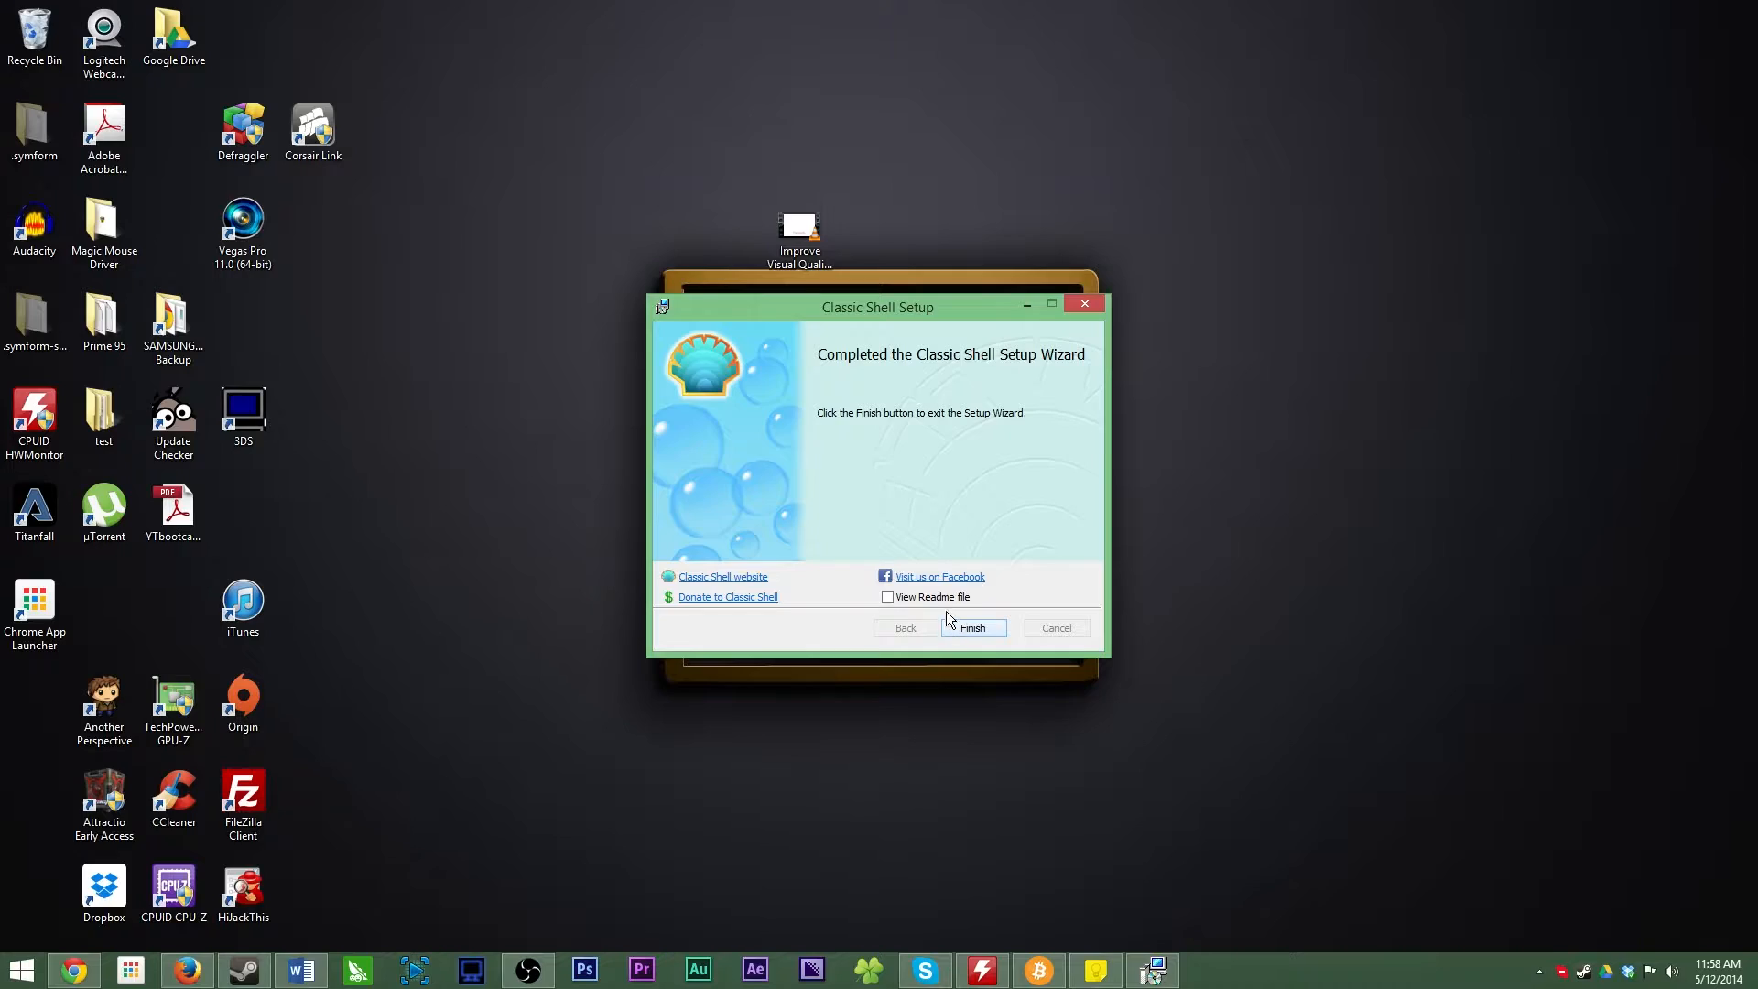
mouse_move(1064, 476)
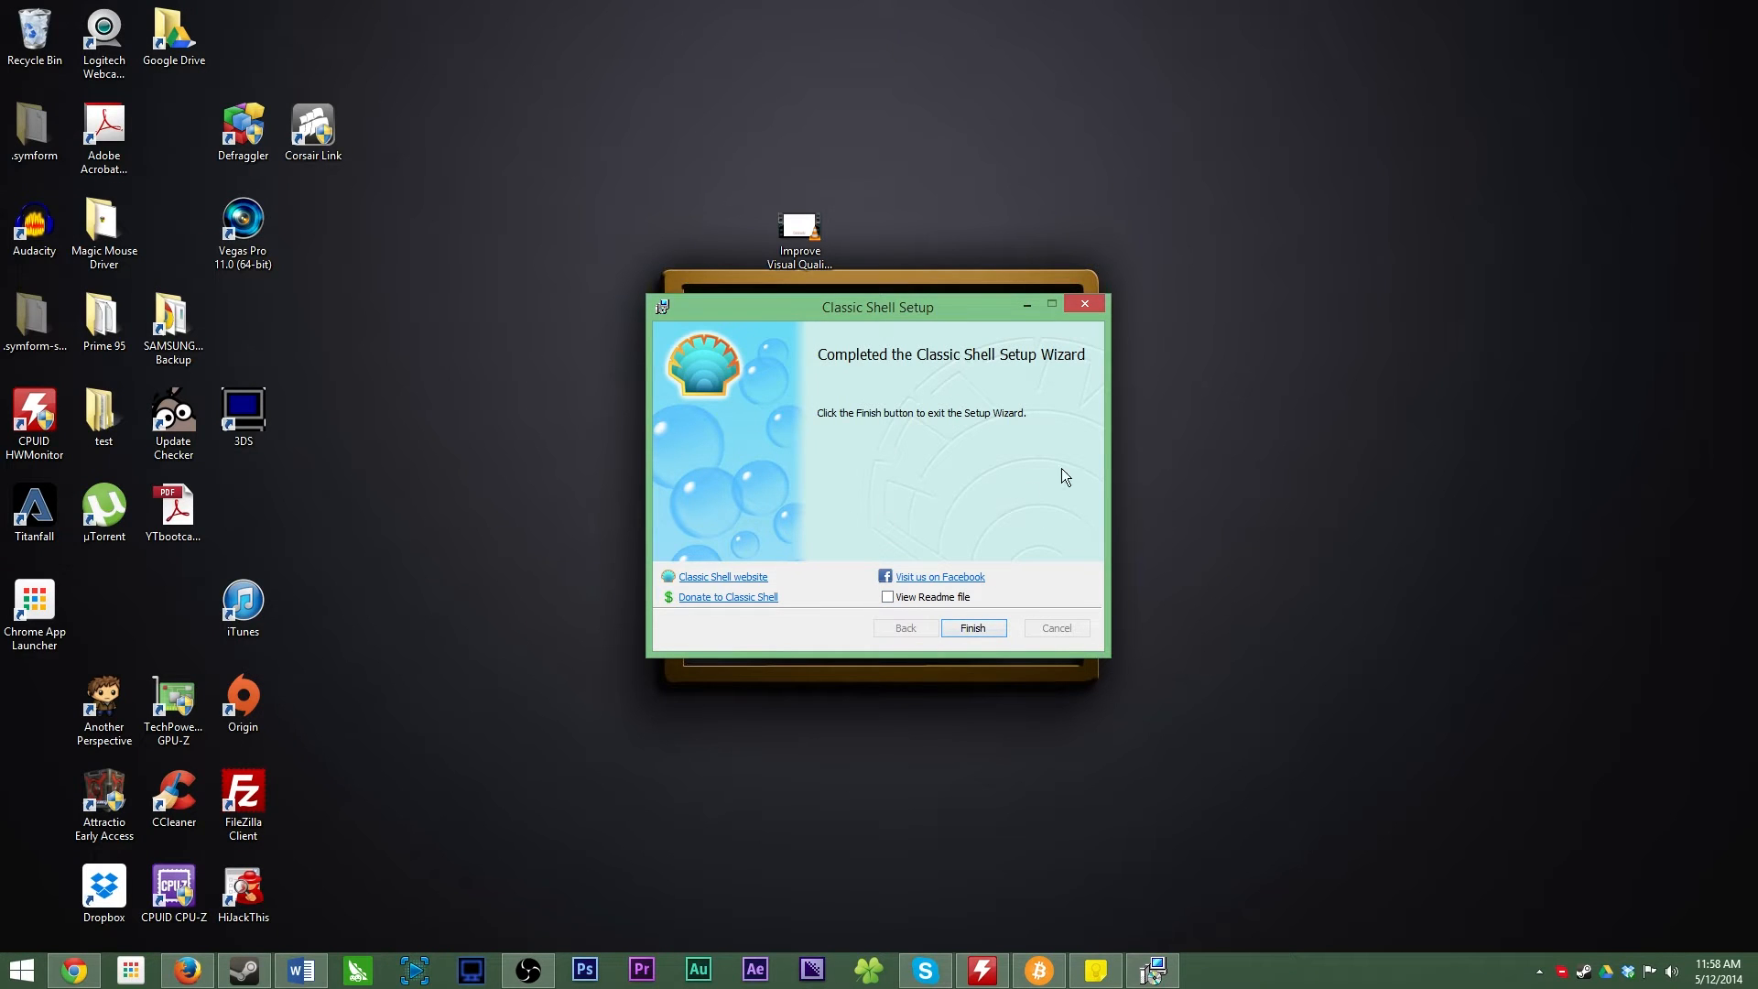
click(971, 629)
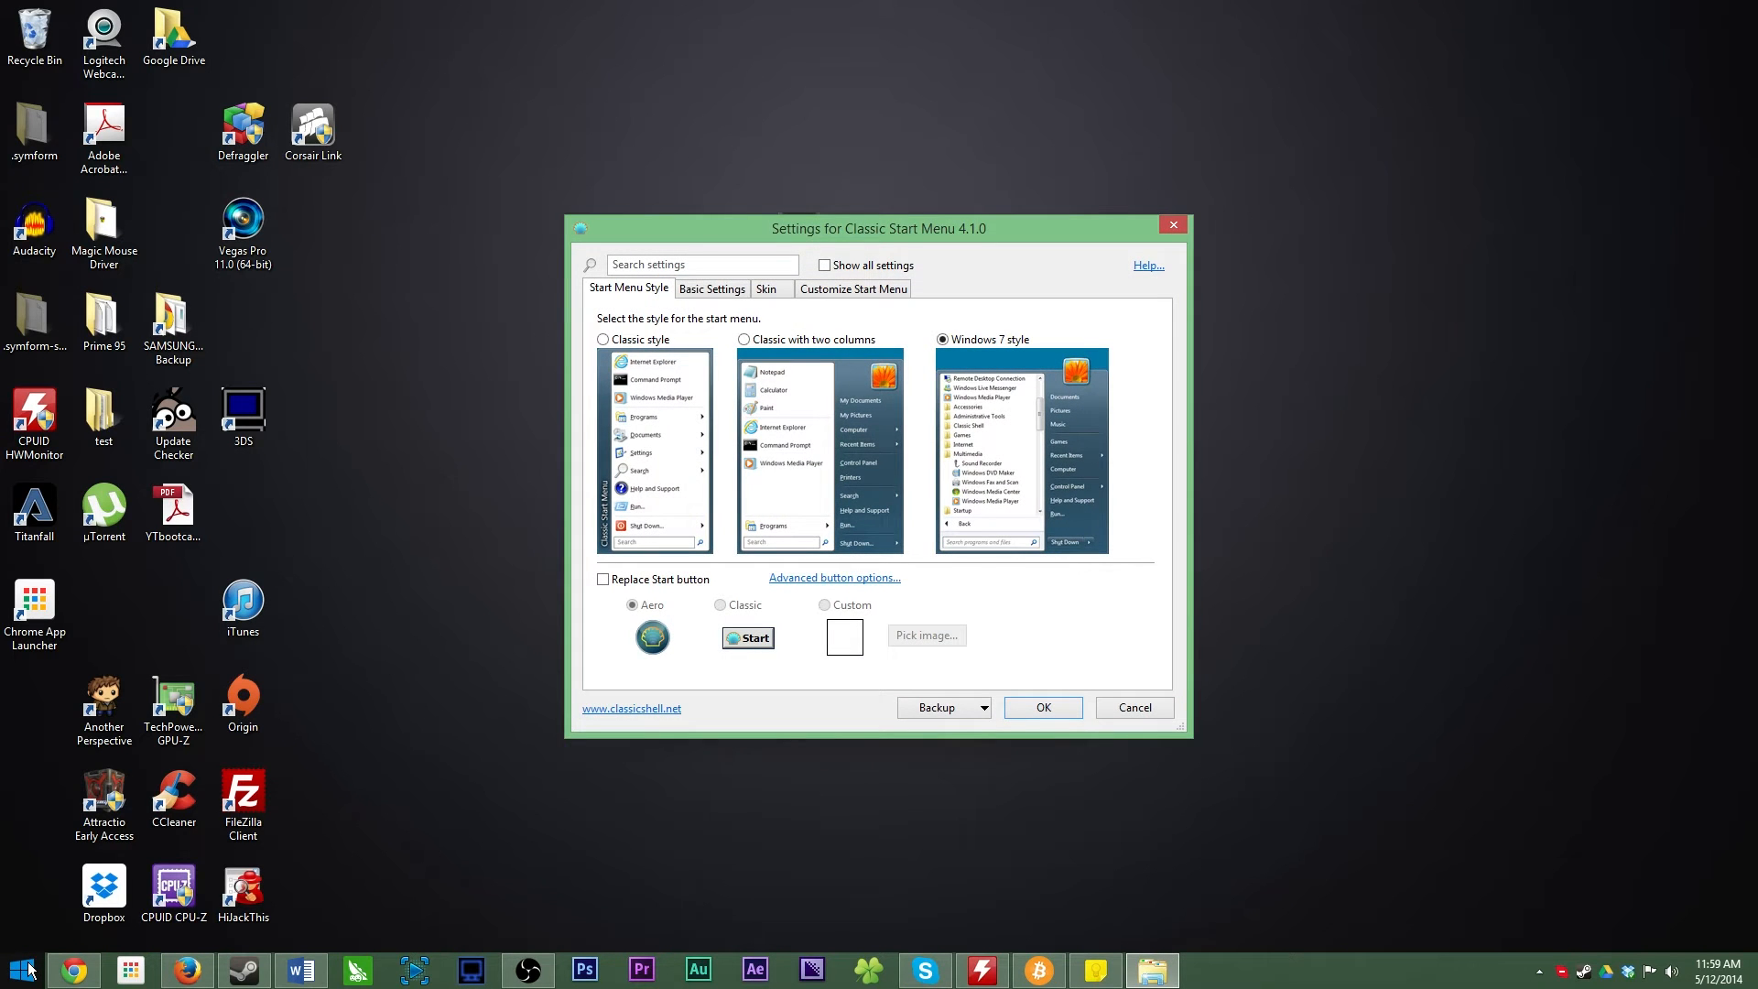
mouse_move(777, 321)
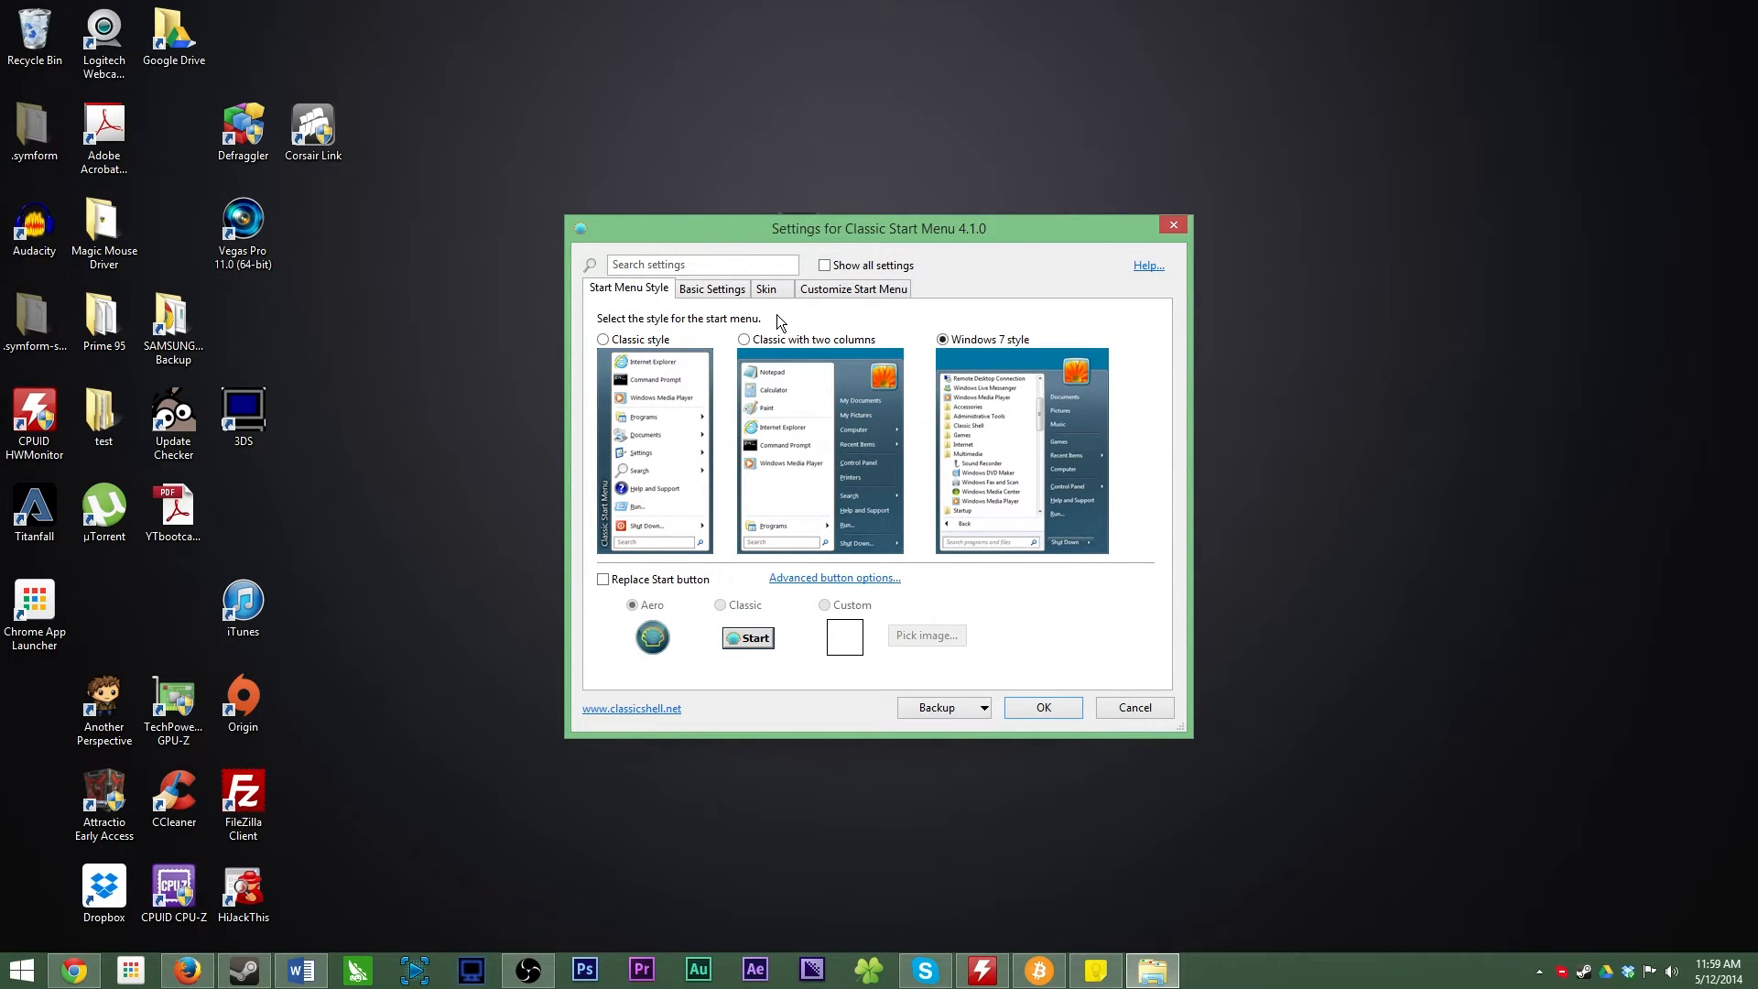
- Enable 'Show all settings' in Classic Start Menu settings and switch to the Controls category
double_click(879, 228)
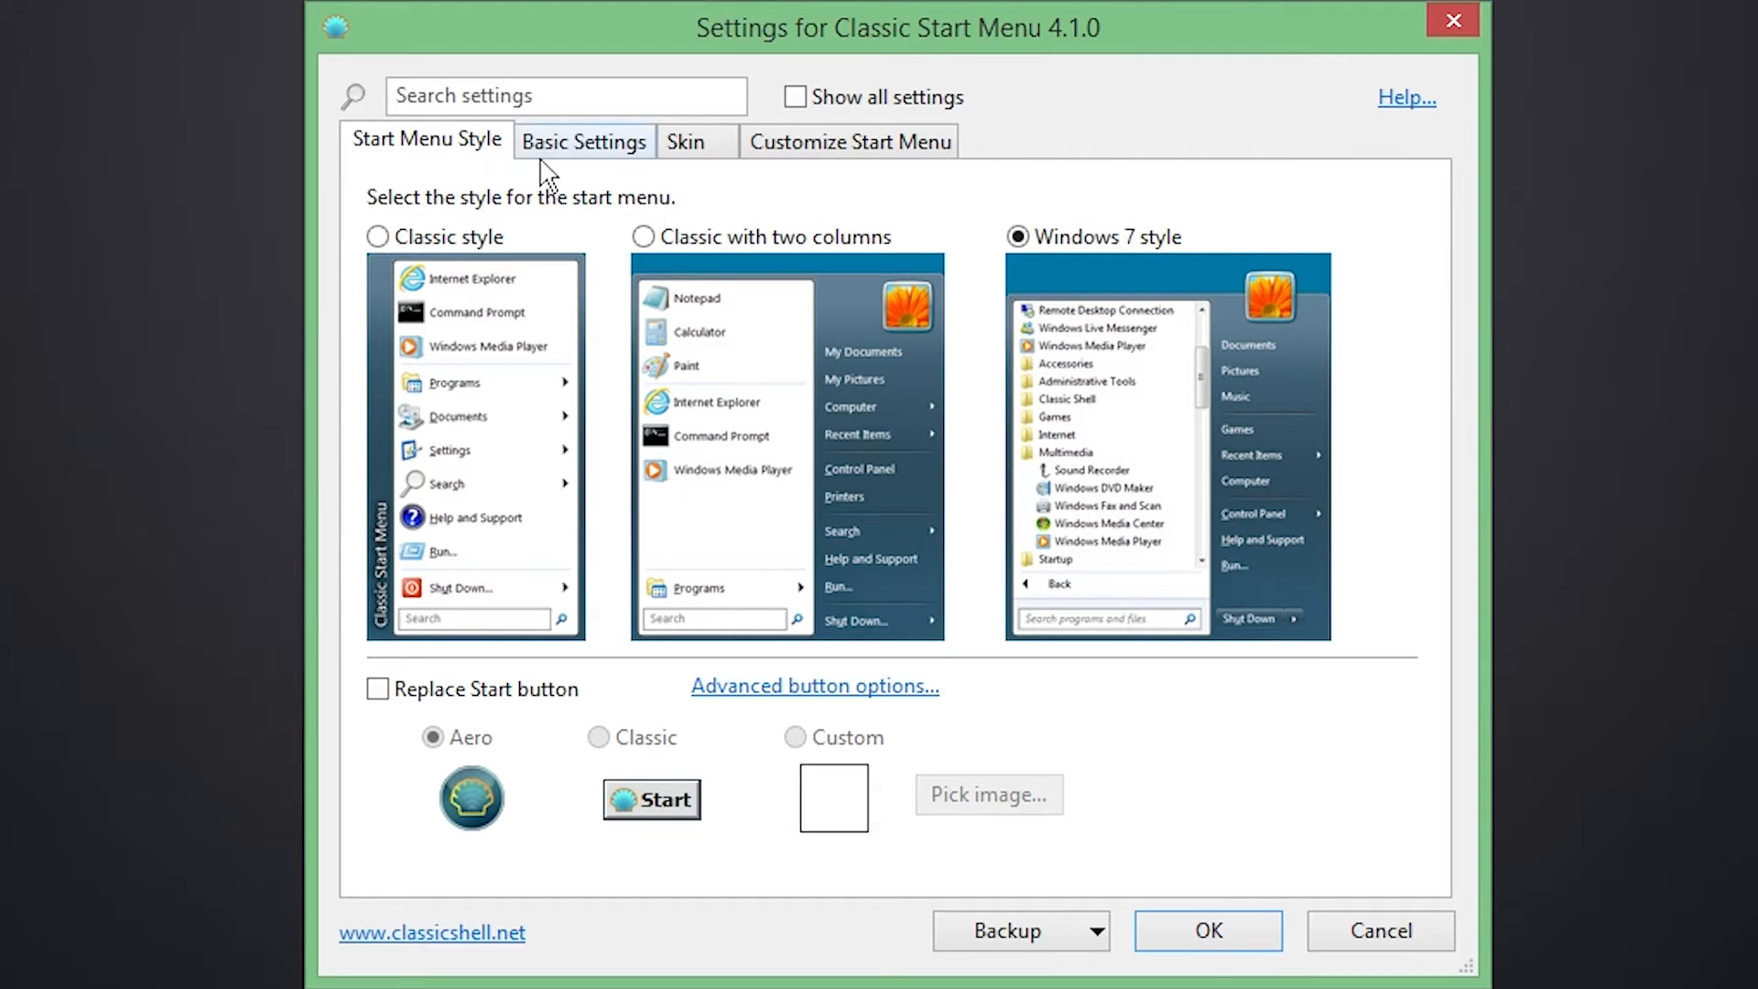
mouse_move(1133, 245)
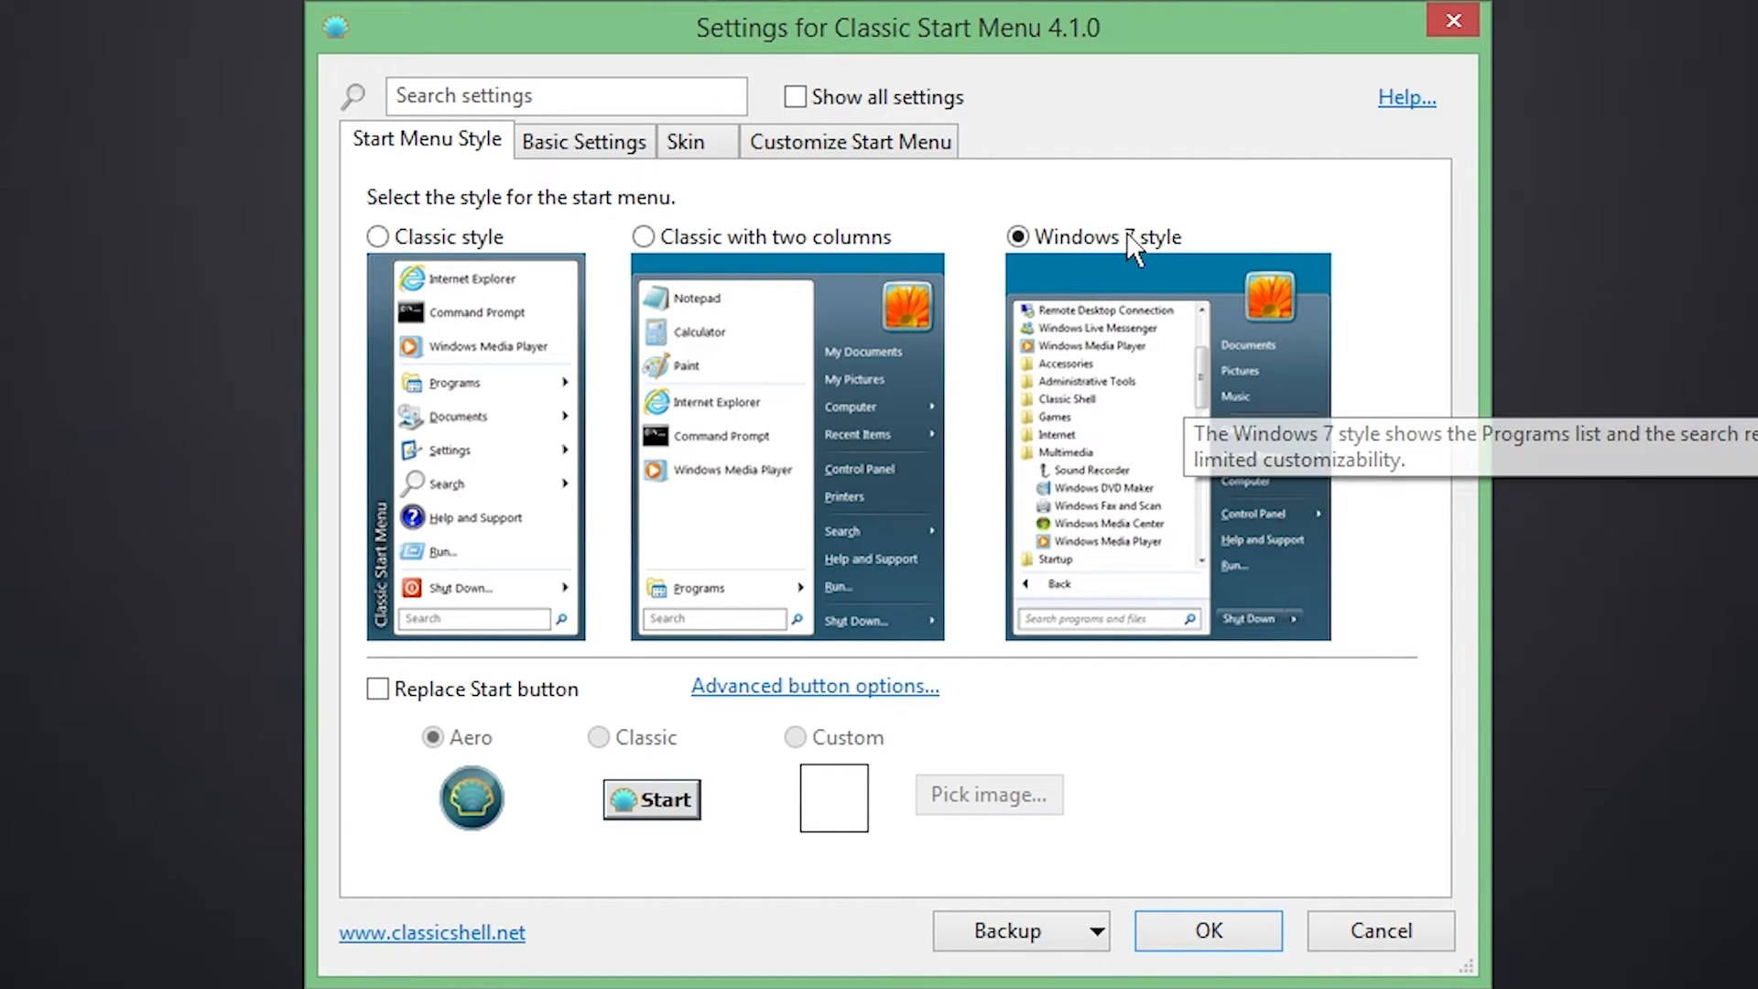
click(795, 96)
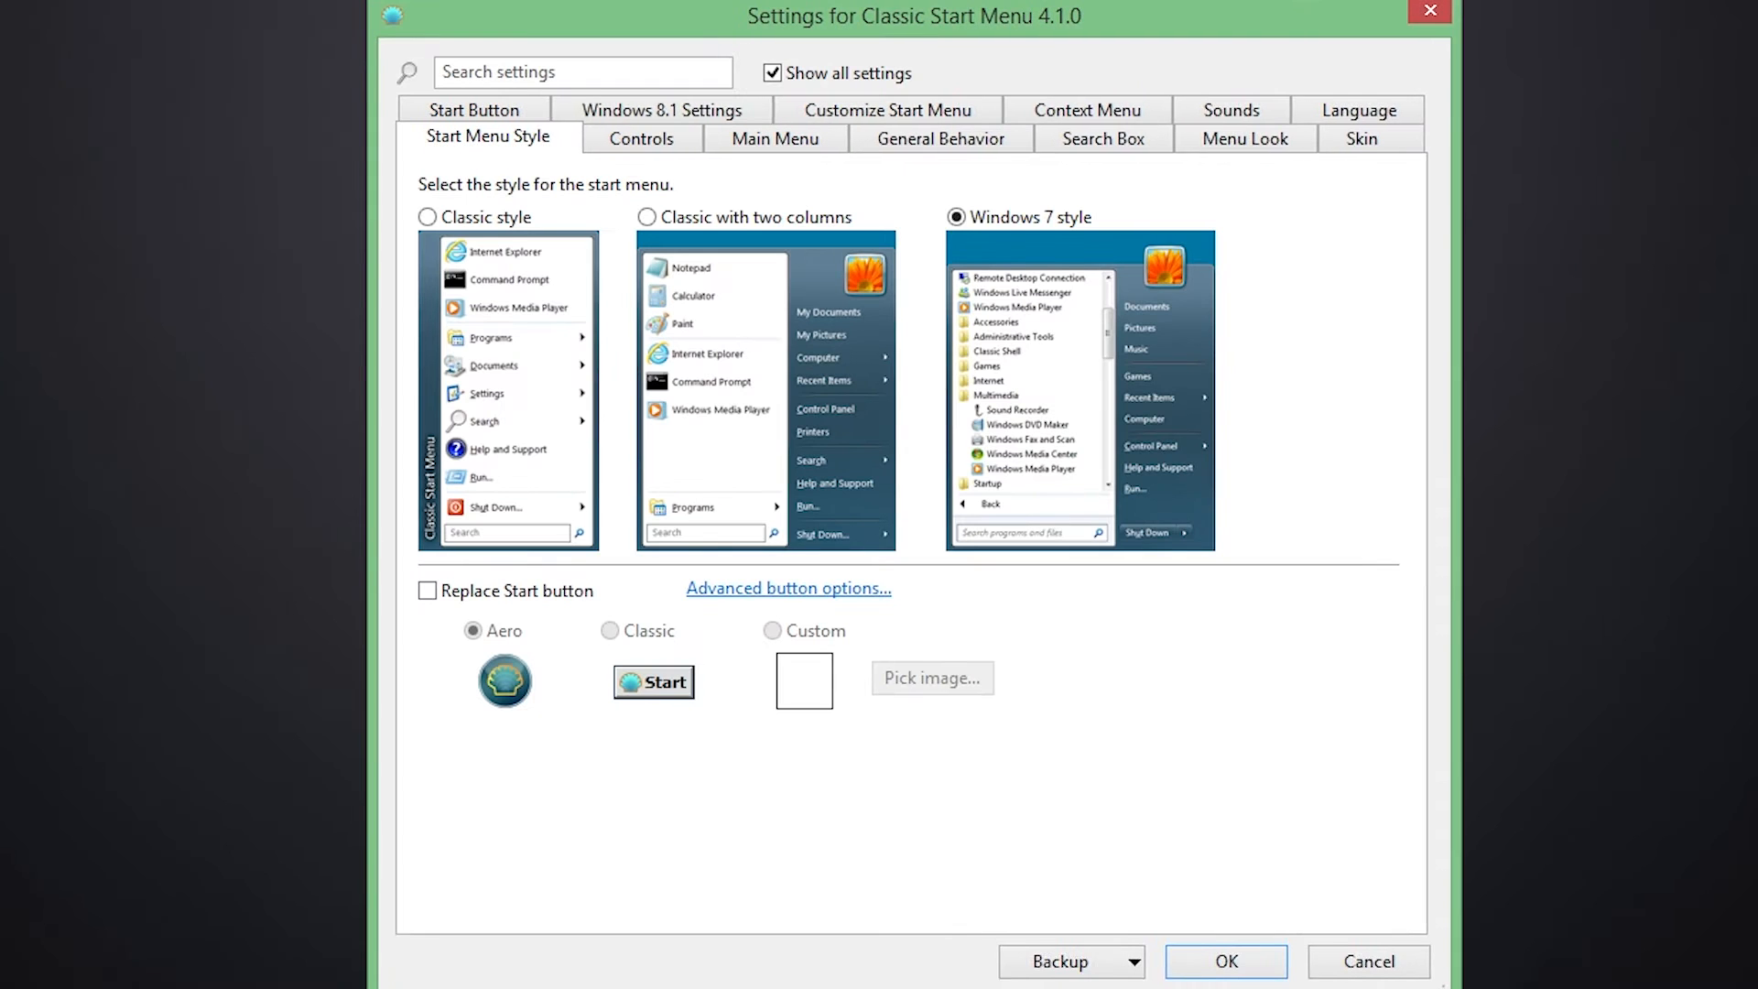
mouse_move(985, 246)
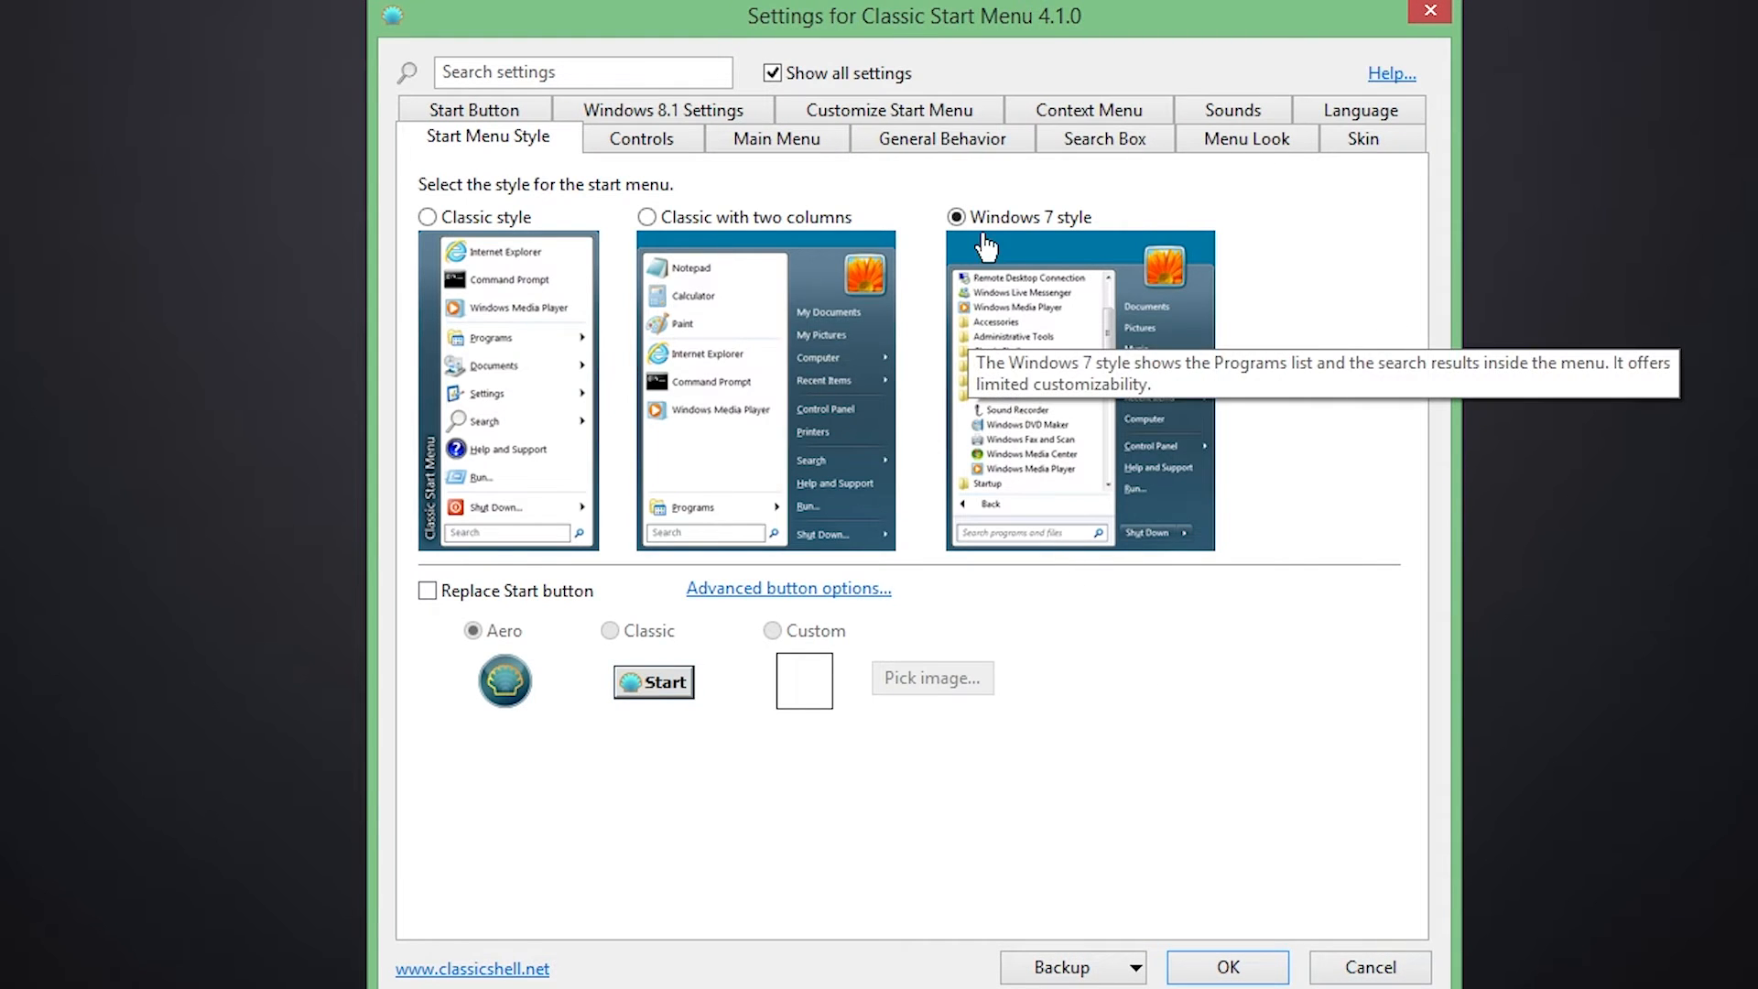
mouse_move(660, 592)
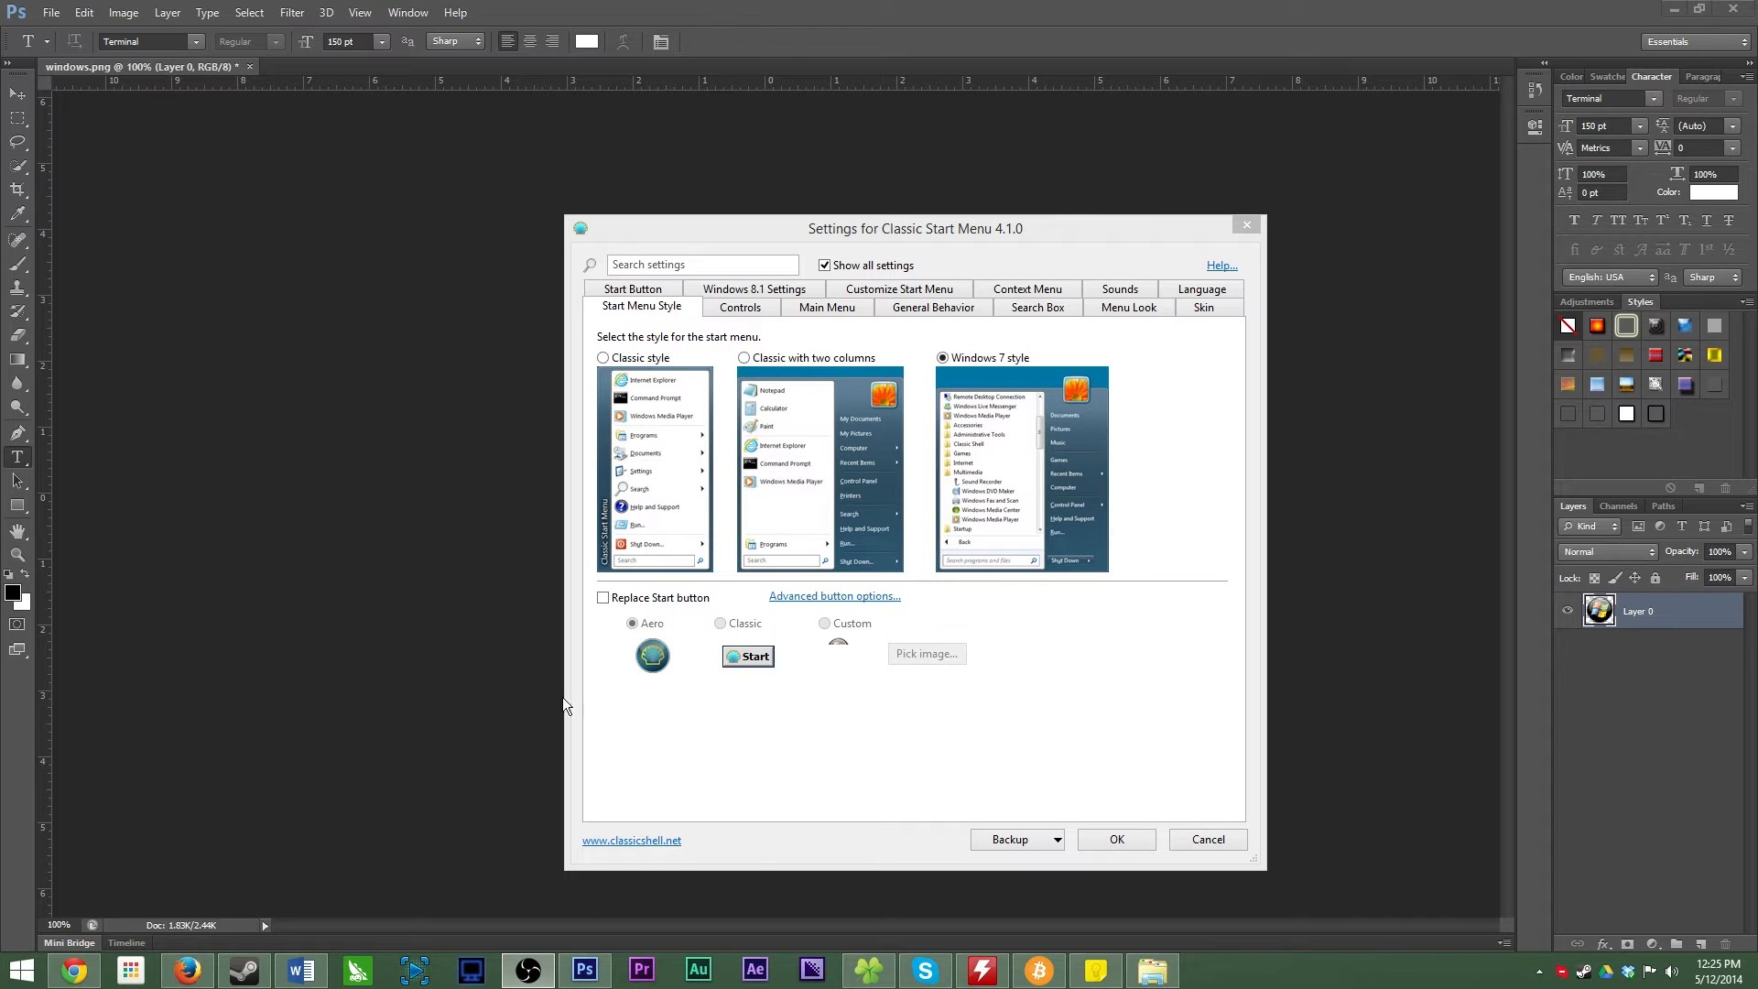
mouse_move(916, 669)
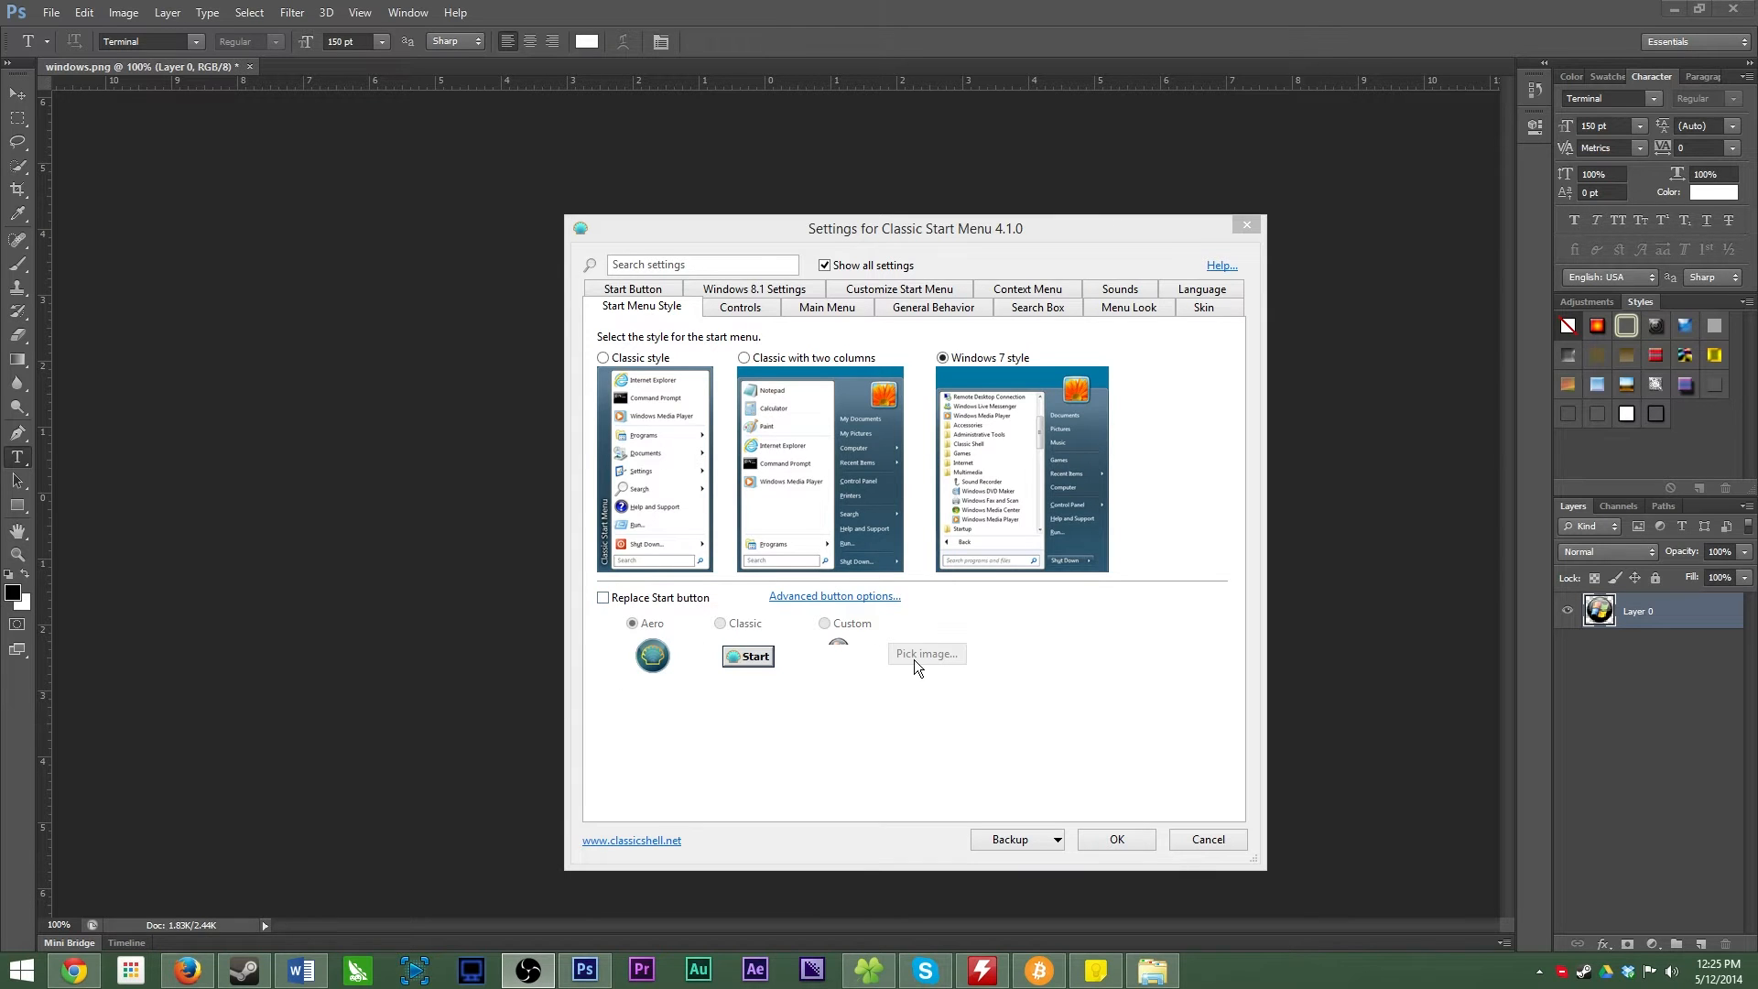
mouse_move(749, 656)
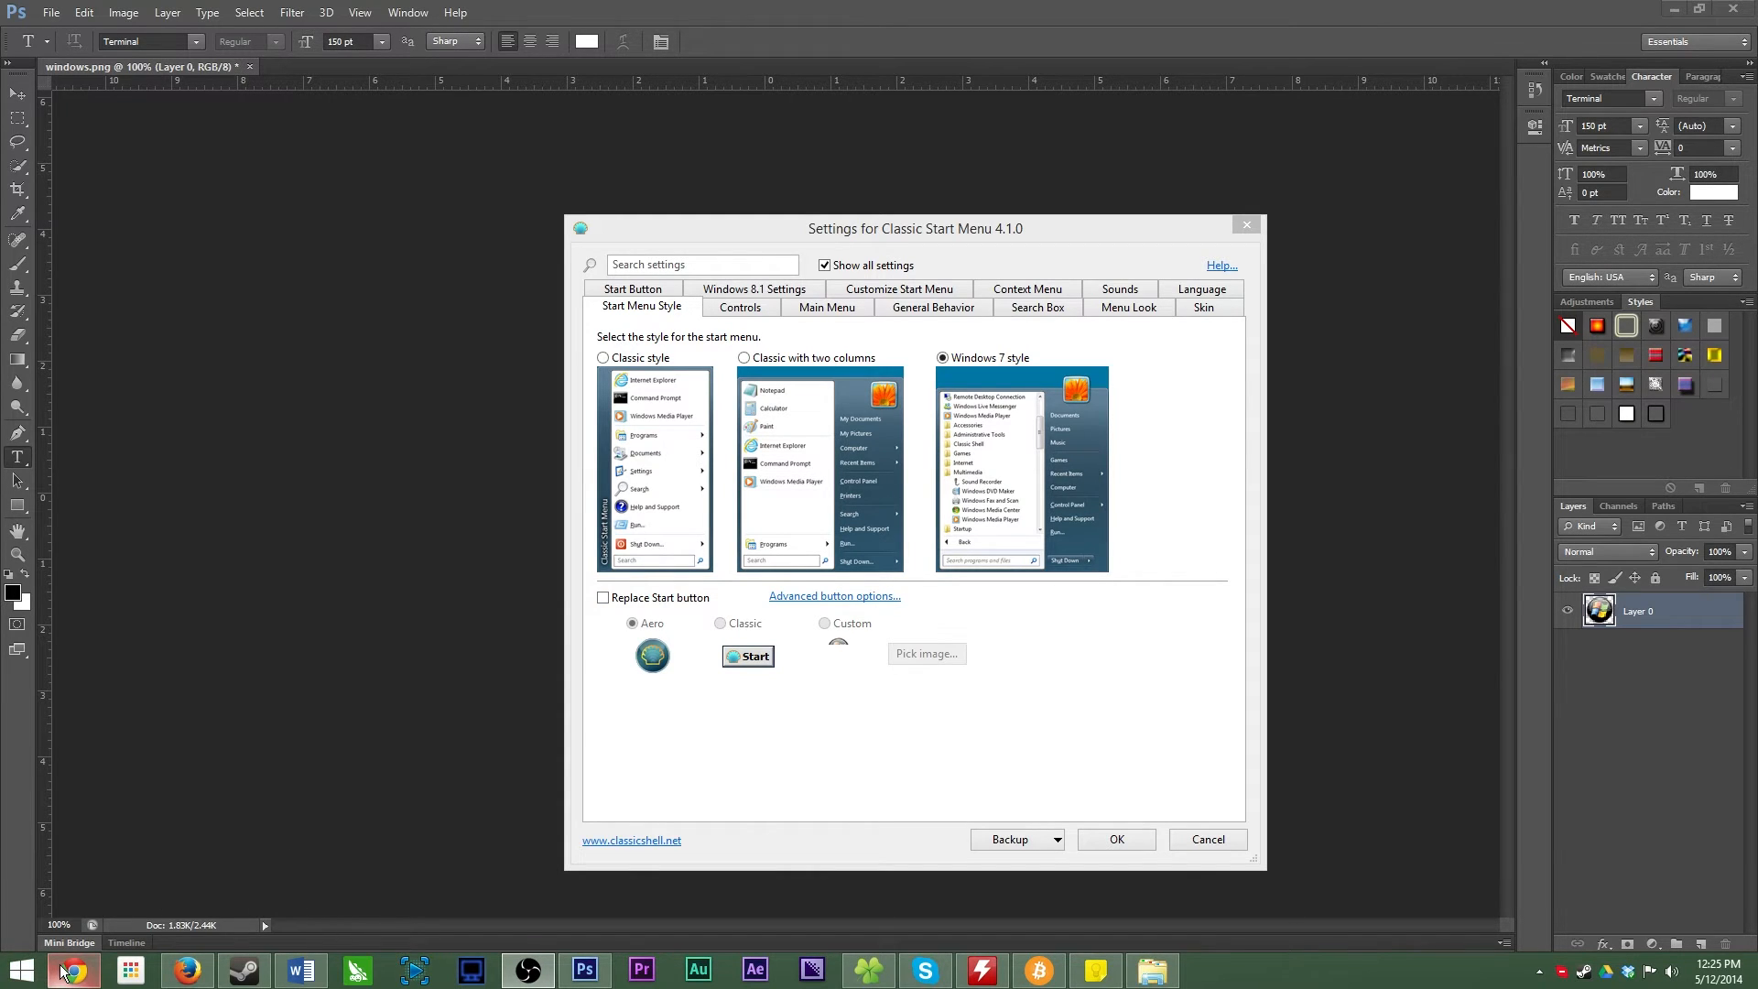
mouse_move(71, 970)
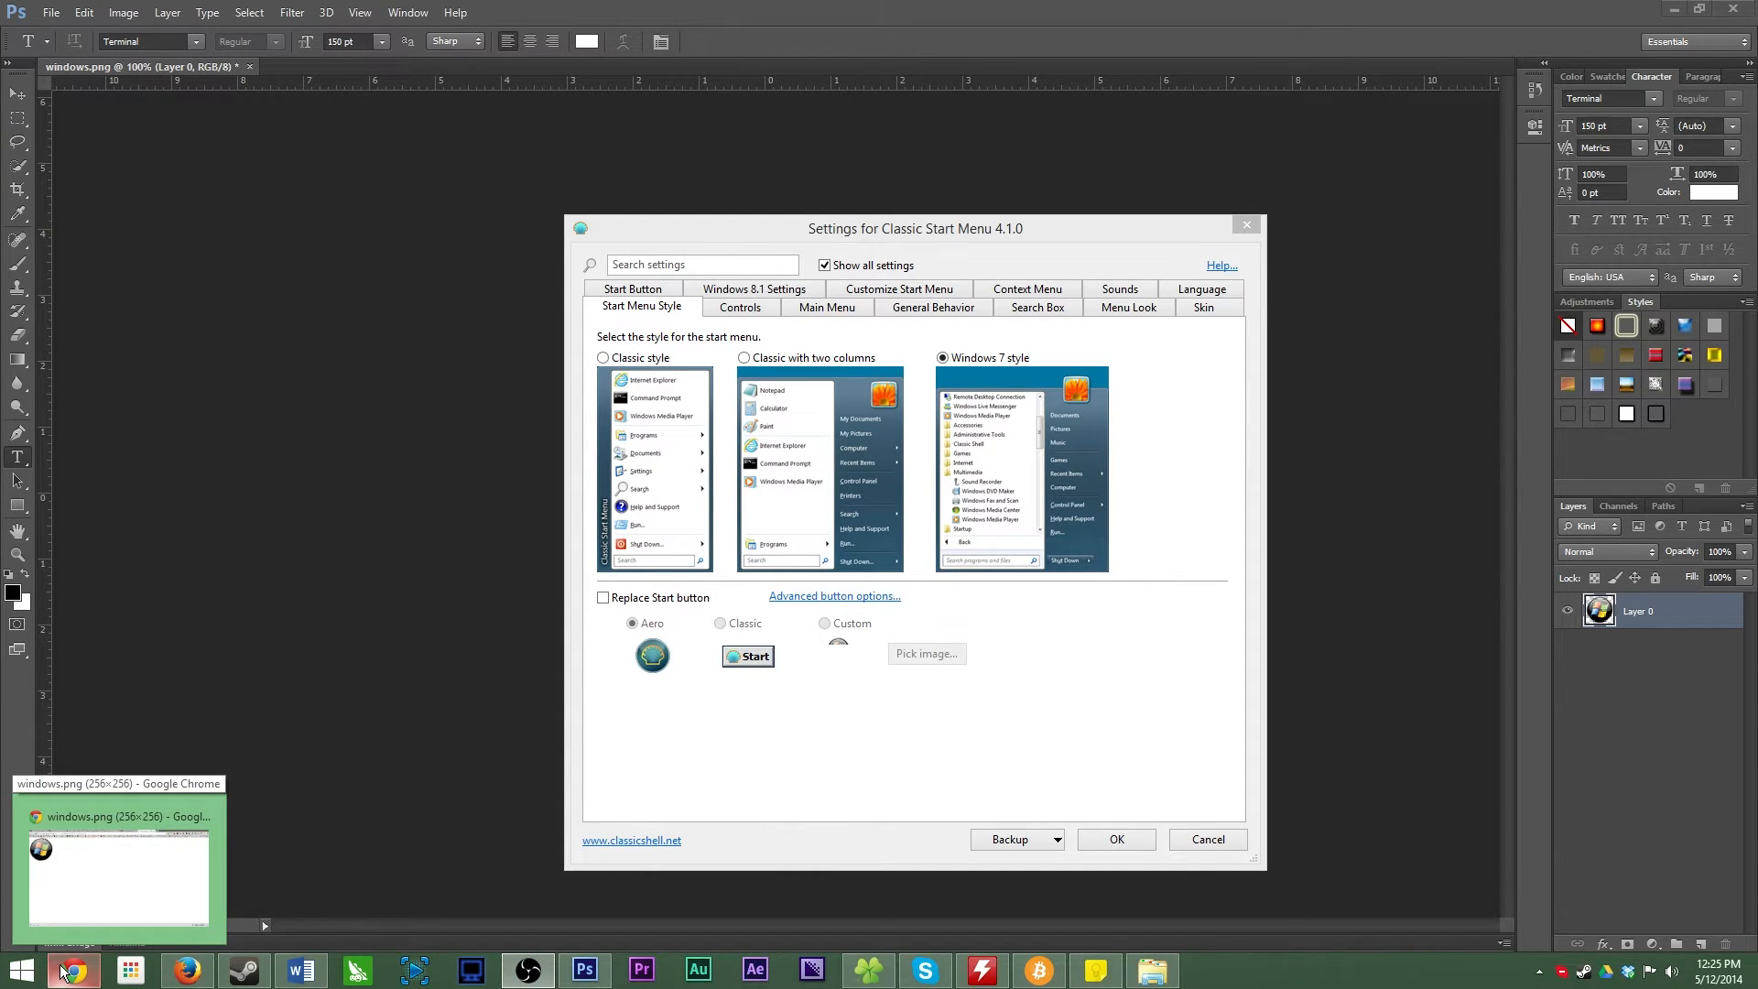
mouse_move(90, 981)
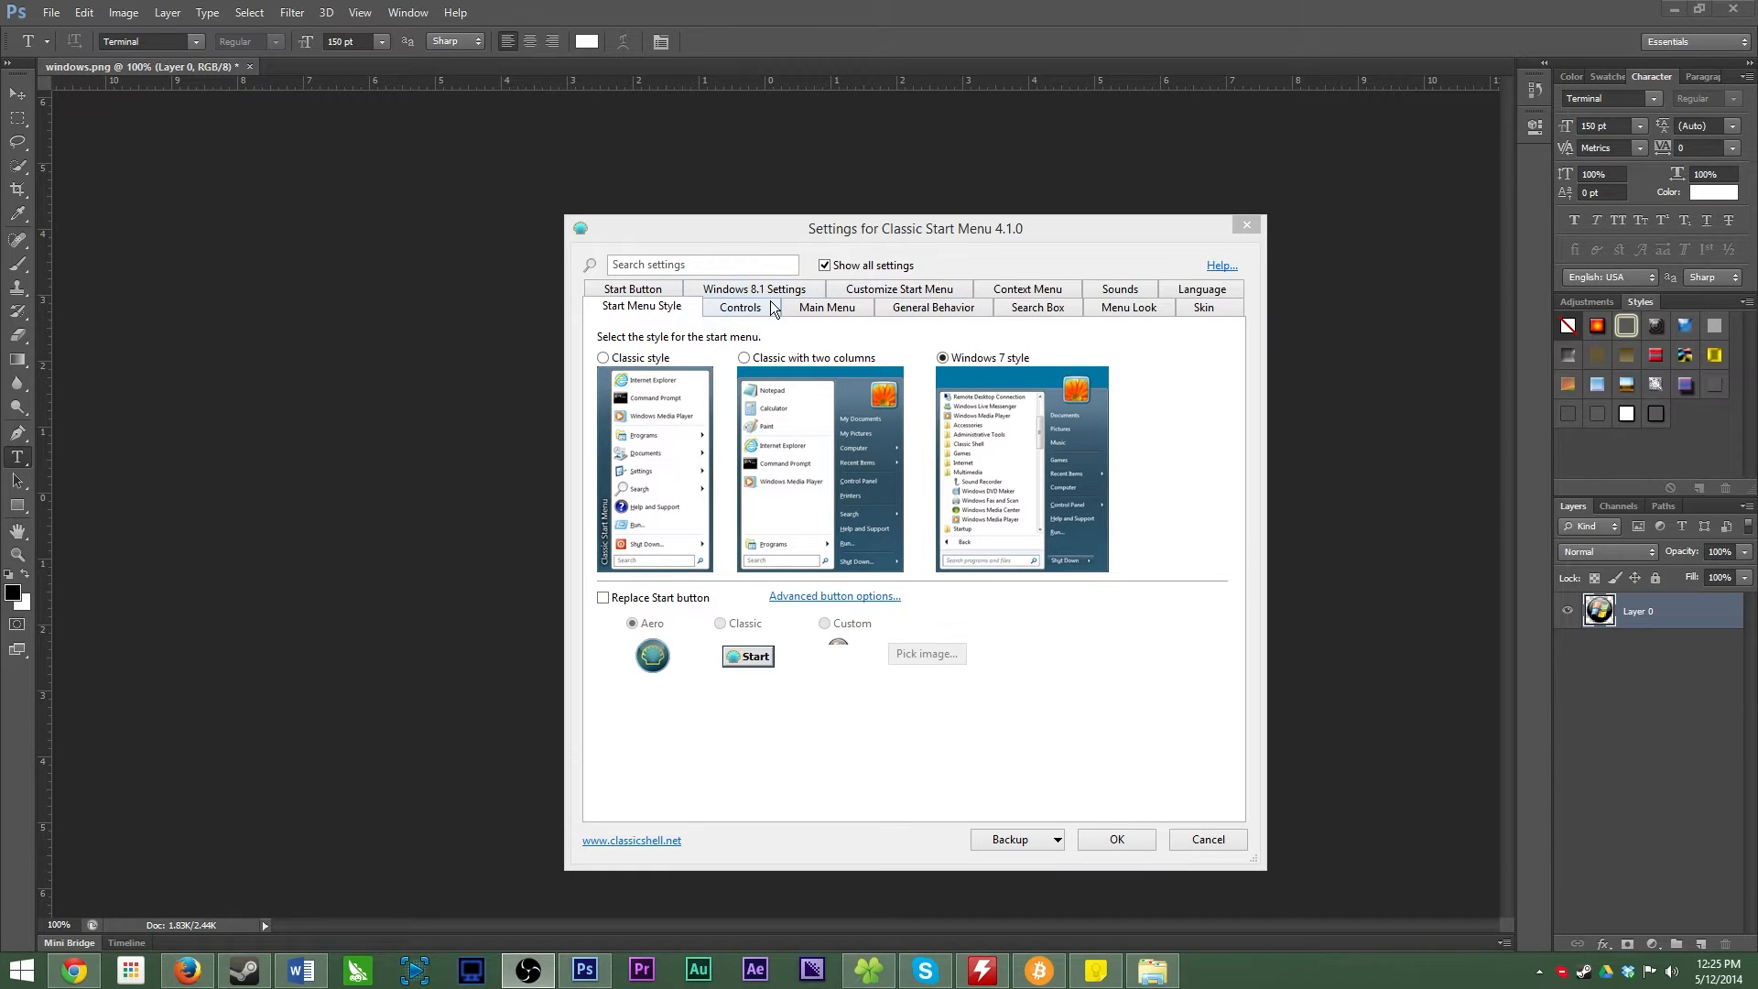
click(740, 307)
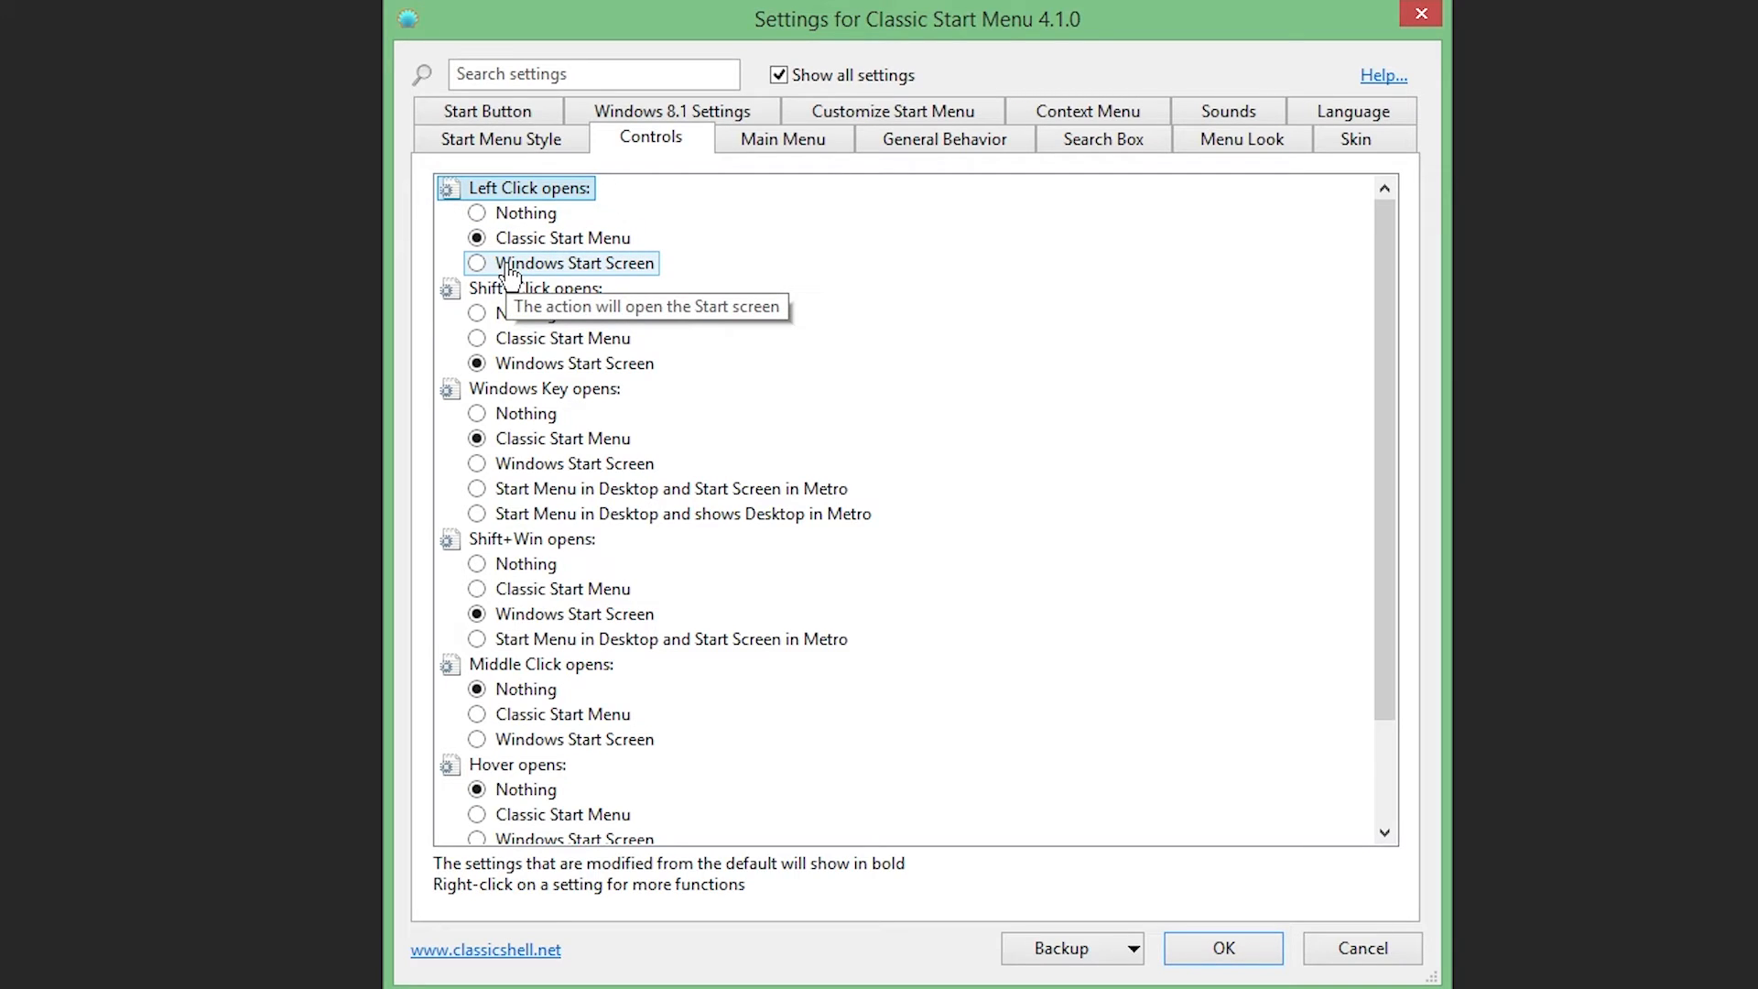
mouse_move(696, 350)
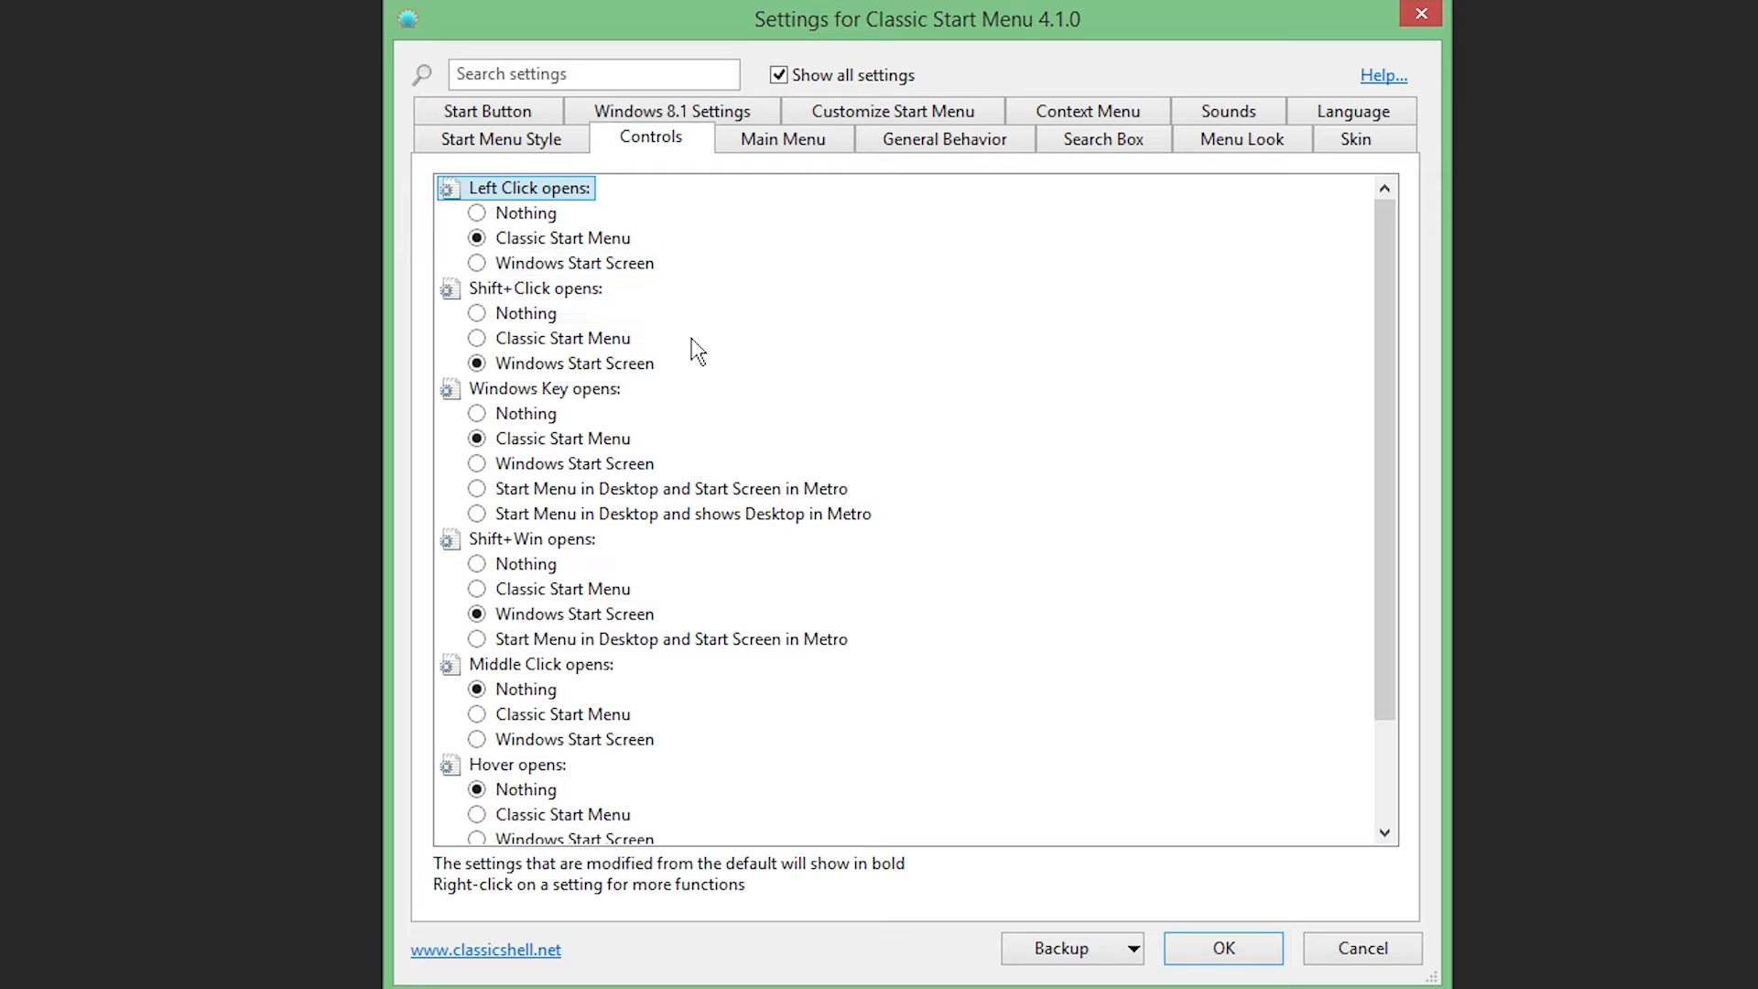
mouse_move(700, 394)
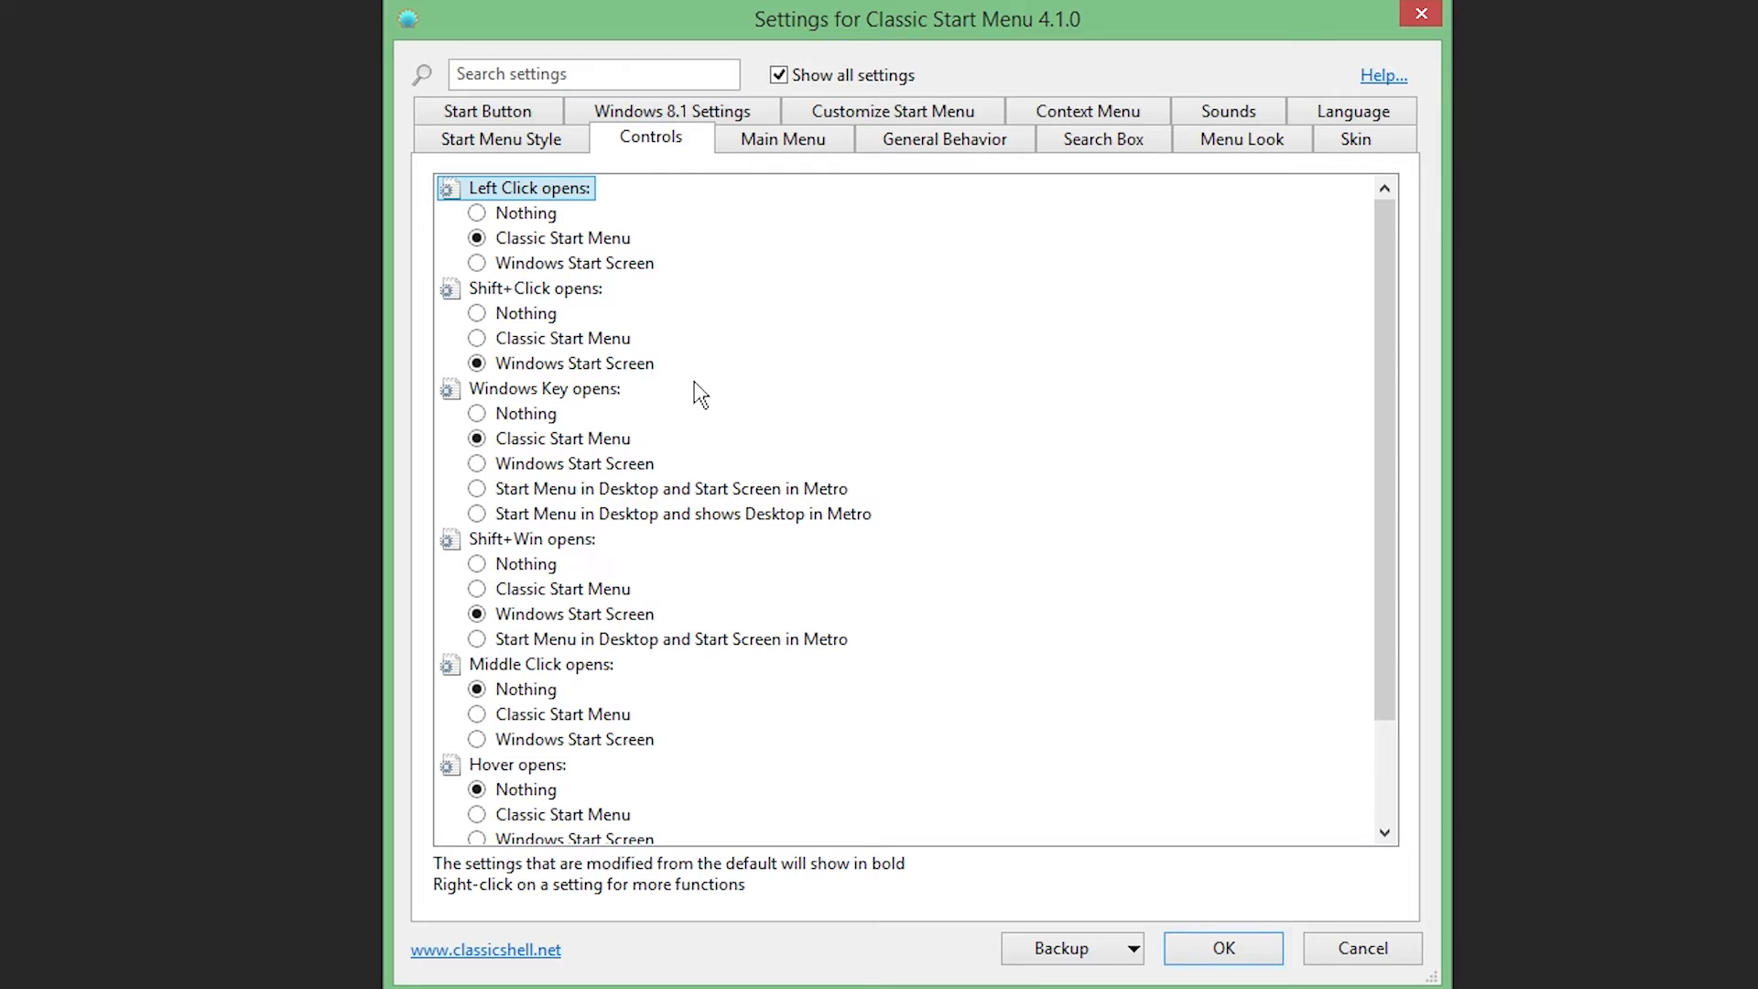
mouse_move(661, 415)
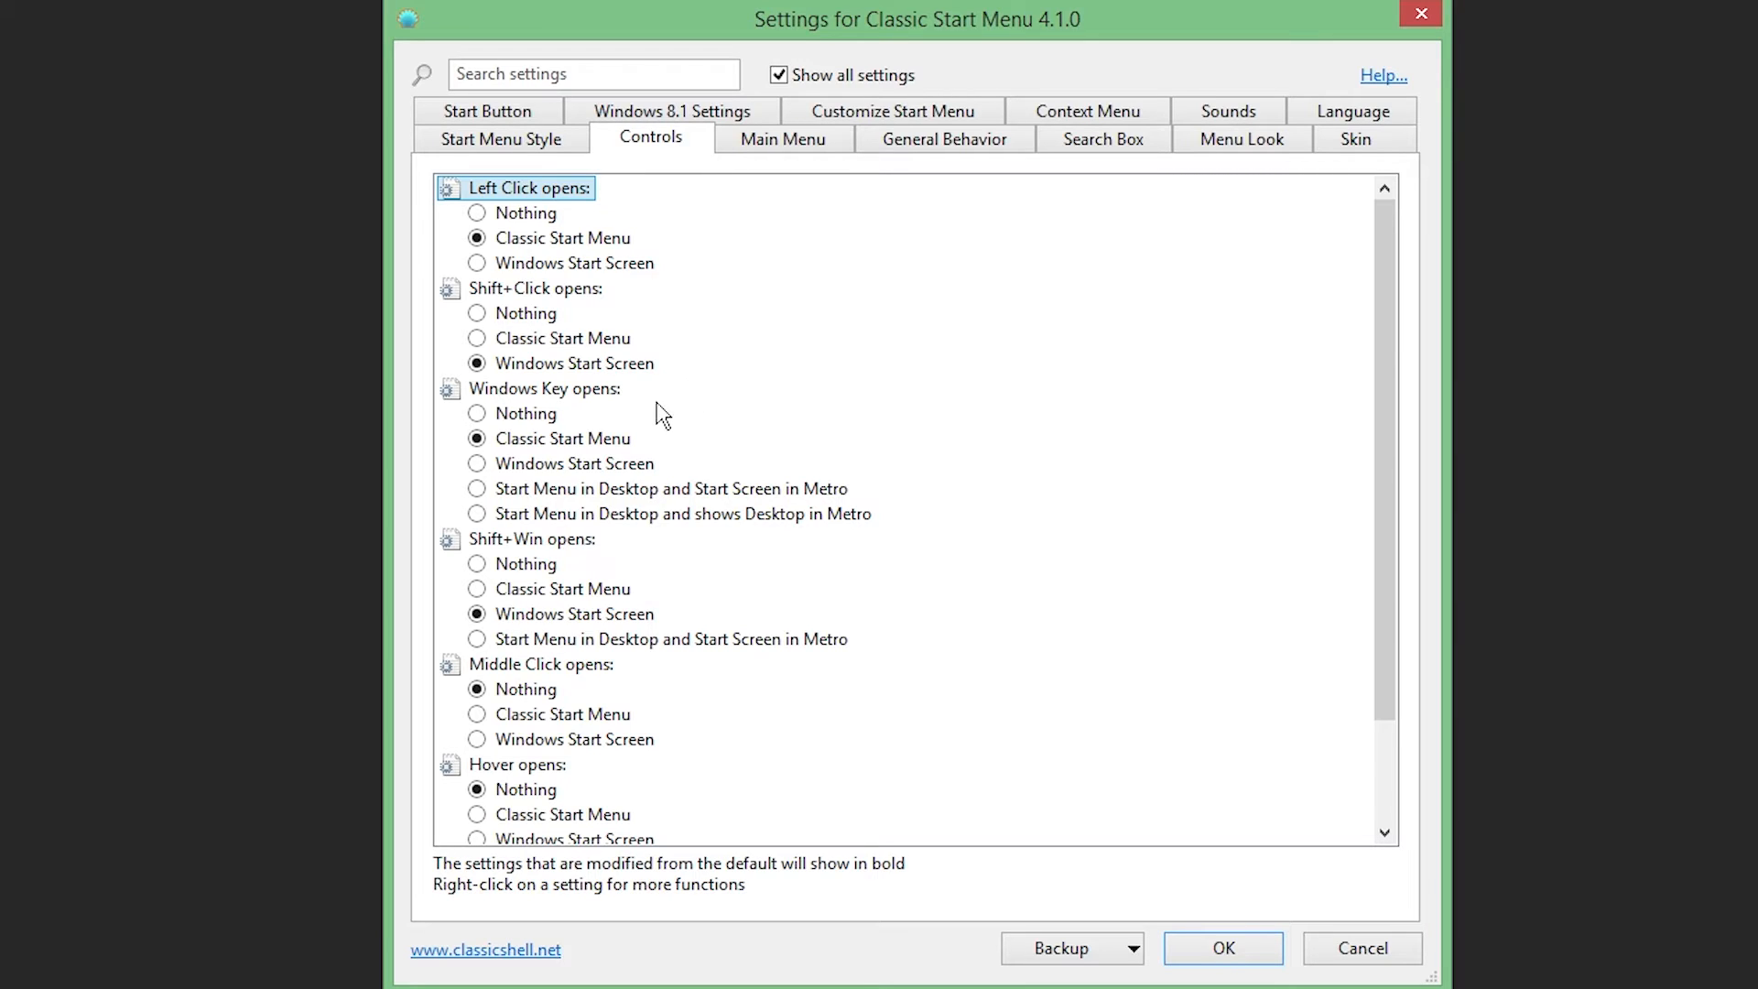
- Set Middle Click to open the Windows Start Screen, then move on to Main Menu settings
click(476, 739)
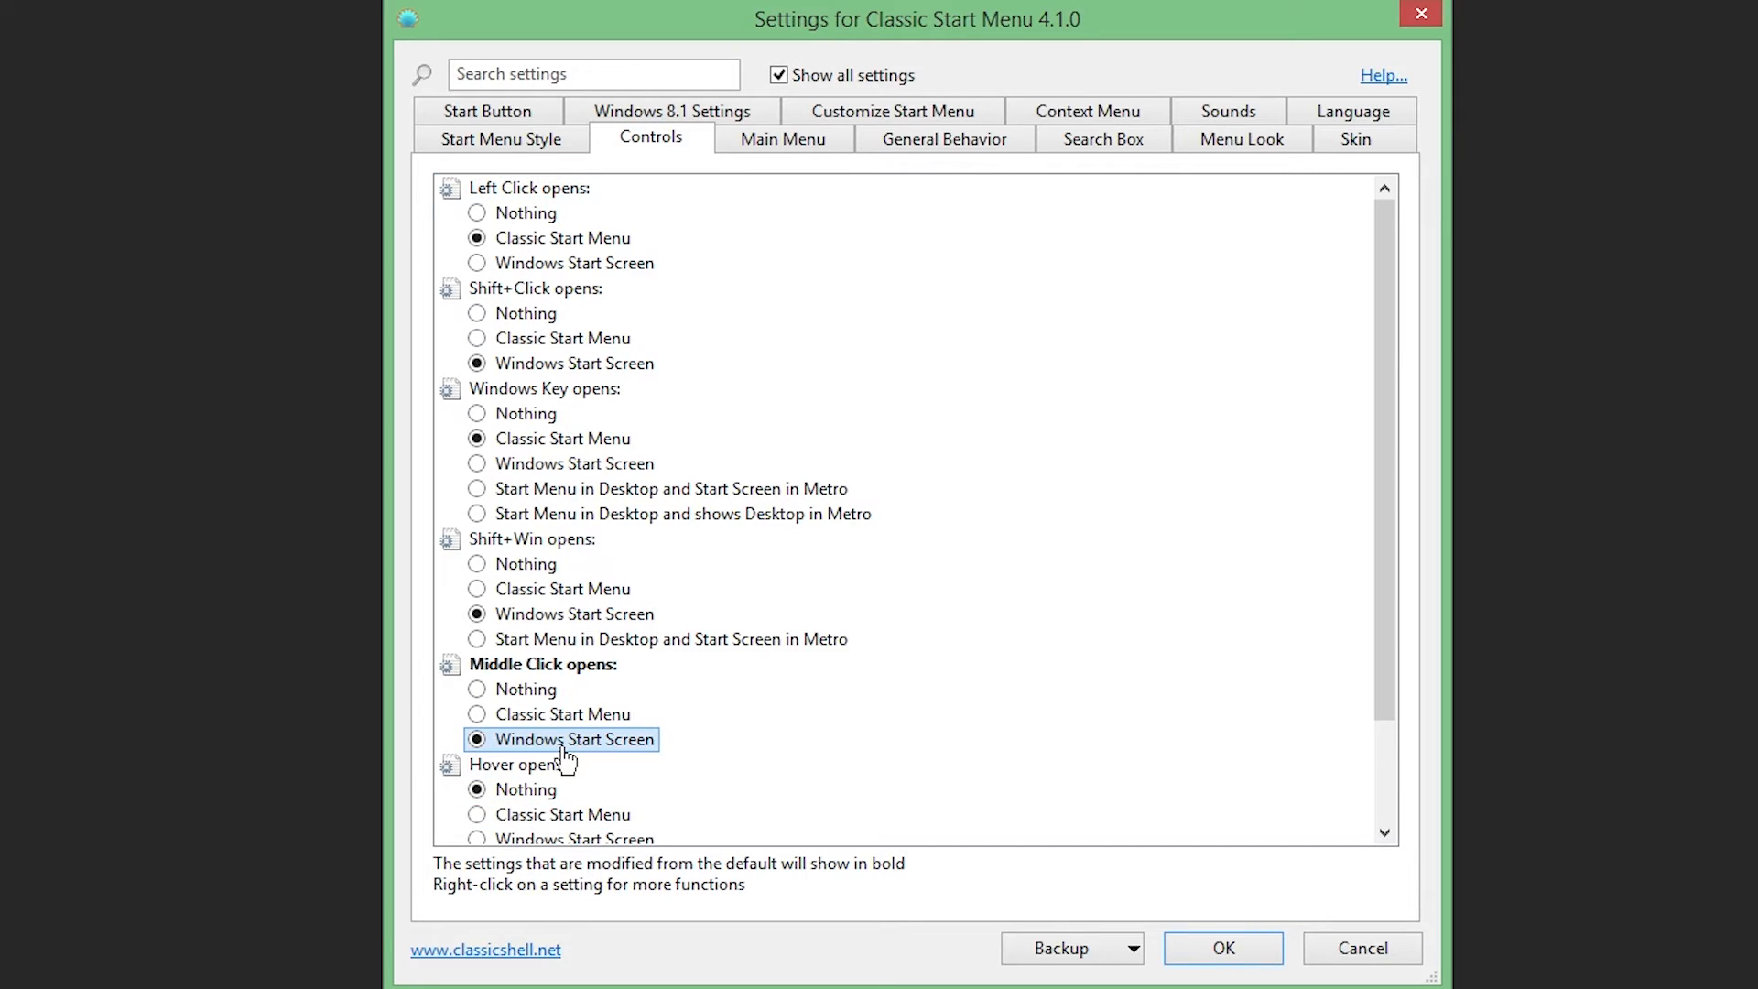
mouse_move(571, 757)
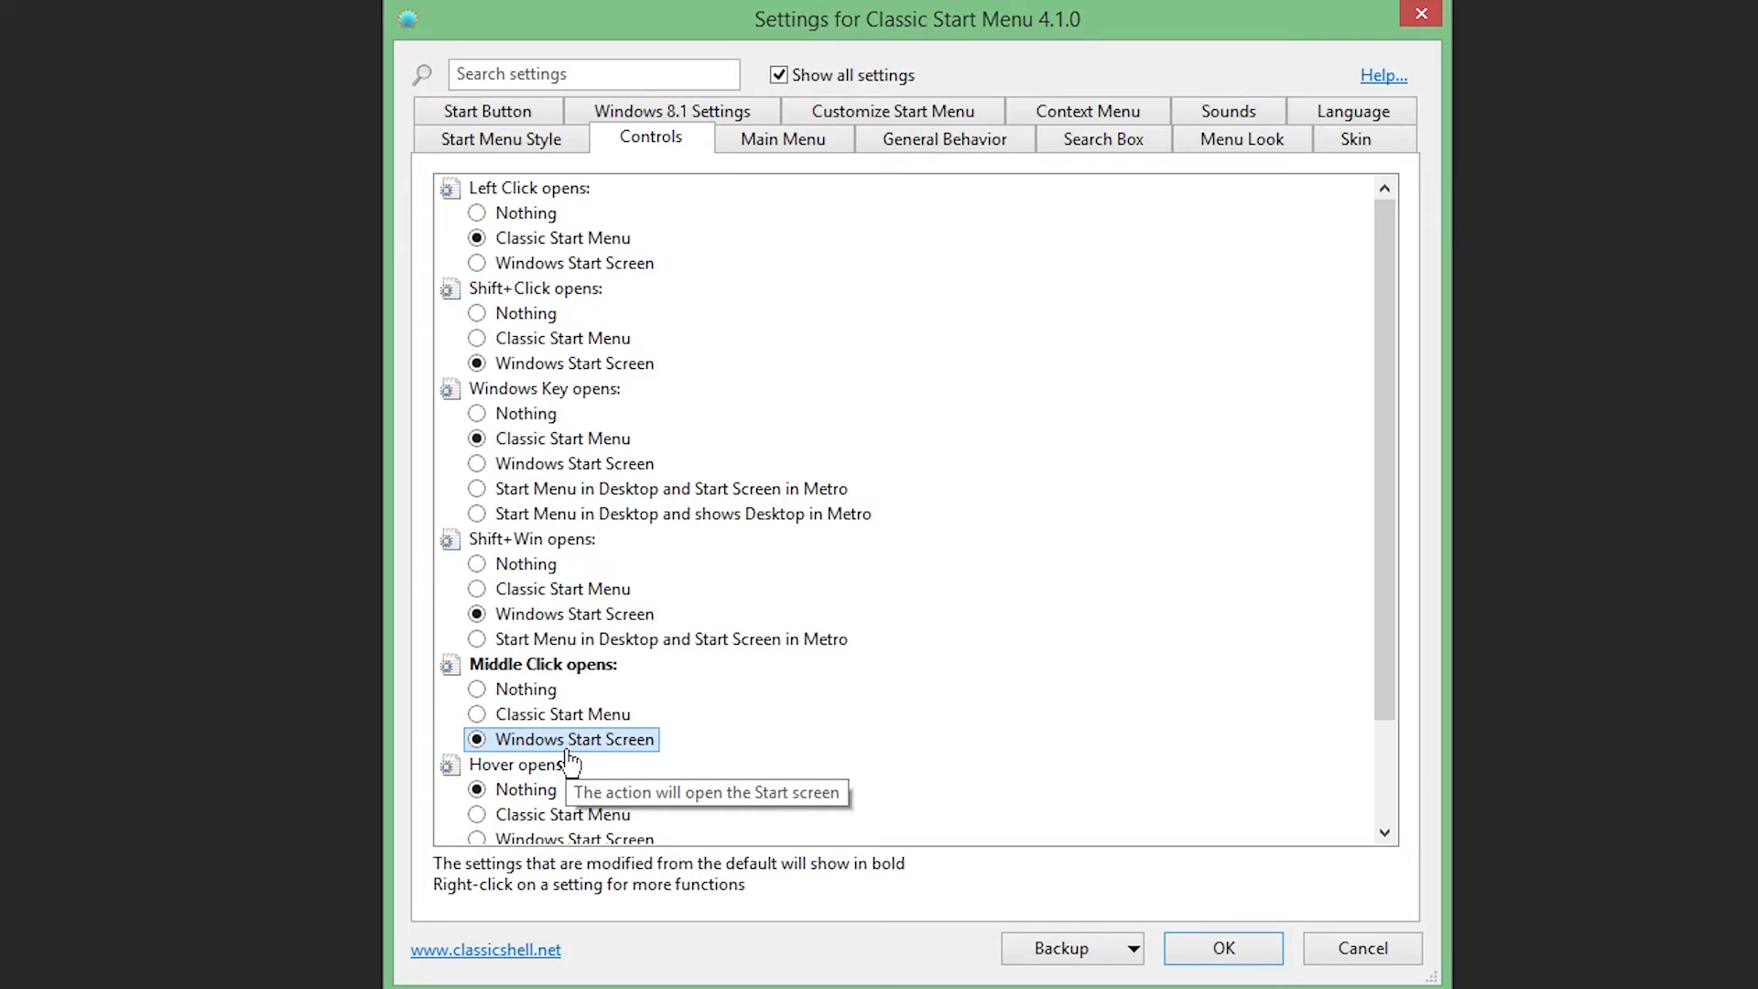
mouse_move(714, 743)
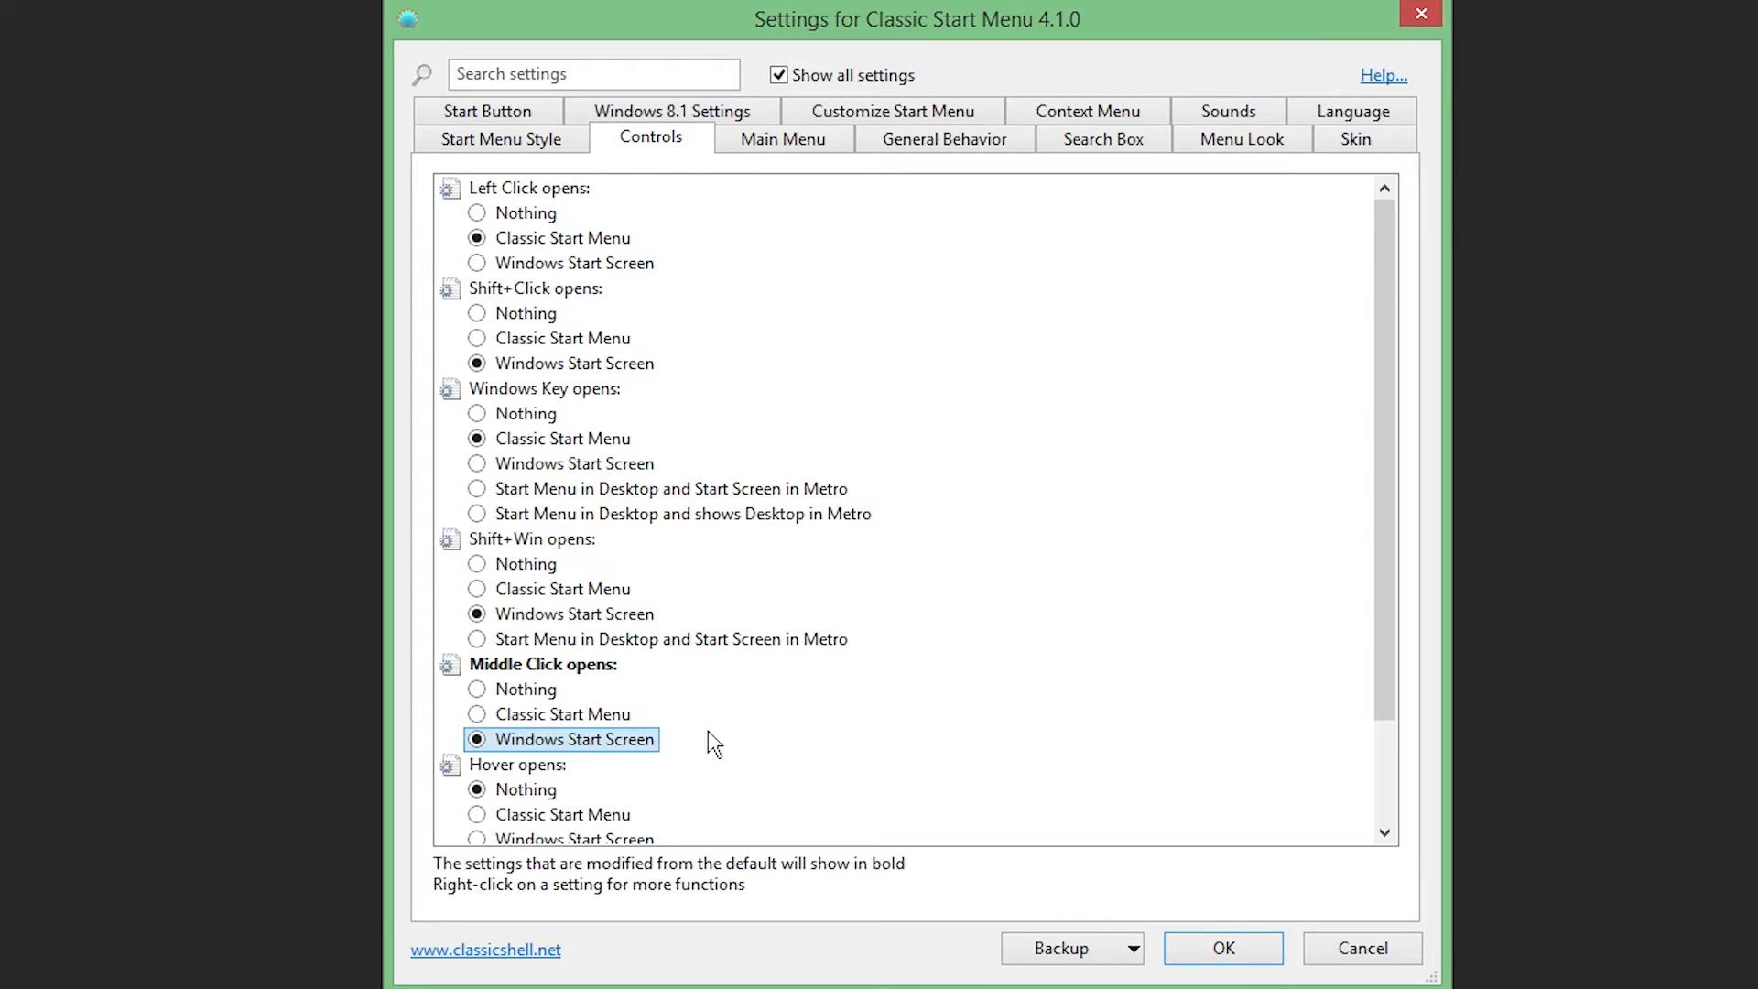
scroll(down, 3)
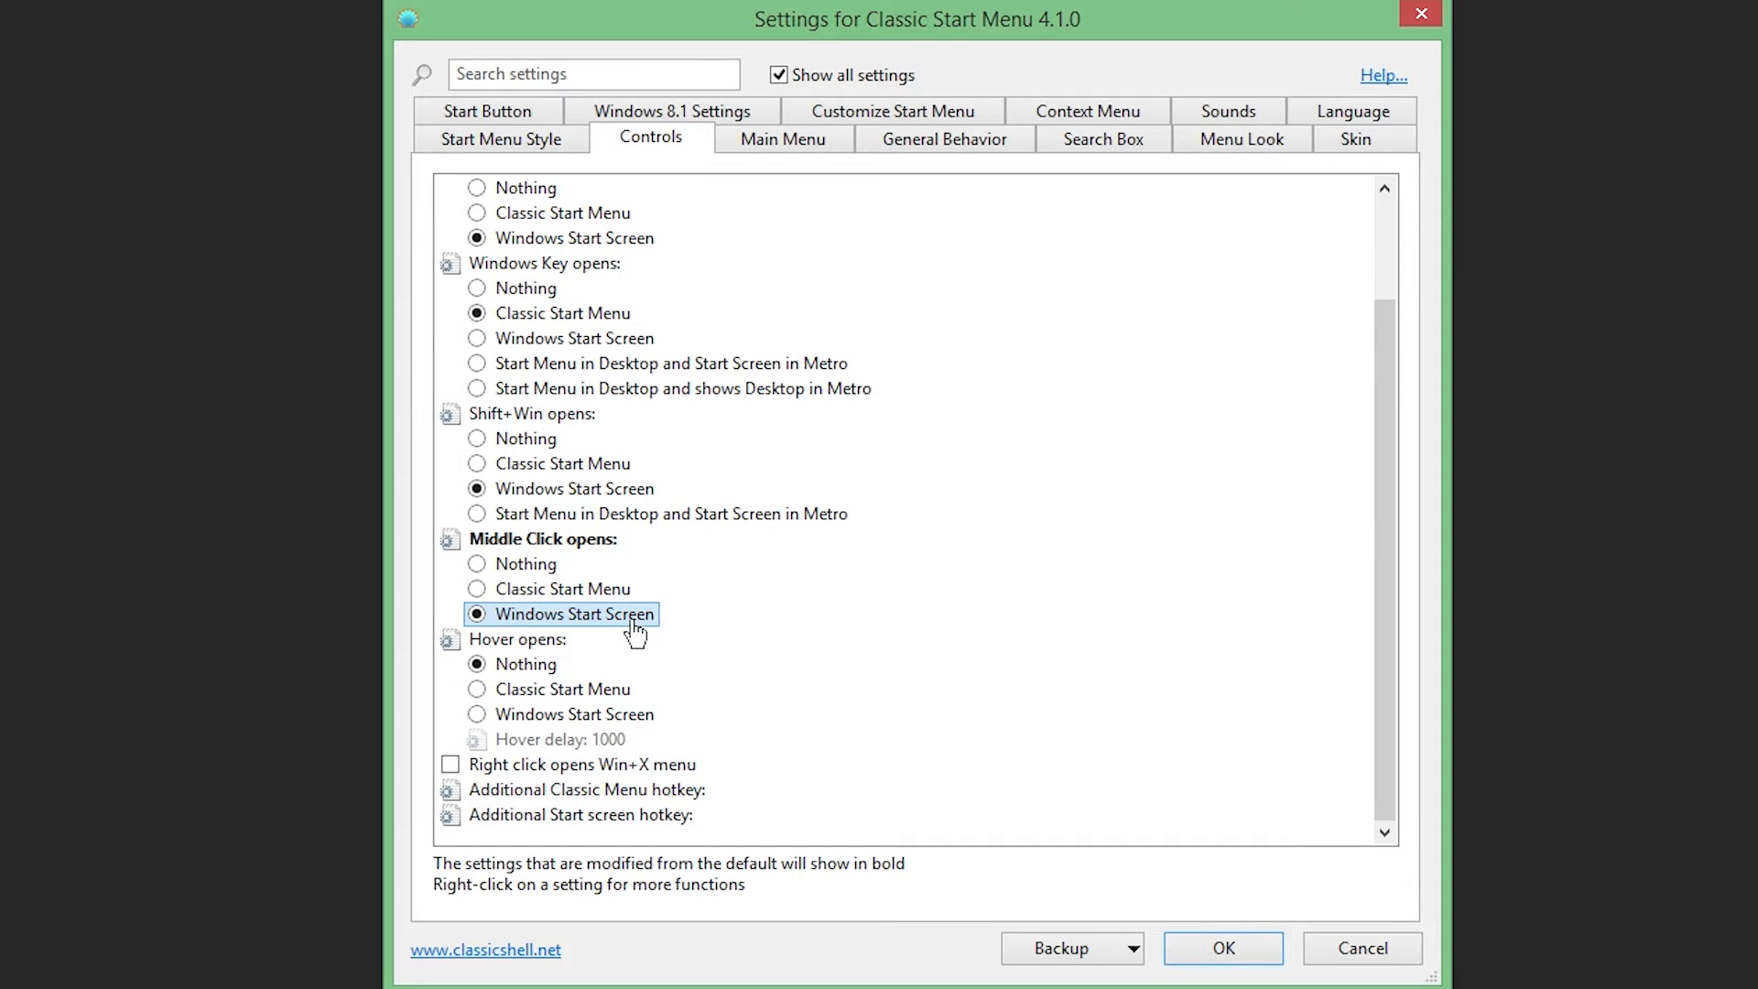
mouse_move(874, 664)
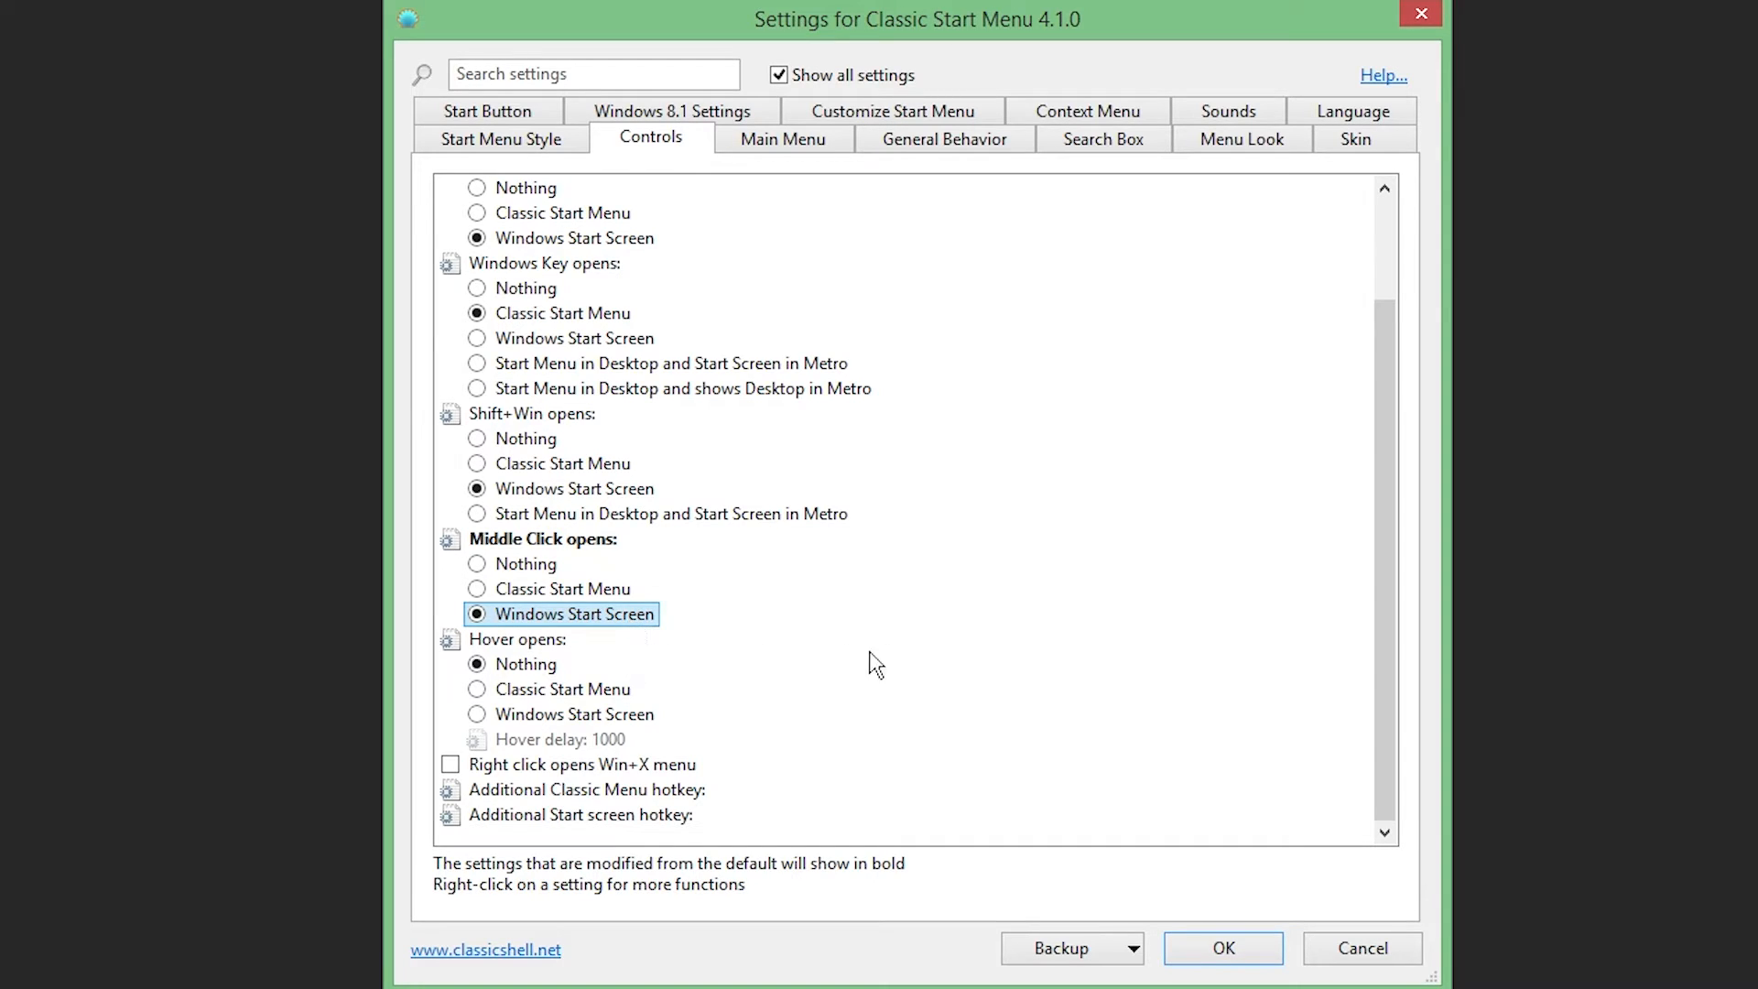
click(781, 137)
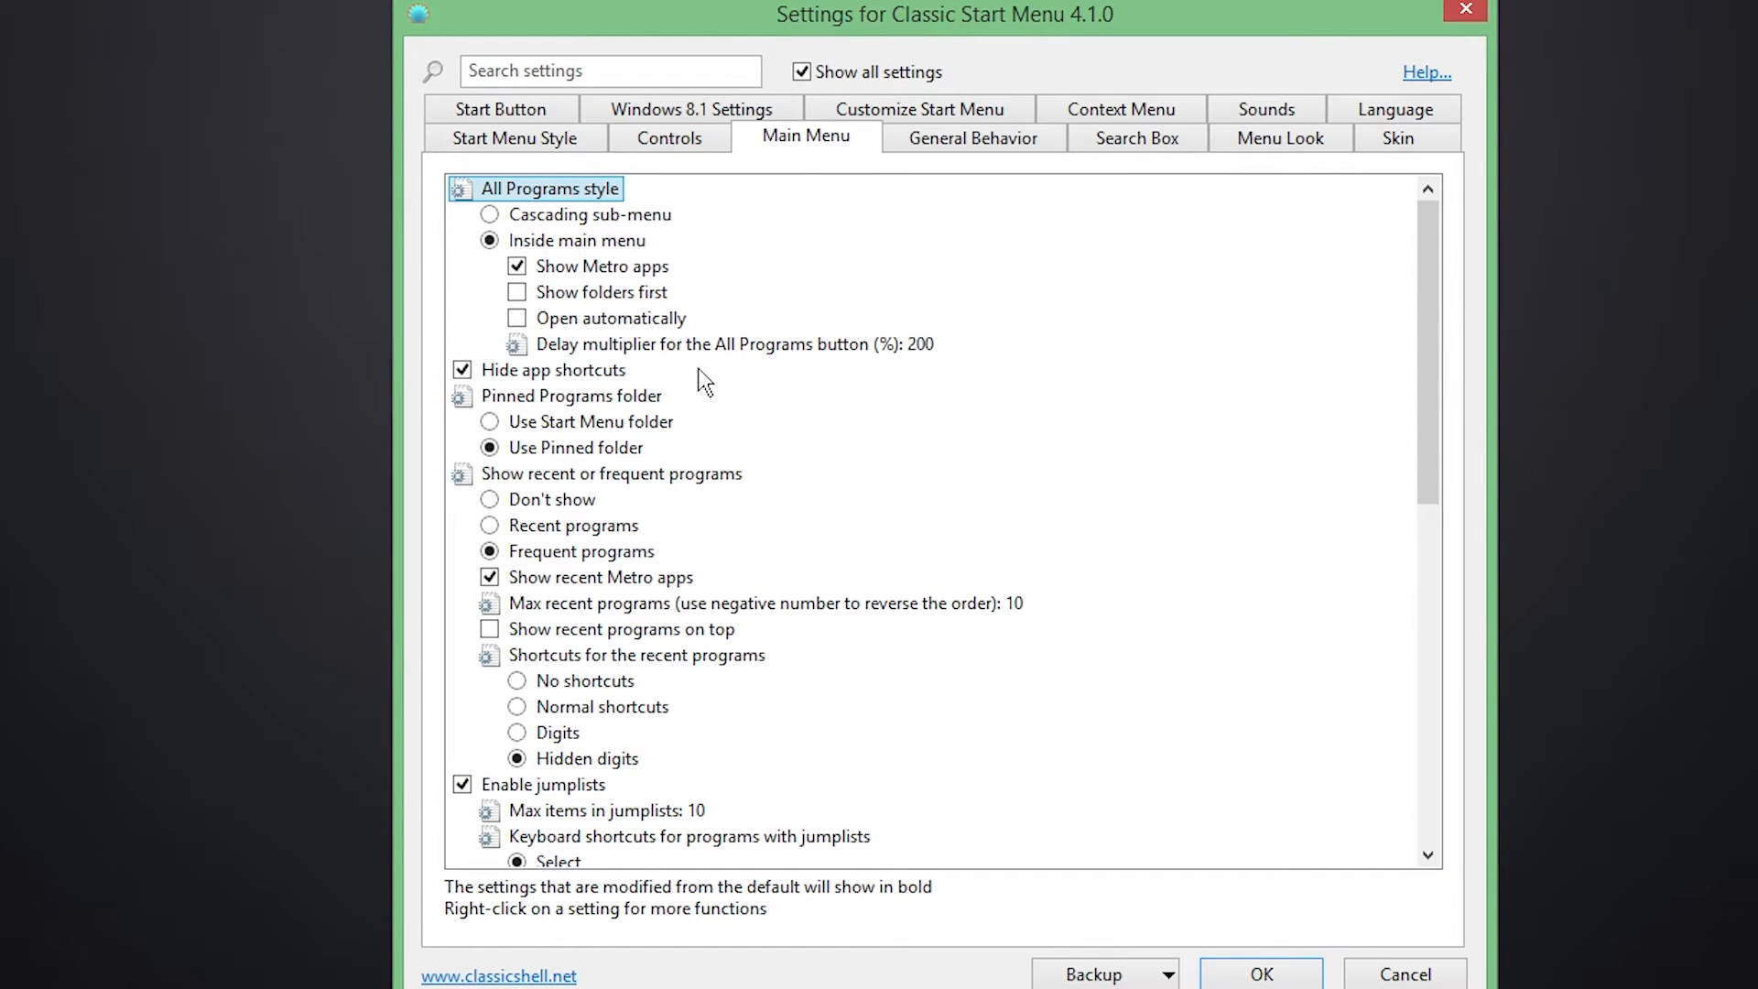
mouse_move(589, 214)
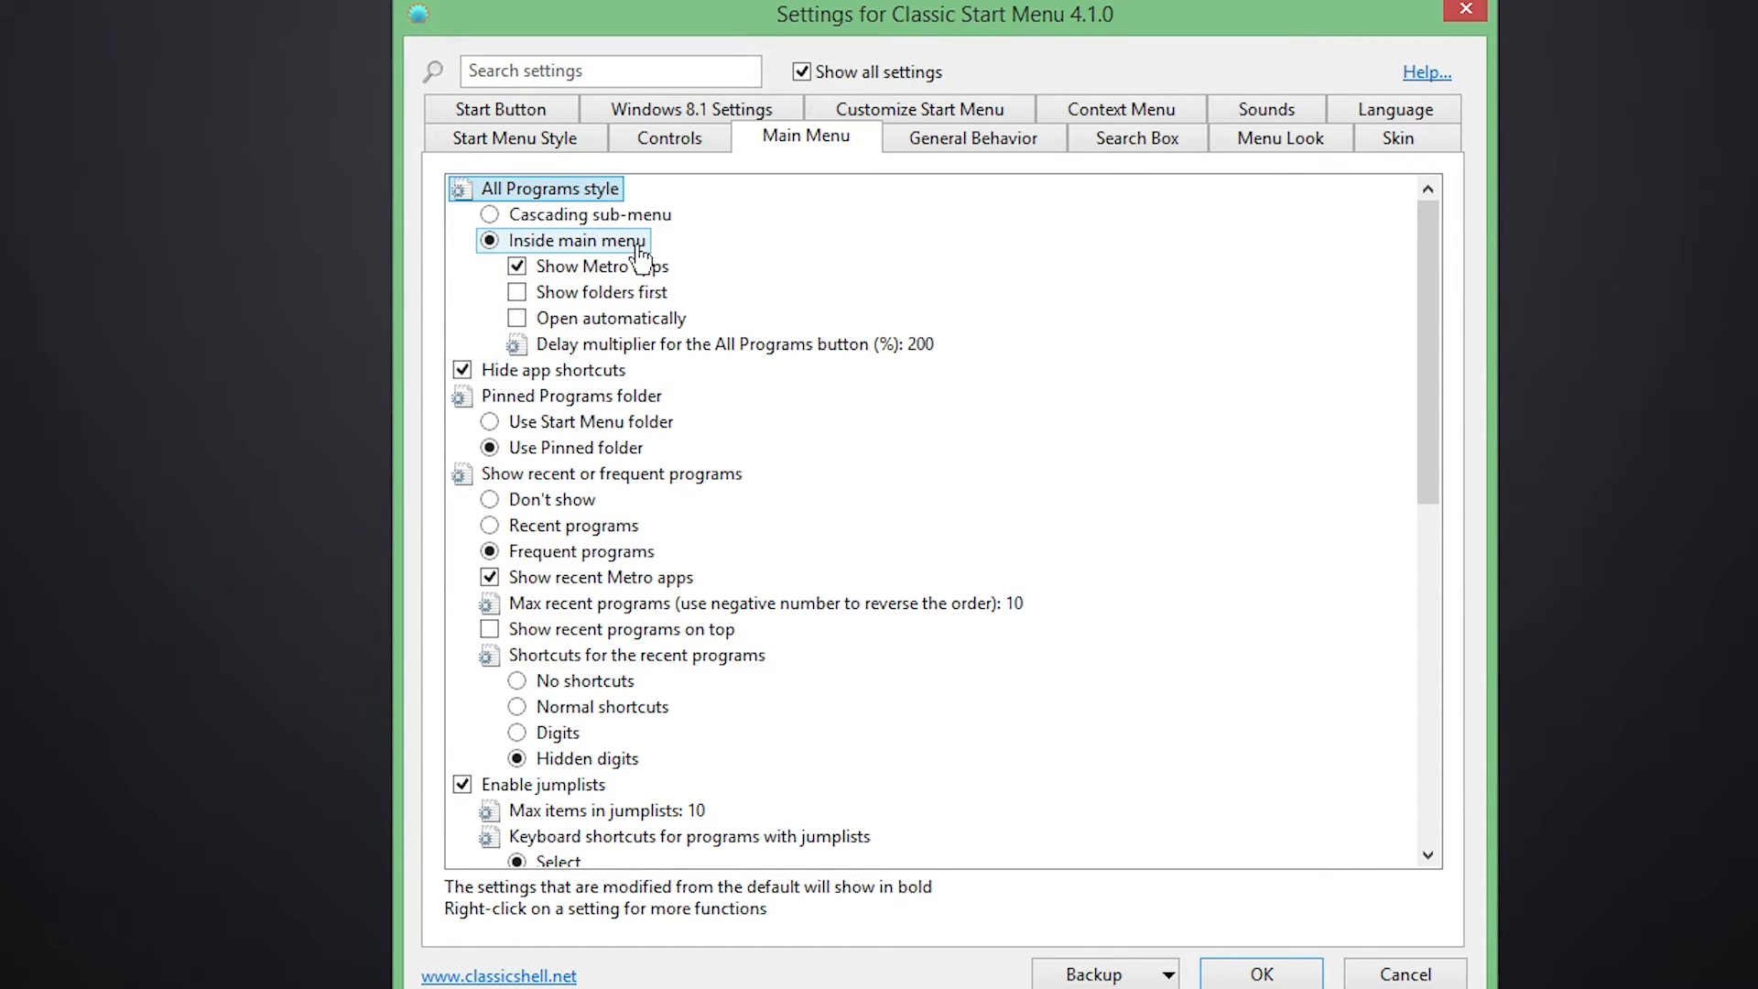
mouse_move(594, 240)
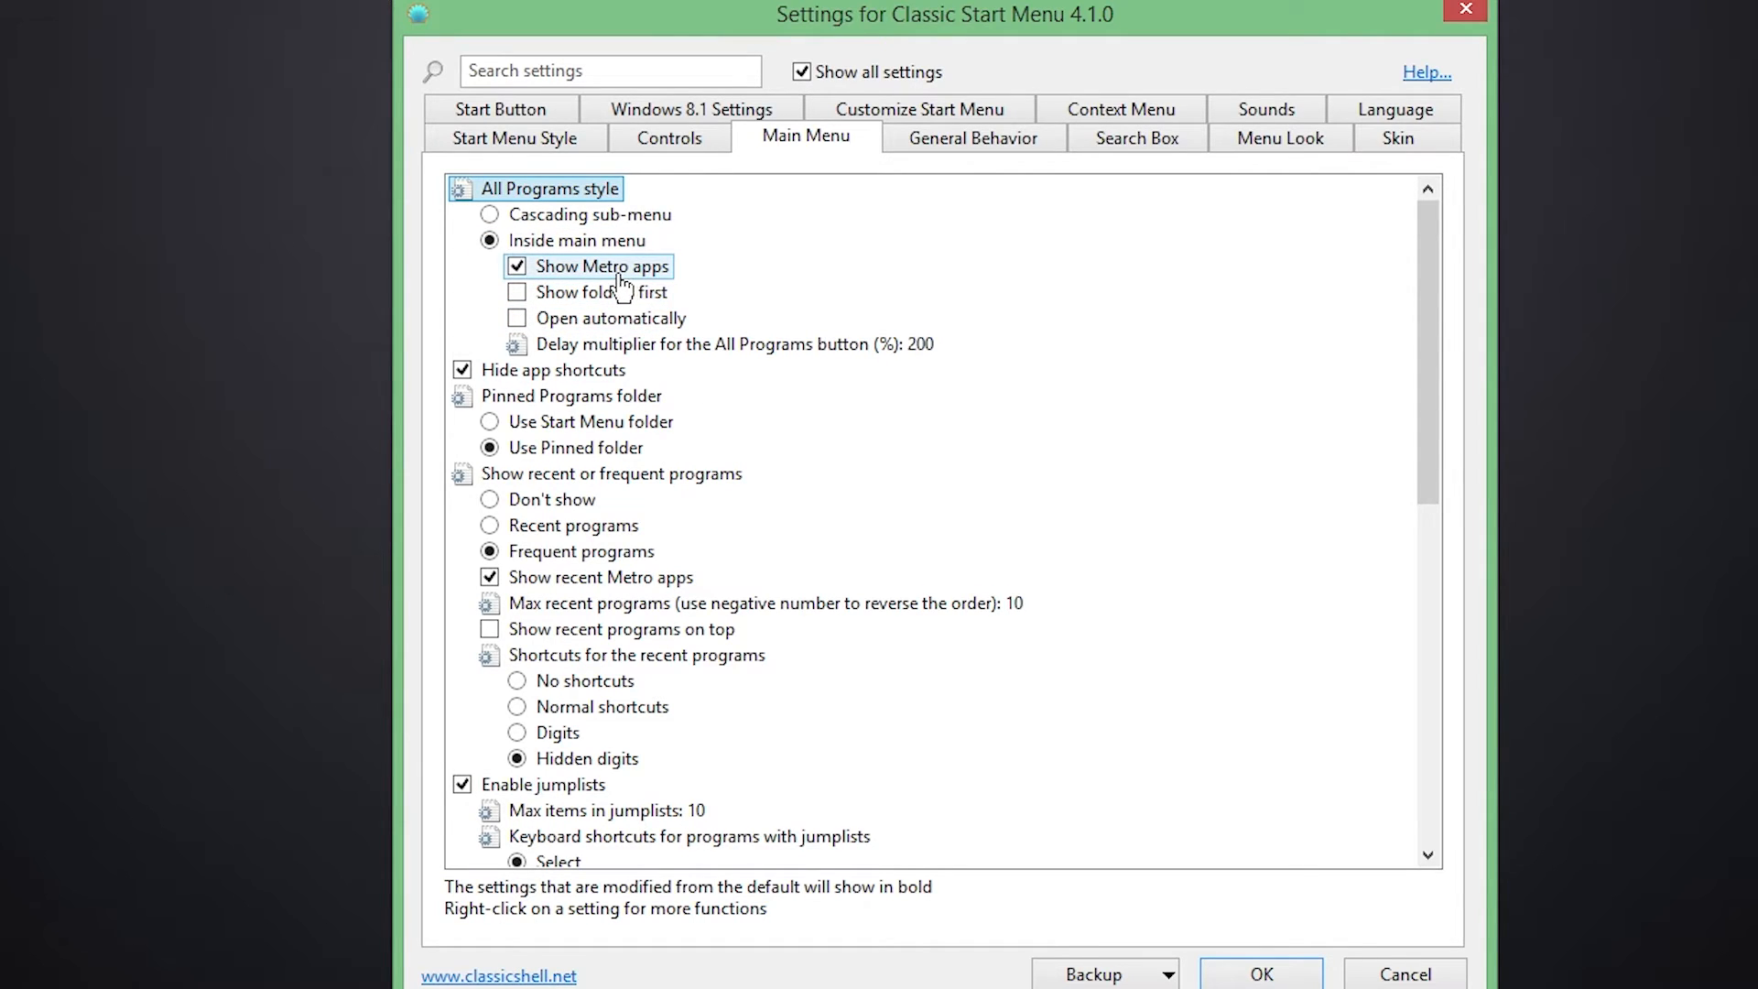
mouse_move(618, 266)
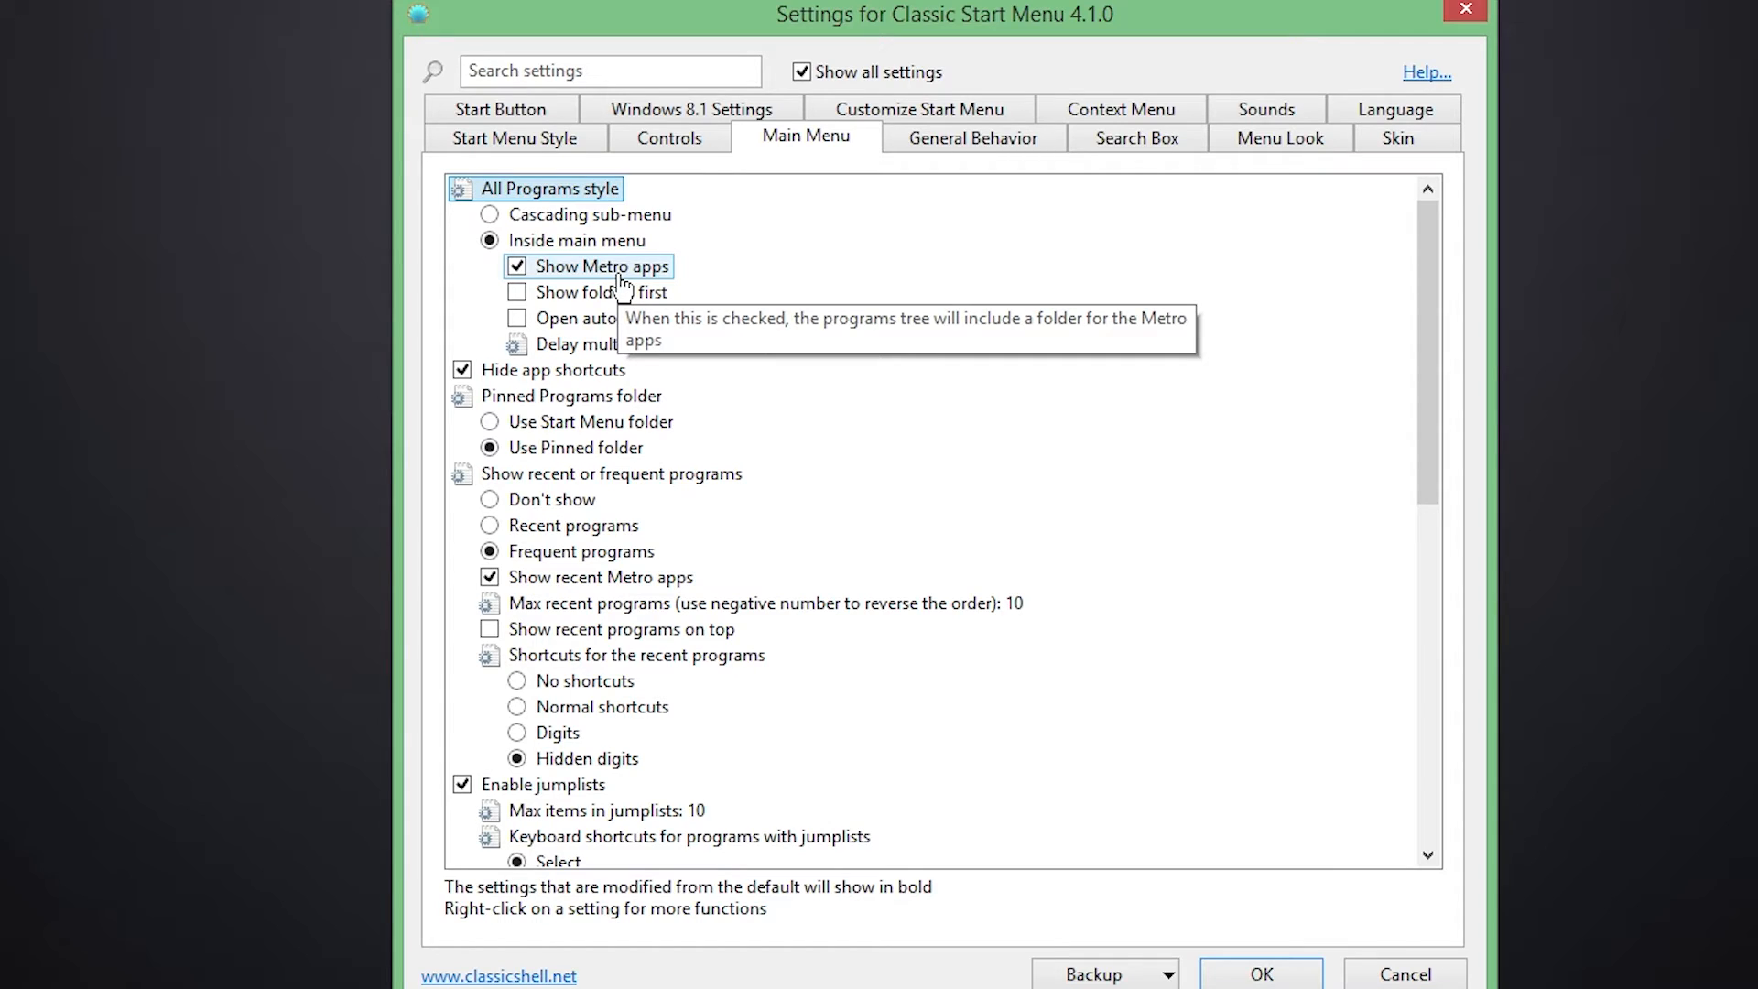
mouse_move(662, 275)
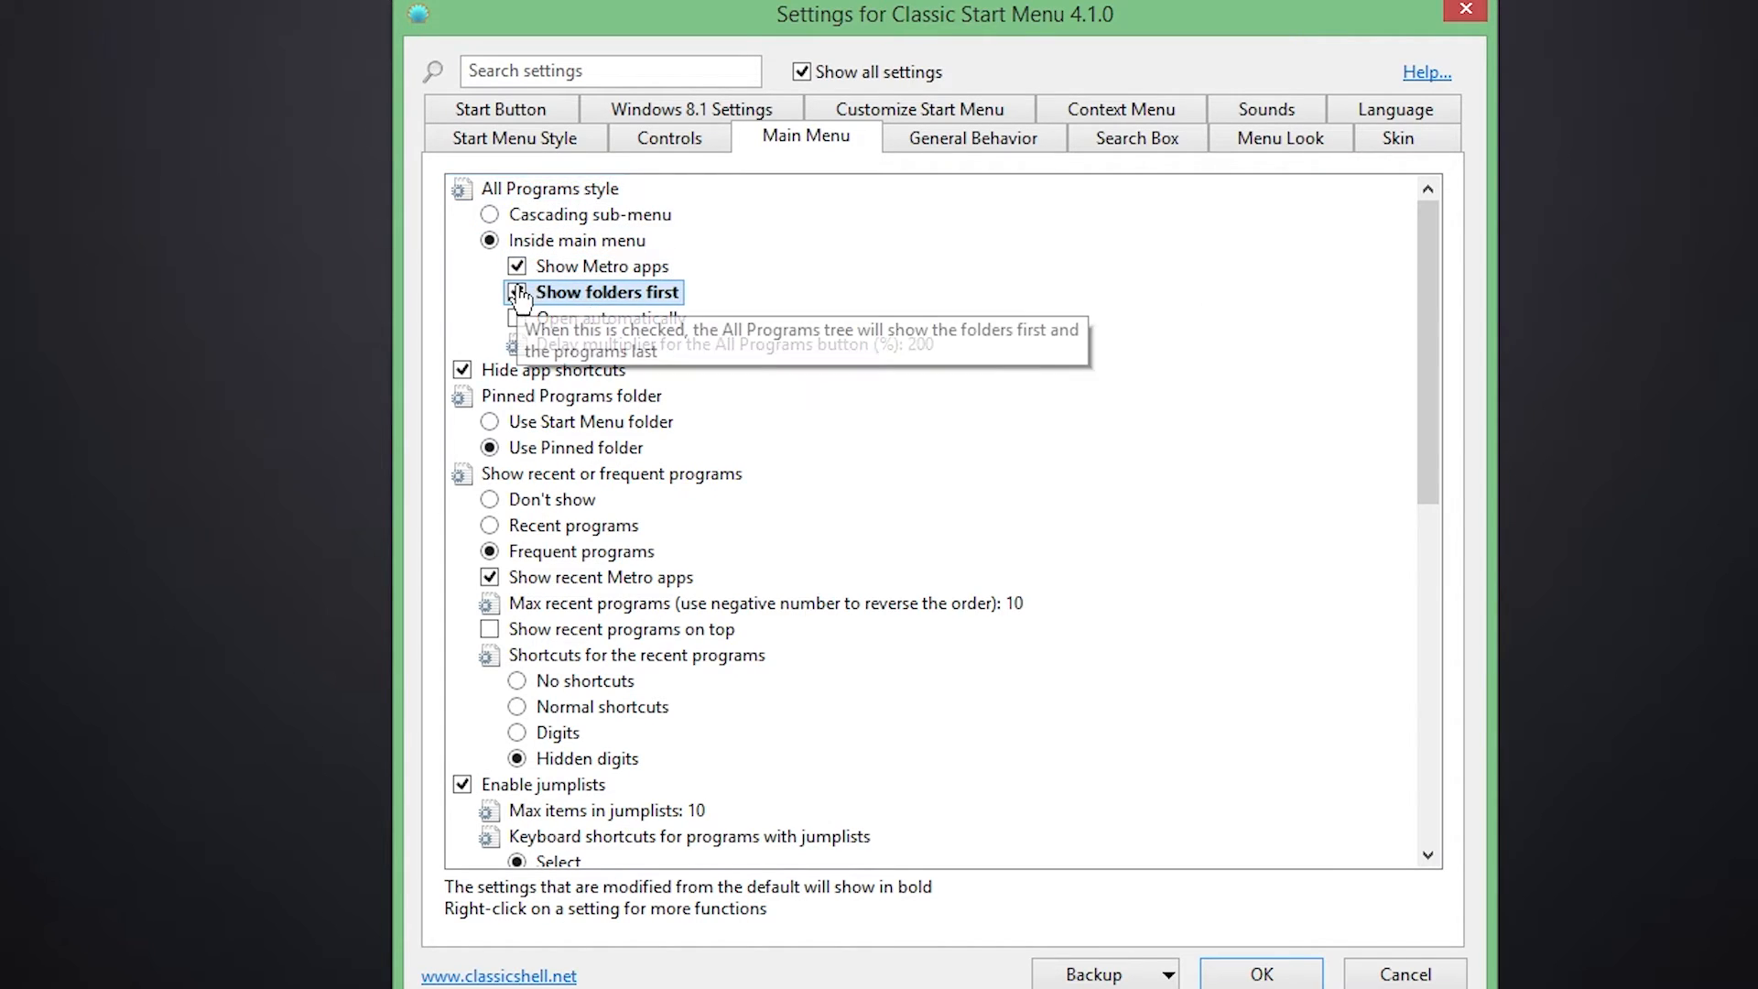
- Enable Show folders first so folders list before programs in All Programs
click(516, 291)
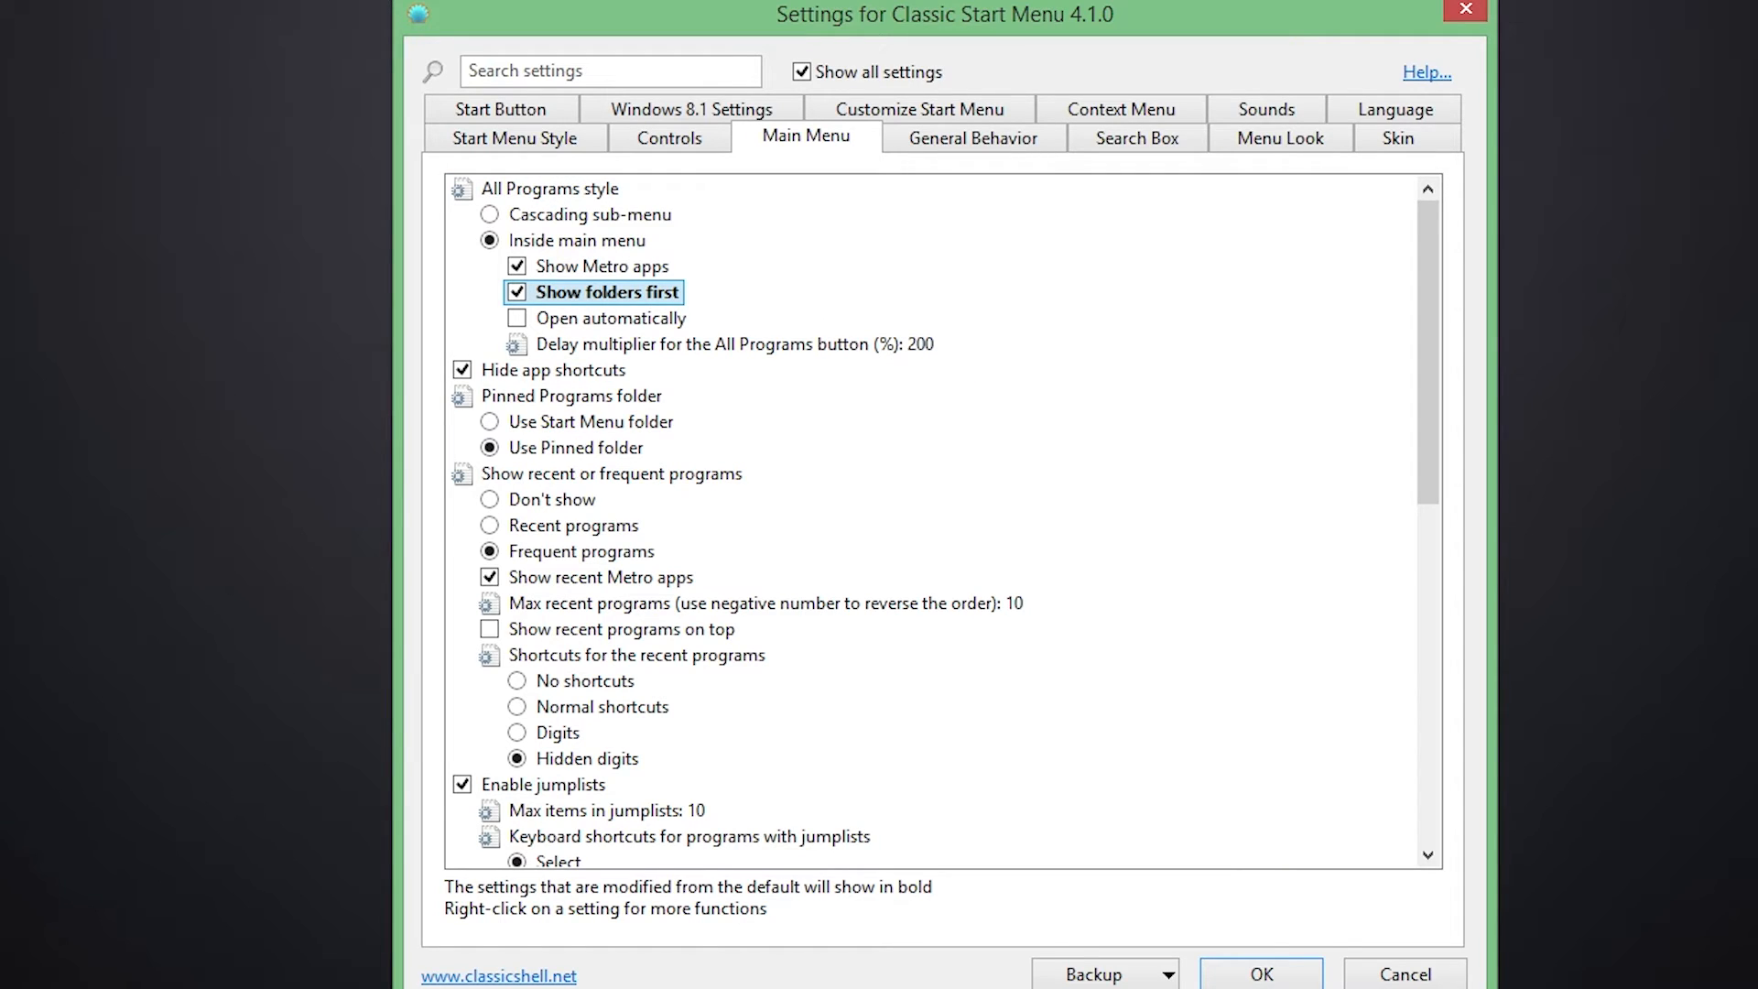
mouse_move(669, 163)
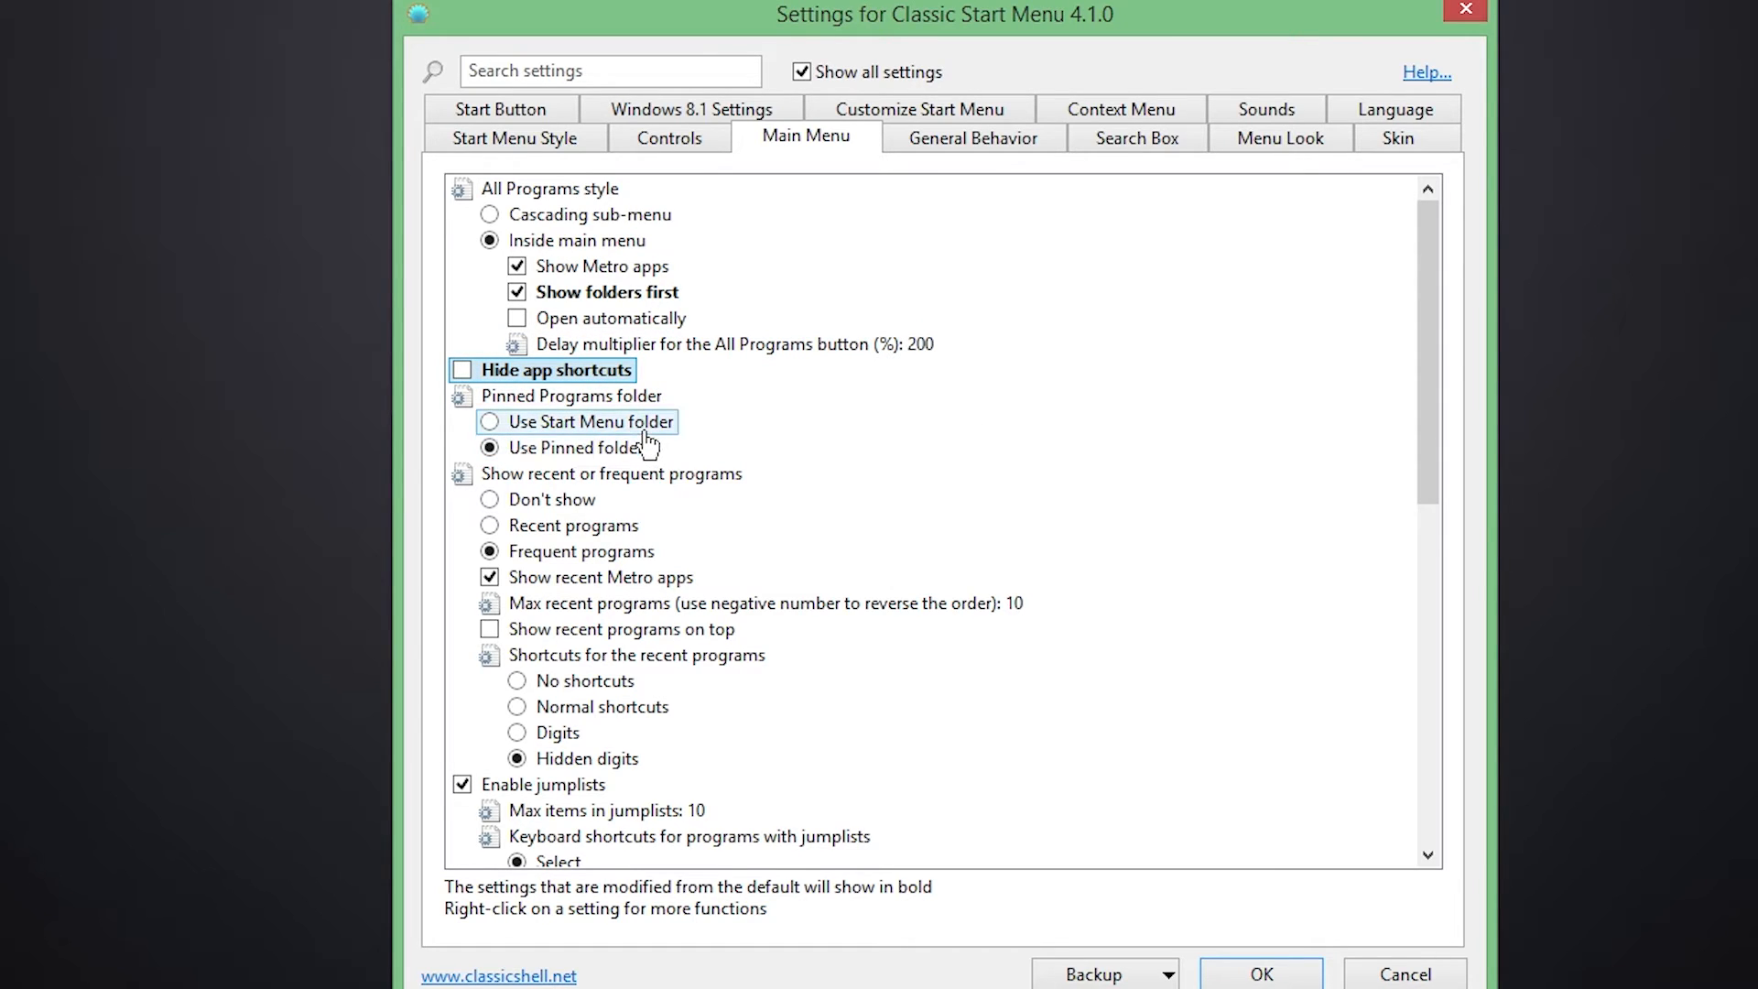
mouse_move(645, 421)
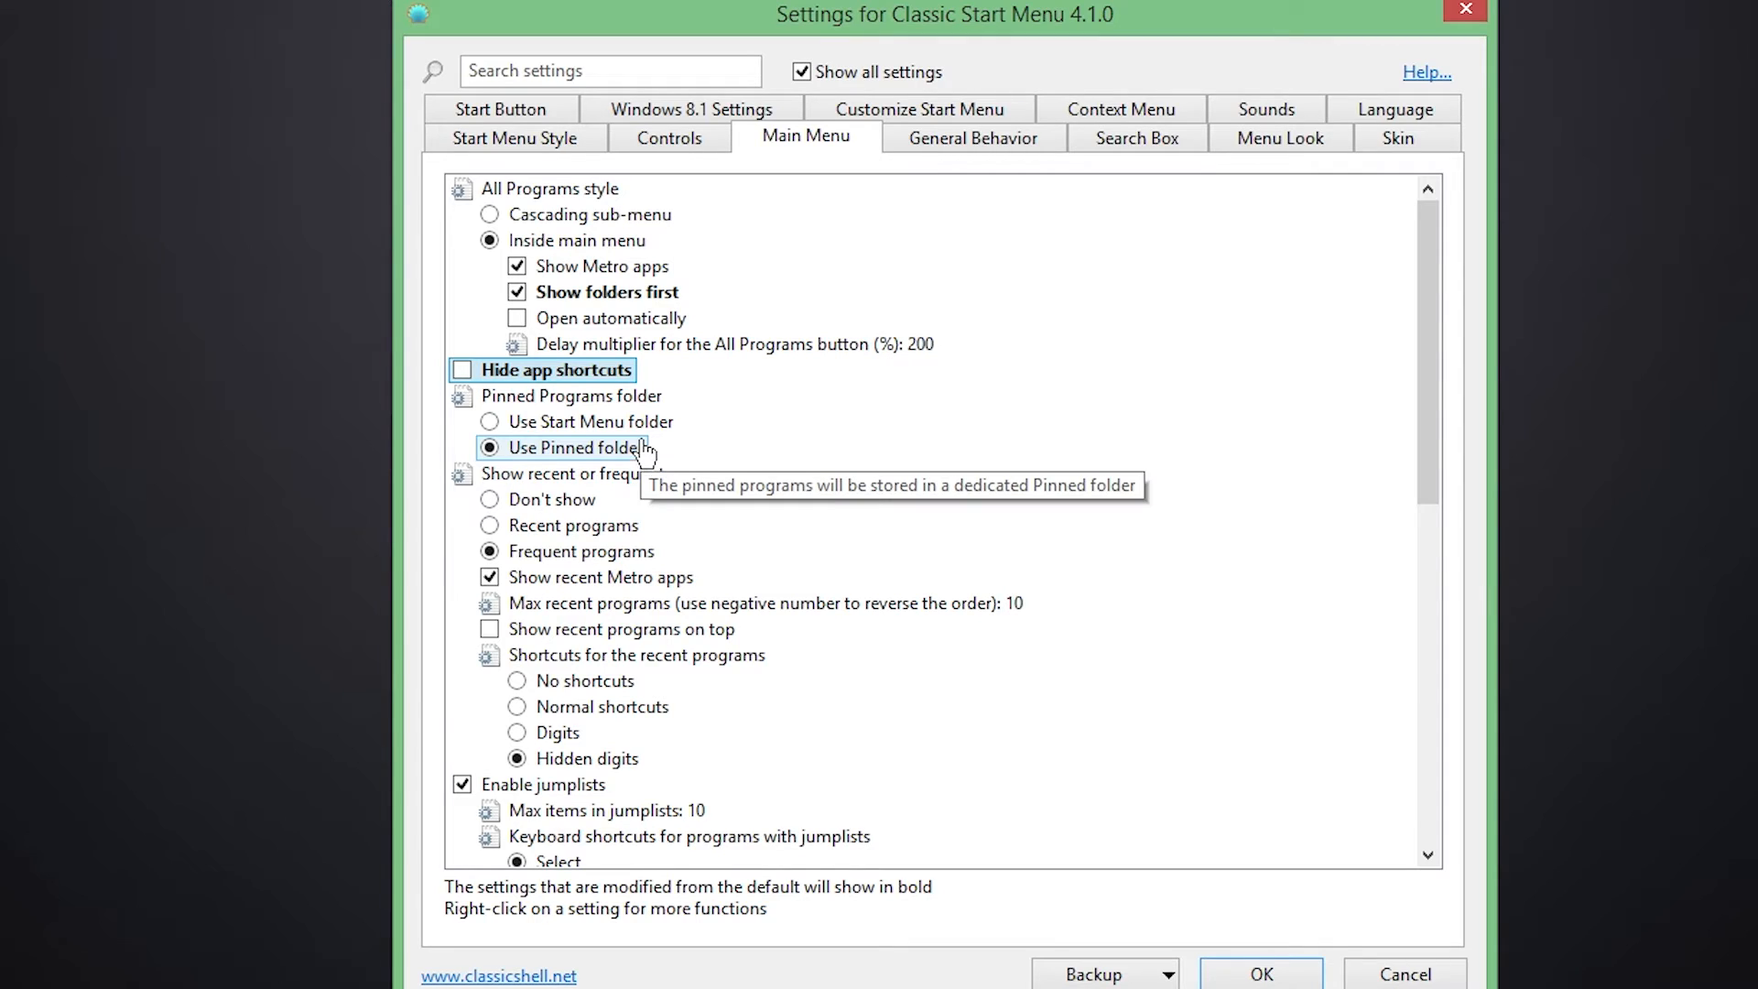
mouse_move(200, 558)
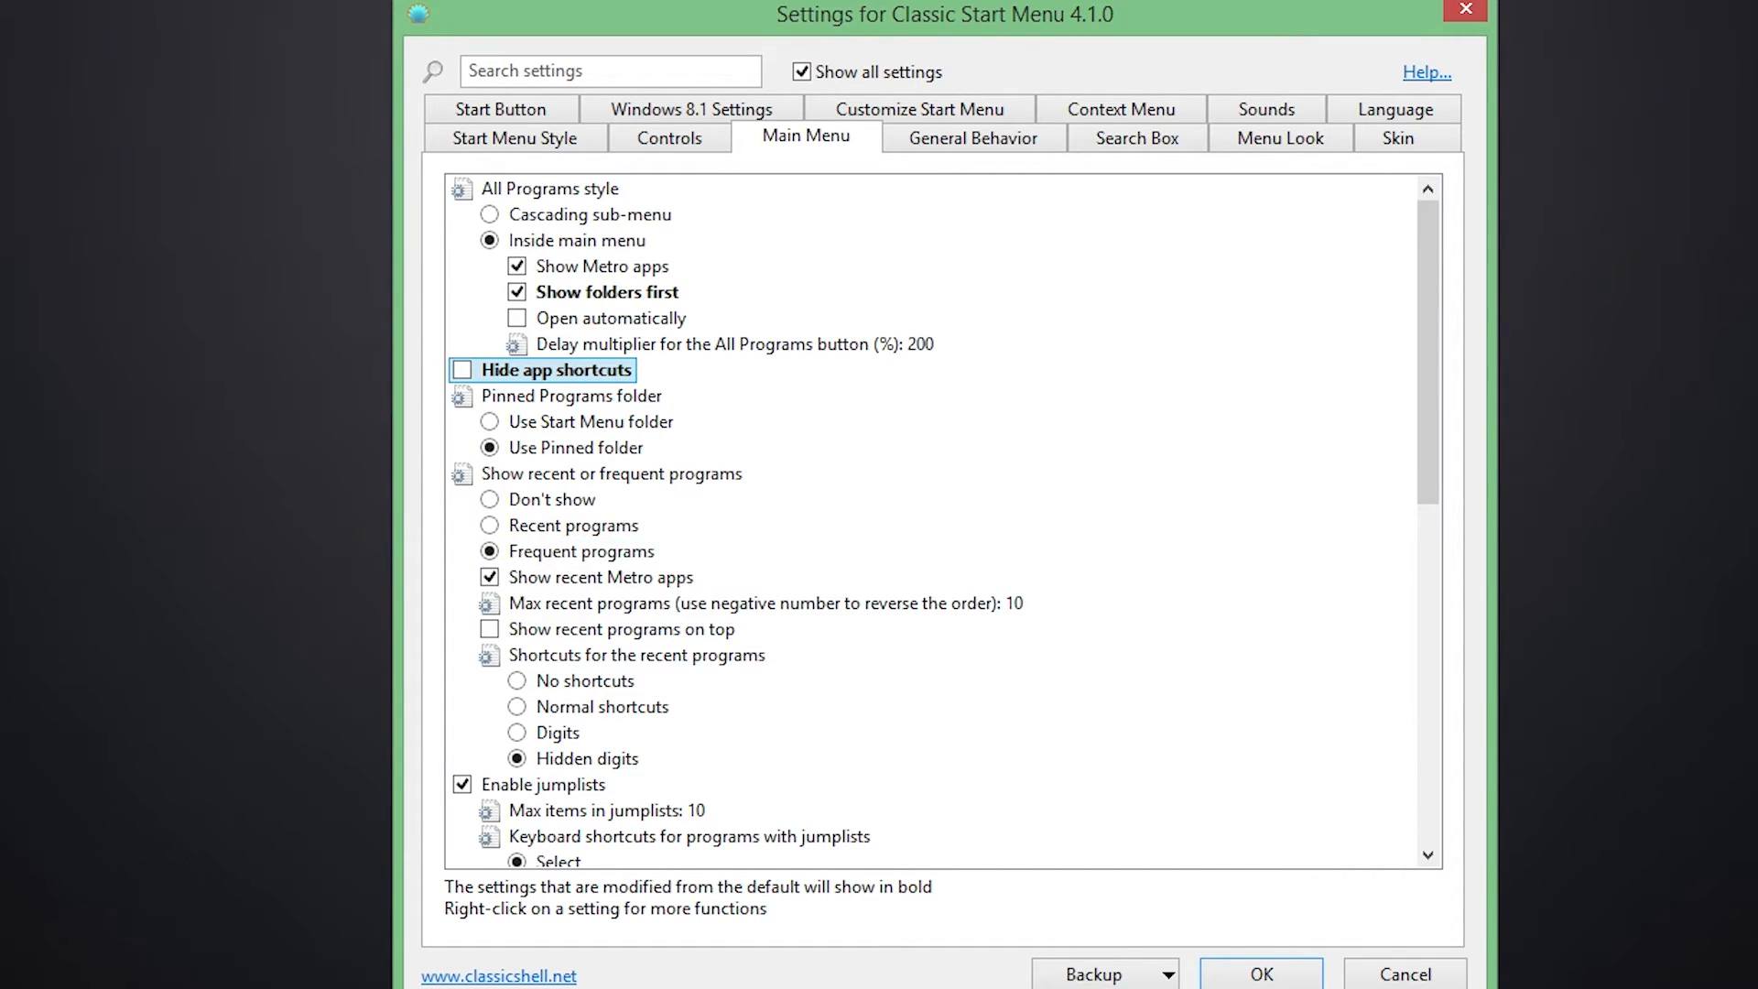
scroll(down, 3)
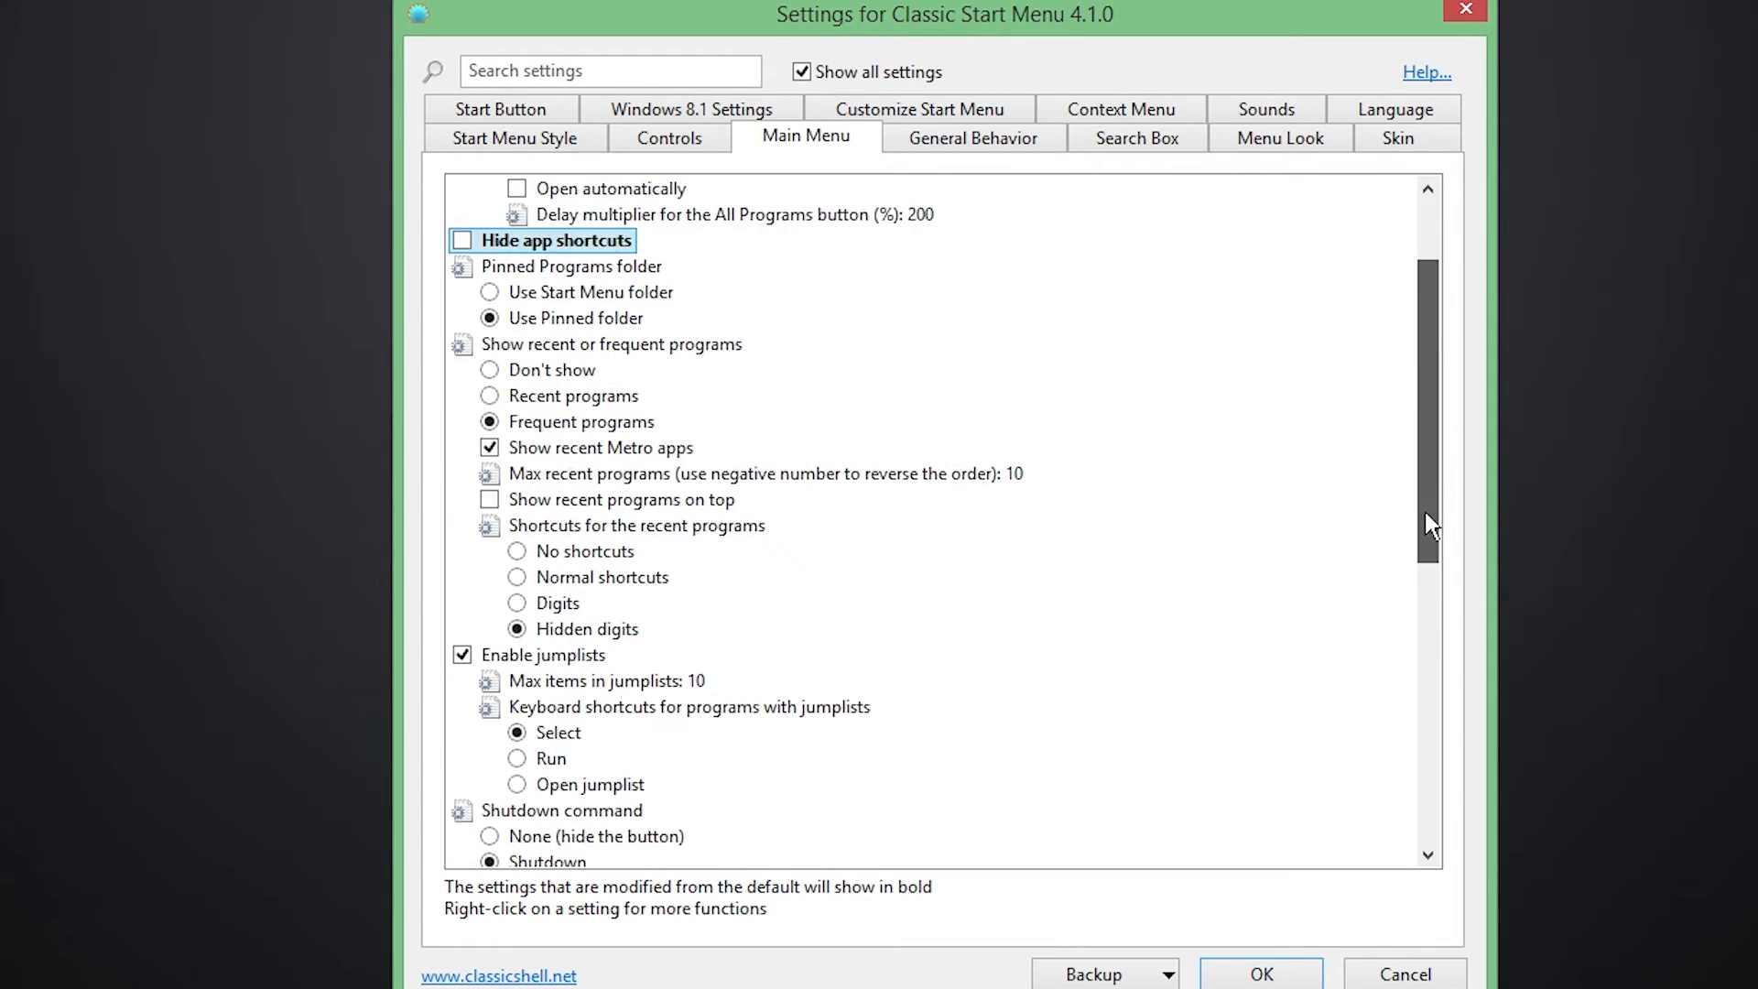
scroll(up, 3)
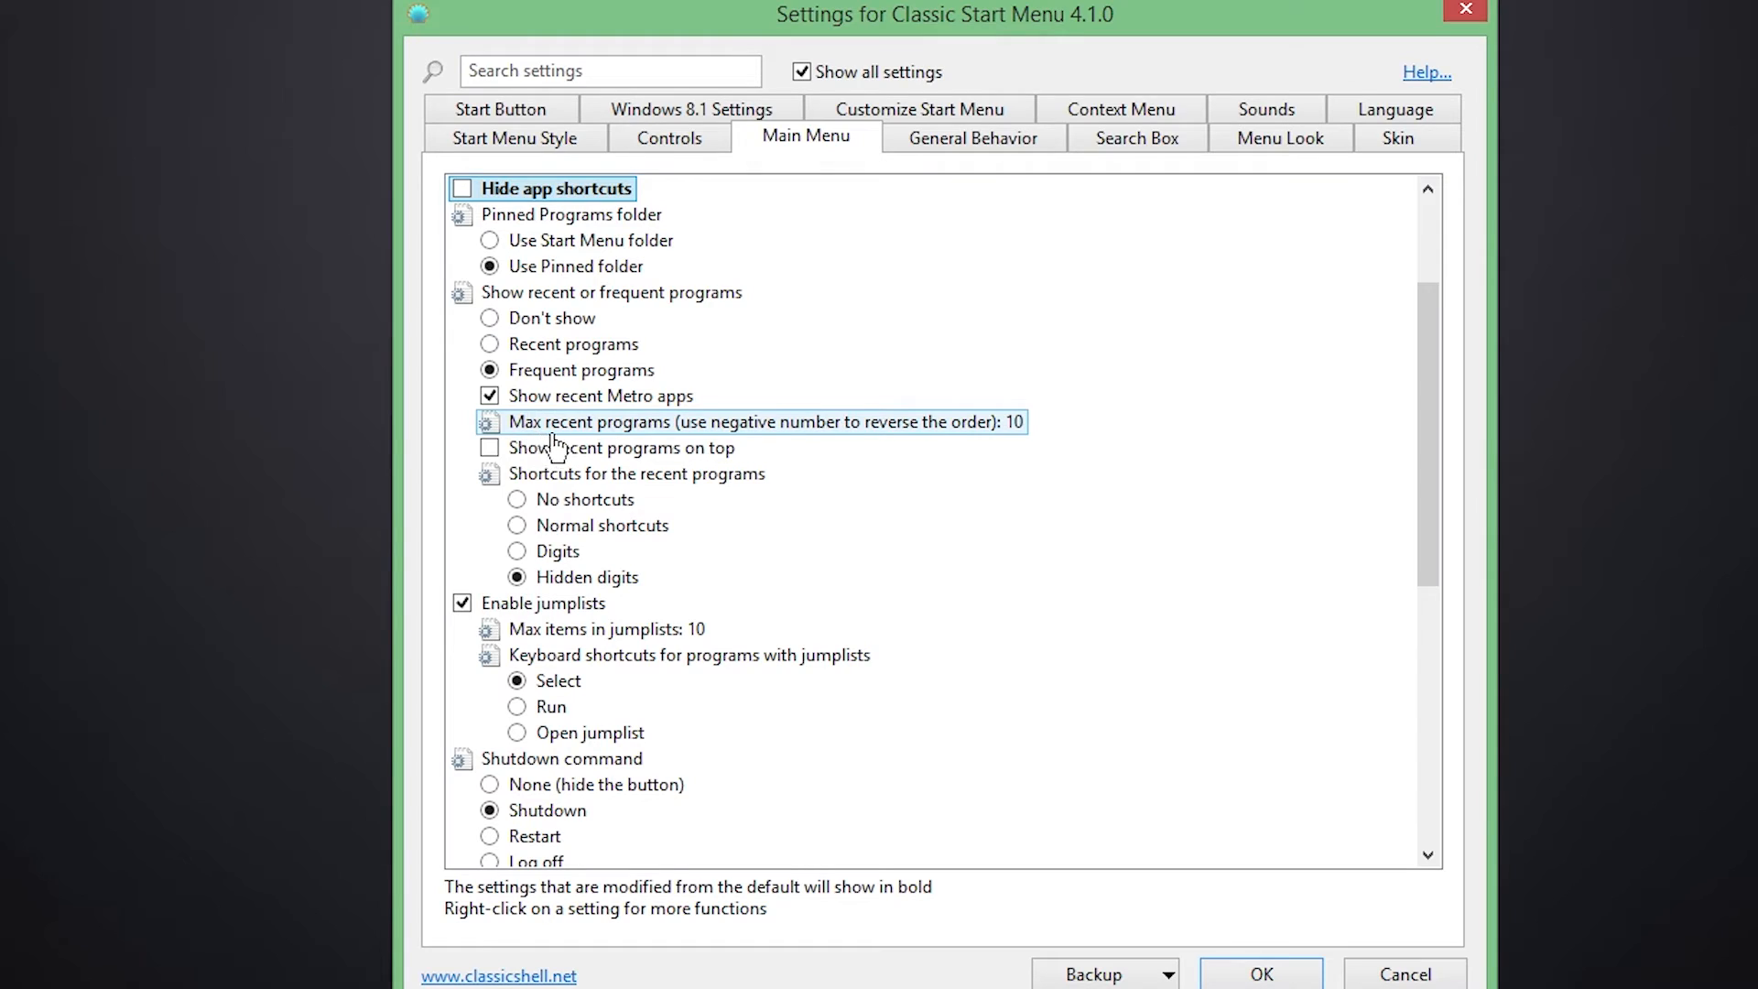
mouse_move(628, 430)
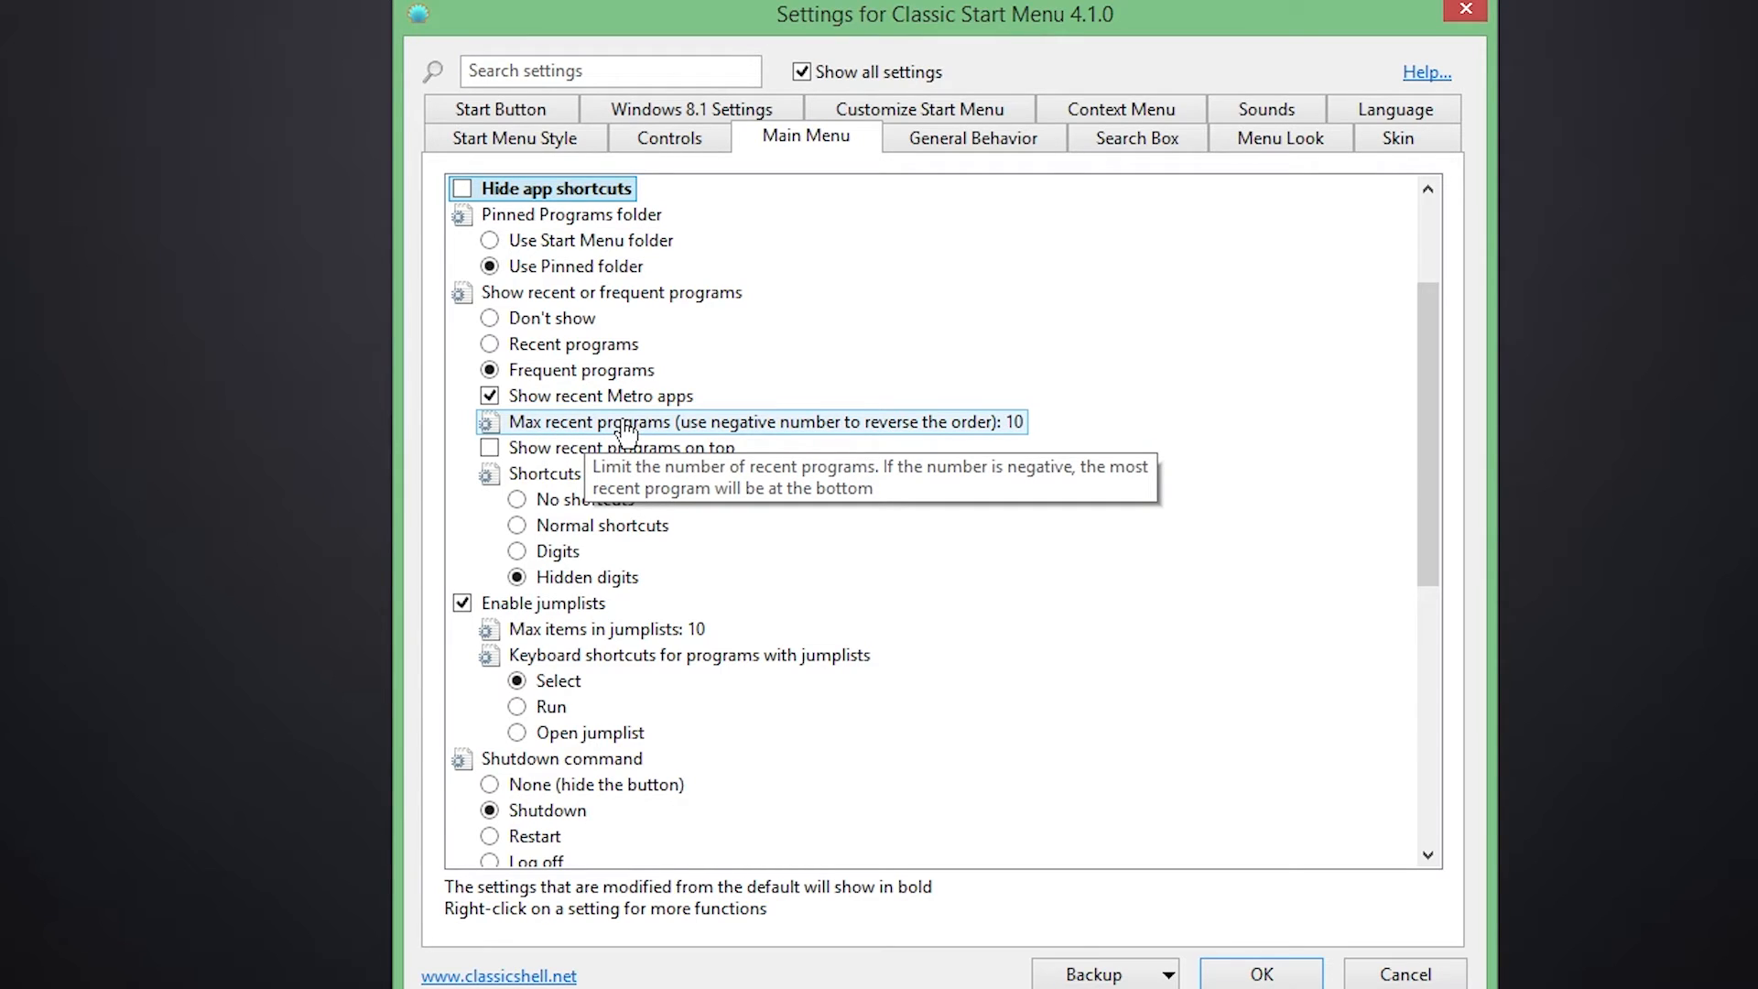
mouse_move(620, 448)
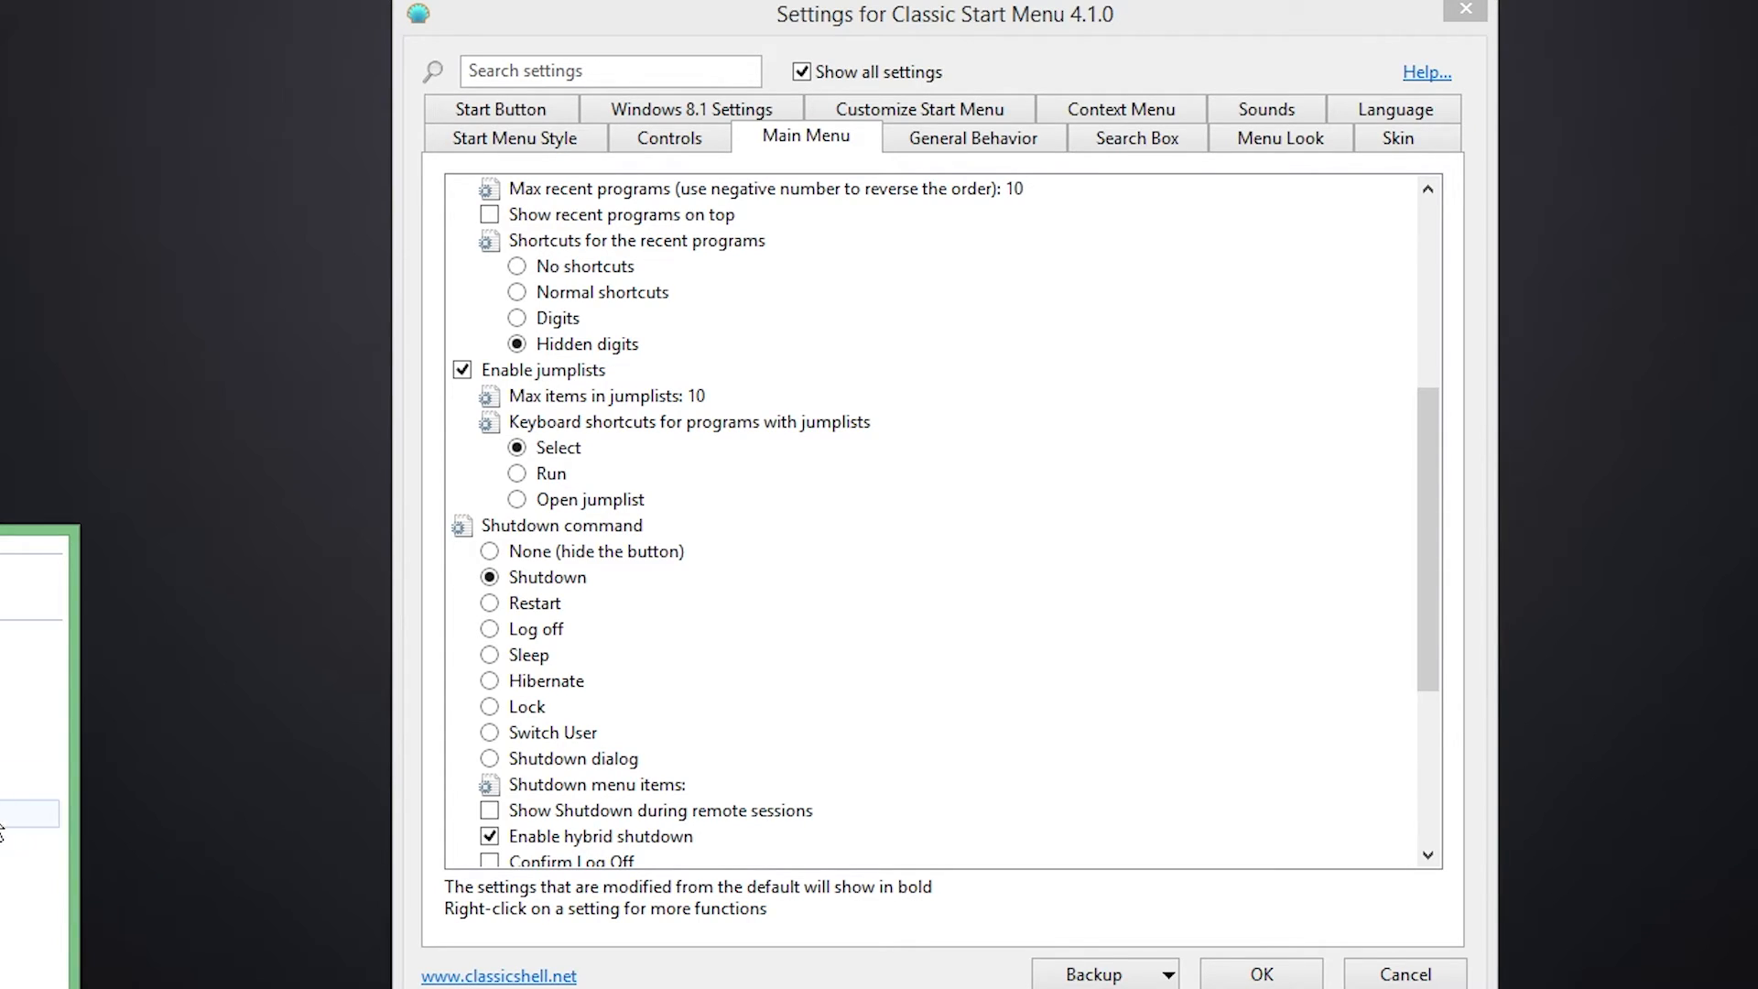
mouse_move(1483, 445)
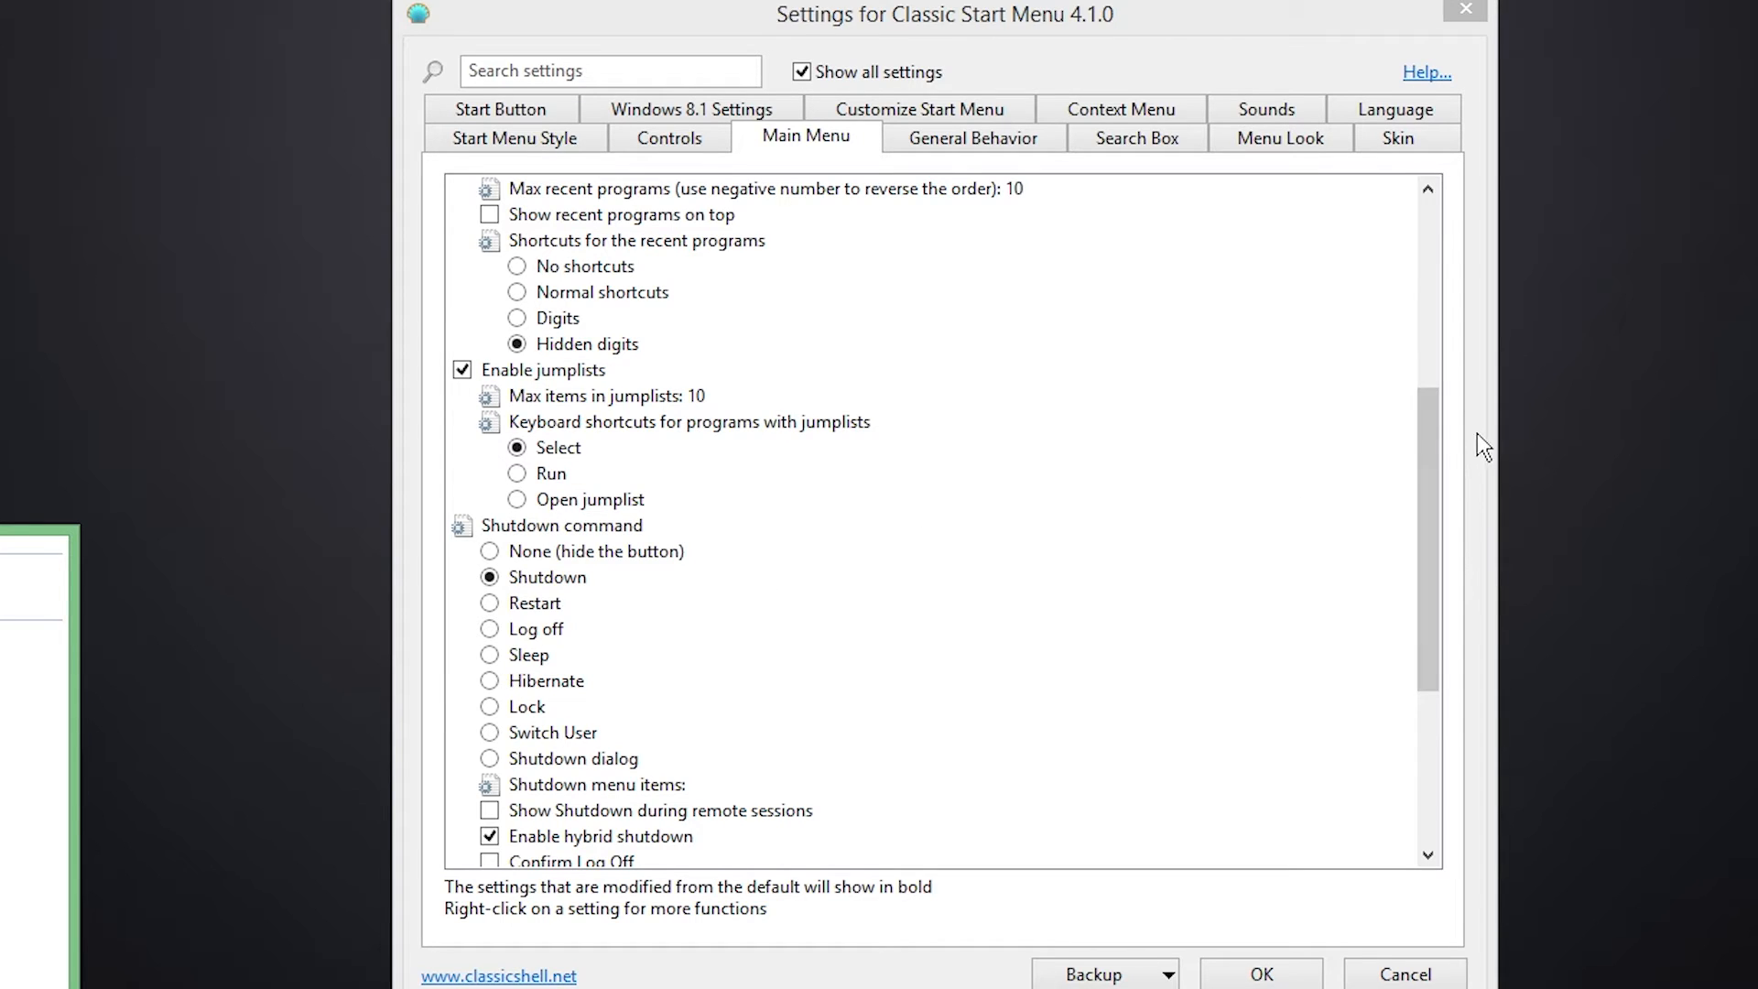
scroll(down, 3)
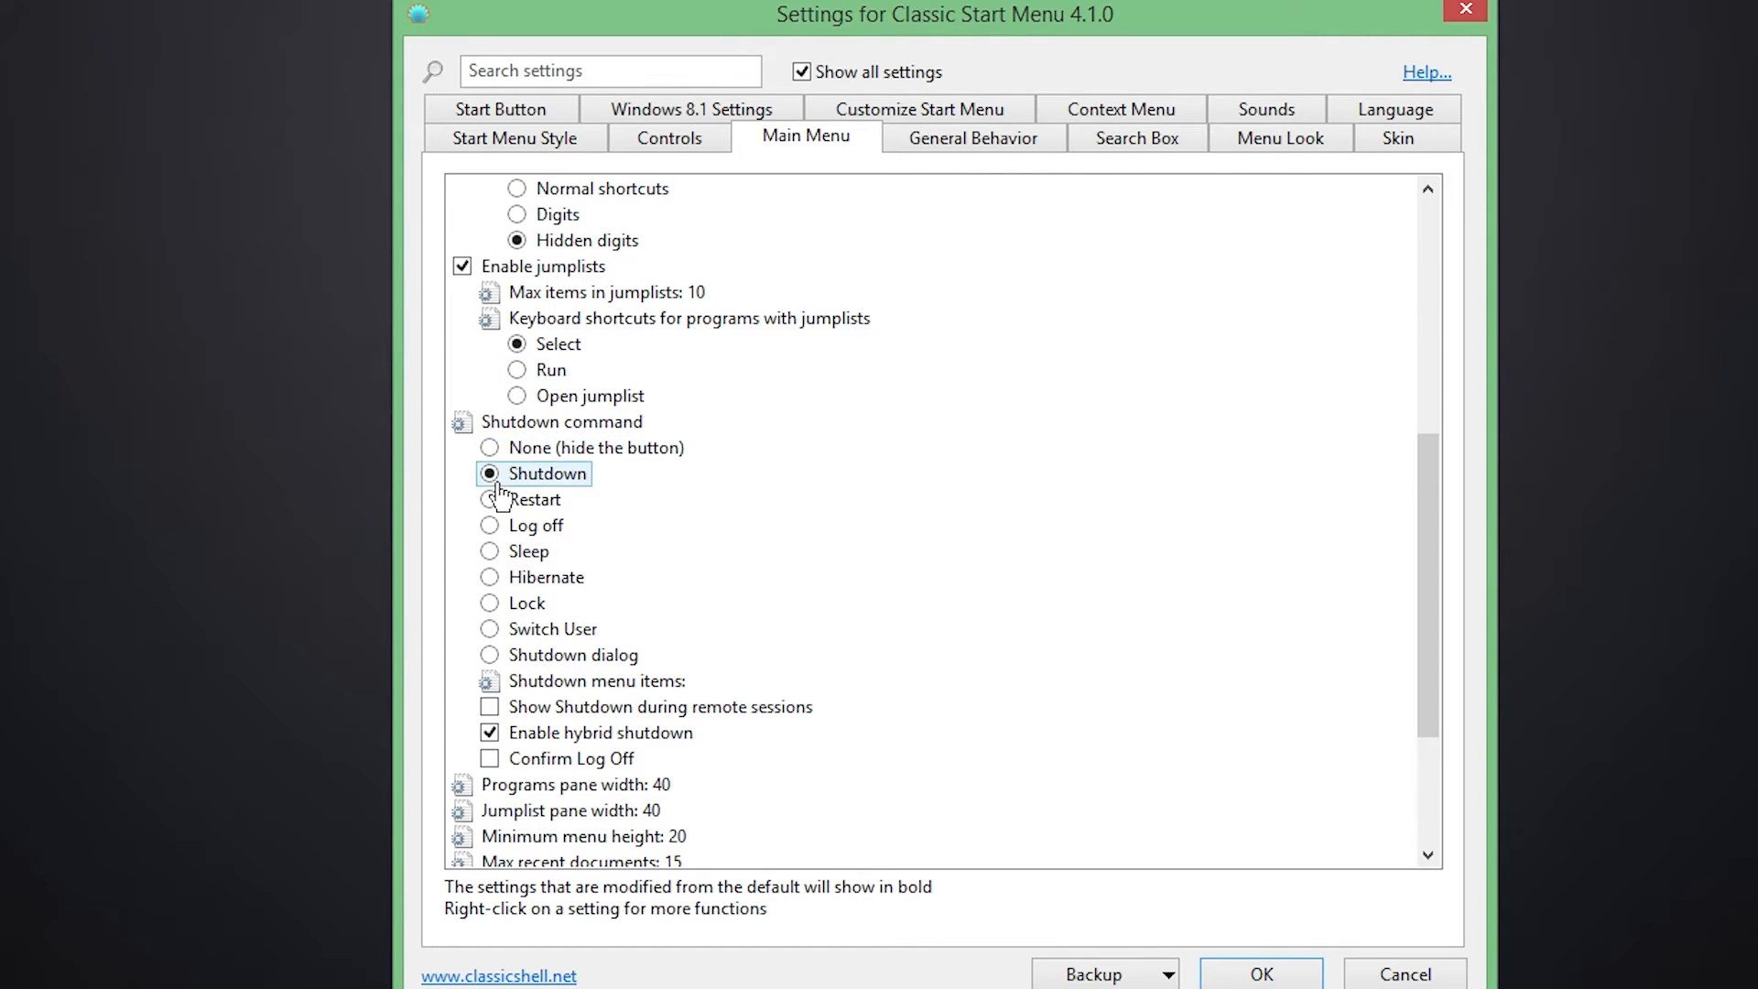
mouse_move(580, 448)
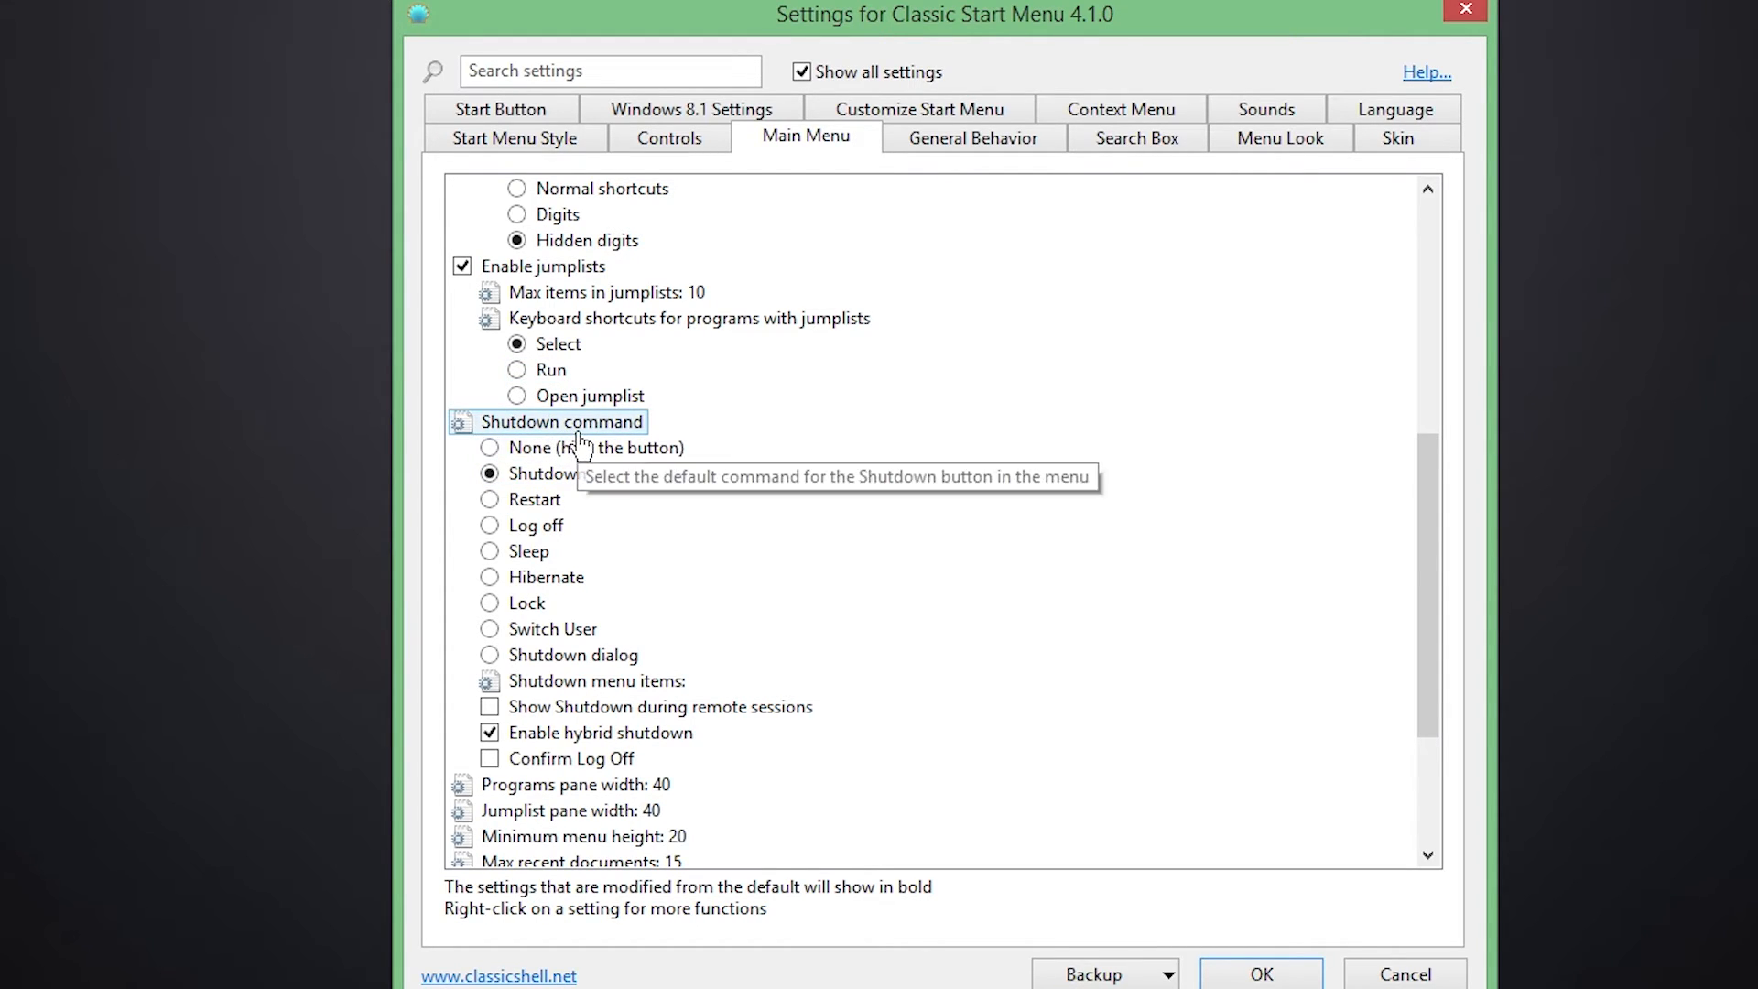
mouse_move(613, 532)
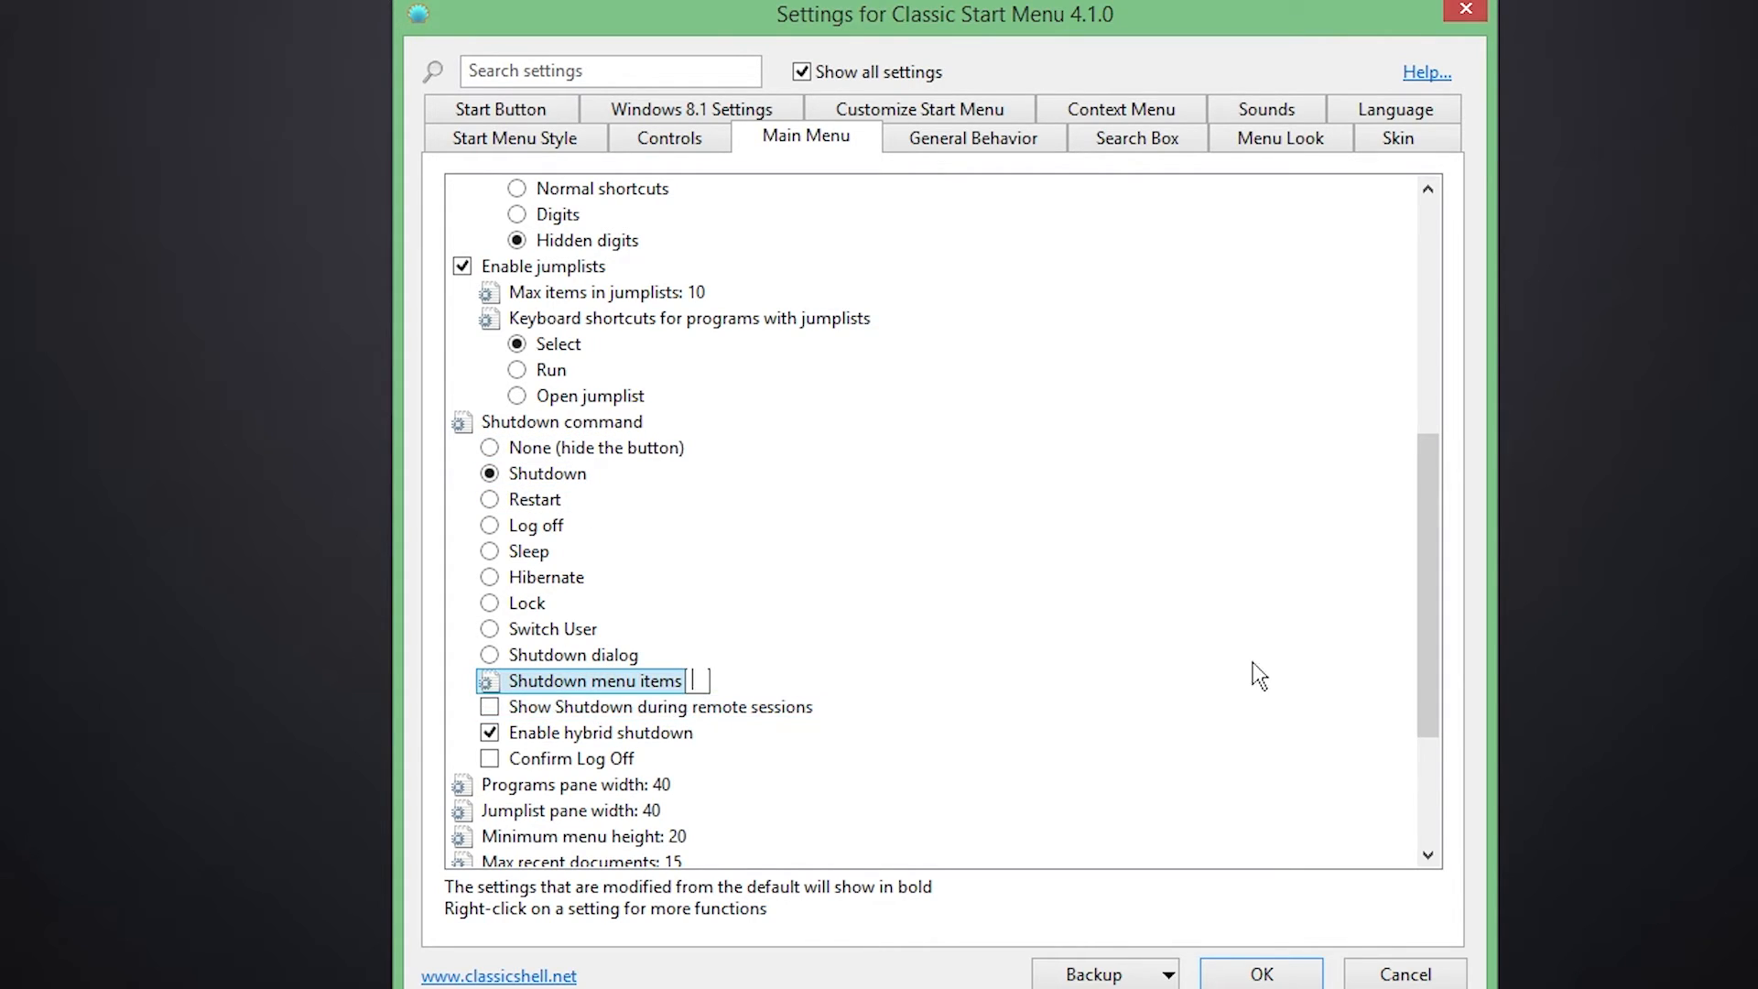
scroll(down, 3)
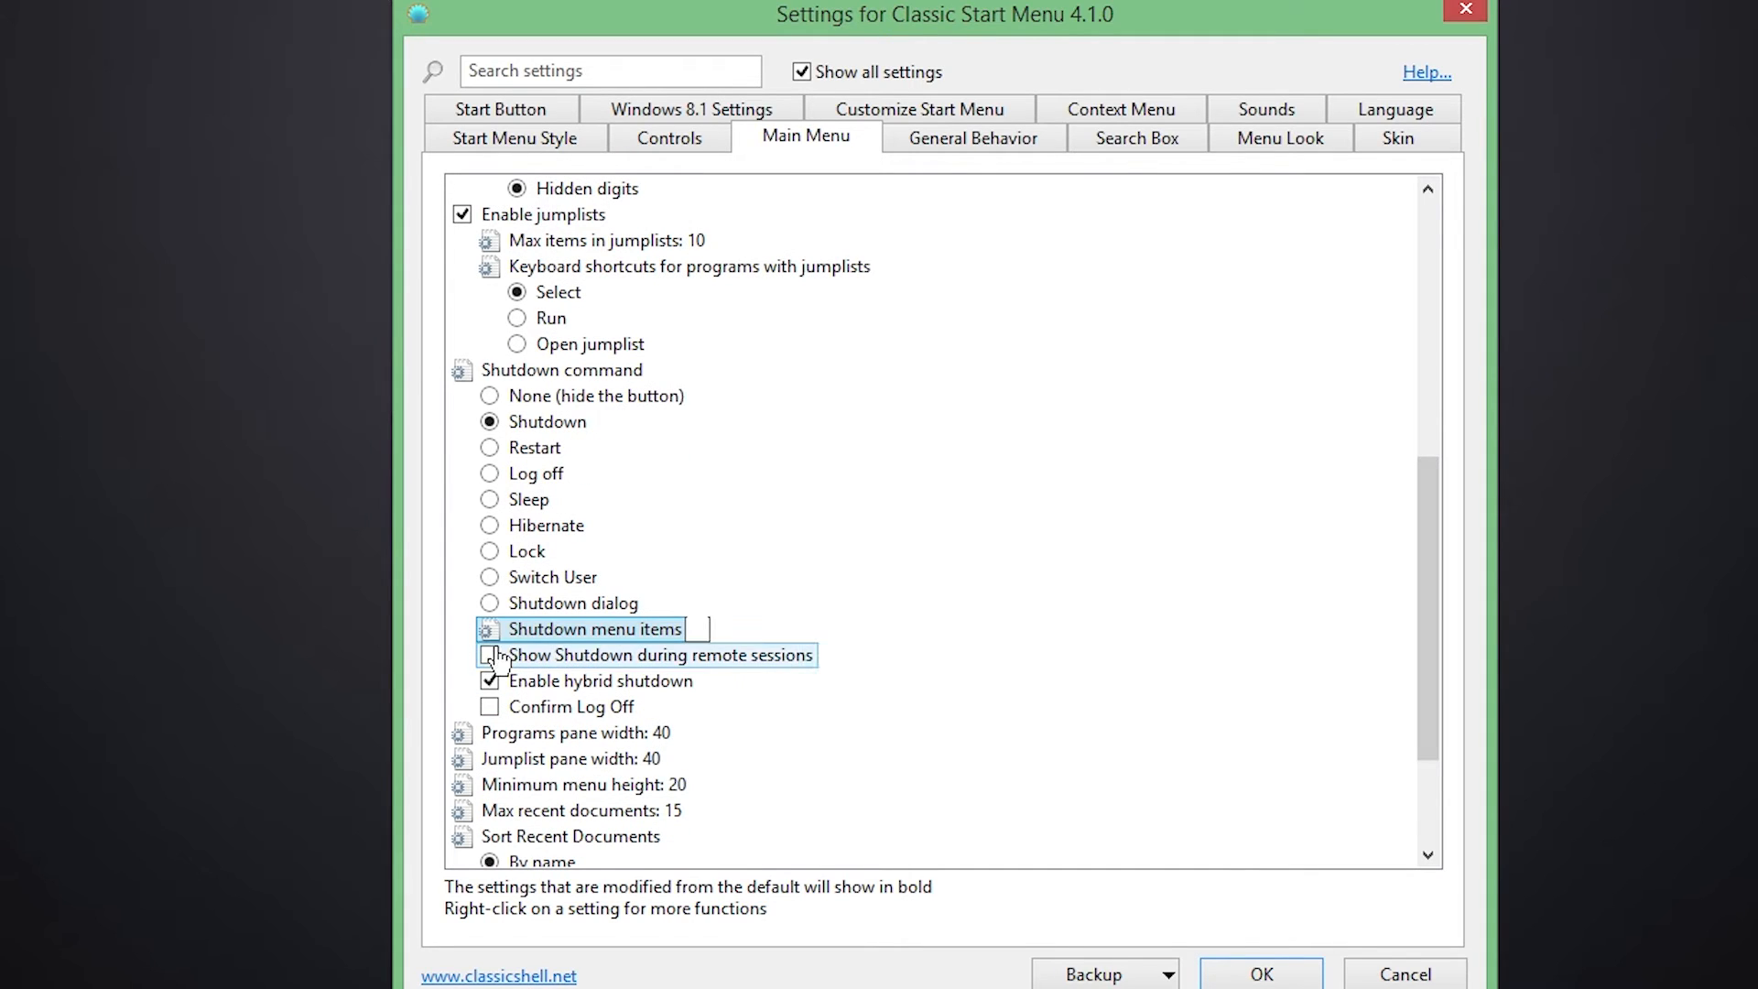
- Show Shutdown during remote sessions and leave hybrid shutdown disabled
click(490, 654)
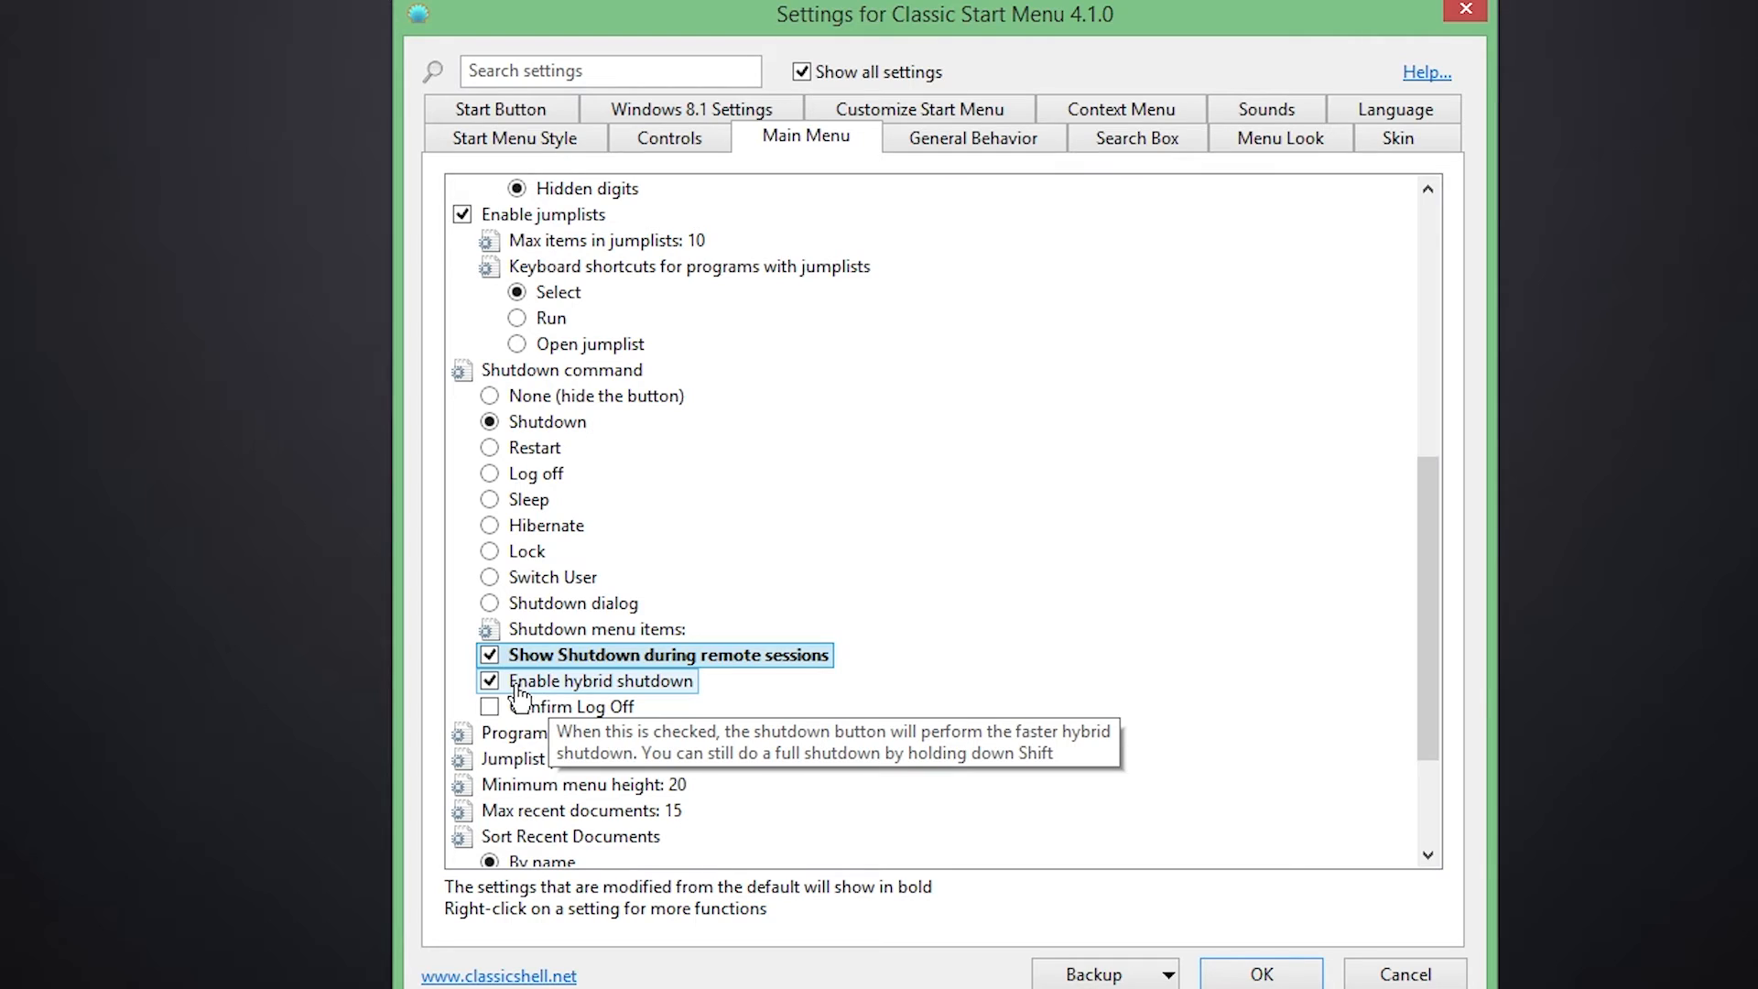
click(490, 680)
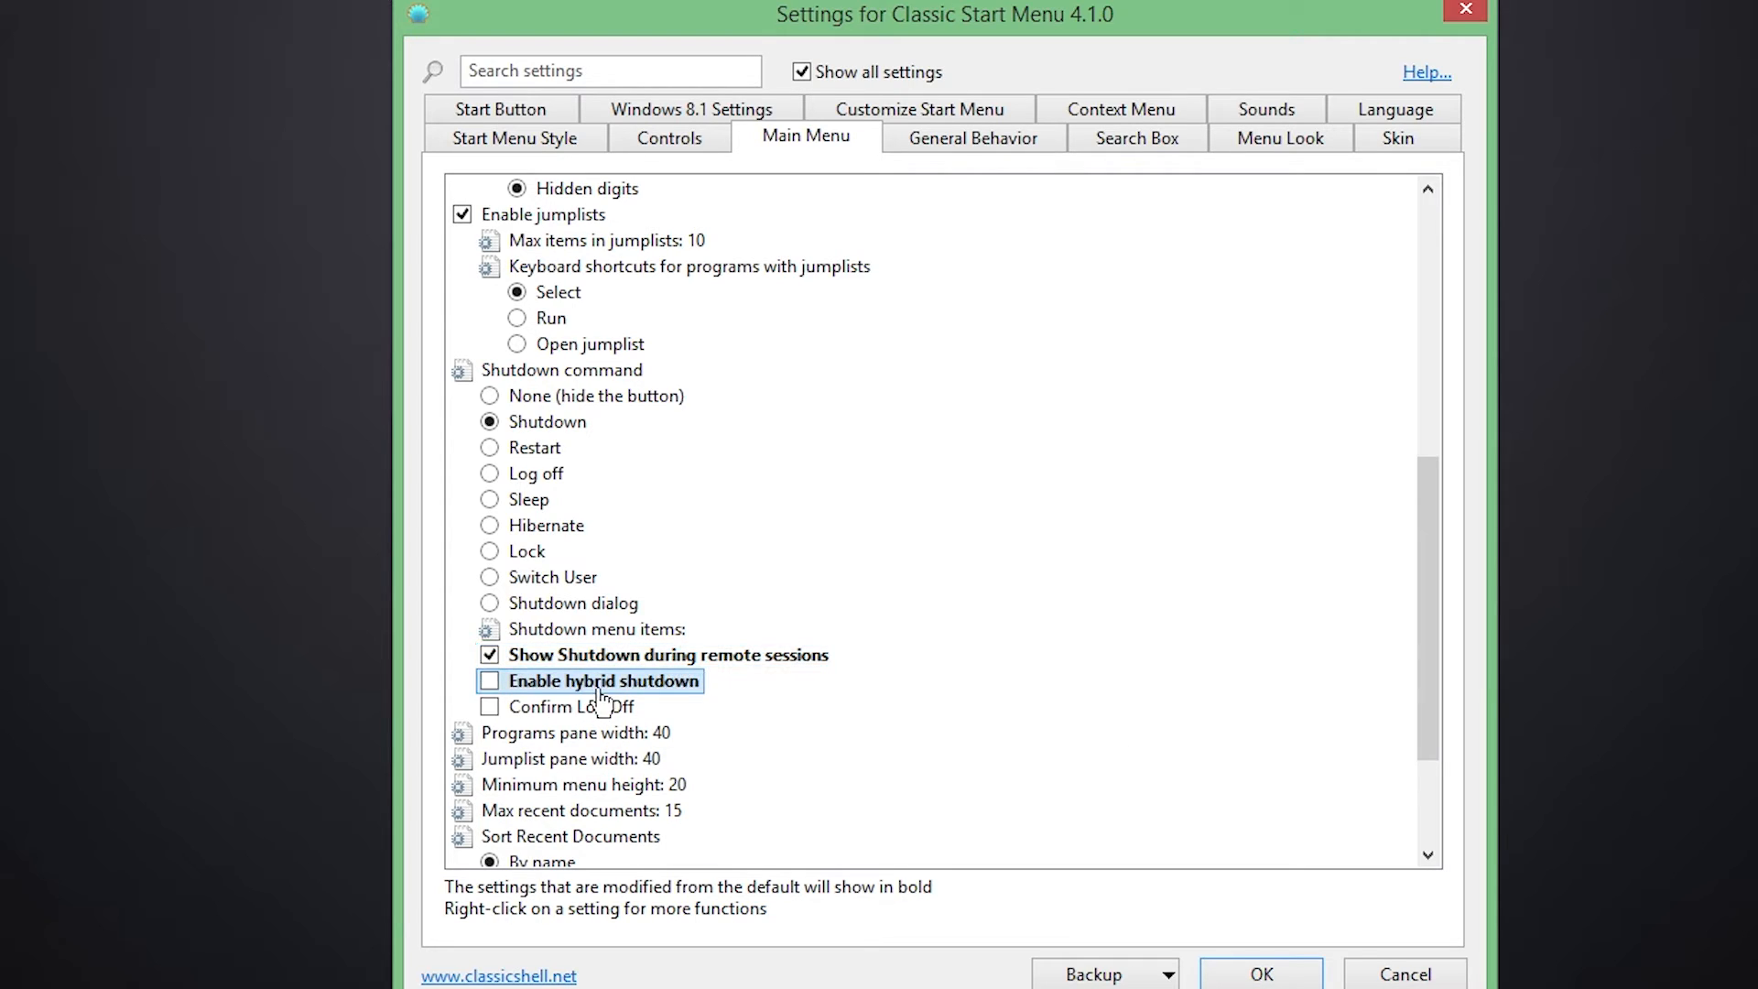
mouse_move(605, 681)
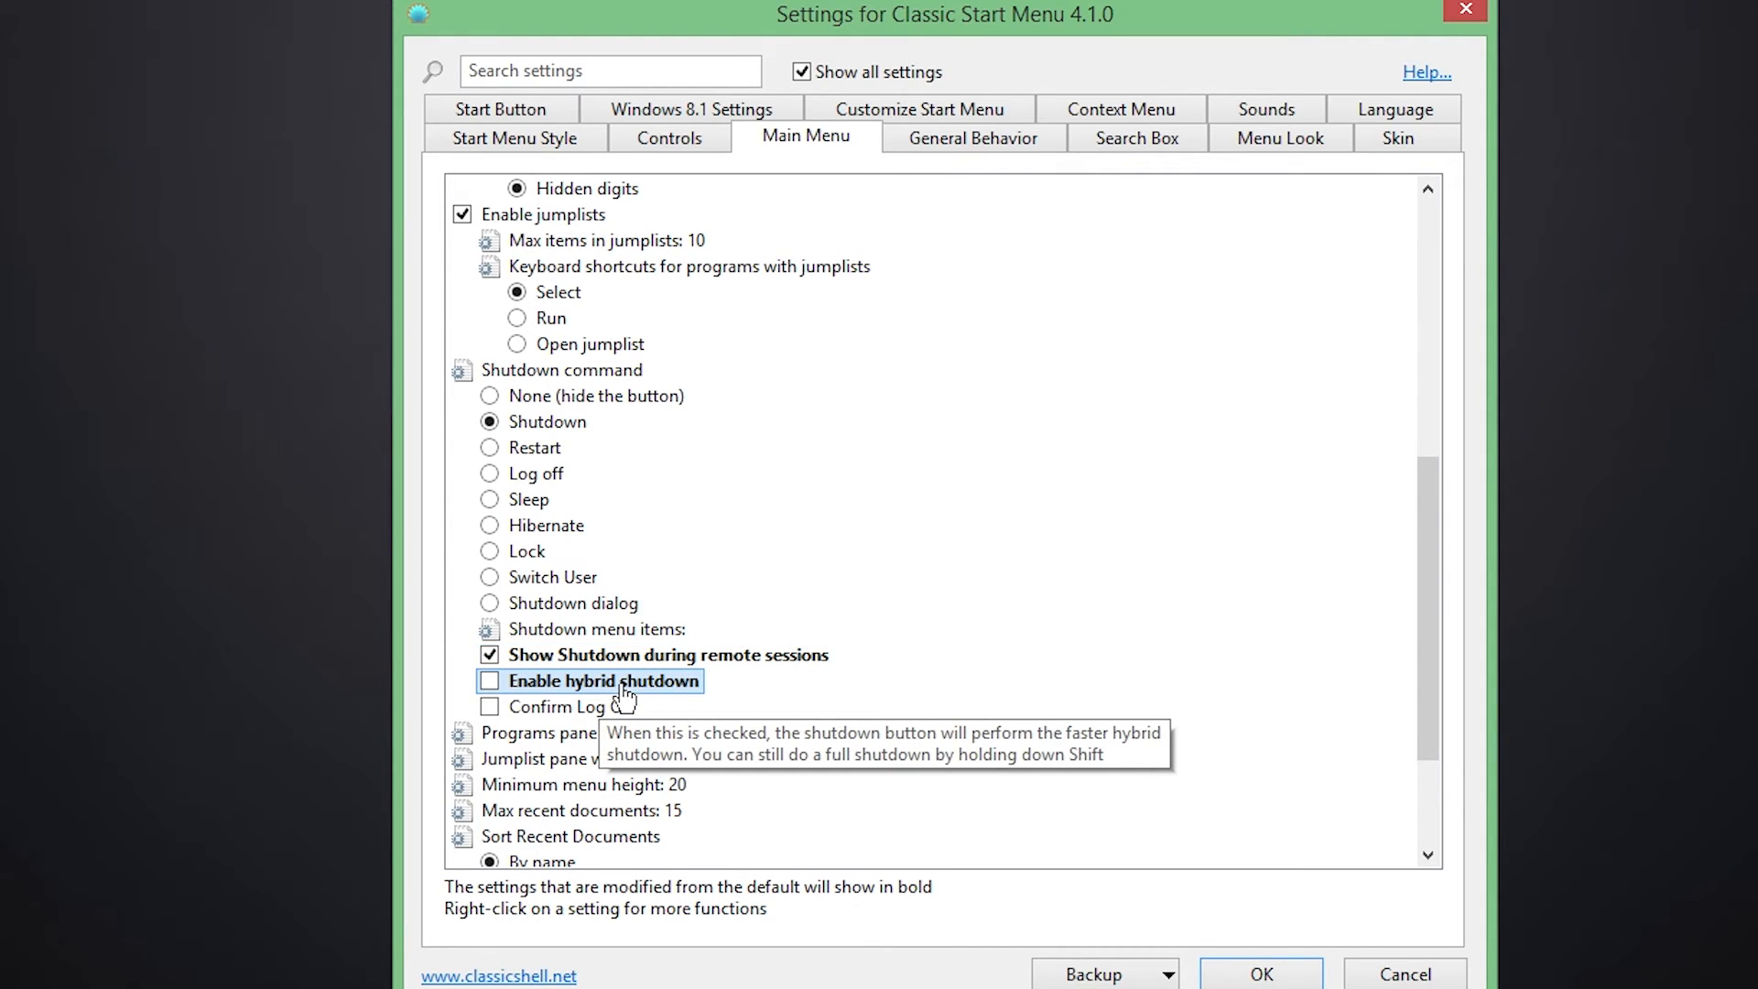
scroll(down, 3)
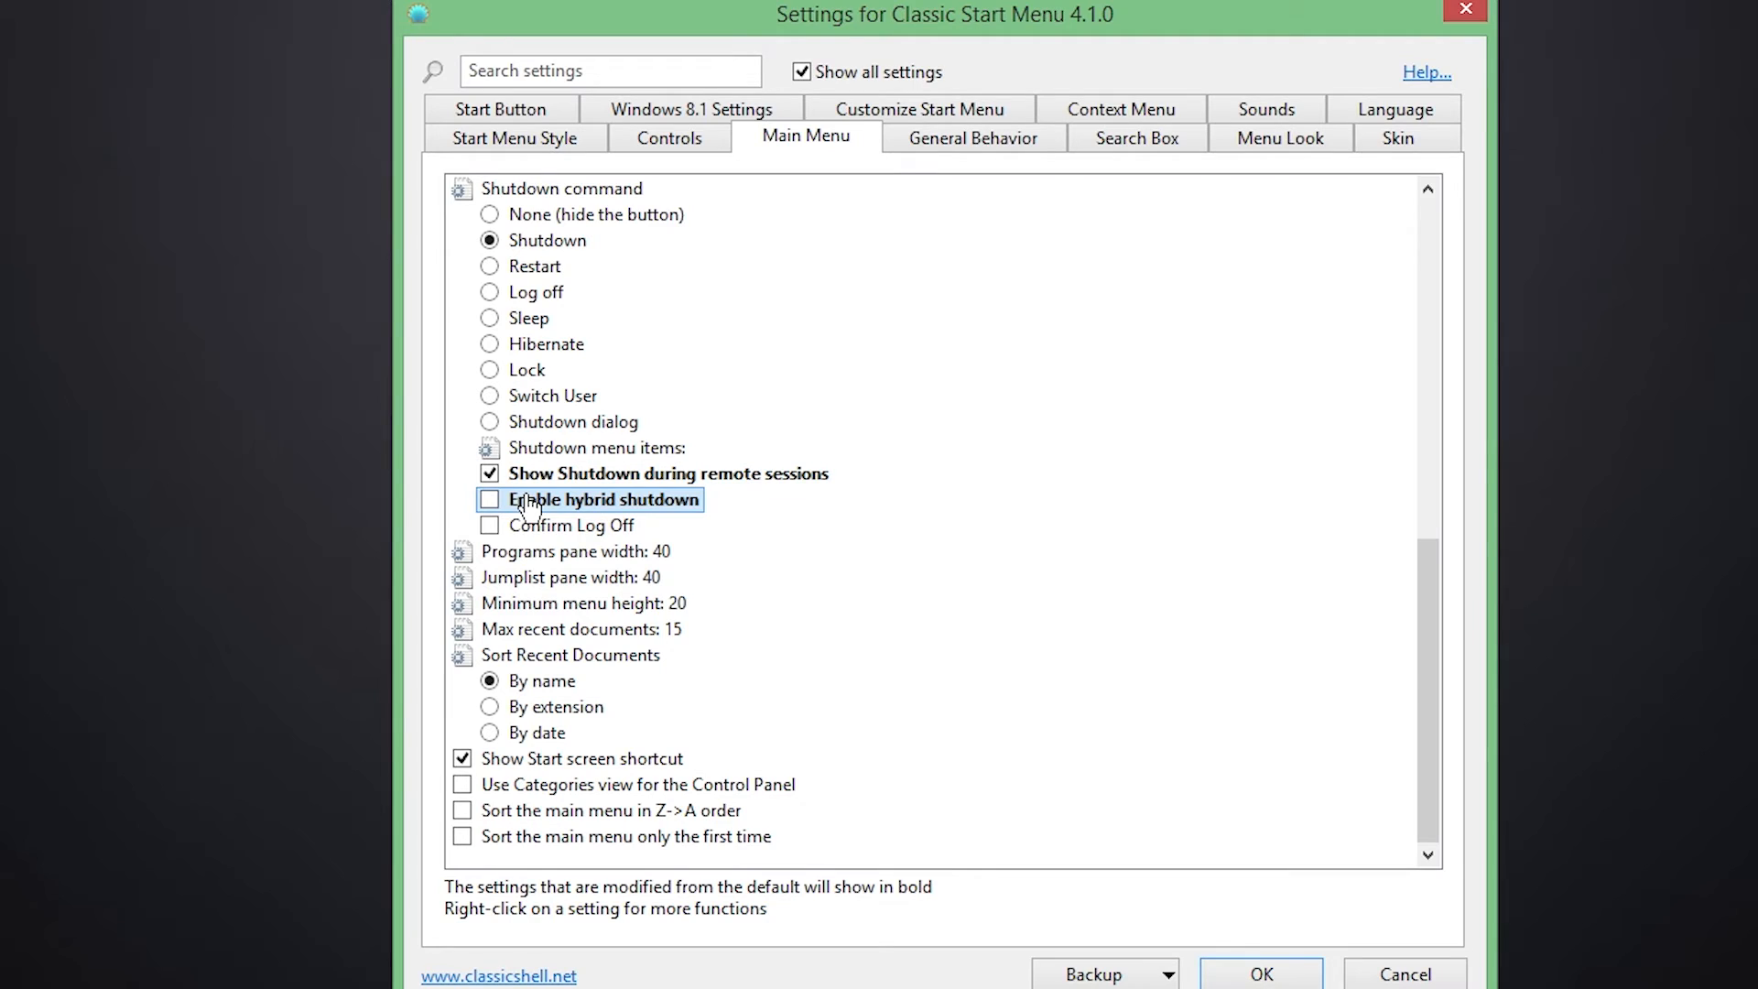
mouse_move(635, 519)
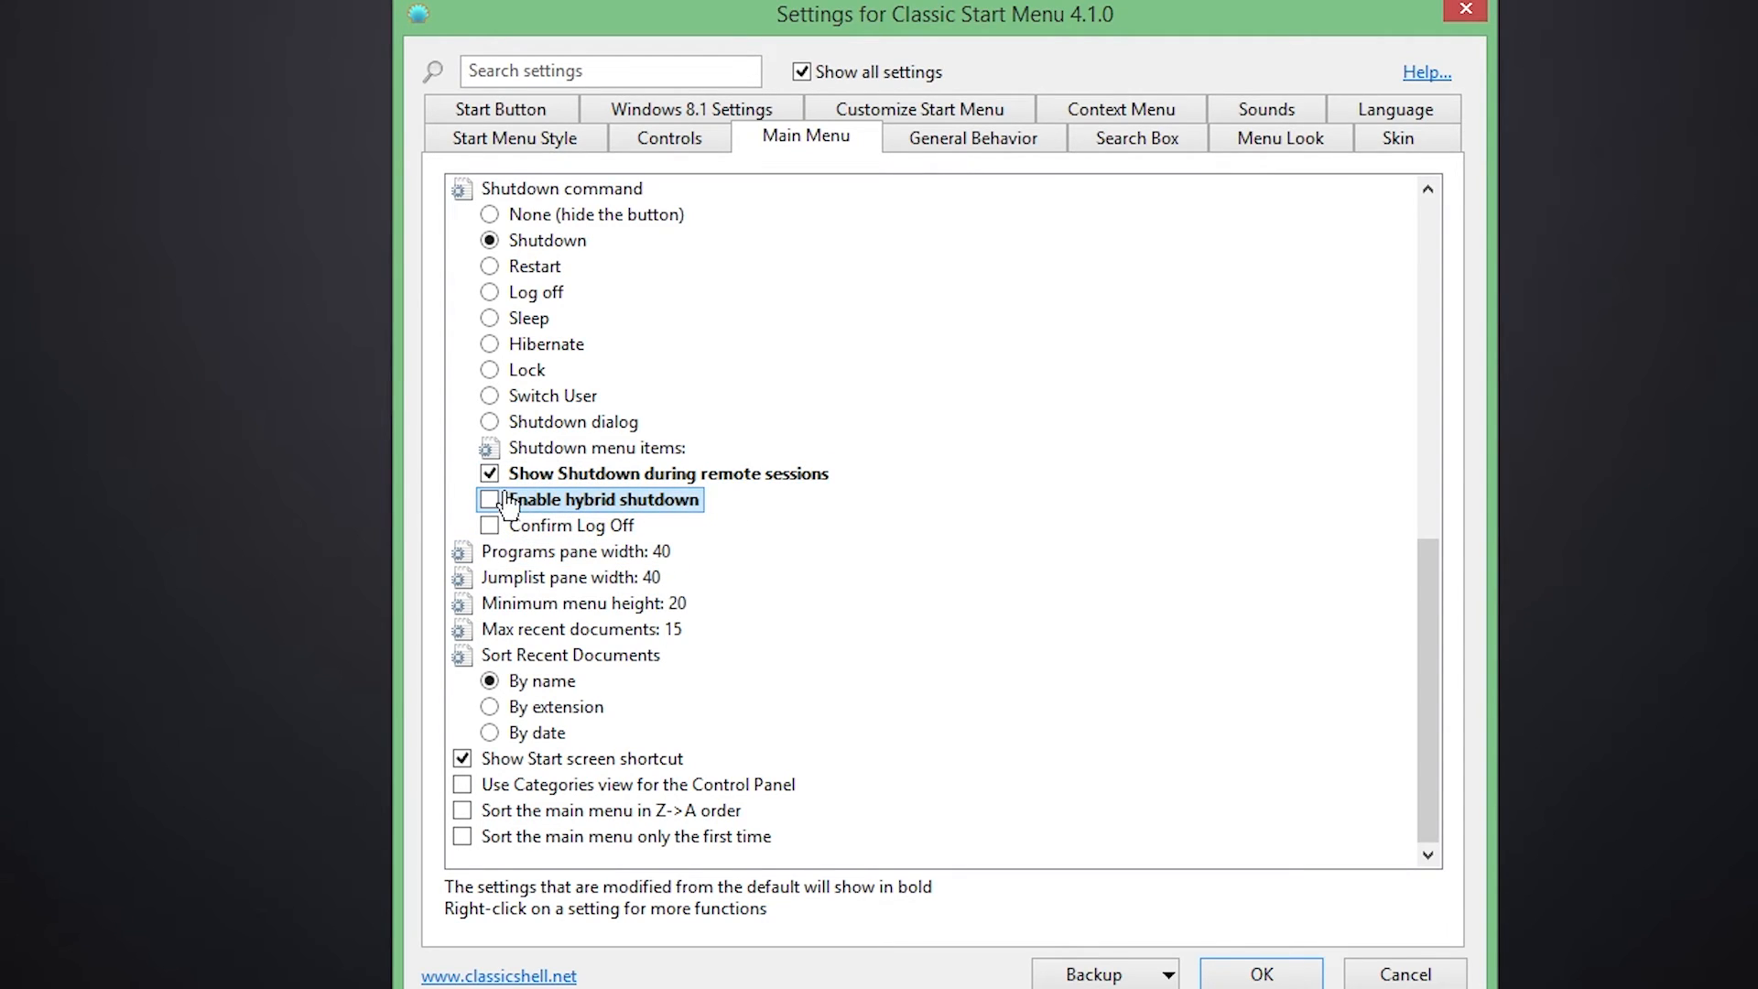
mouse_move(513, 525)
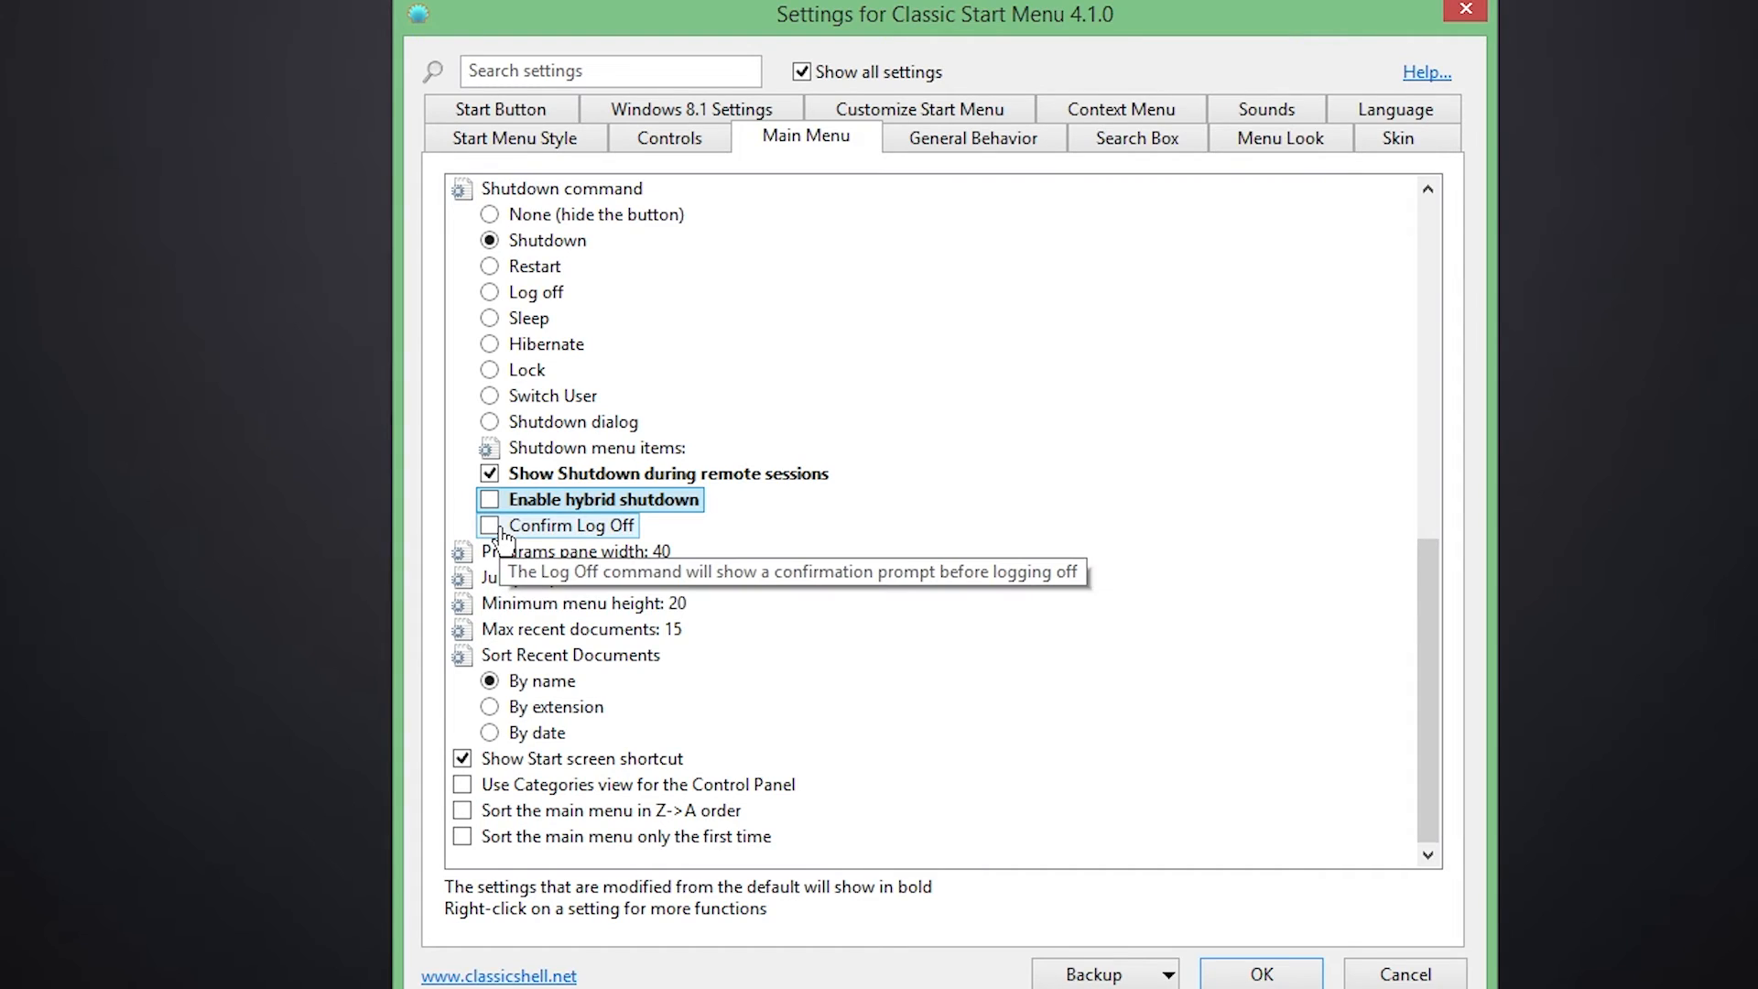
mouse_move(950, 623)
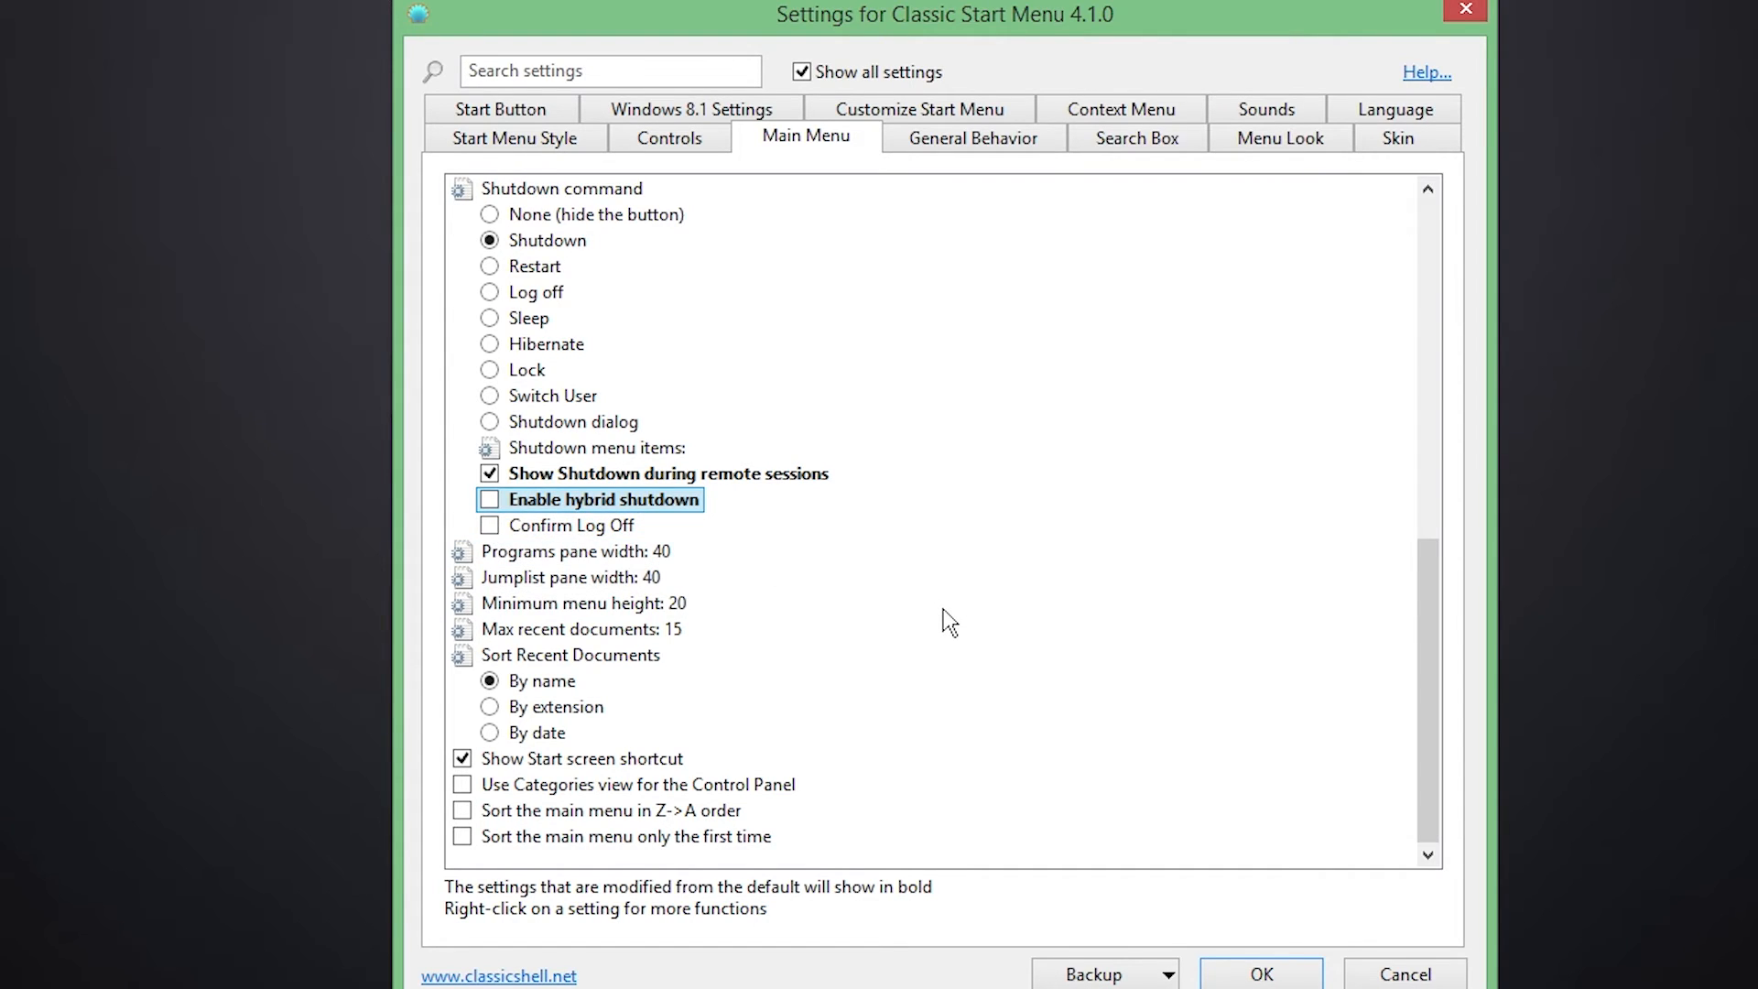
mouse_move(985, 688)
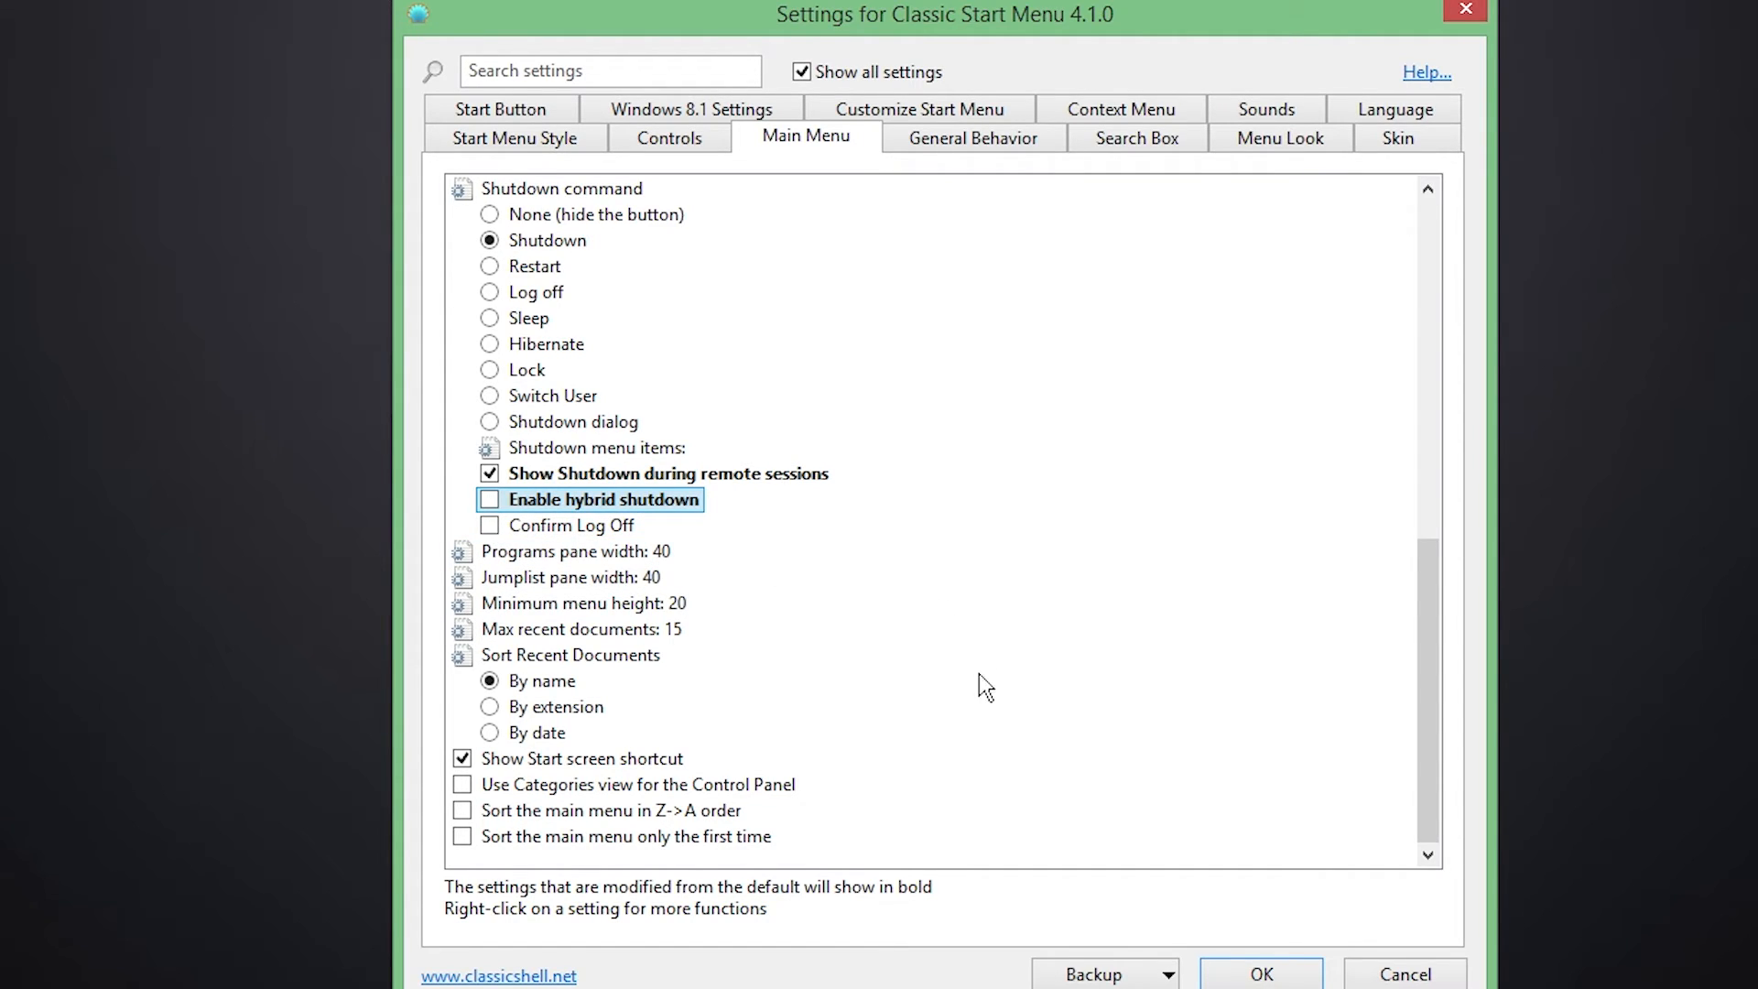
mouse_move(651, 558)
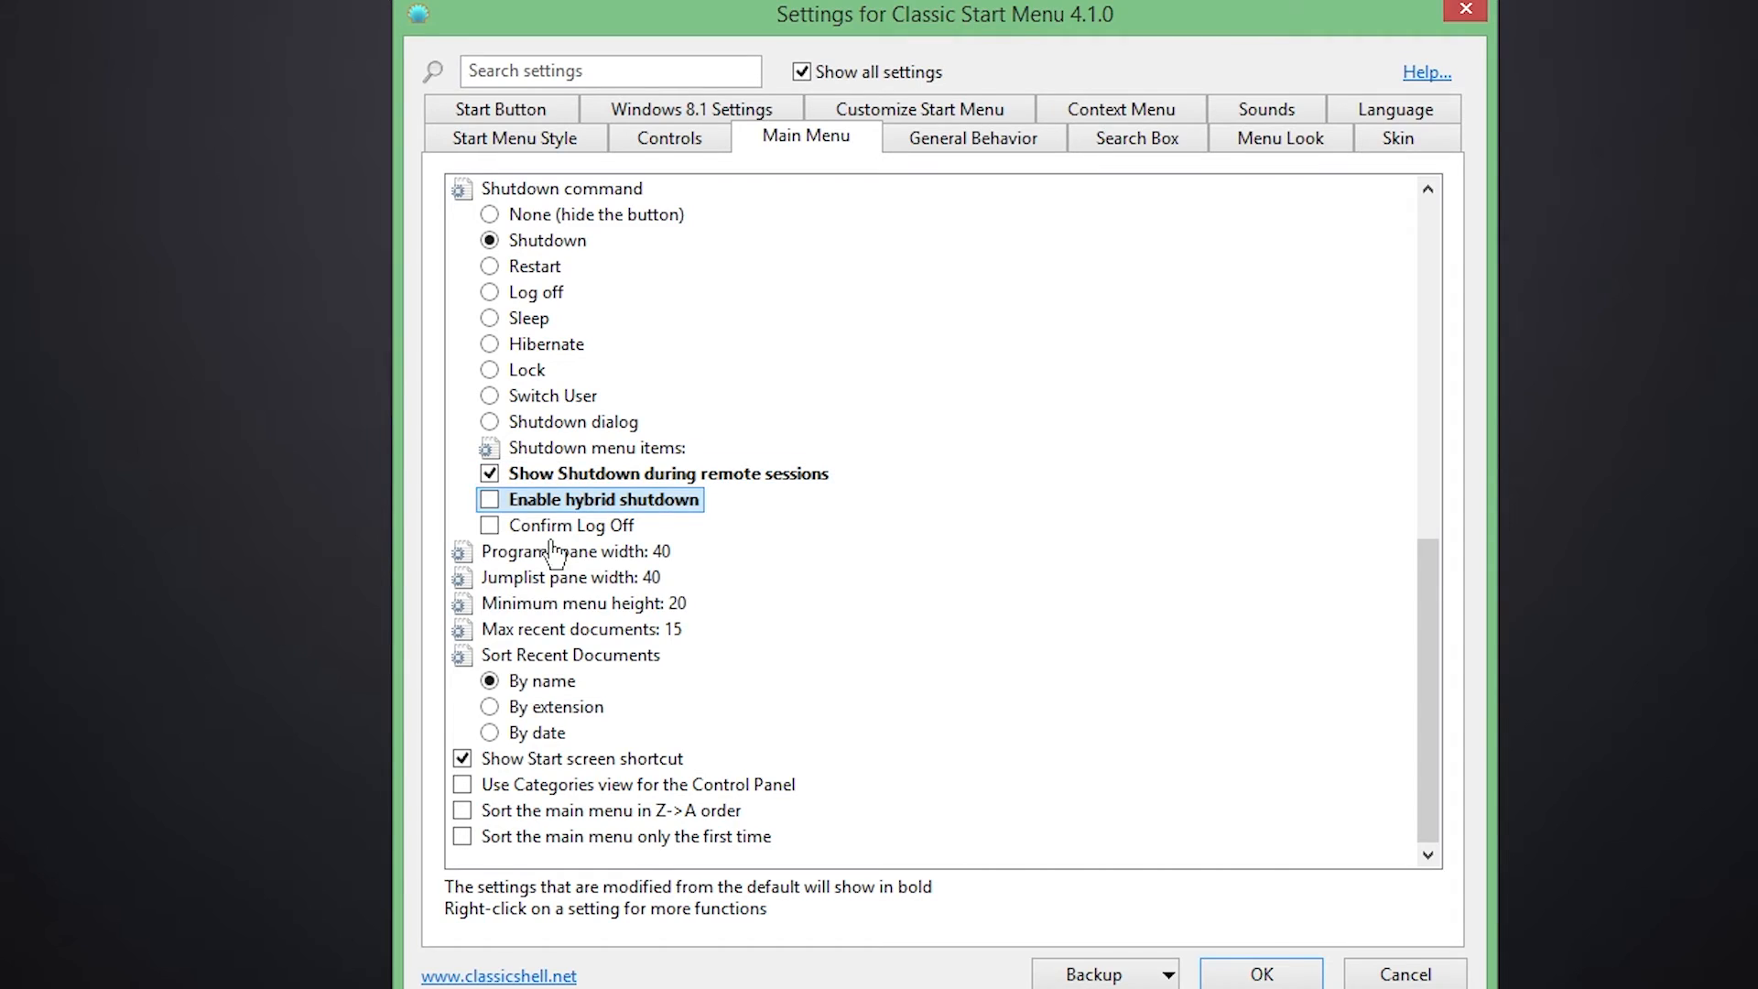
mouse_move(684, 701)
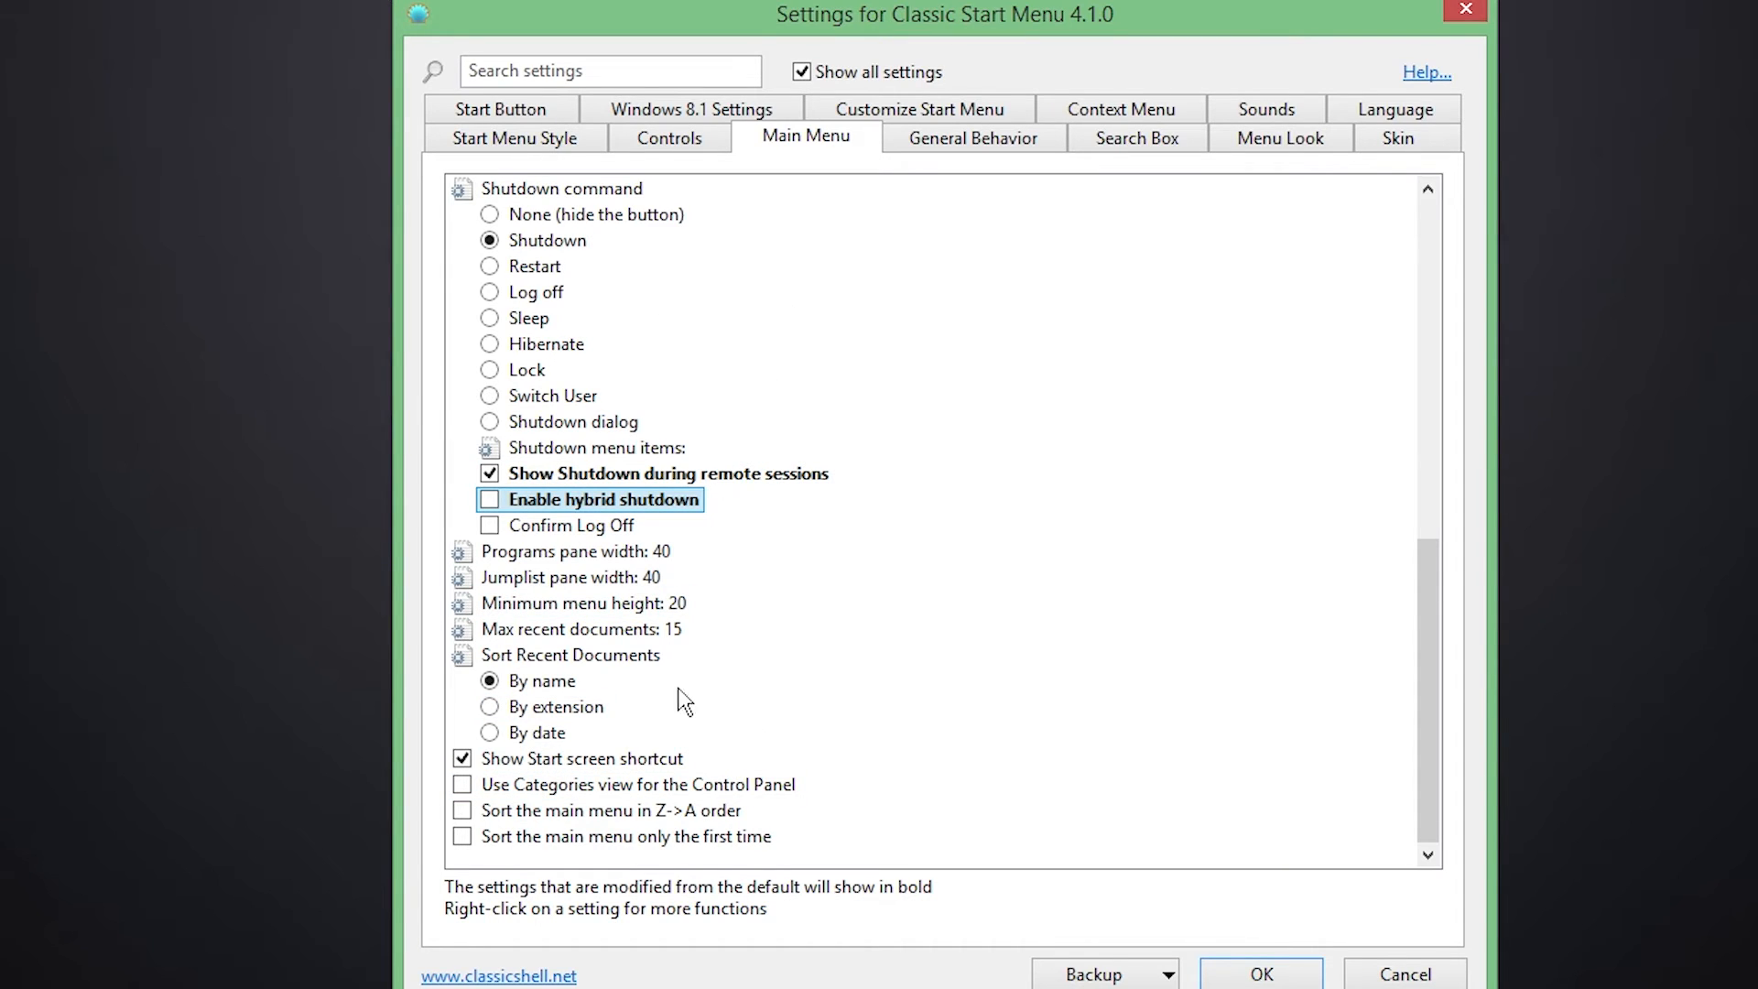
- Make the Control Panel entry open in Categories view
click(461, 784)
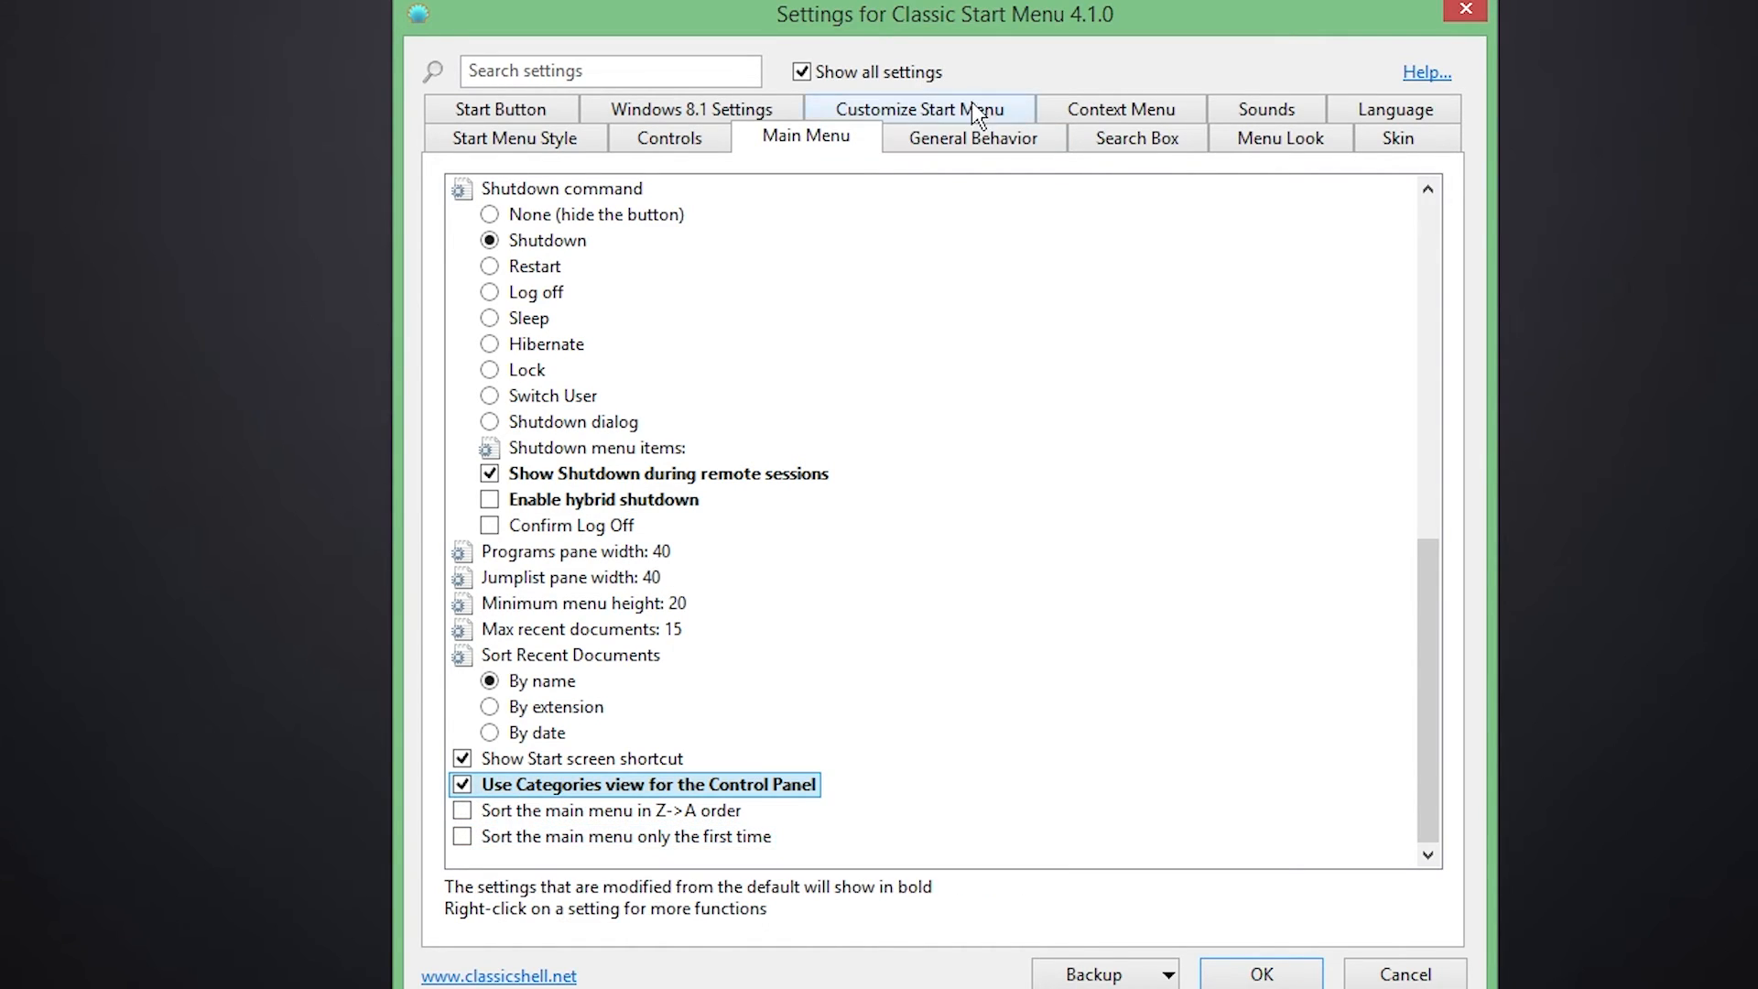
click(973, 137)
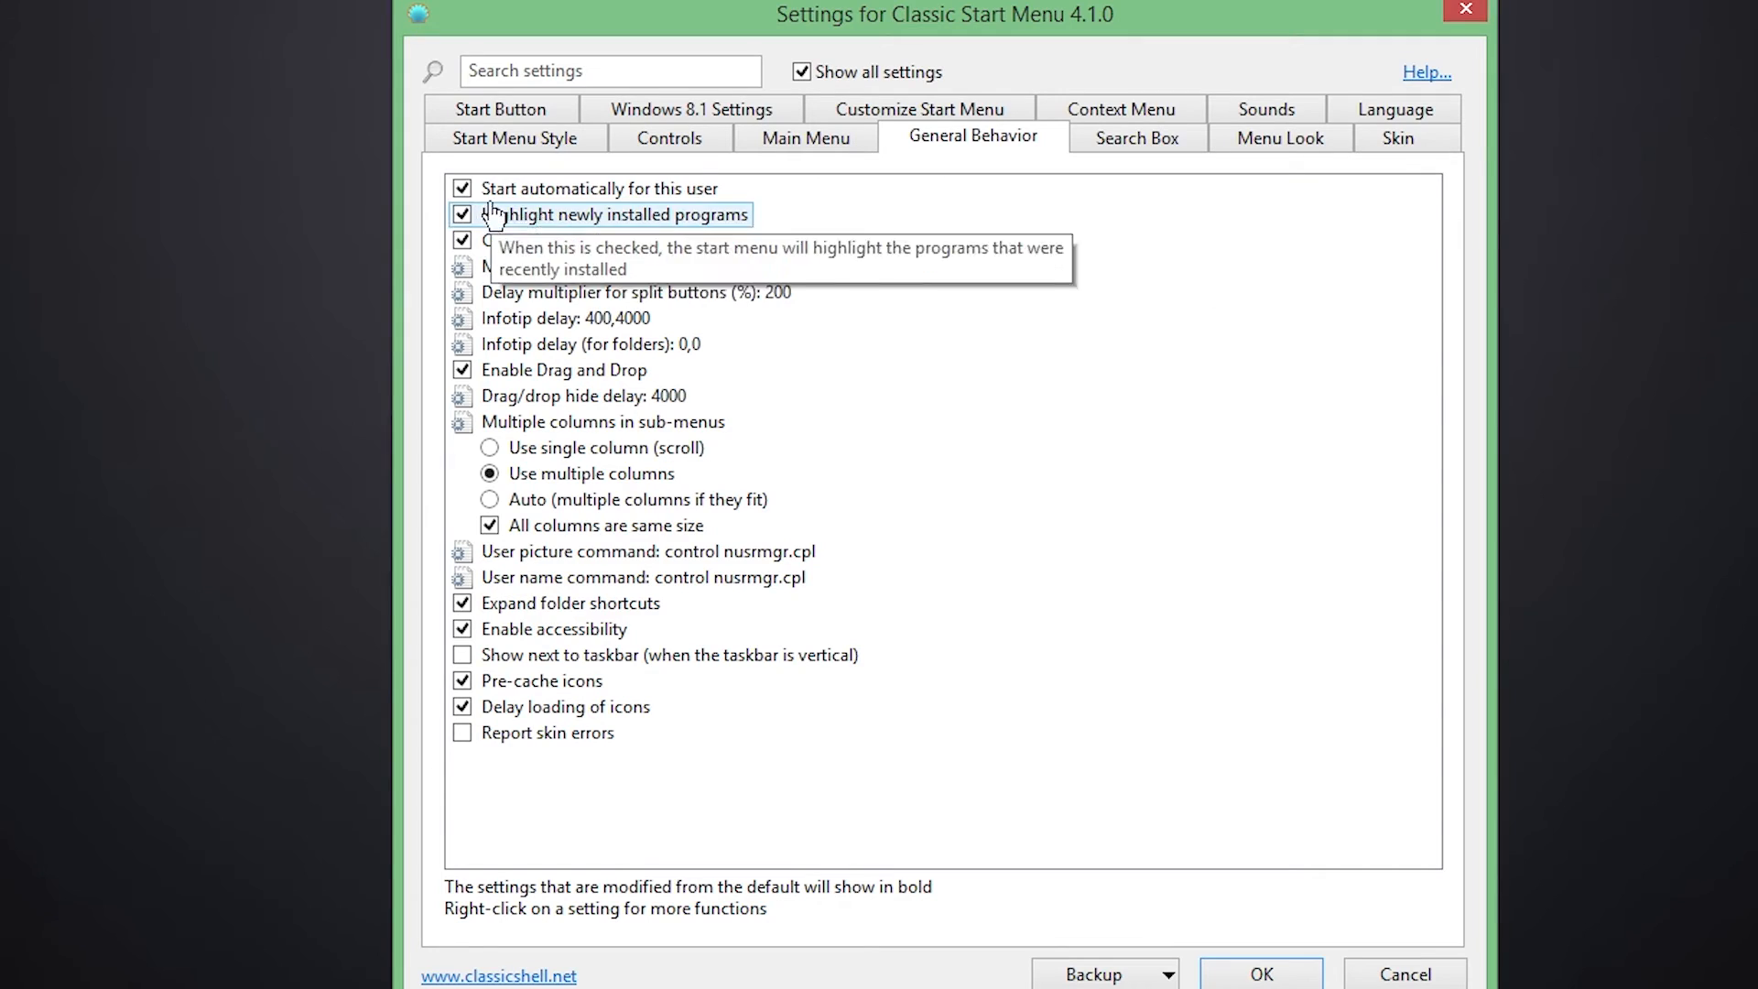
- Disable Highlight newly installed programs and Show next to taskbar on General Behavior
click(462, 214)
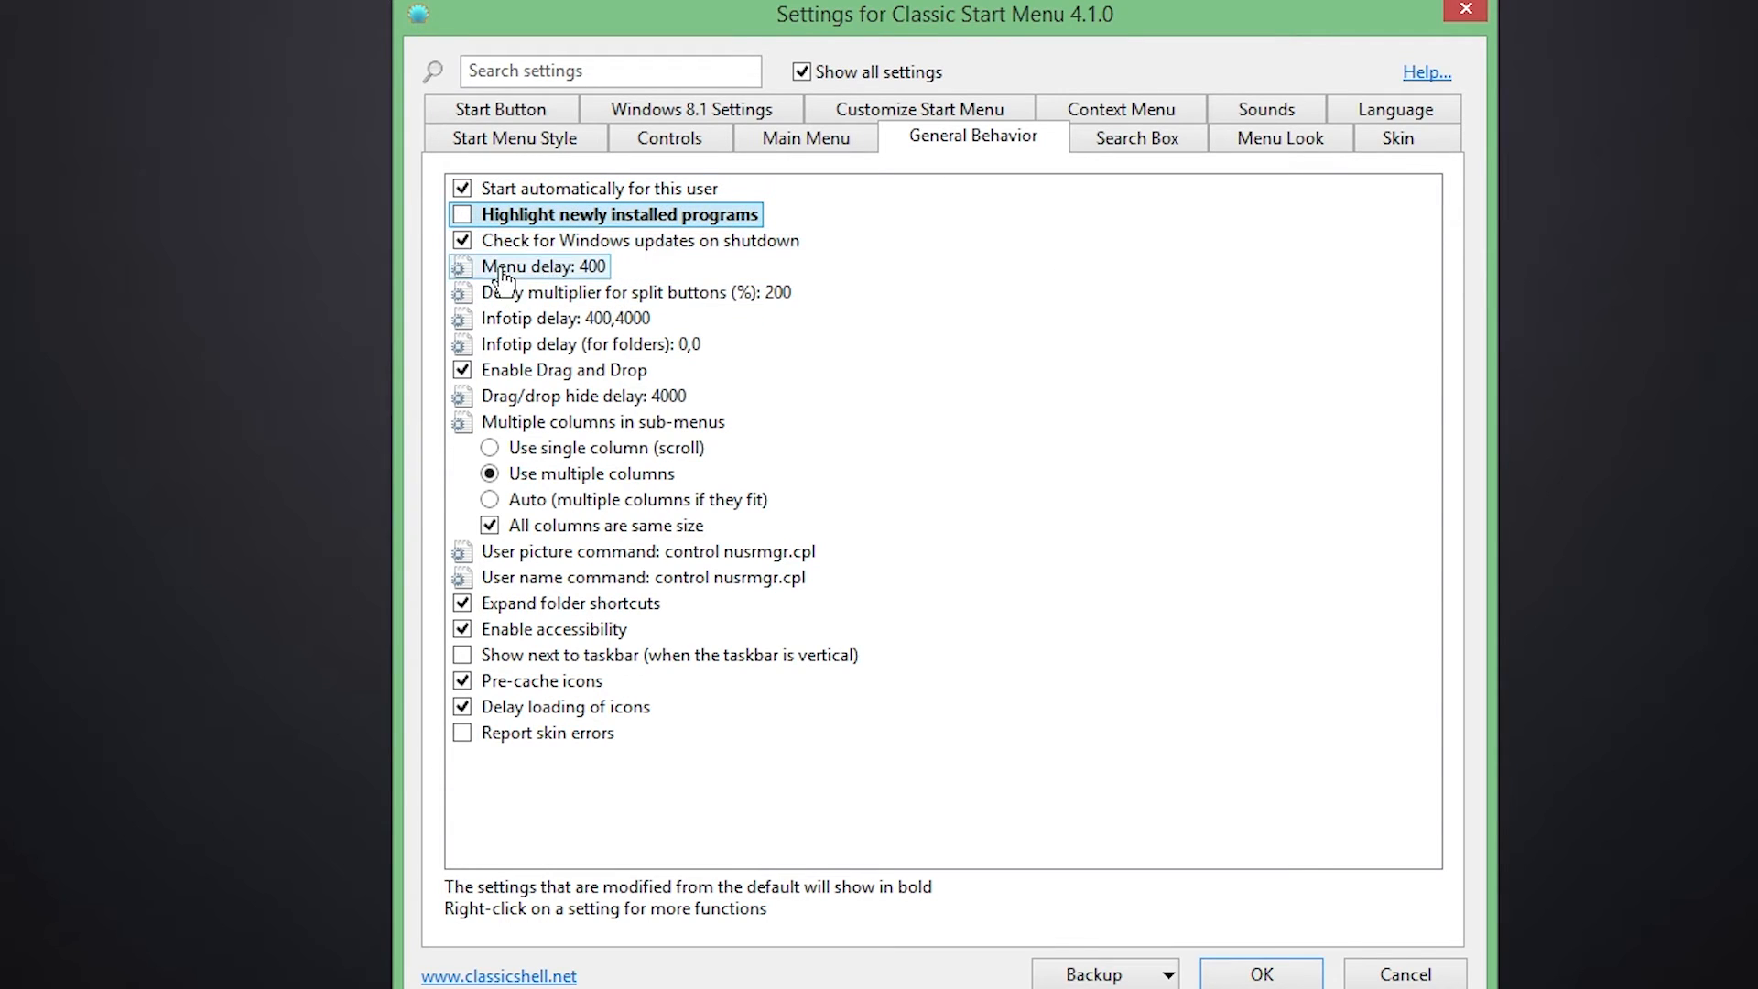
mouse_move(629, 304)
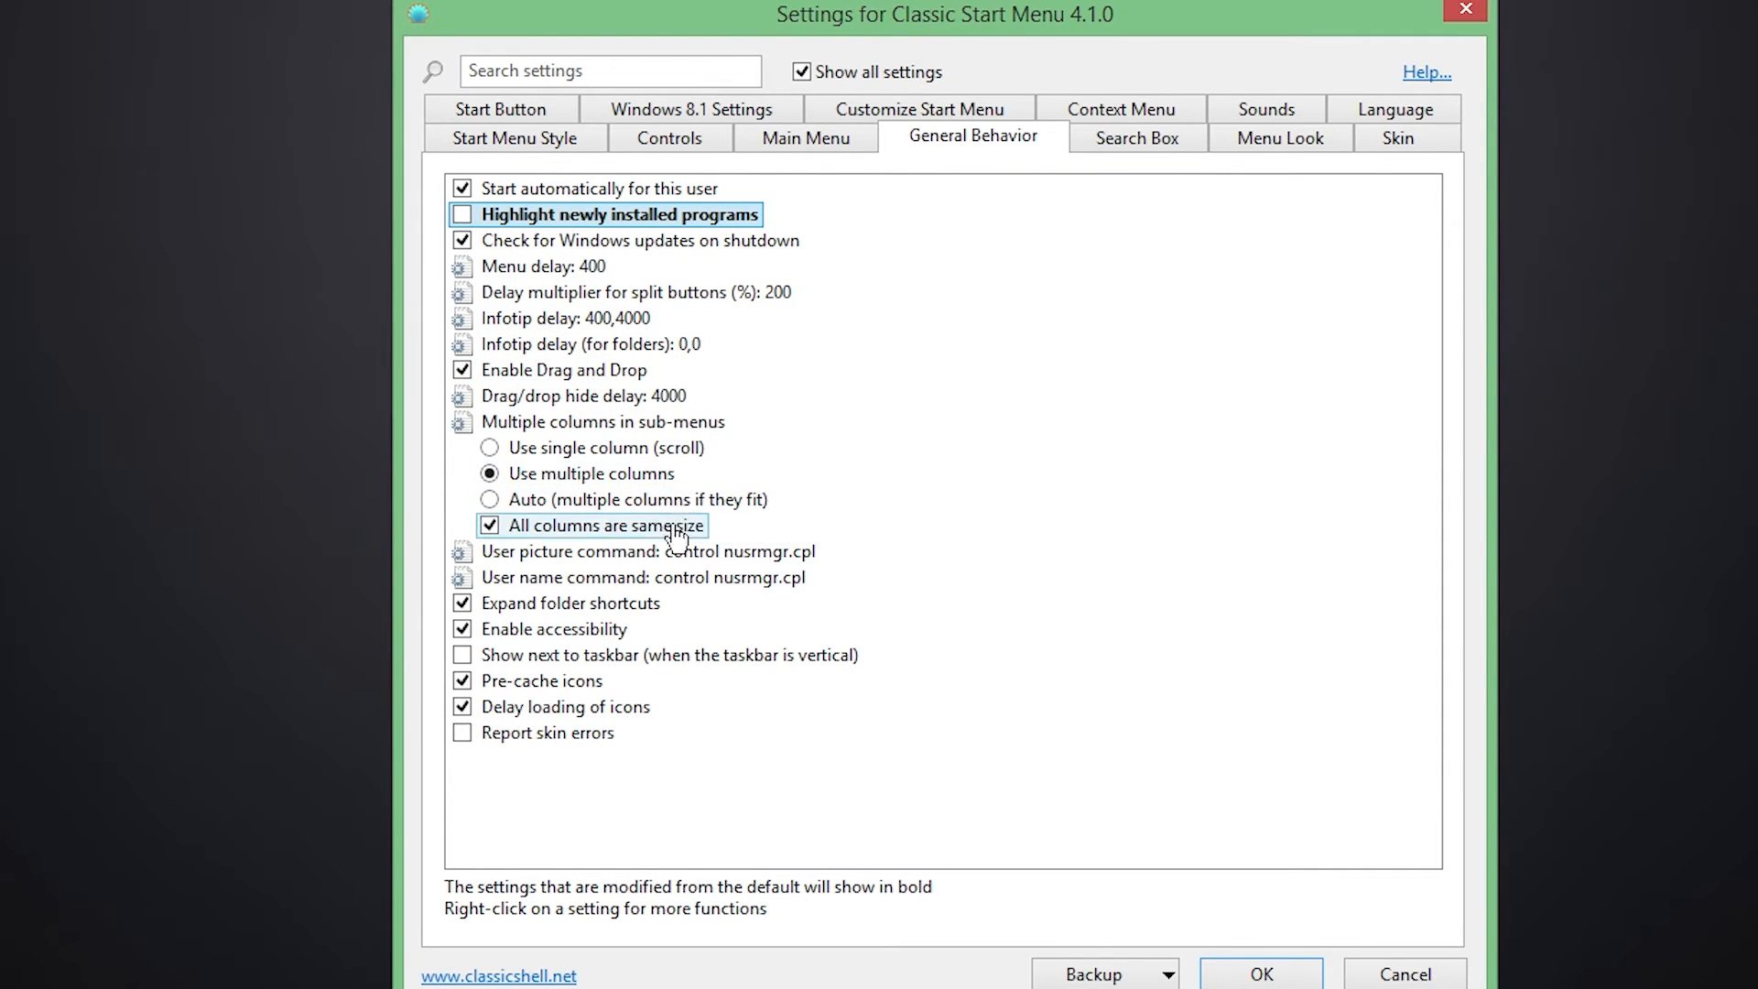
mouse_move(598, 629)
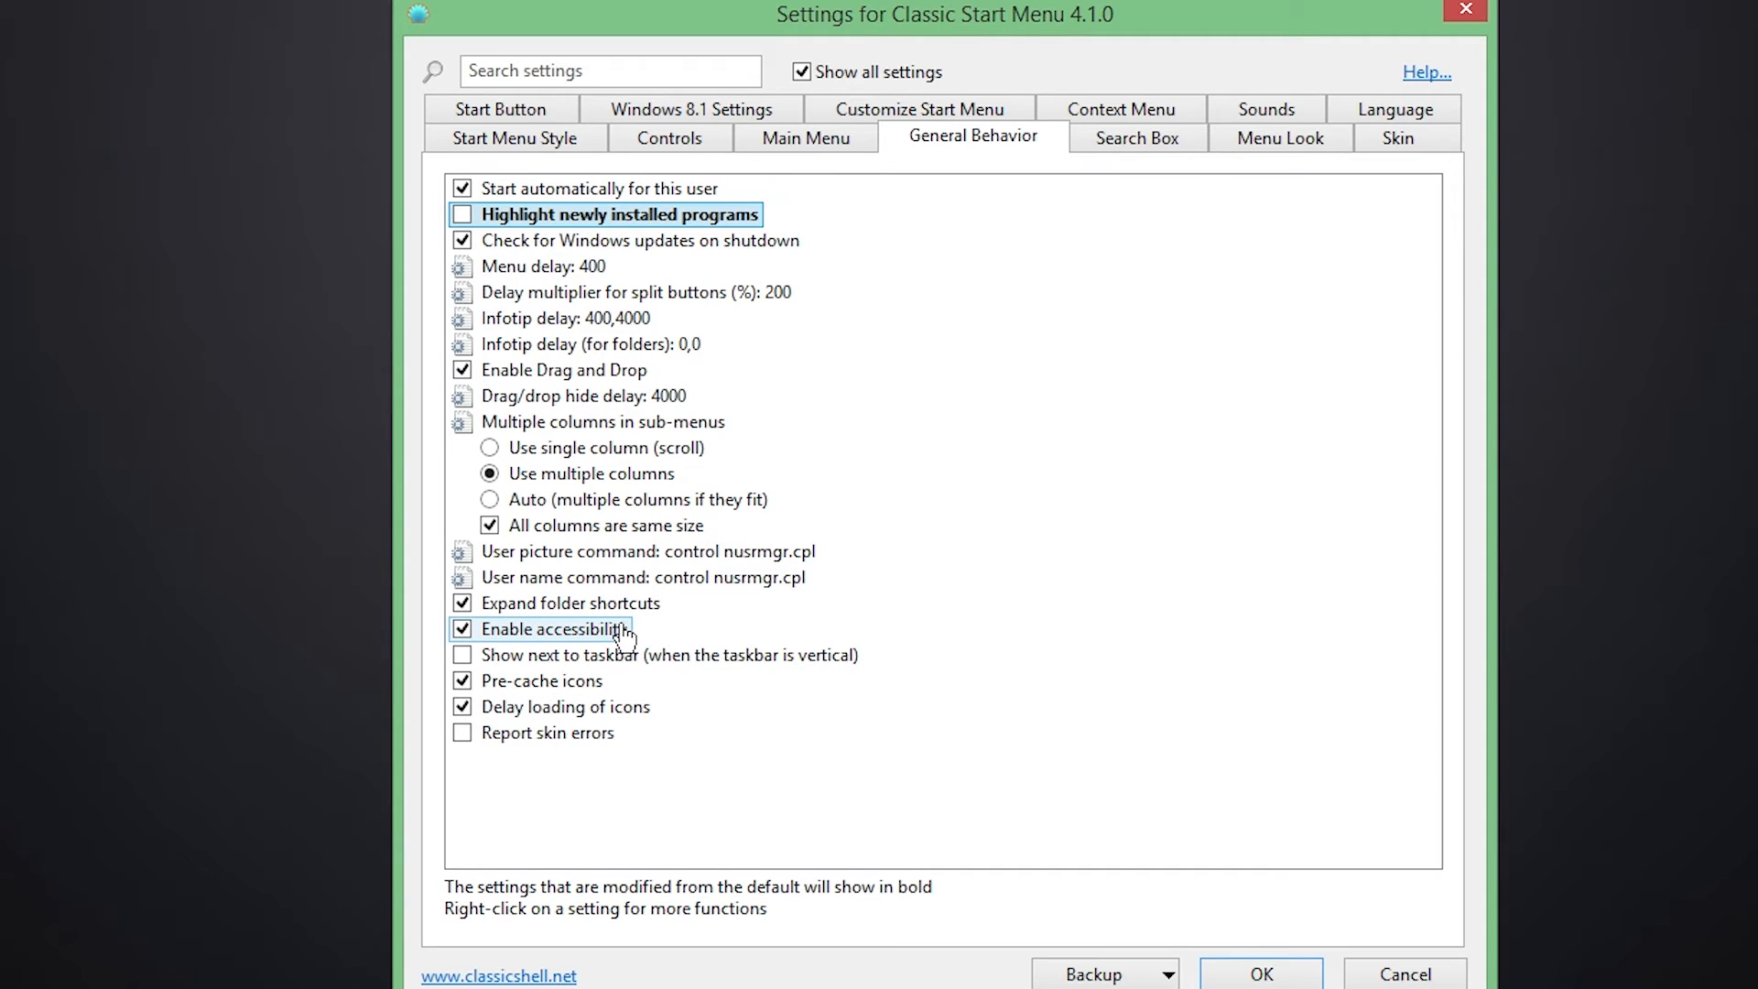
mouse_move(629, 628)
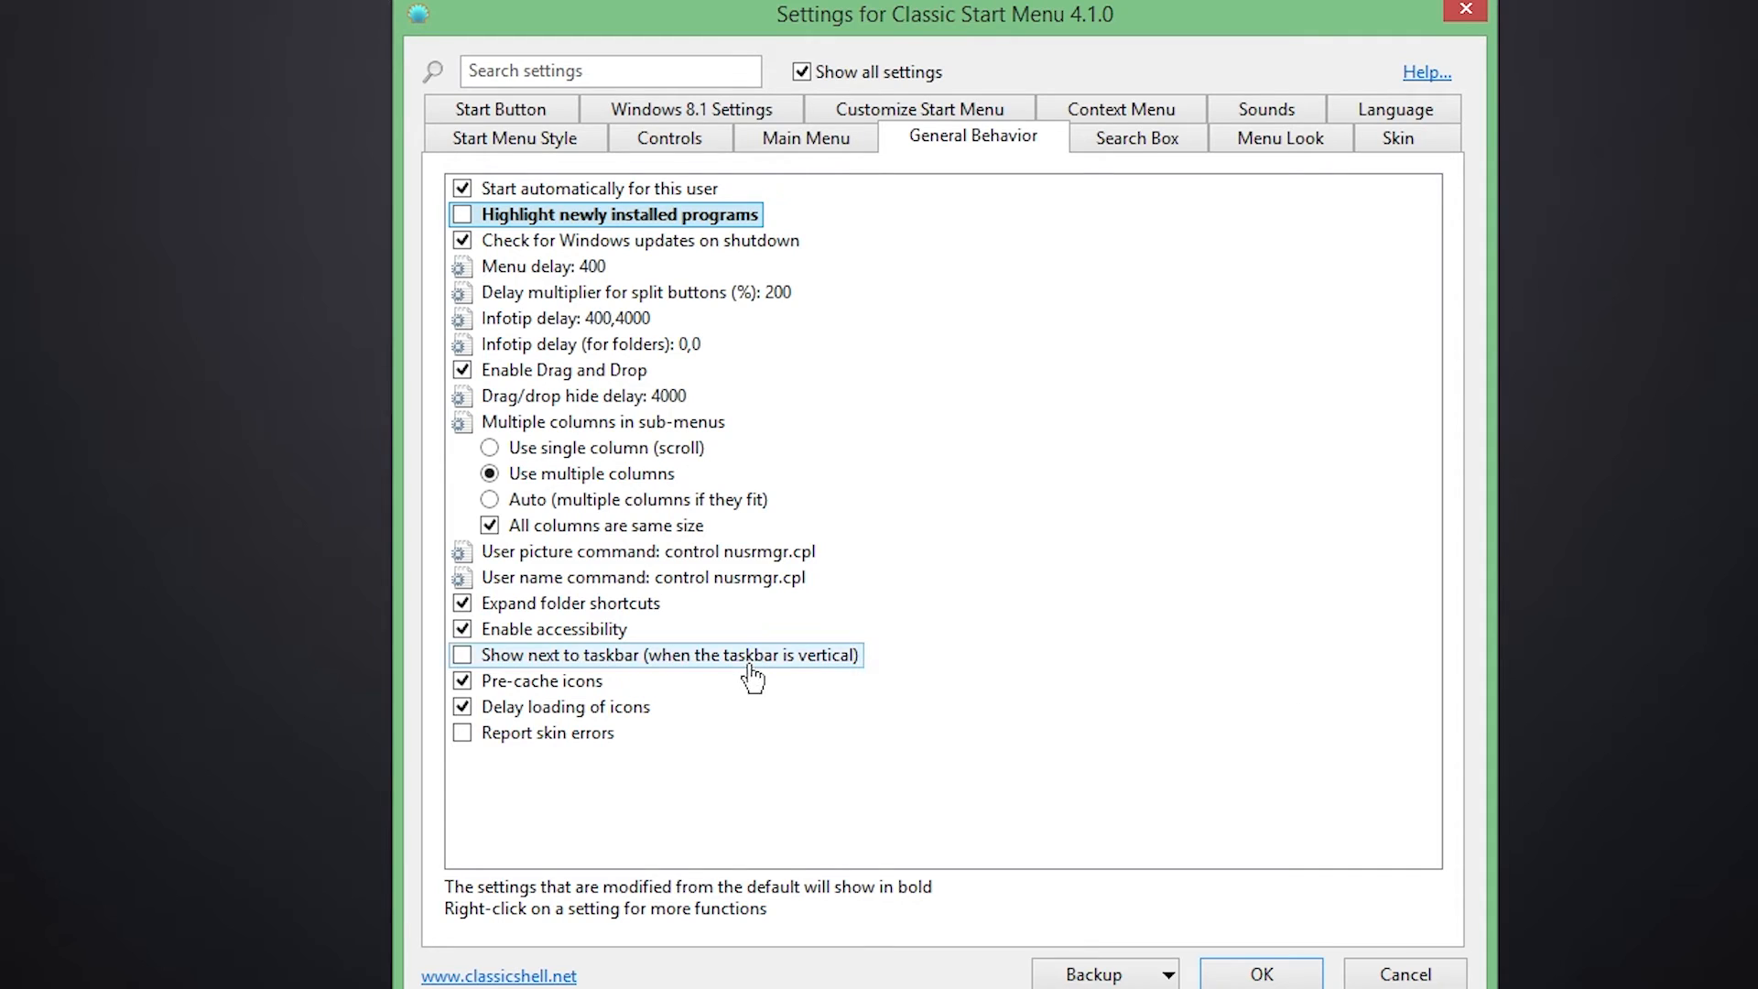
mouse_move(748, 654)
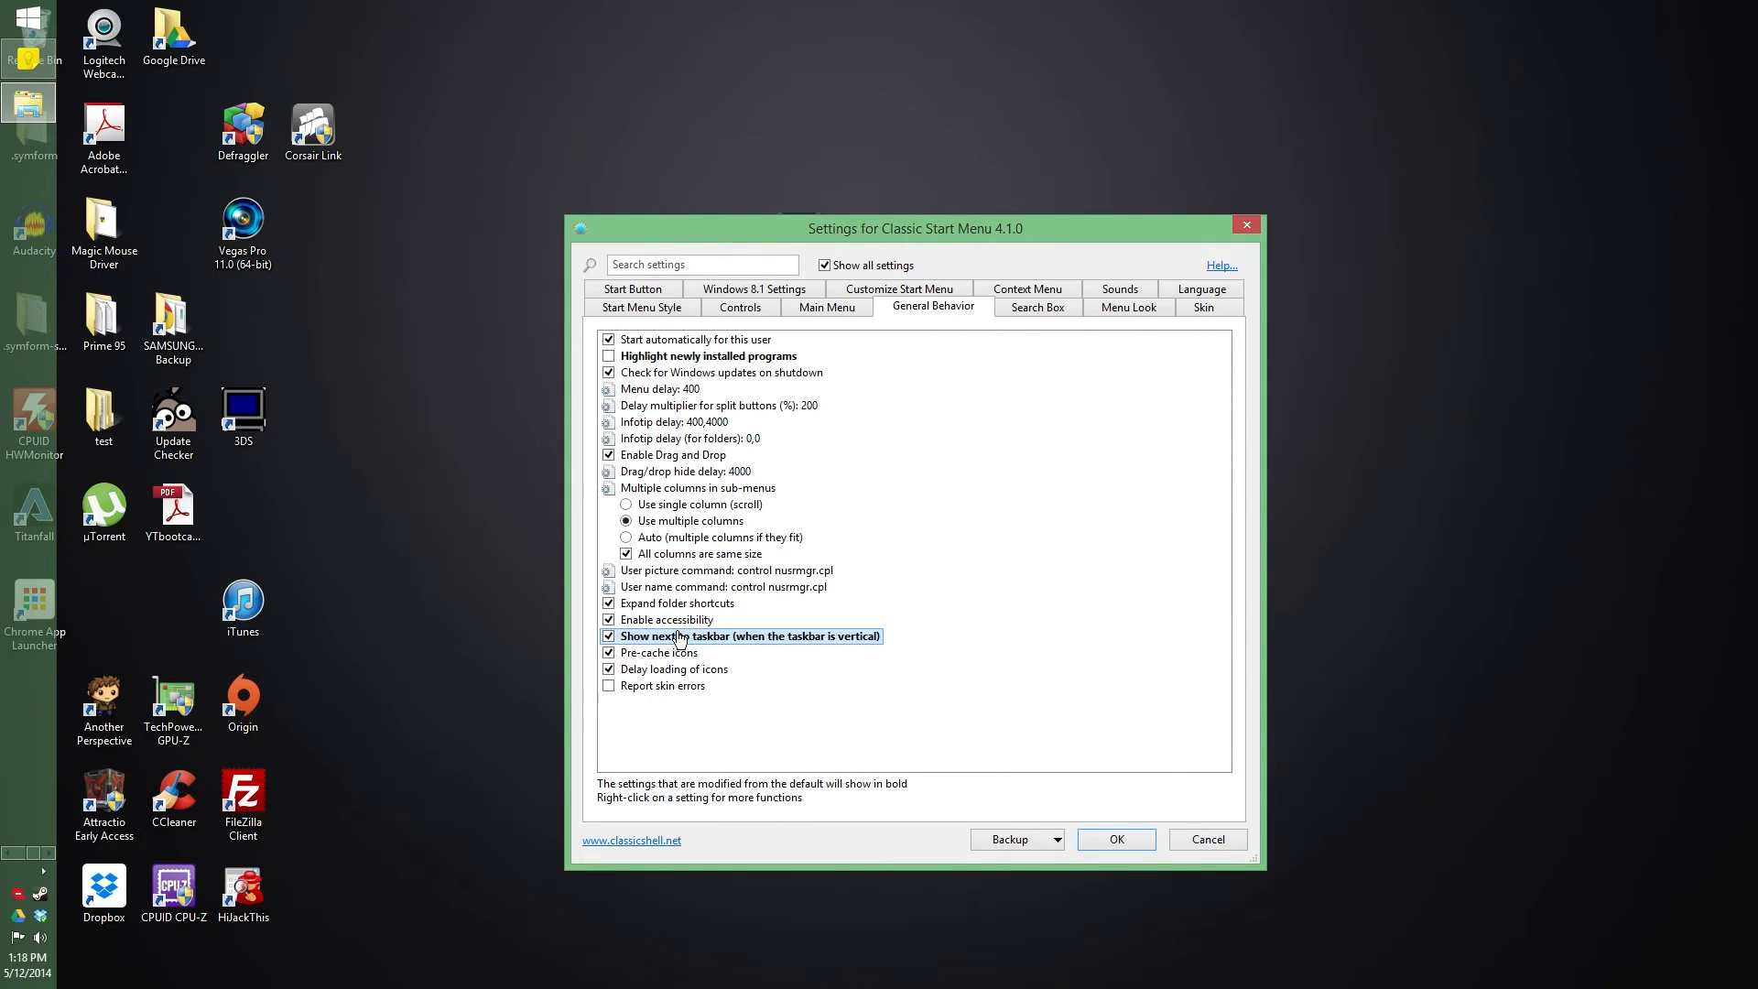
click(609, 635)
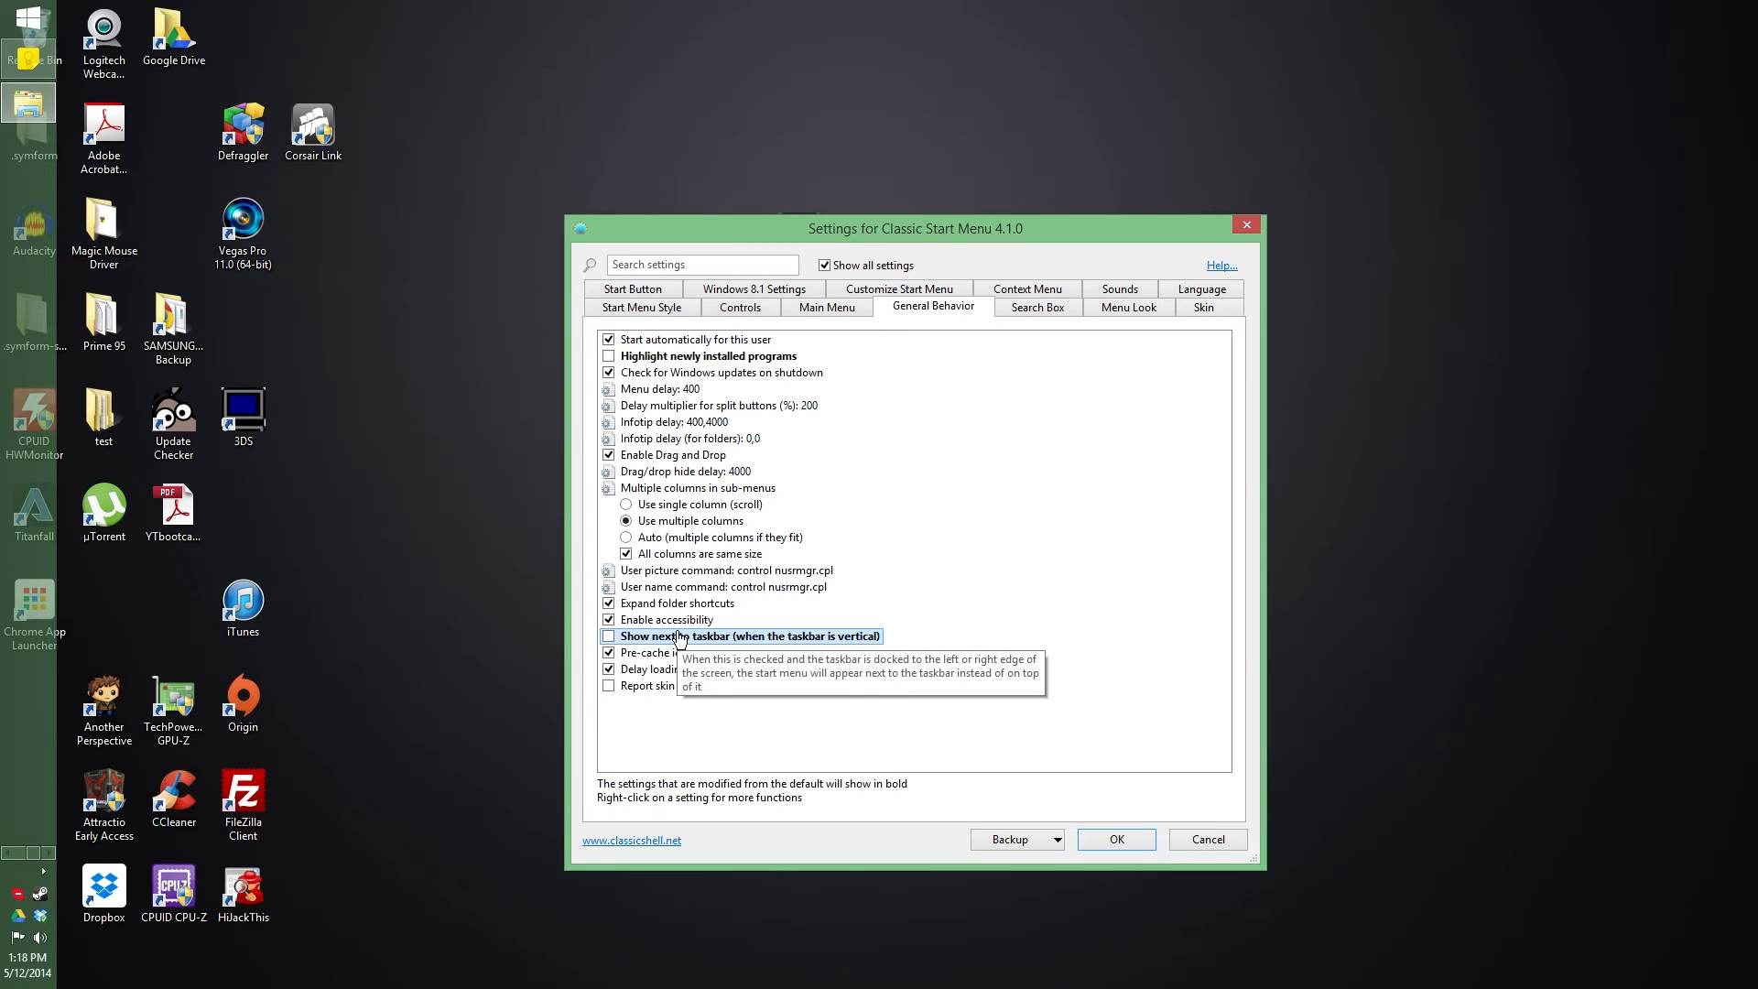
click(609, 635)
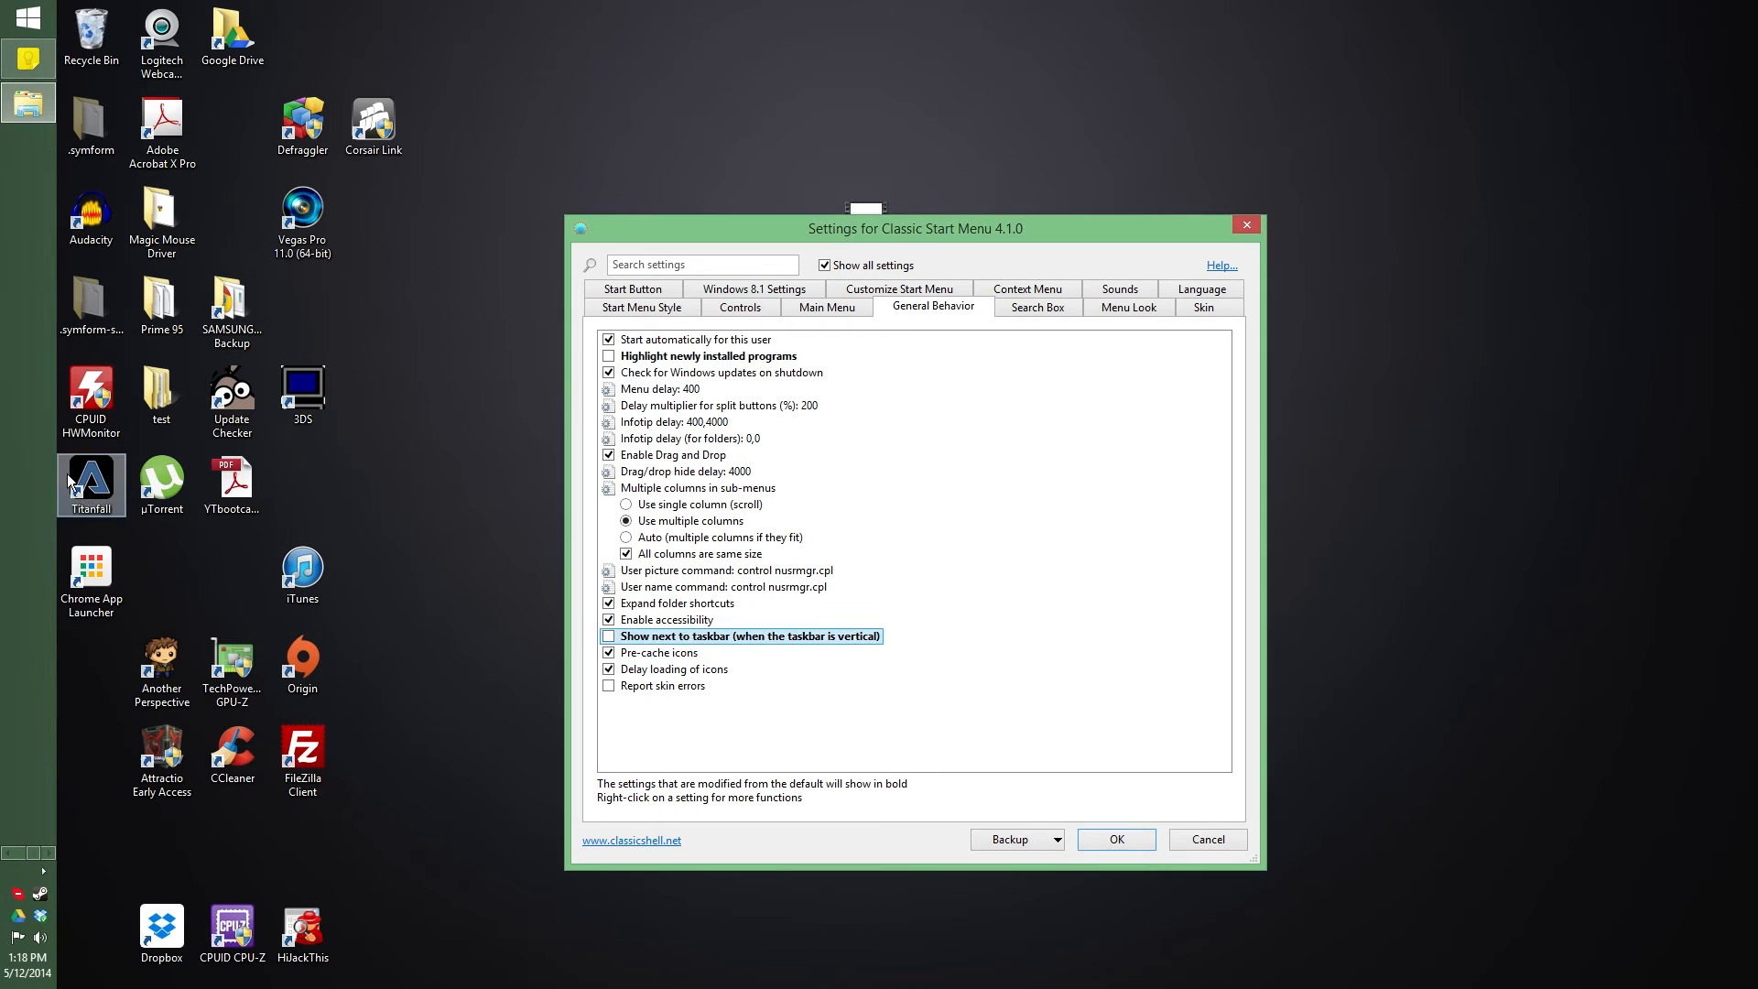
right_click(1435, 967)
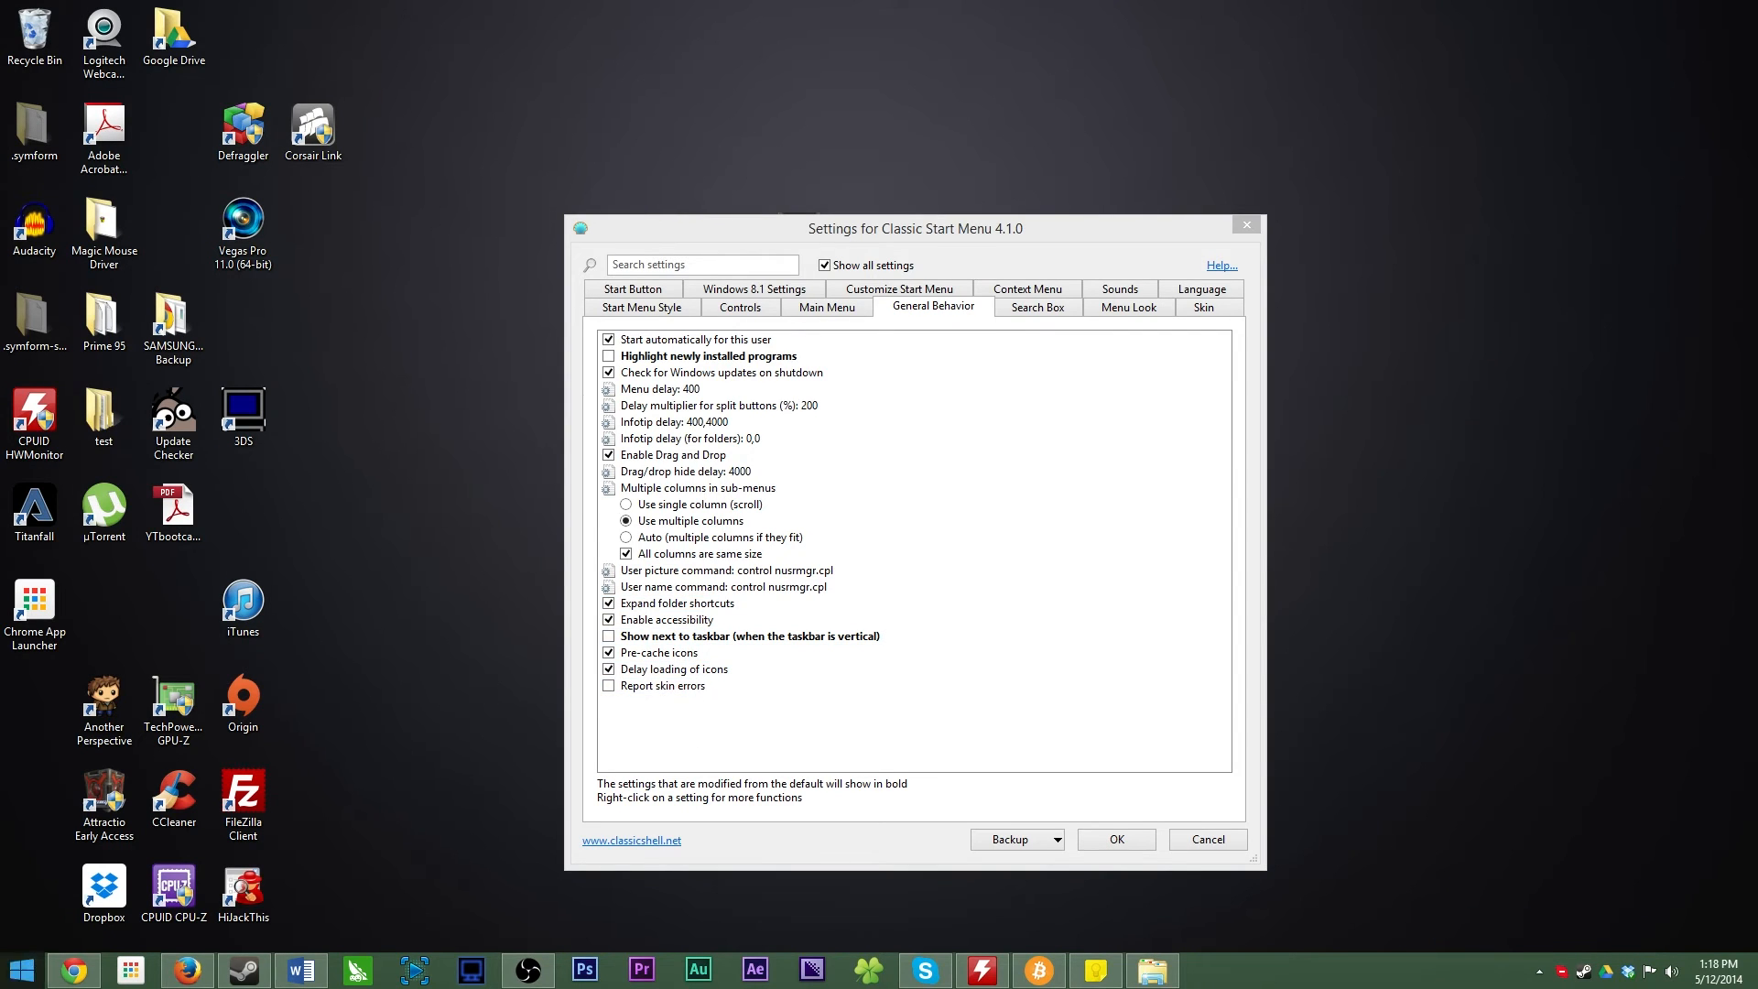
mouse_move(109, 594)
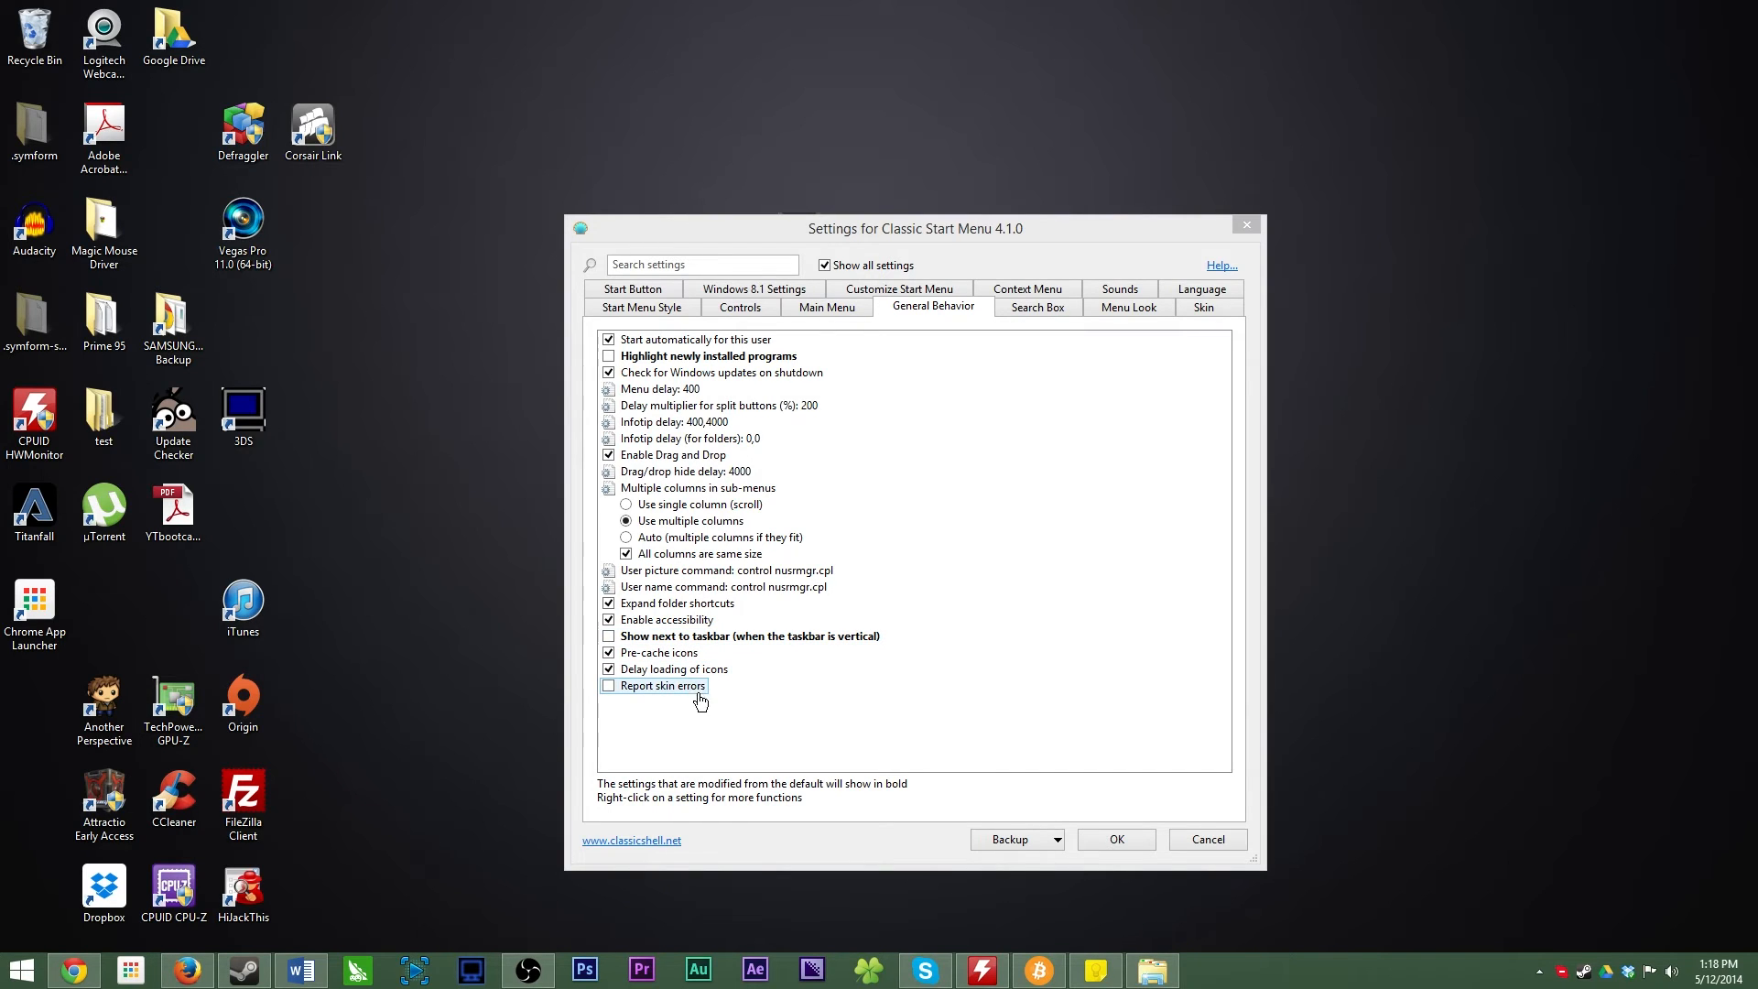
click(1035, 306)
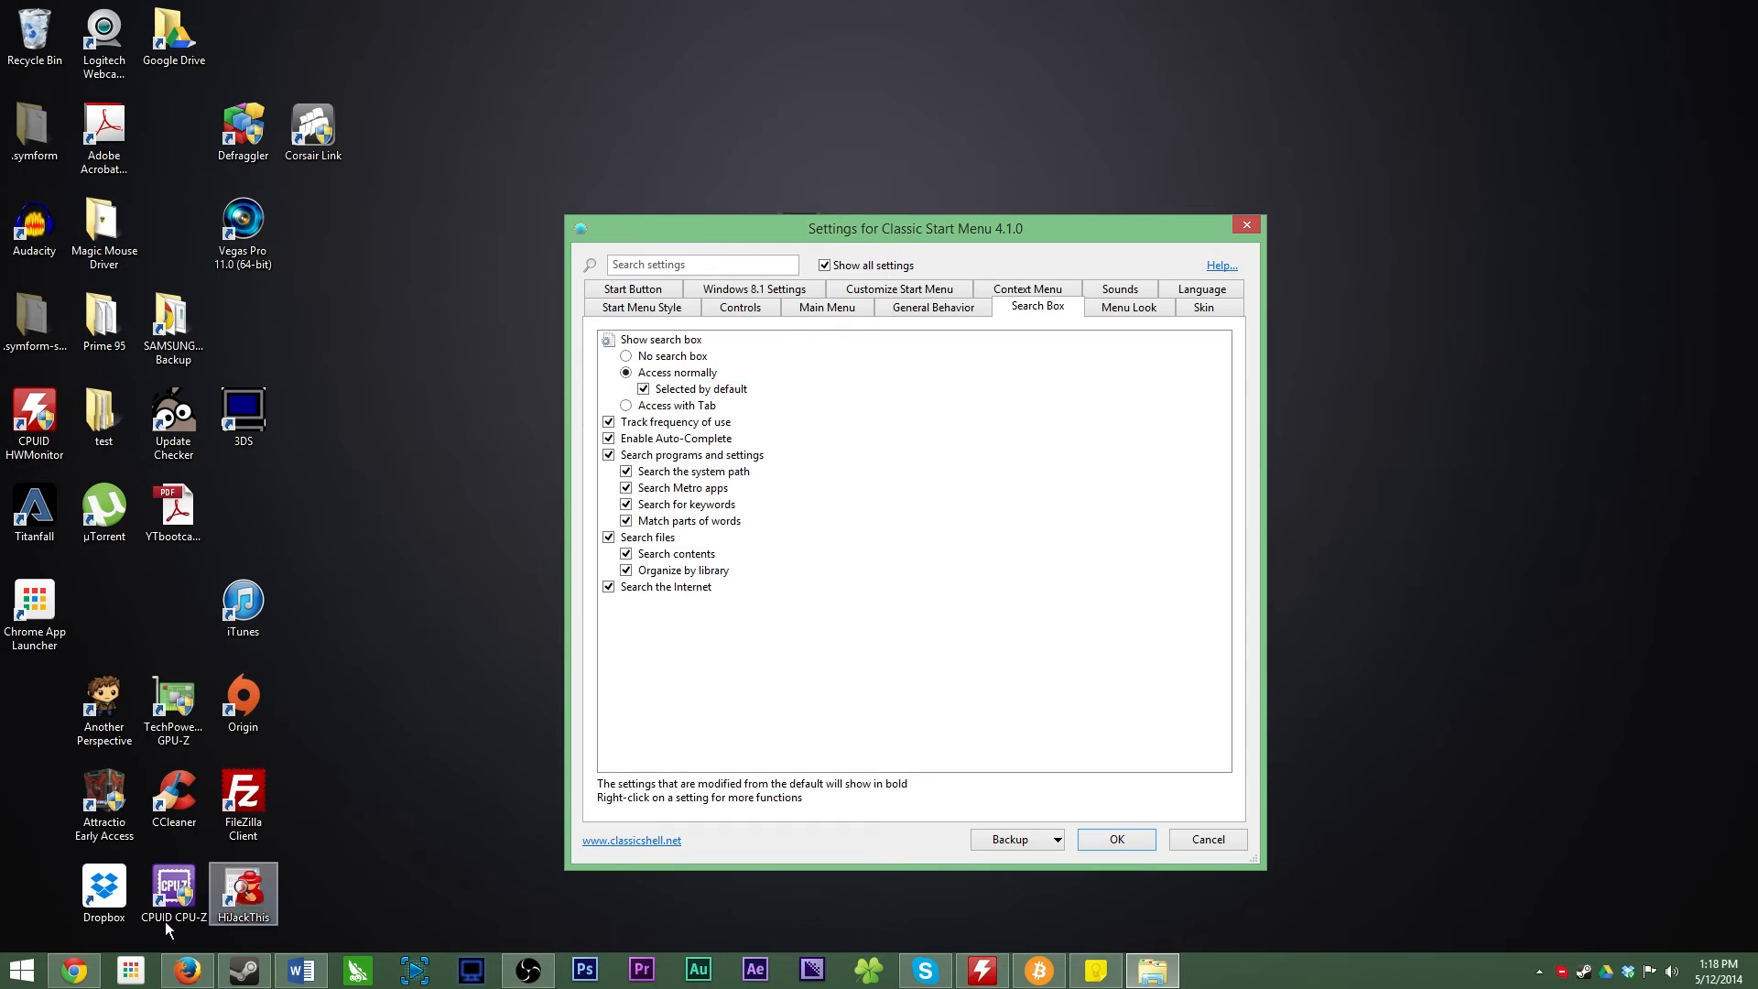
- Test the Start menu search with the query 'jkgmnfkjm', which finds nothing
click(20, 969)
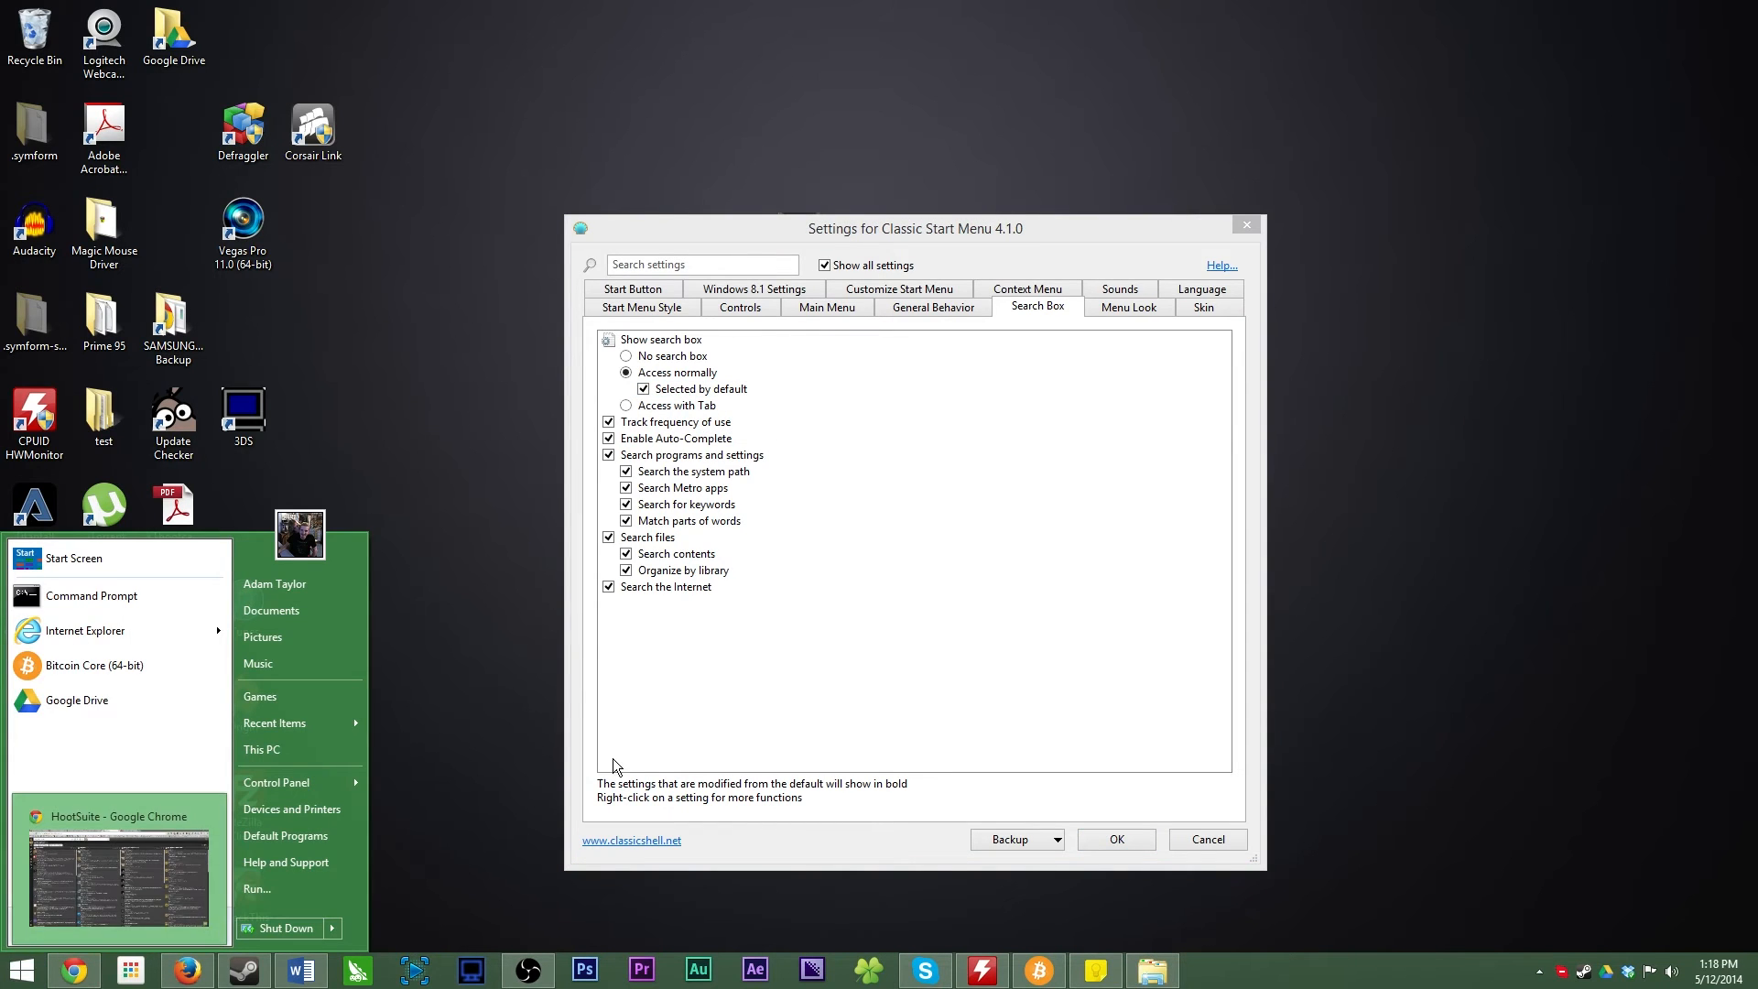
text(jkgmnfkjm)
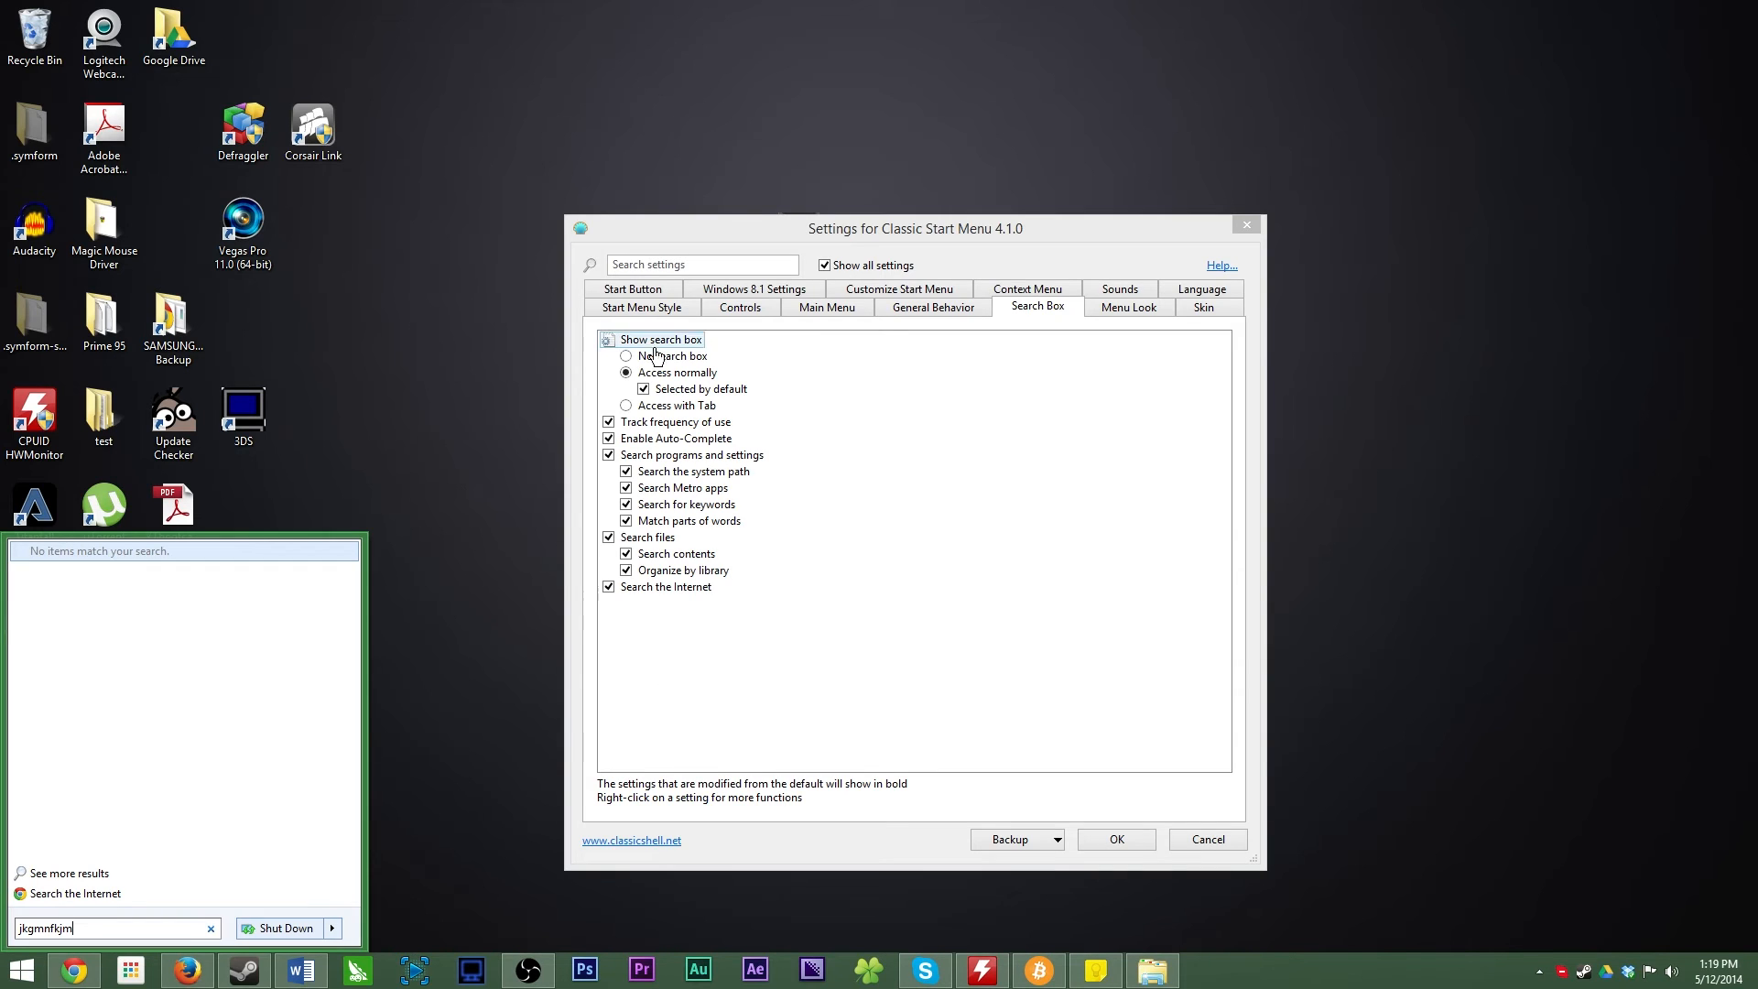
mouse_move(759, 511)
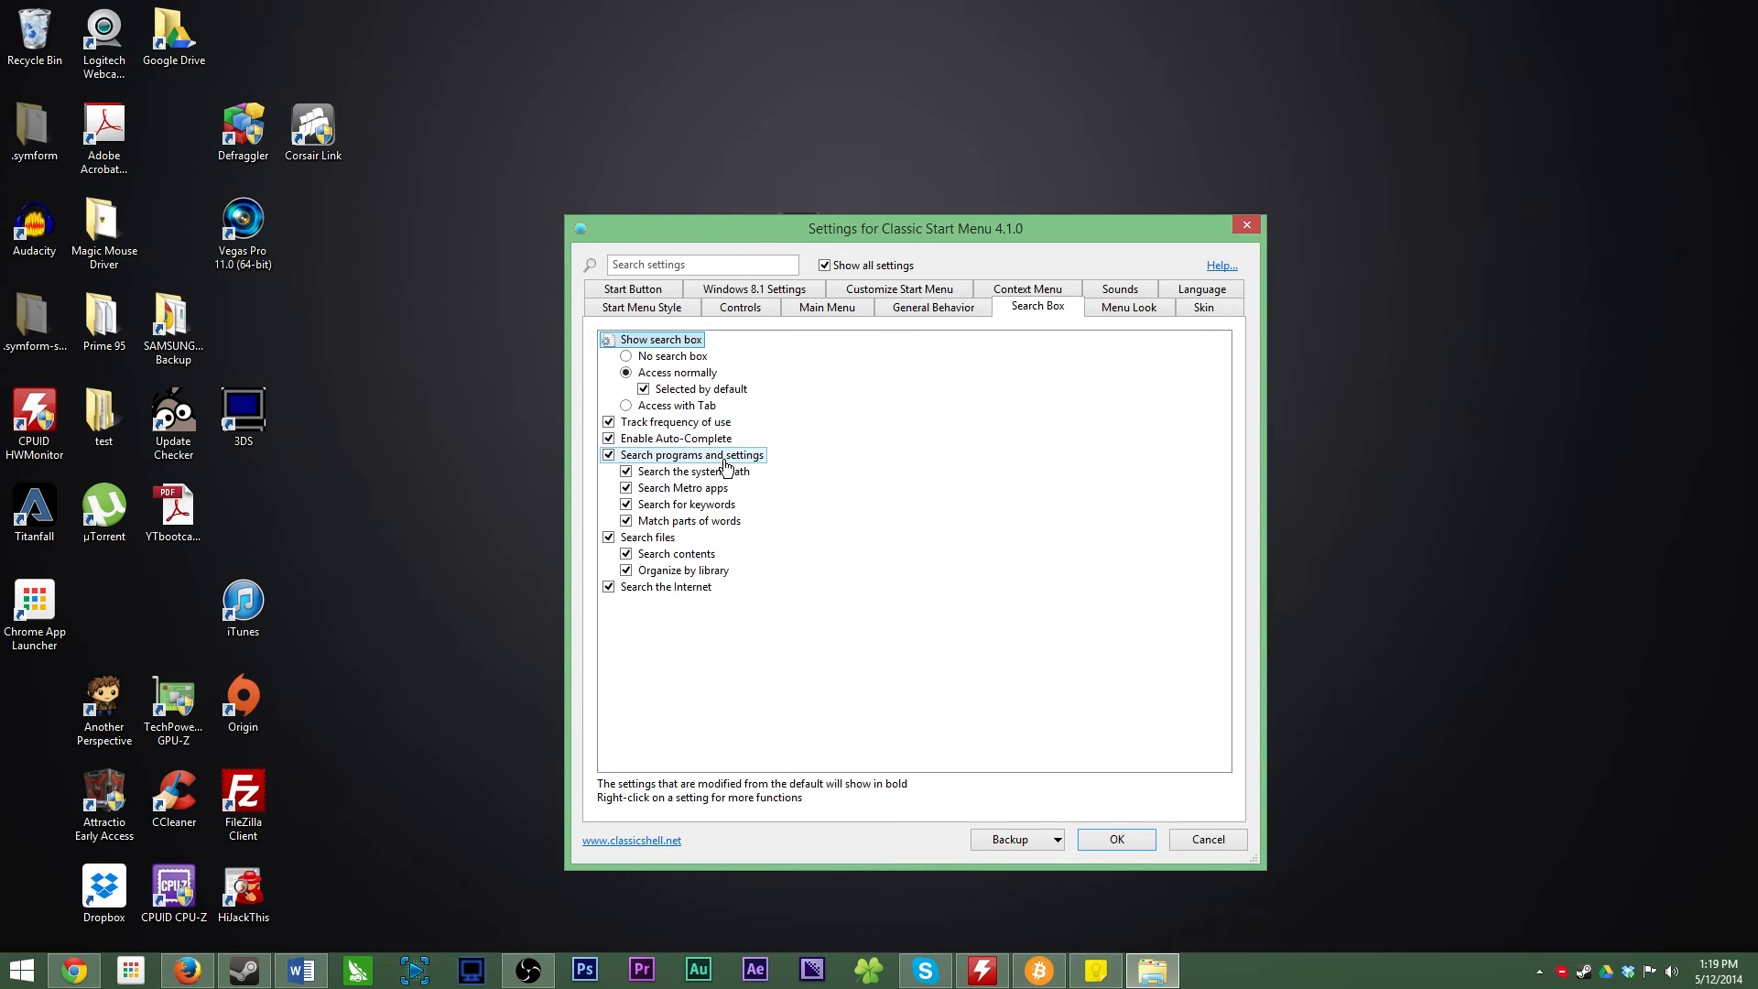
click(1128, 306)
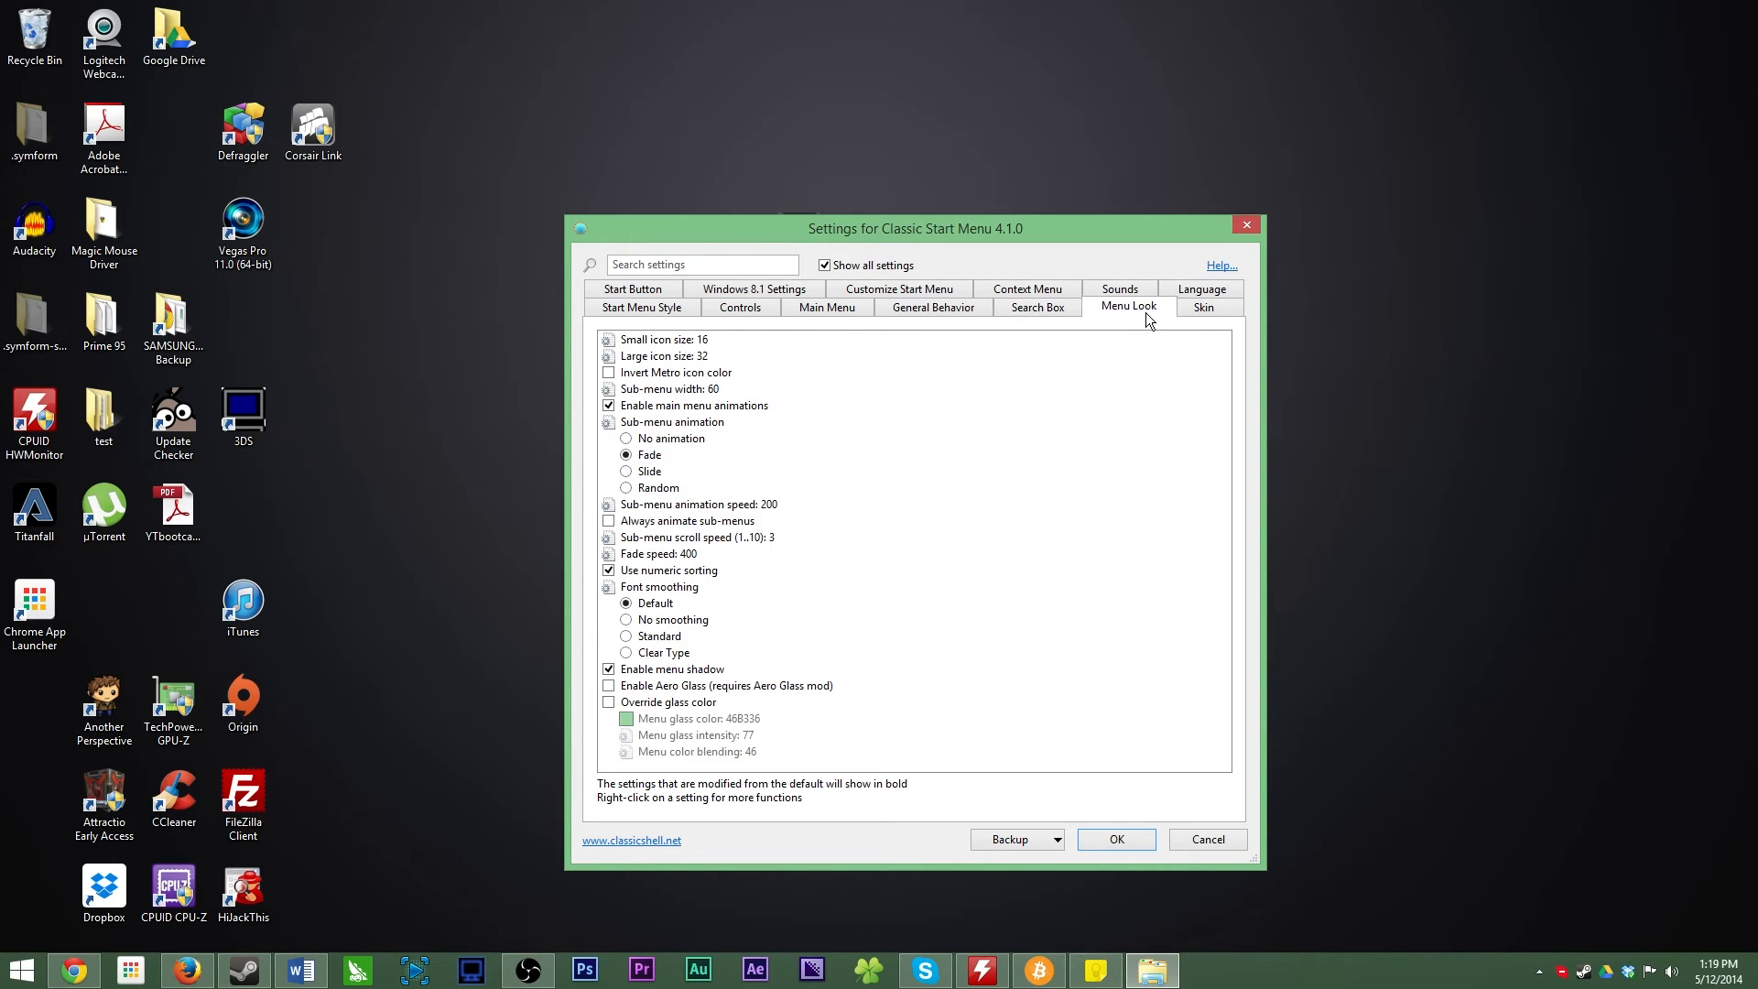
mouse_move(1121, 283)
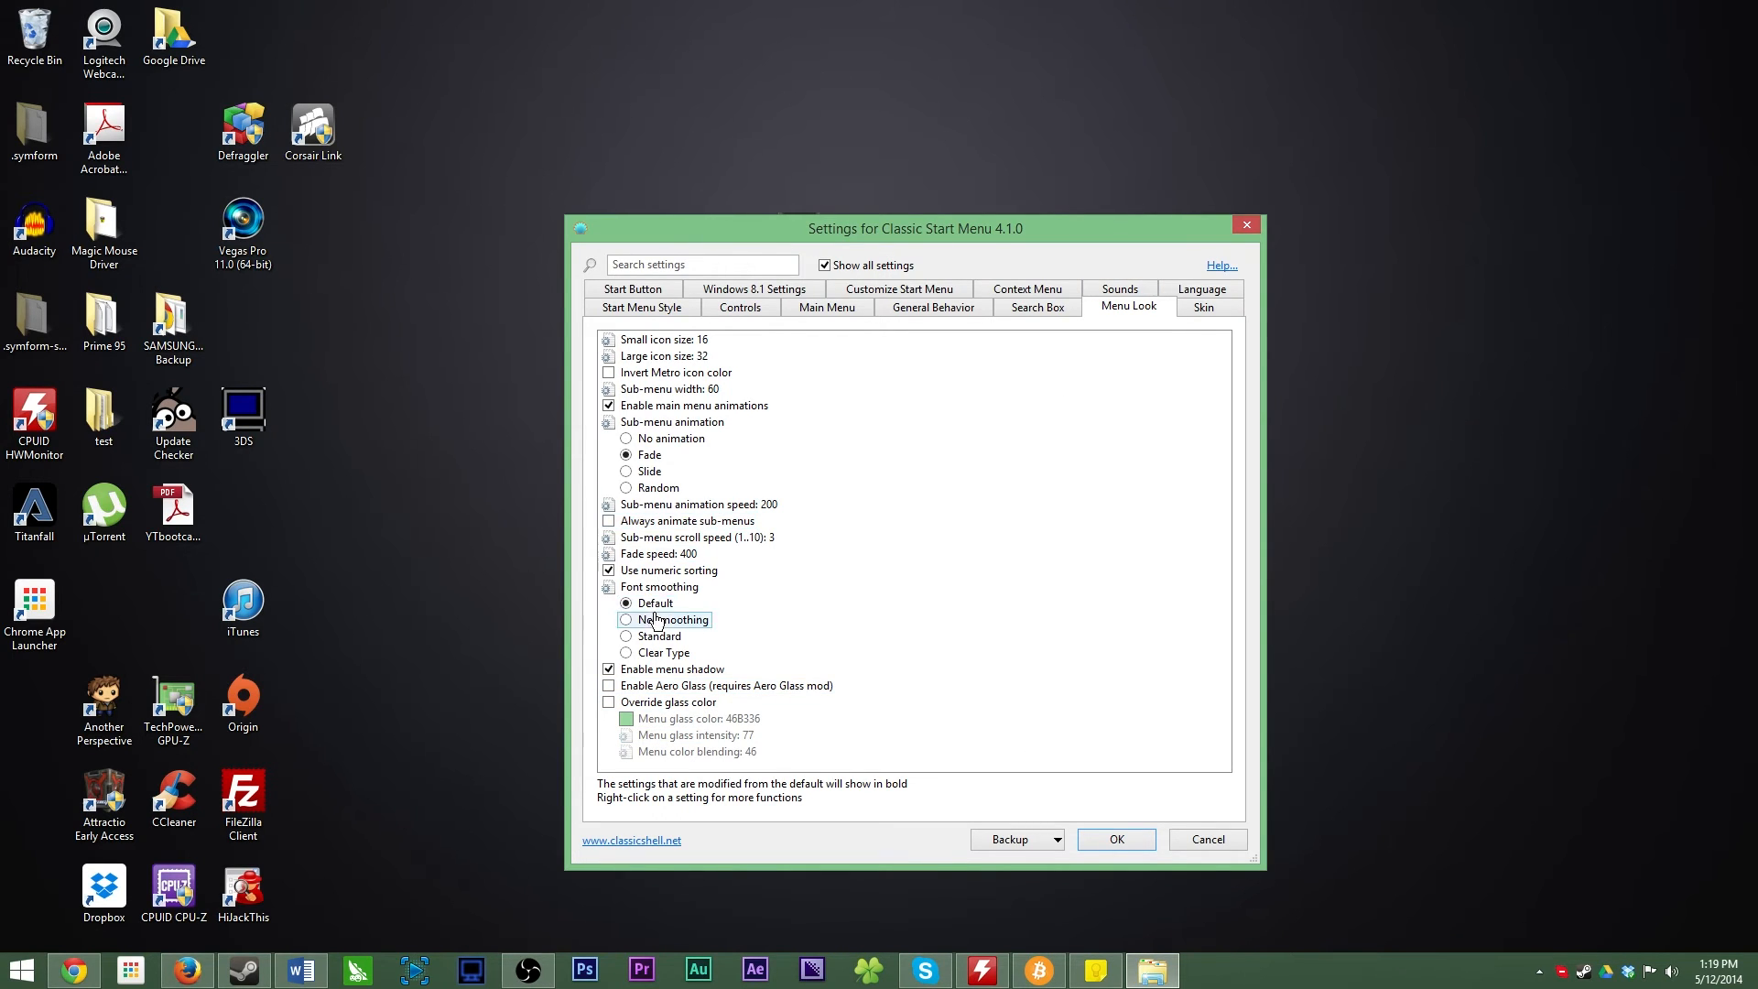
mouse_move(654, 653)
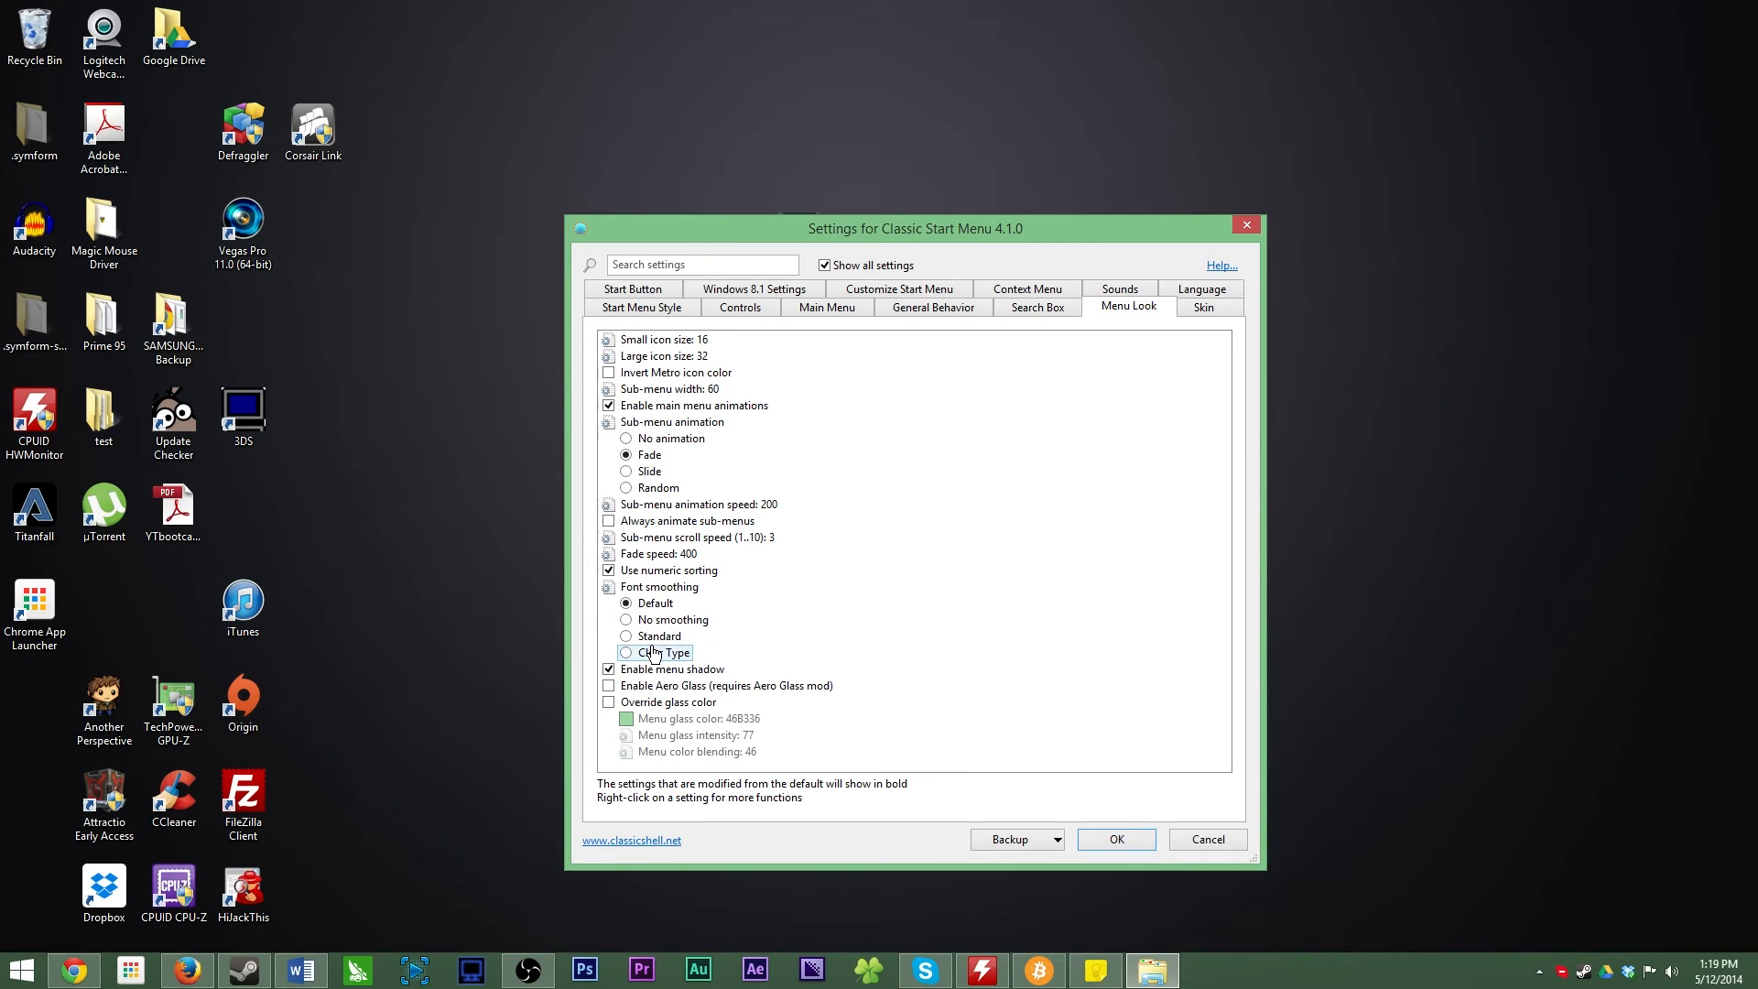
mouse_move(860, 445)
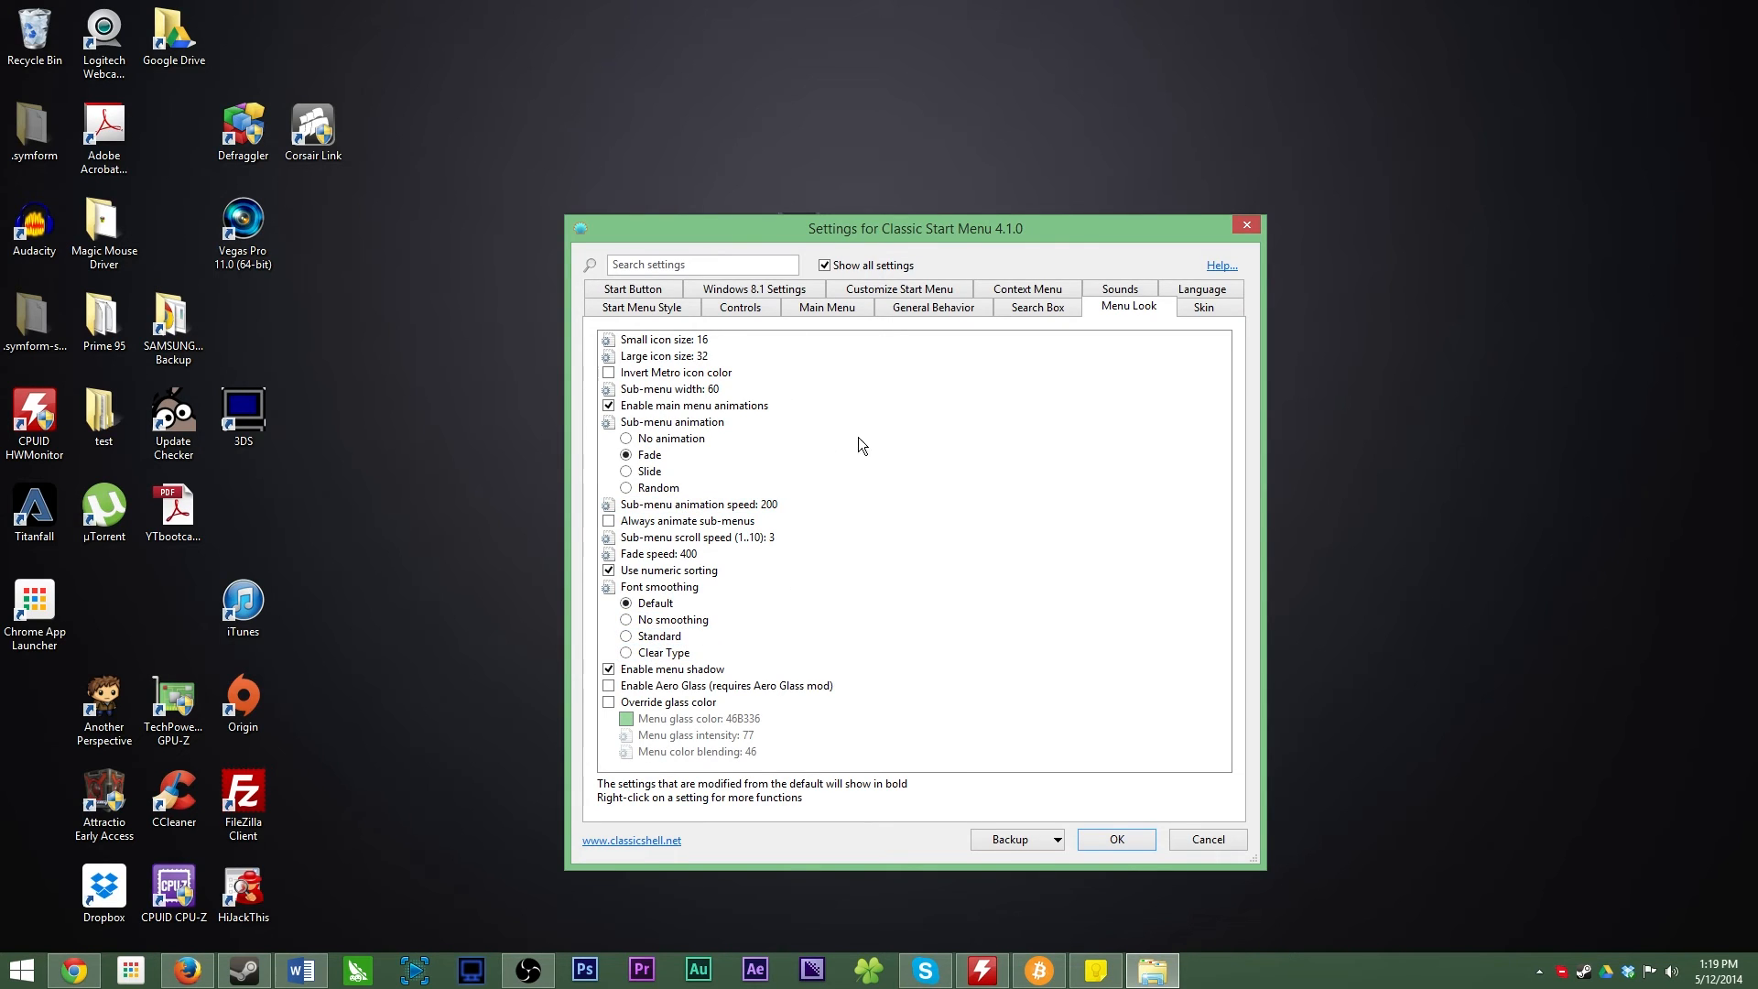
- Preview the Classic skin, return to Windows 8 and check the Start menu with its icon and text options
click(1204, 307)
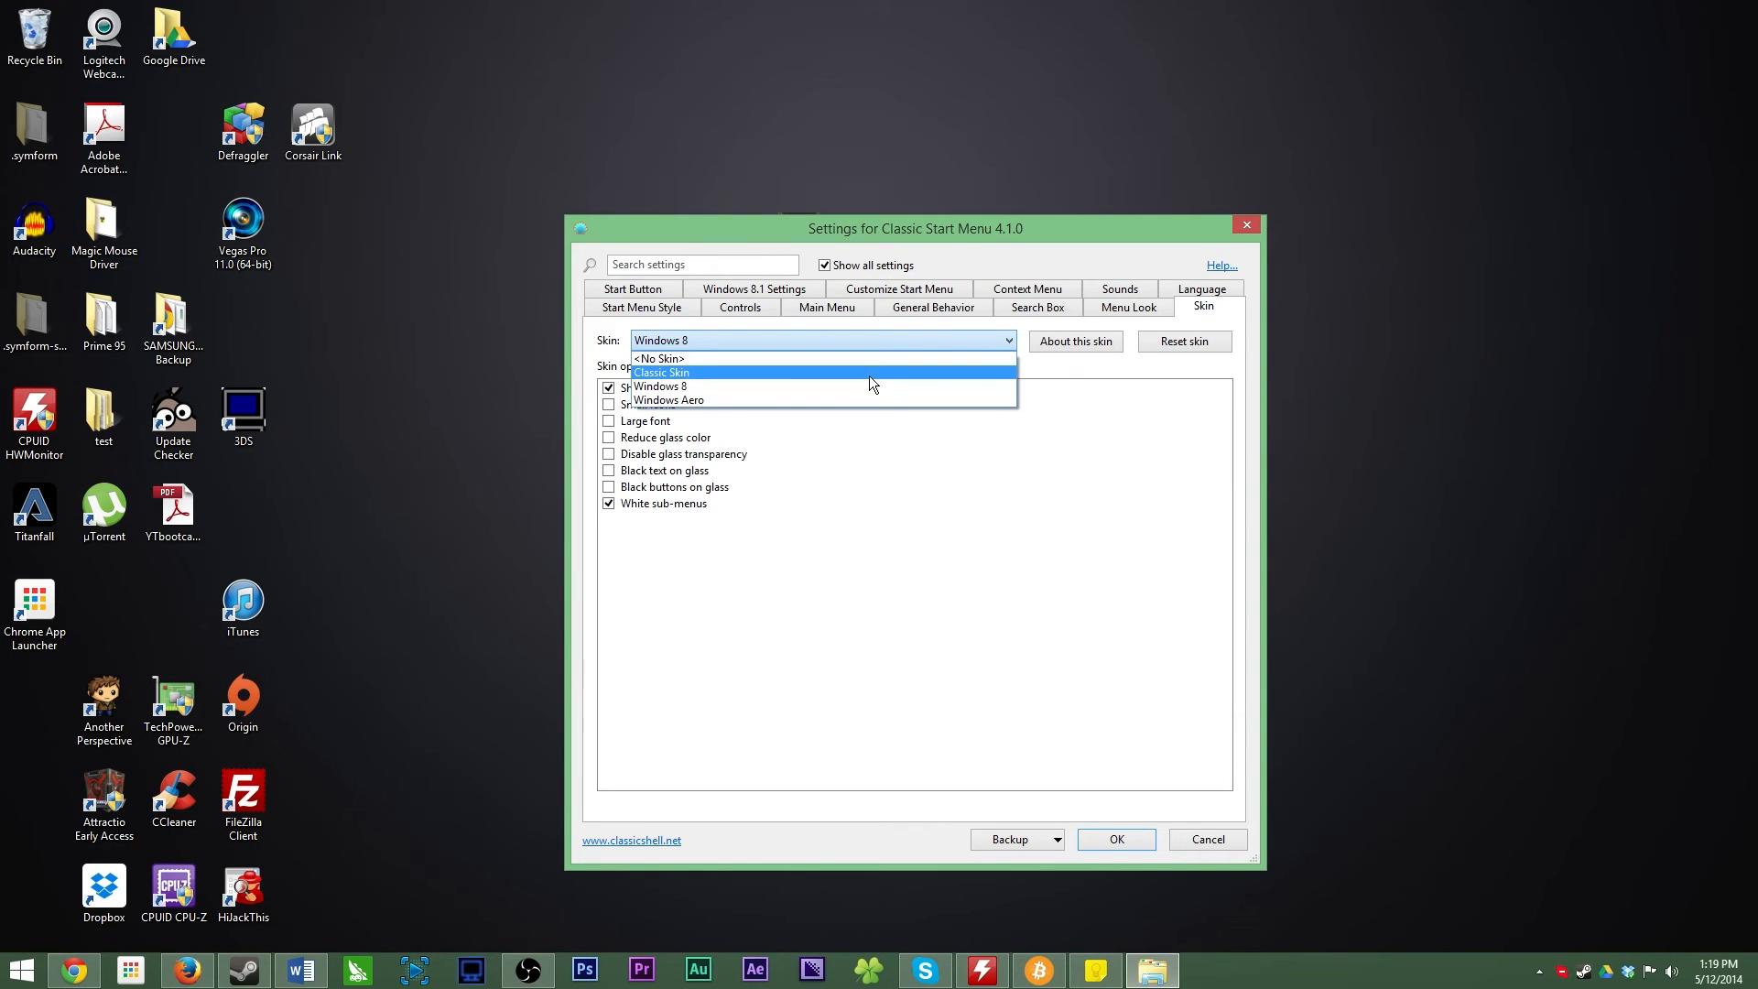
click(661, 371)
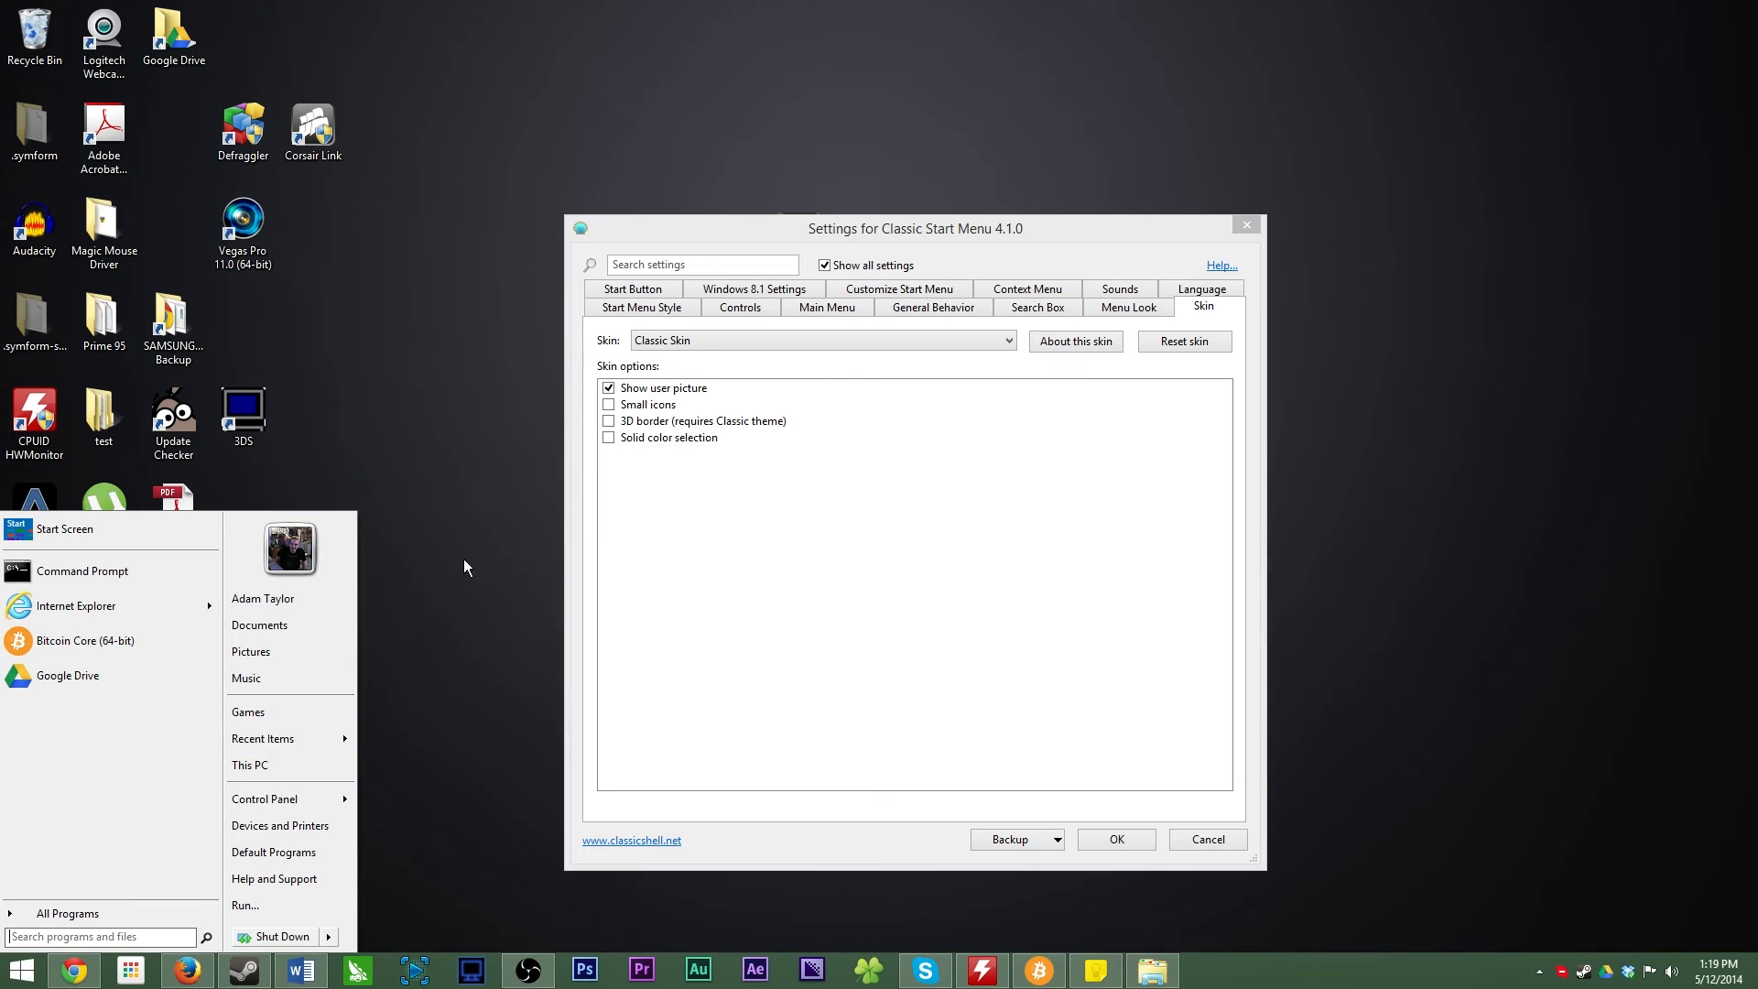
click(609, 404)
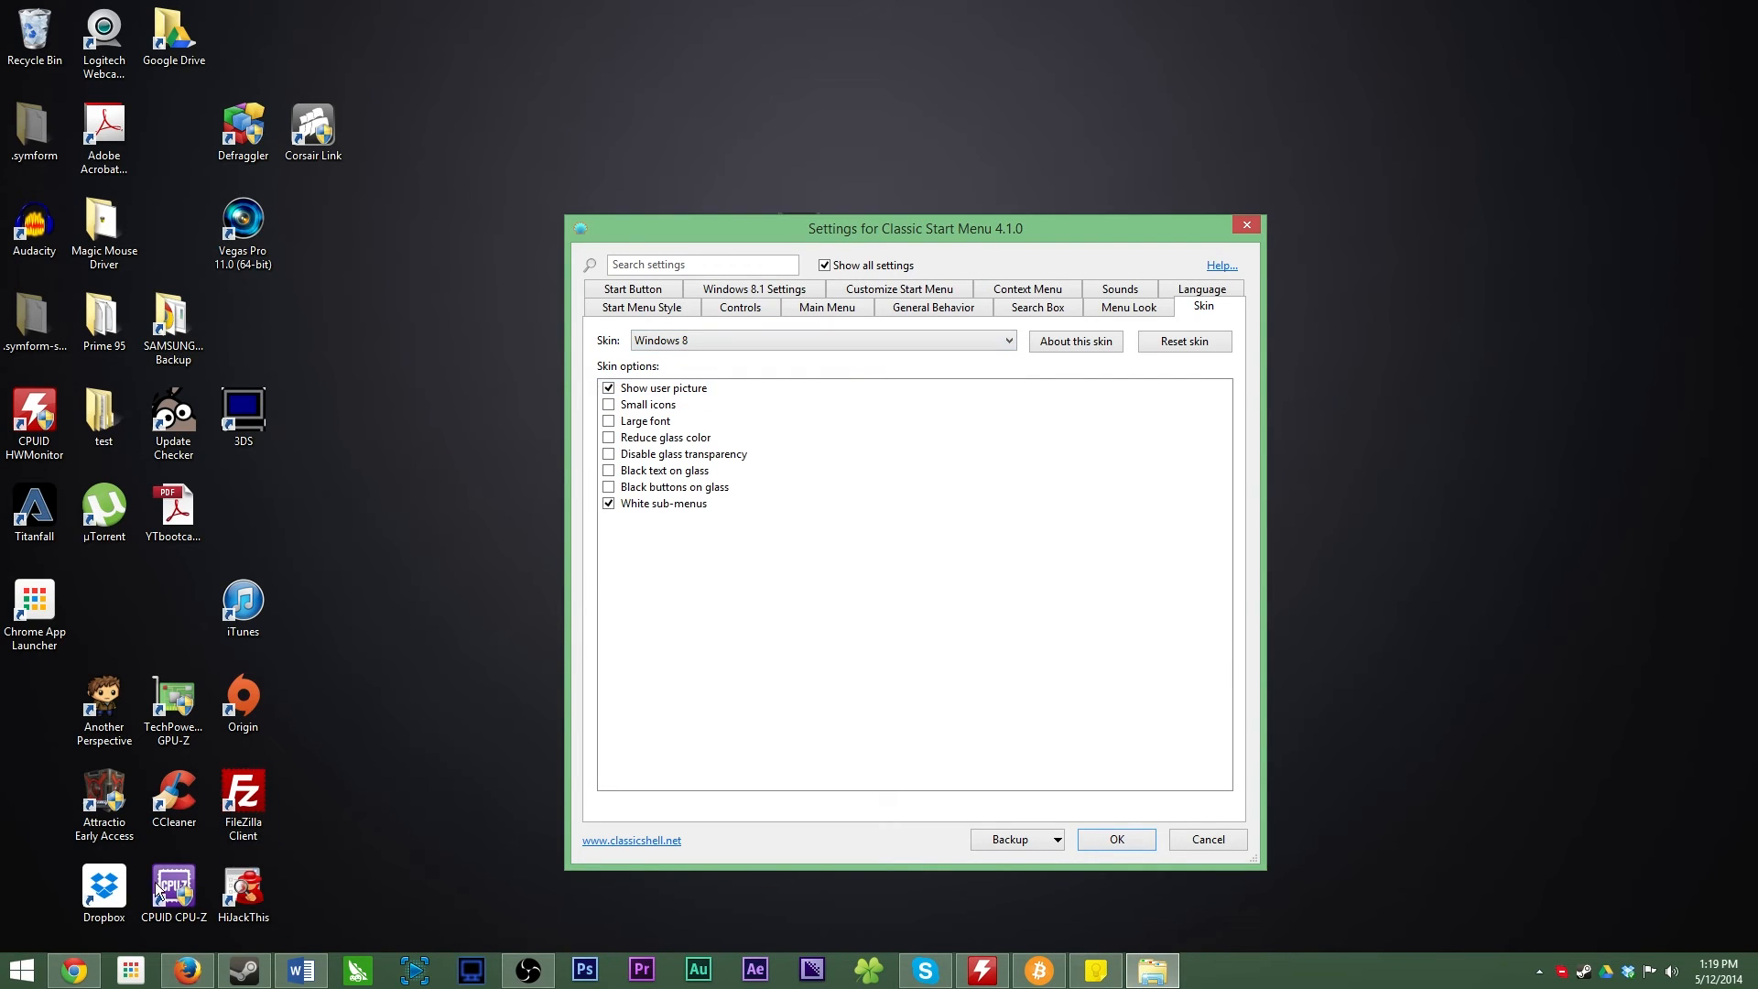
click(20, 970)
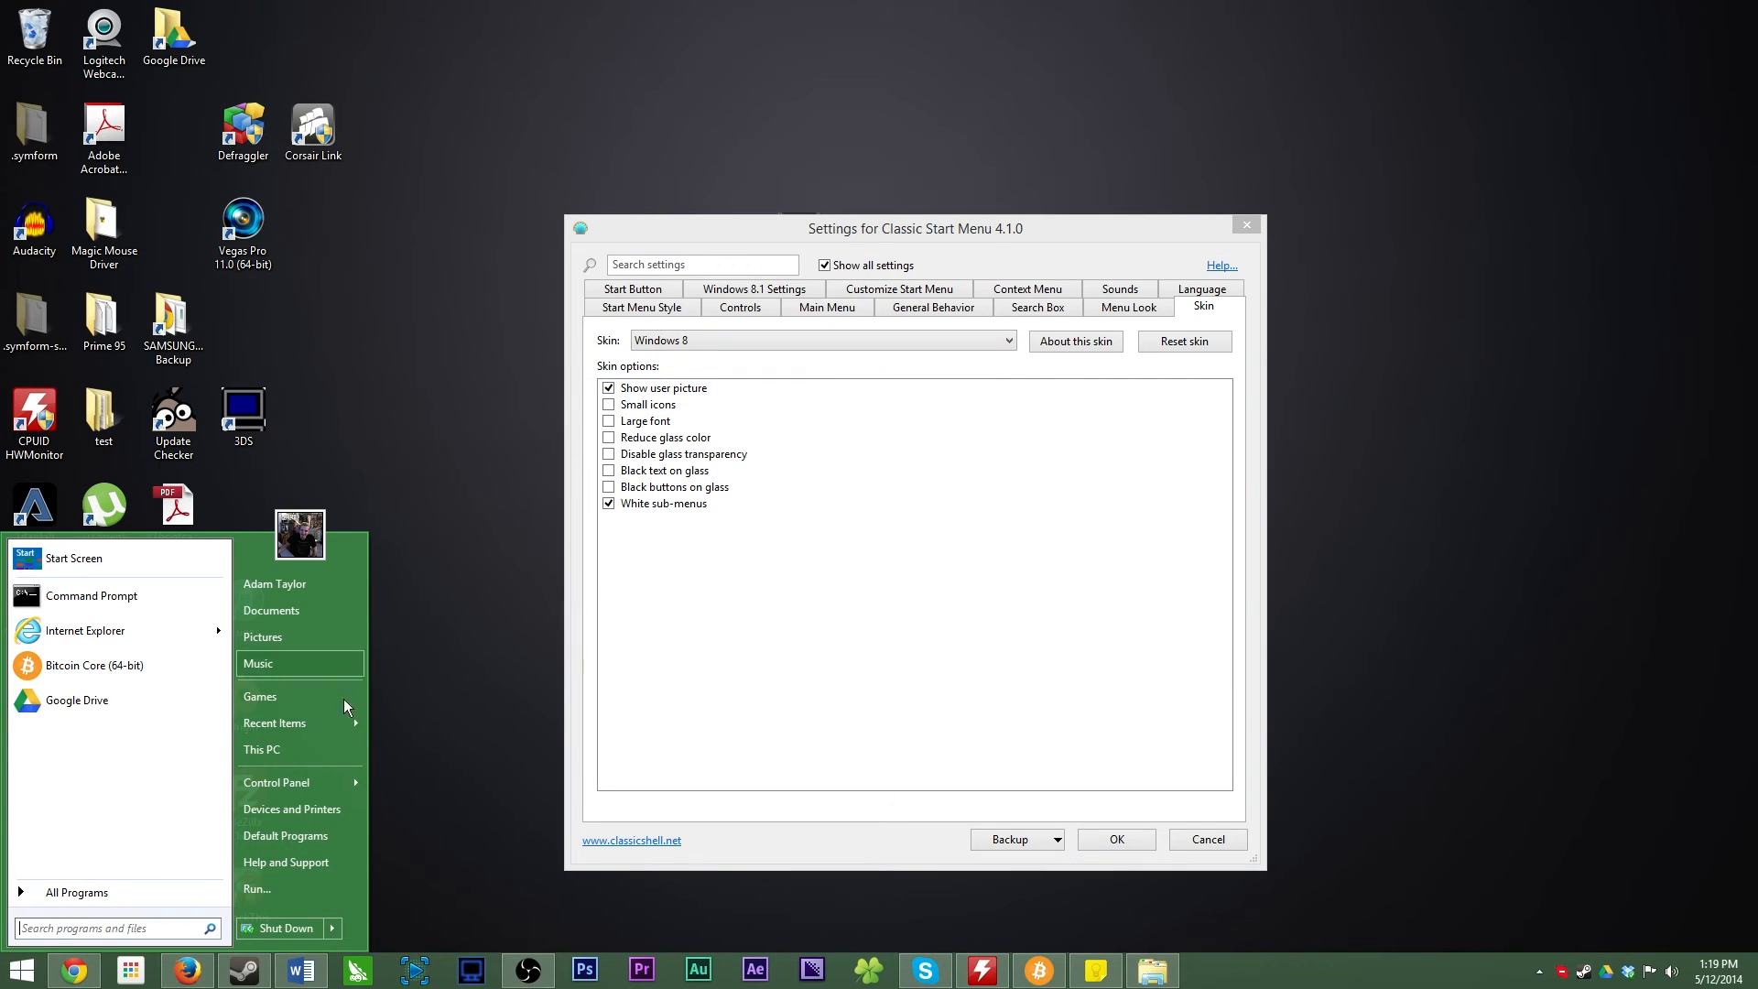
mouse_move(643, 404)
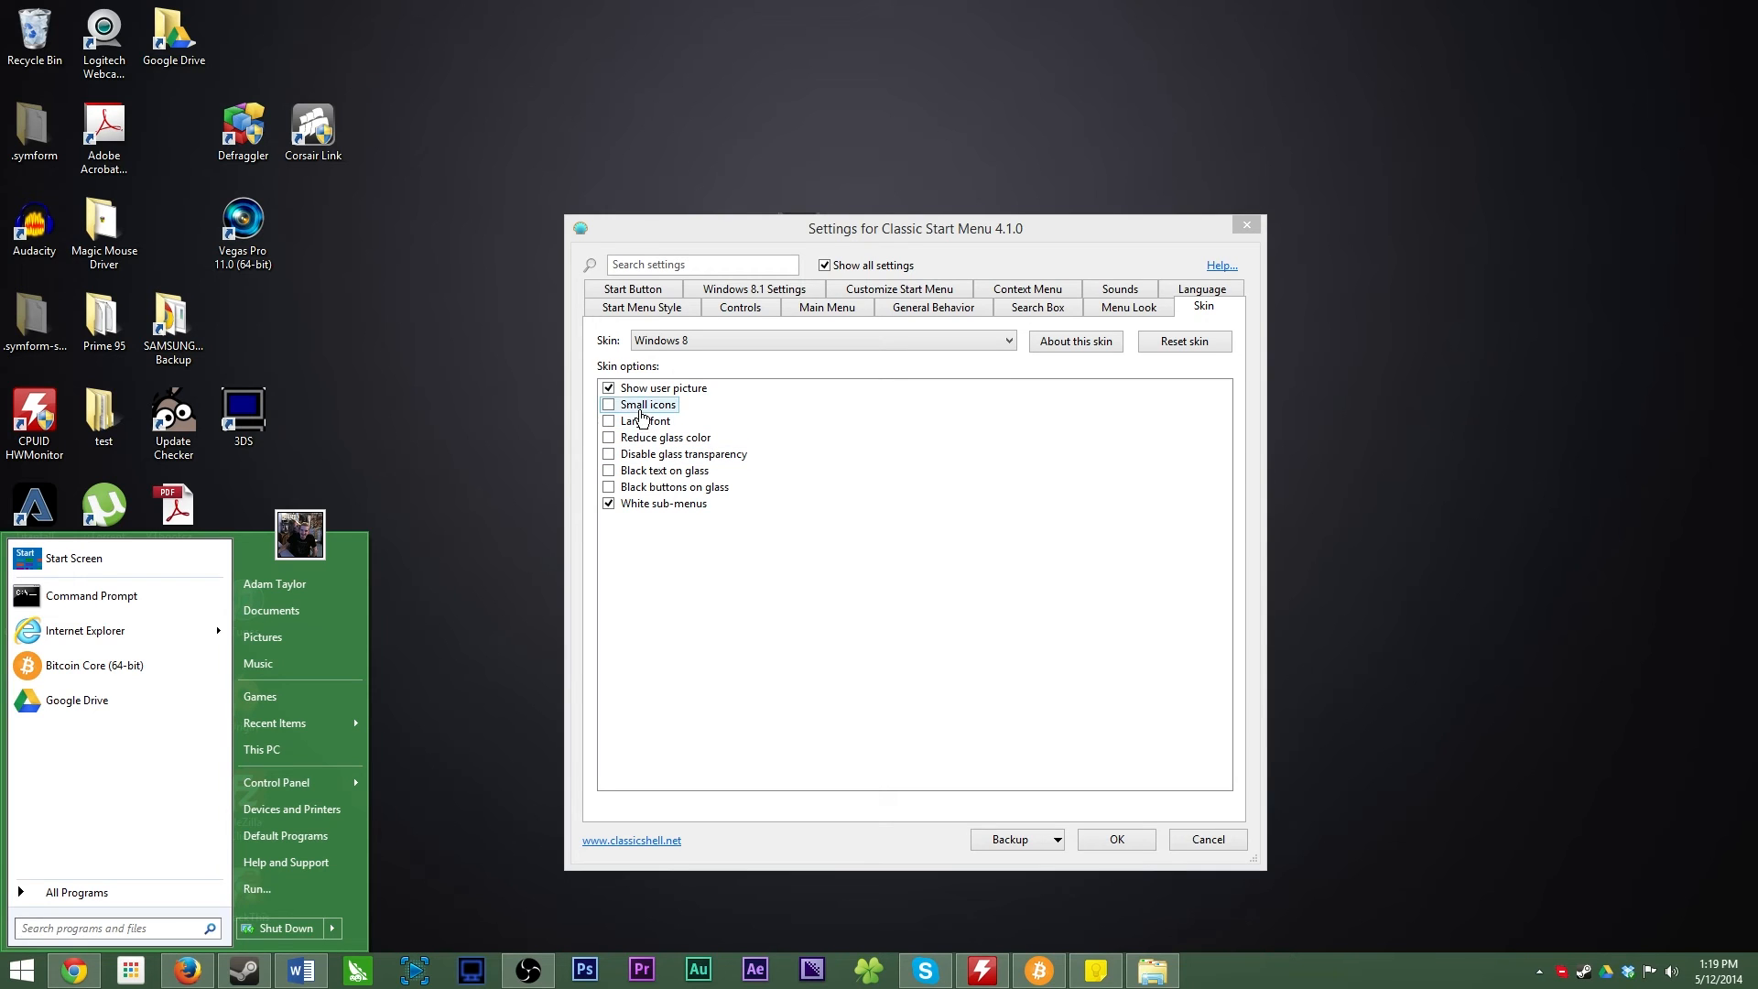
click(609, 404)
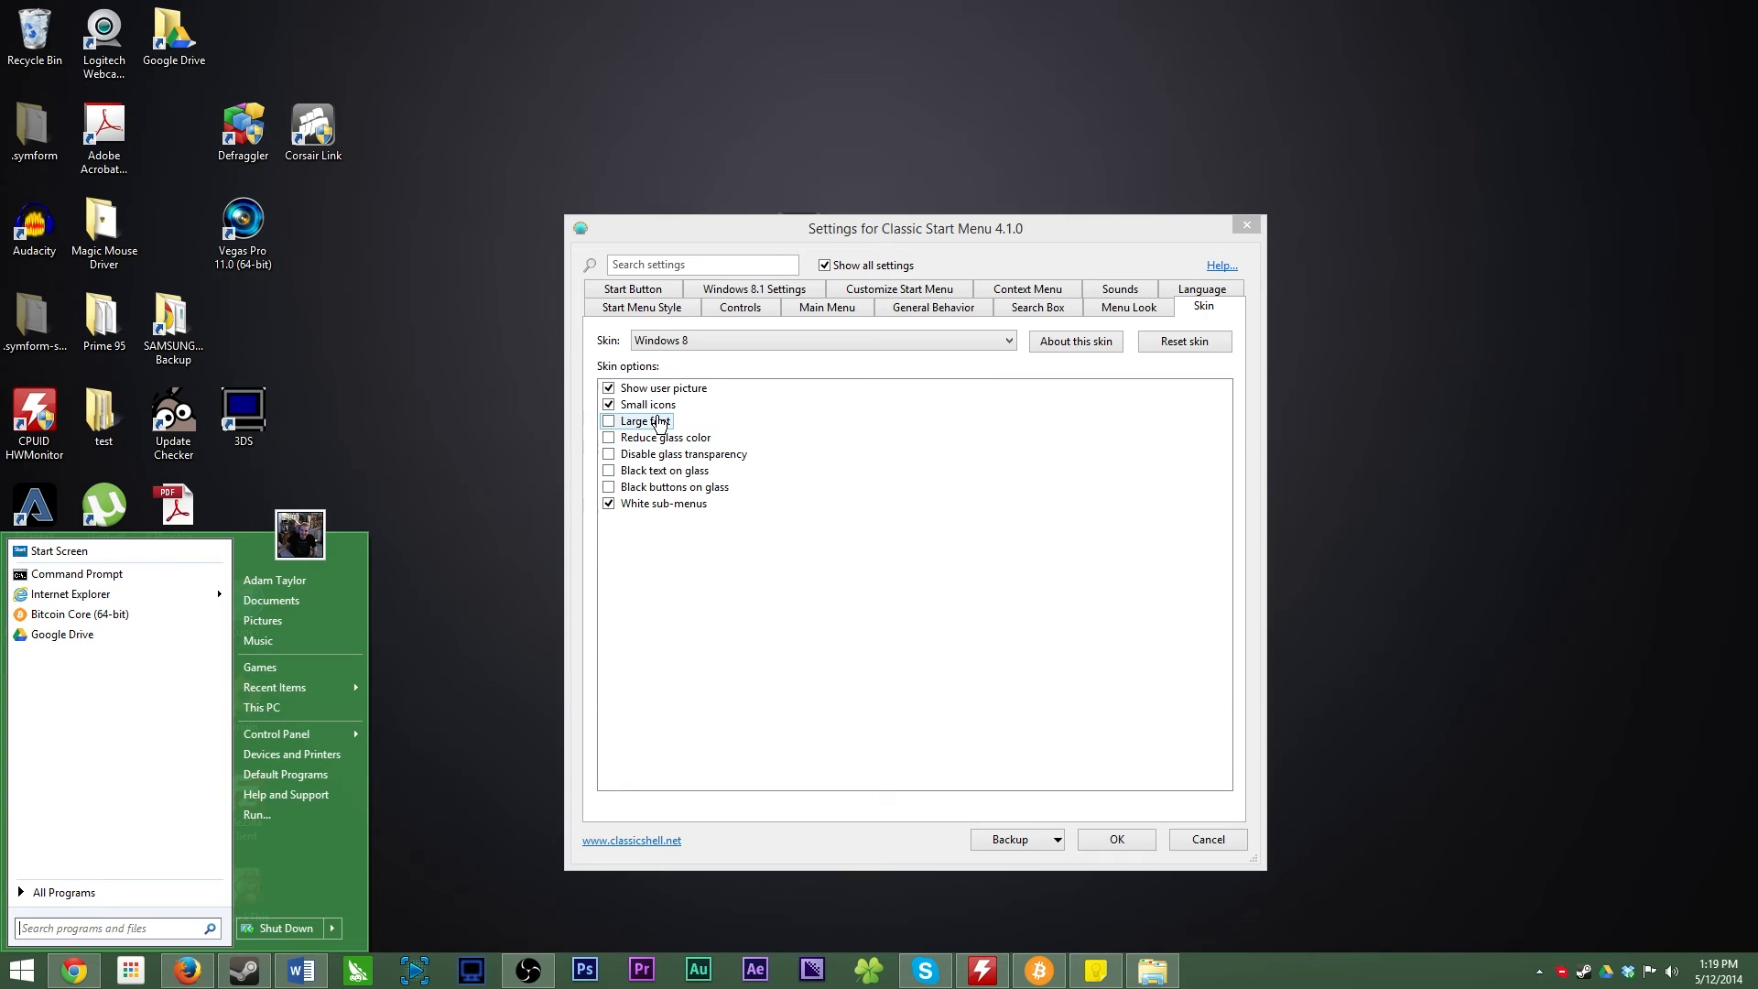
click(609, 421)
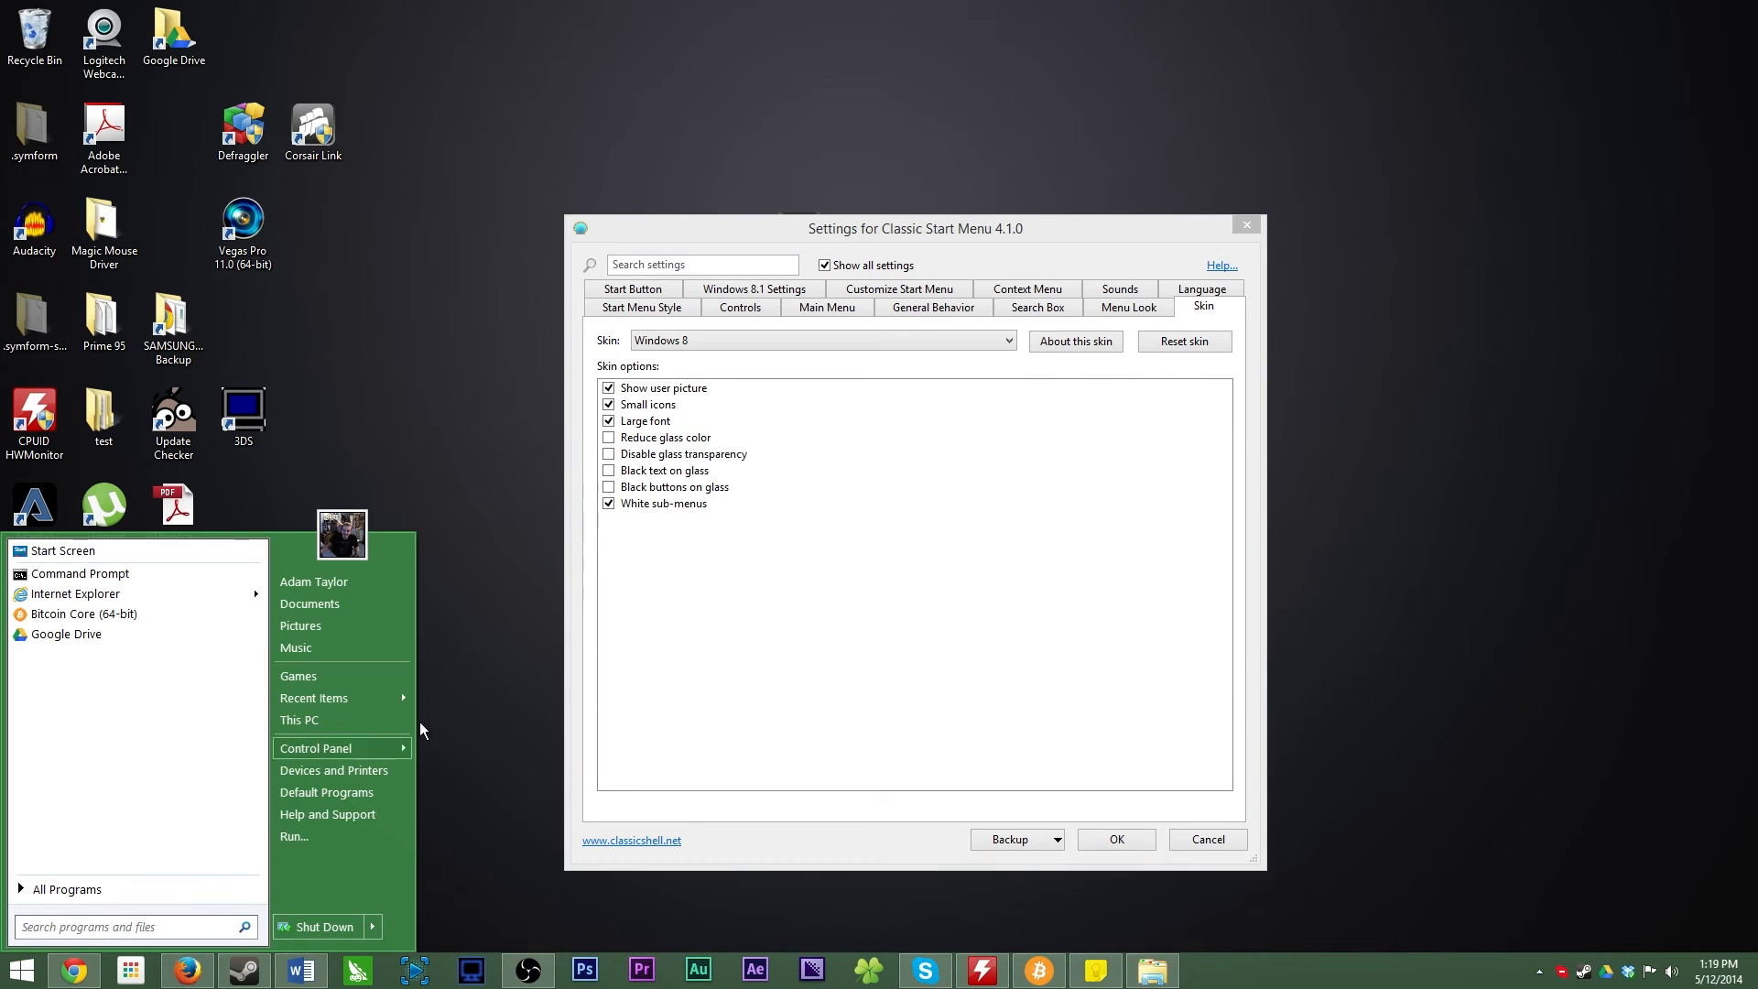
click(315, 748)
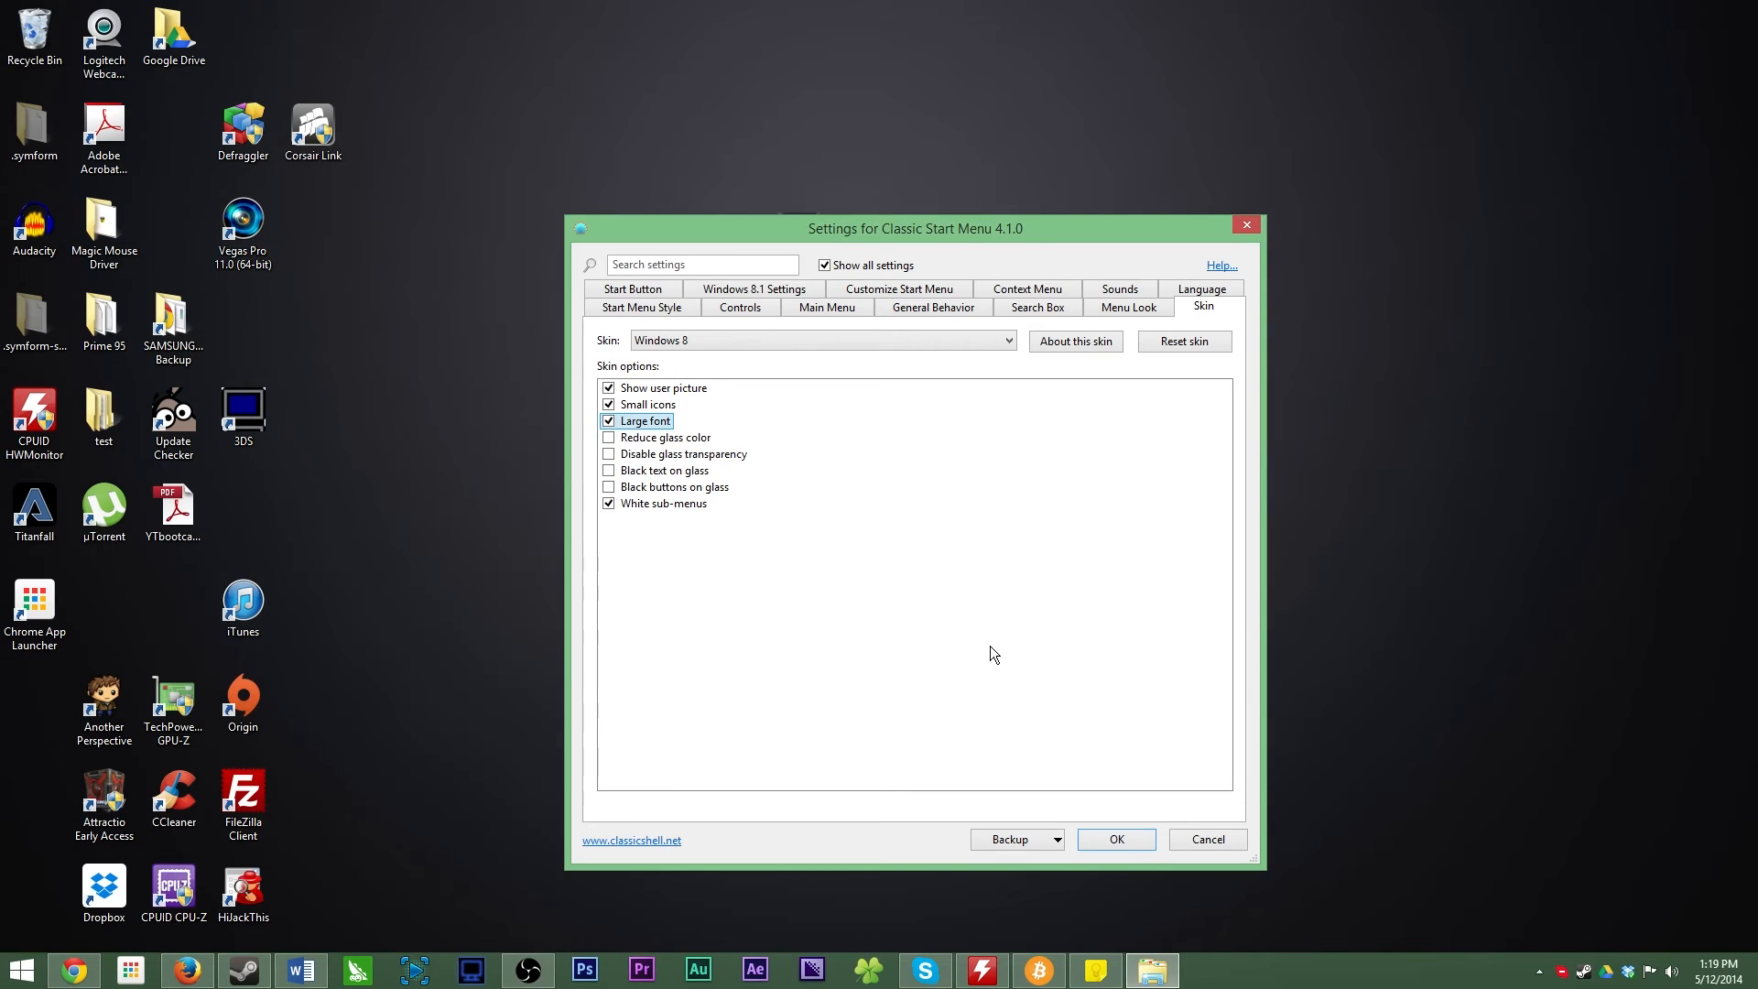
mouse_move(666, 438)
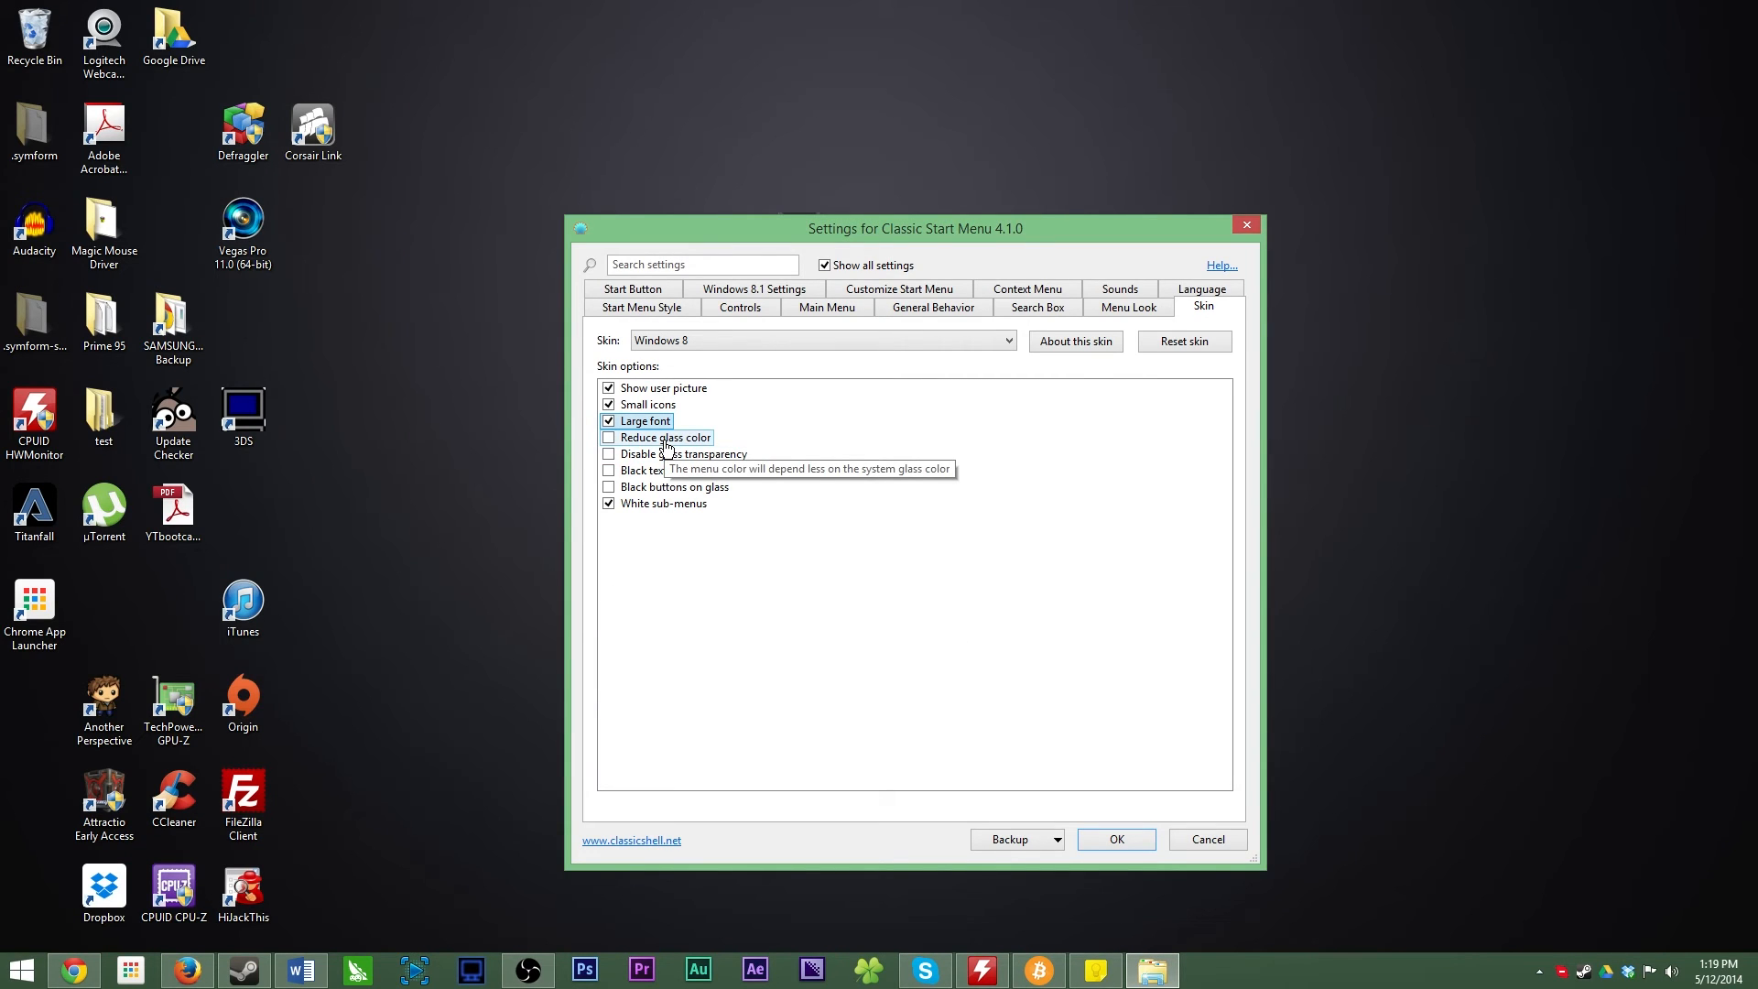
mouse_move(734, 471)
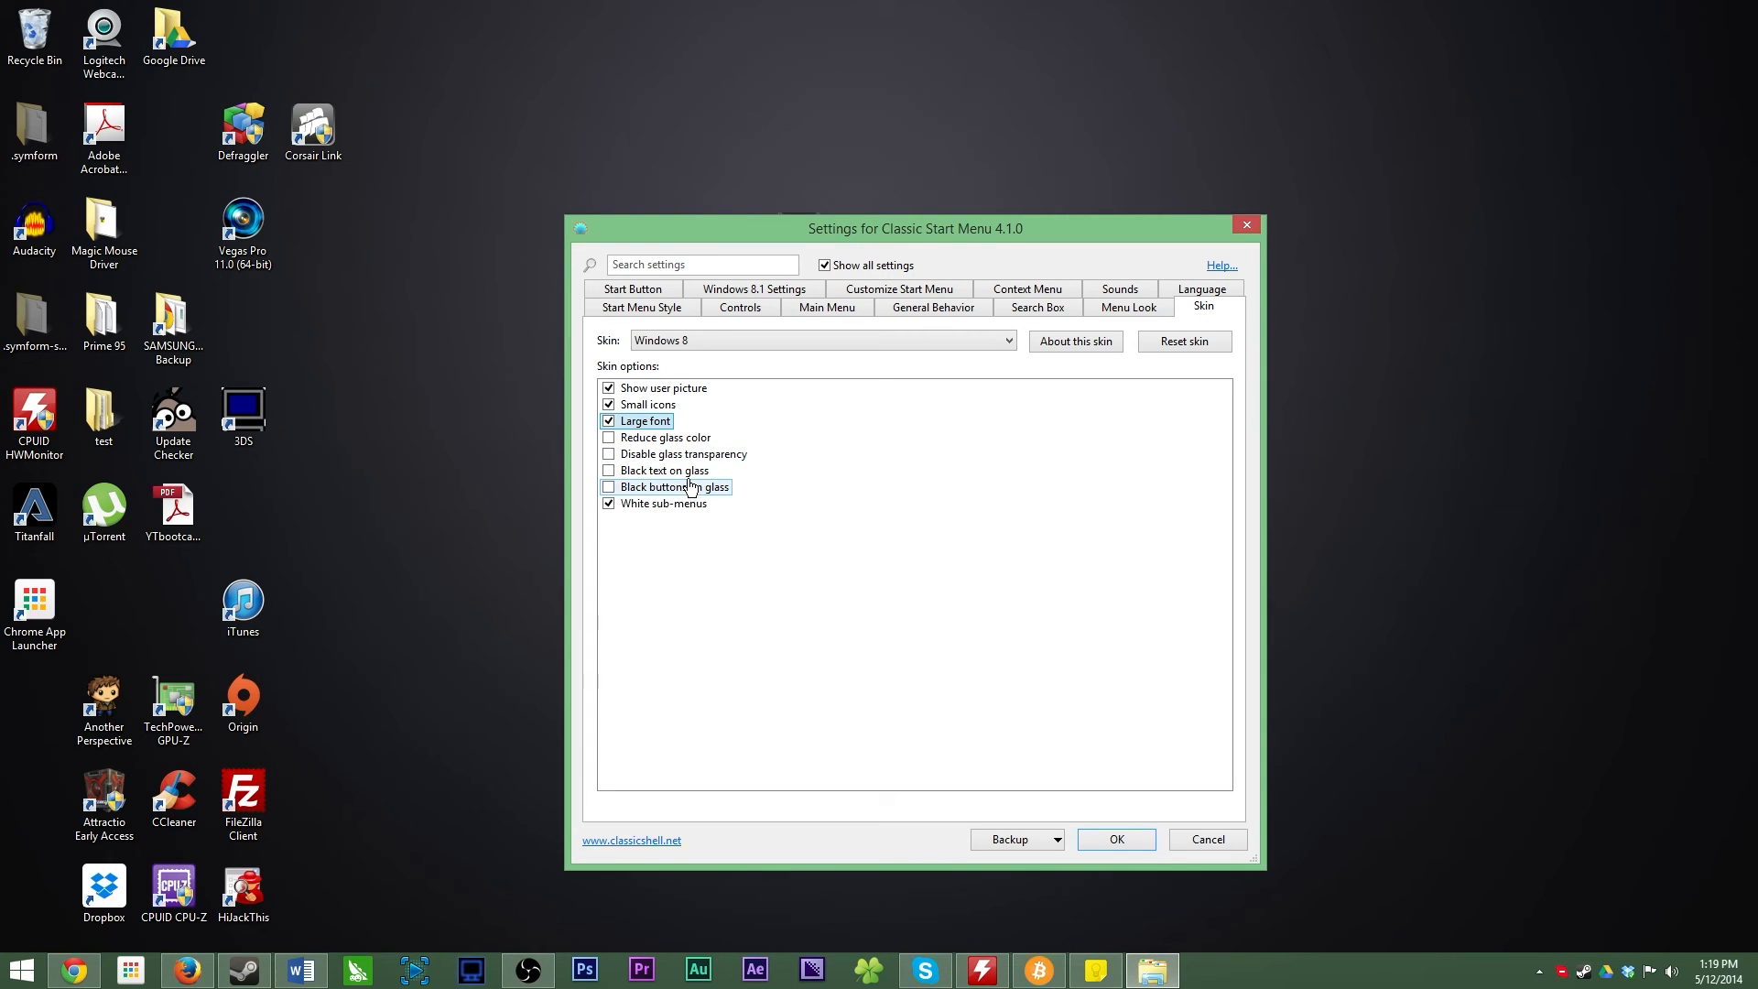
mouse_move(693, 530)
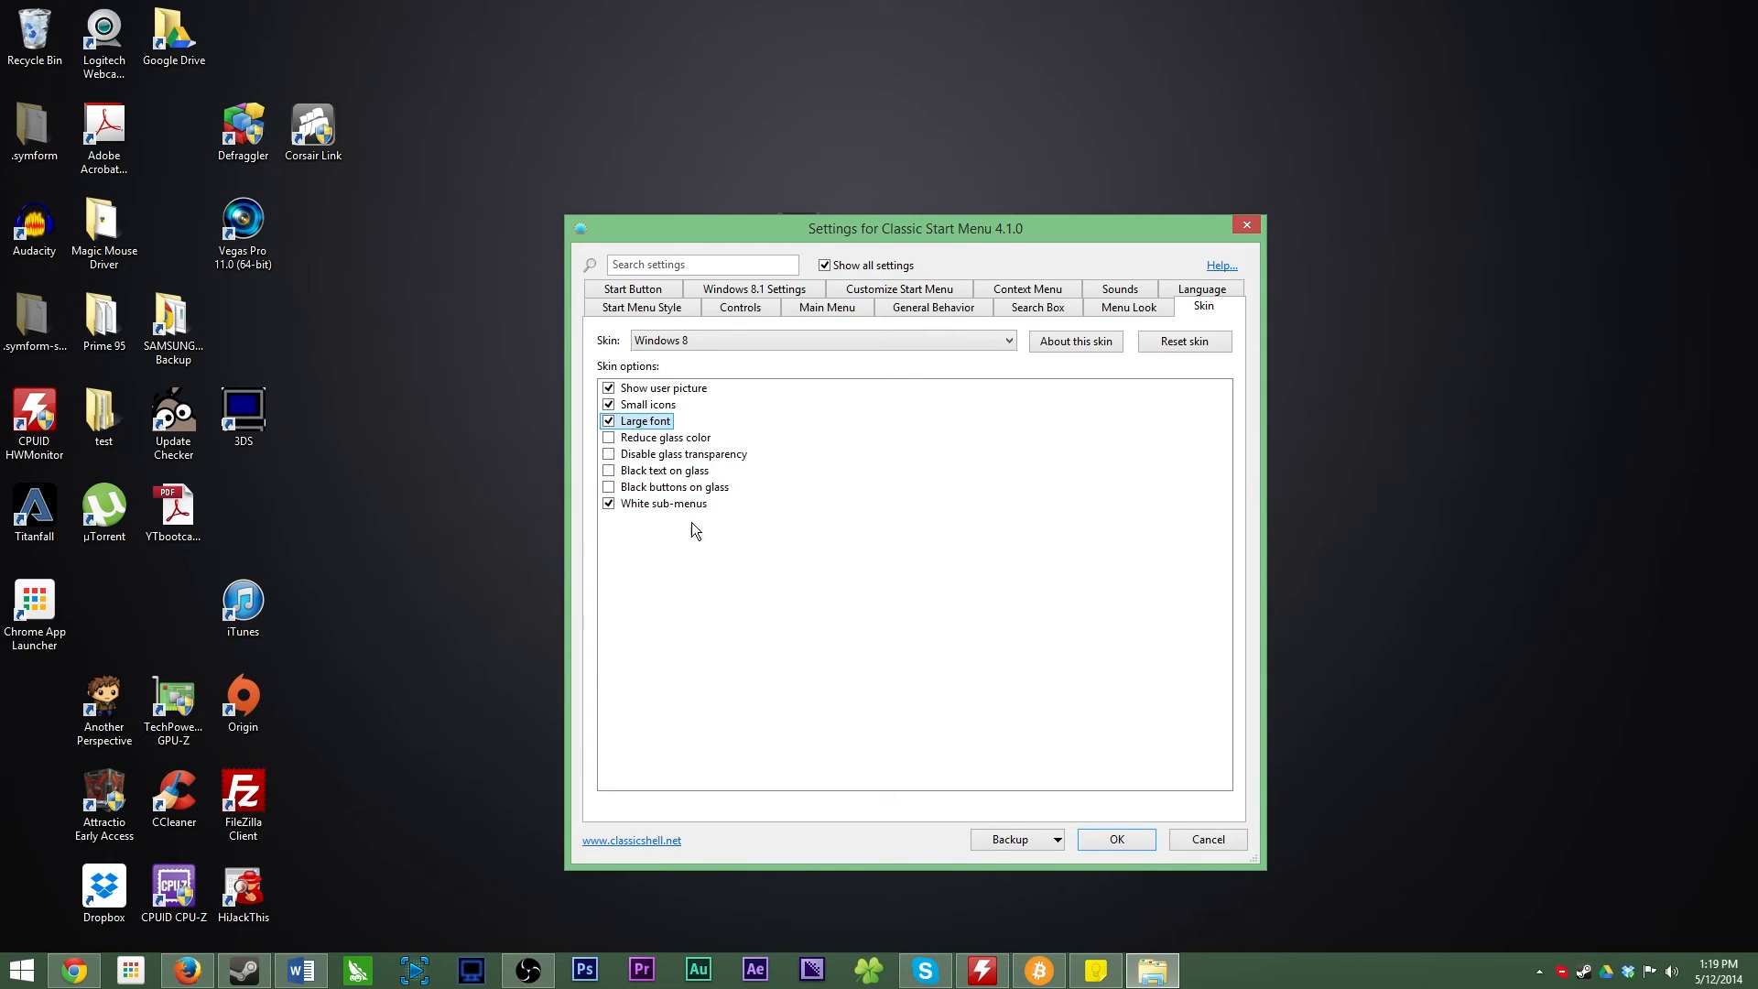
- Switch the skin to Windows Aero and preview it in the Start menu
click(1010, 340)
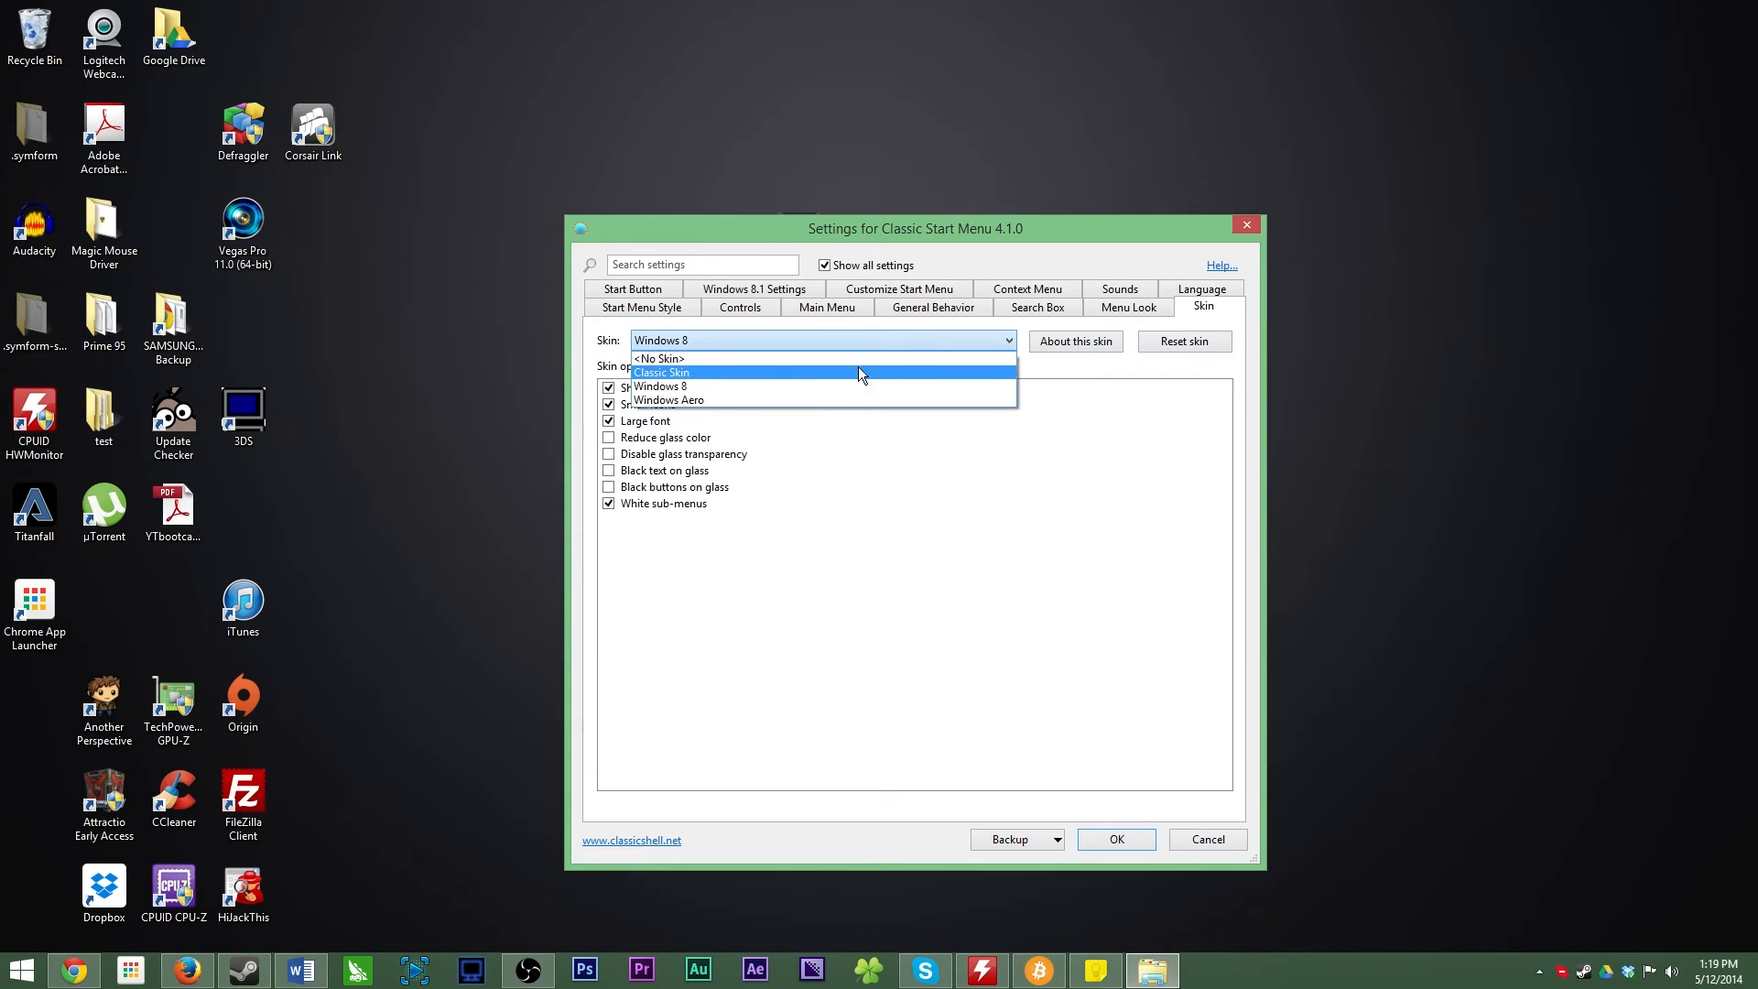
click(669, 401)
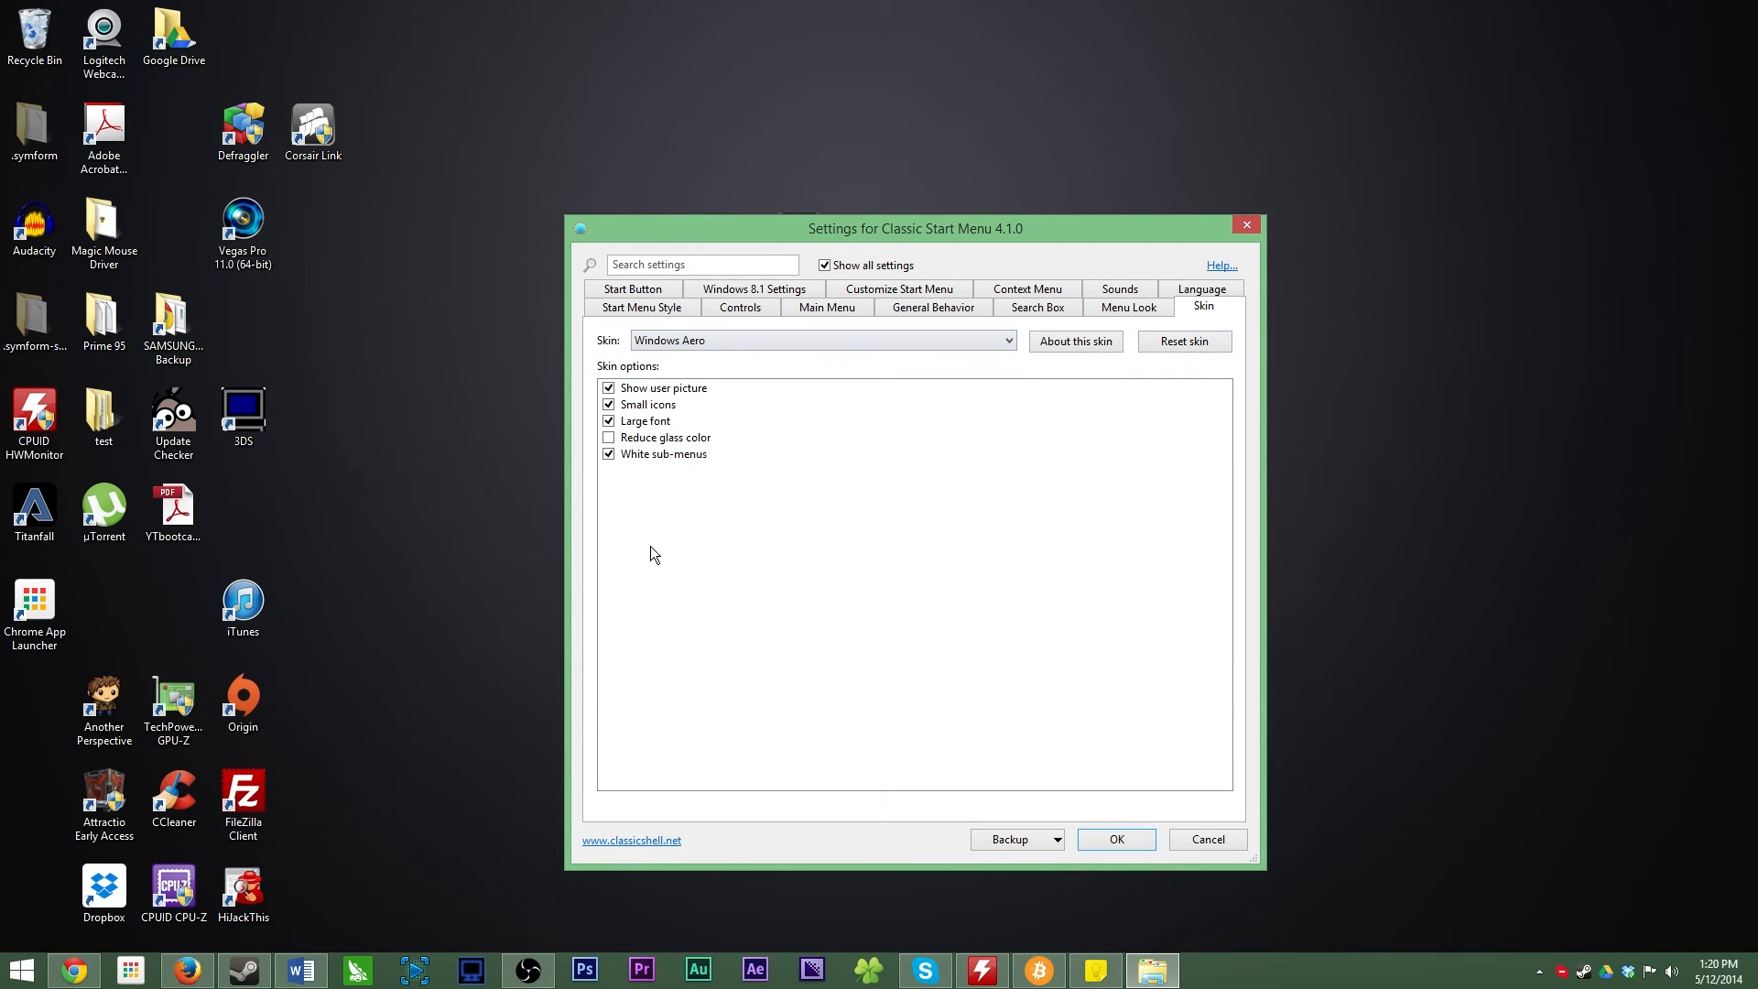
click(21, 969)
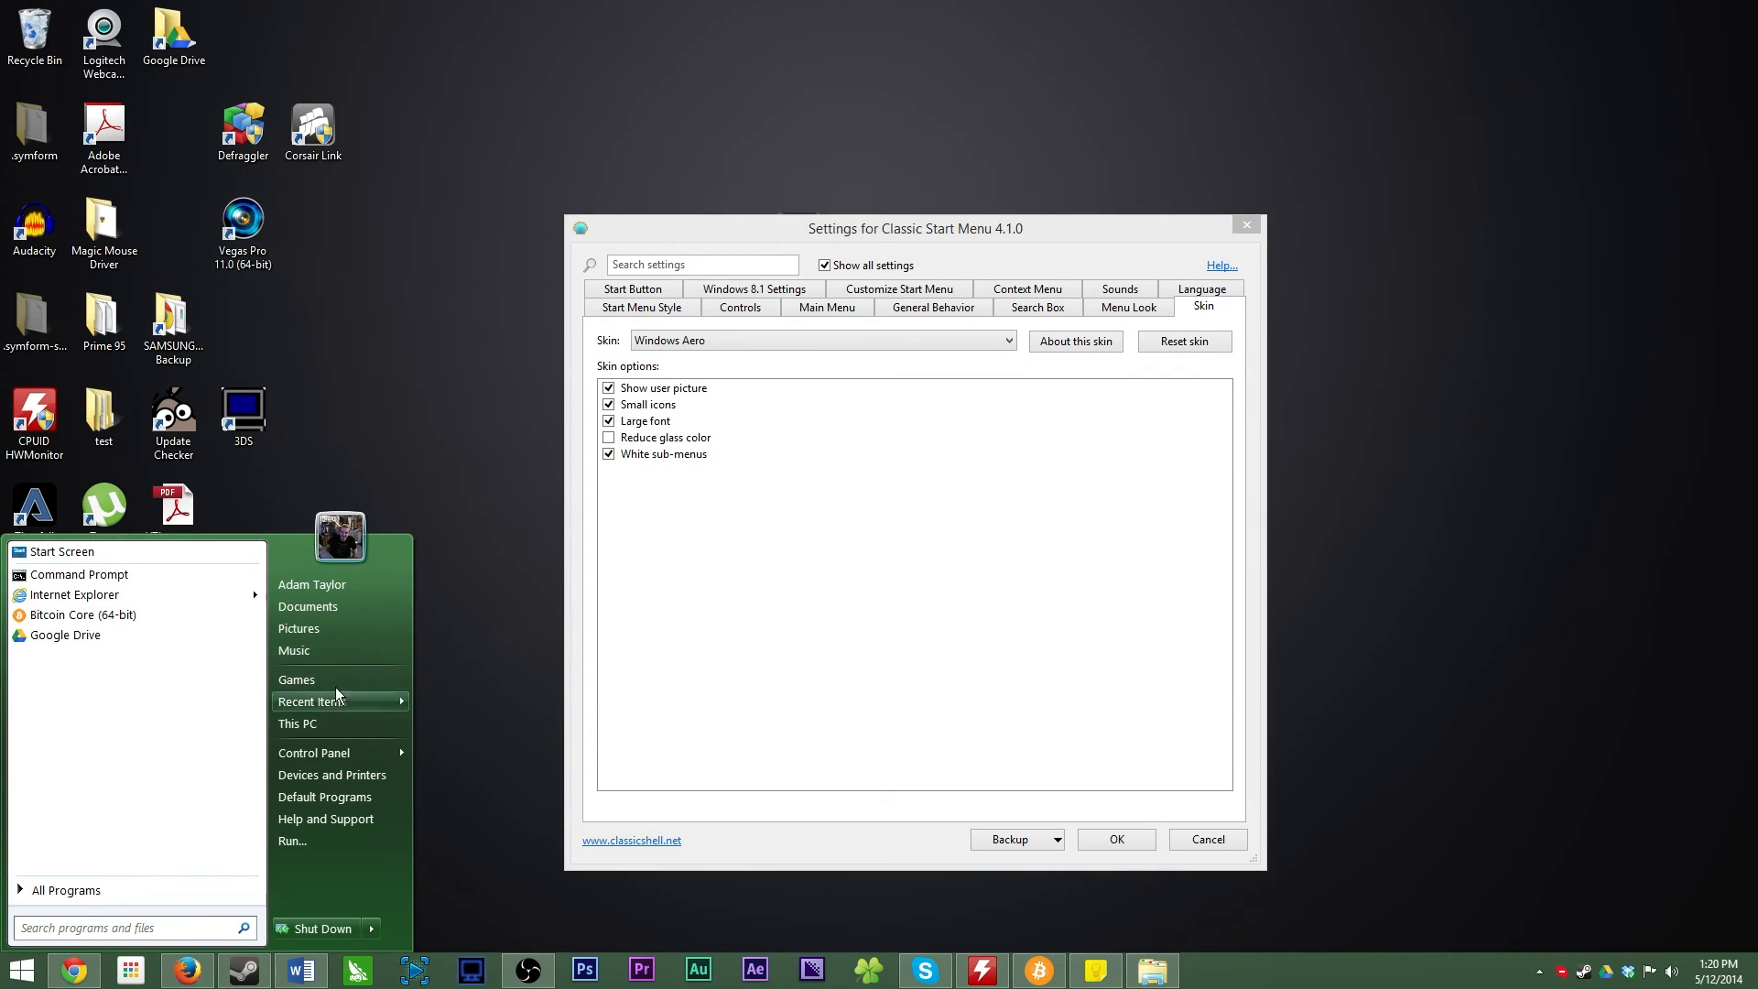
mouse_move(446, 684)
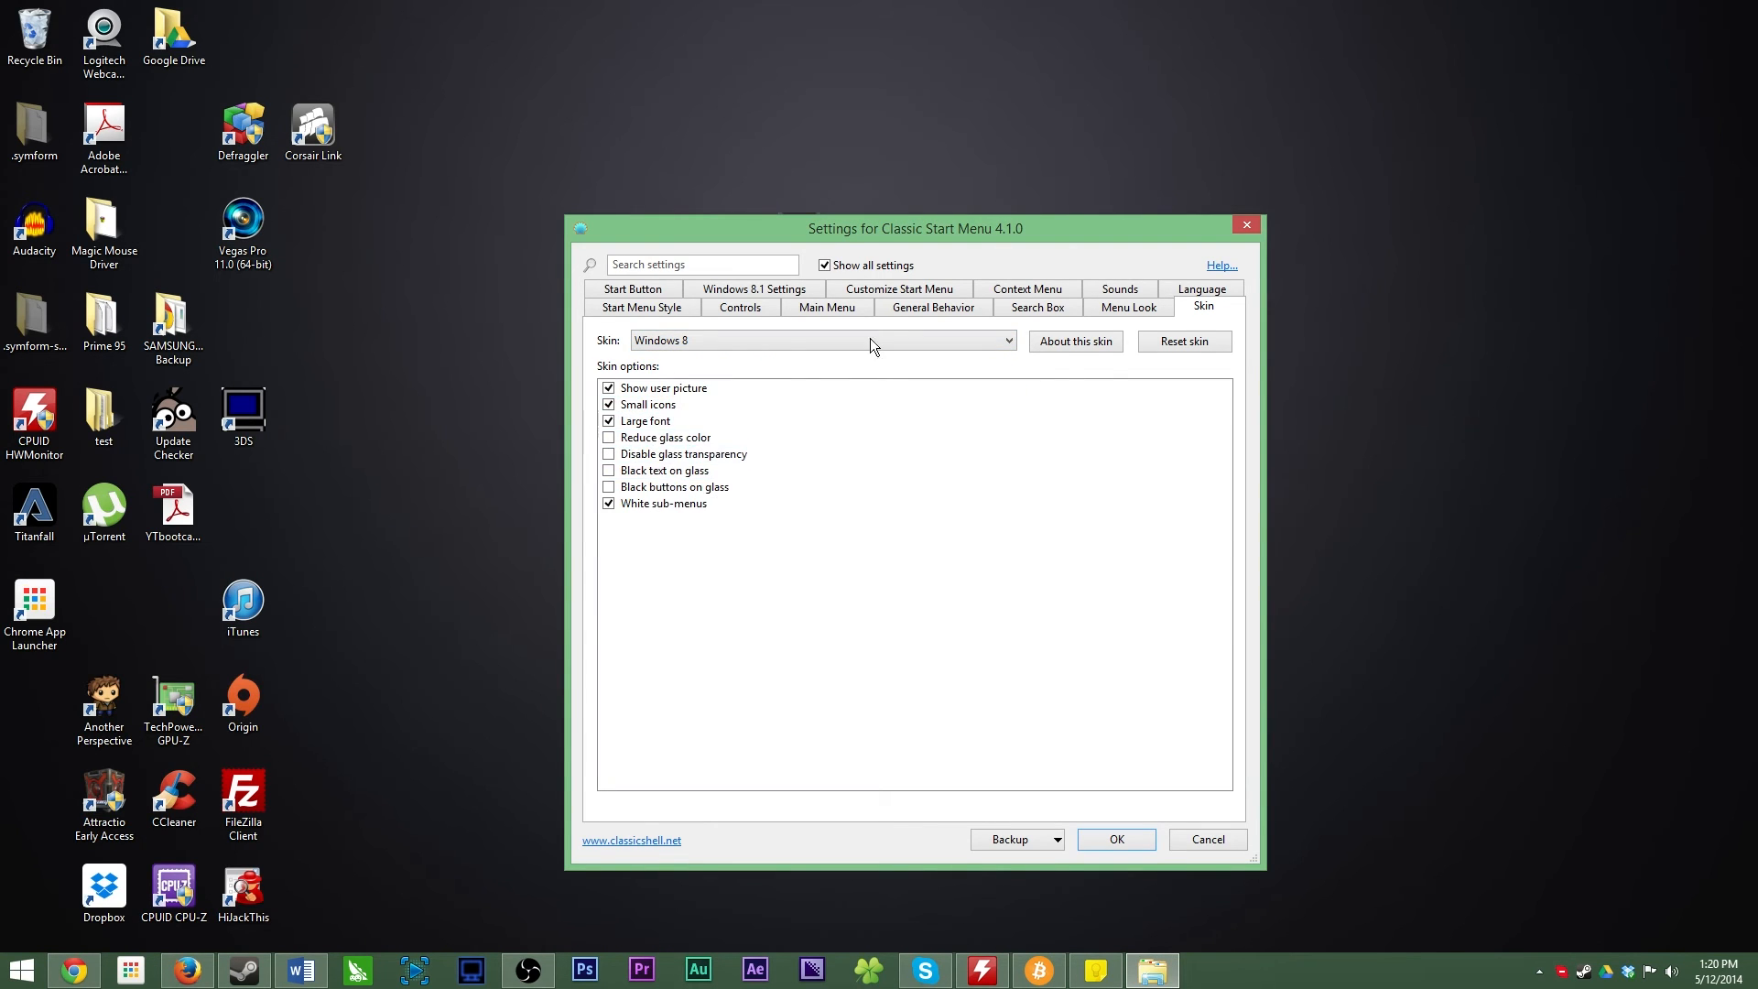
- Toggle Replace Start button on and back off, keeping the original Start button
click(633, 288)
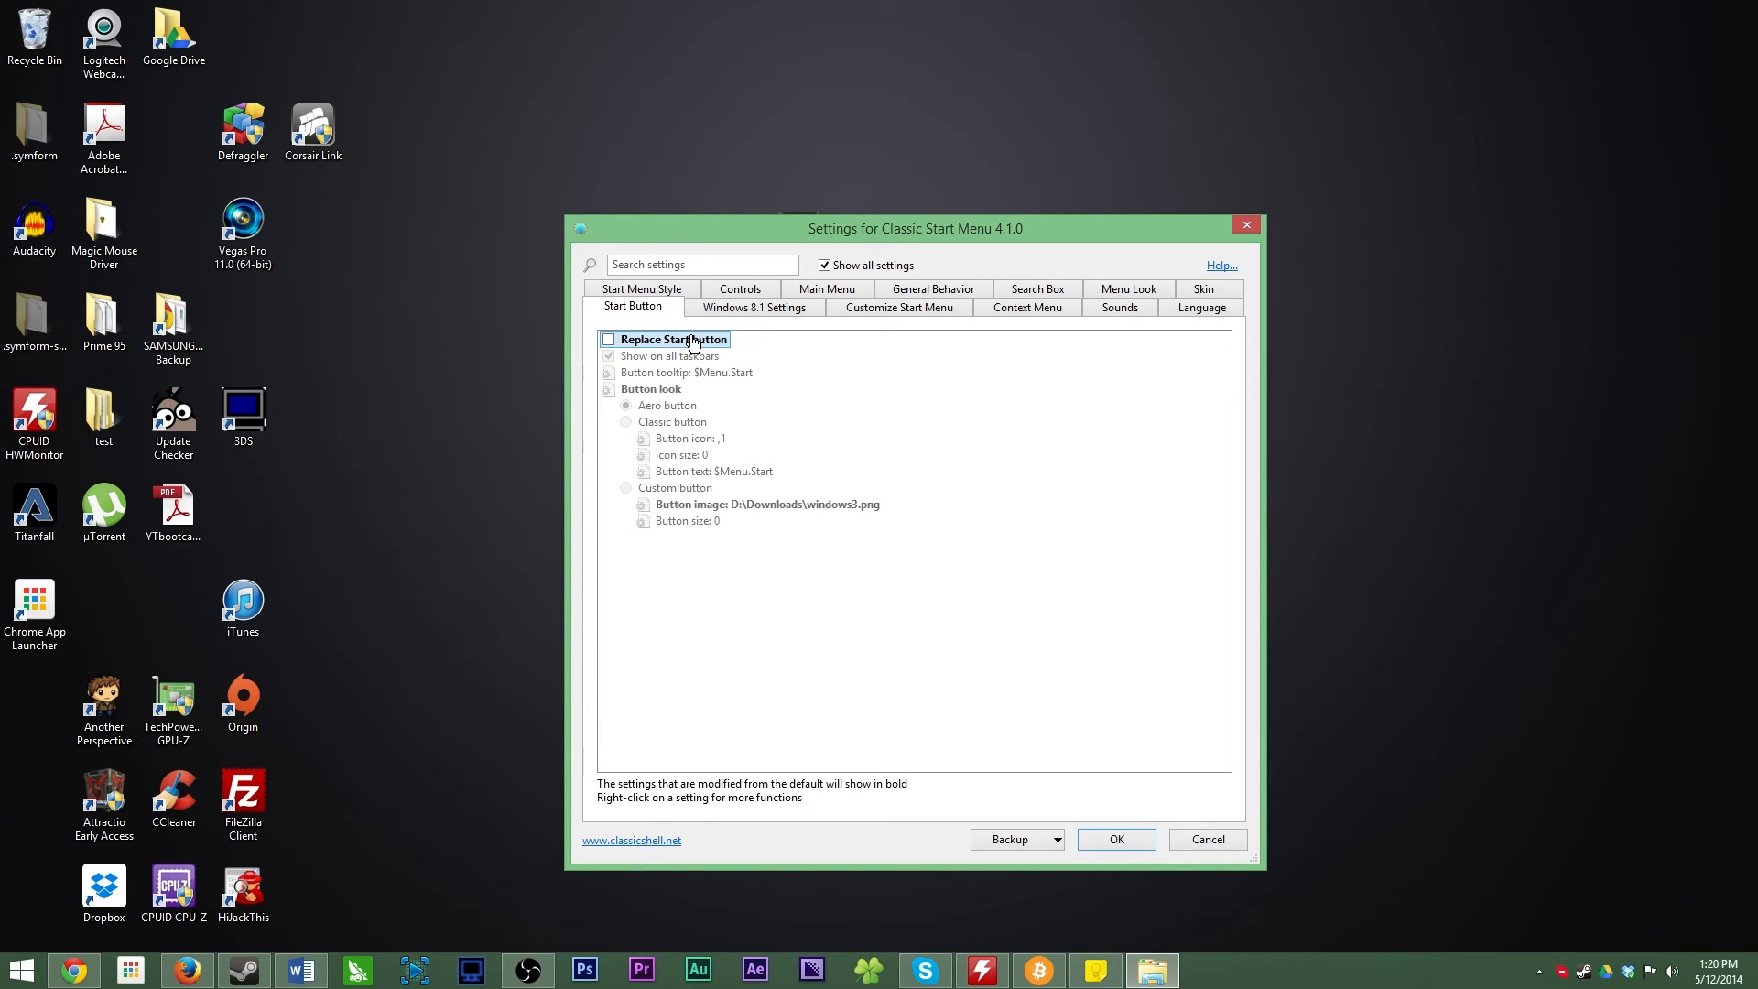
click(608, 339)
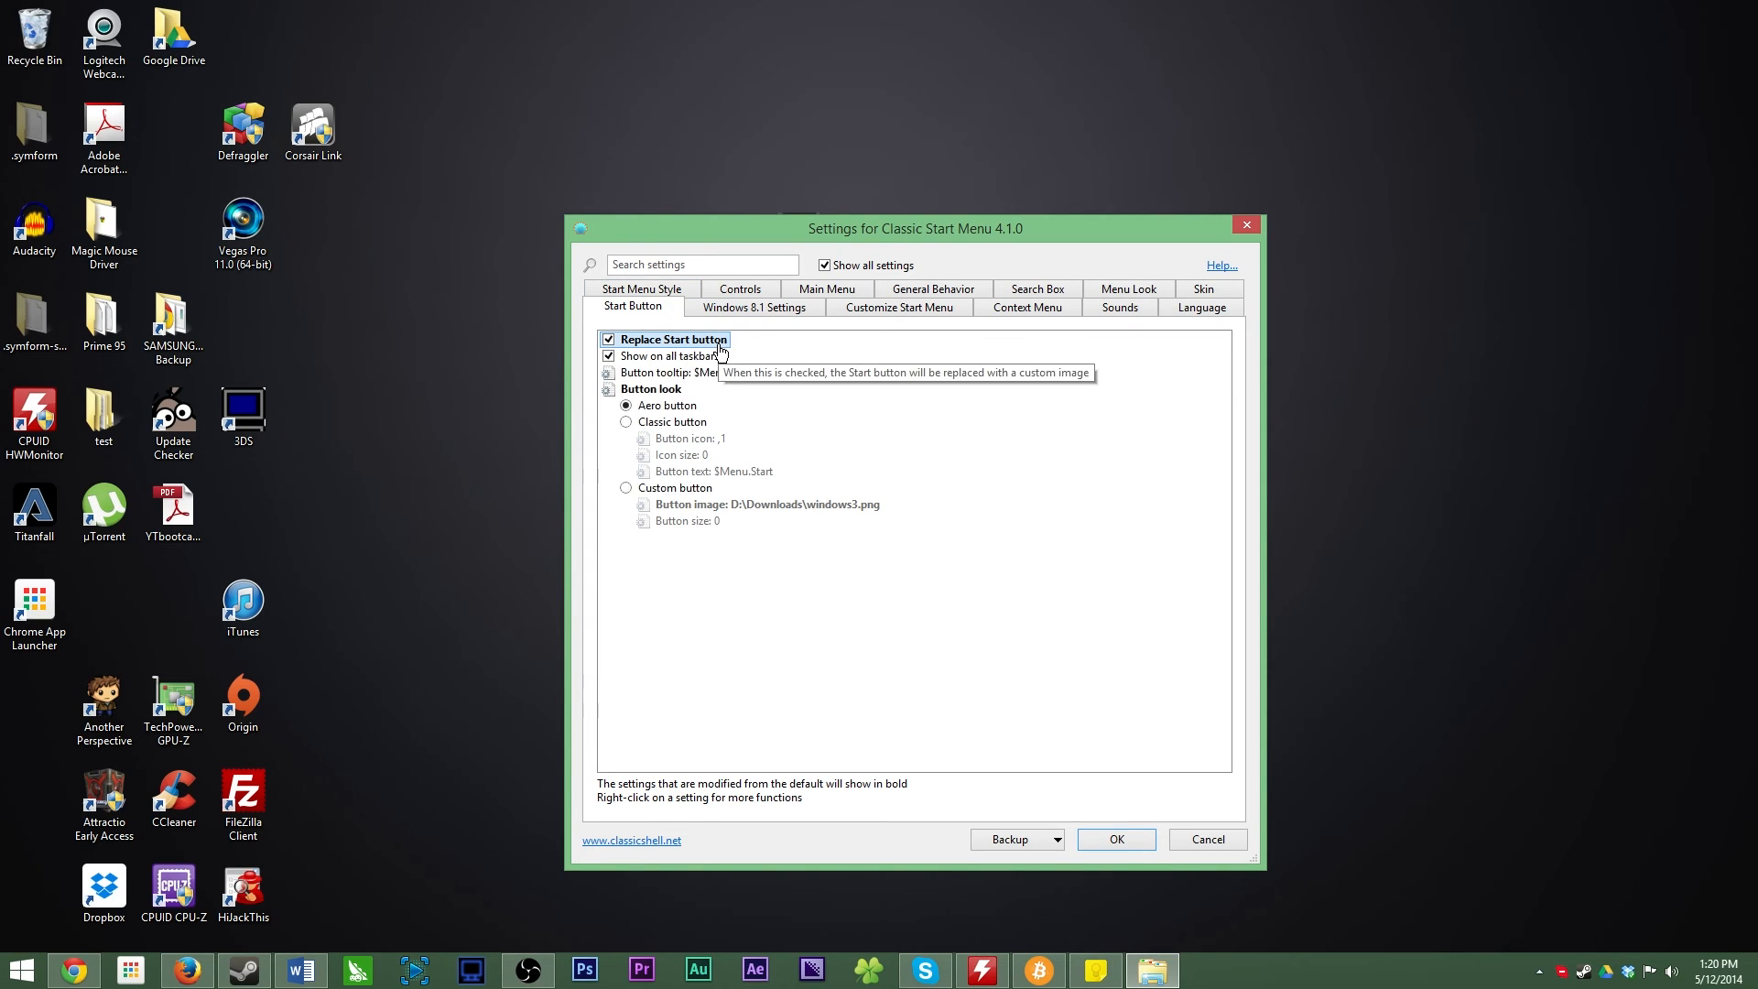
click(609, 339)
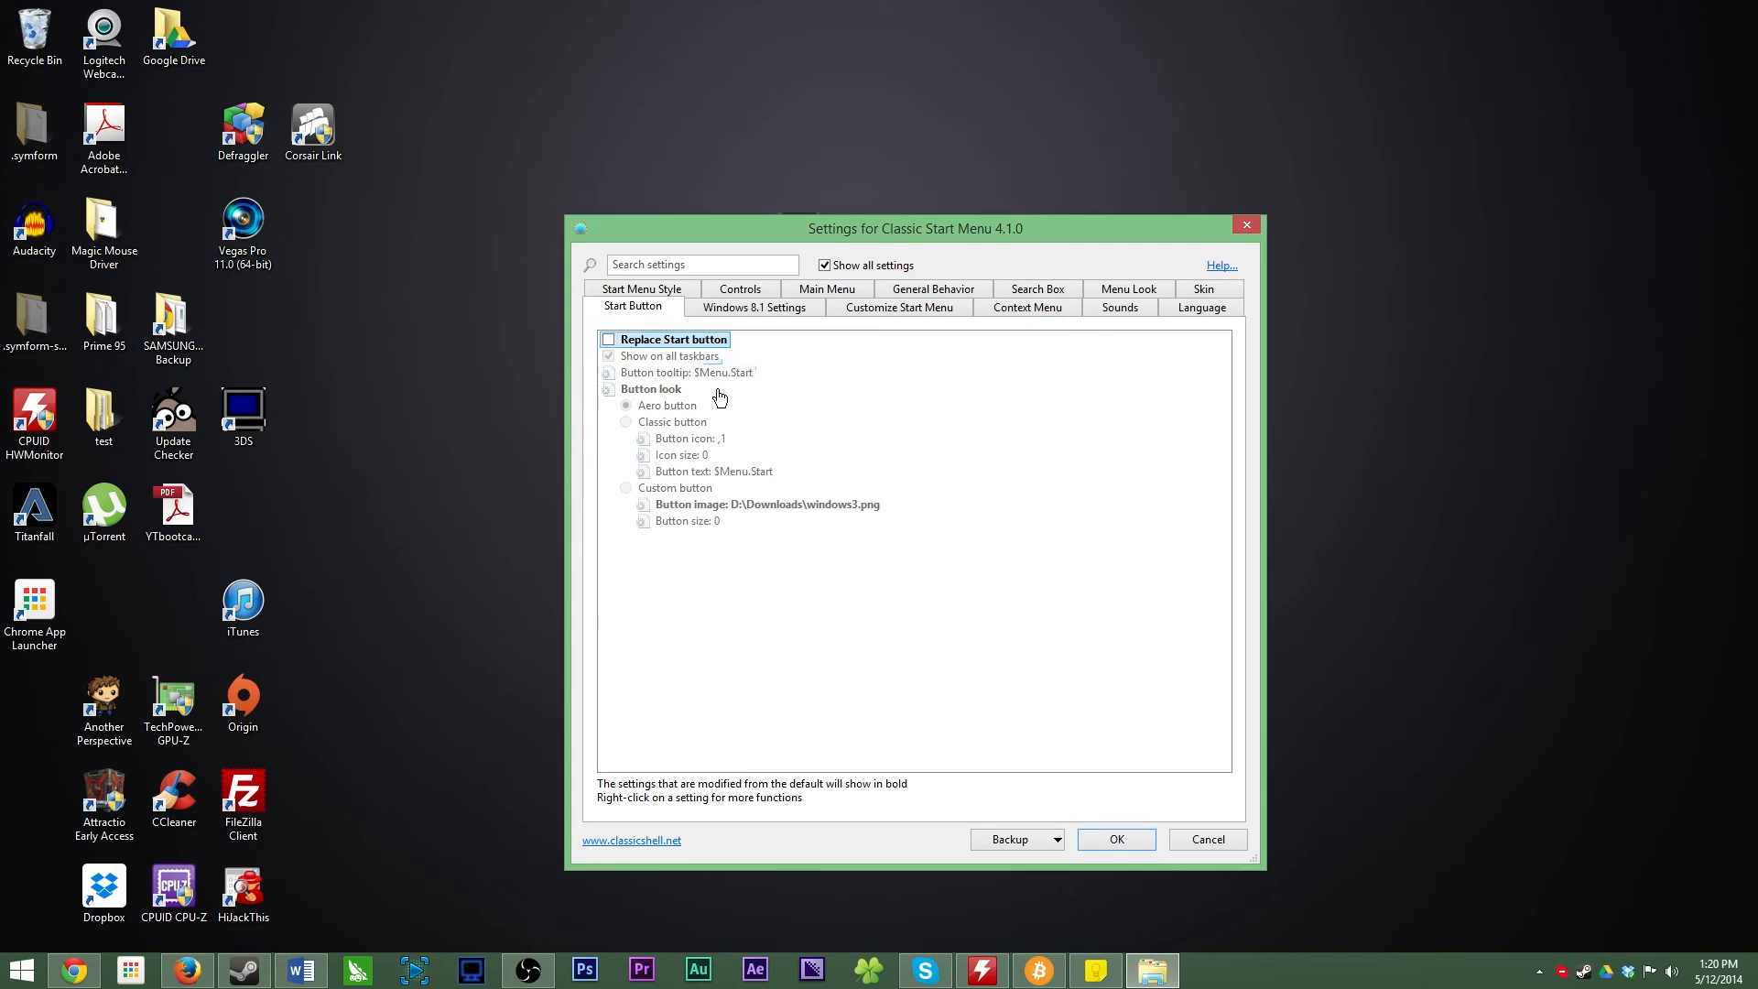
mouse_move(740, 311)
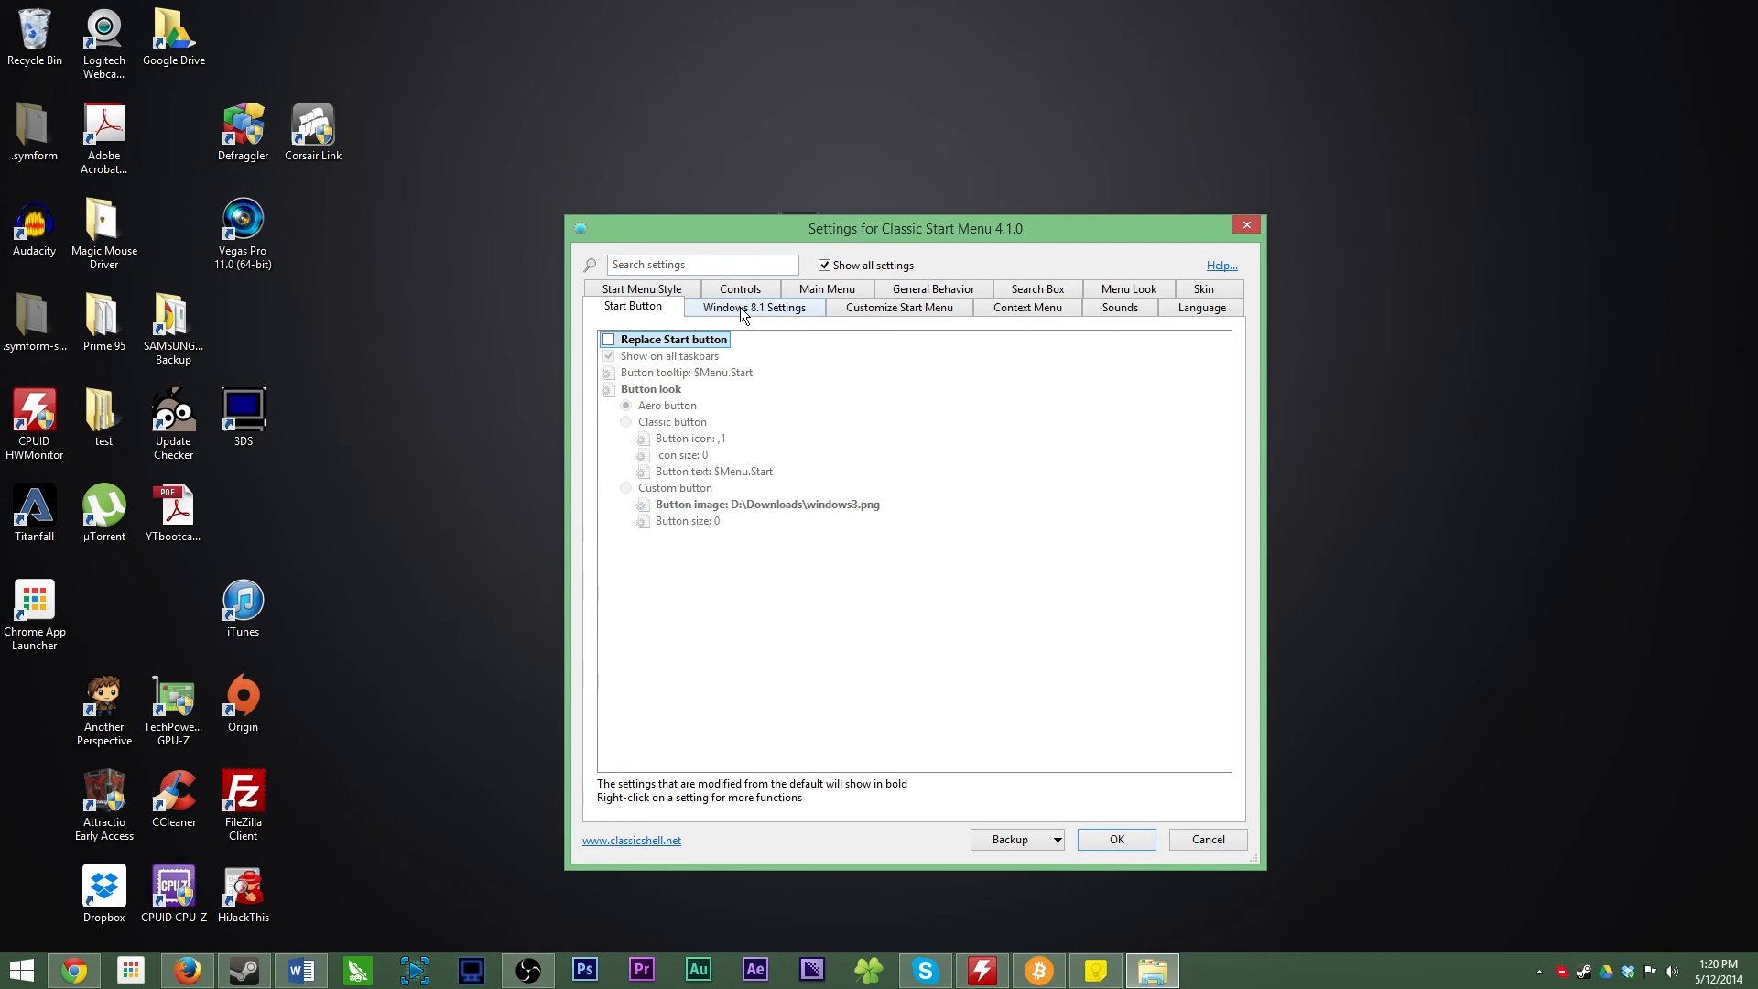
- On Windows 8.1 Settings, enable Disable taskbar transparency to make the taskbar opaque
click(753, 308)
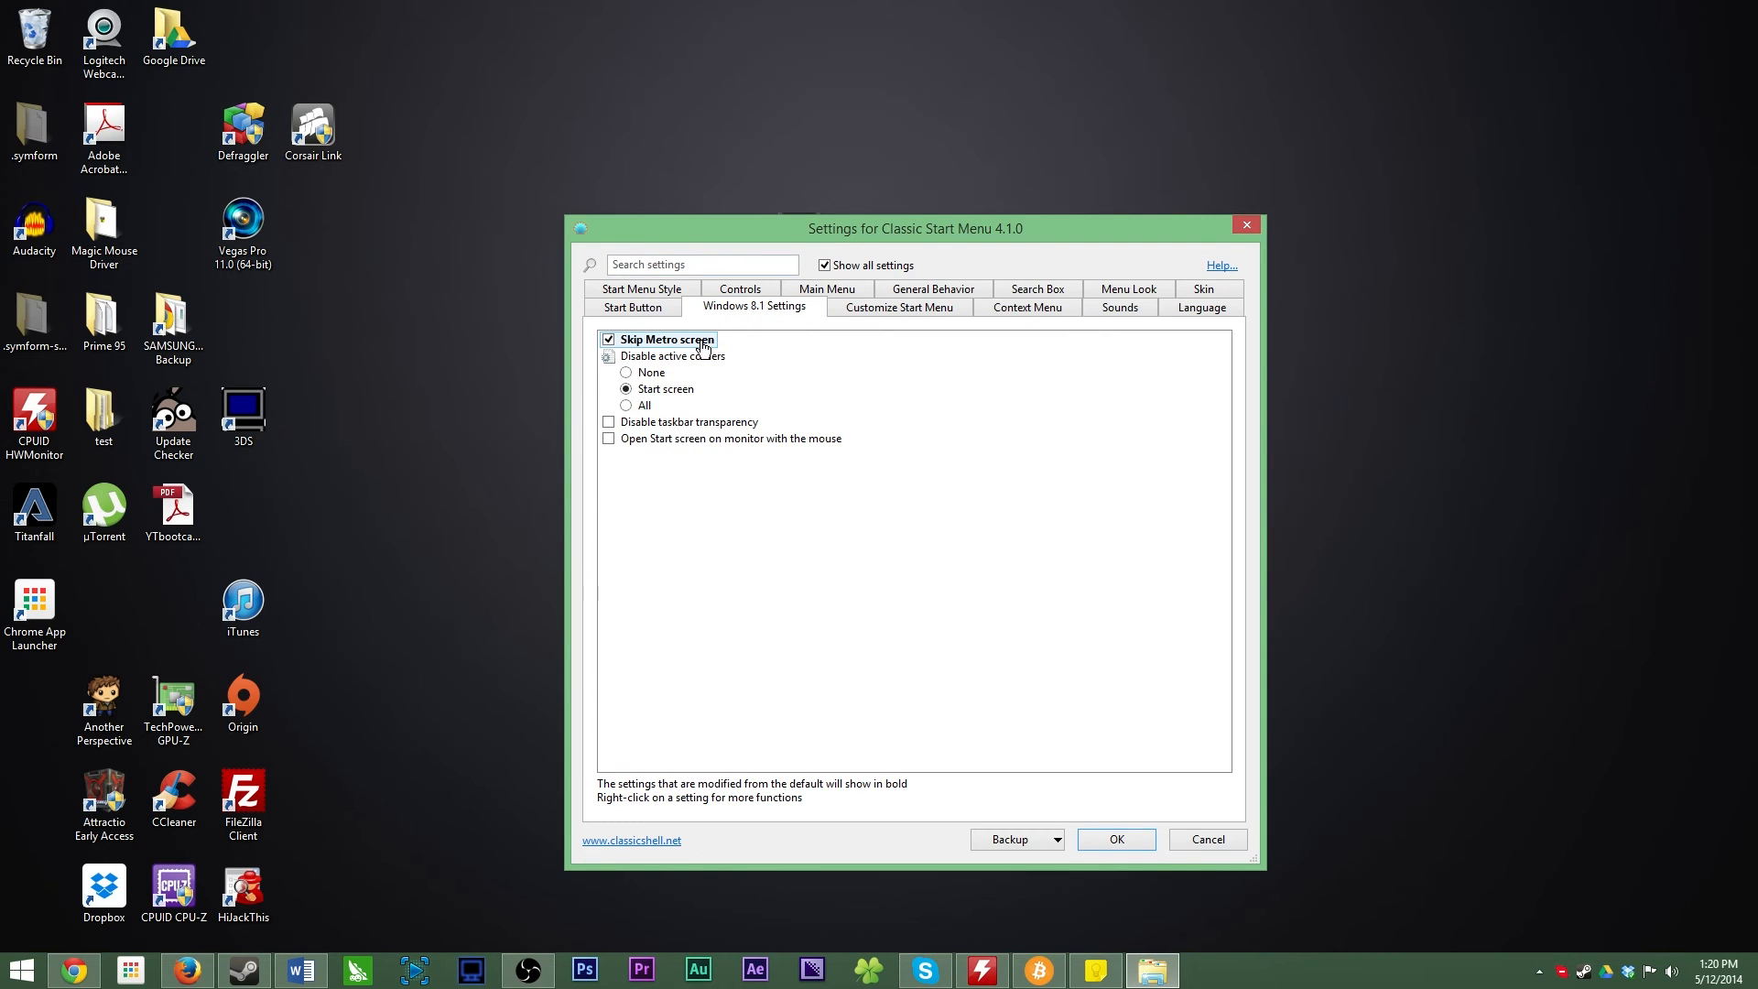
mouse_move(853, 395)
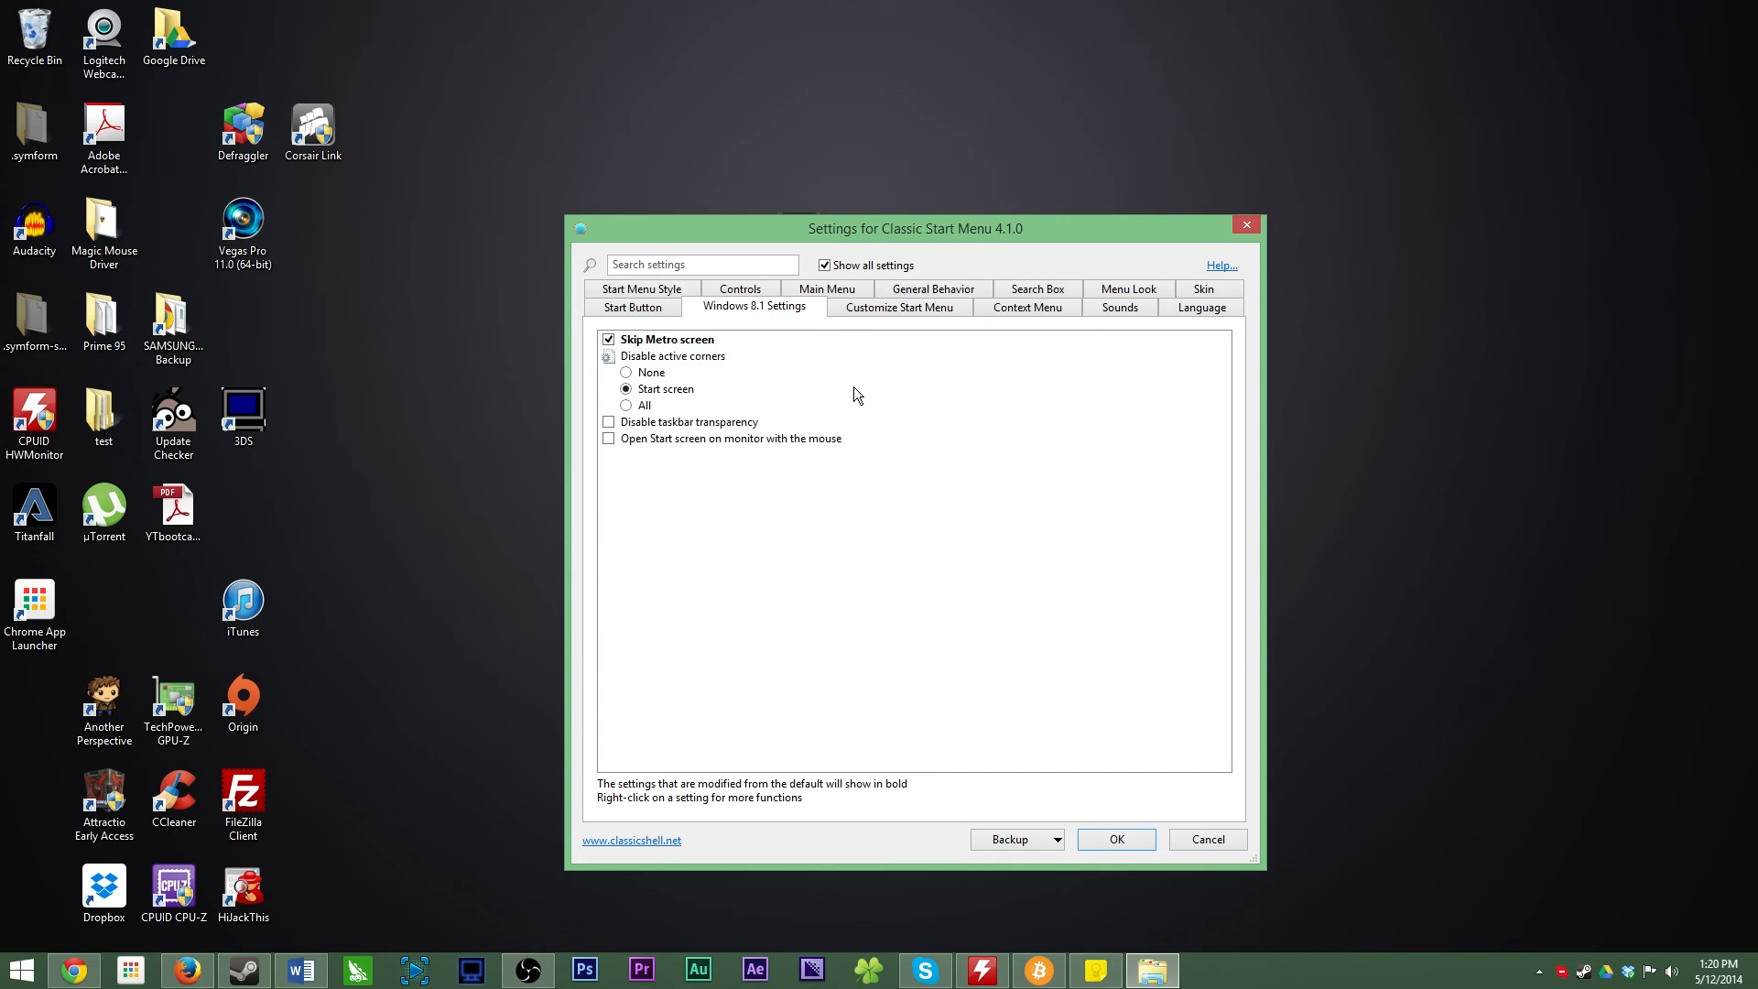
mouse_move(960, 420)
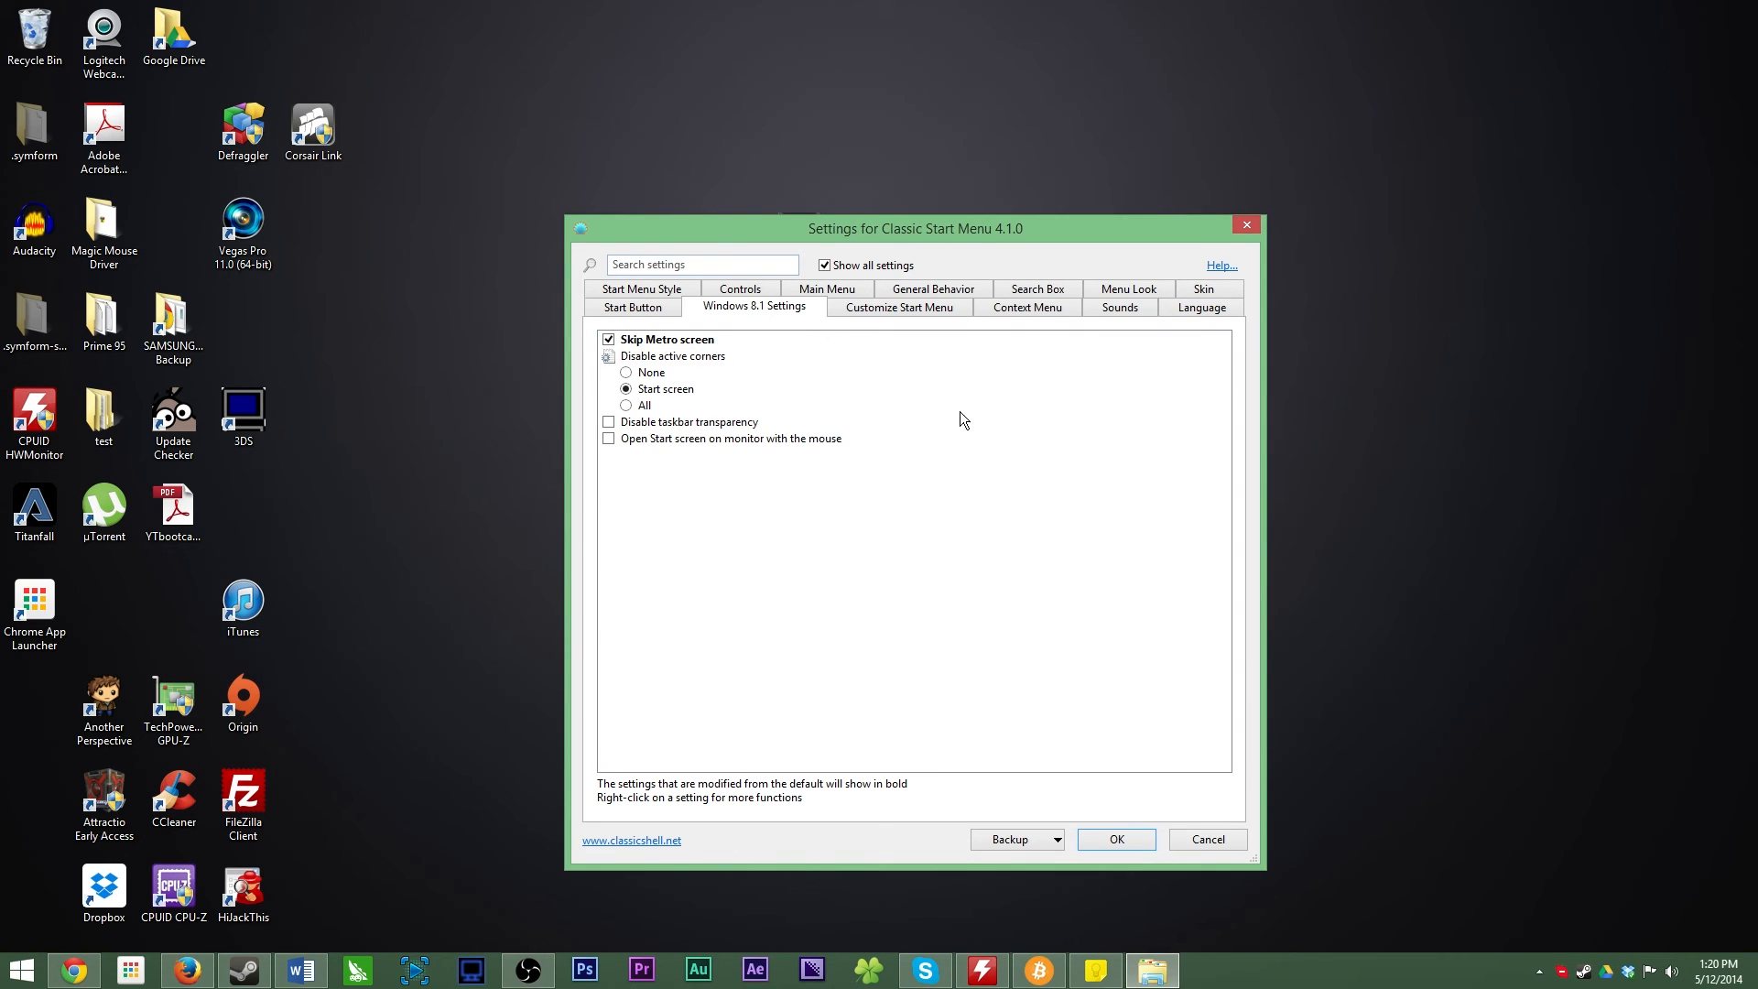
mouse_move(708, 368)
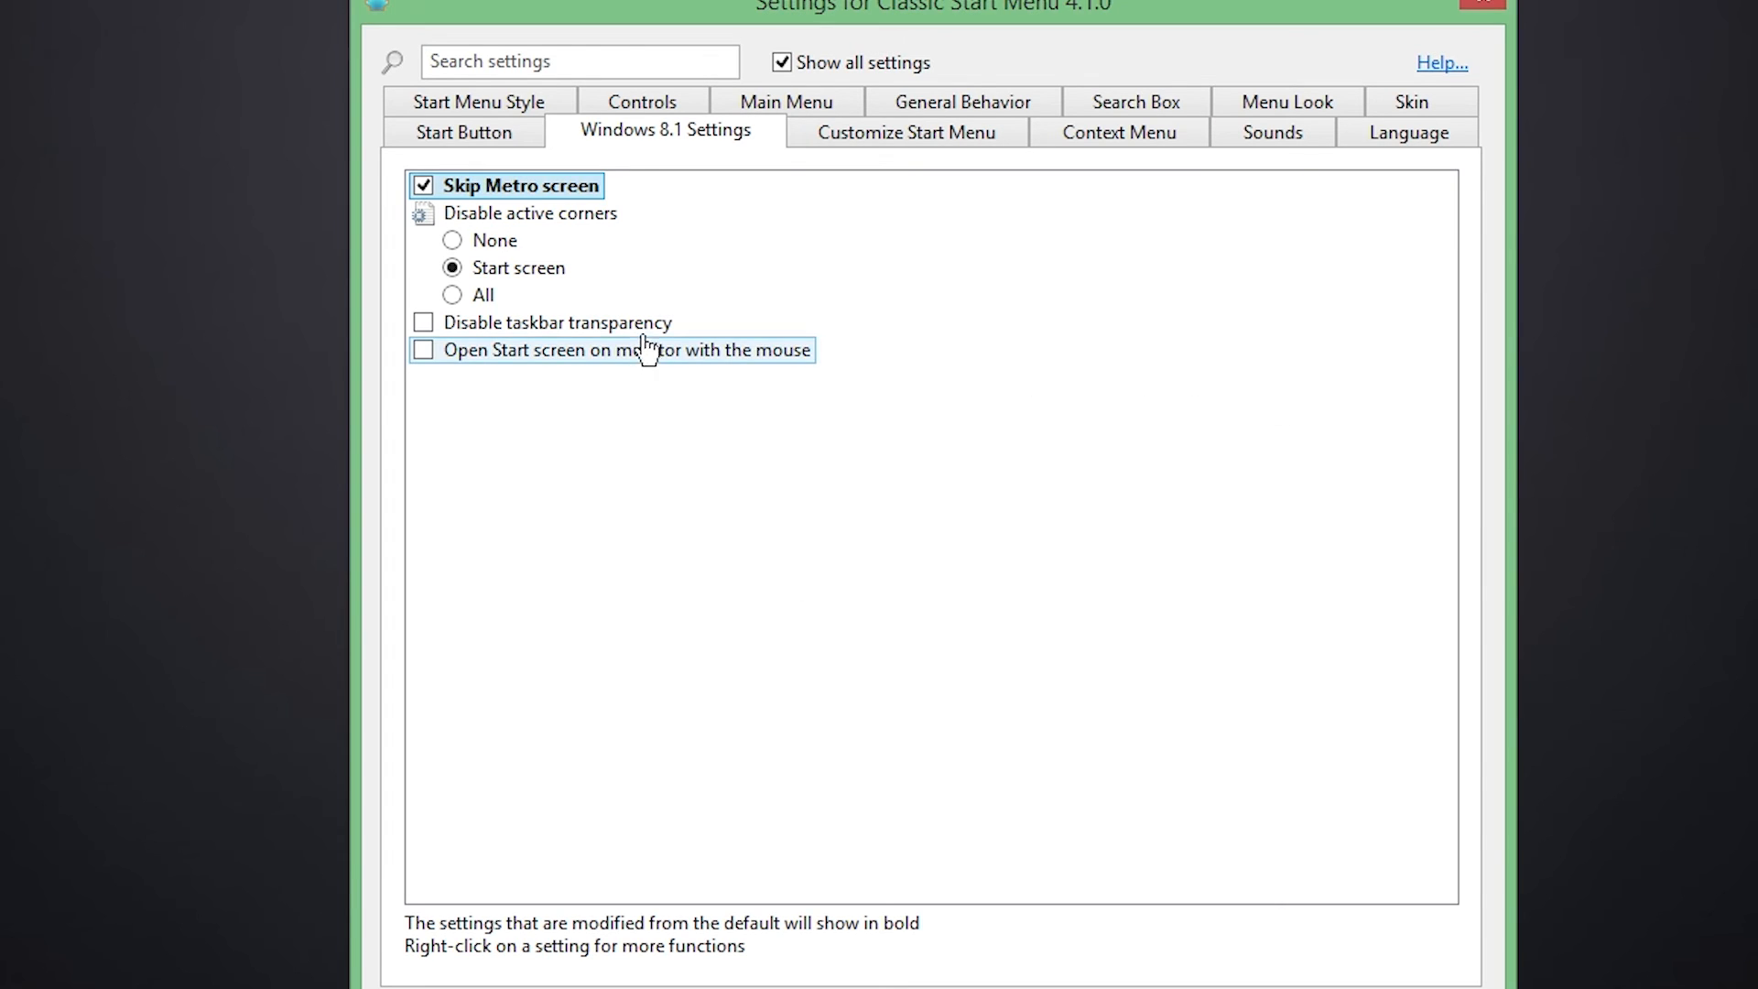
click(424, 323)
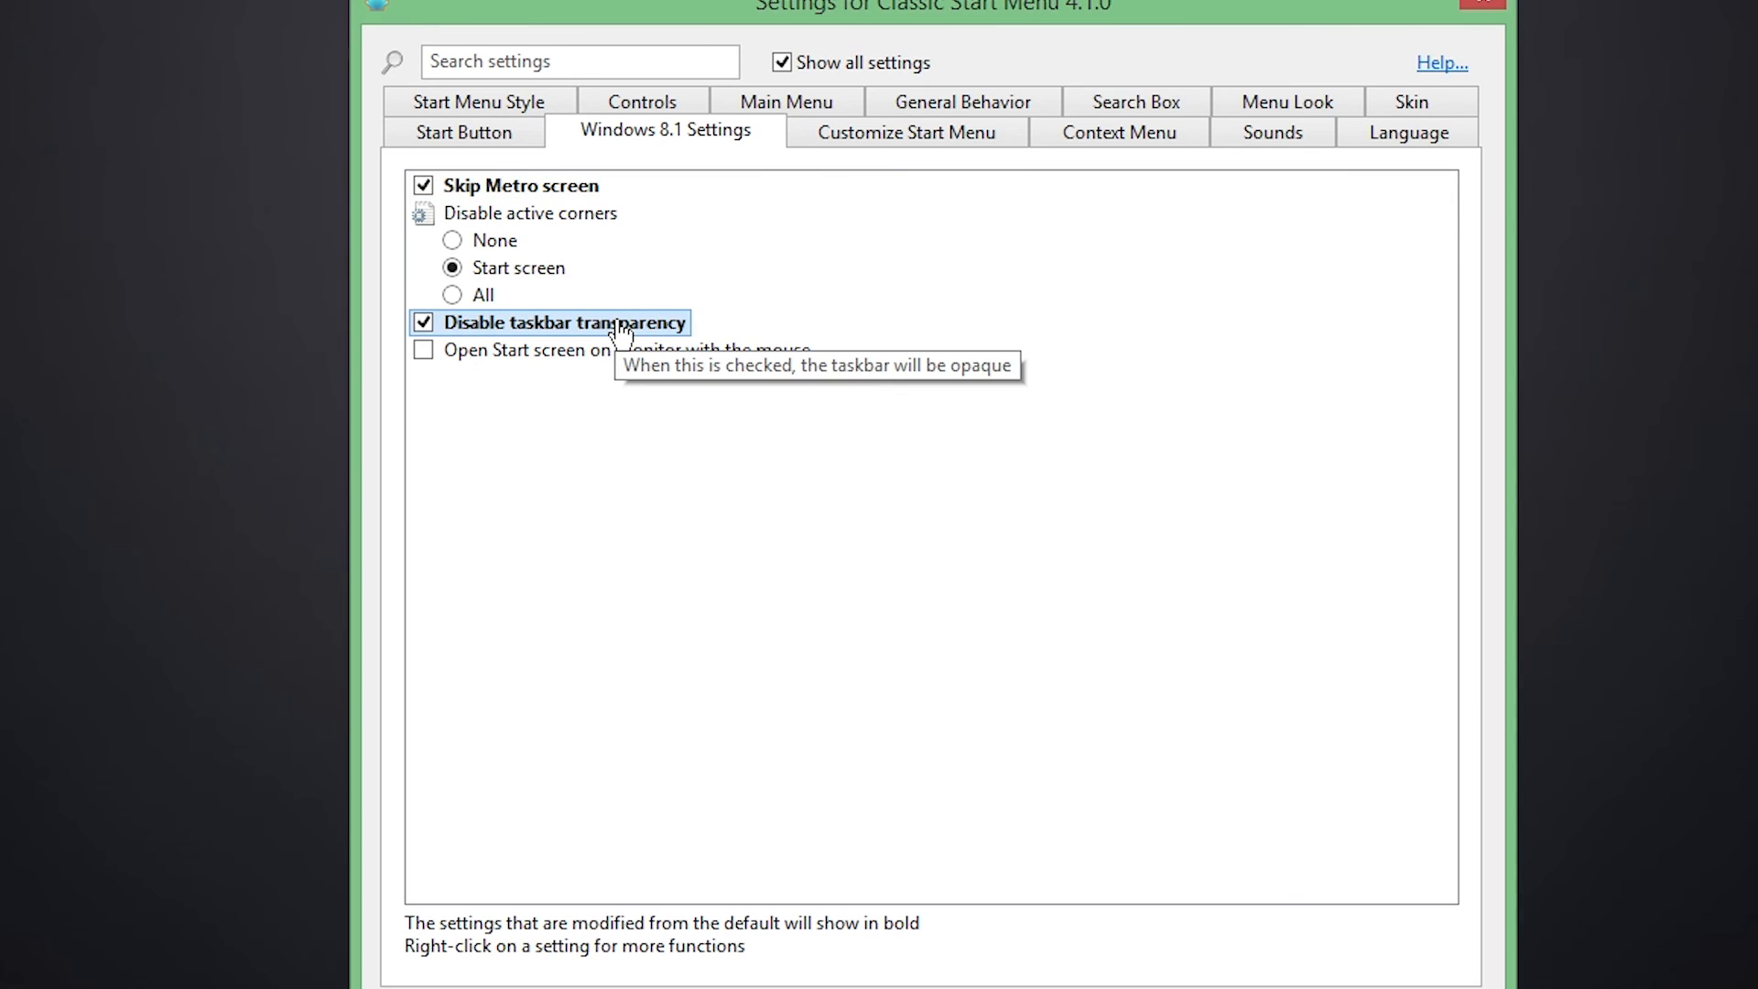
click(424, 324)
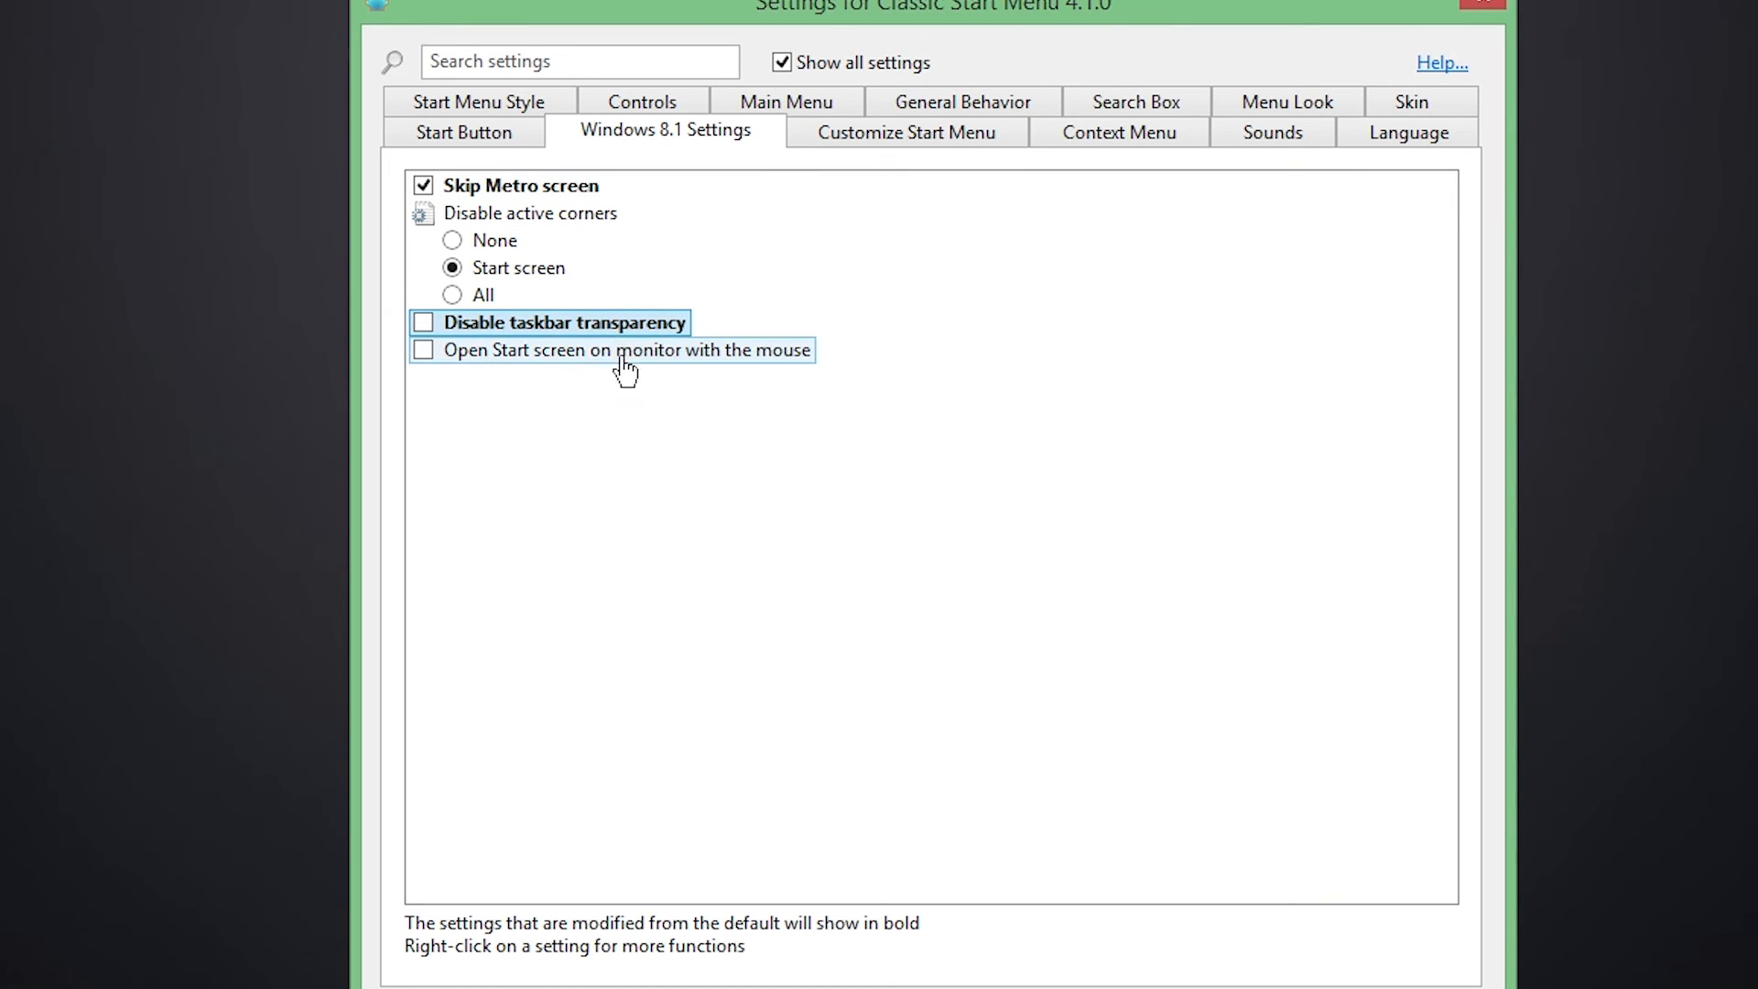
click(423, 323)
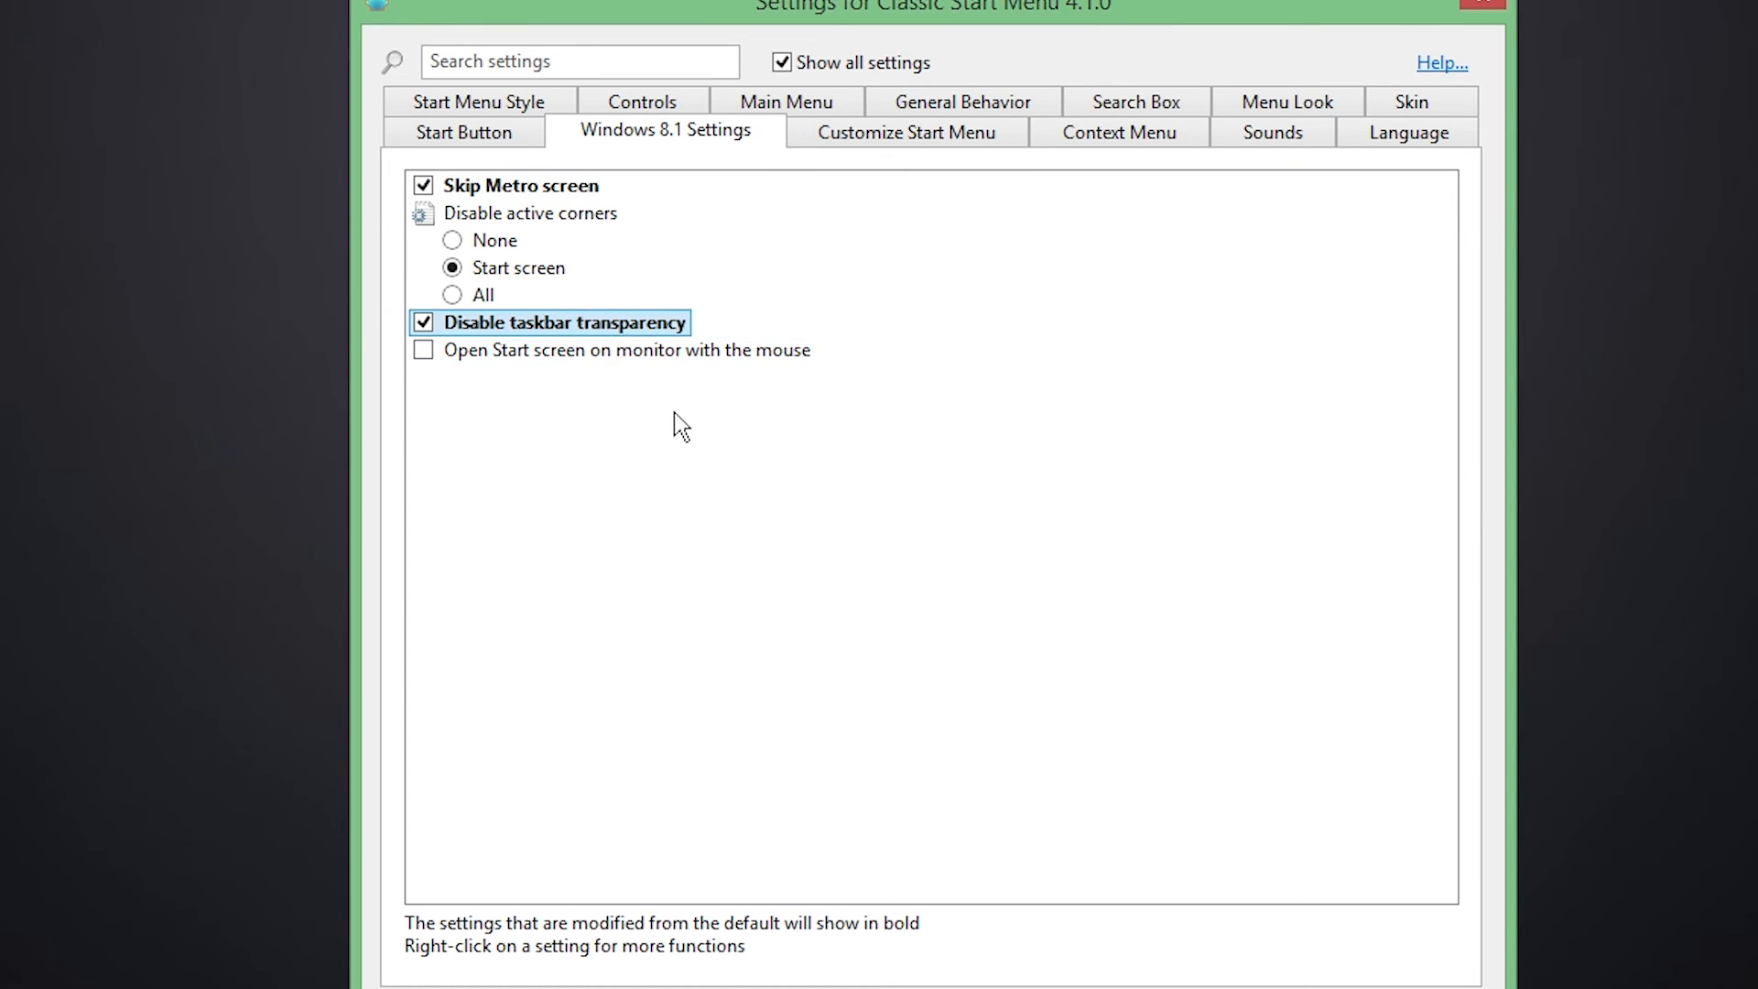
mouse_move(680, 389)
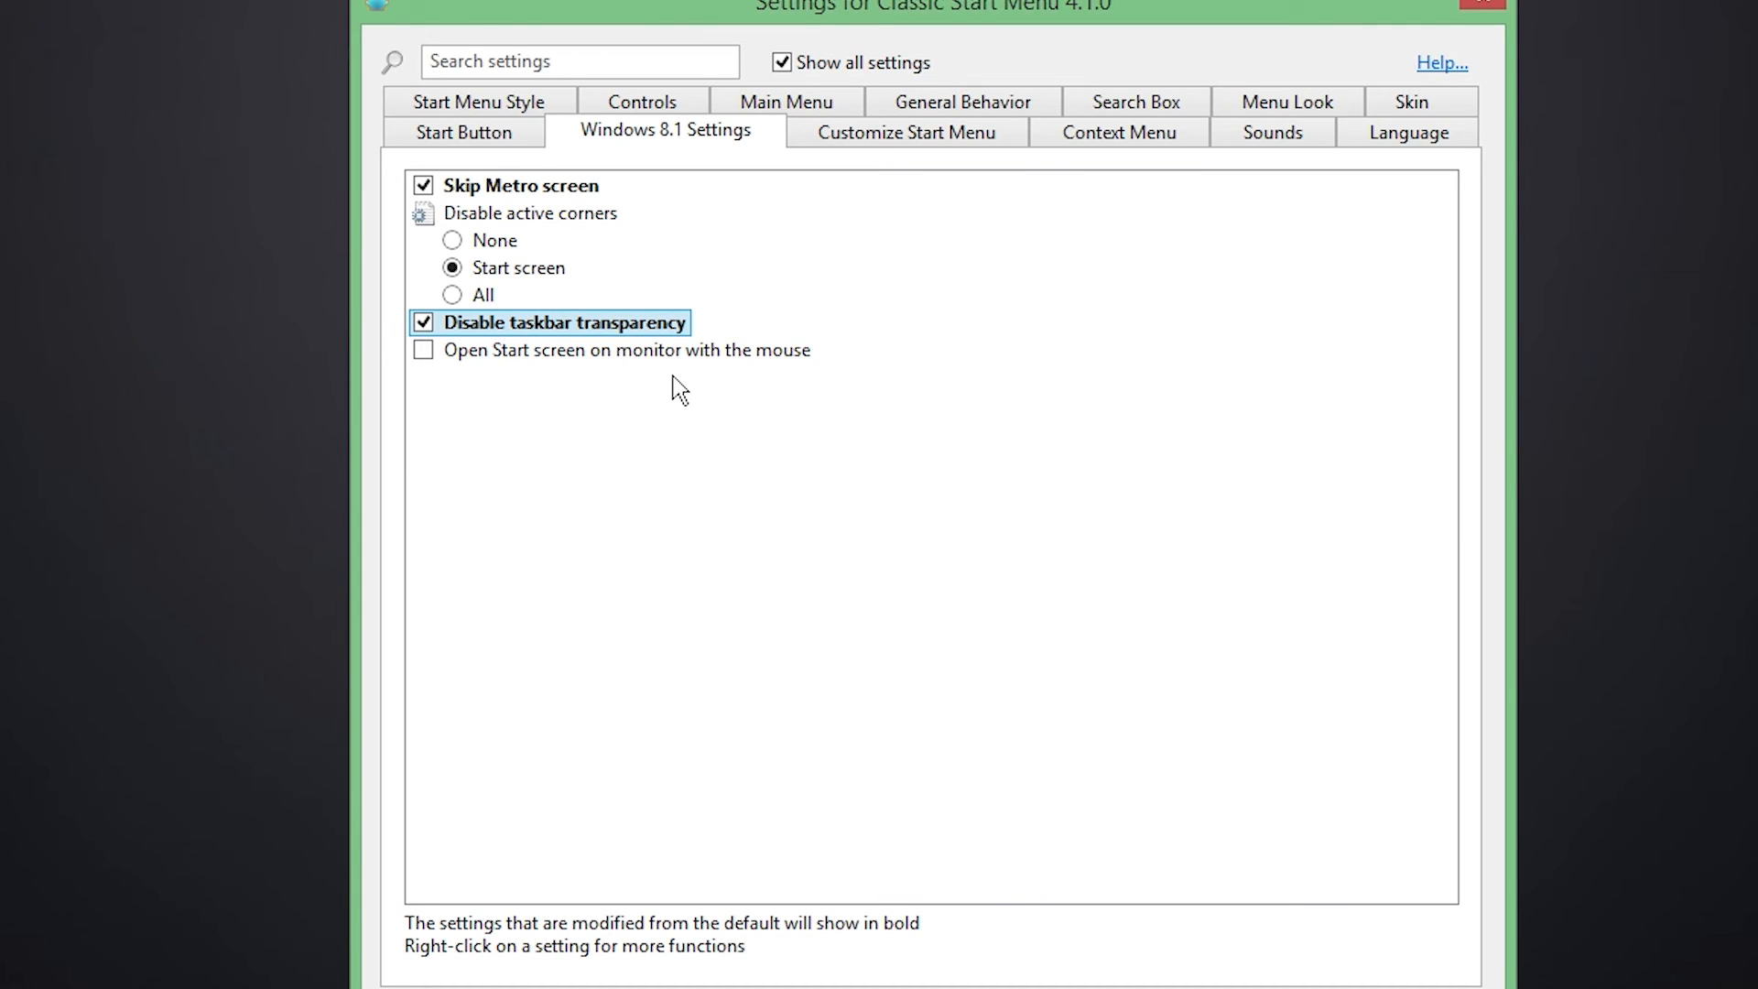
mouse_move(476, 435)
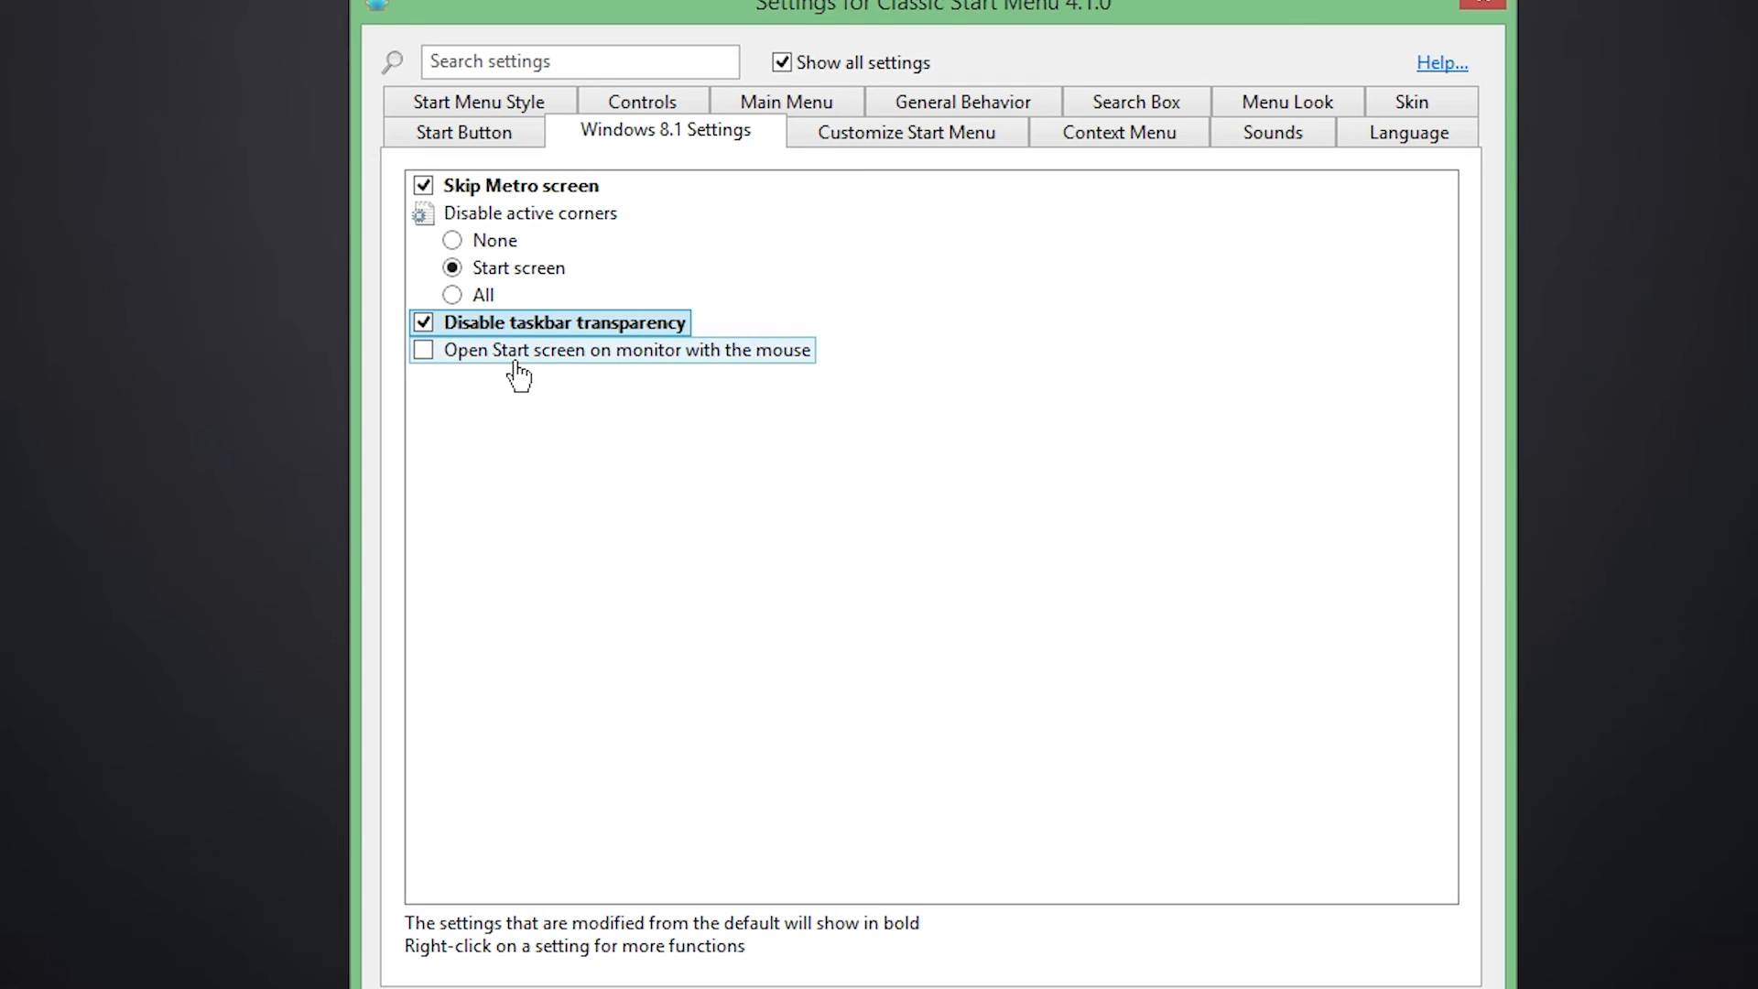
mouse_move(519, 349)
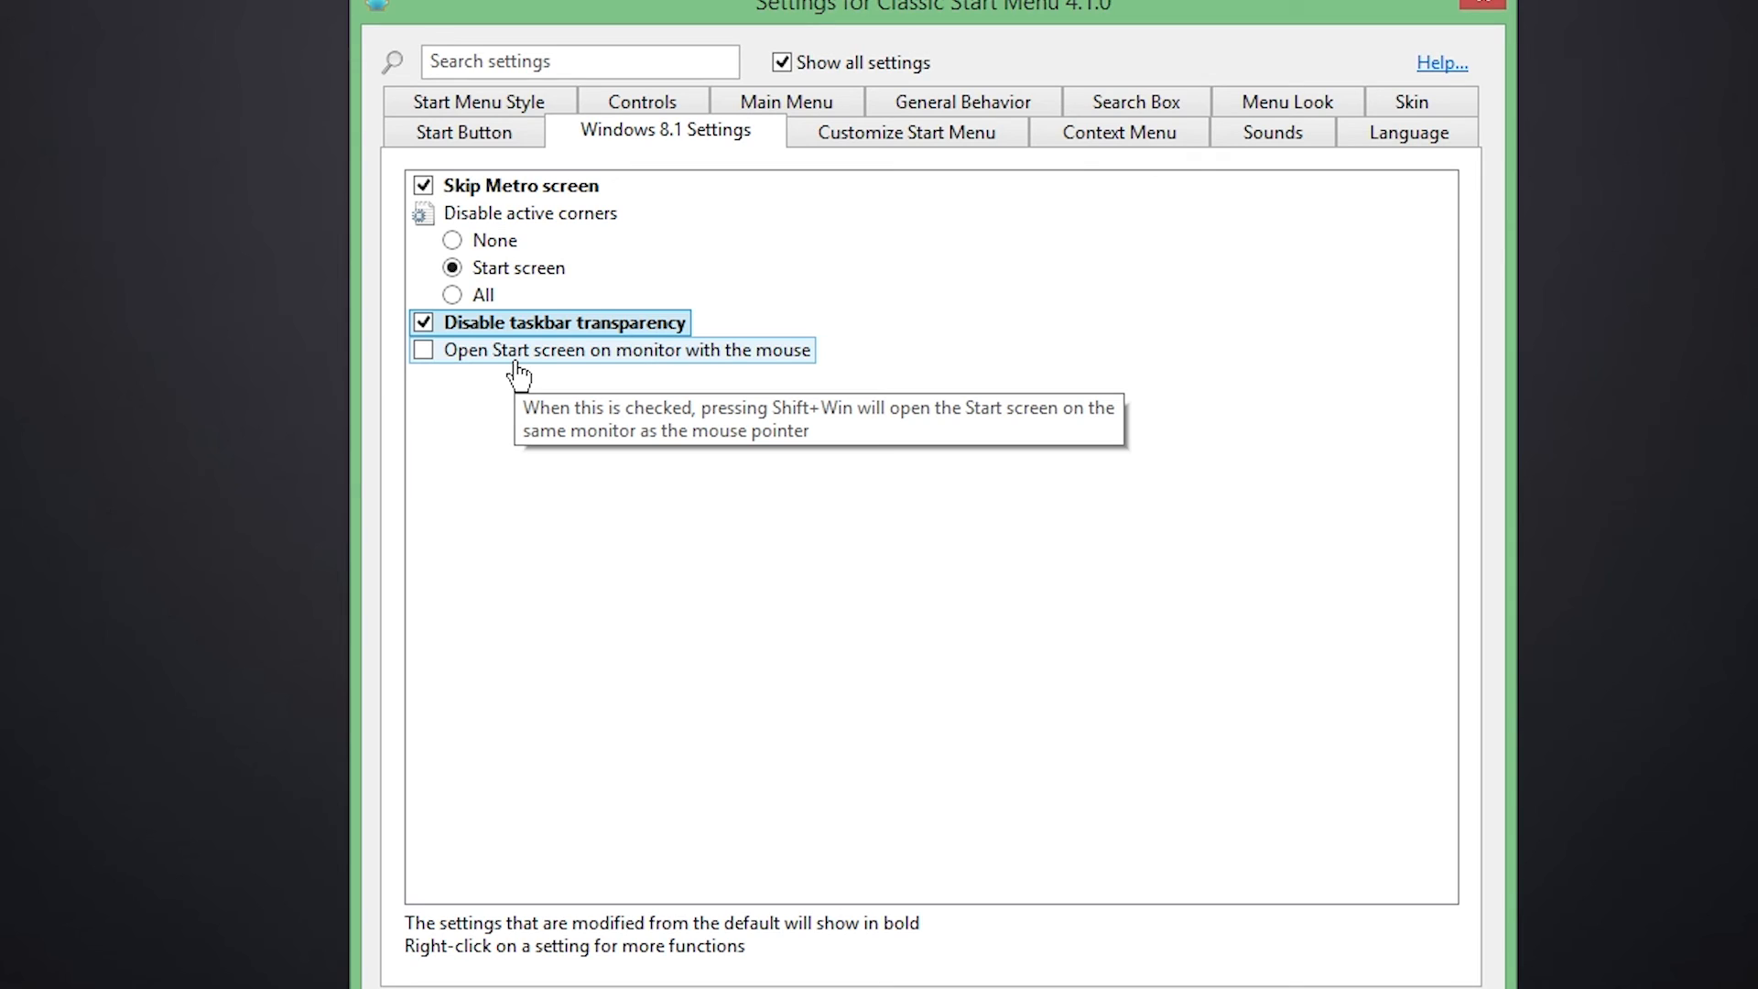
mouse_move(541, 374)
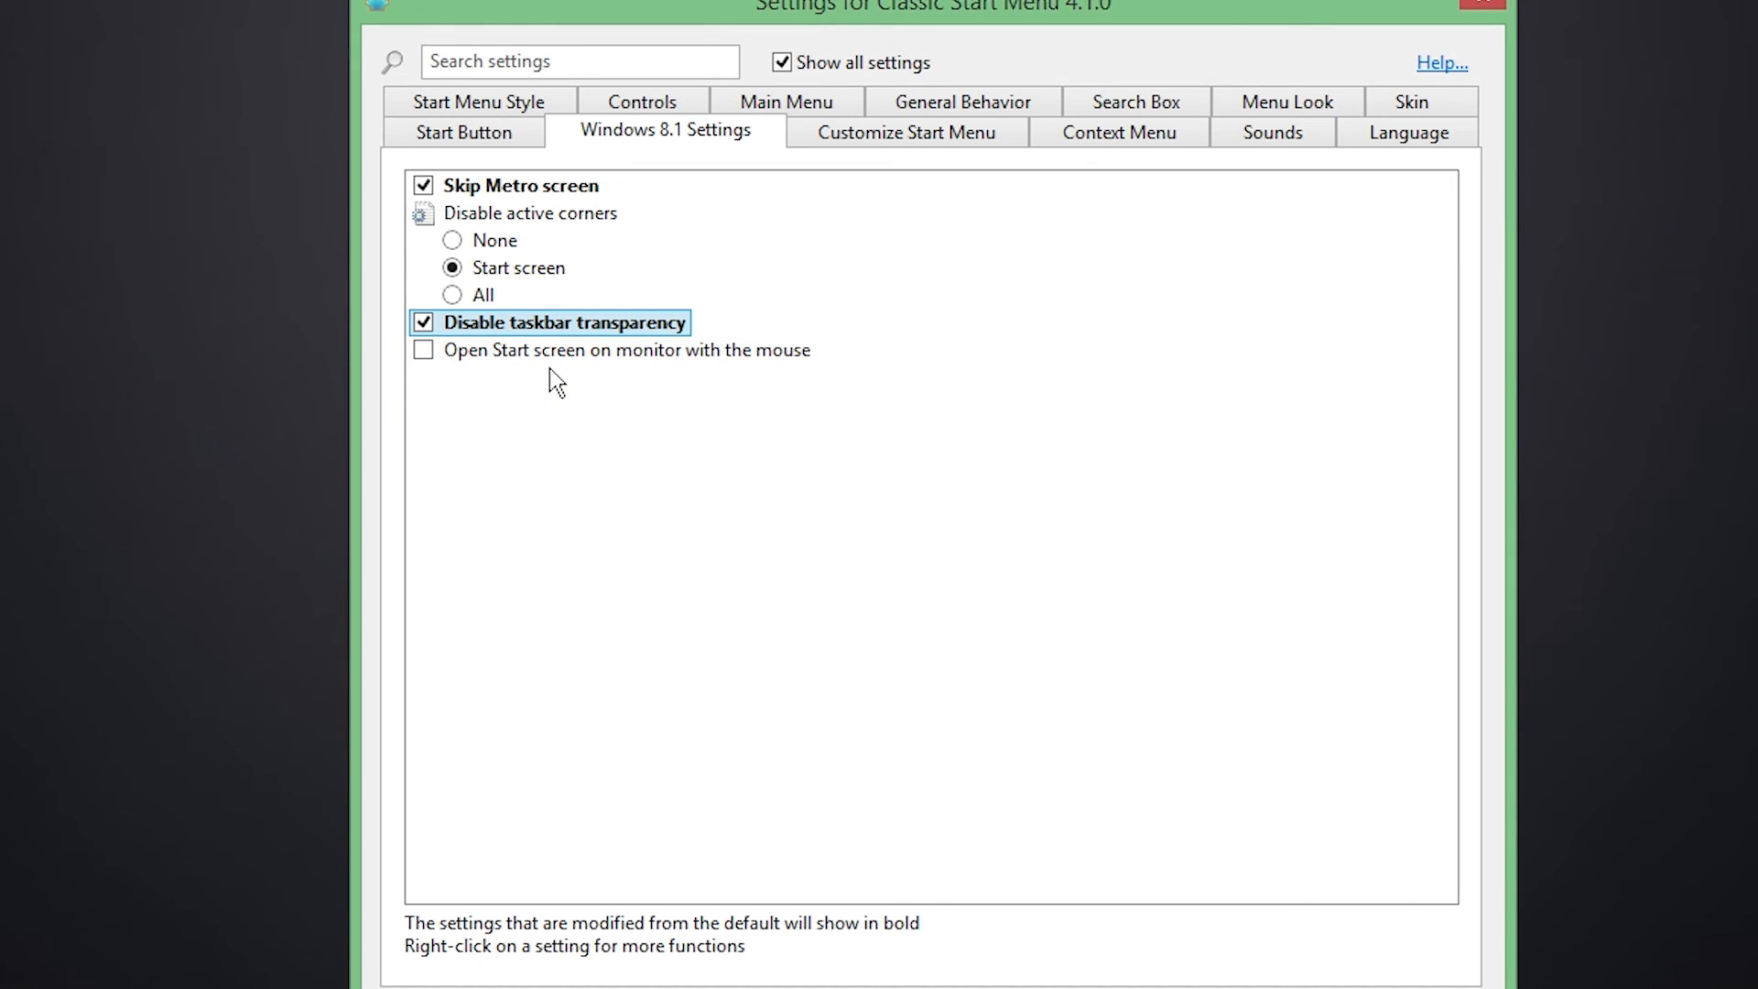
mouse_move(1108, 649)
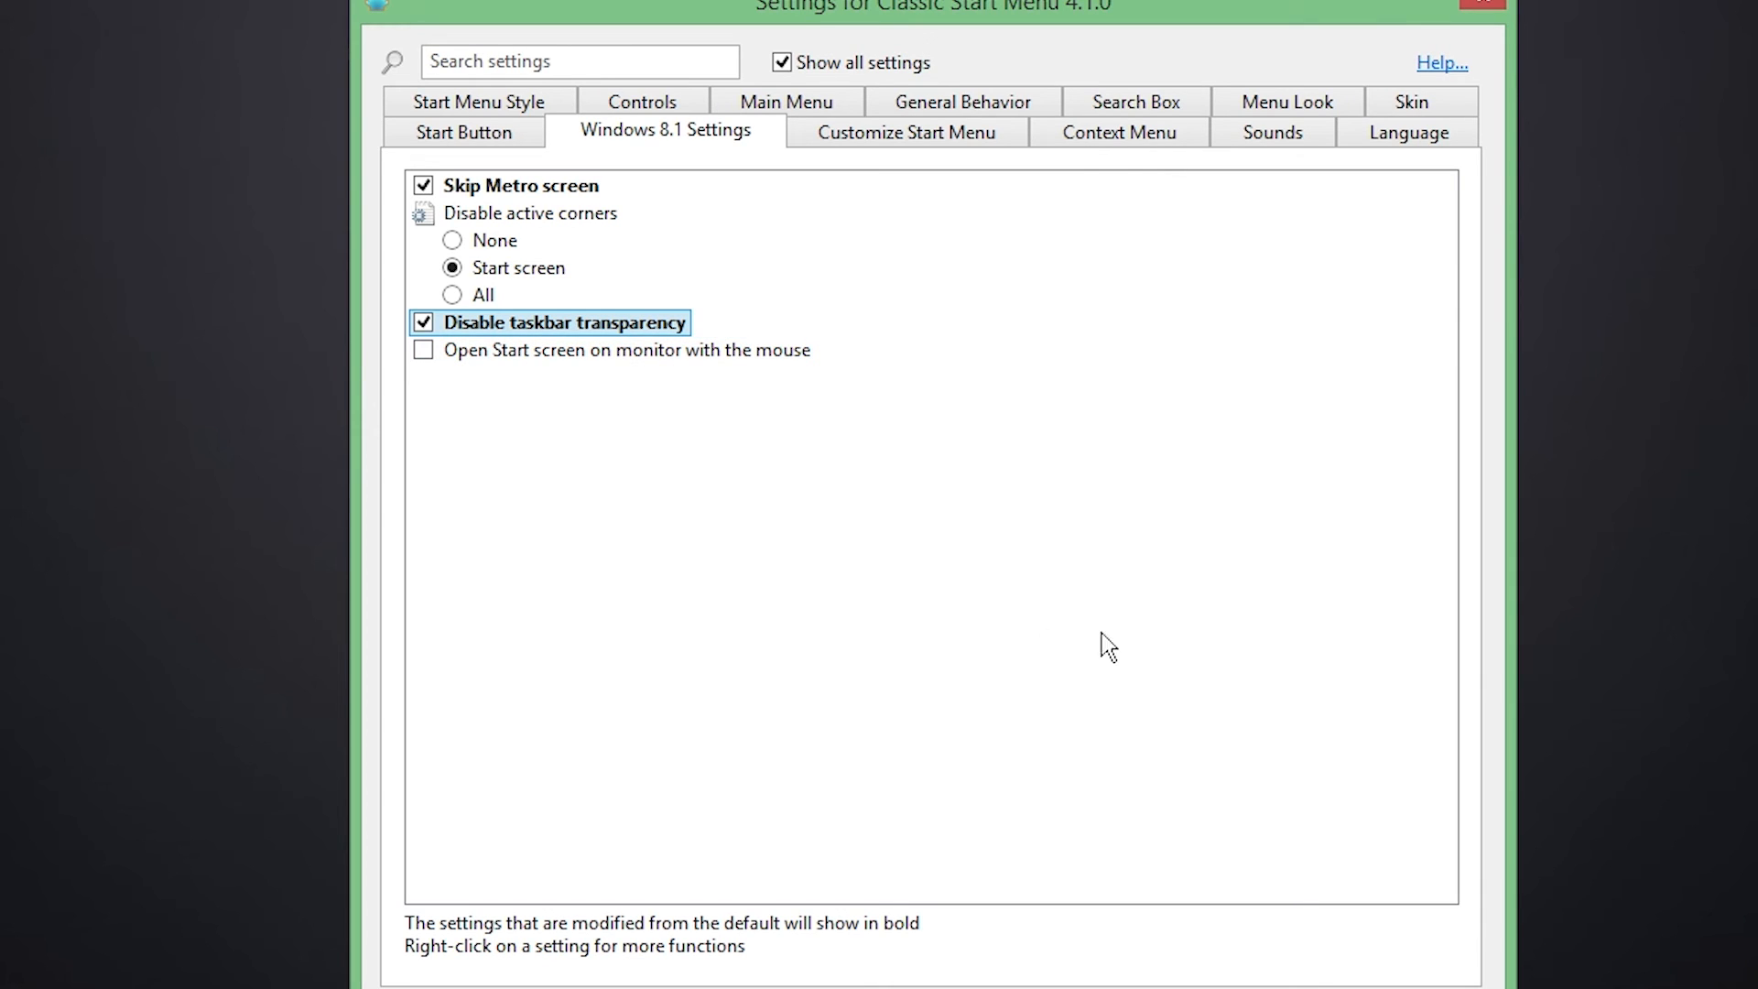
- In Customize Start Menu, show Downloads and Network and hide the unwanted items
click(906, 131)
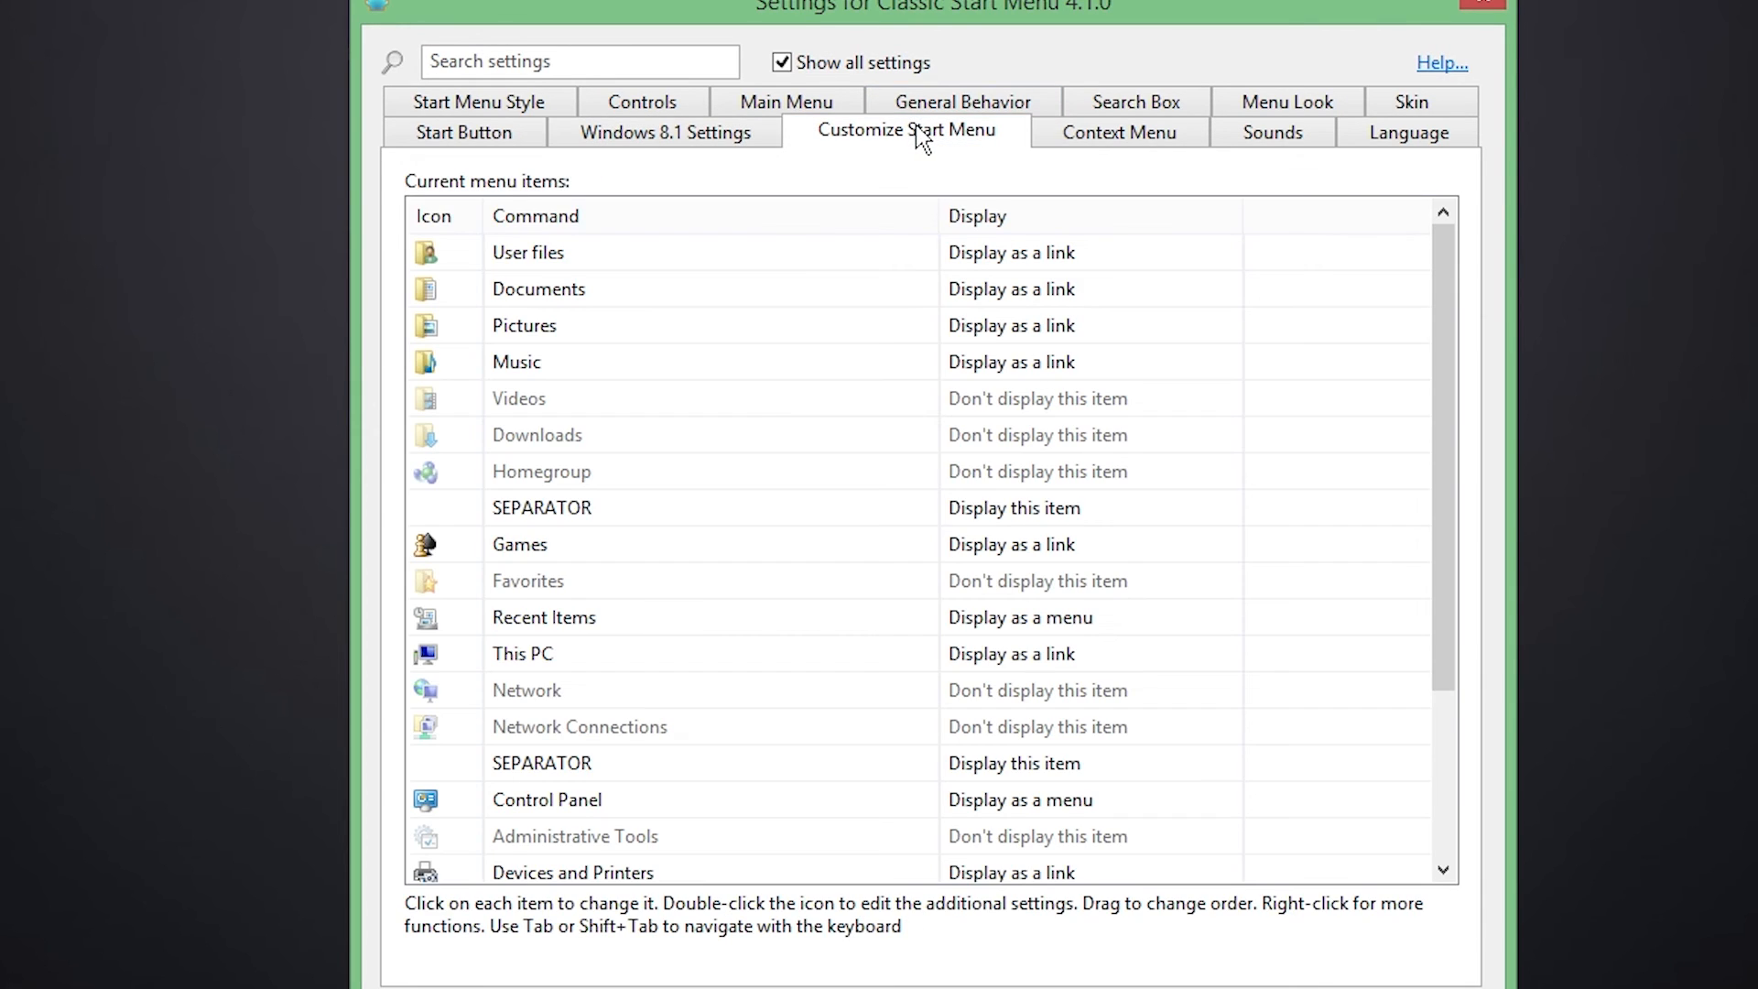
mouse_move(1555, 229)
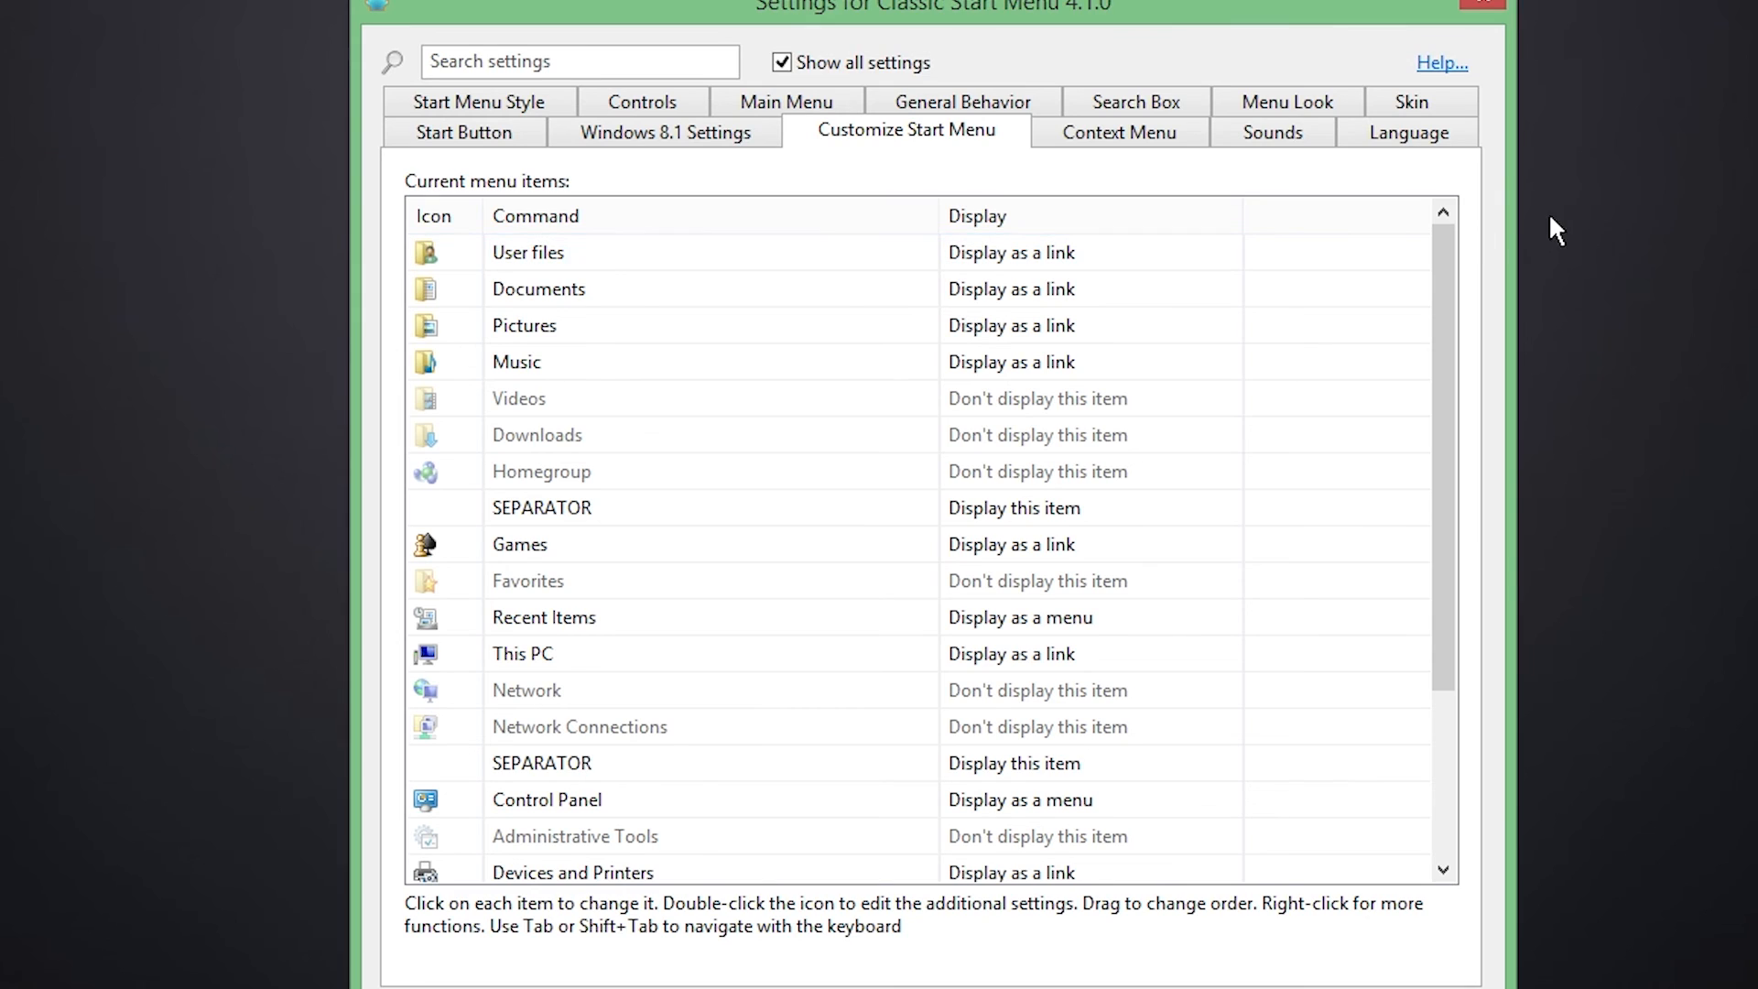
mouse_move(808, 518)
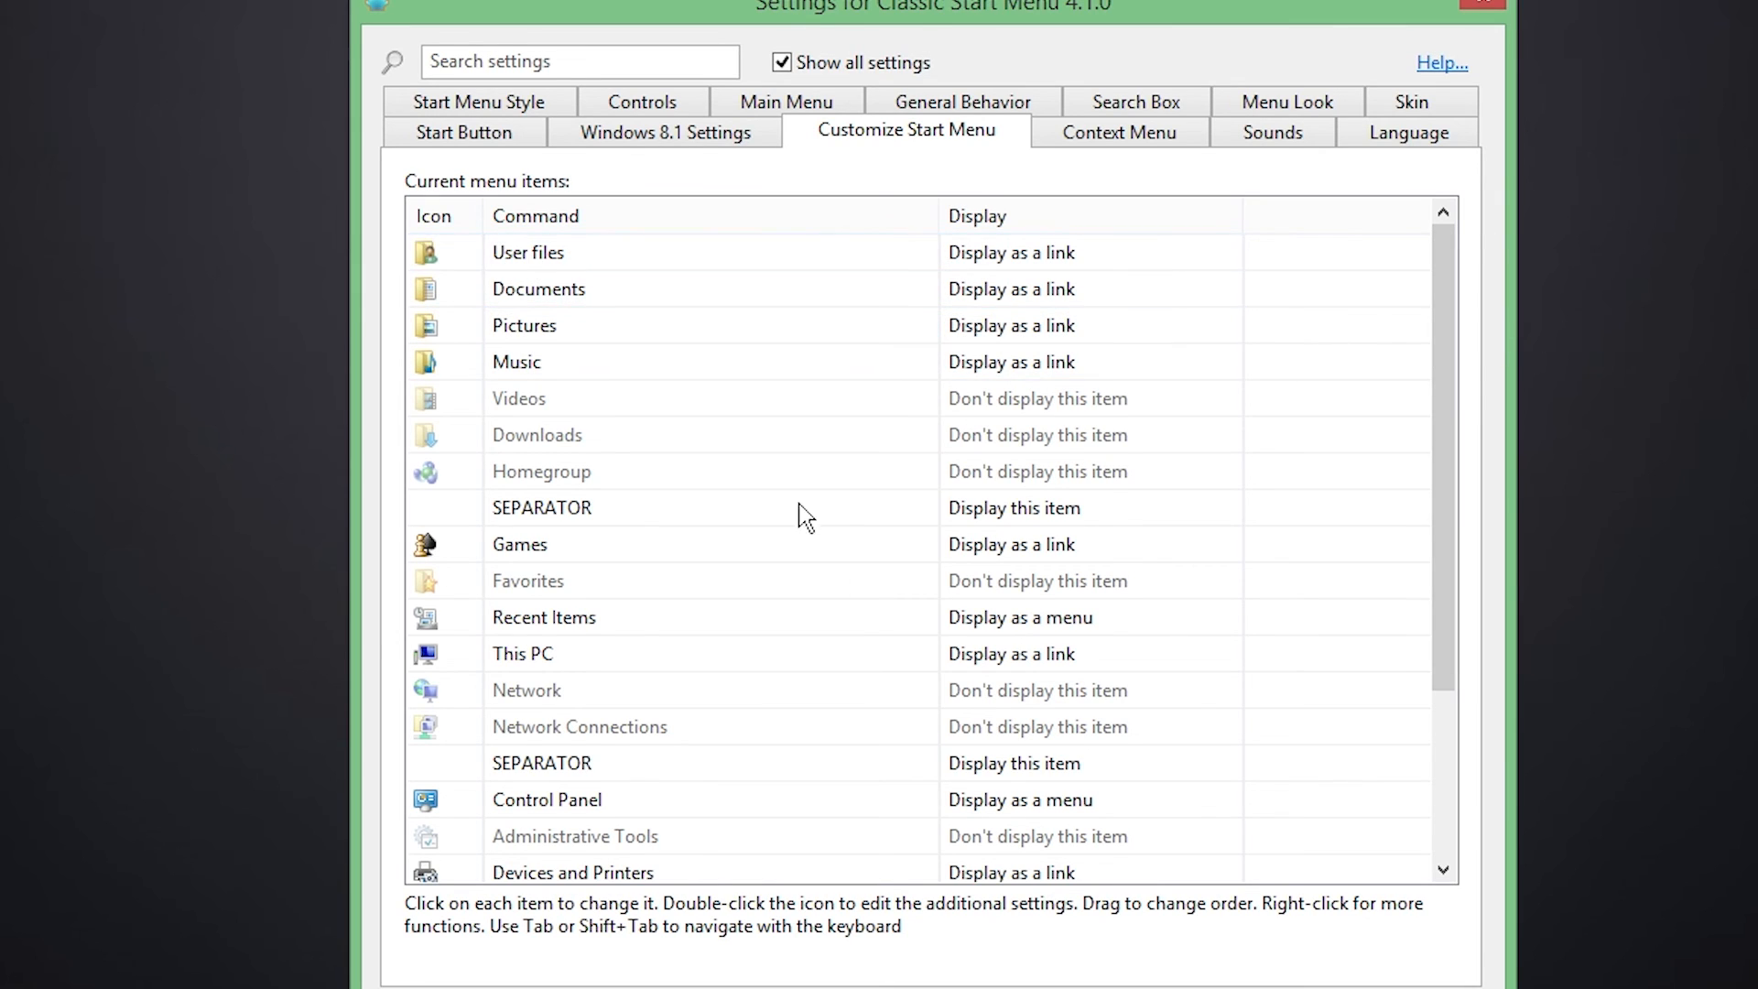
mouse_move(124, 416)
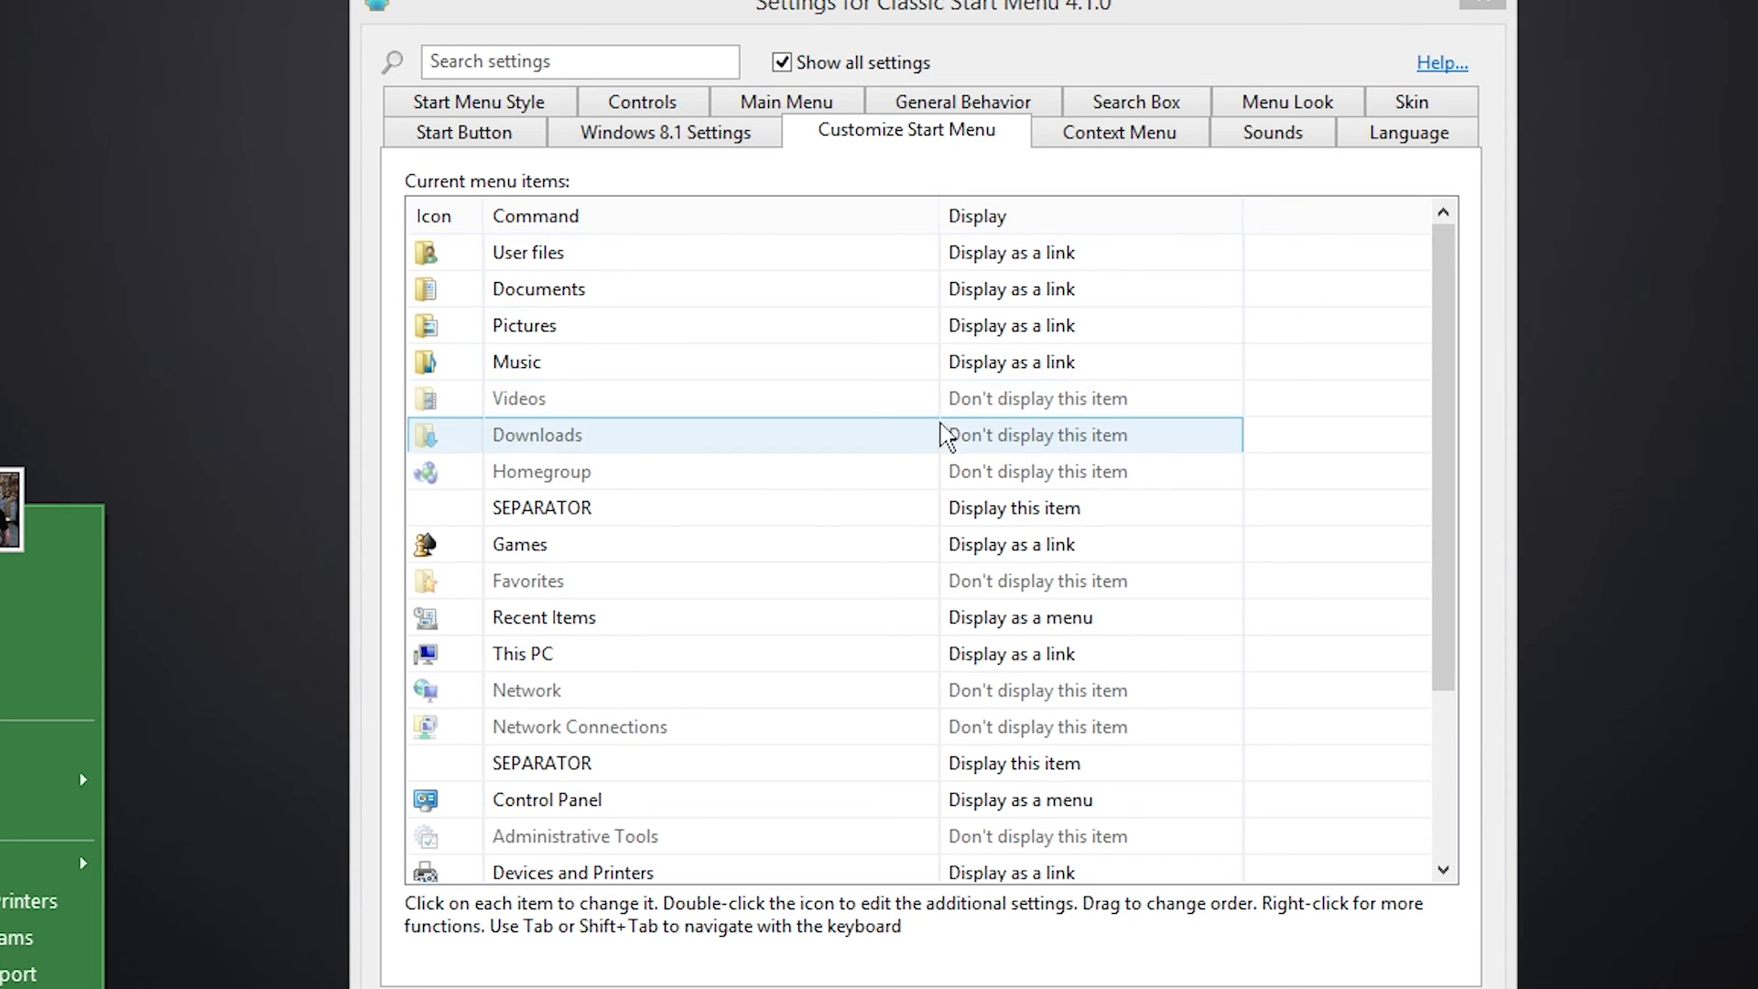
click(1088, 435)
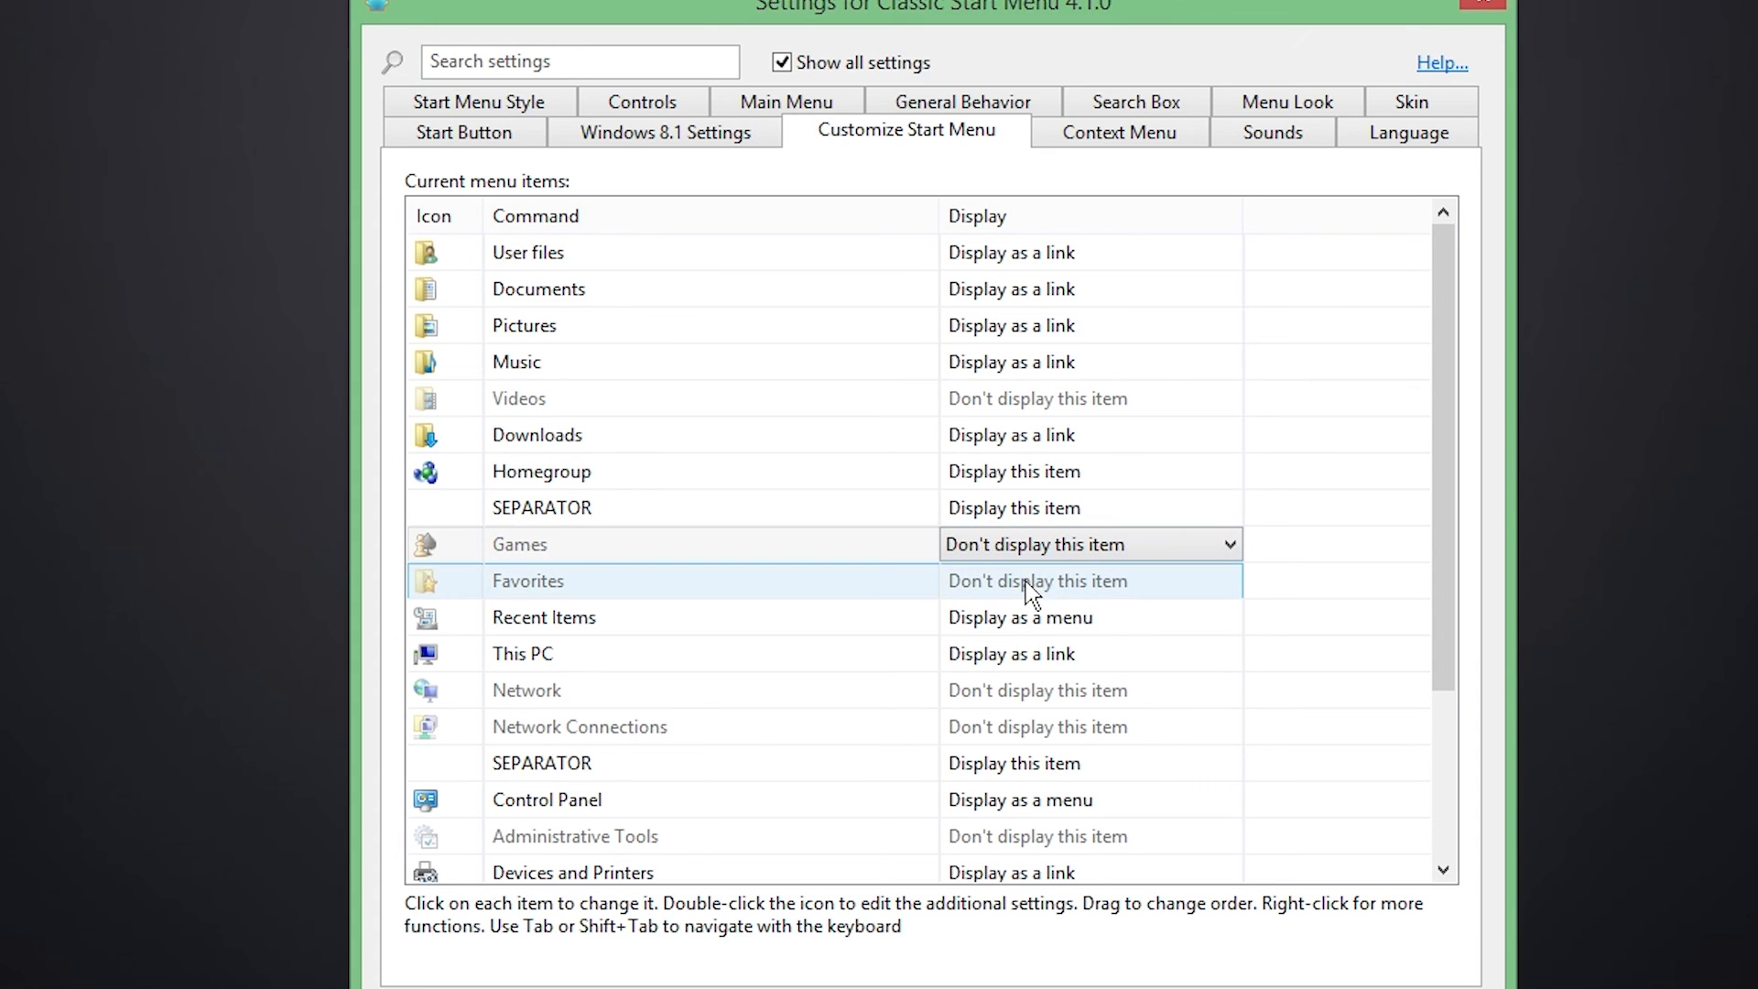
click(729, 616)
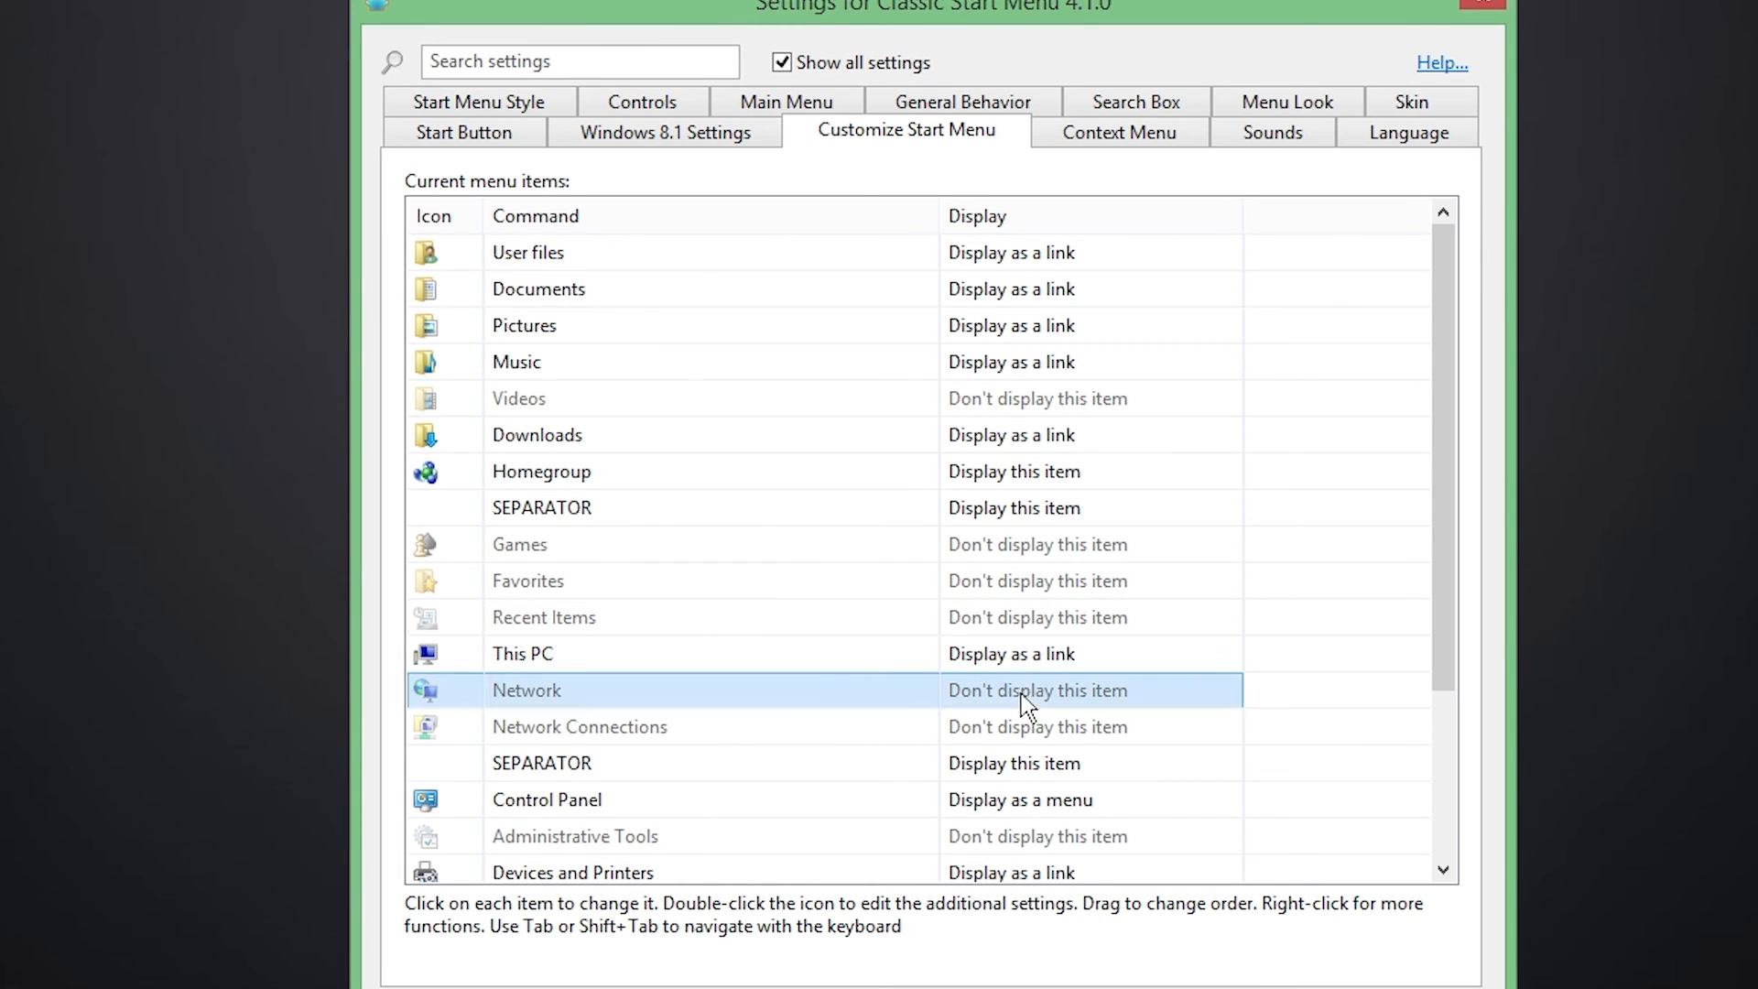
click(1088, 689)
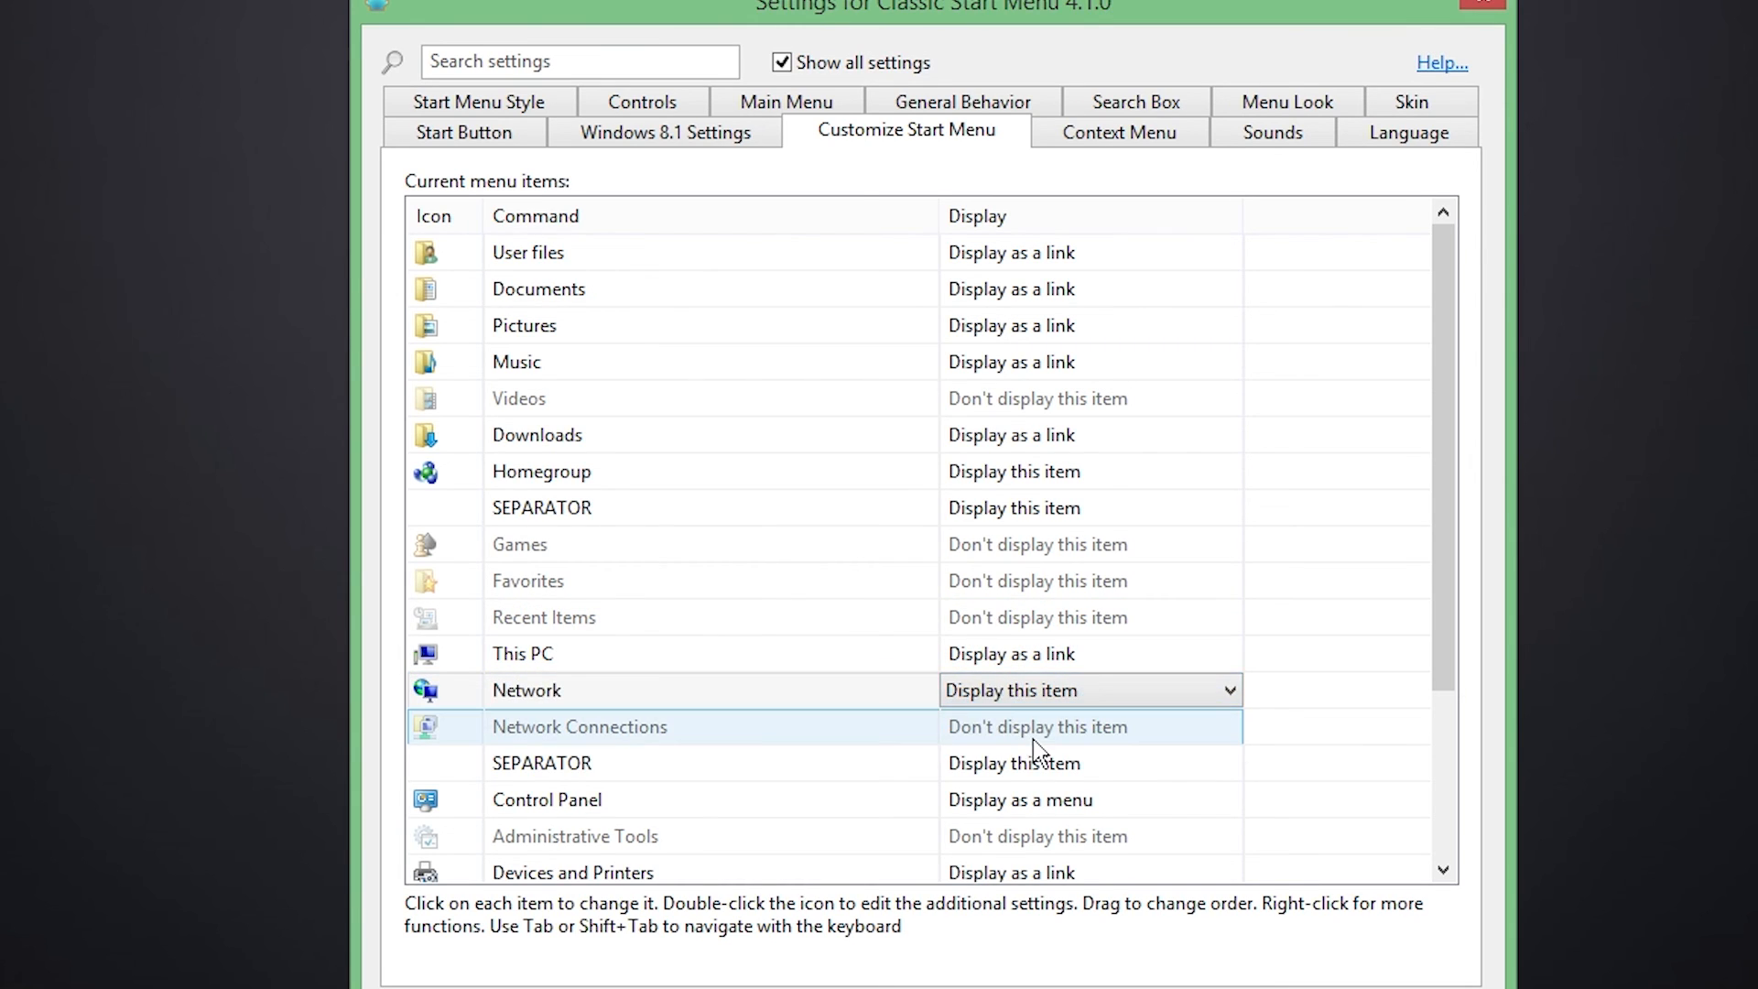
click(673, 763)
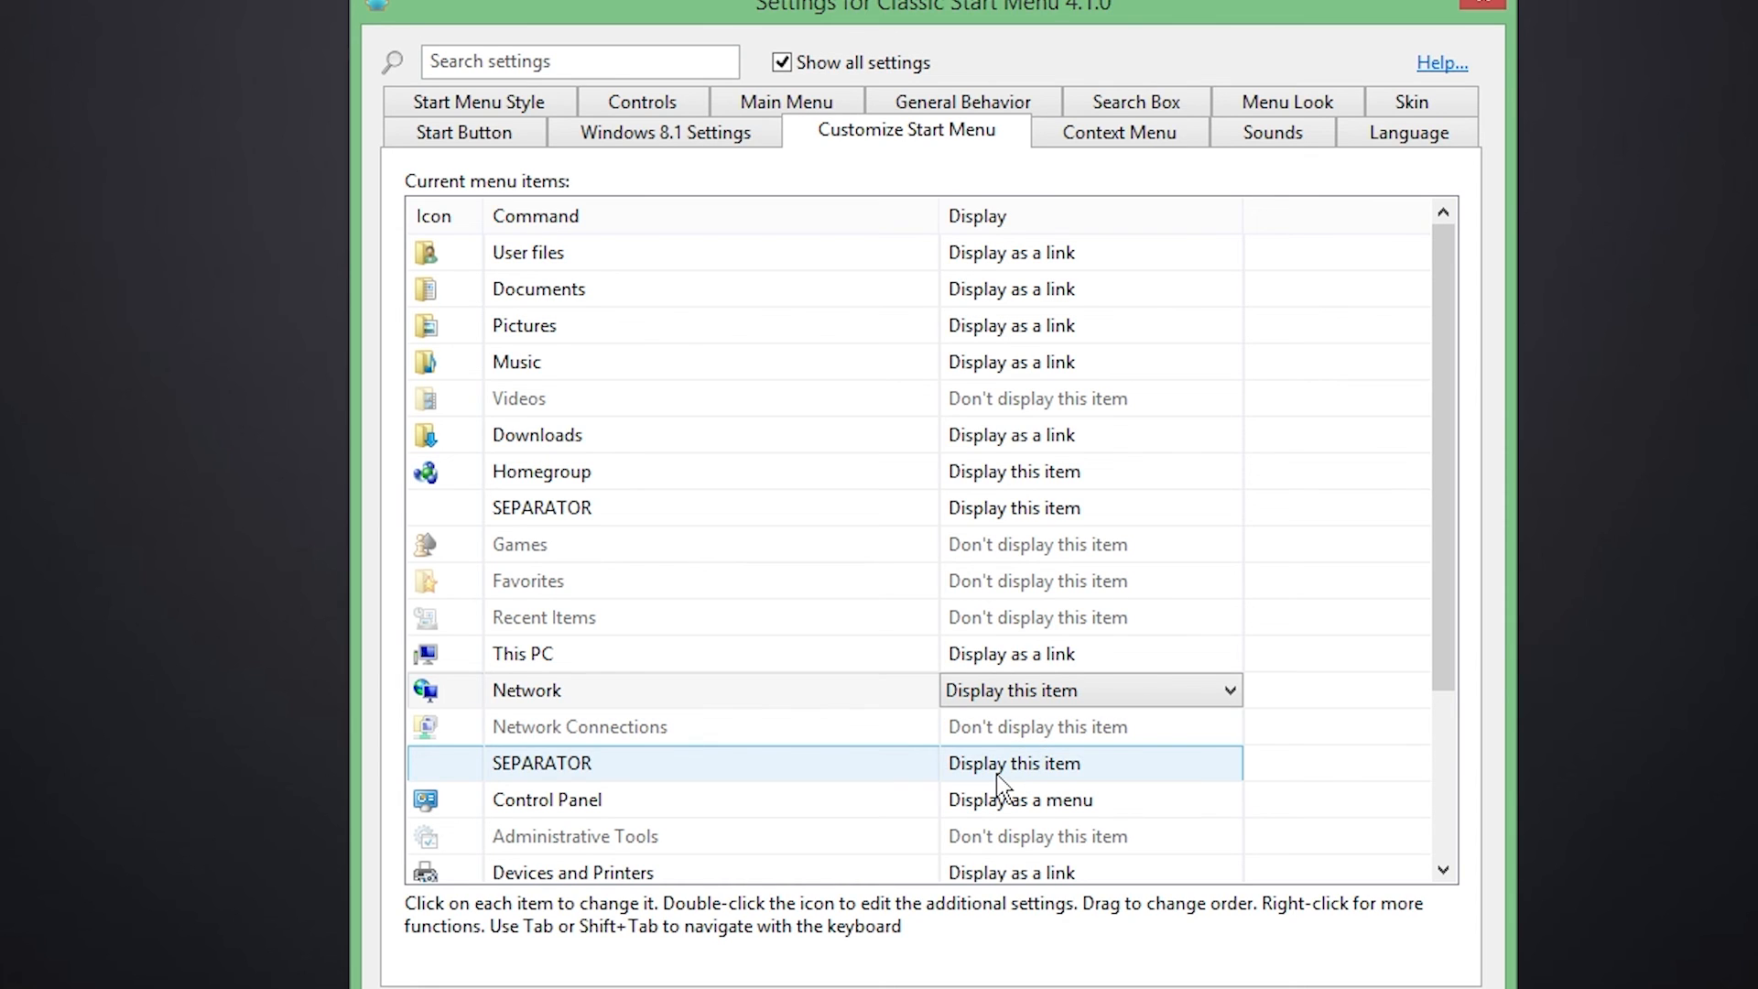
scroll(down, 3)
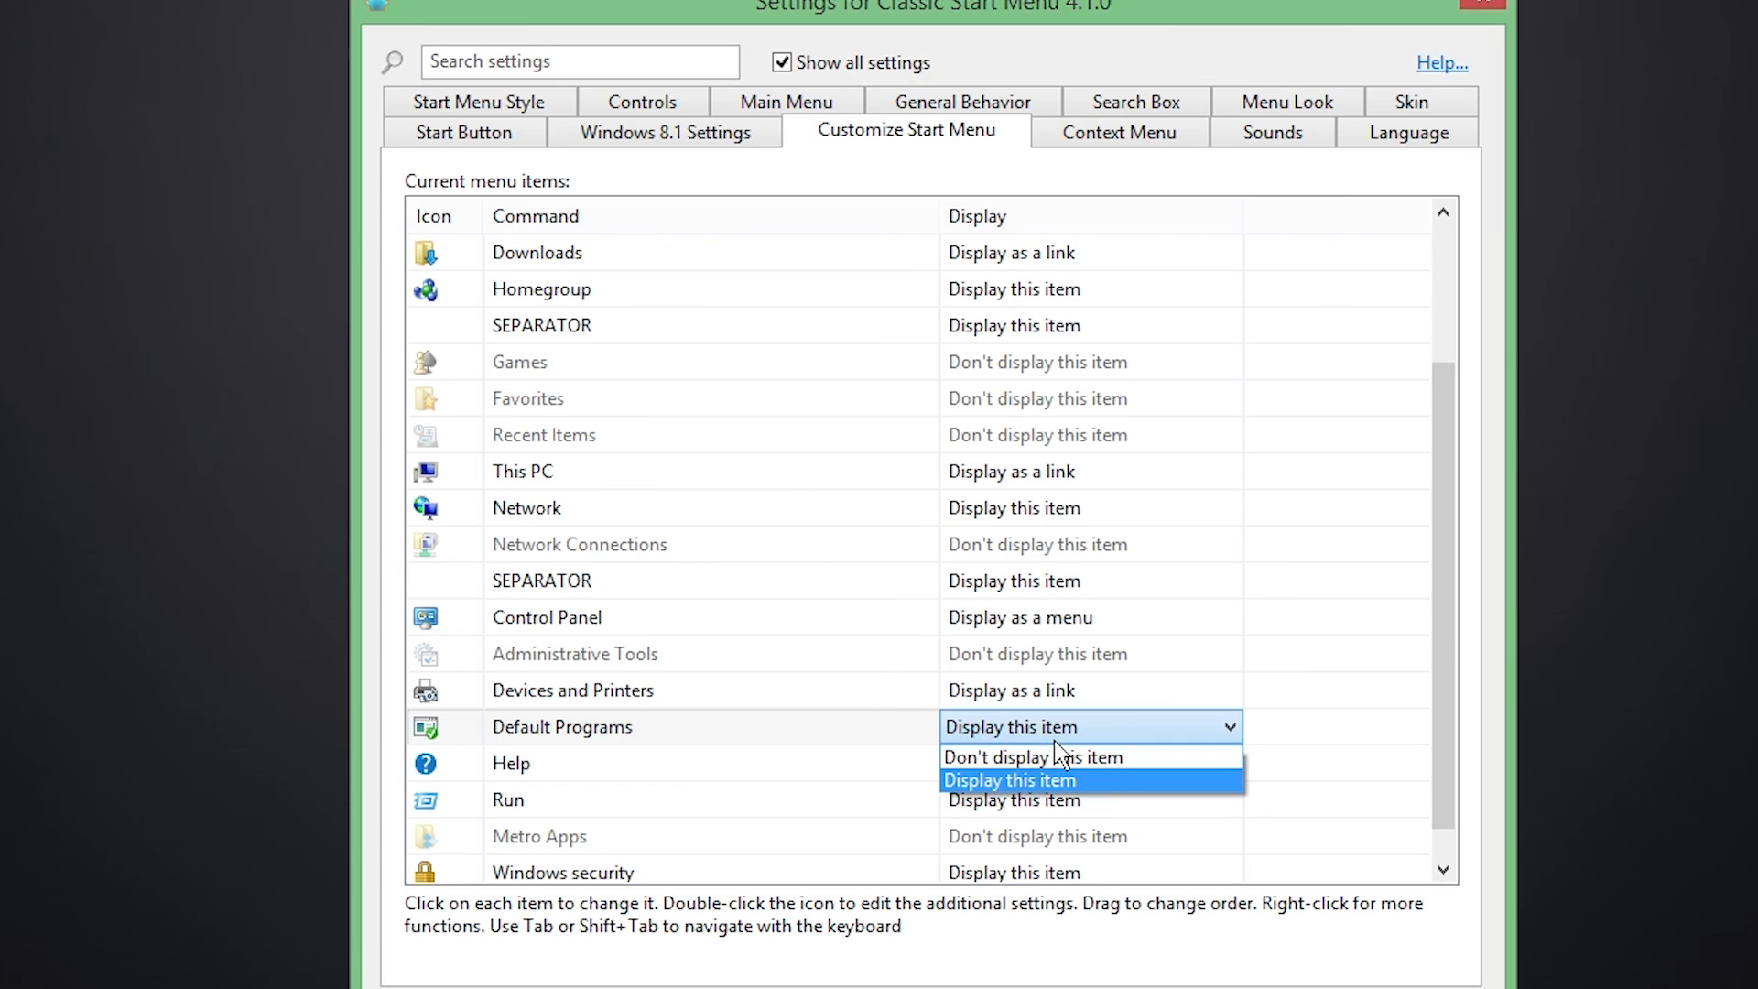
- Set Help to Don't display this item and Metro Apps to Display as a menu
click(1032, 758)
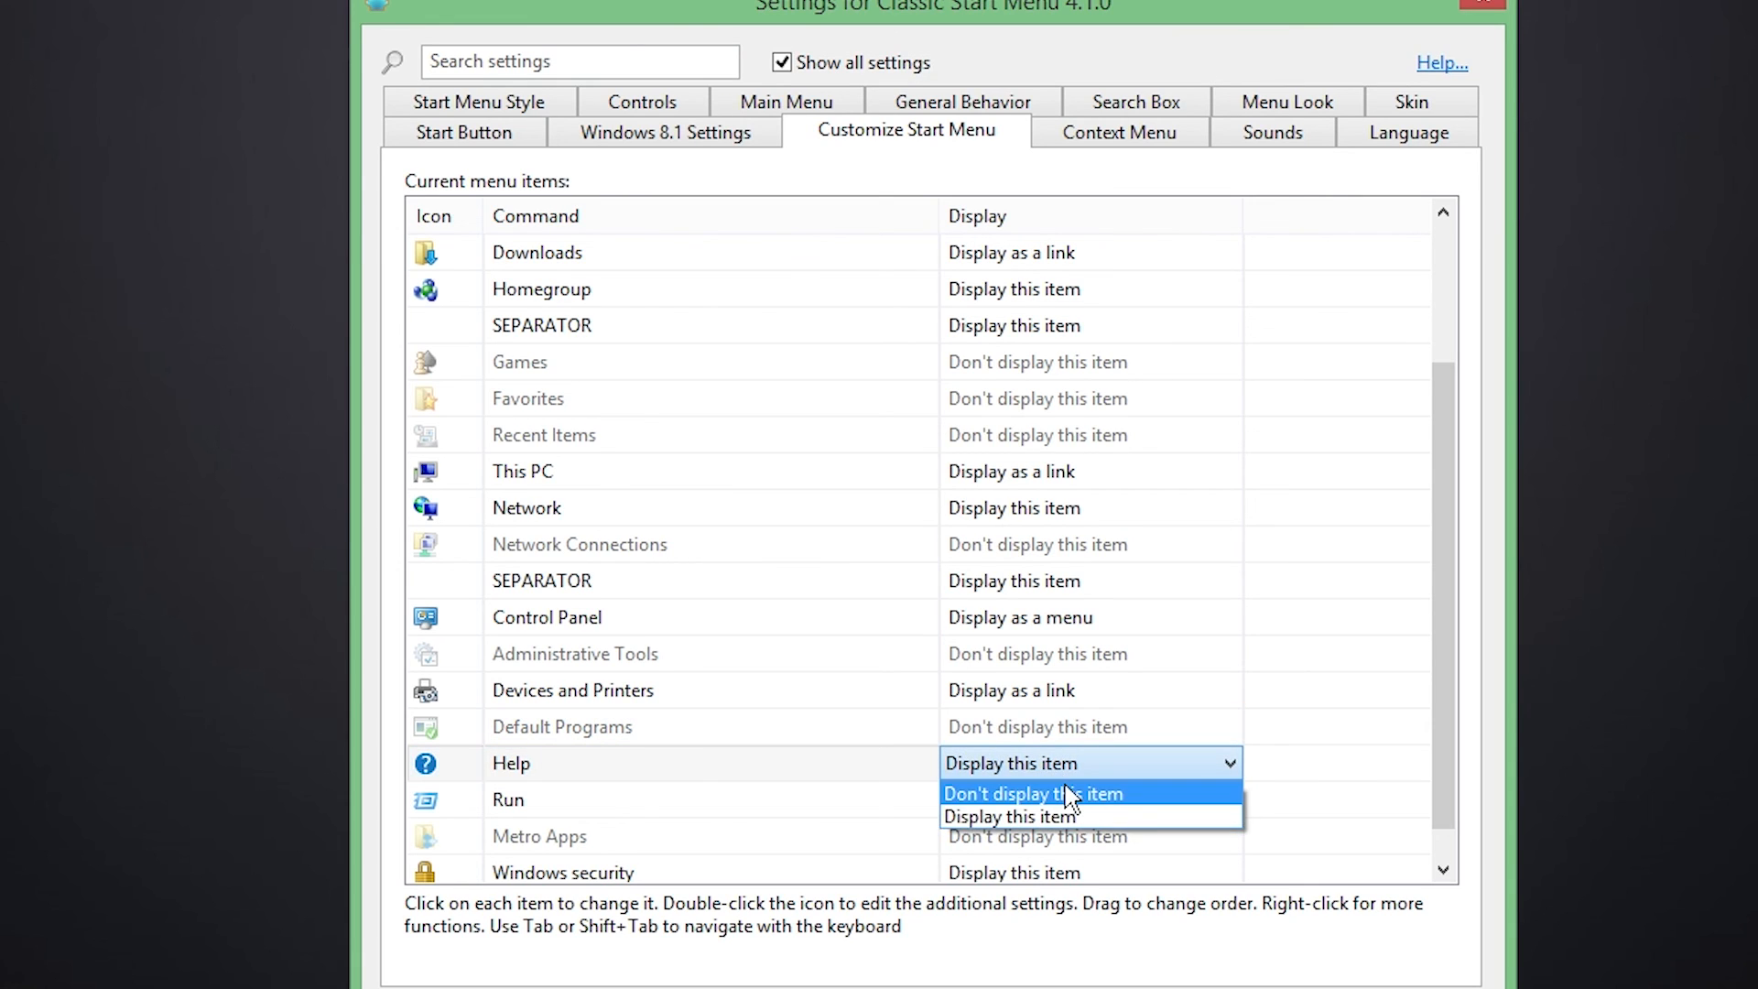
click(1033, 793)
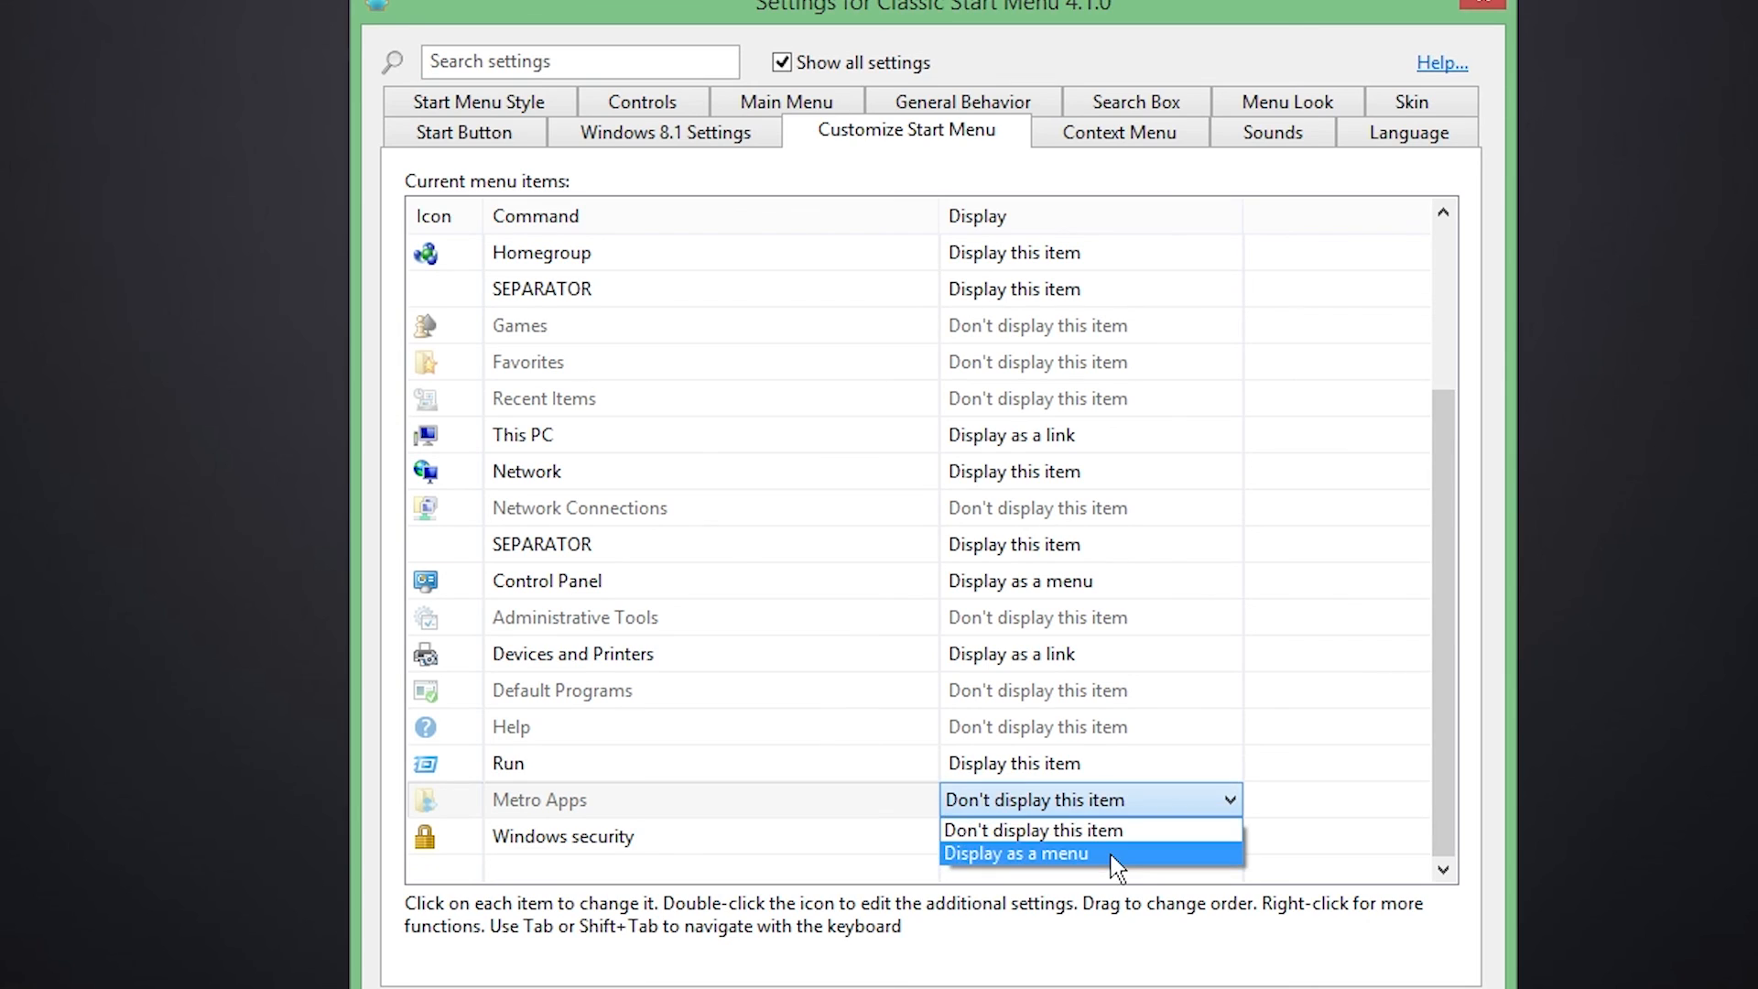
click(1014, 853)
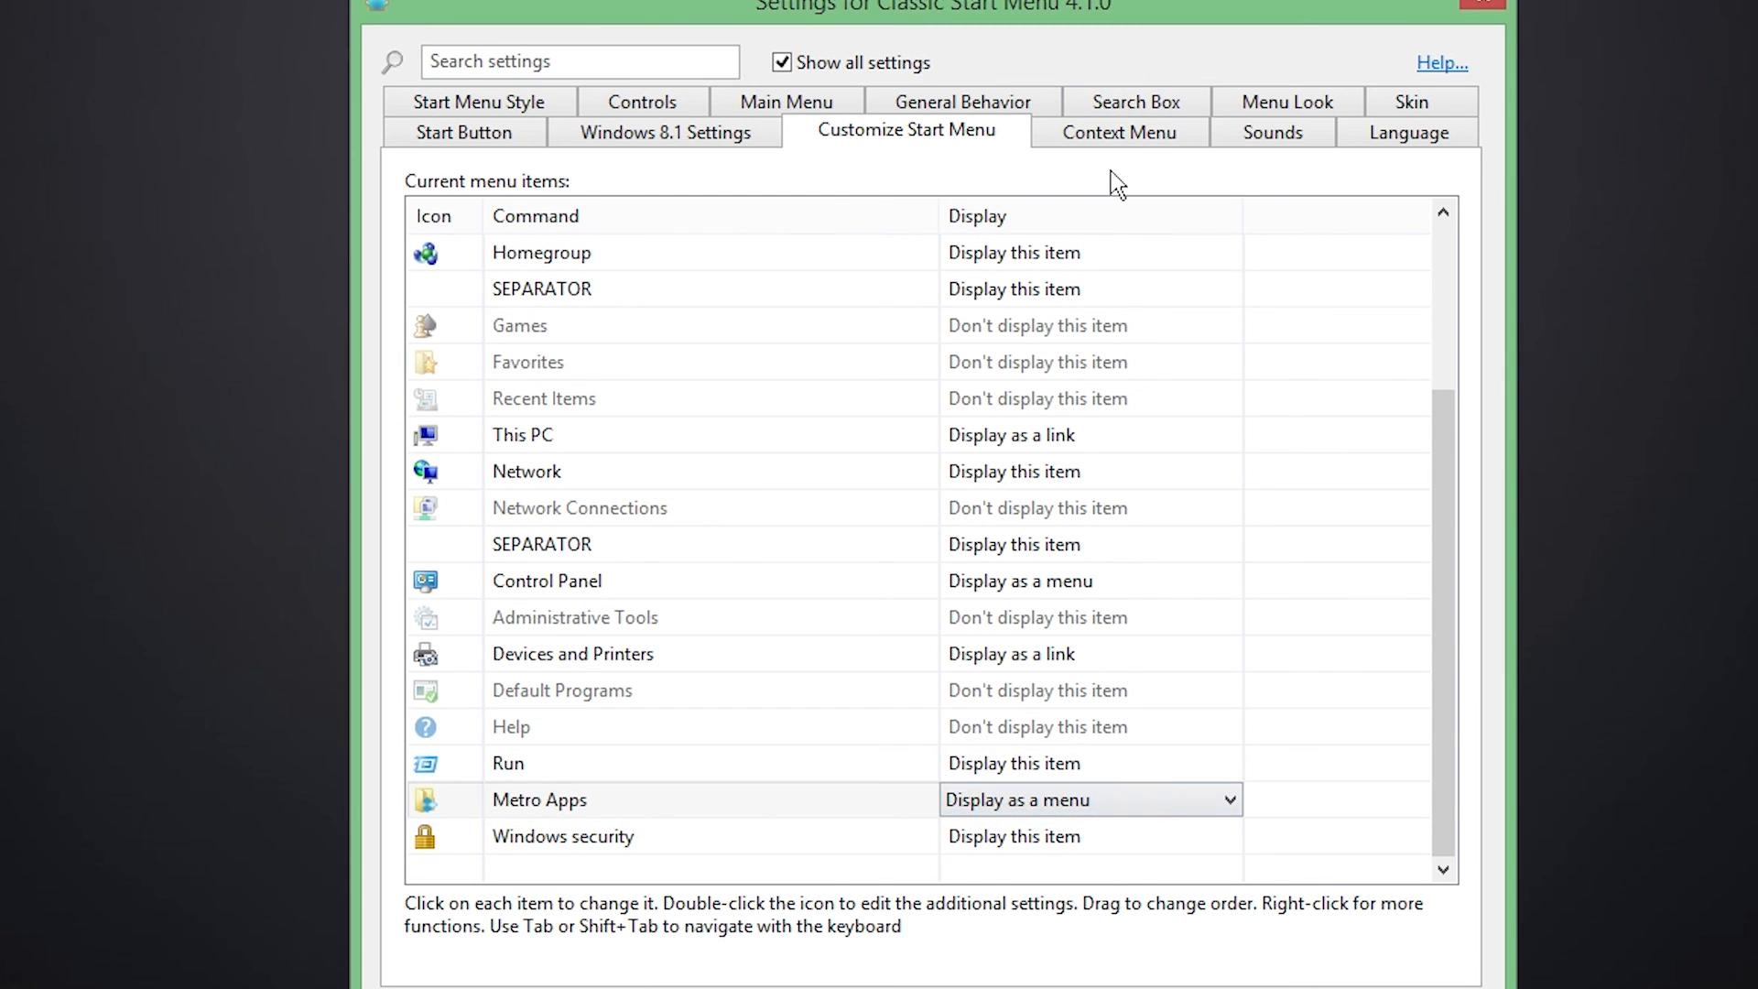
- Review the Context Menu and Sounds tabs, ending on the Language choices
click(1118, 131)
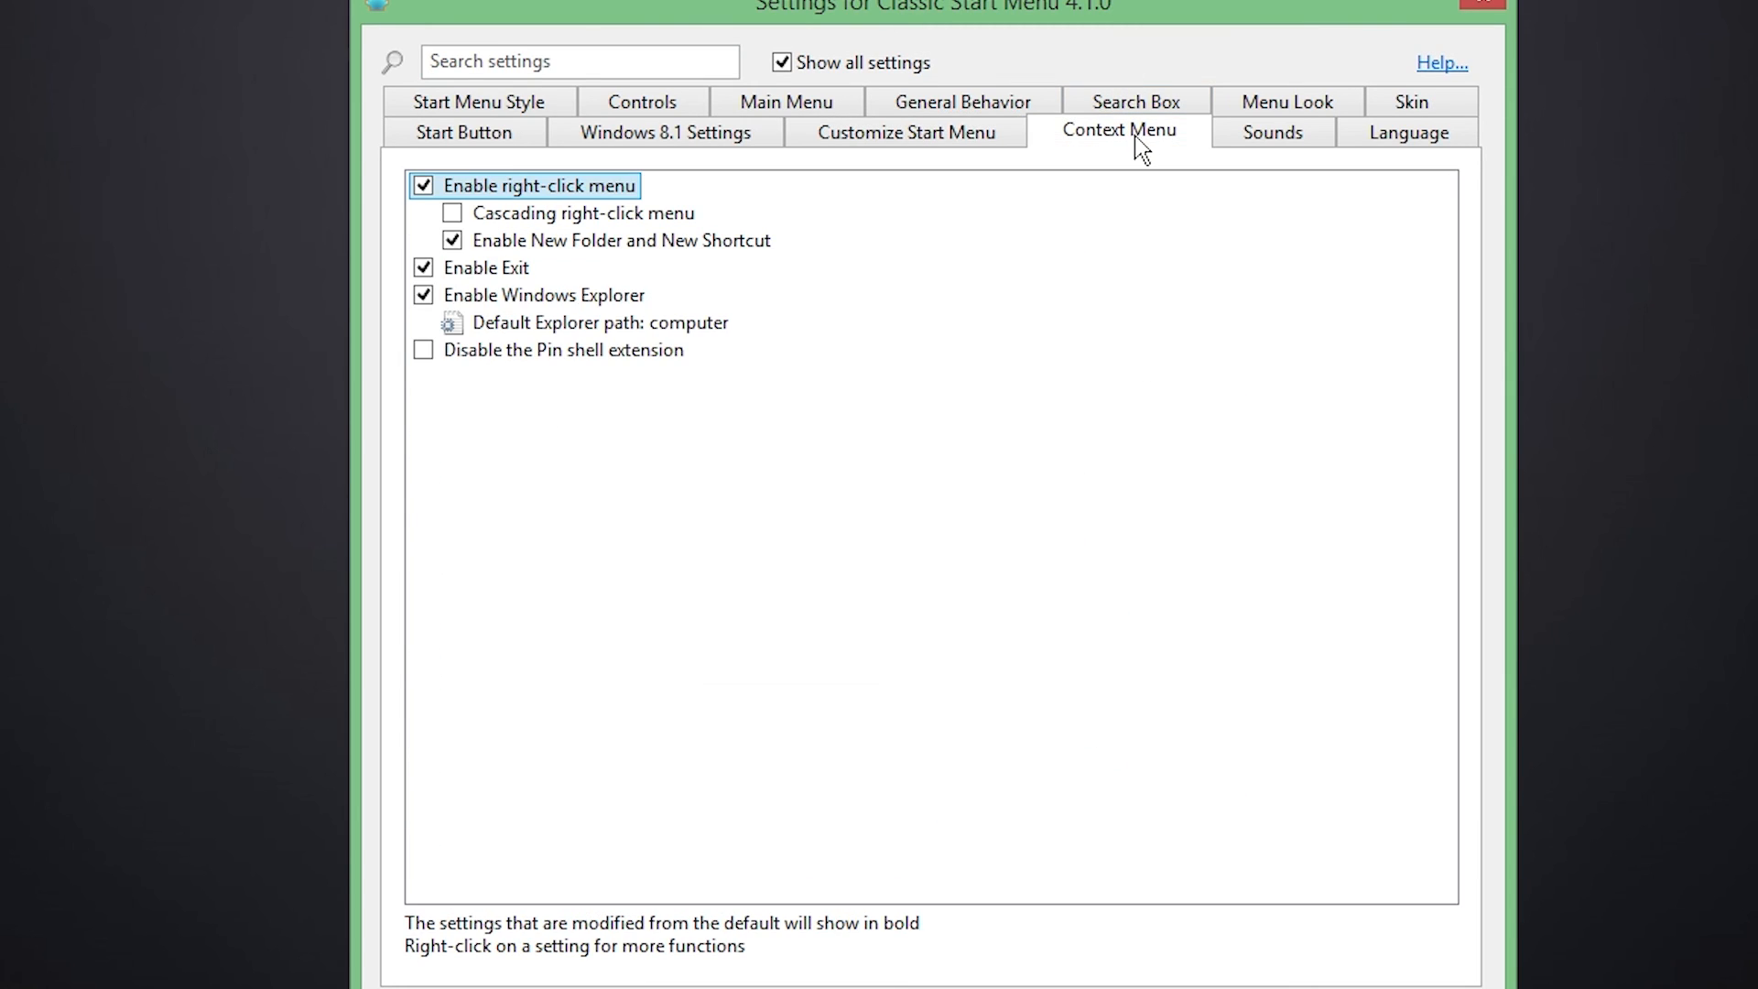
mouse_move(194, 418)
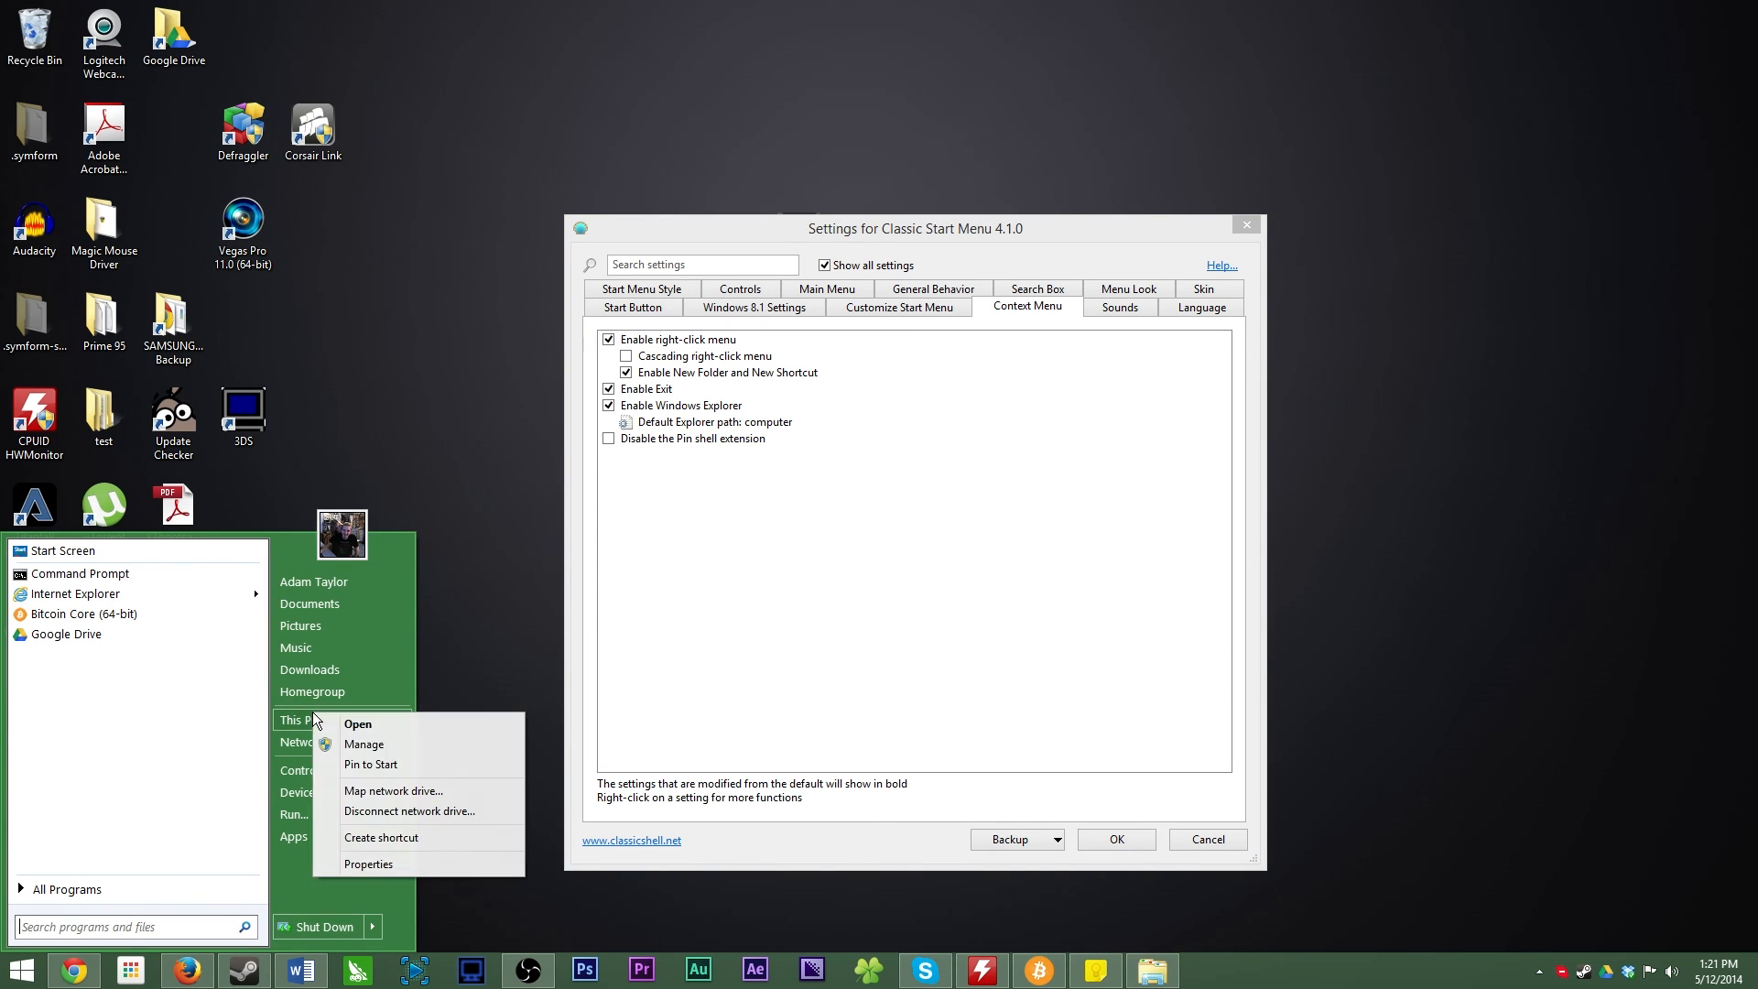
click(358, 724)
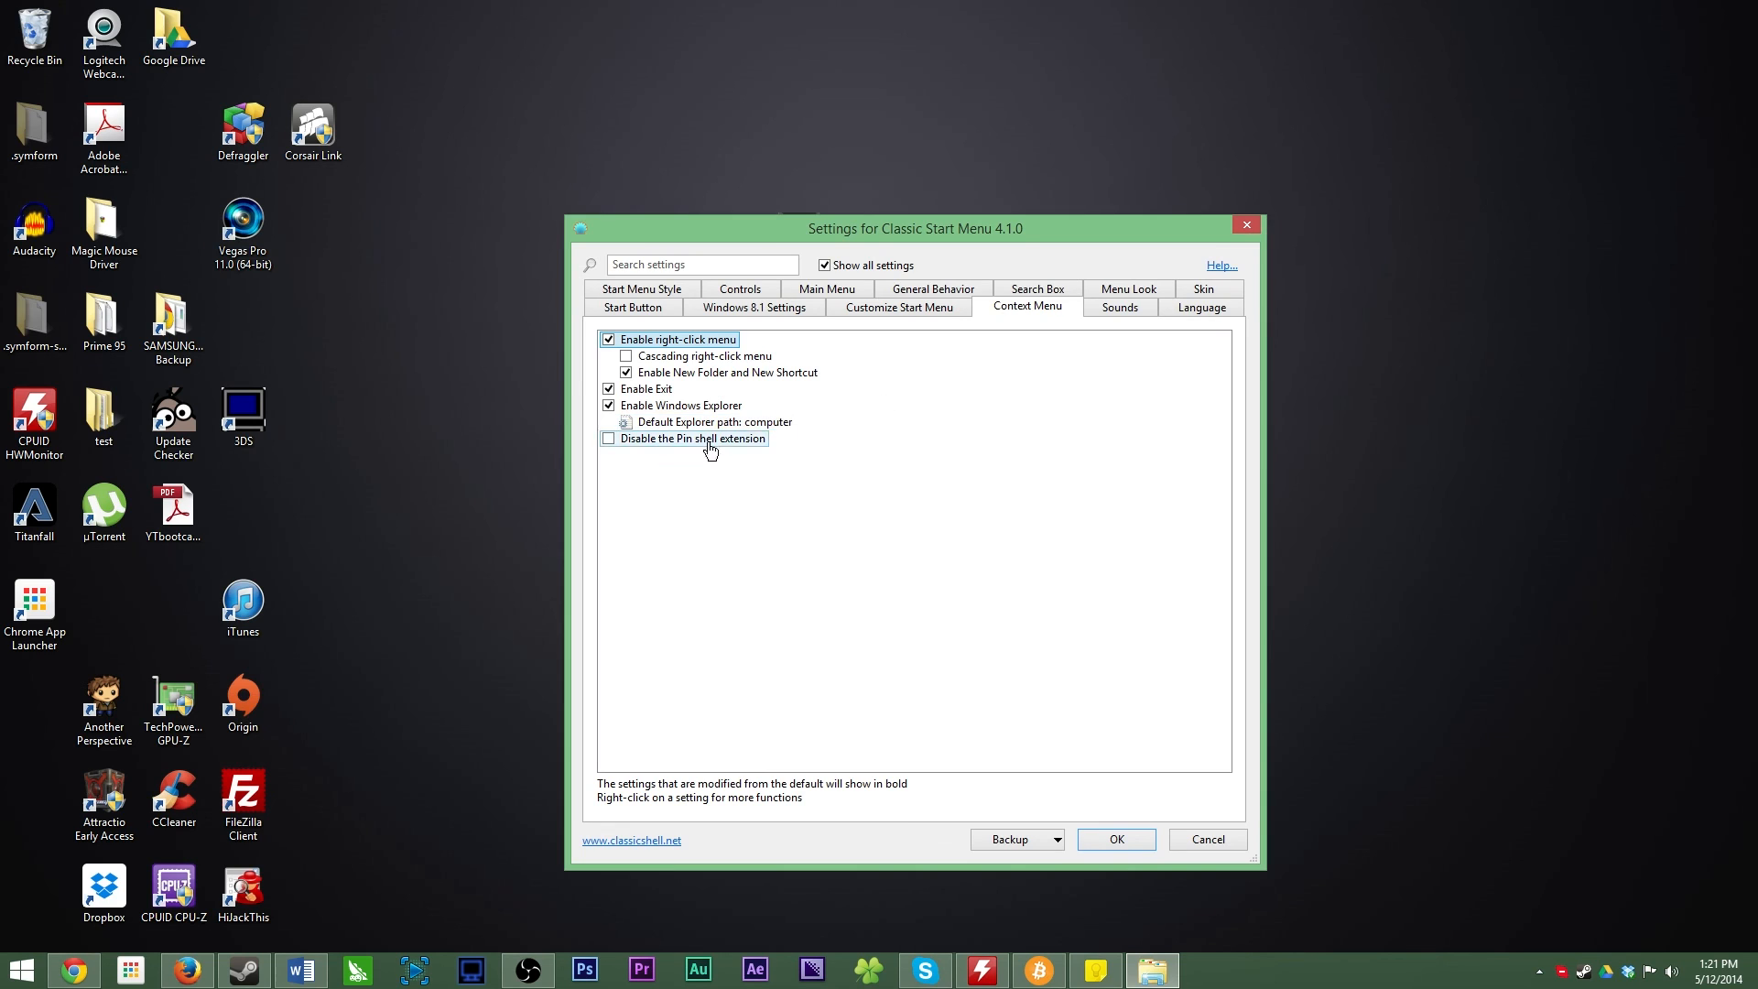
click(1119, 306)
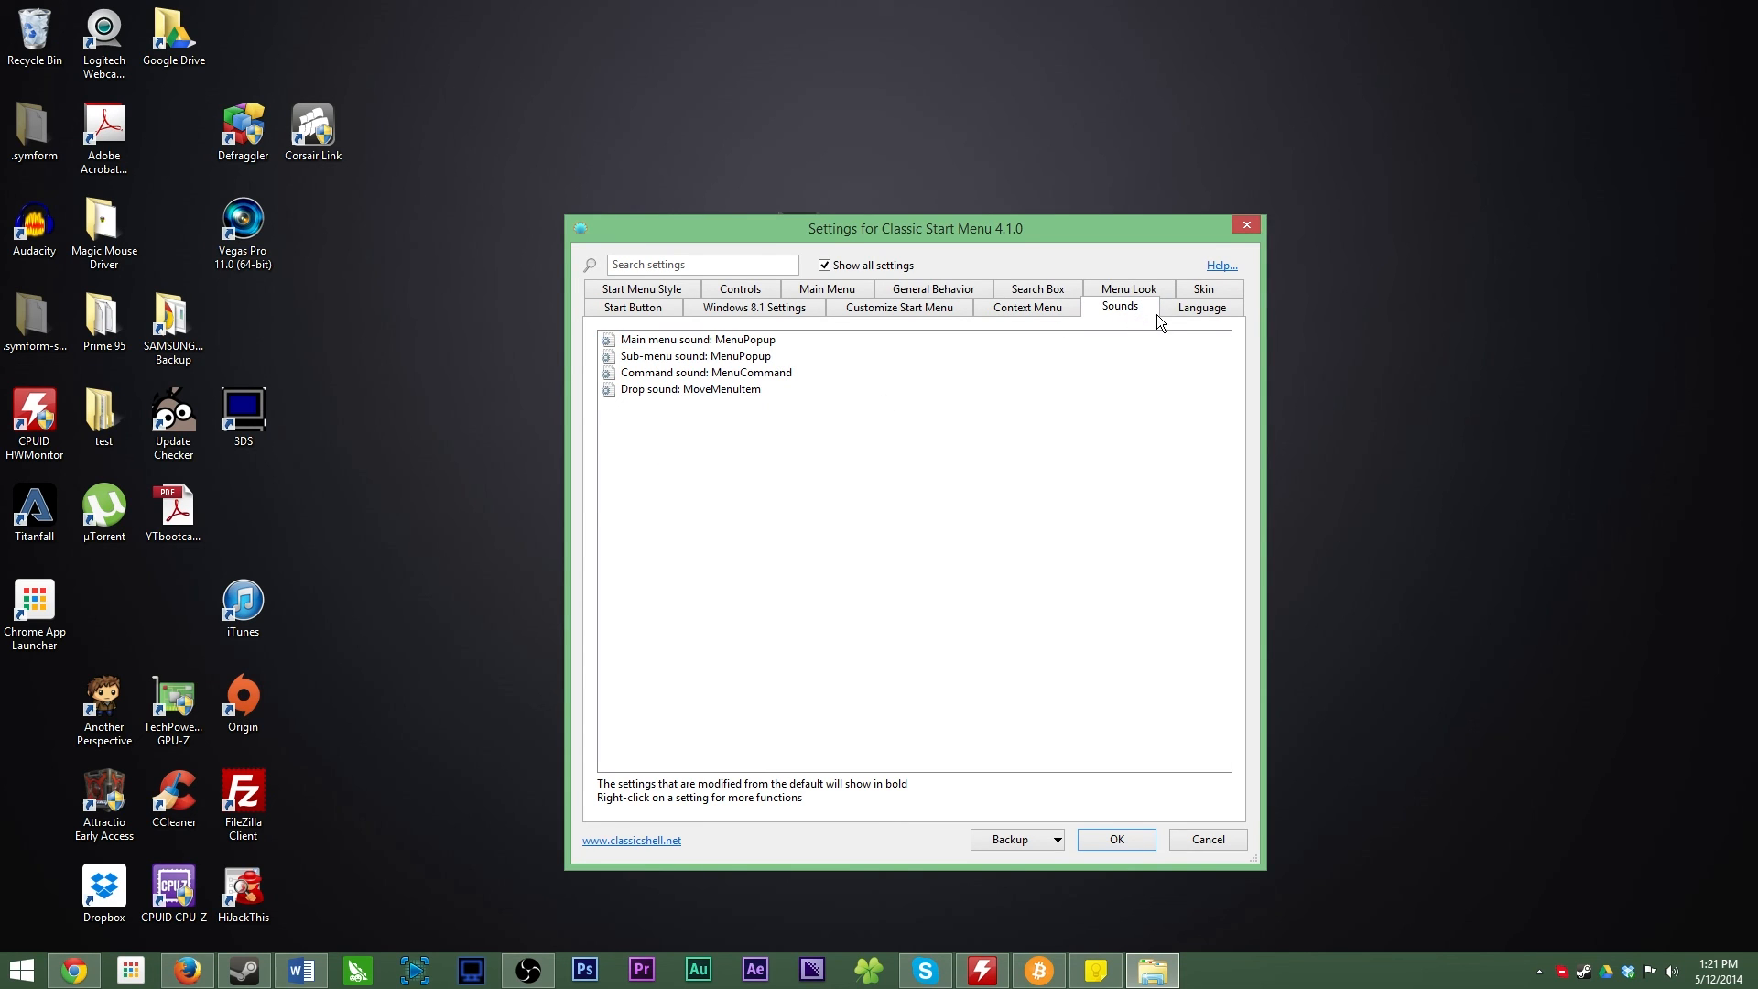
click(1200, 305)
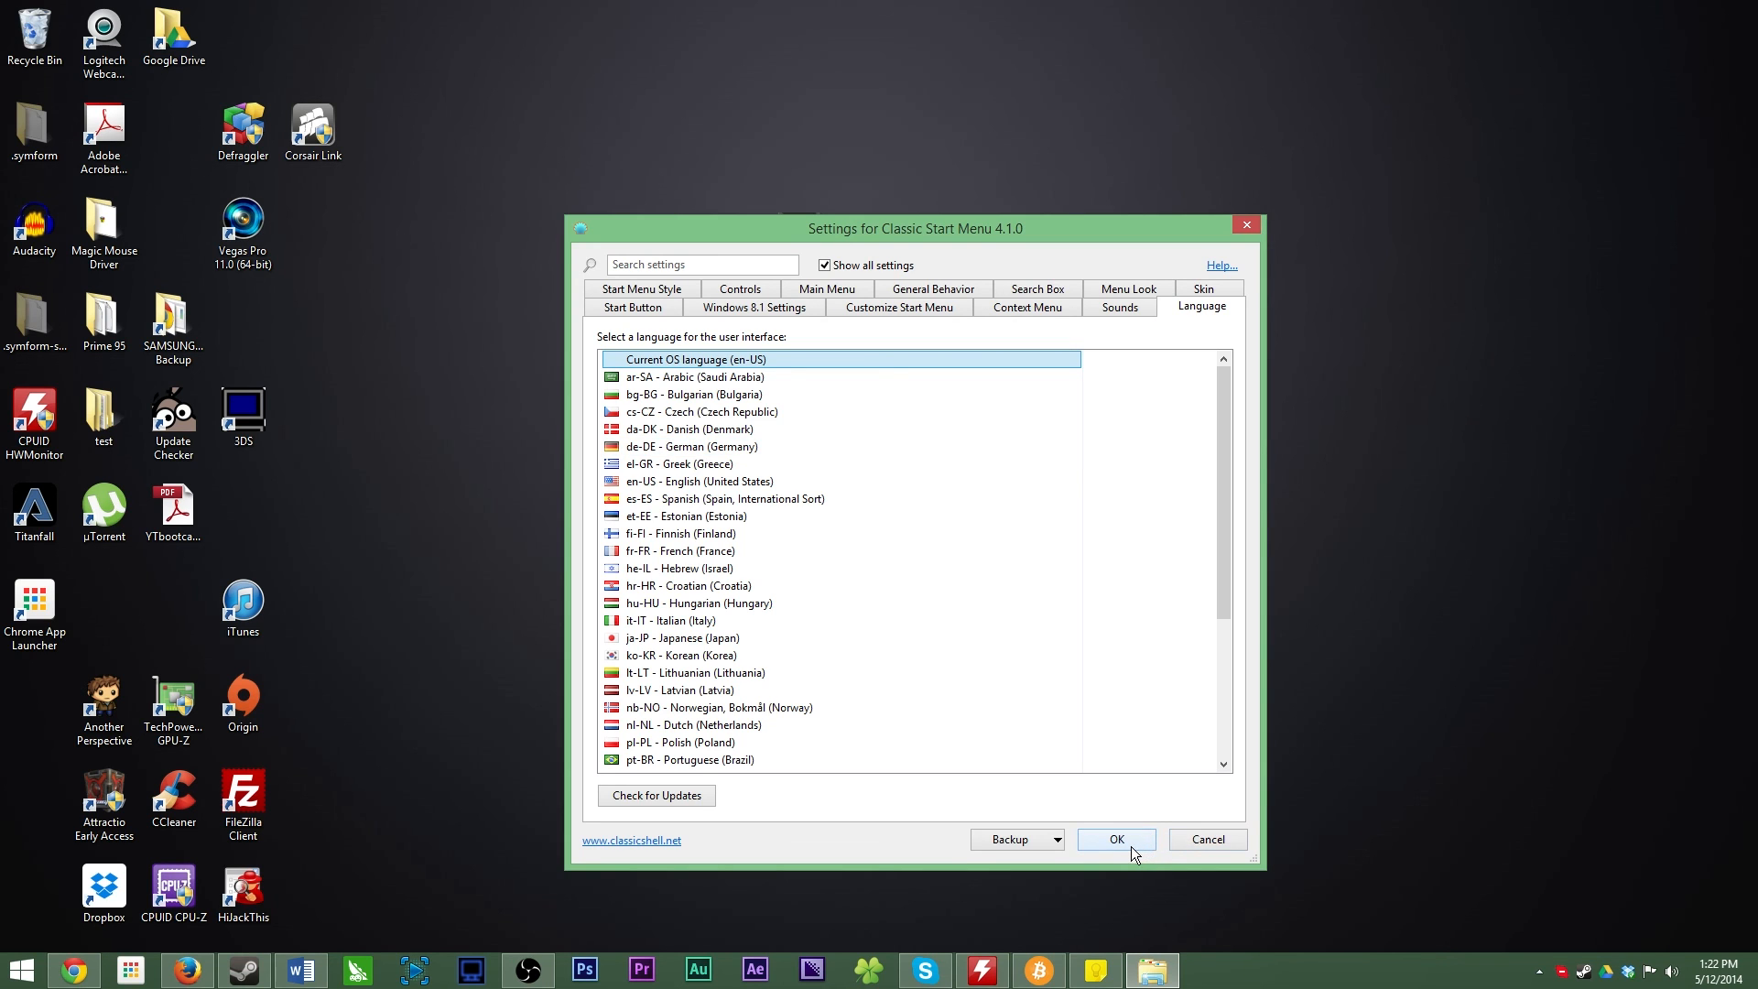
- Save the settings with OK, then reopen them from the Start button's right-click menu
click(1114, 839)
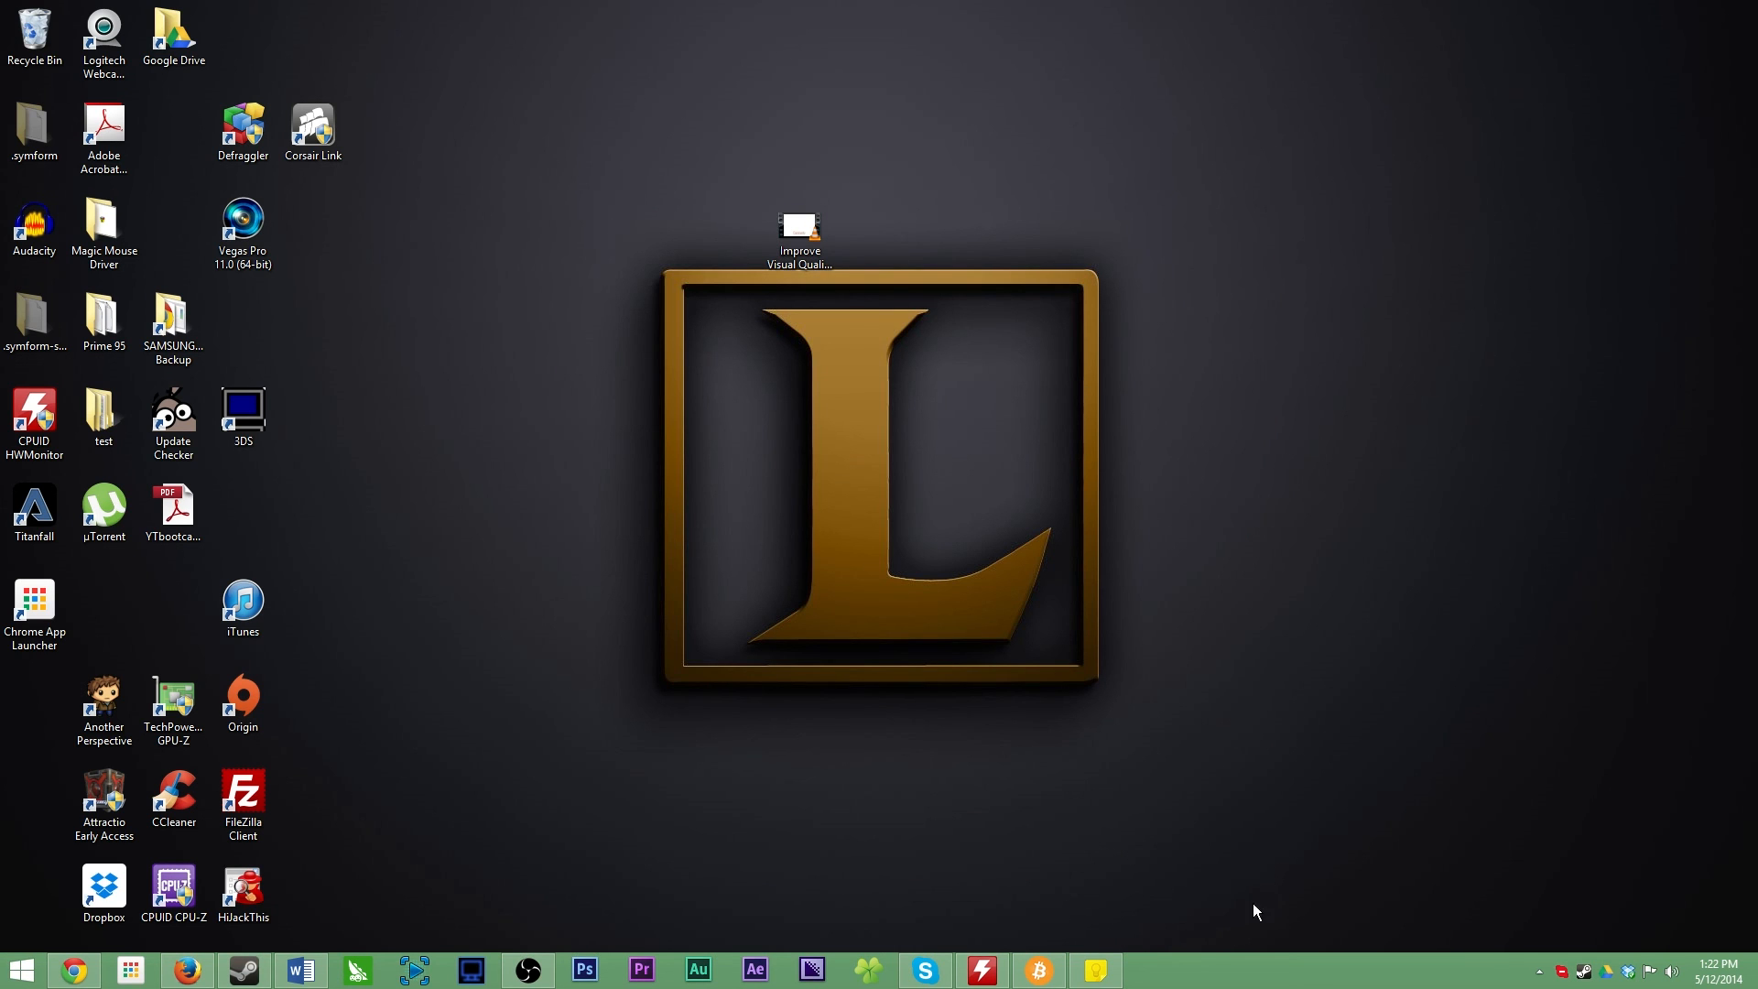
mouse_move(1199, 979)
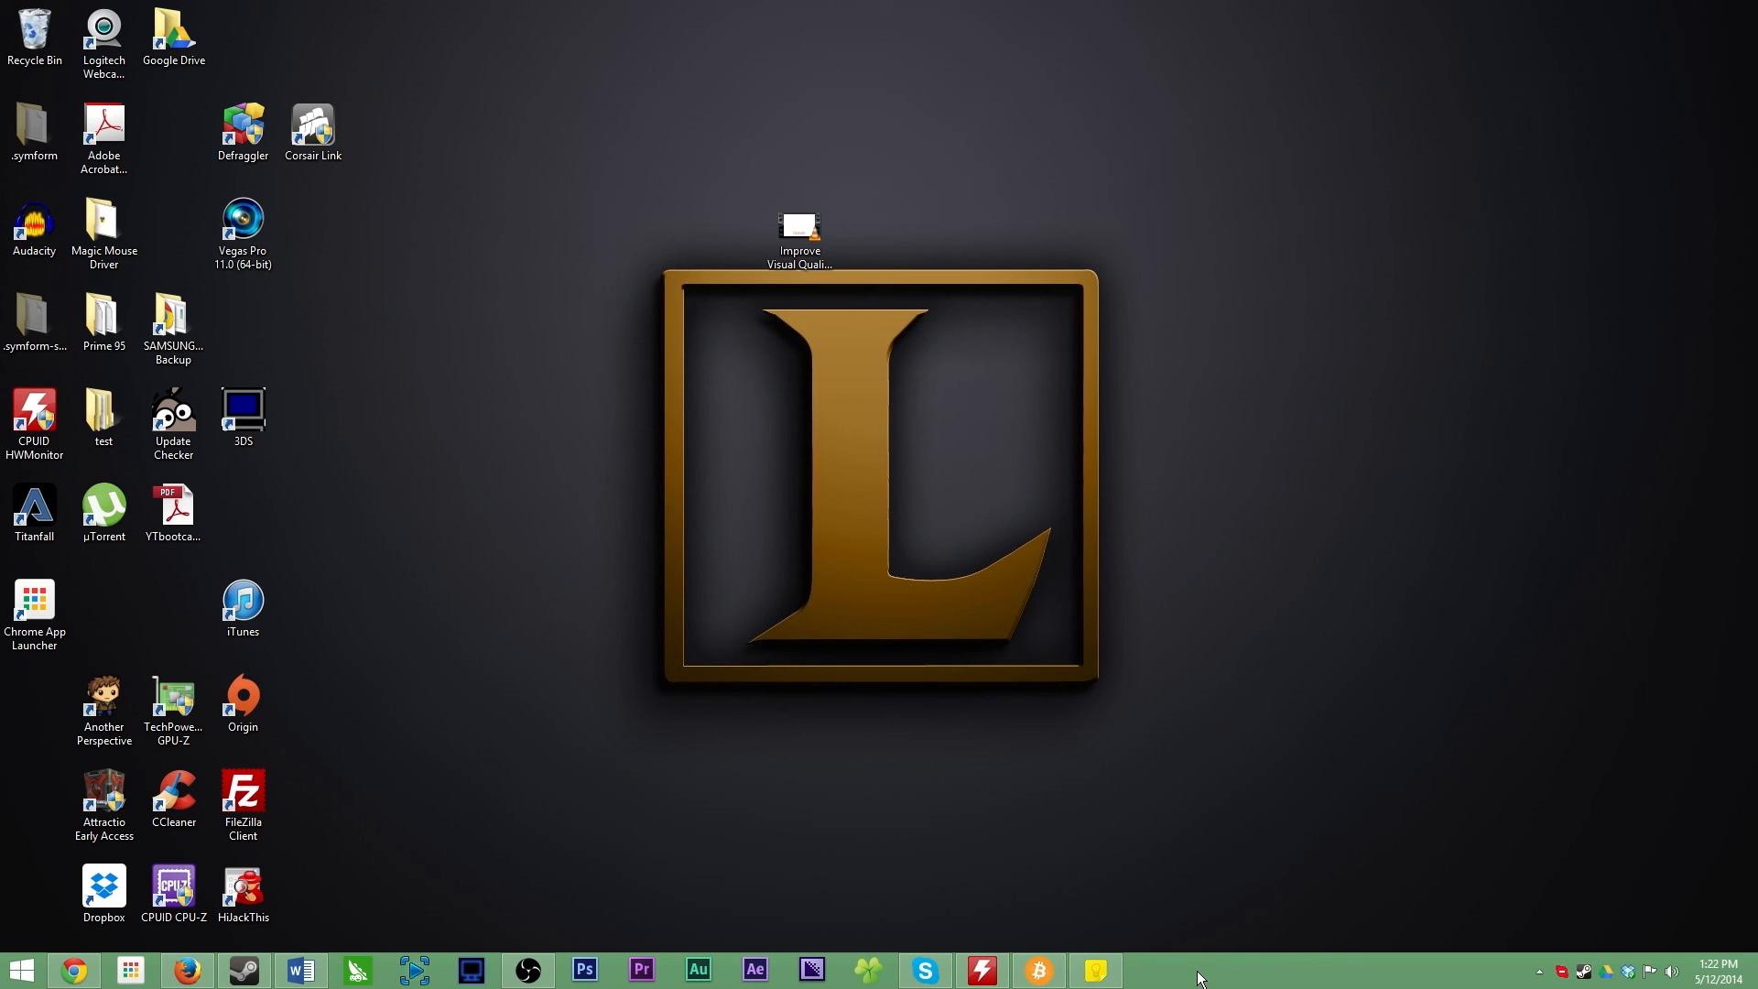
right_click(20, 969)
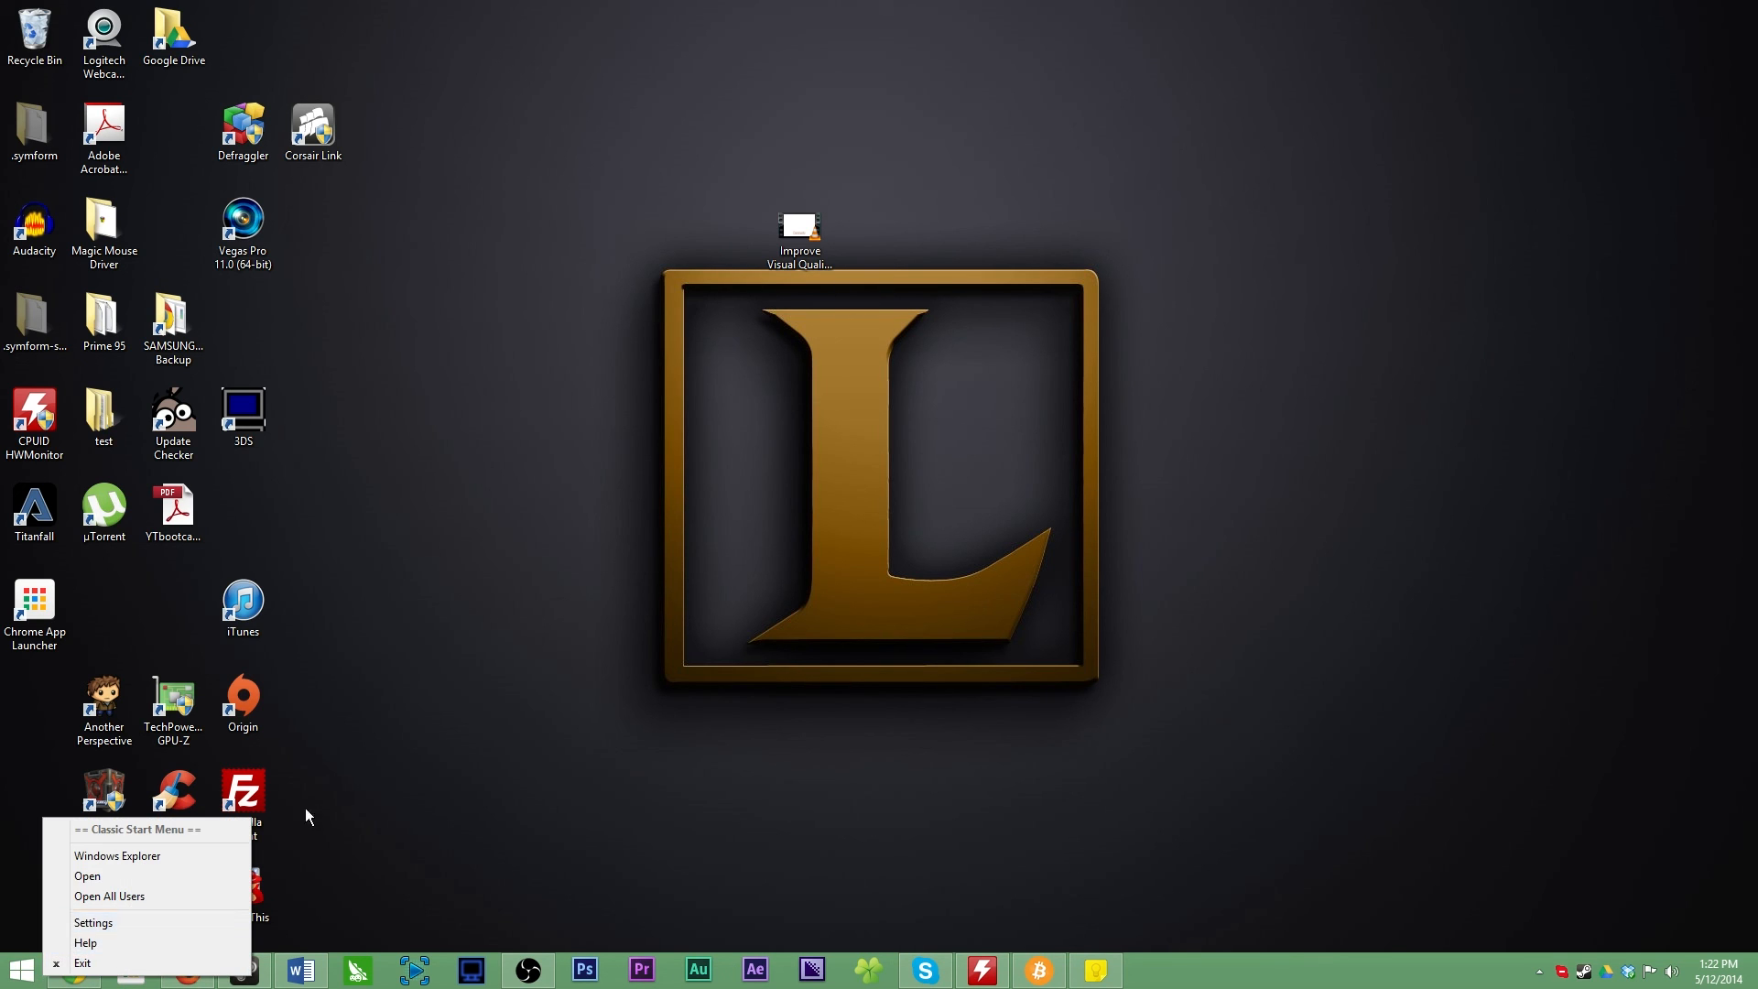
mouse_move(90, 918)
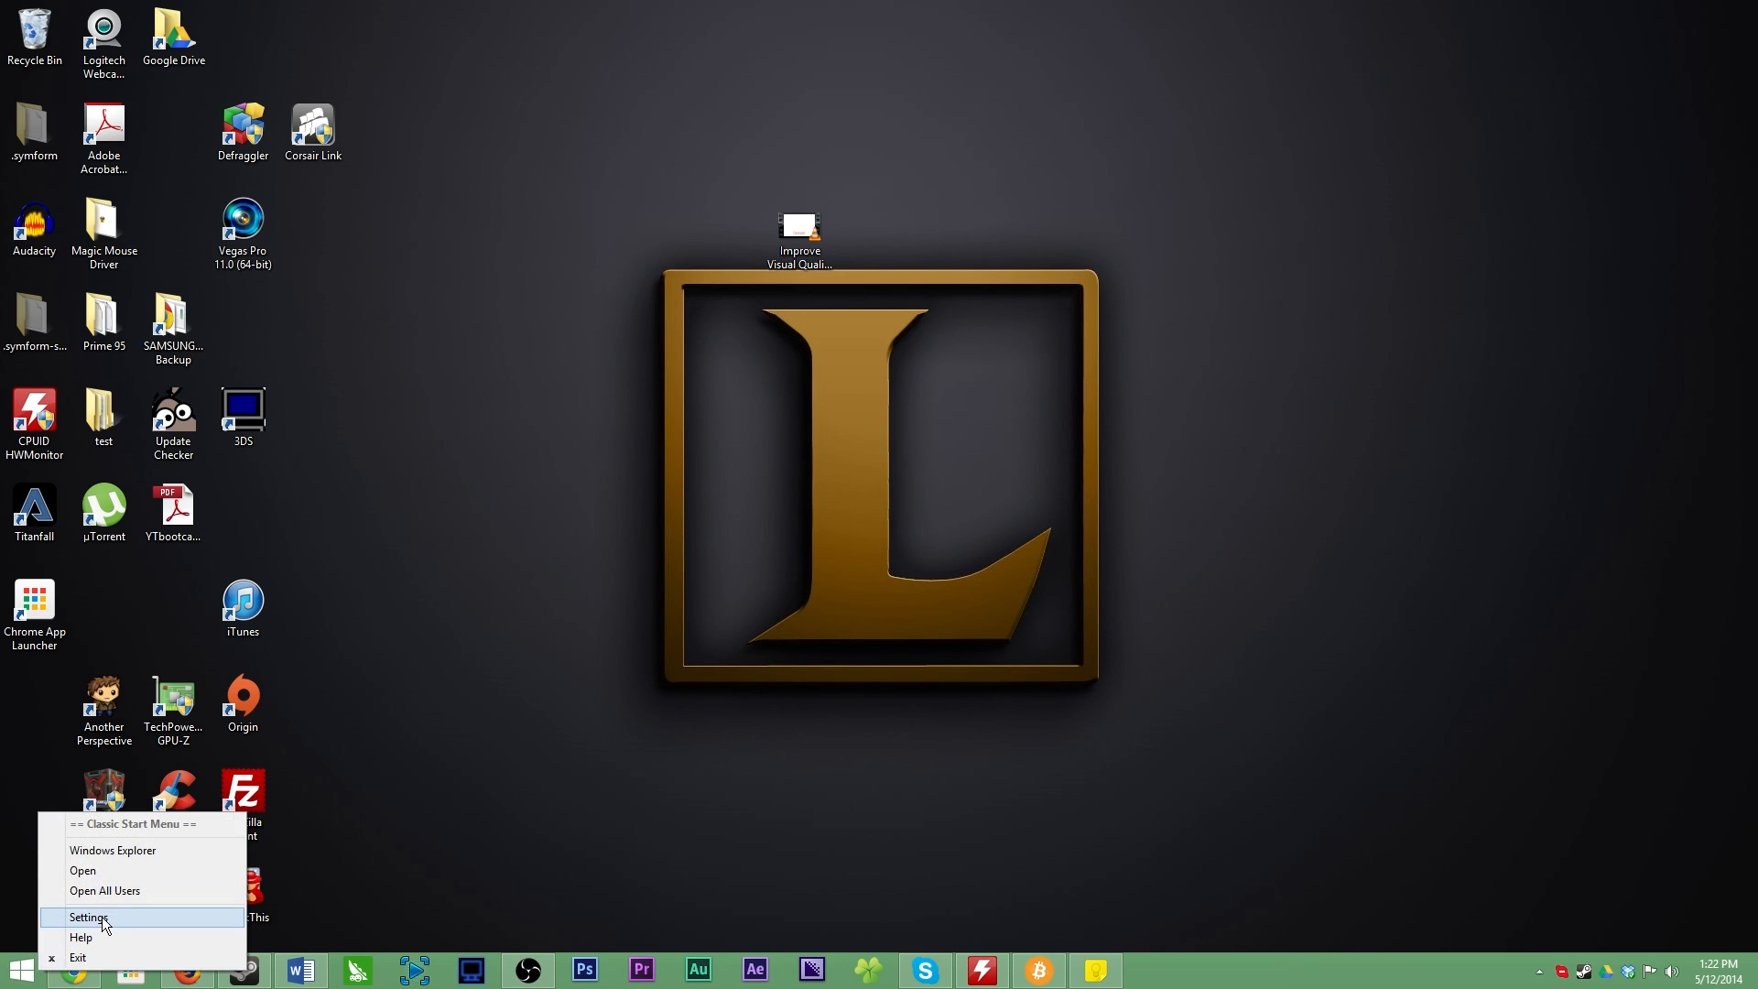
click(89, 918)
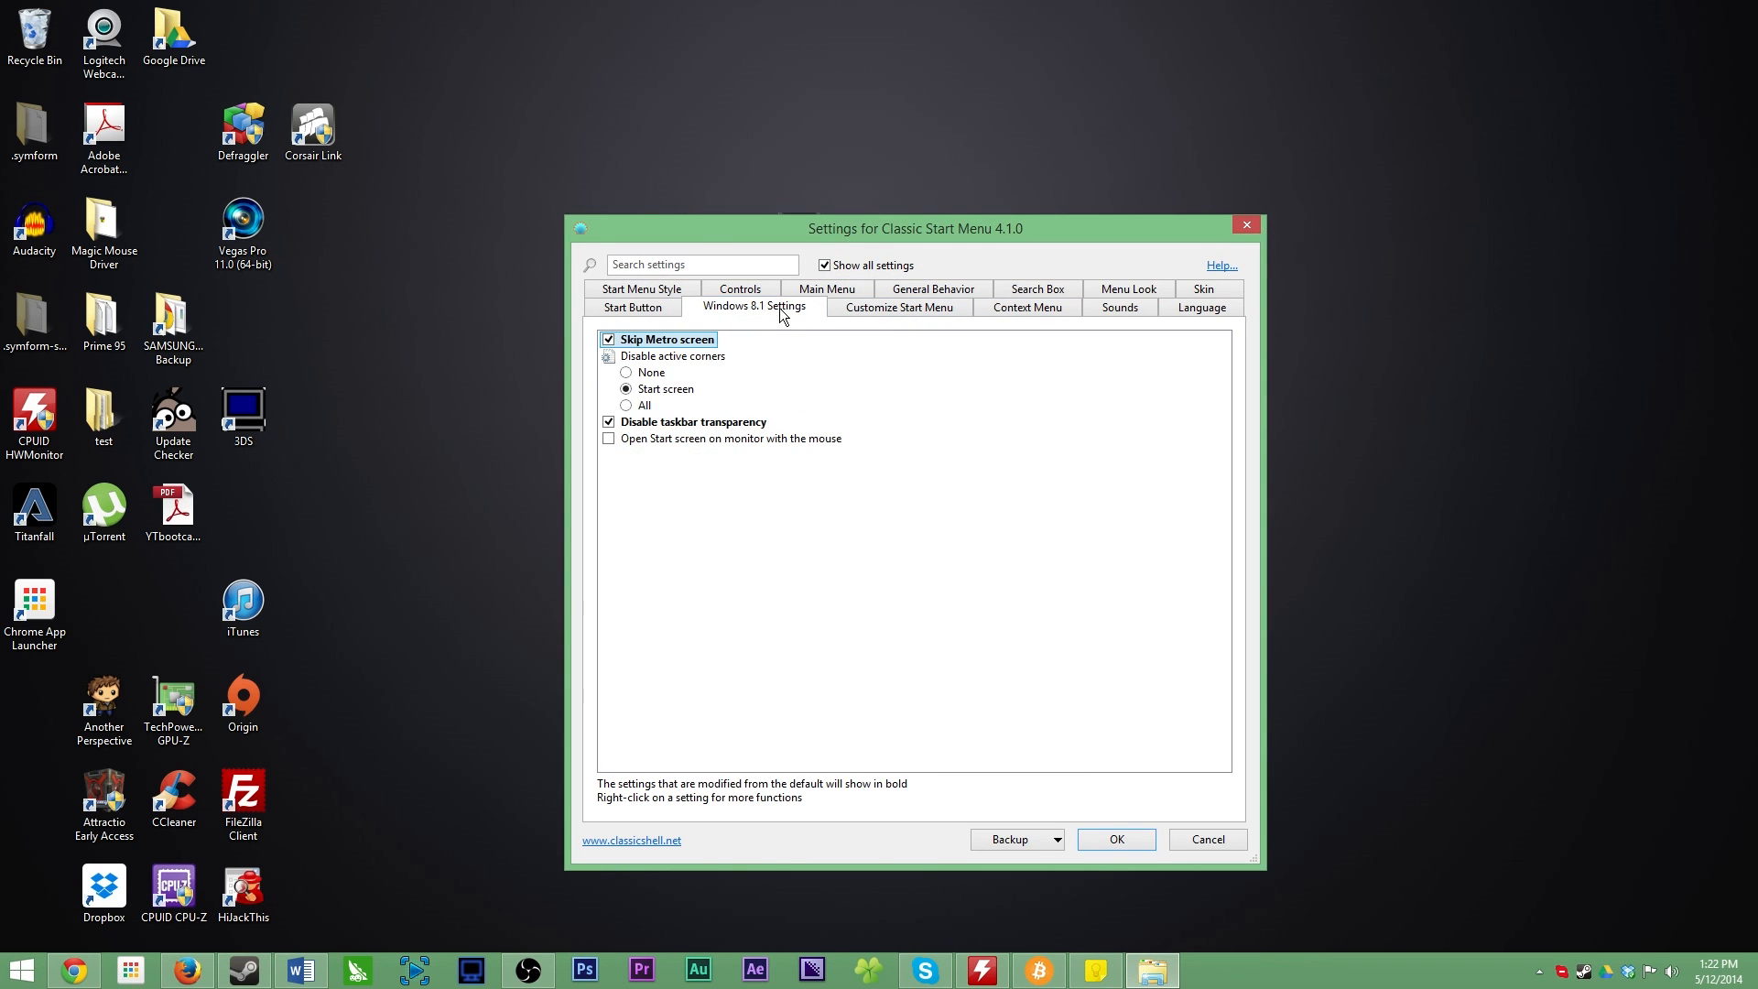
click(633, 308)
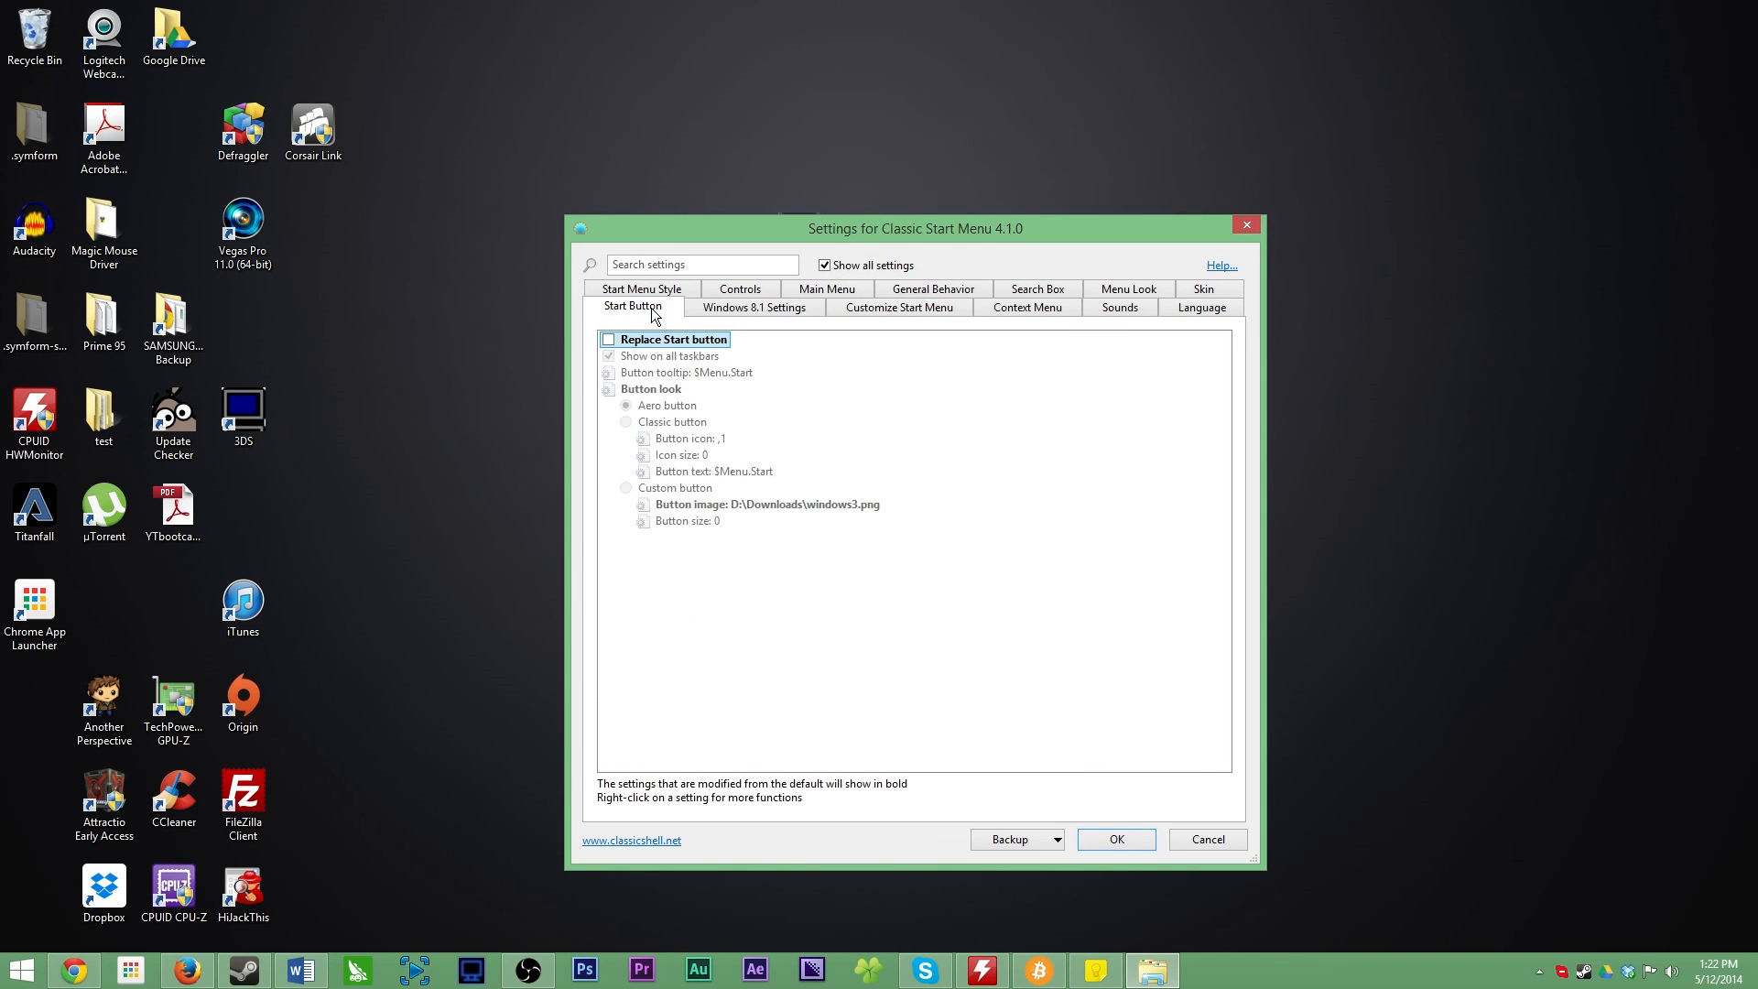
- Browse the Skin, Customize and Controls tabs, re-enable taskbar transparency and save with OK
click(1200, 290)
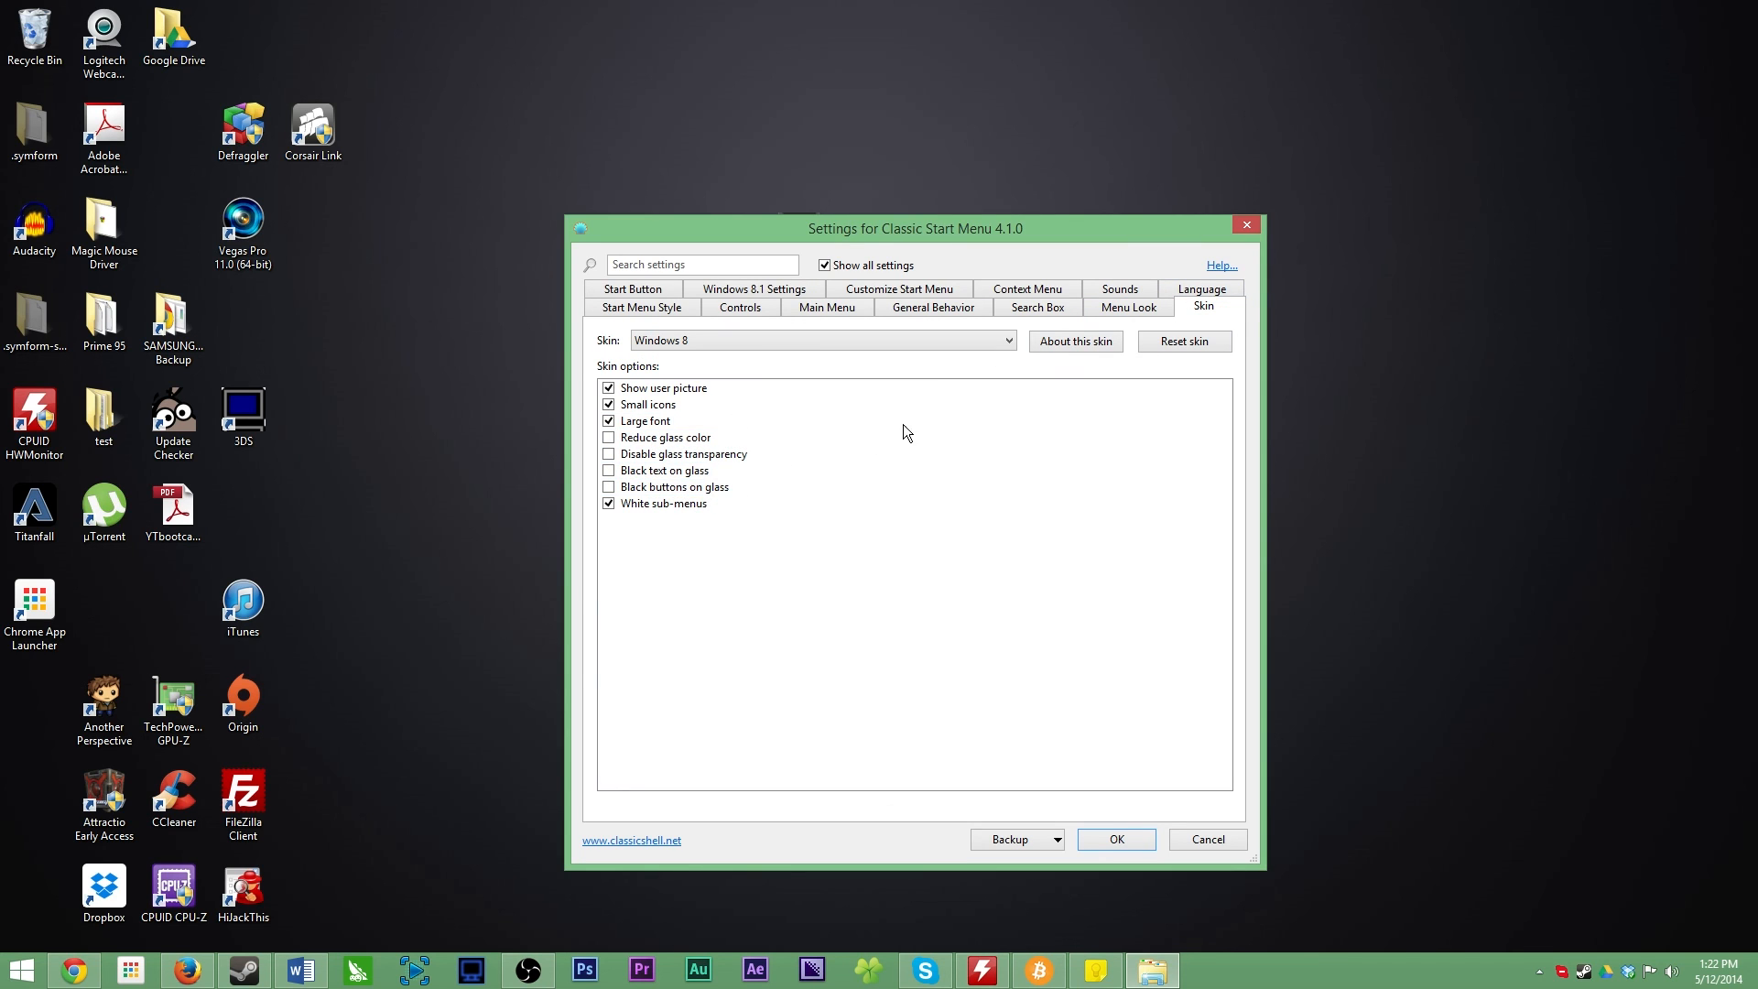
click(898, 289)
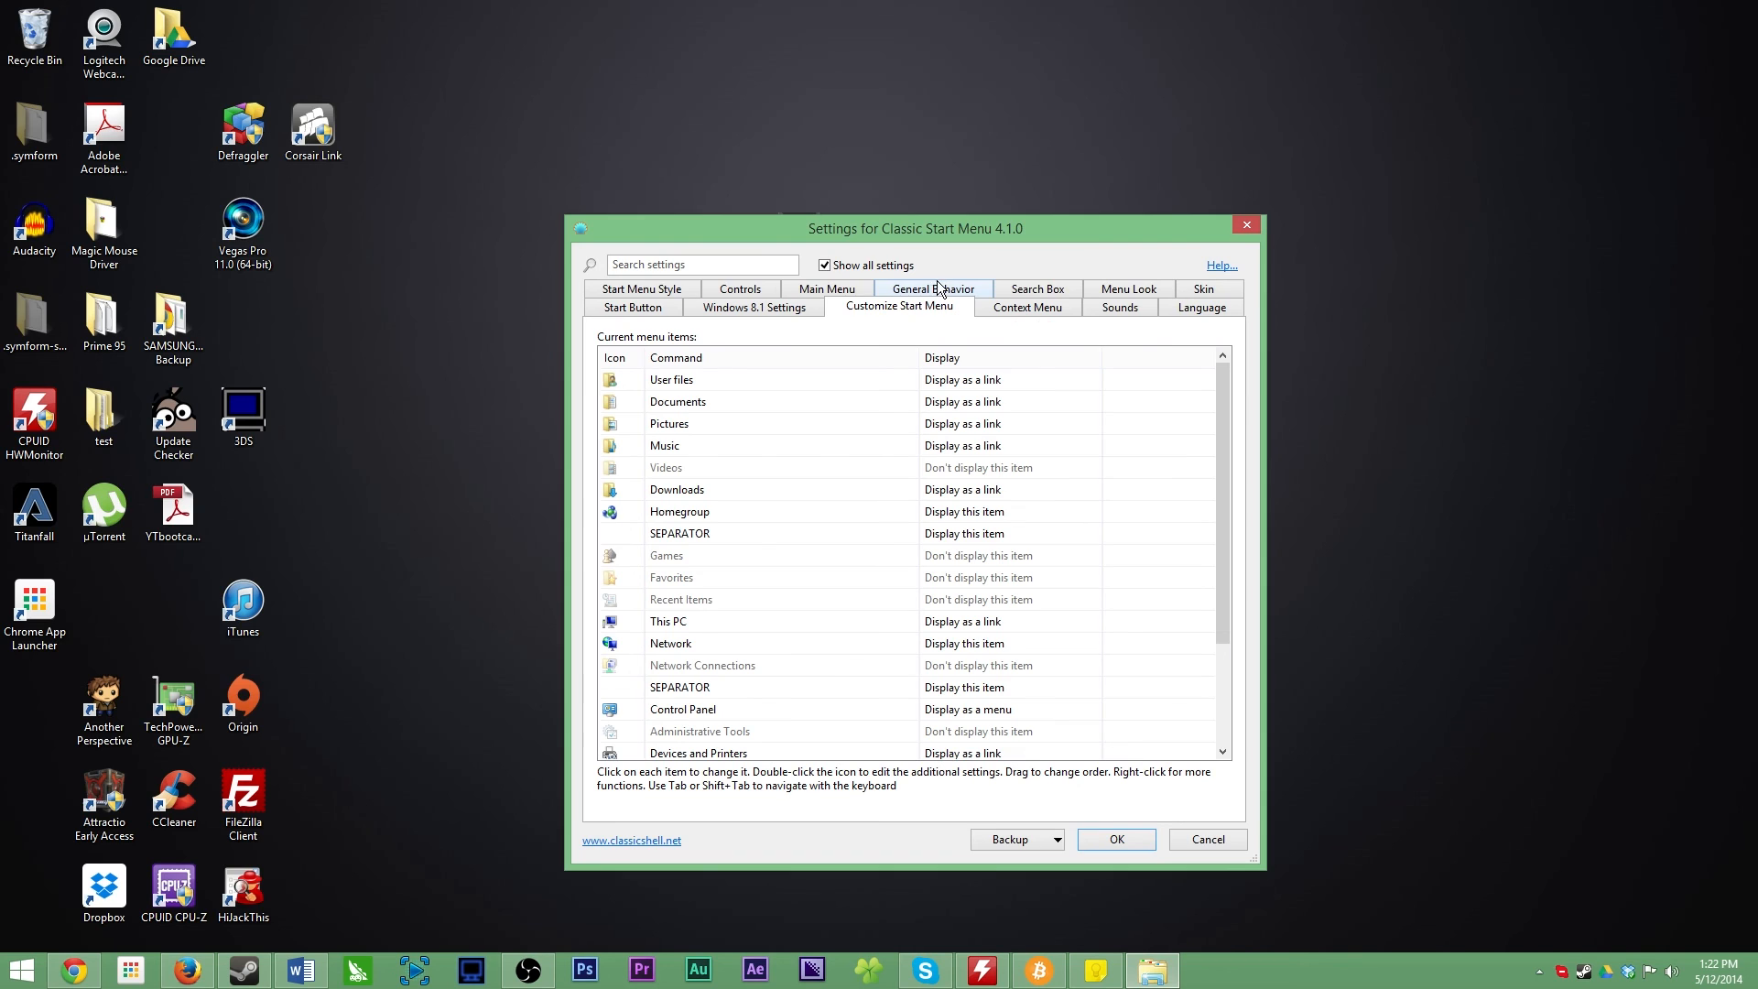
click(738, 288)
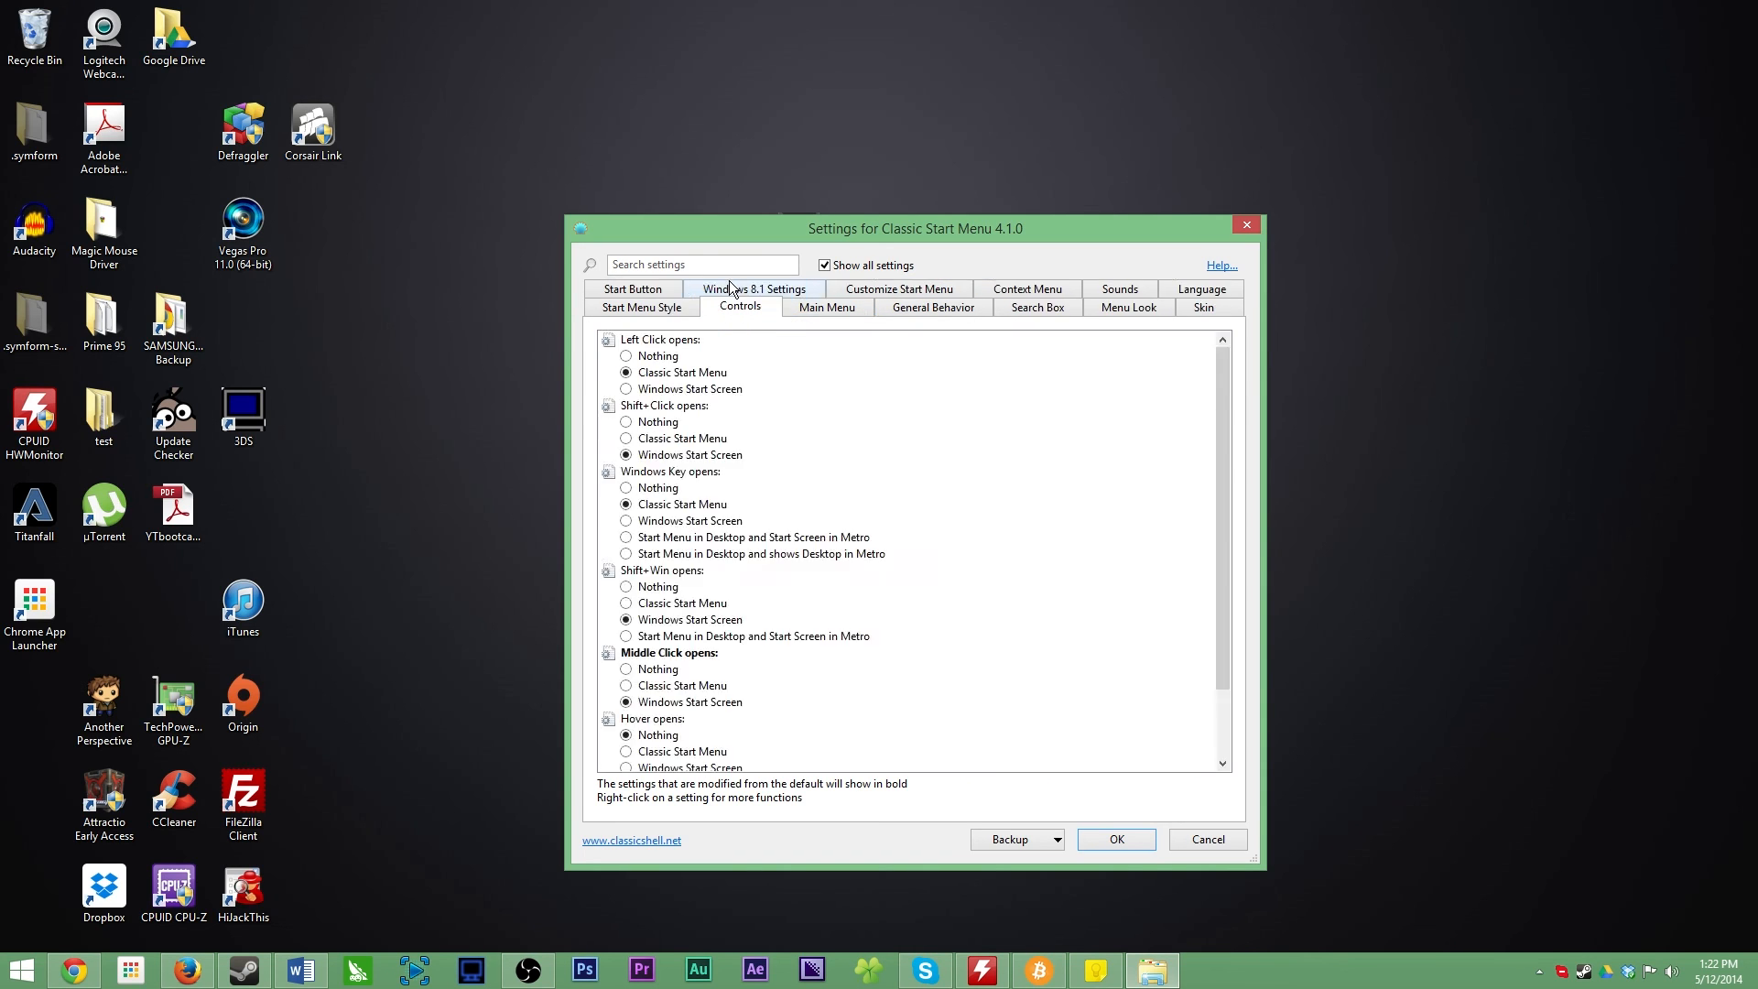
click(753, 289)
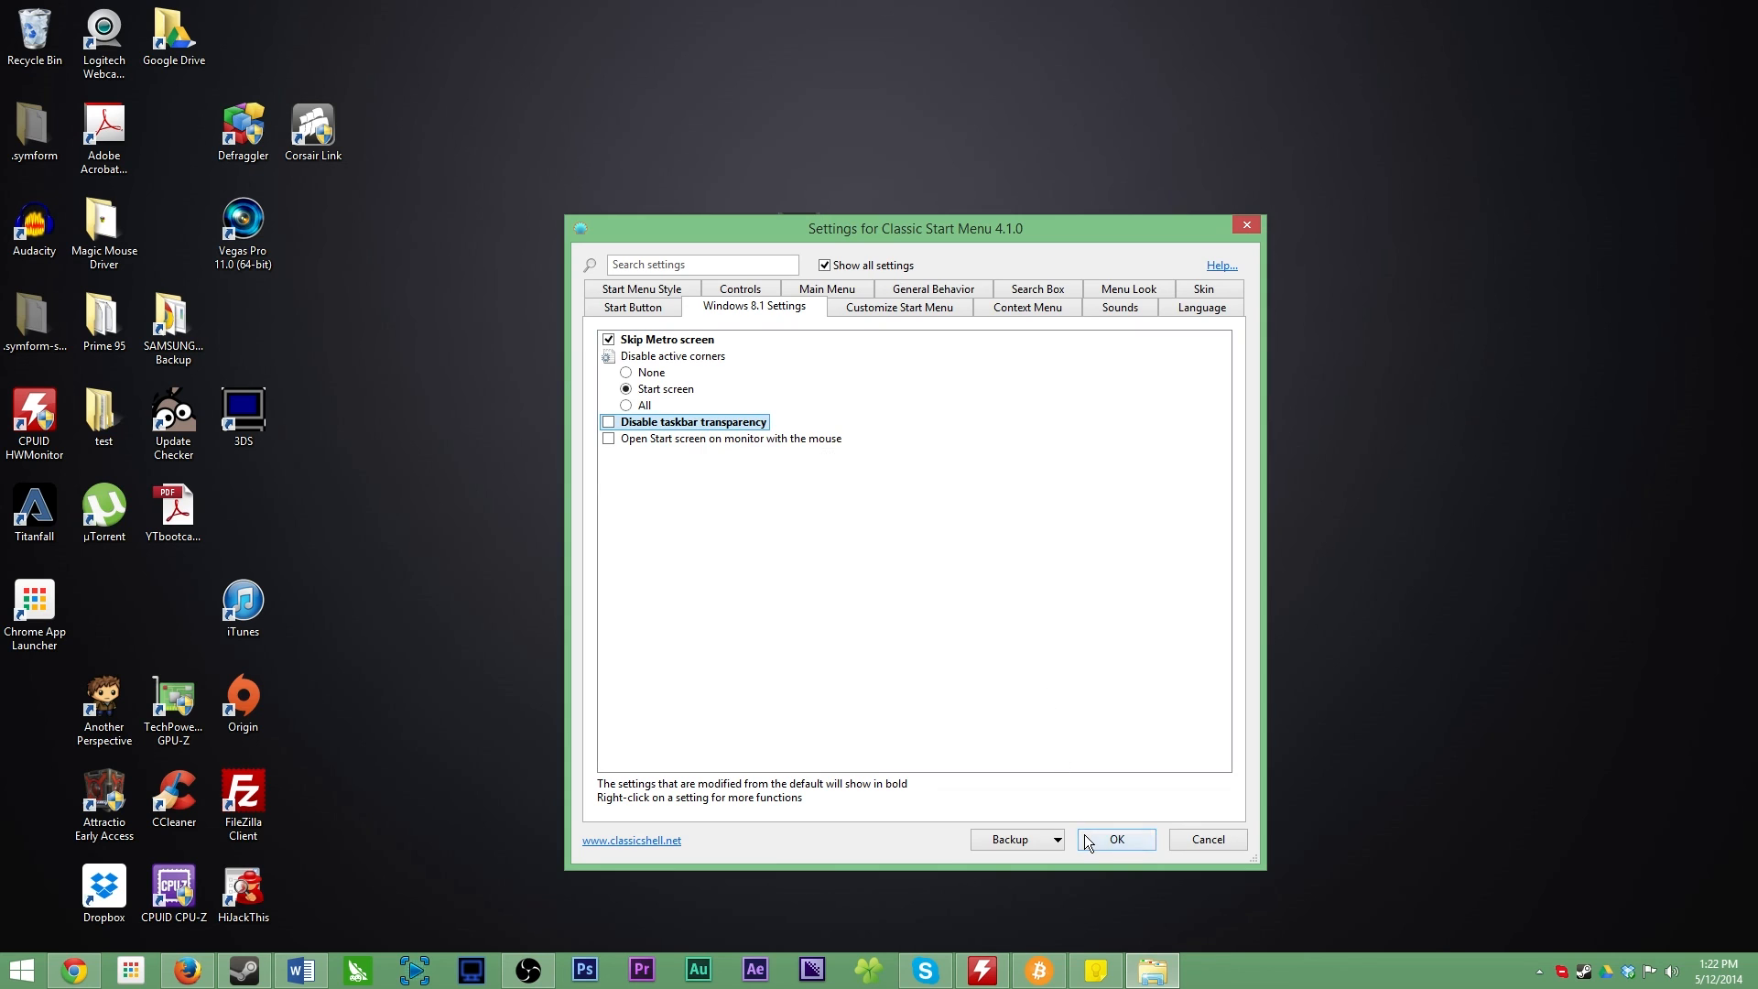
click(1114, 839)
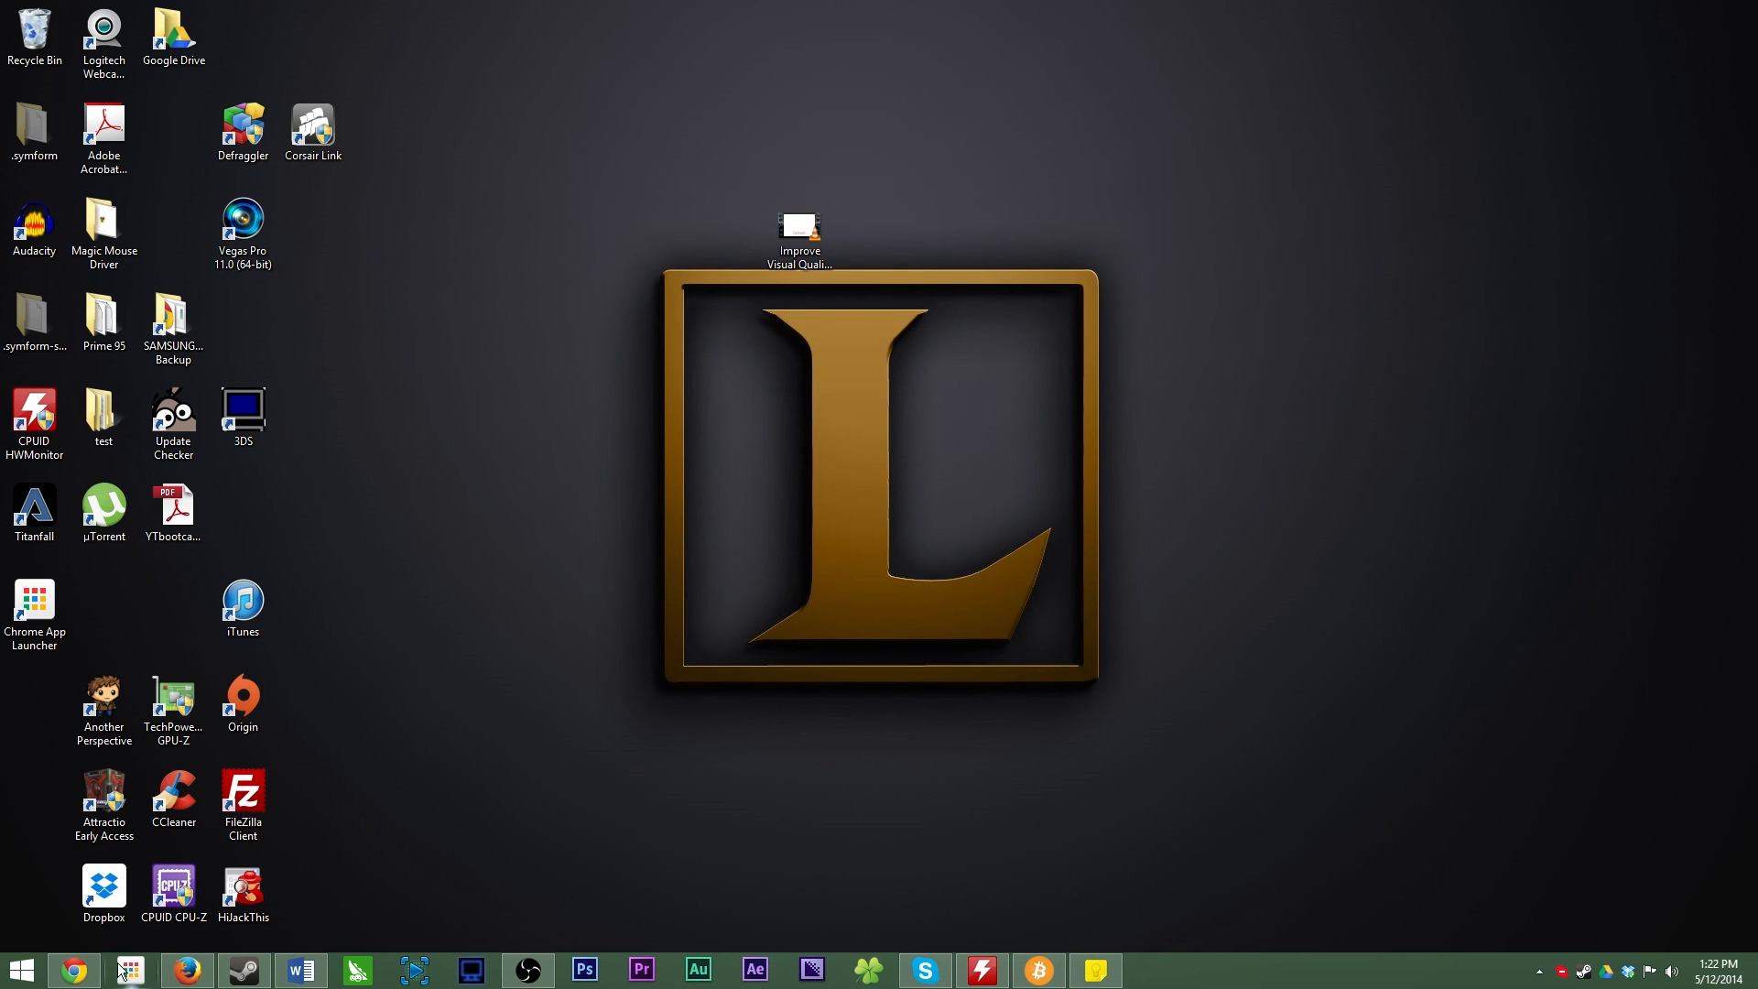
- Browse All Programs, return to the main list, and expand the Apps submenu of Metro apps
click(20, 969)
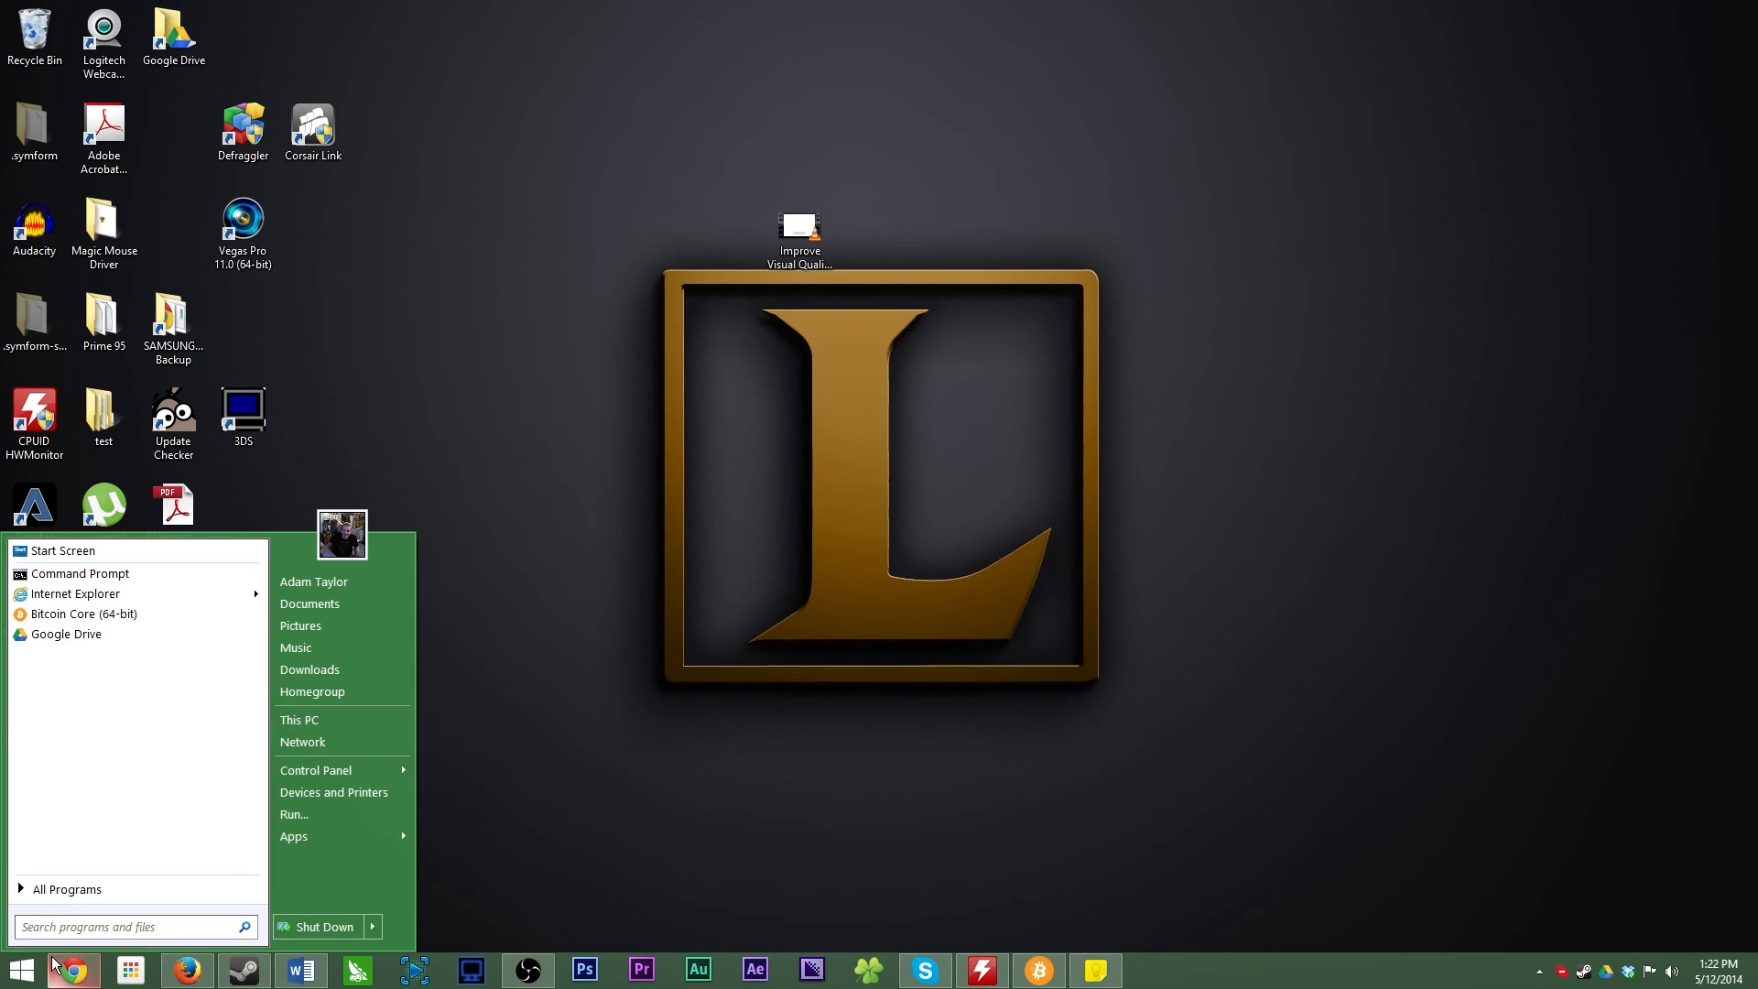
mouse_move(313, 690)
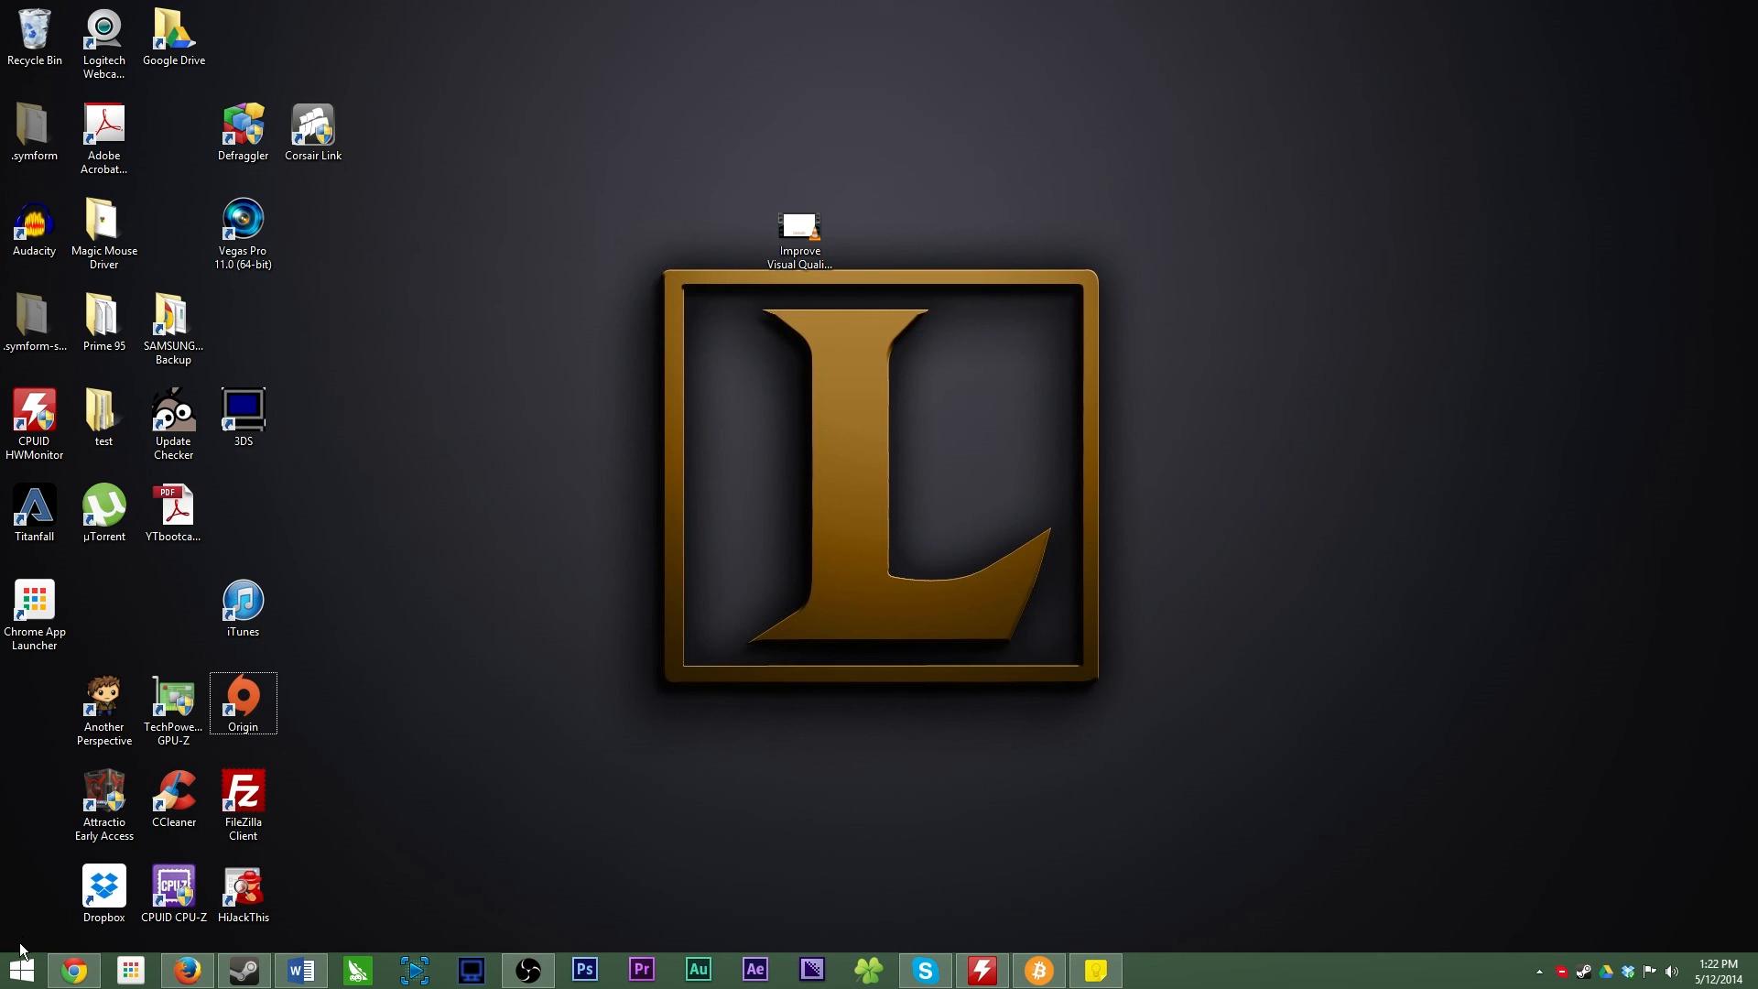
click(21, 969)
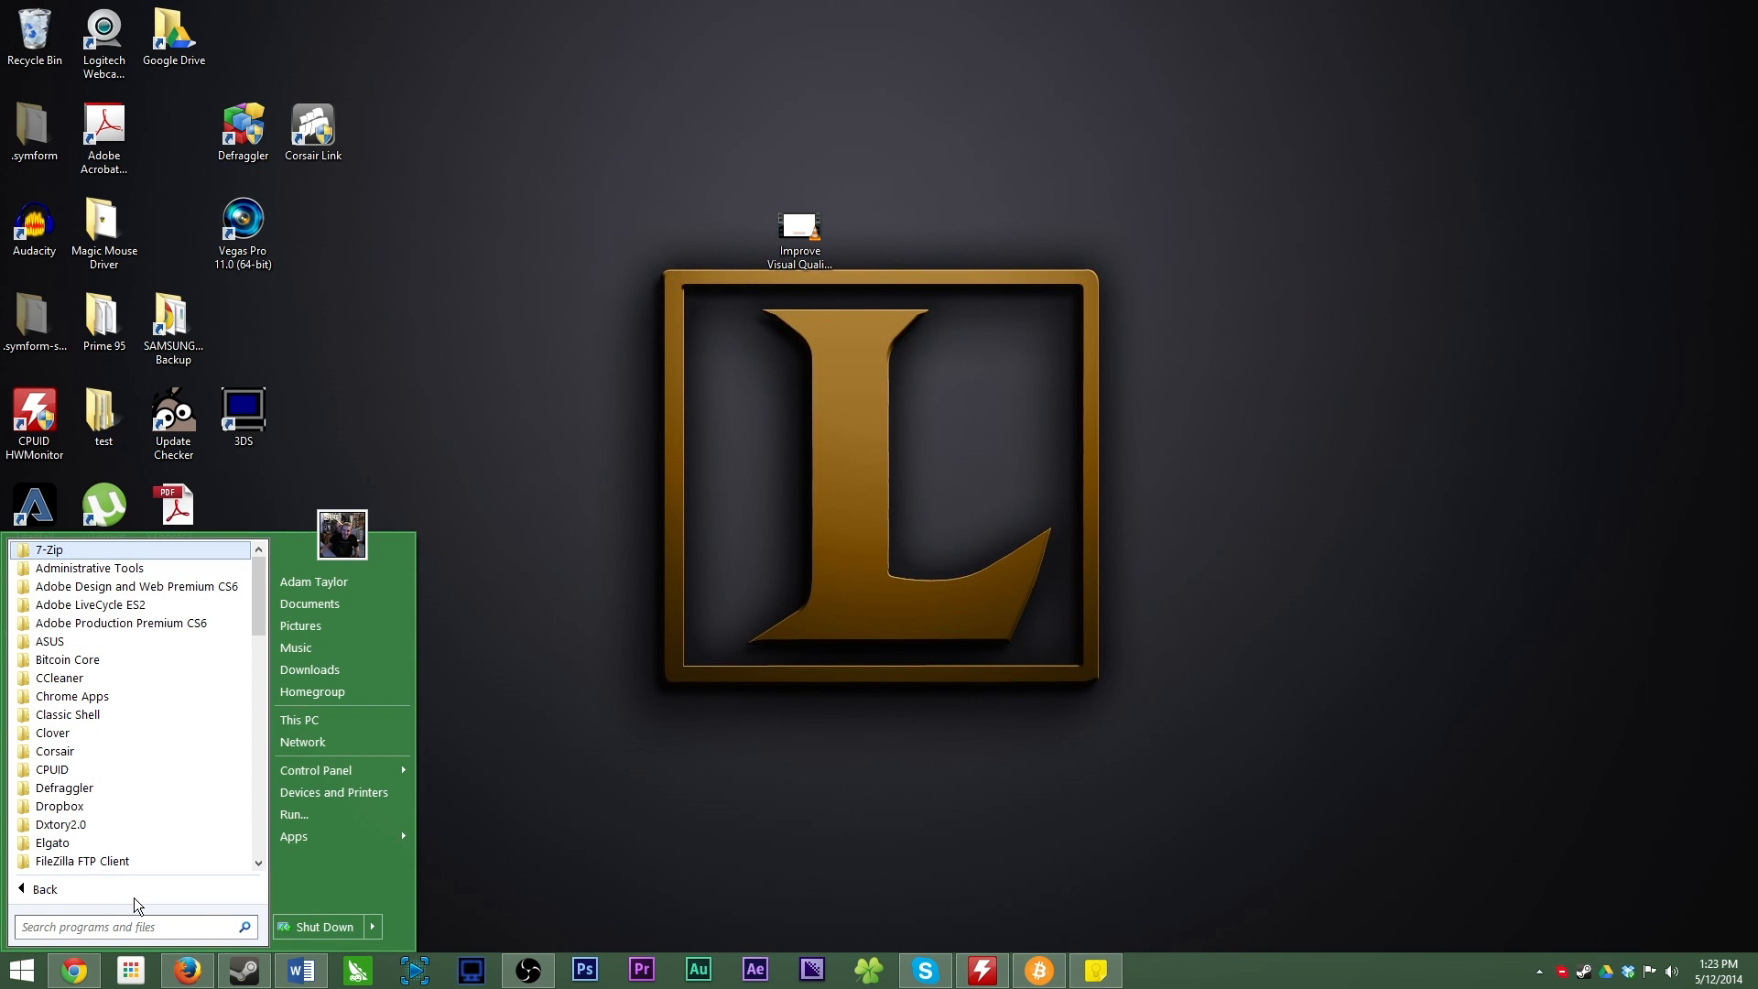
click(44, 889)
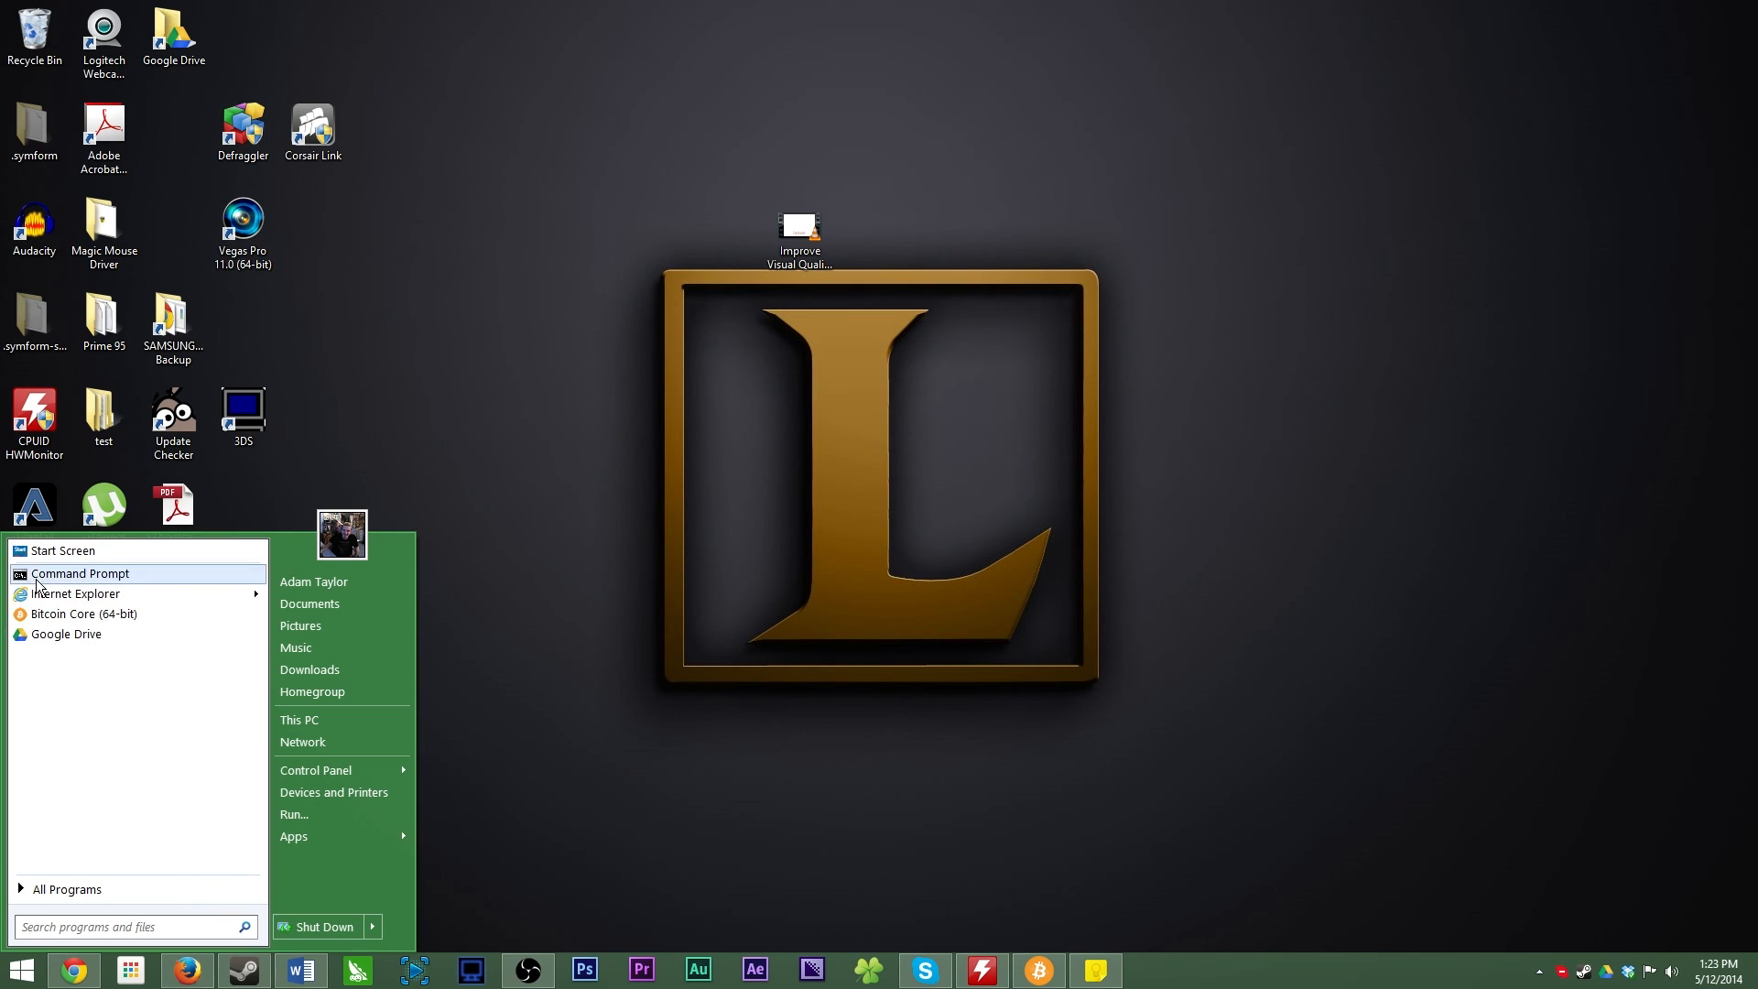
mouse_move(127, 603)
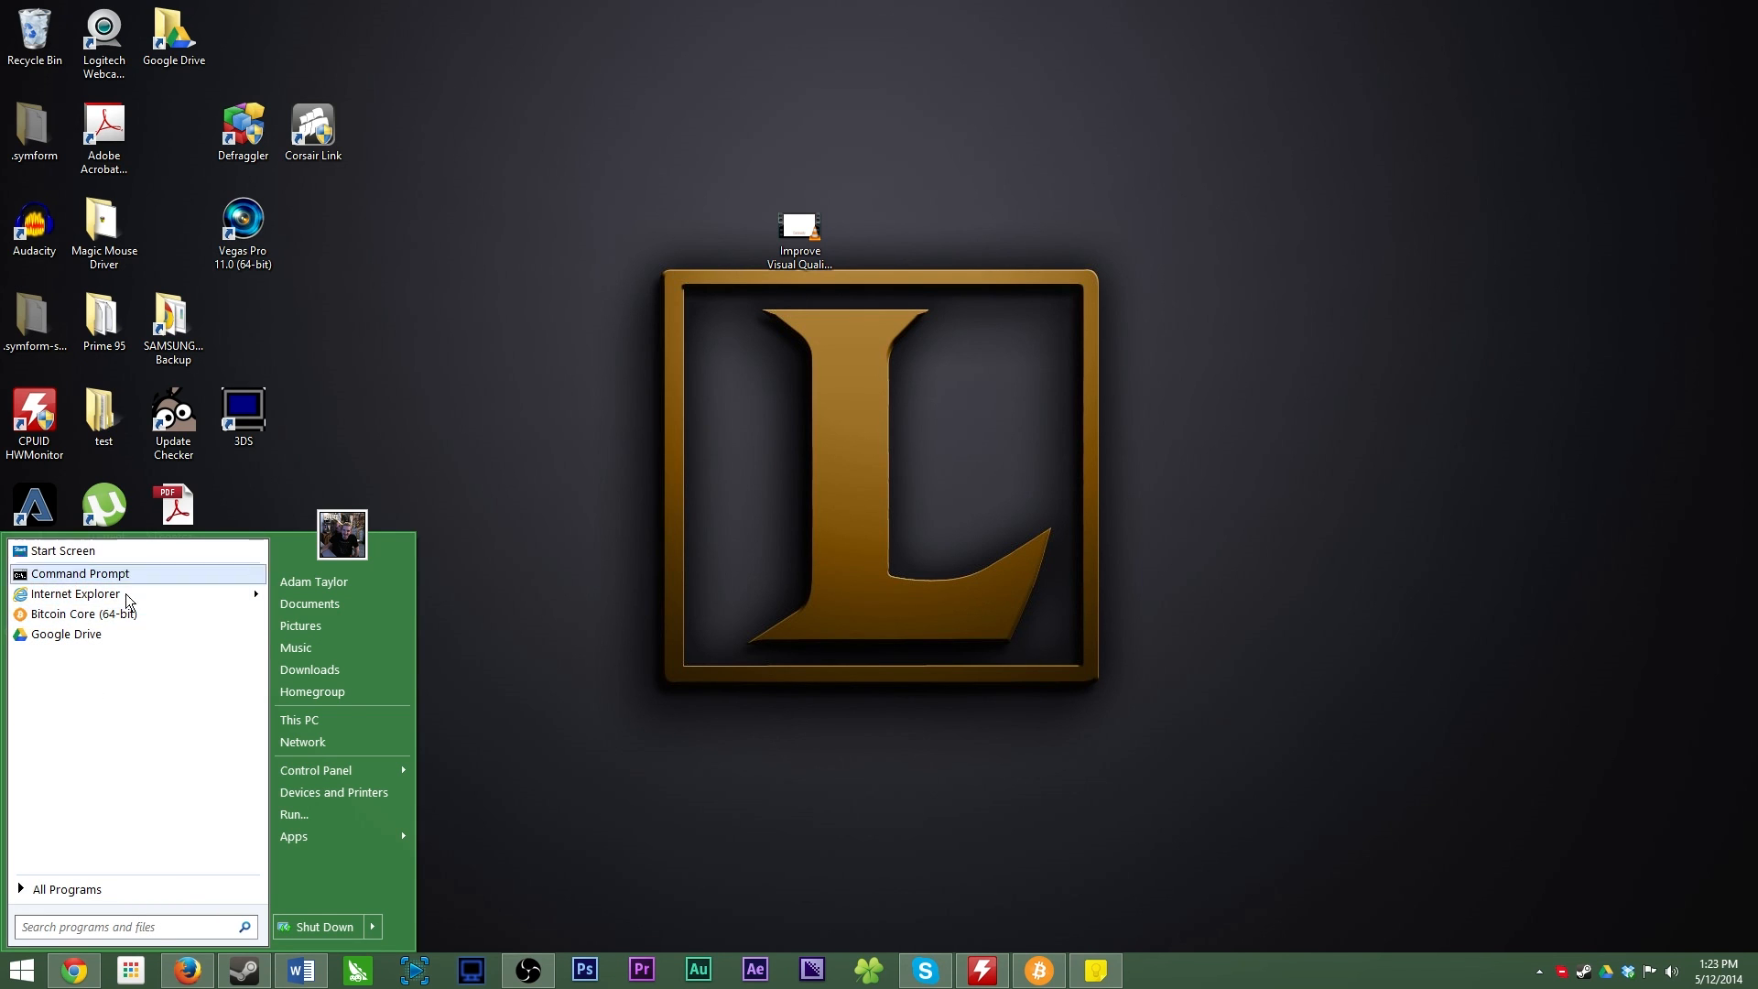
mouse_move(773, 781)
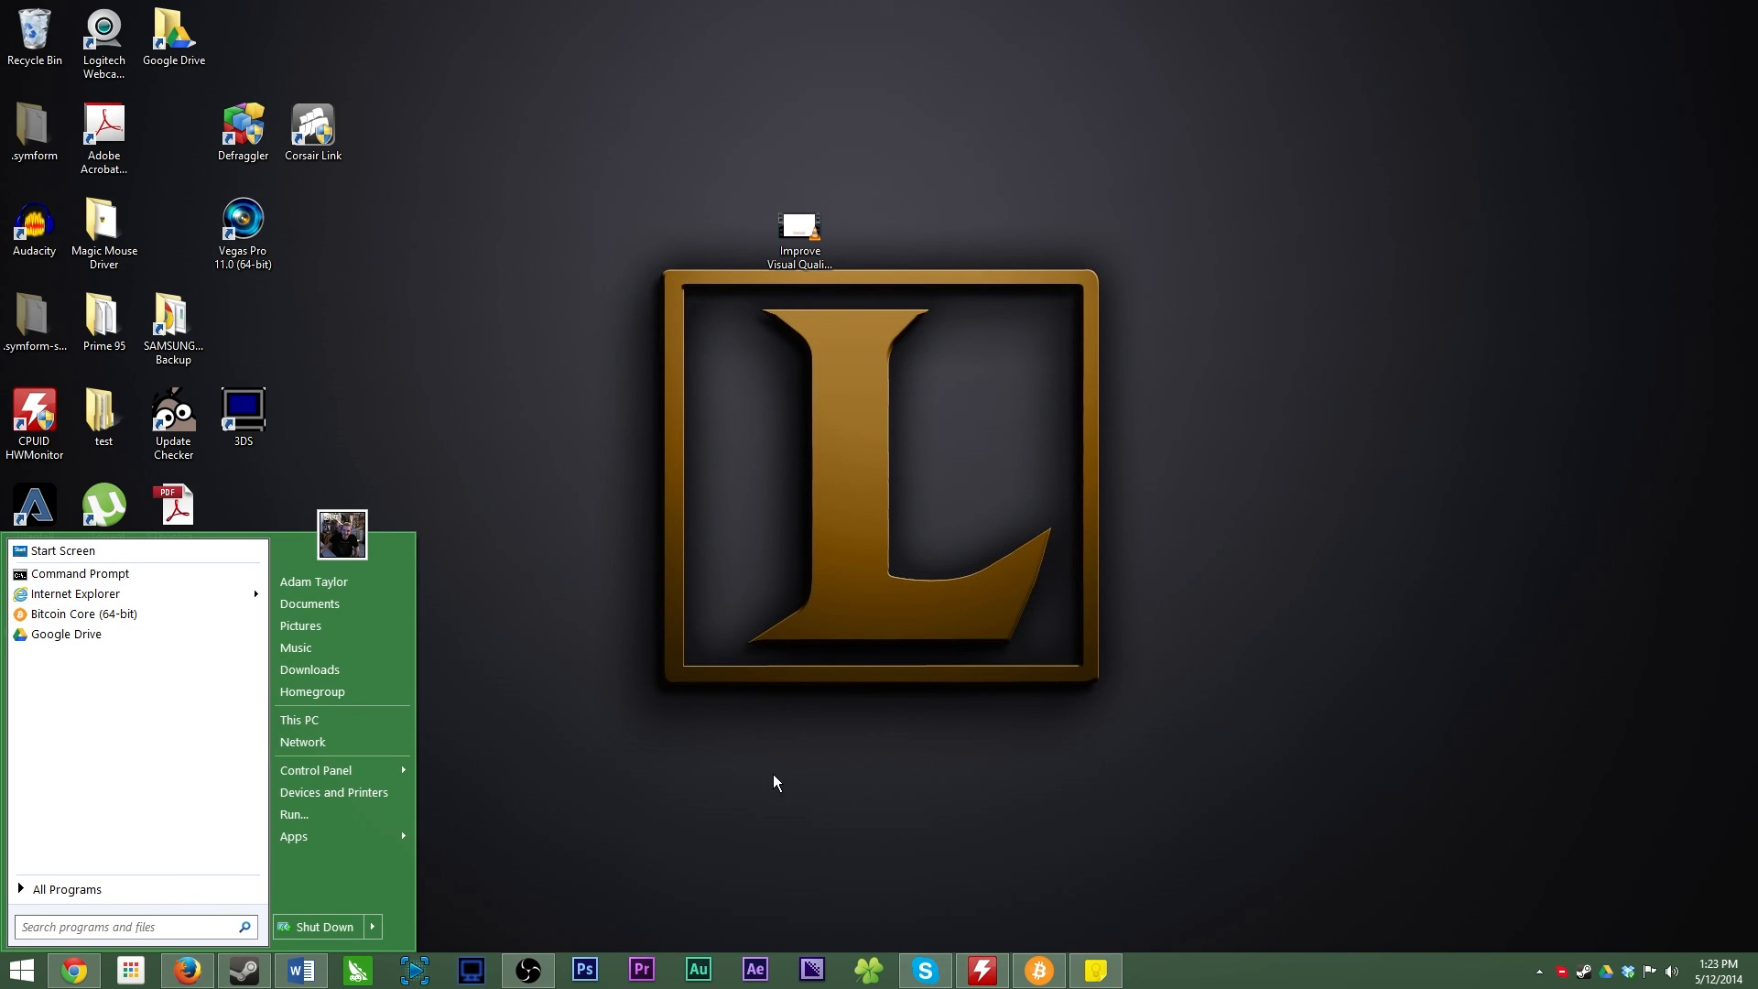
click(294, 835)
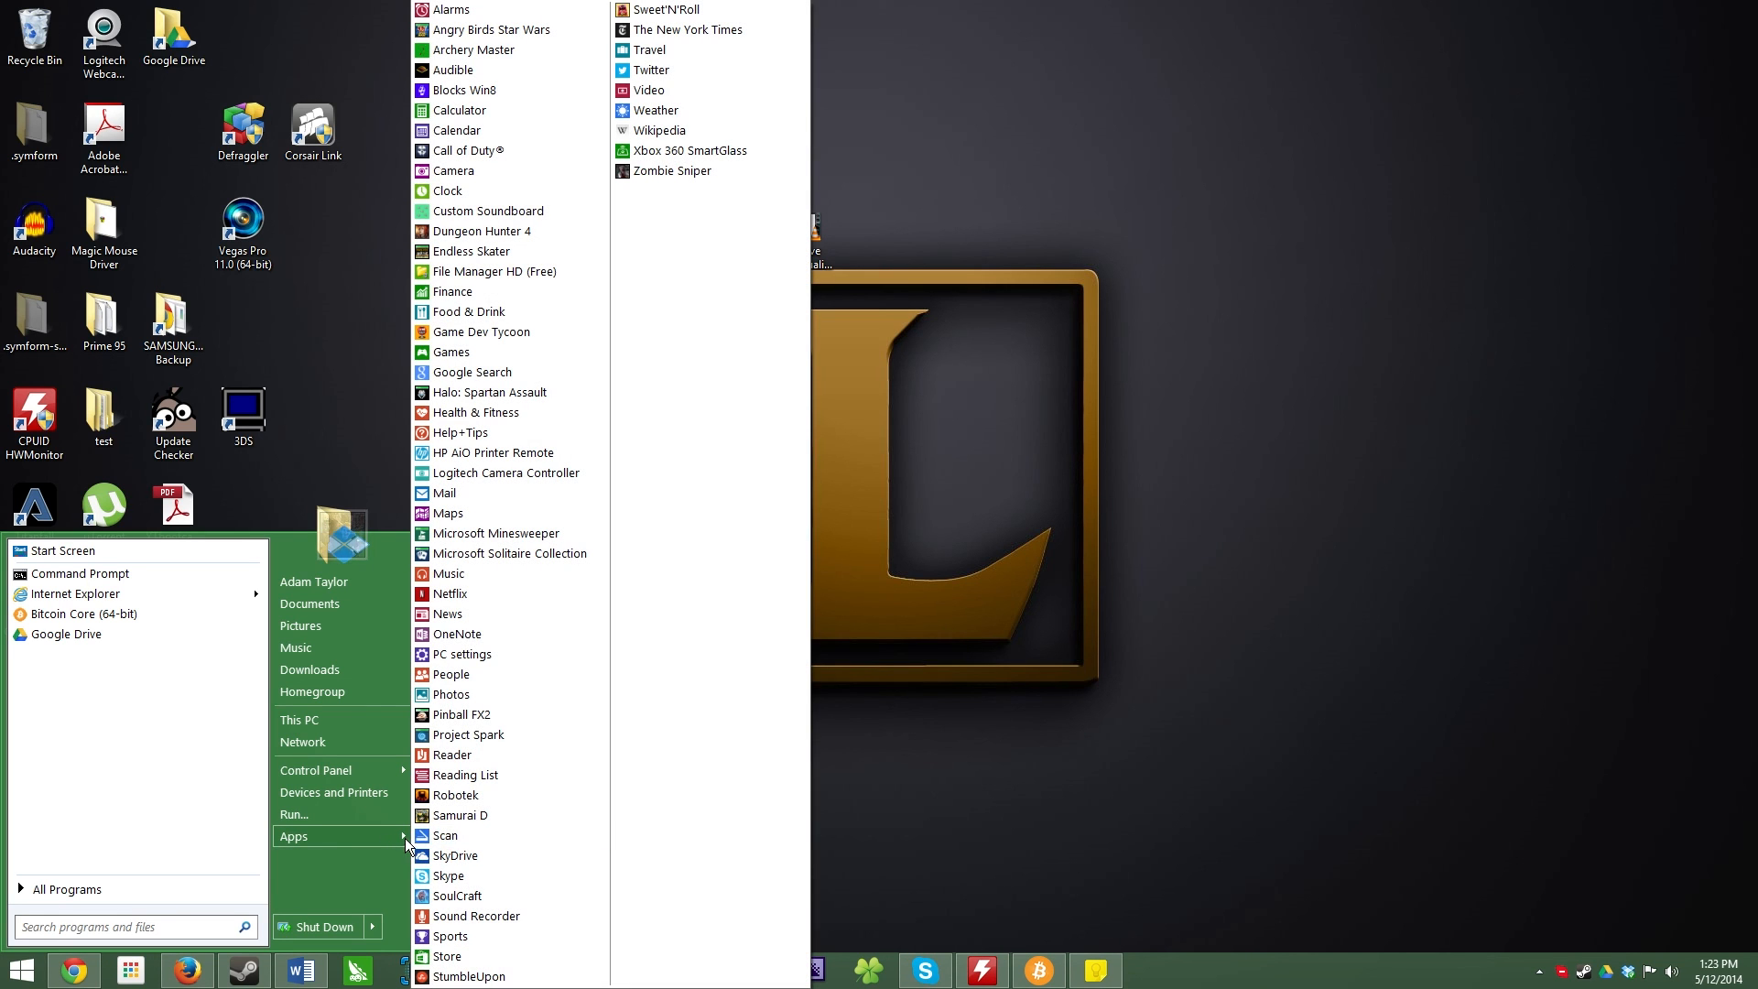
mouse_move(749, 151)
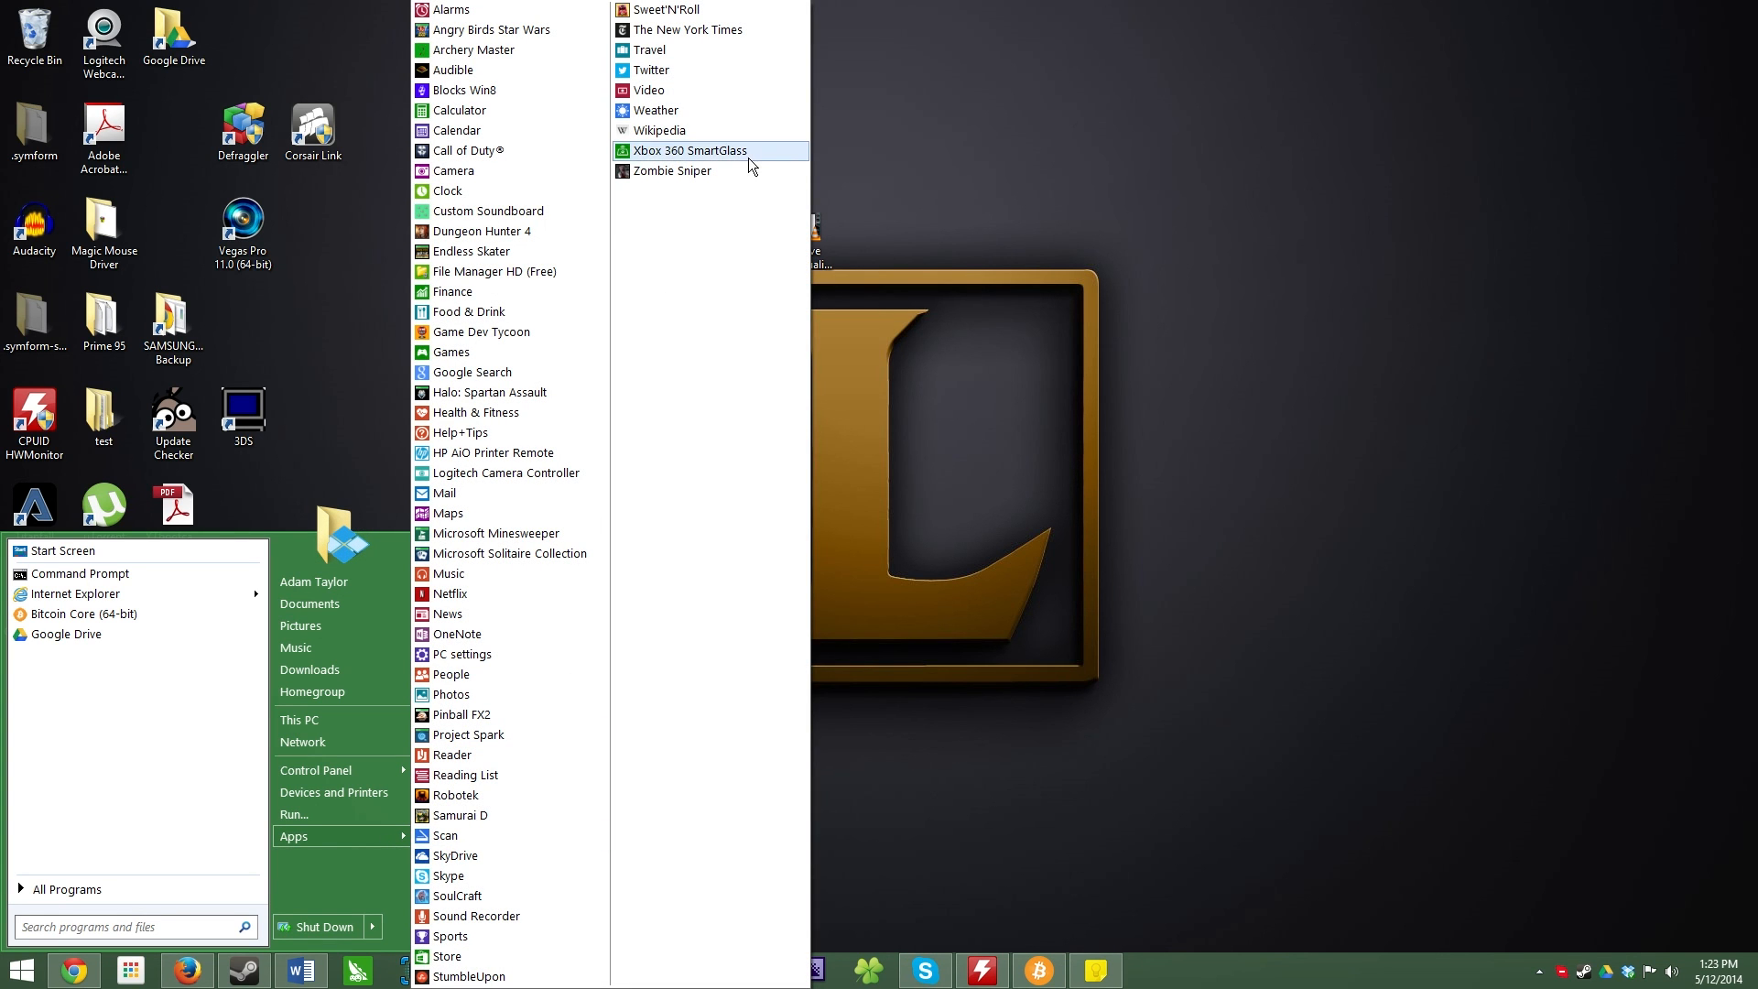
mouse_move(595, 219)
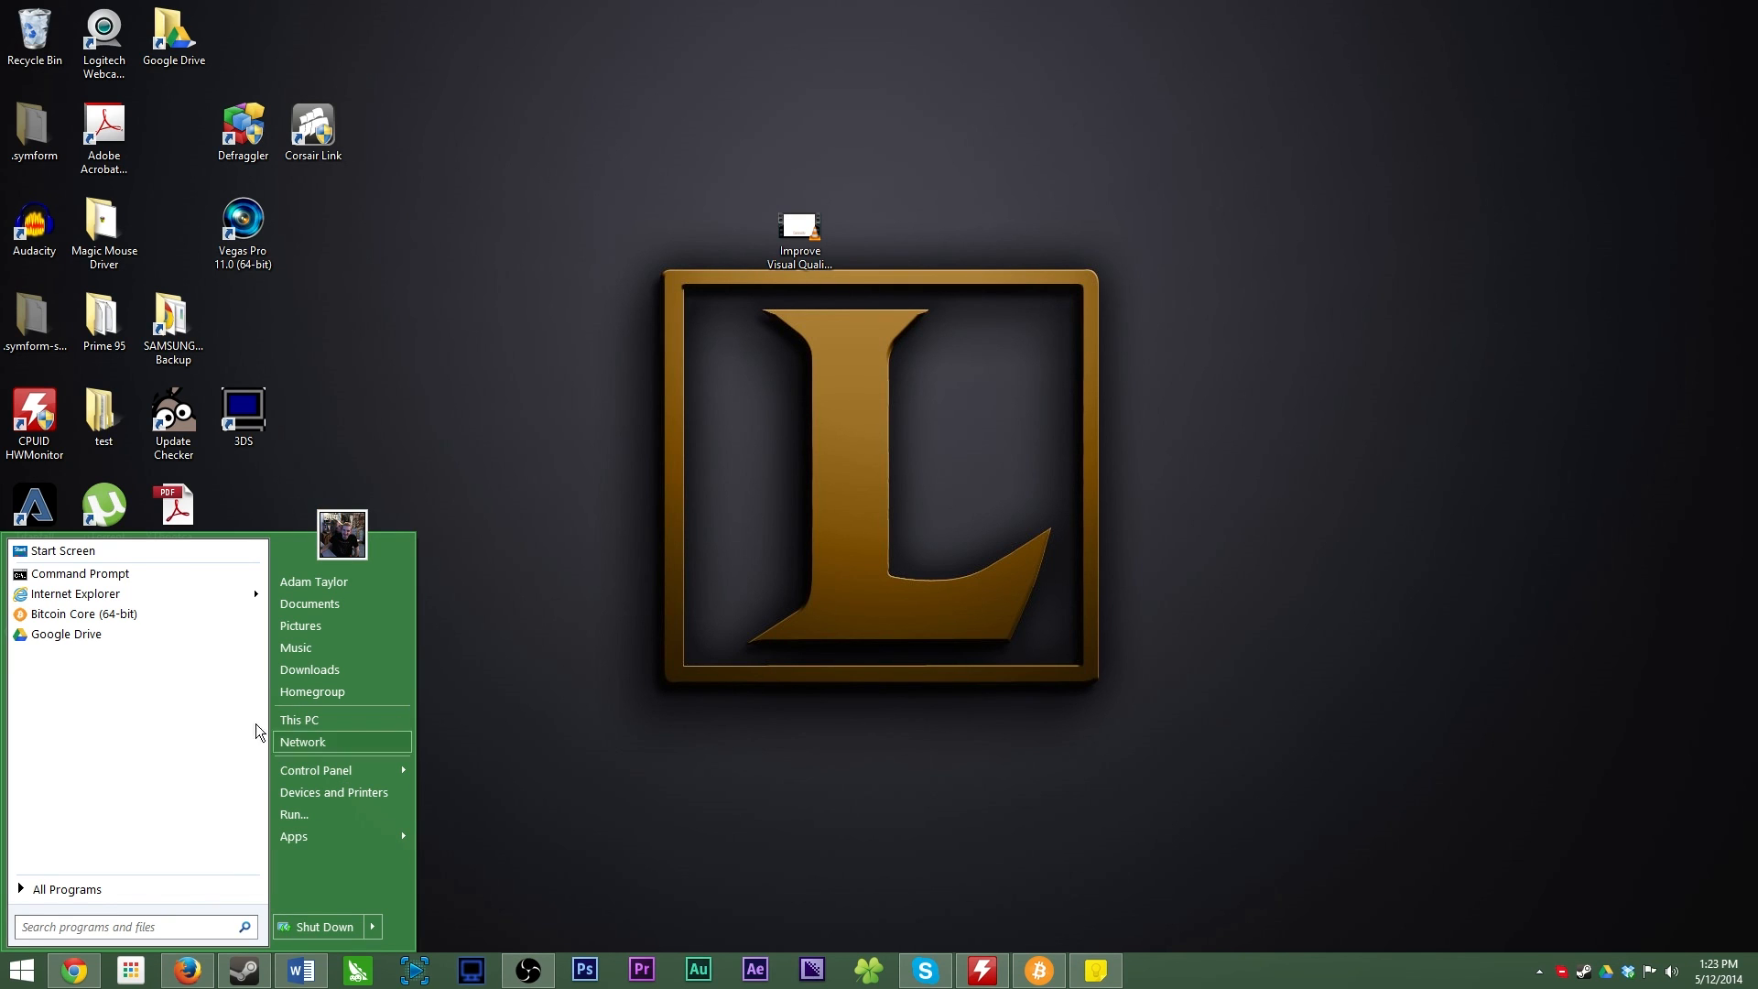
mouse_move(424, 644)
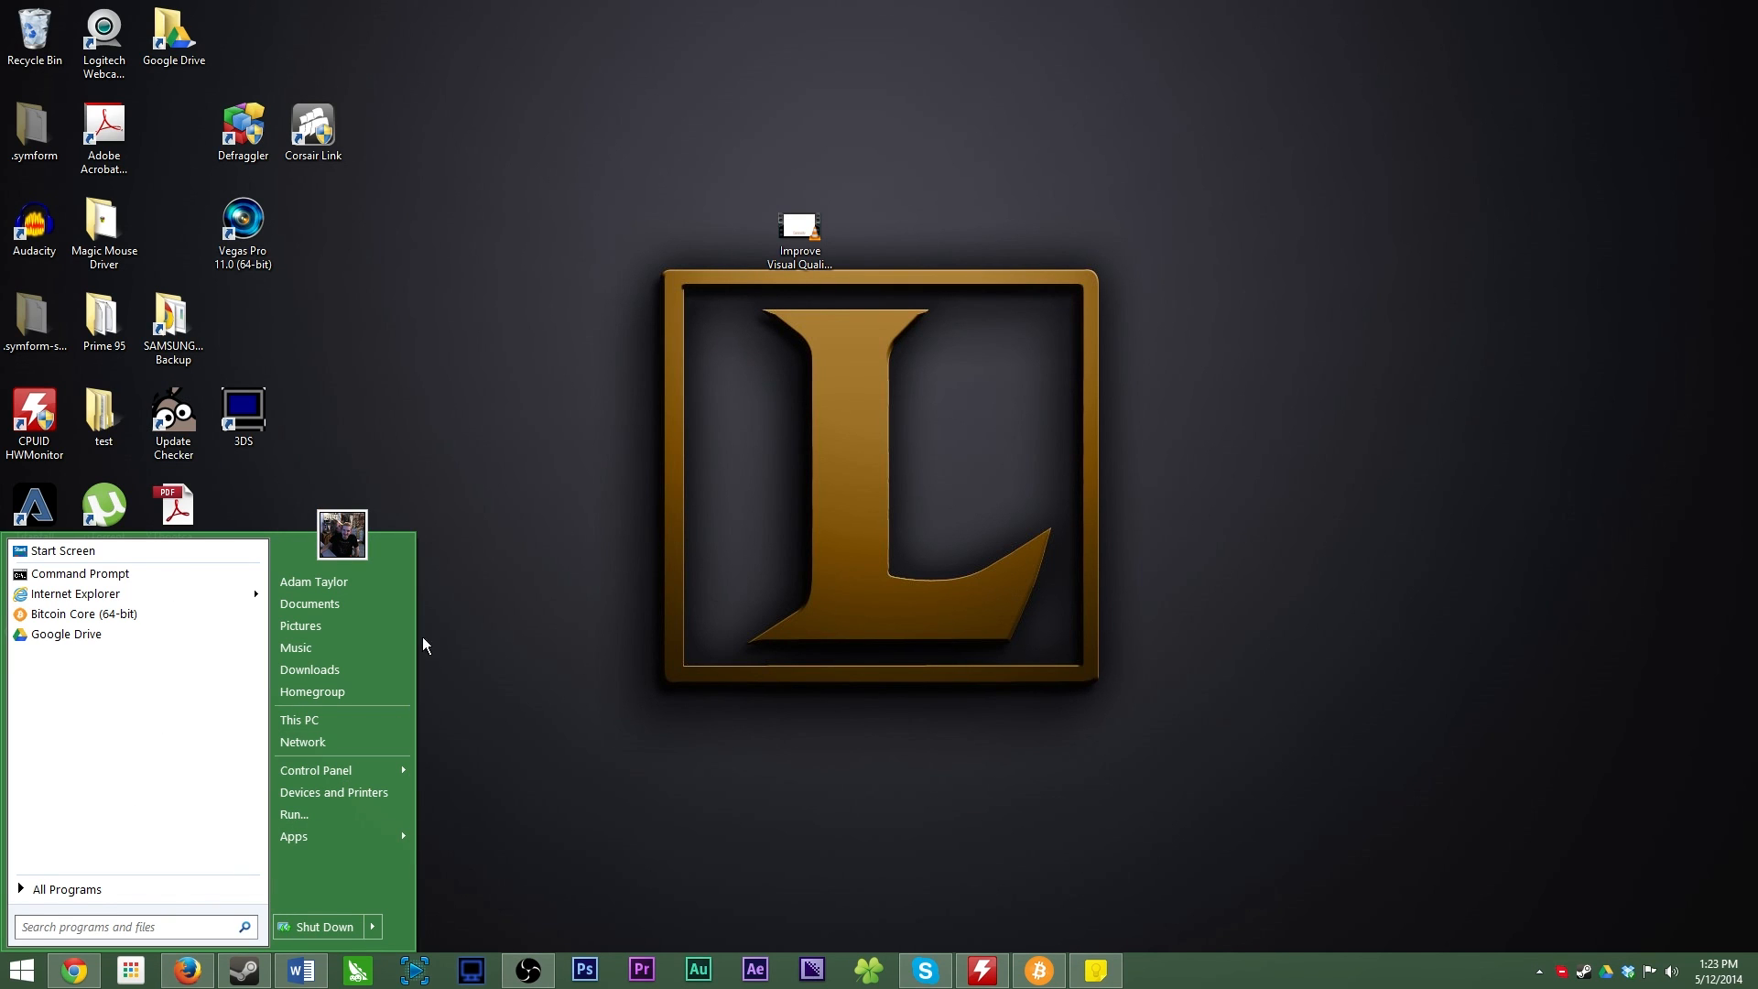